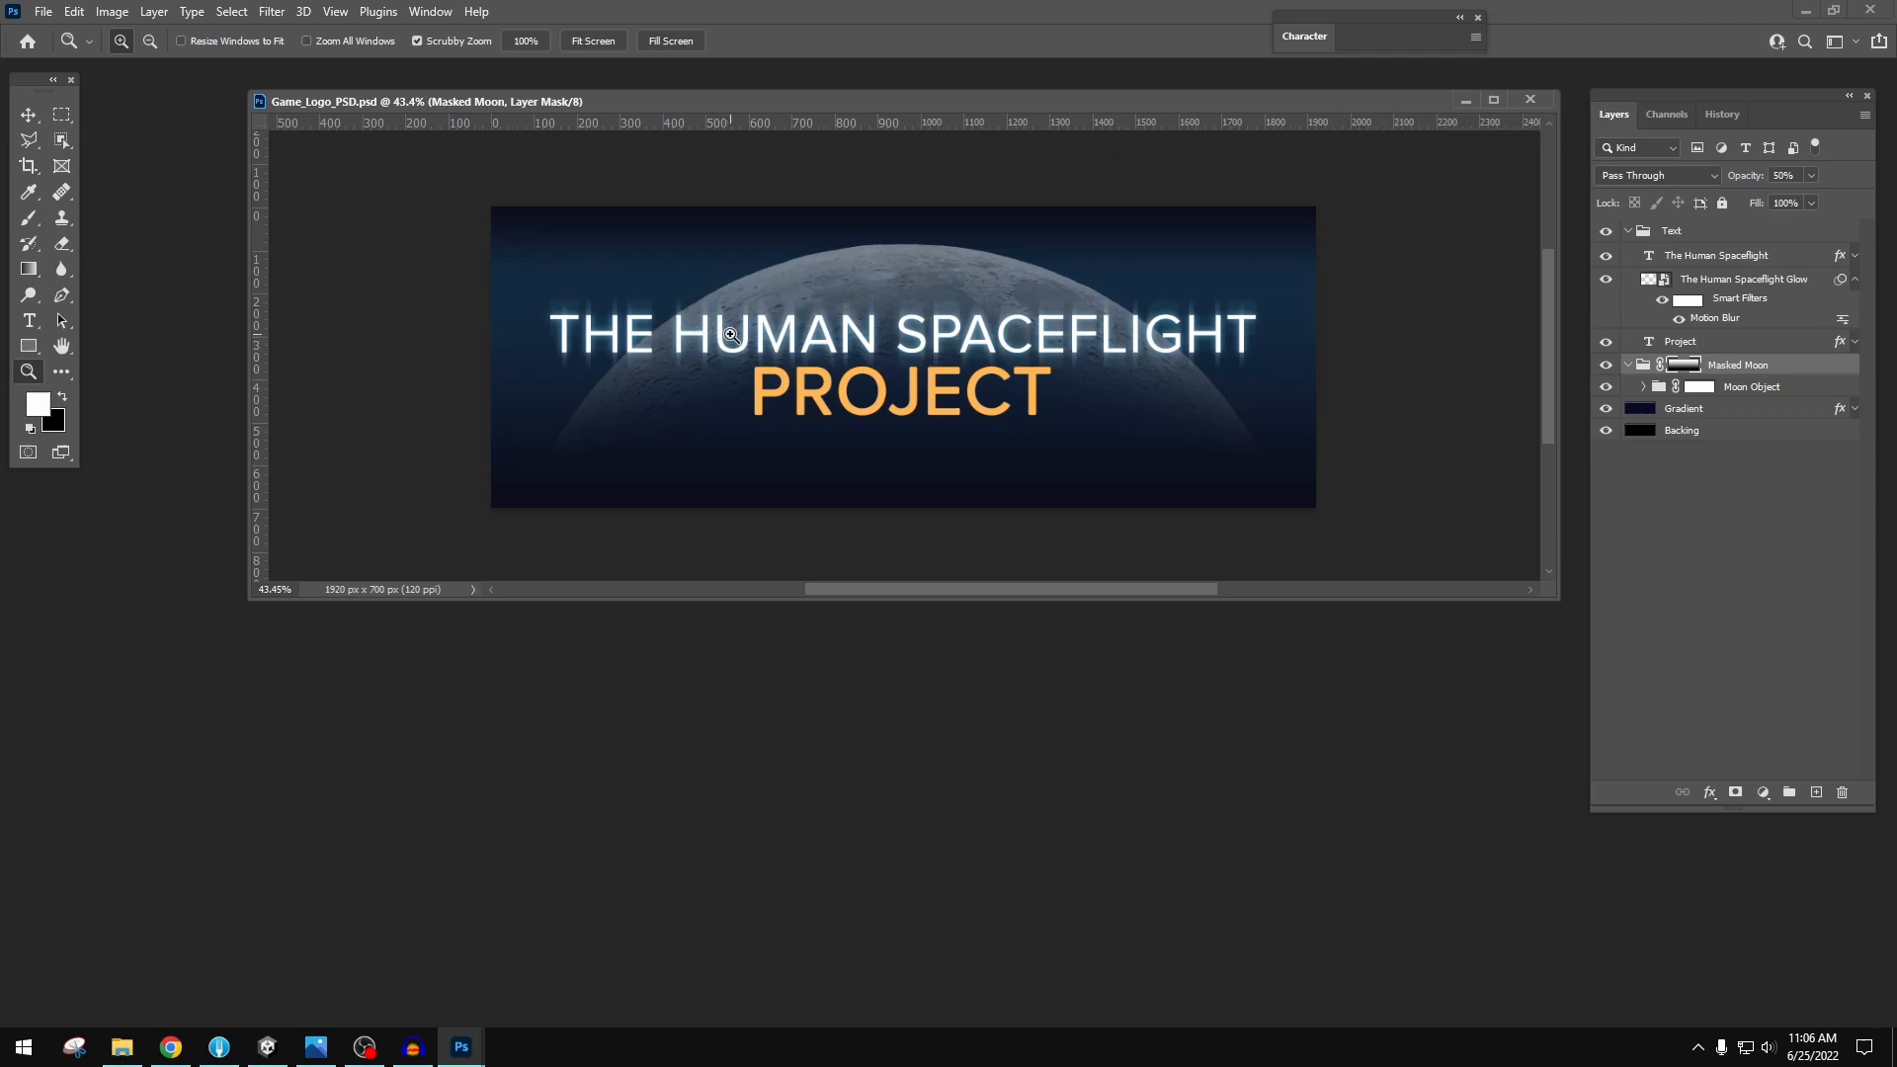
{"action": "mouse_move", "coordinate": [1090, 405]}
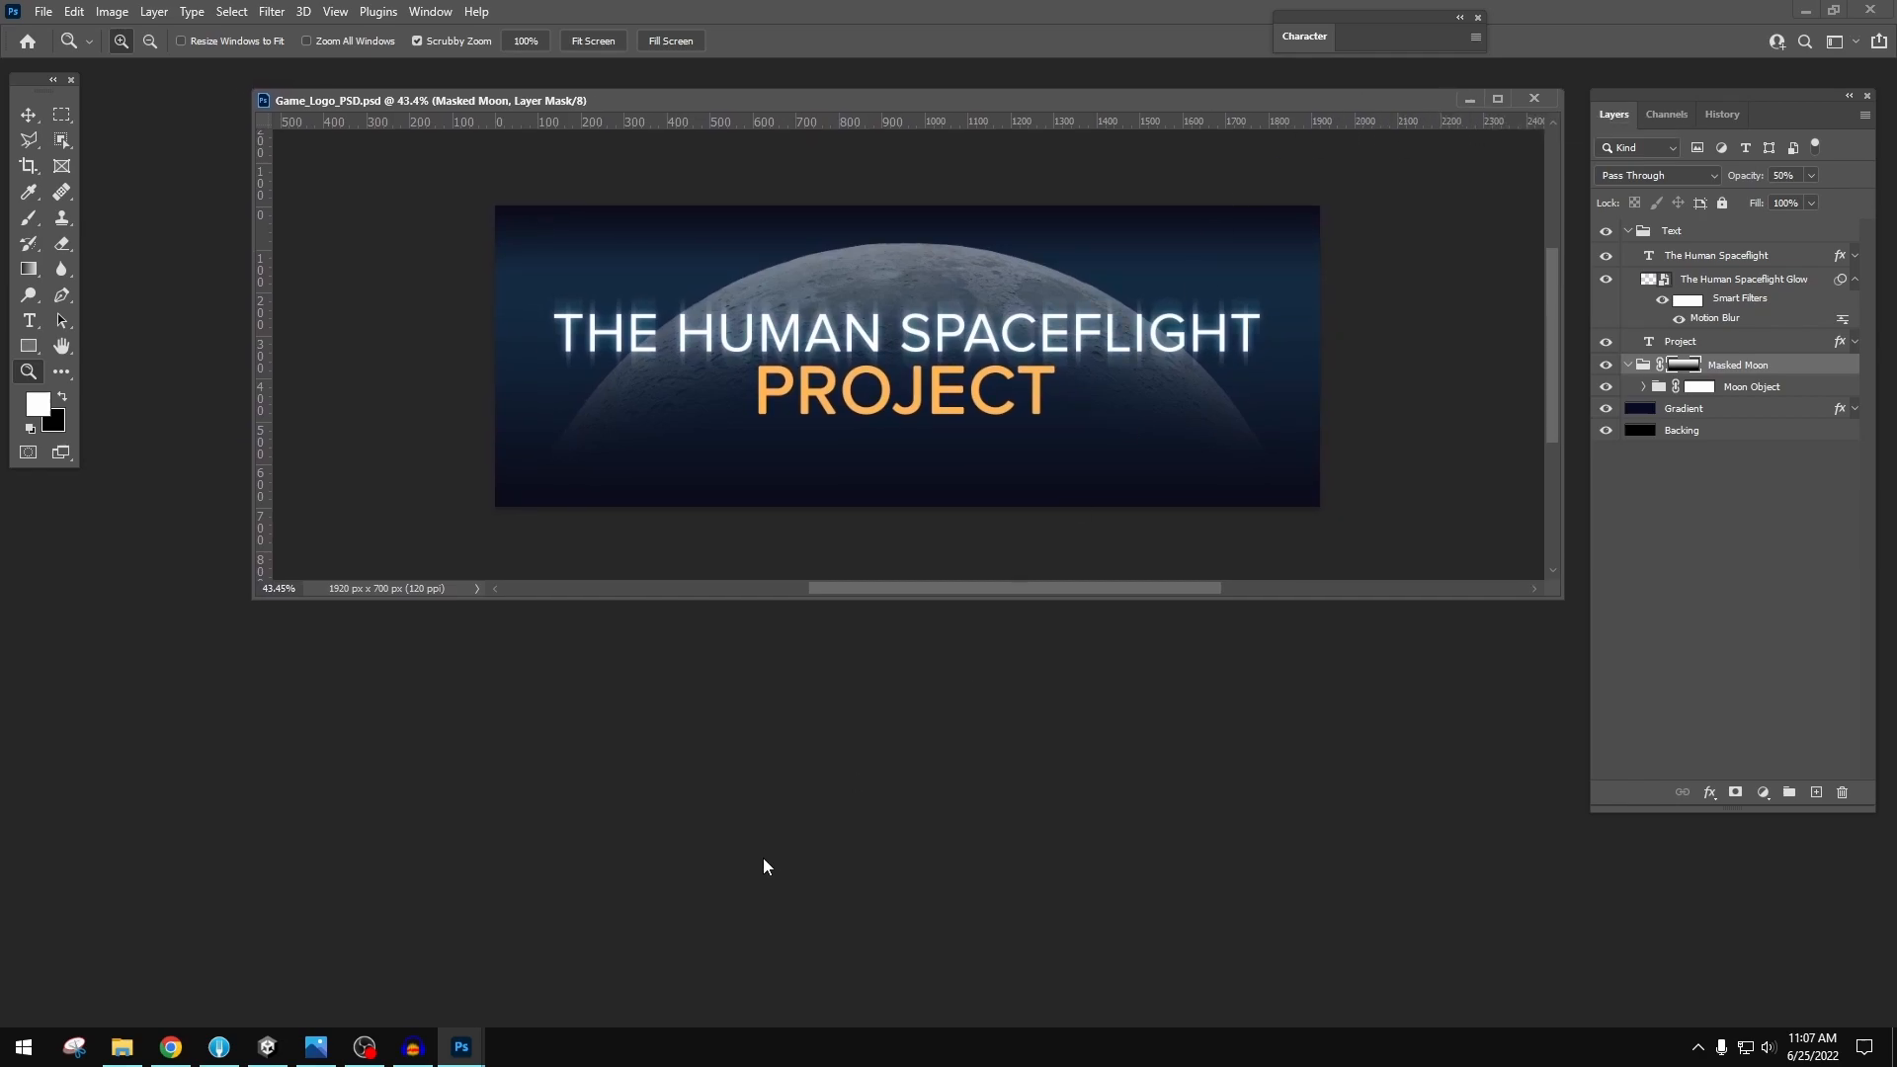
{"action": "mouse_move", "coordinate": [1369, 126]}
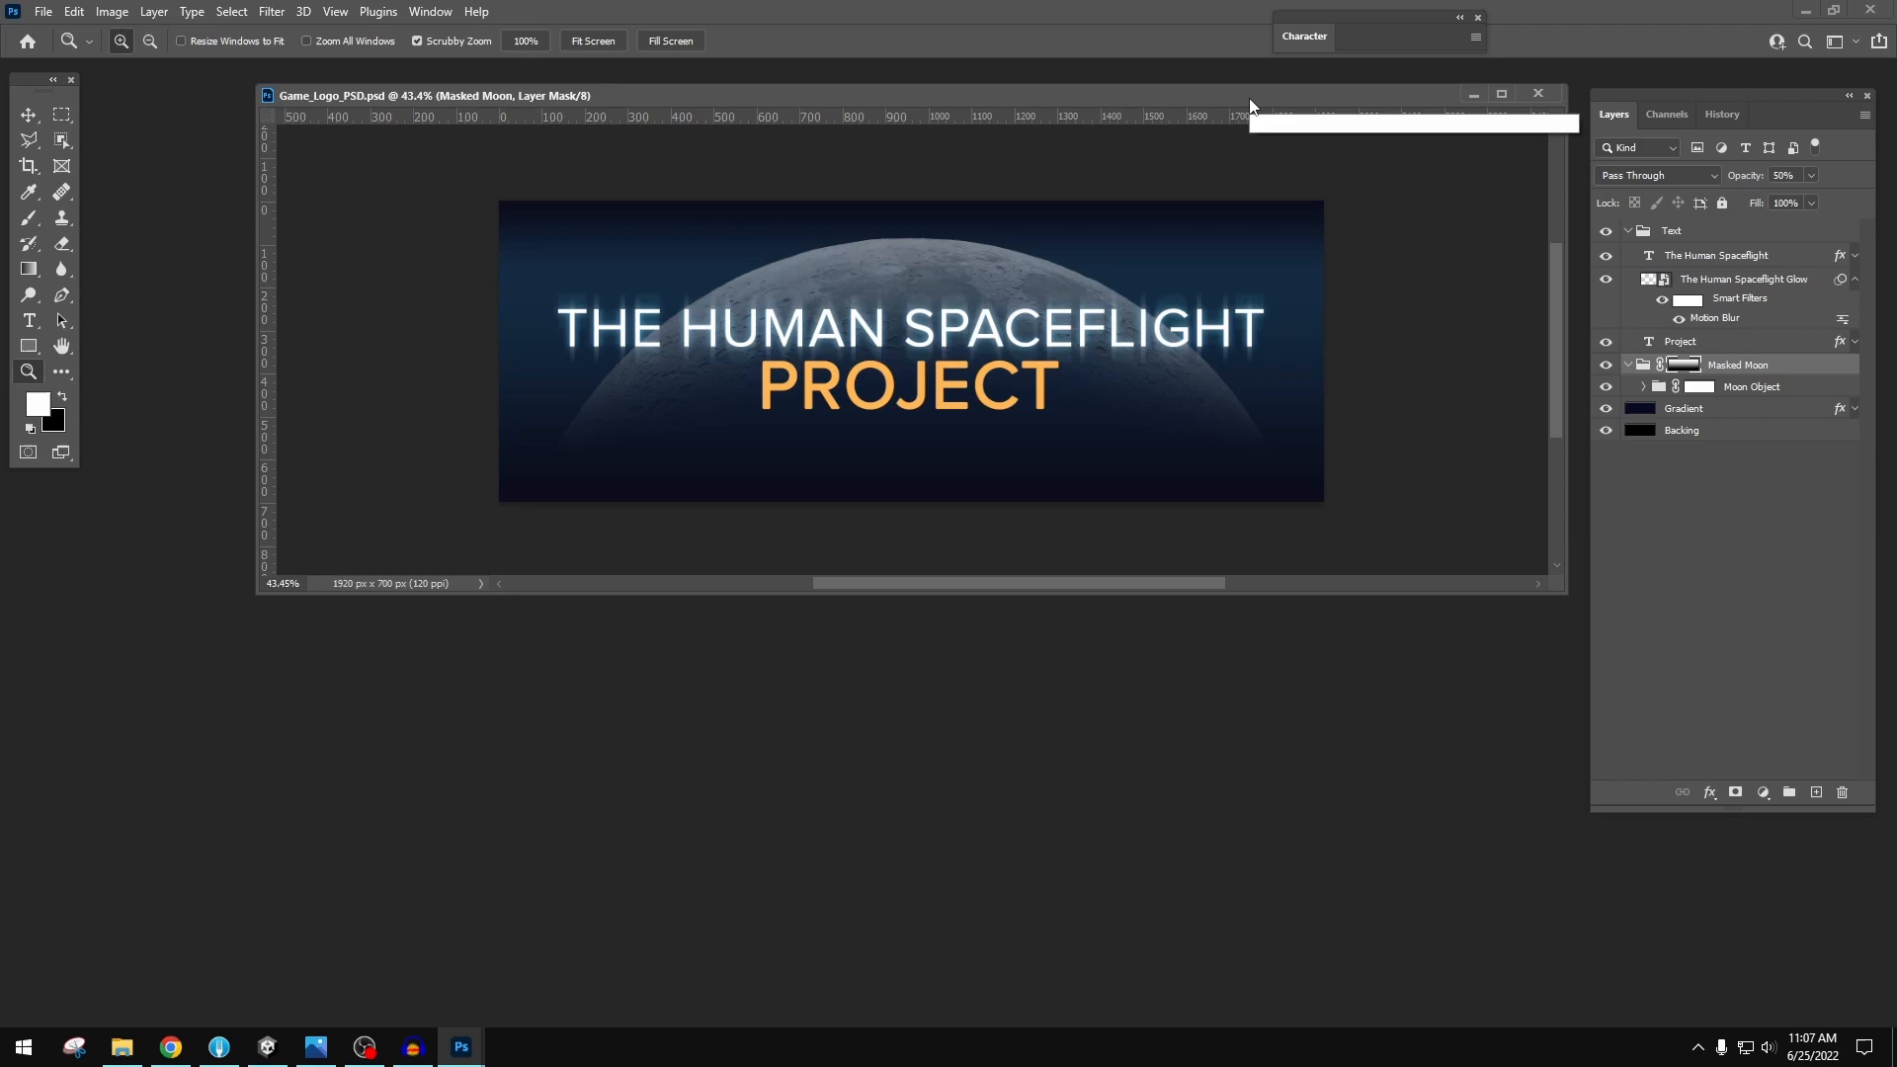
{"action": "mouse_move", "coordinate": [1252, 106]}
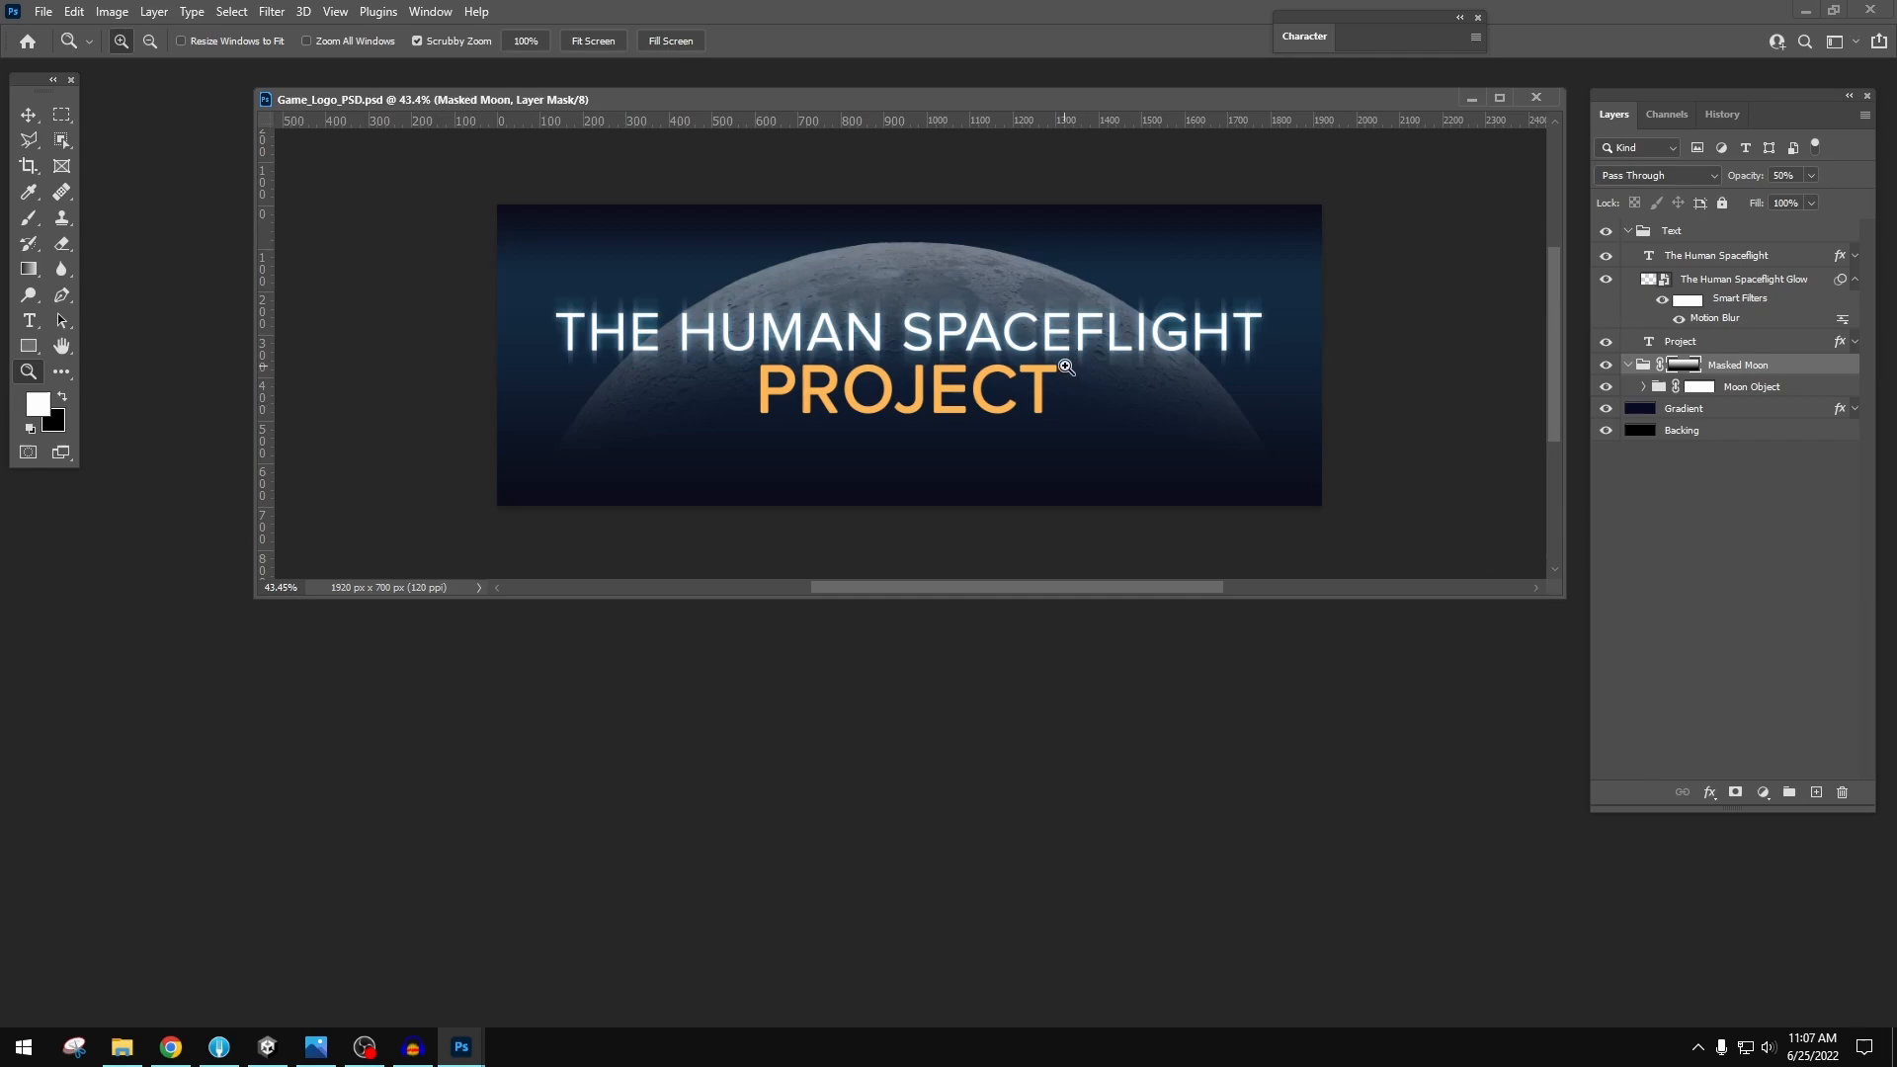
{"action": "mouse_move", "coordinate": [1096, 376]}
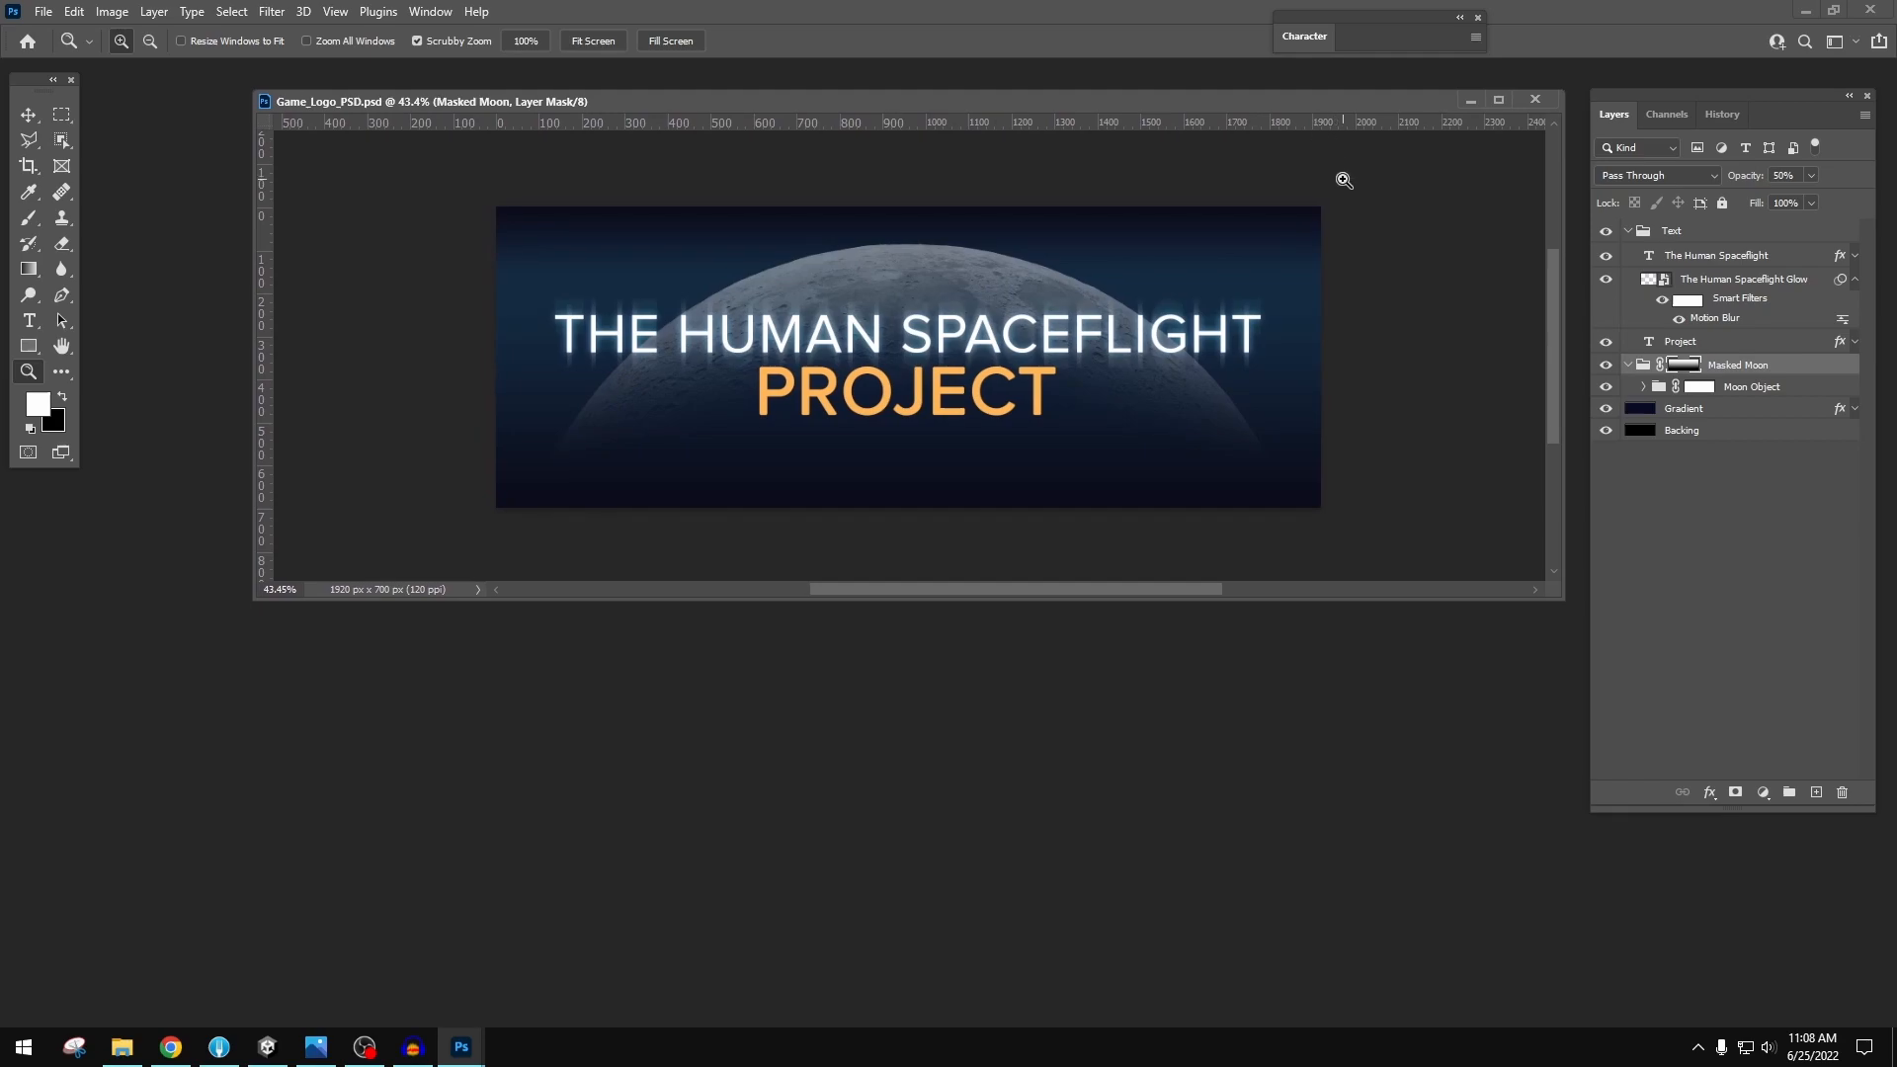
{"action": "mouse_move", "coordinate": [1341, 128]}
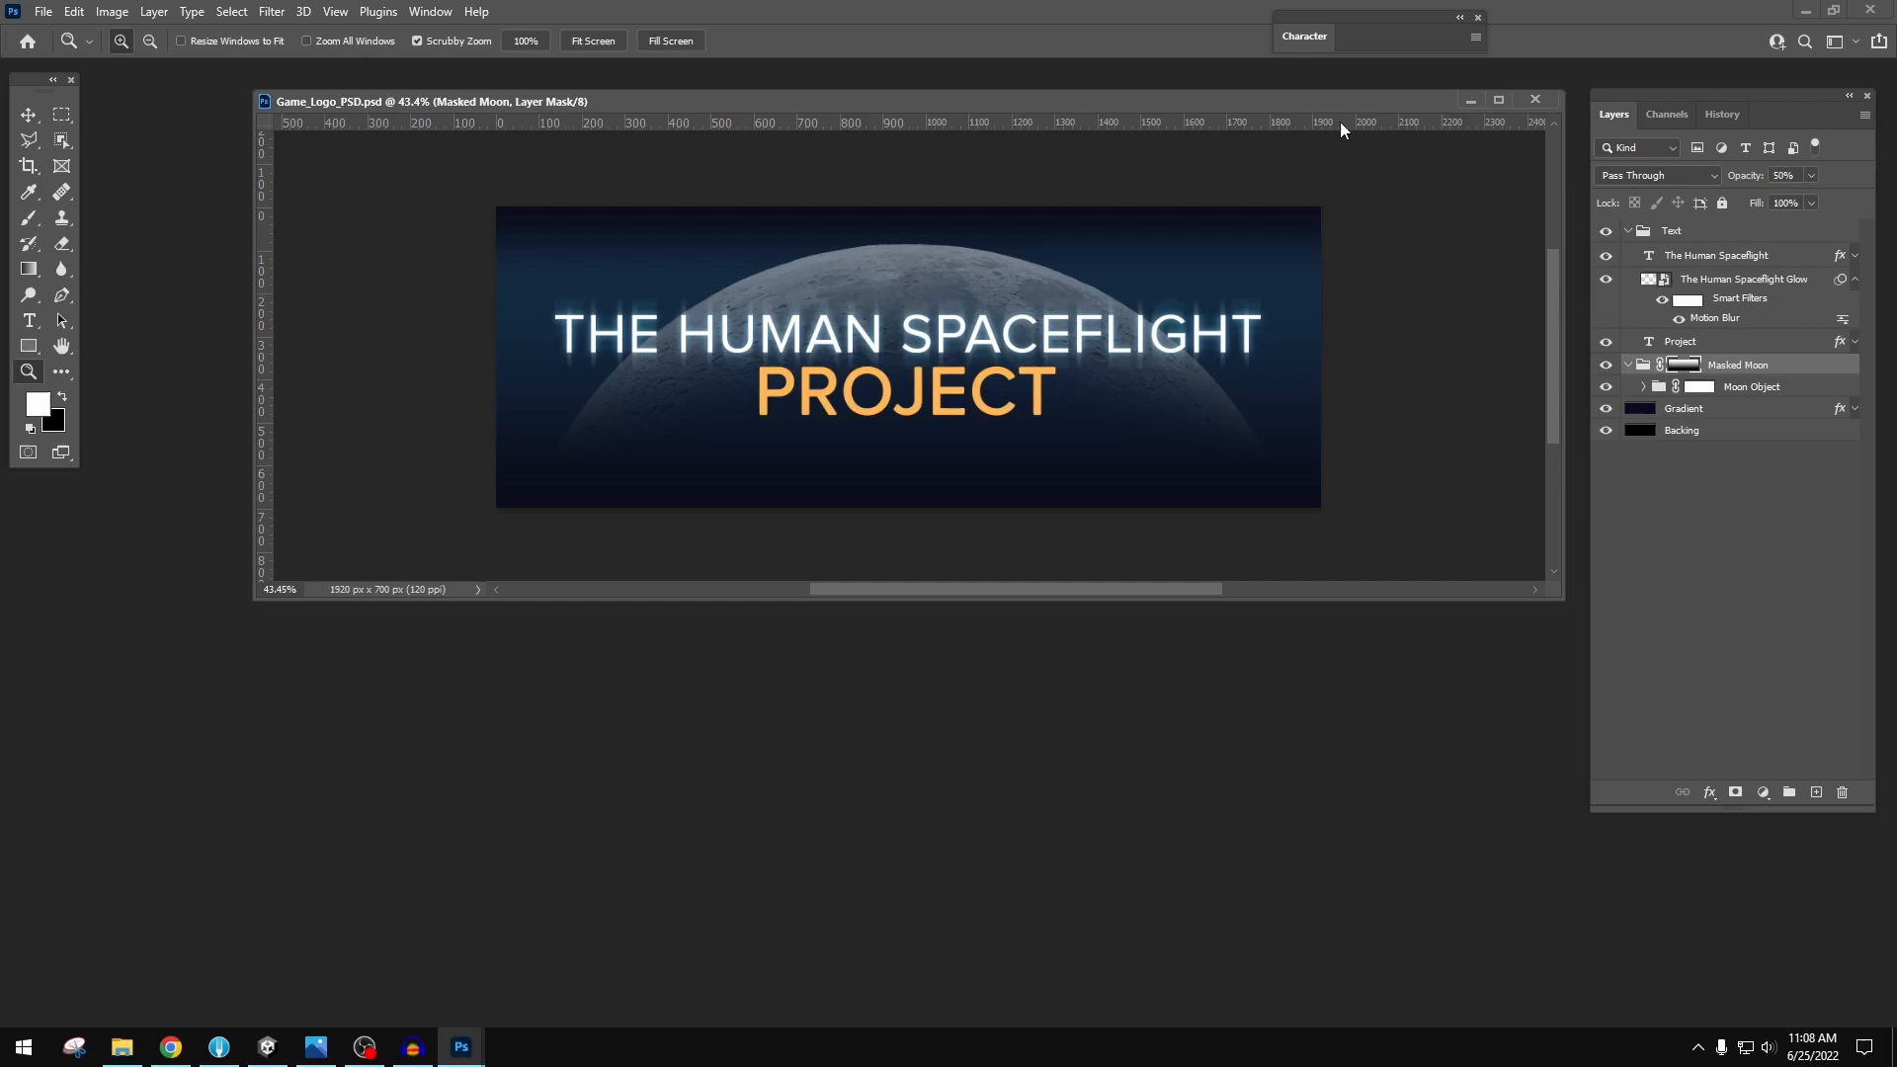
{"action": "mouse_move", "coordinate": [1358, 112]}
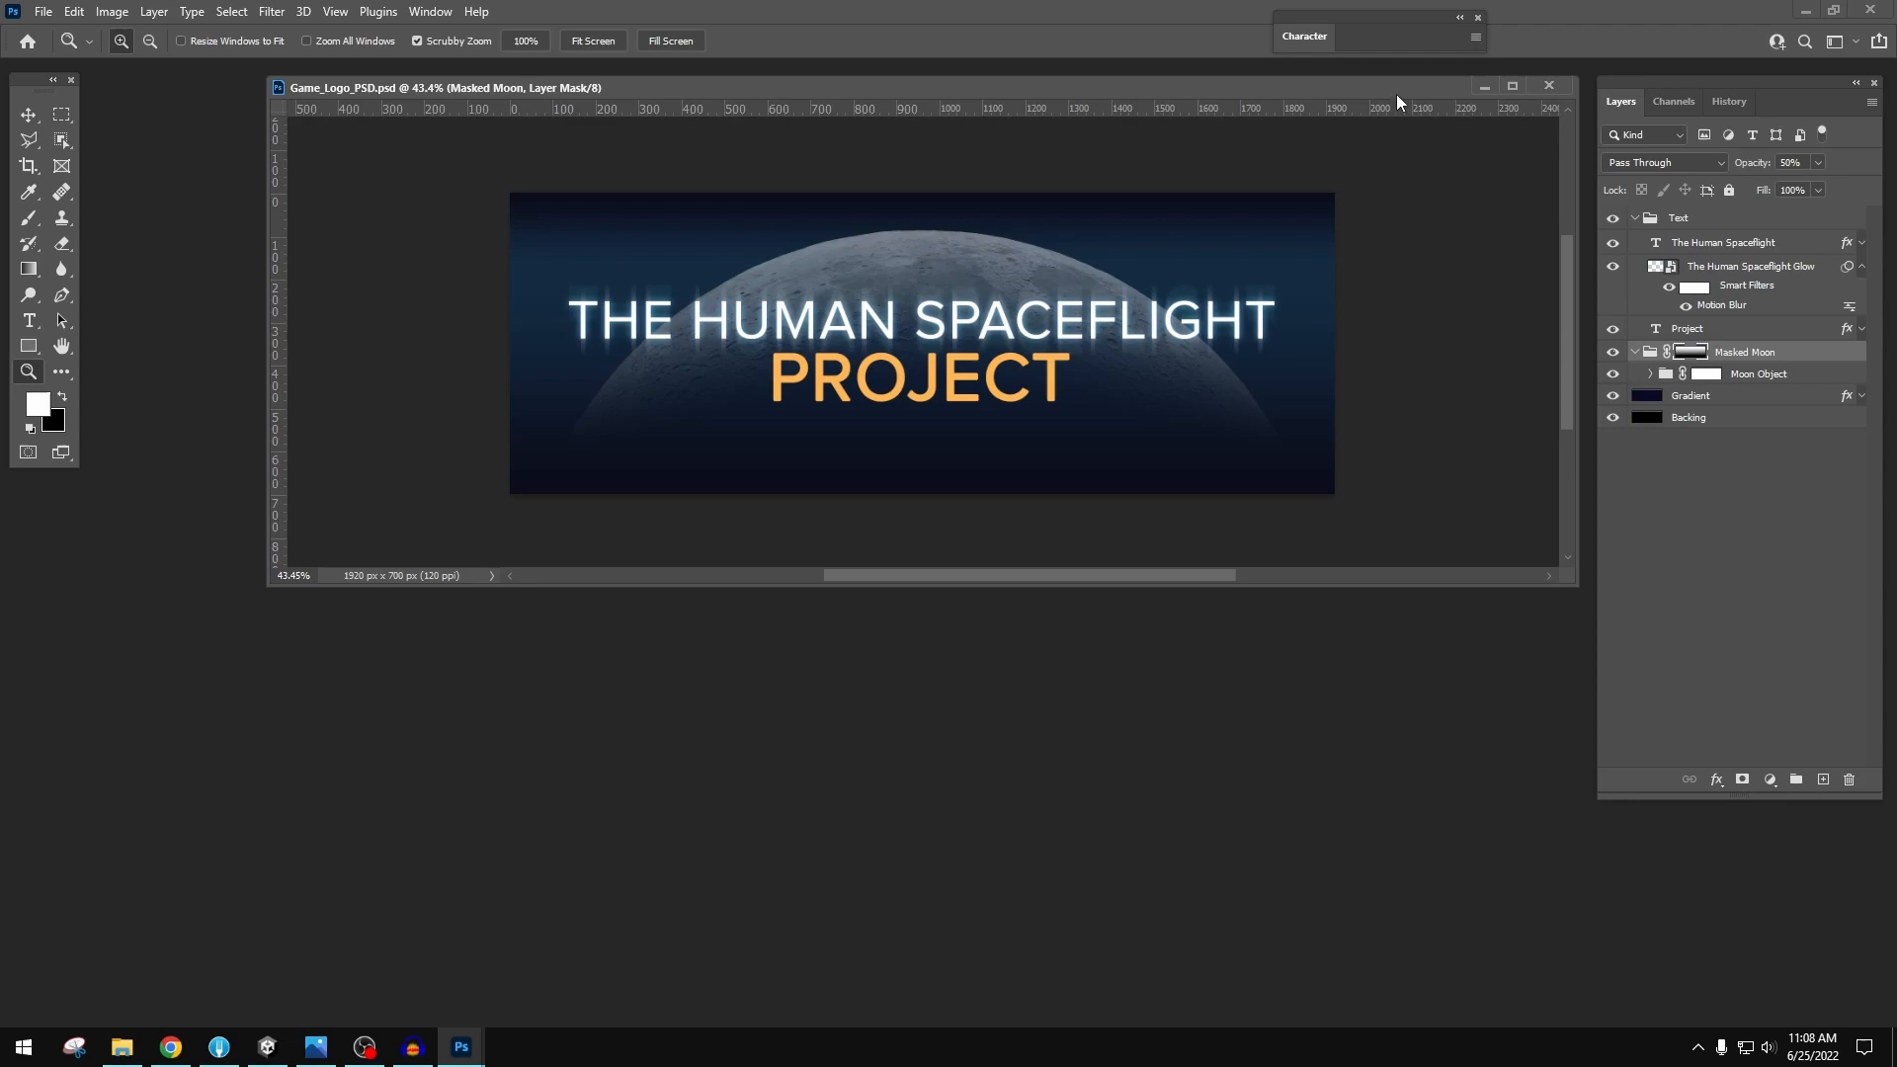
{"action": "mouse_move", "coordinate": [1397, 99]}
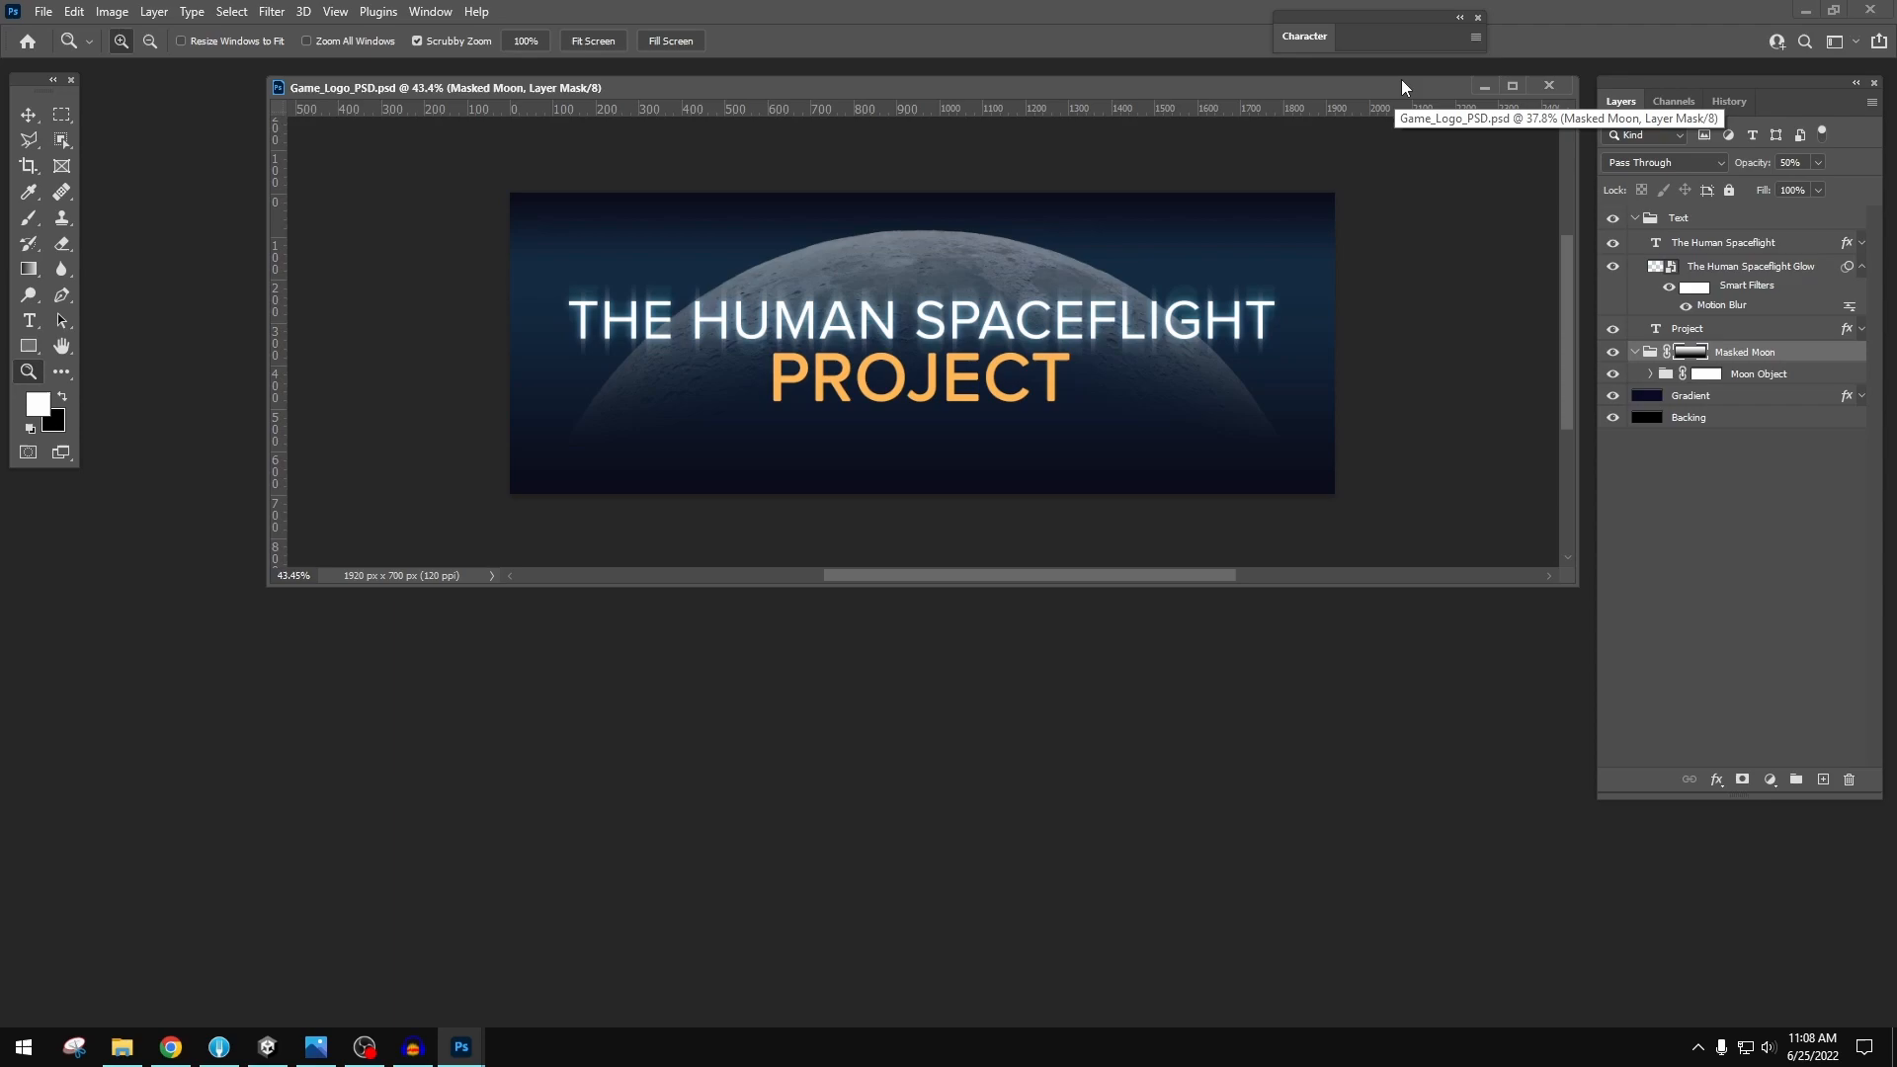
{"action": "mouse_move", "coordinate": [1219, 114]}
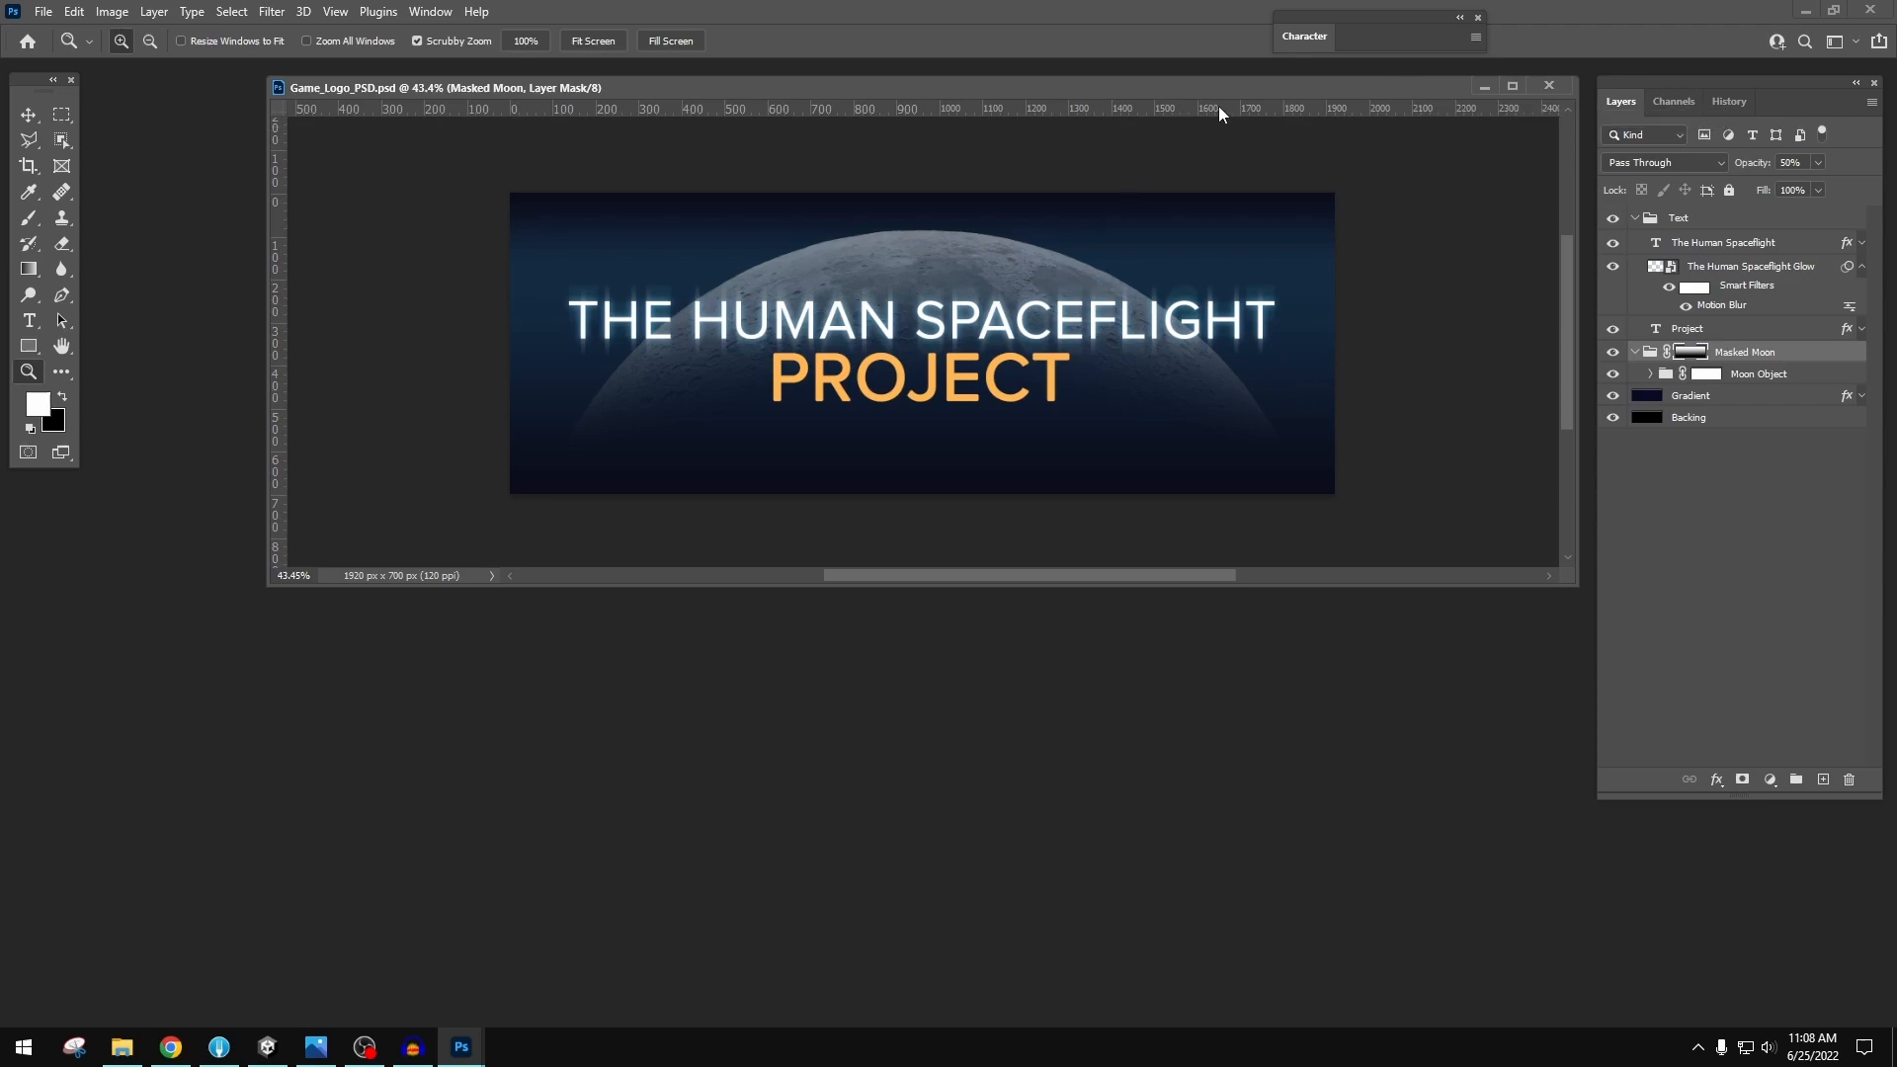
{"action": "mouse_move", "coordinate": [1243, 102]}
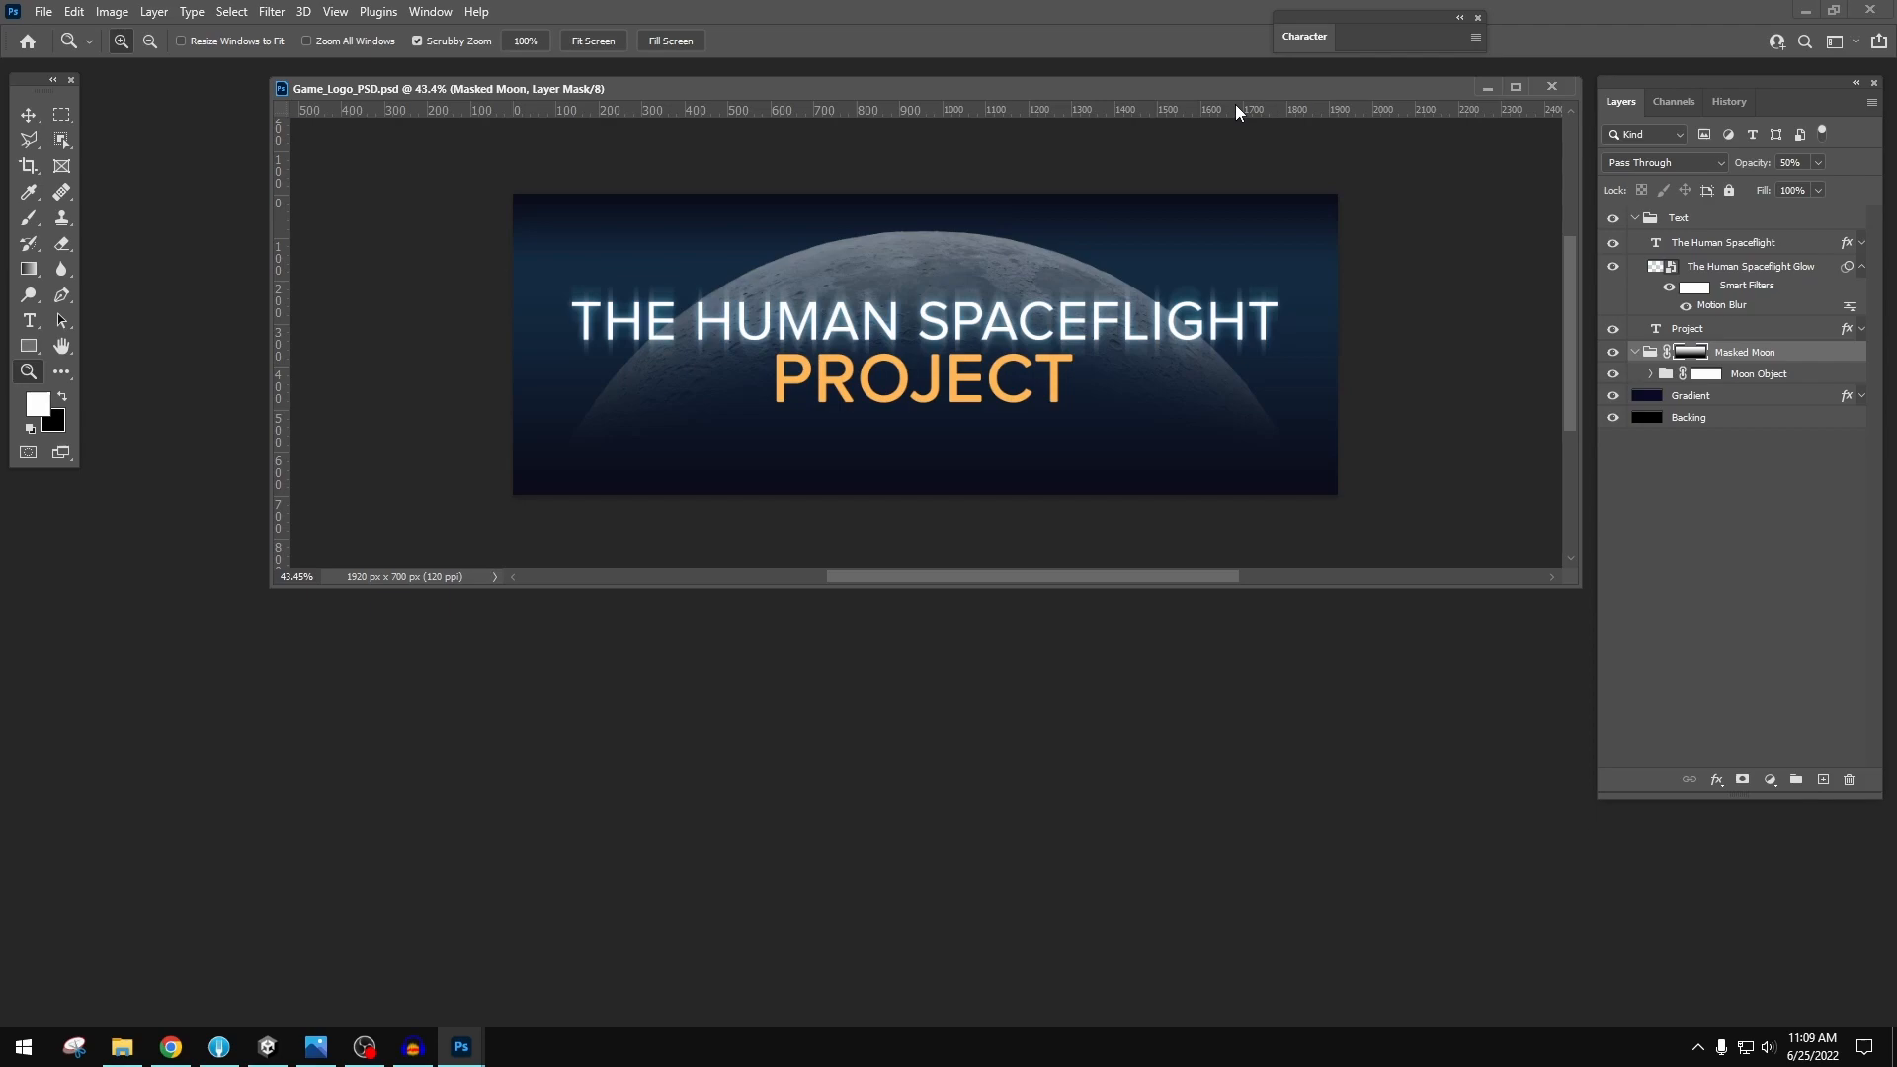
{"action": "mouse_move", "coordinate": [1287, 113]}
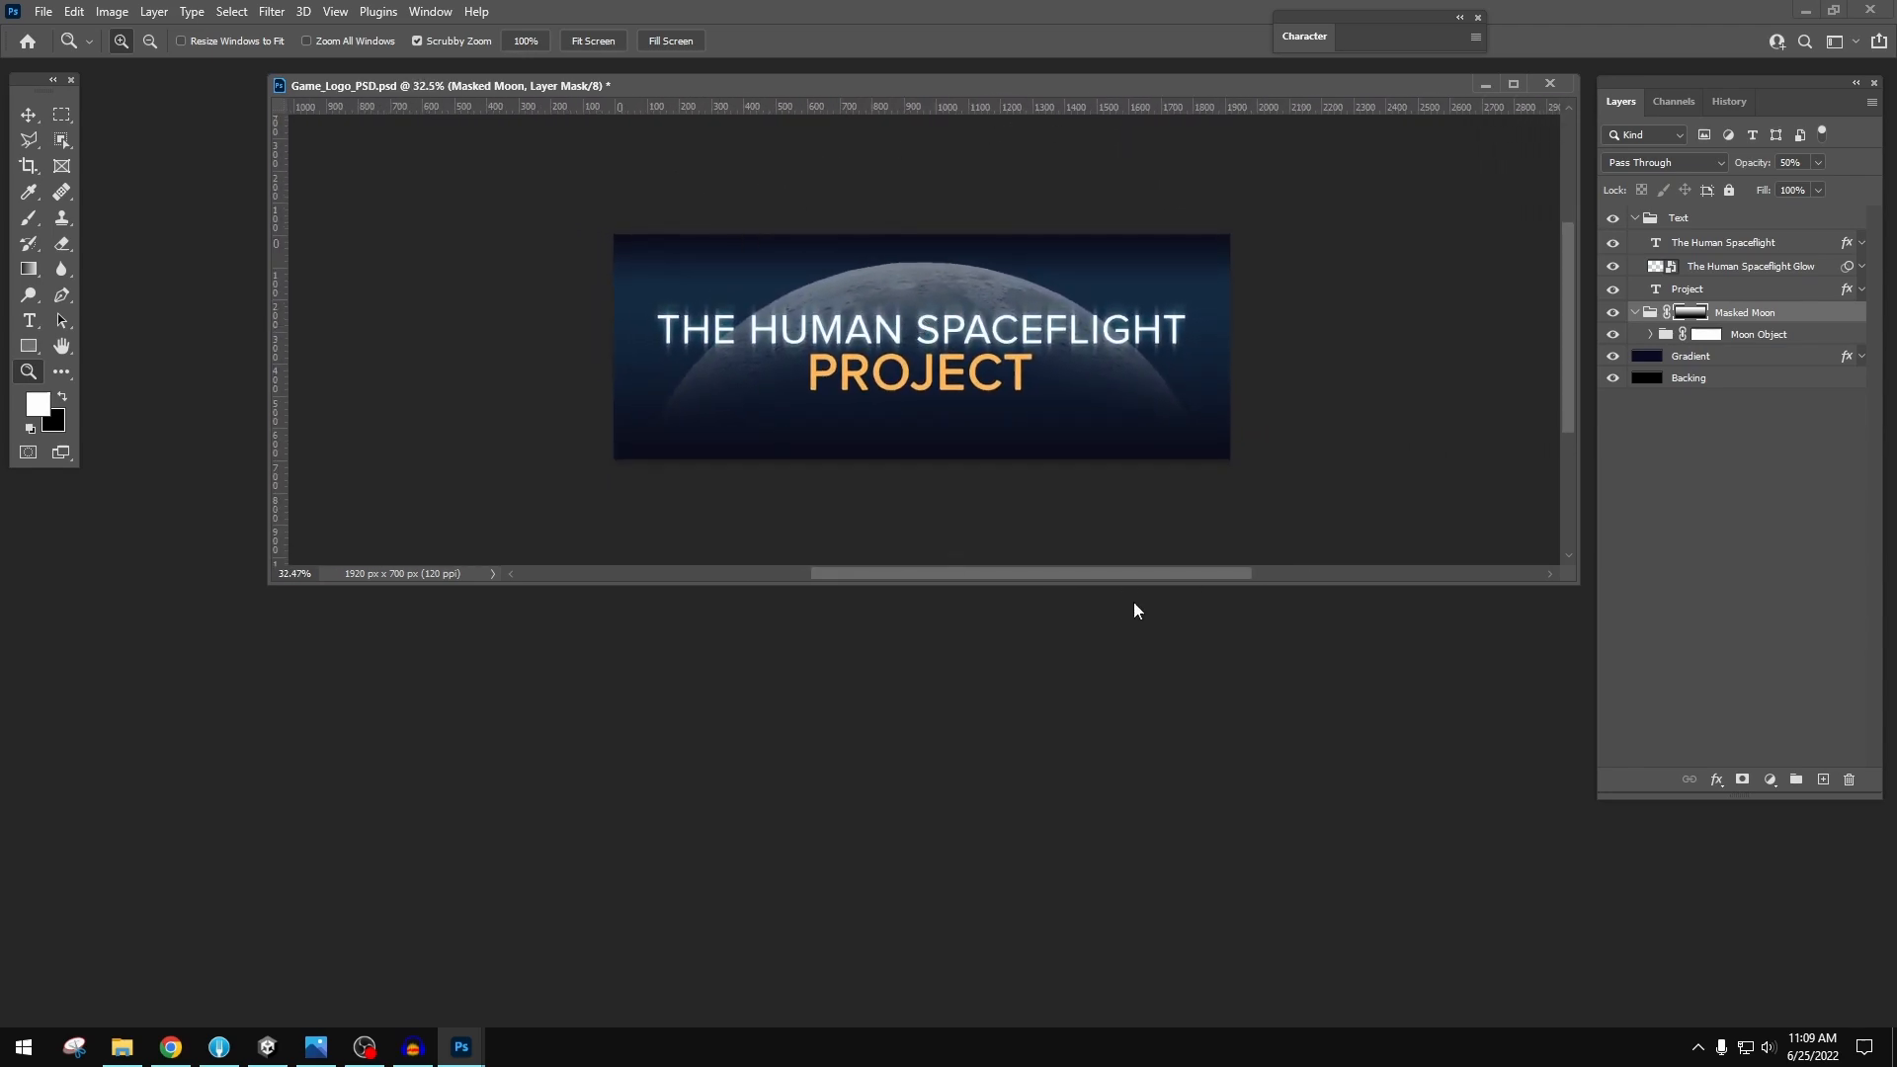
{"action": "mouse_move", "coordinate": [931, 606]}
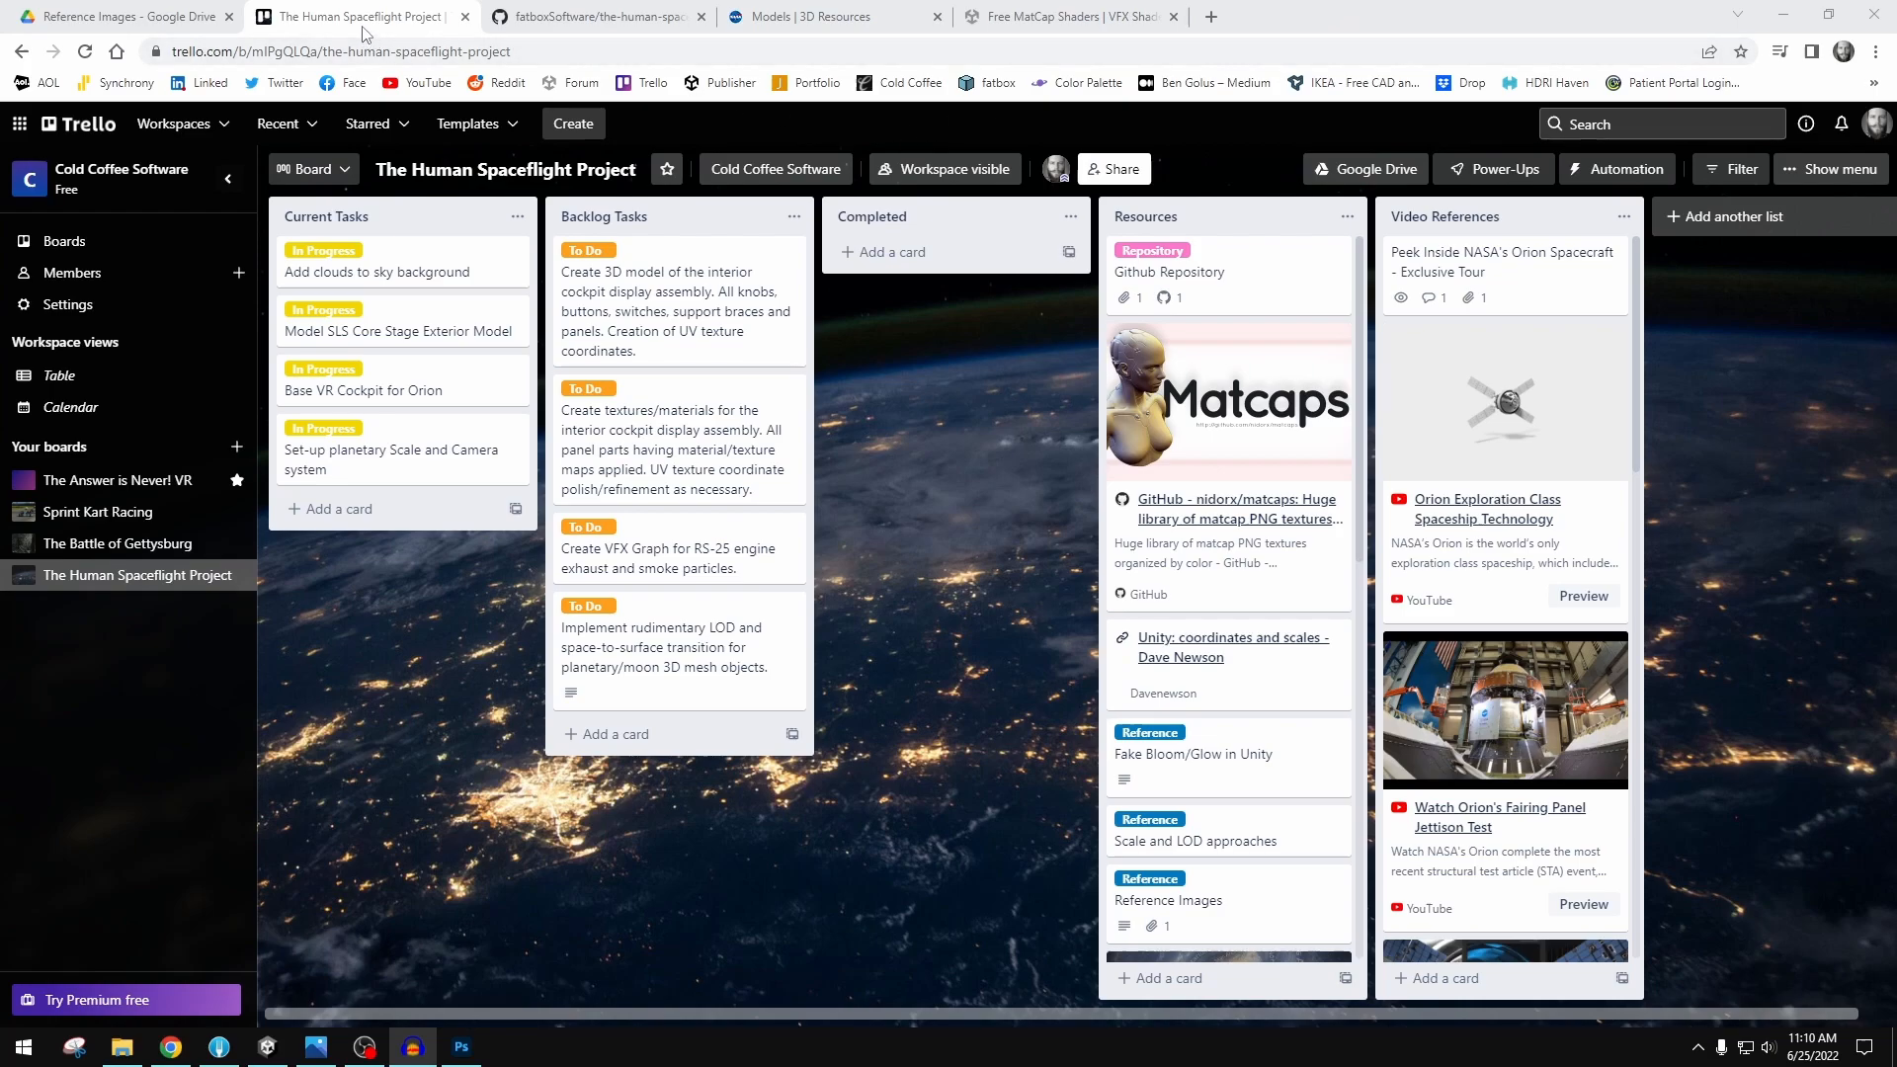
- Browse the 3d meshes subfolder of Reference Images in Drive, then return to Reference Images
{"action": "left_click", "coordinate": [125, 15]}
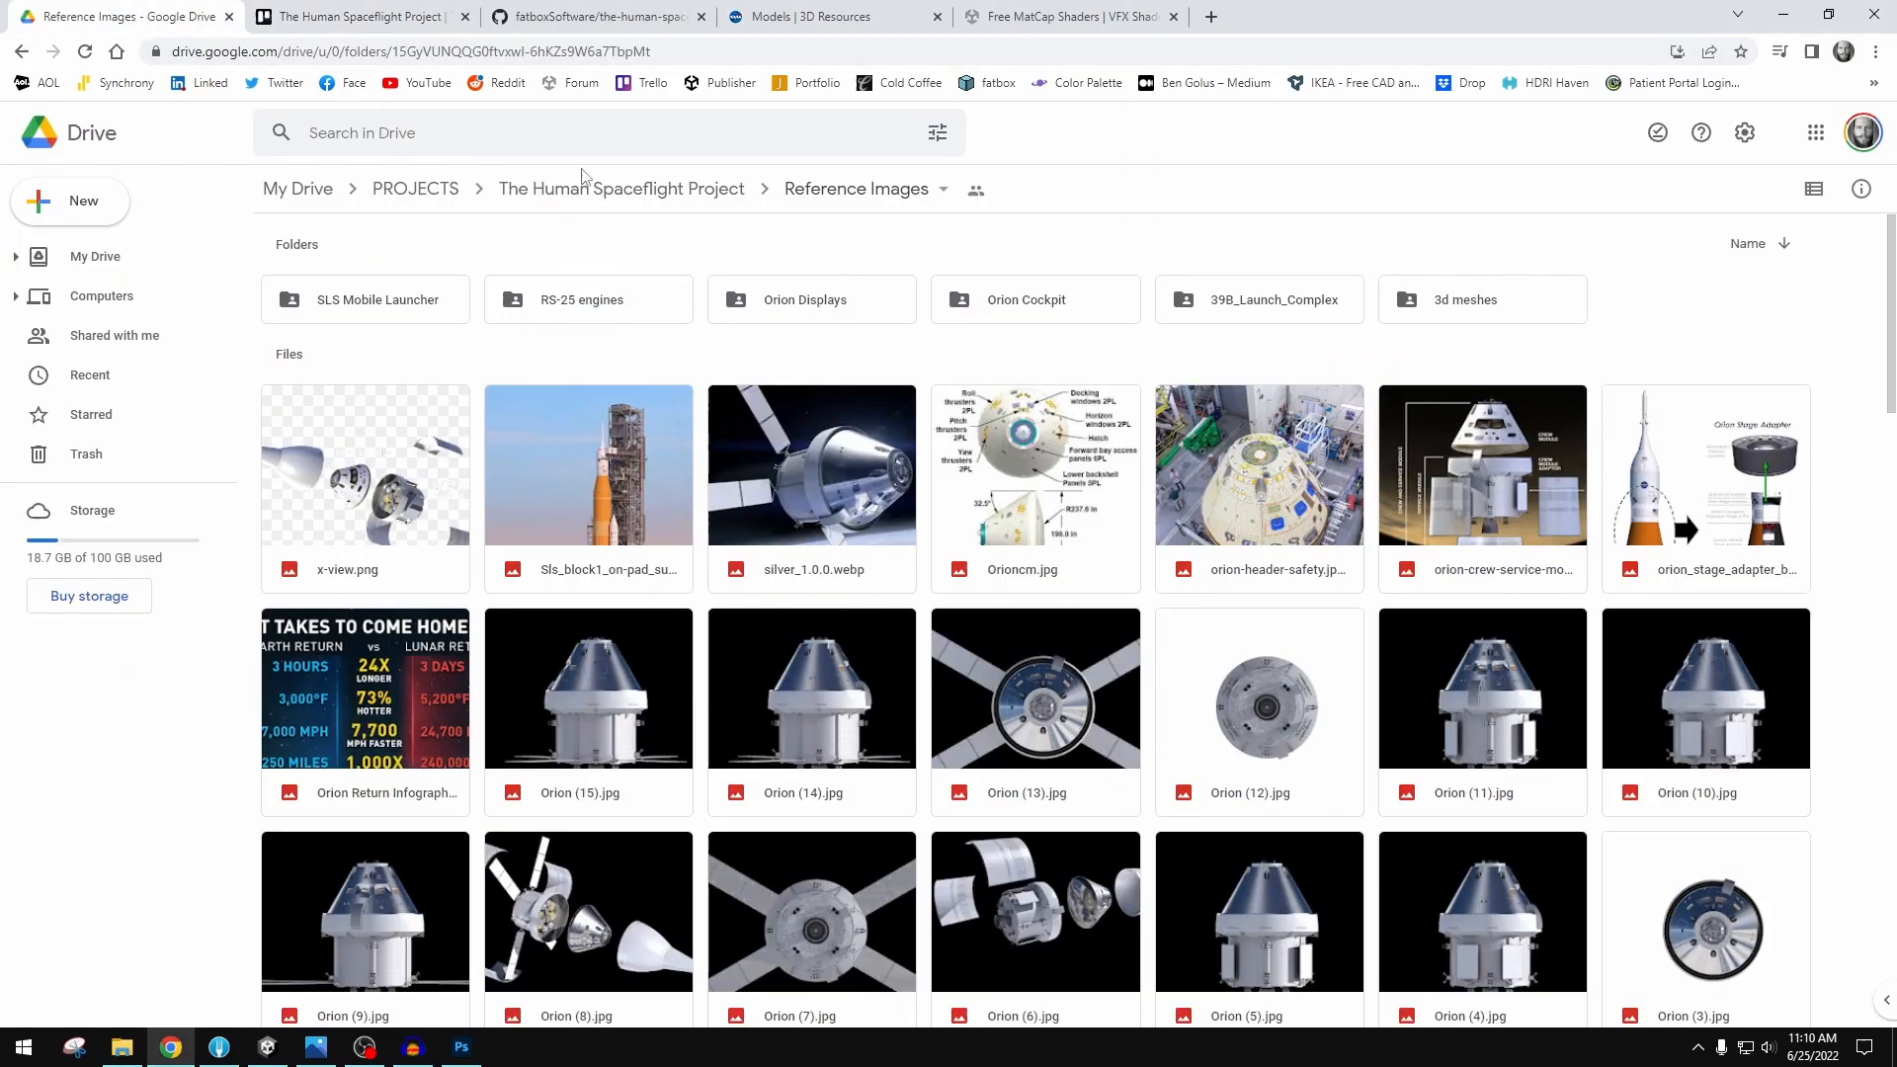
{"action": "mouse_move", "coordinate": [1120, 123]}
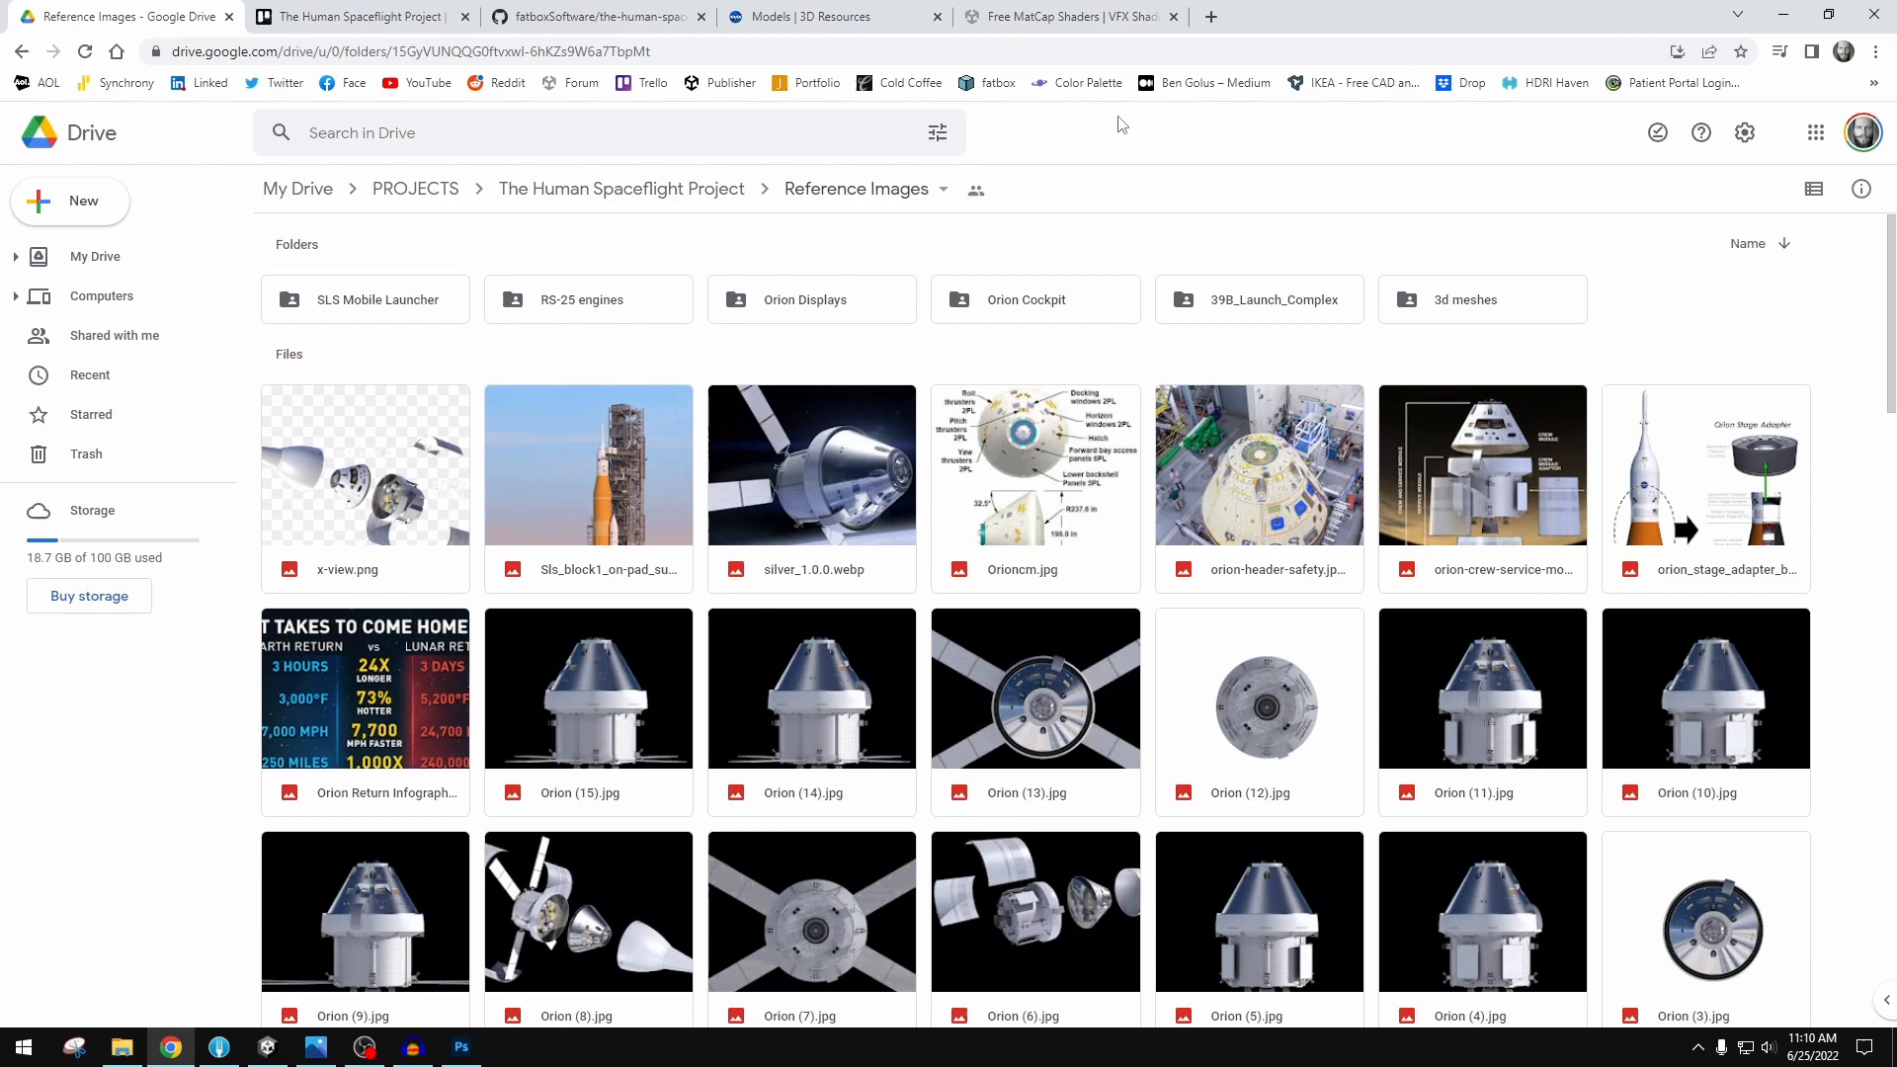
{"action": "mouse_move", "coordinate": [1316, 146]}
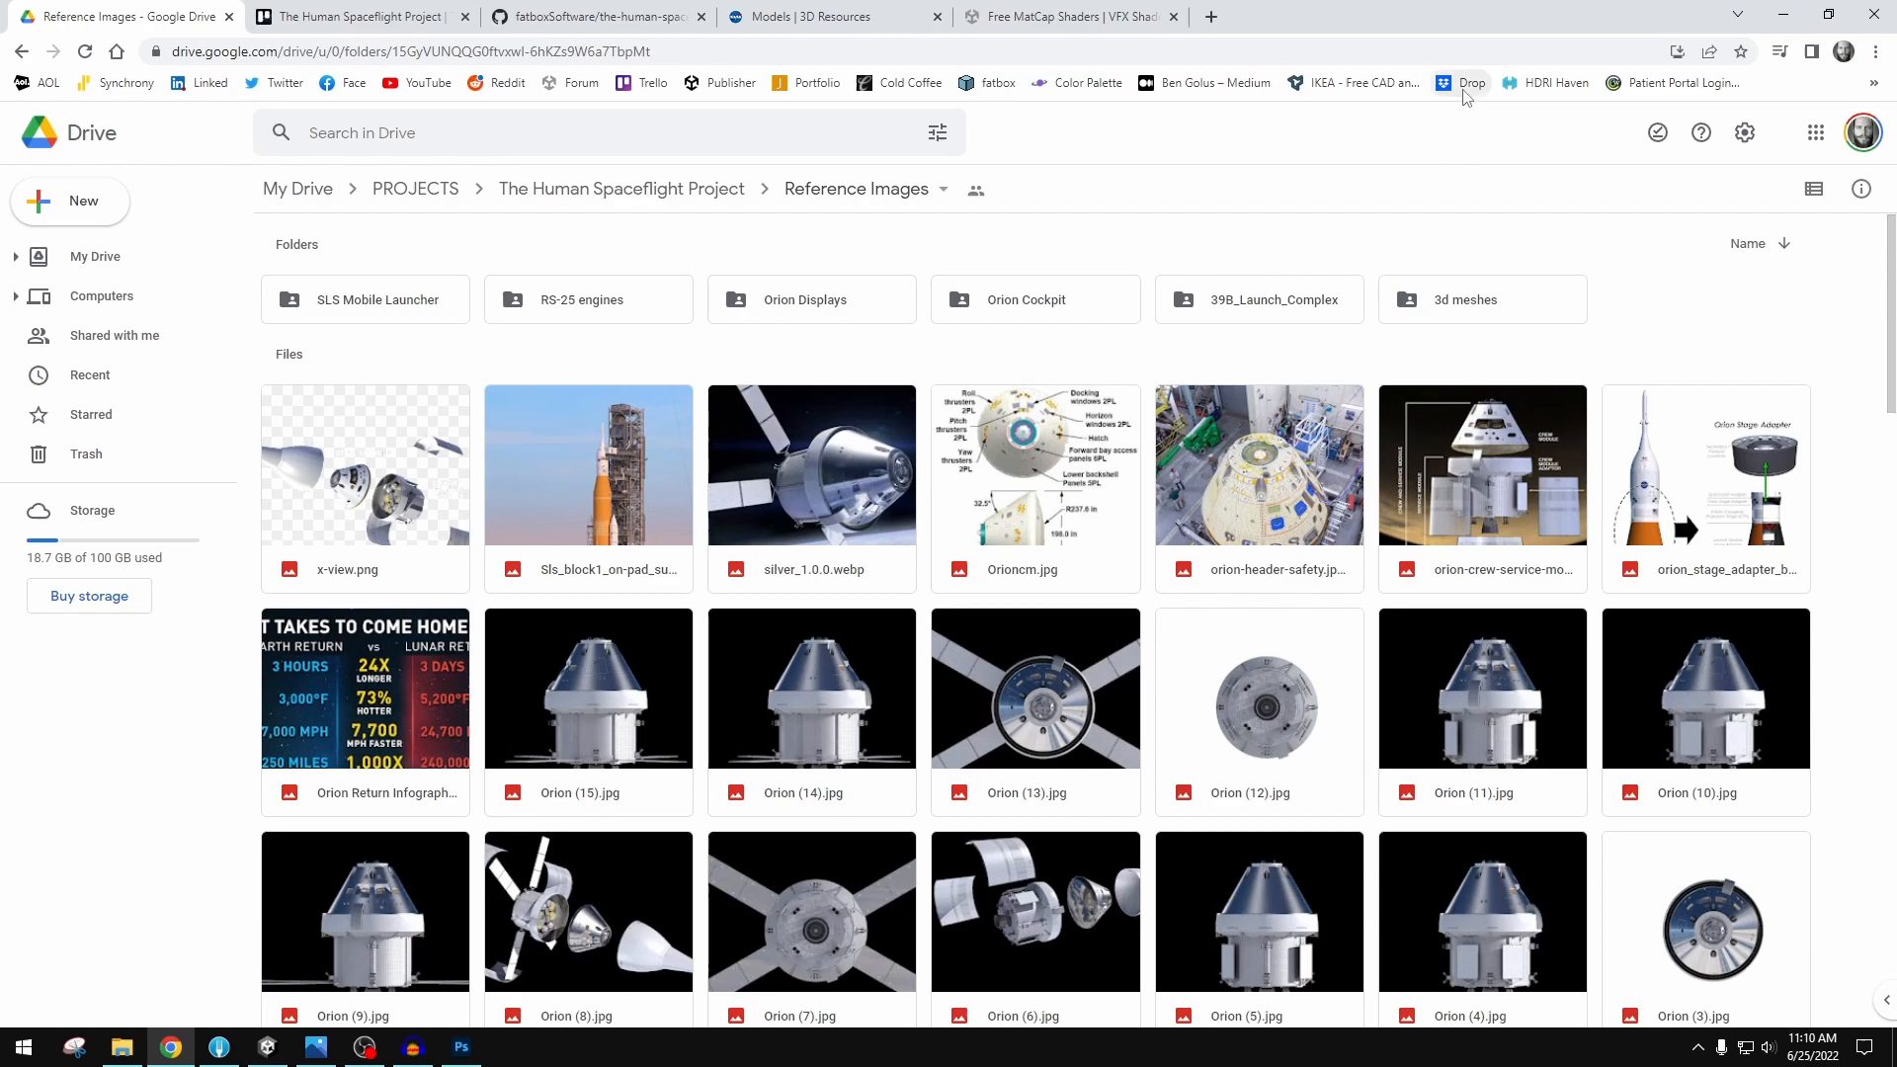
{"action": "mouse_move", "coordinate": [1755, 184]}
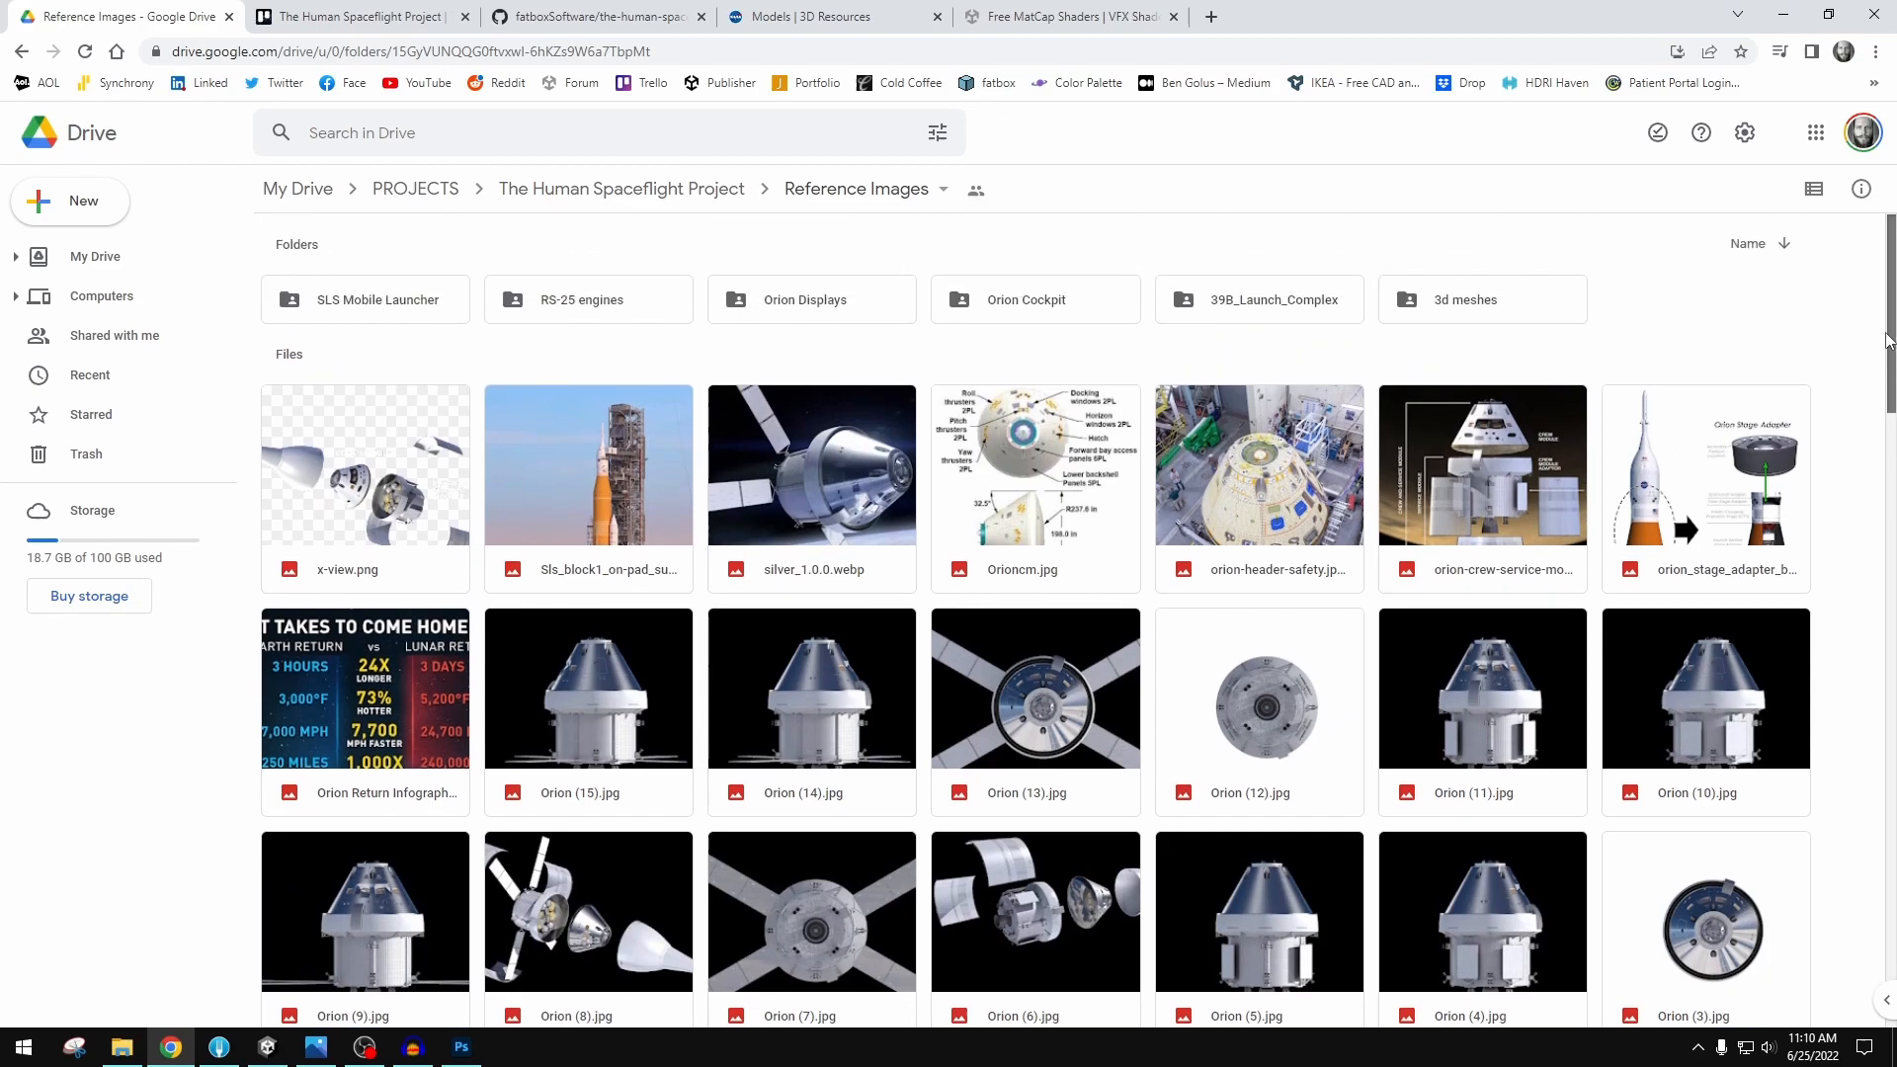
{"action": "mouse_move", "coordinate": [673, 371]}
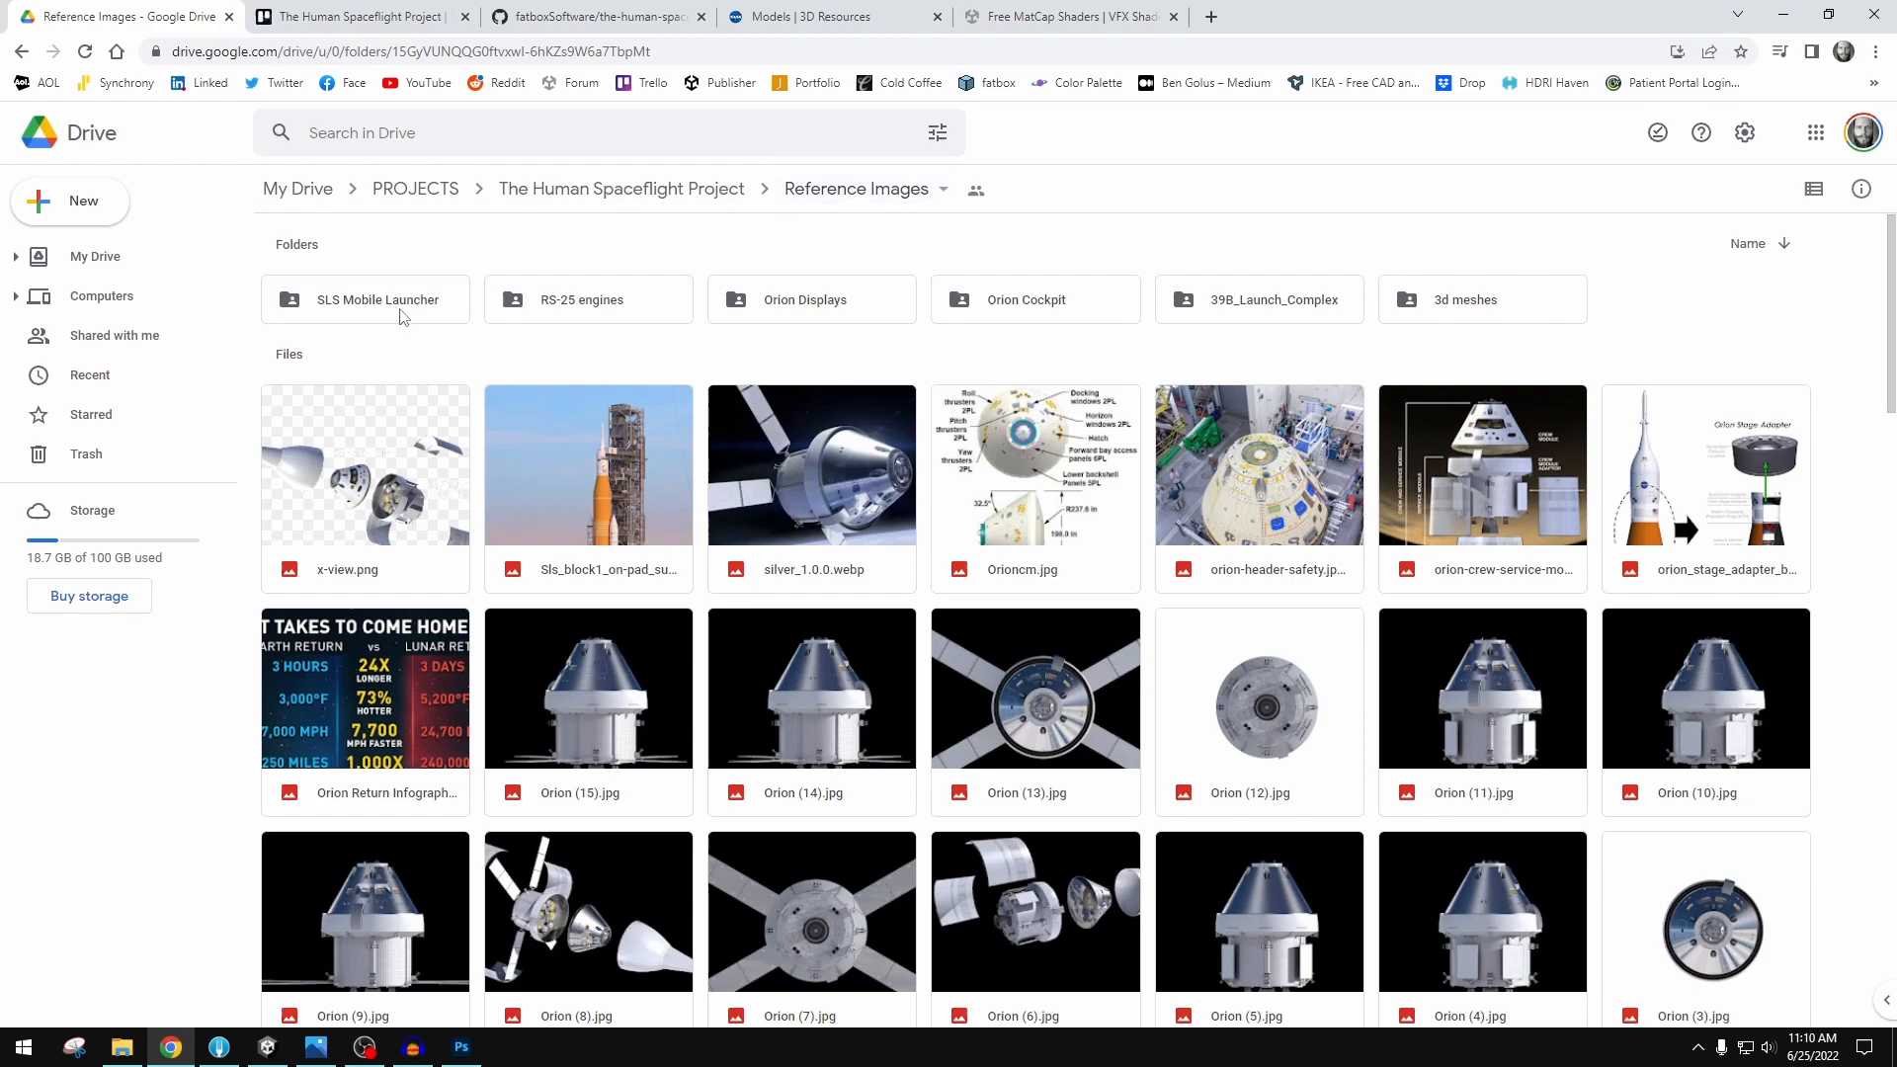
{"action": "mouse_move", "coordinate": [1482, 299]}
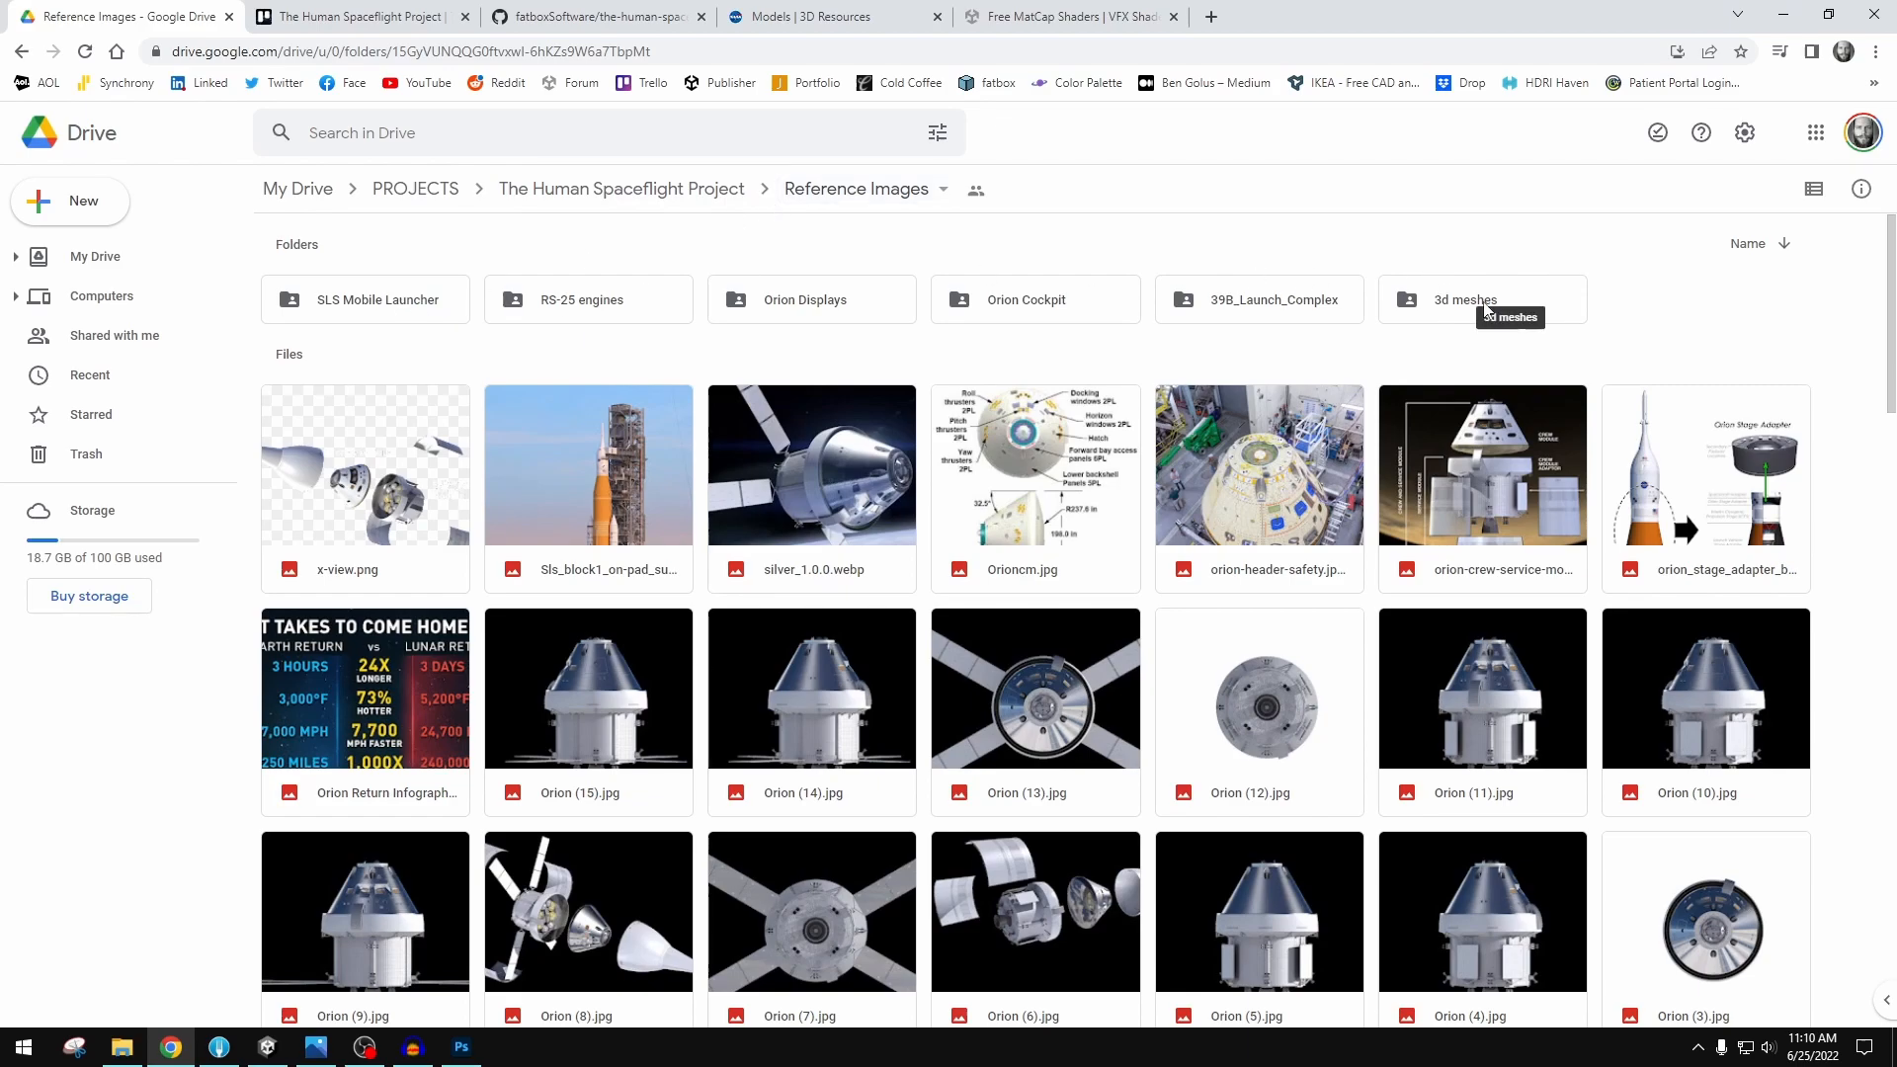
{"action": "double_click", "coordinate": [1466, 299]}
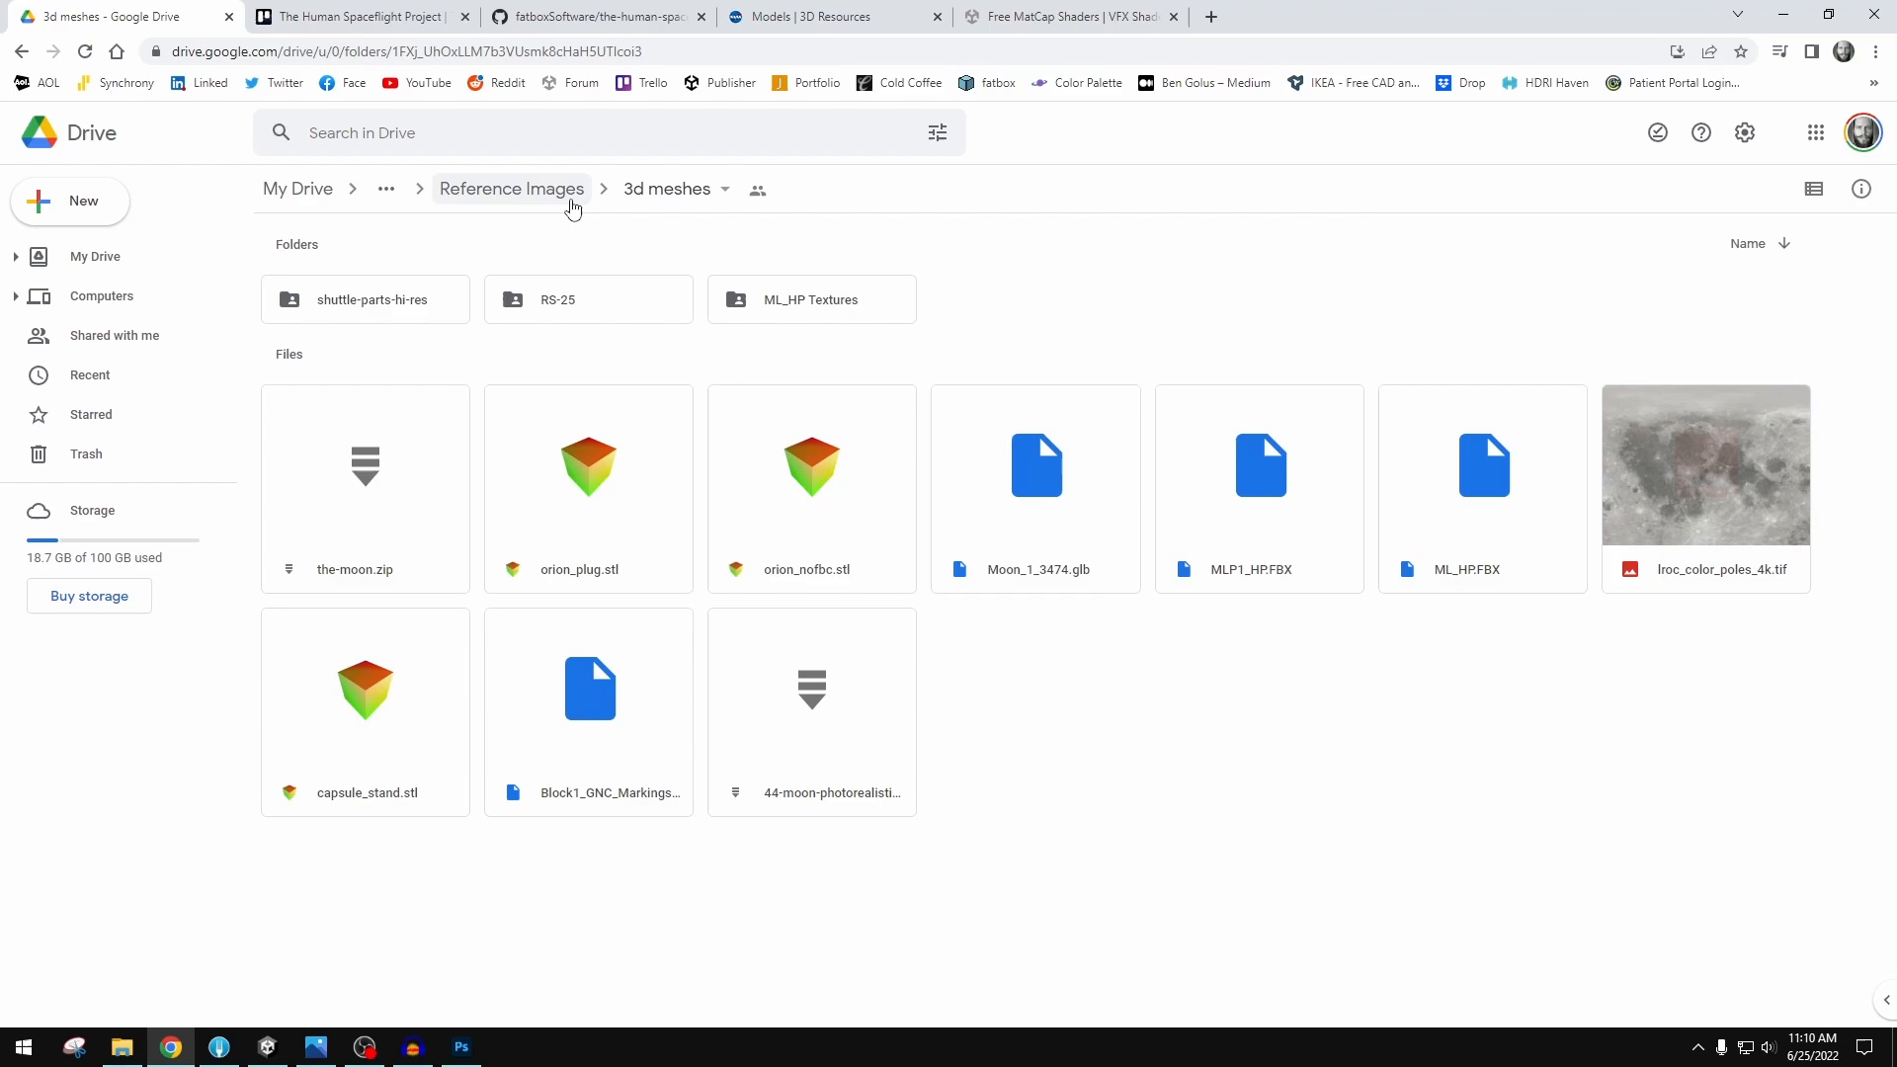
{"action": "mouse_move", "coordinate": [511, 190]}
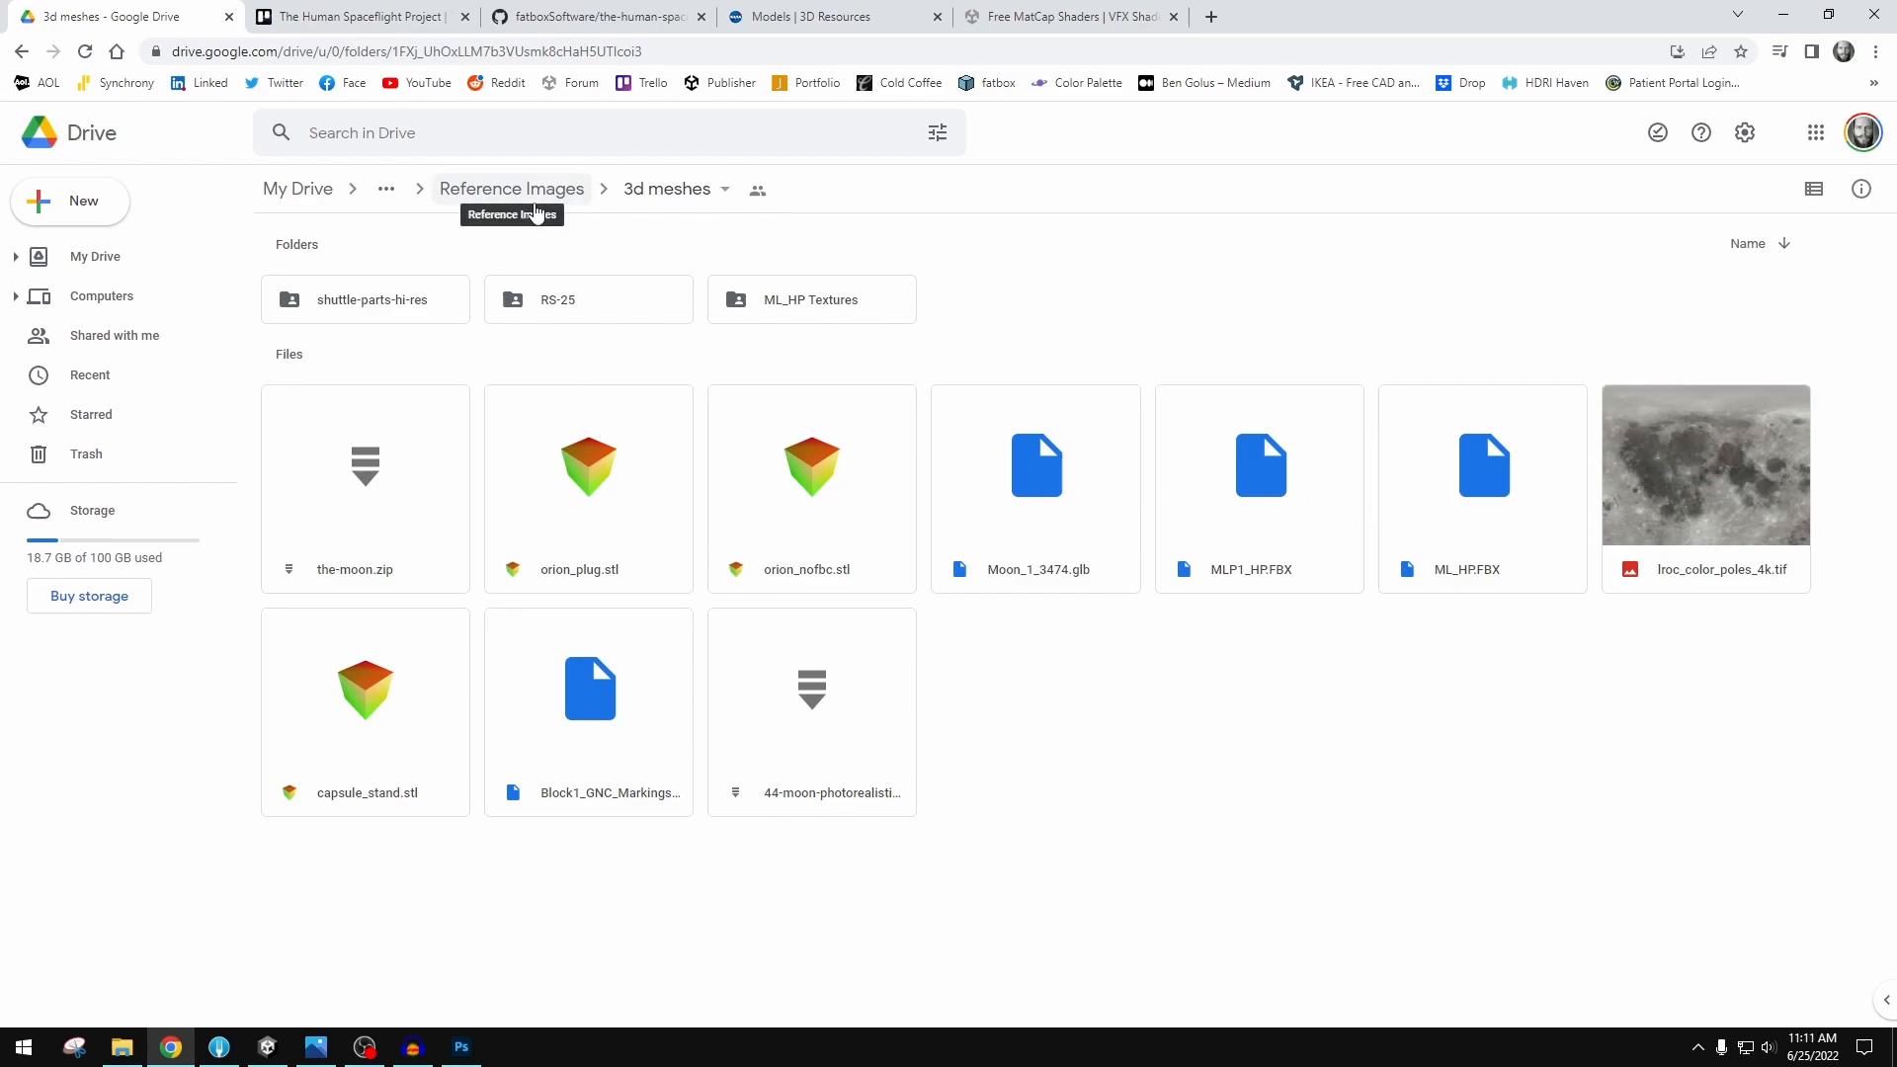
{"action": "mouse_move", "coordinate": [1149, 360]}
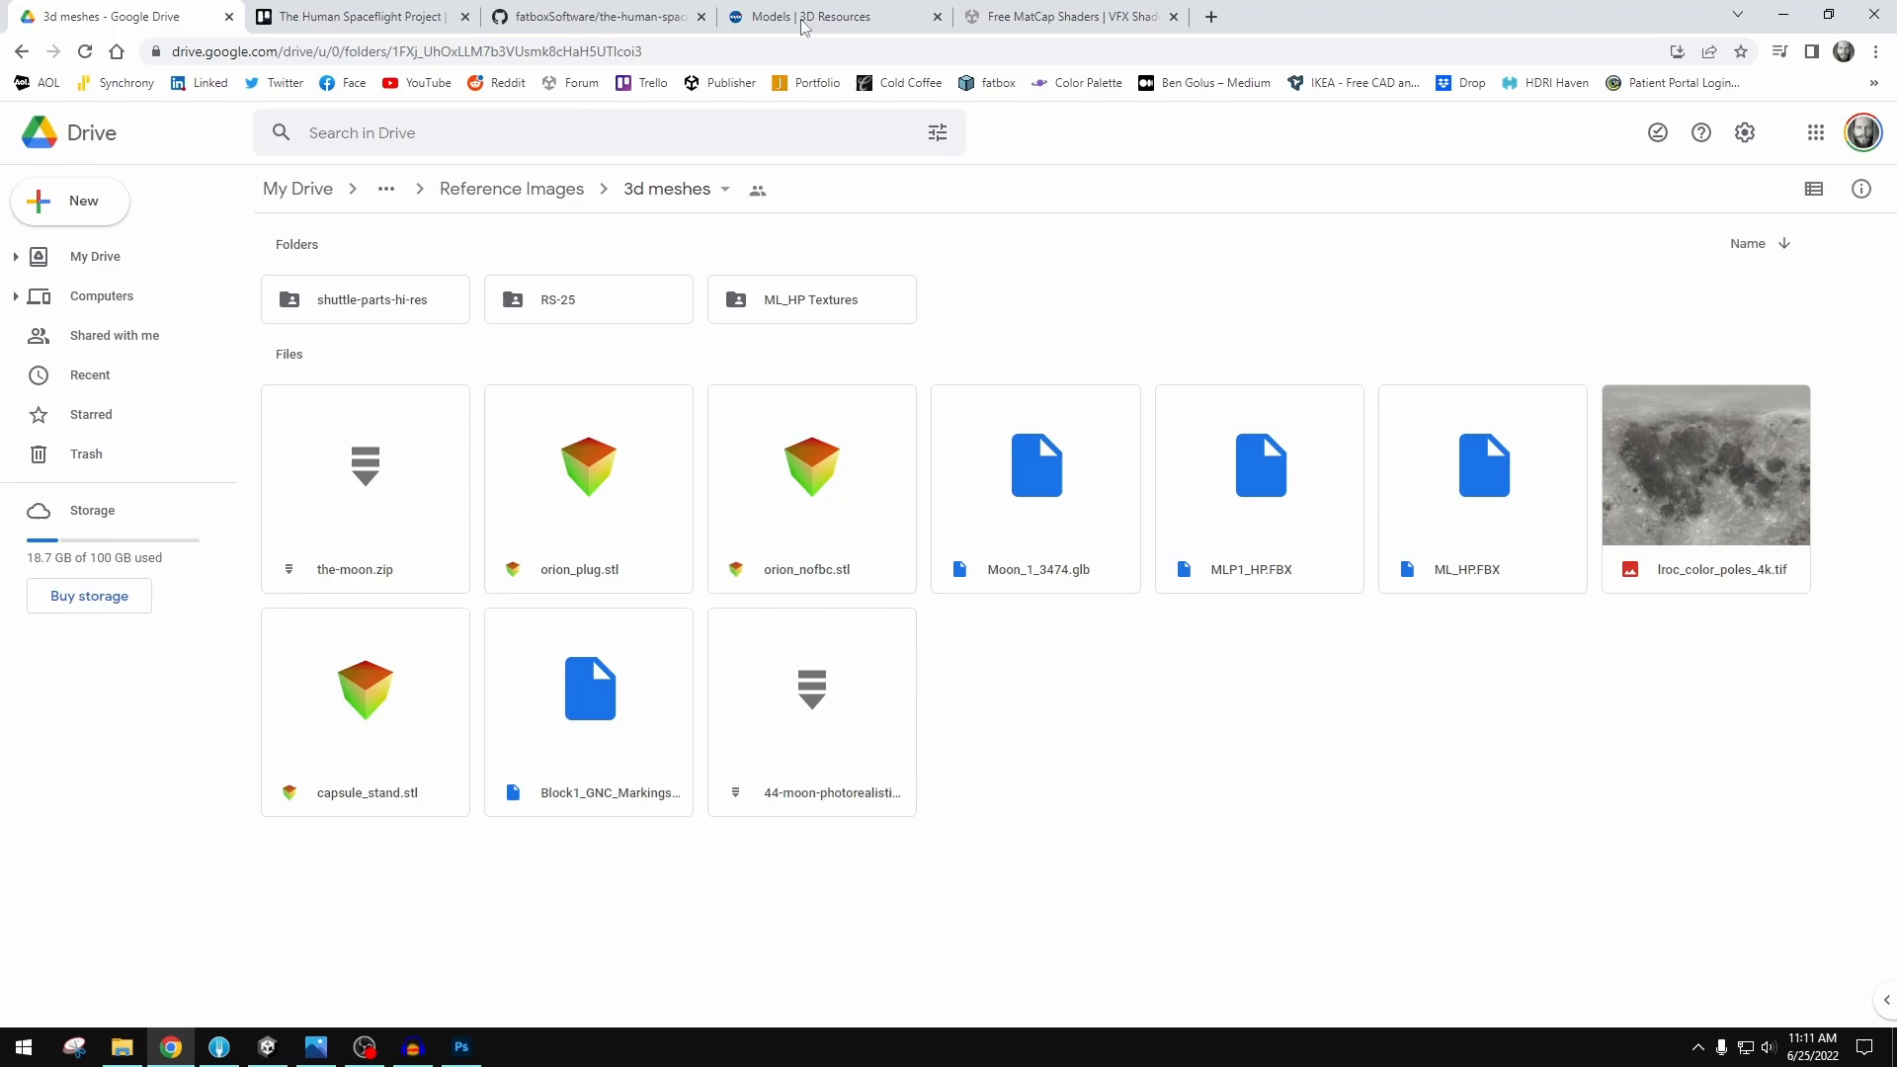
{"action": "left_click", "coordinate": [21, 50]}
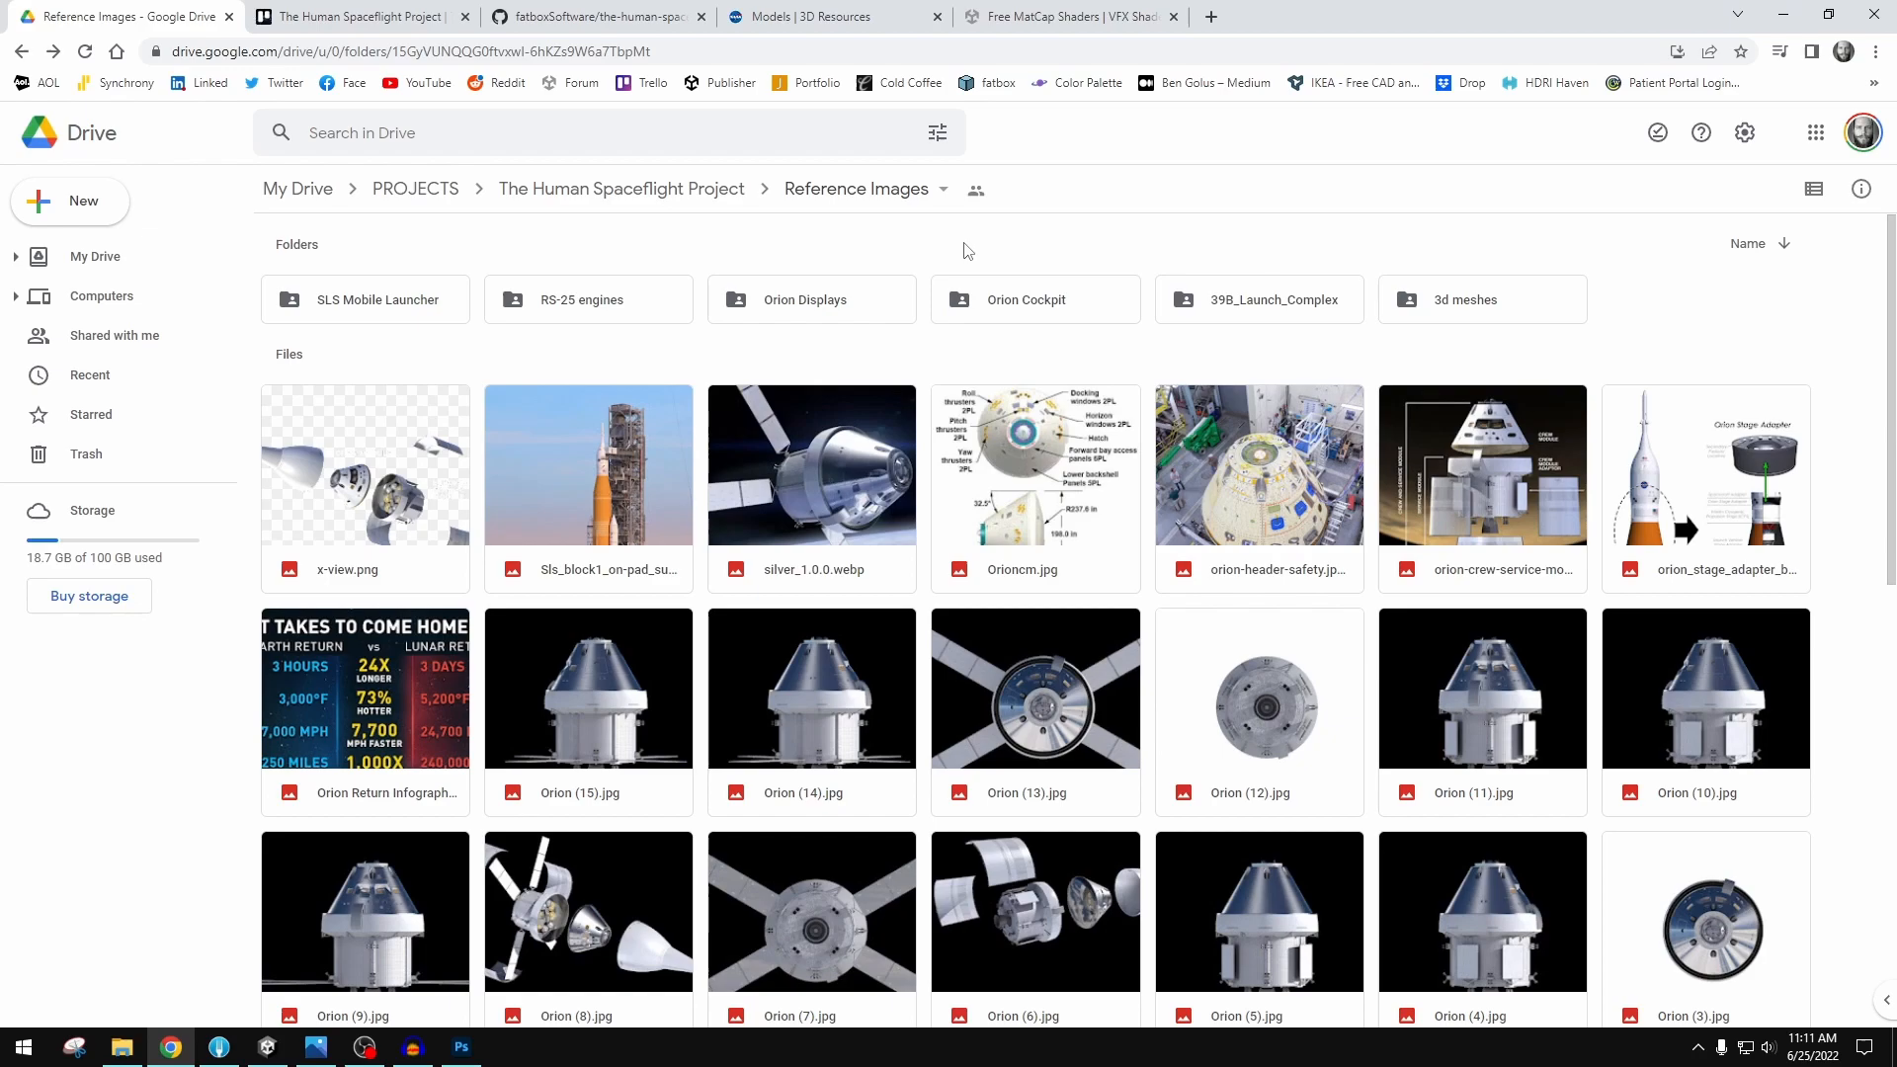
{"action": "mouse_move", "coordinate": [1085, 238]}
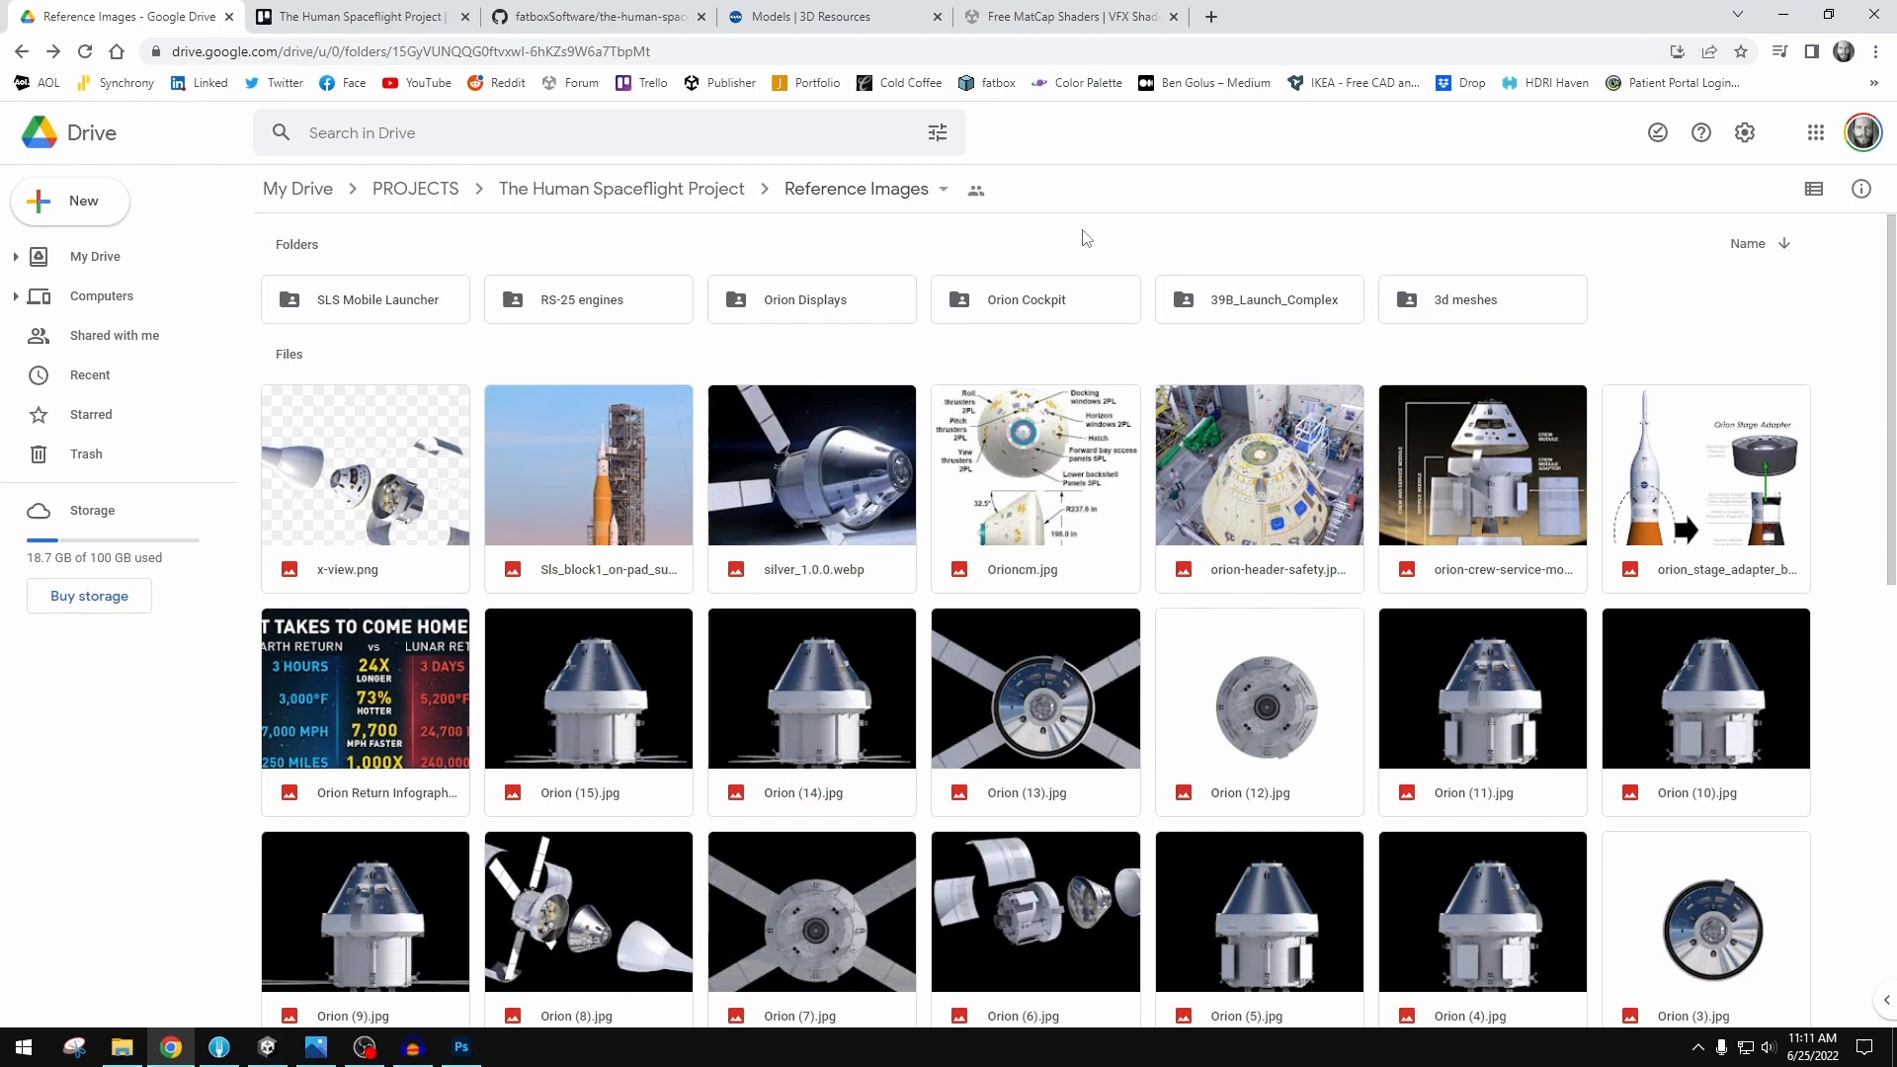
{"action": "mouse_move", "coordinate": [856, 476]}
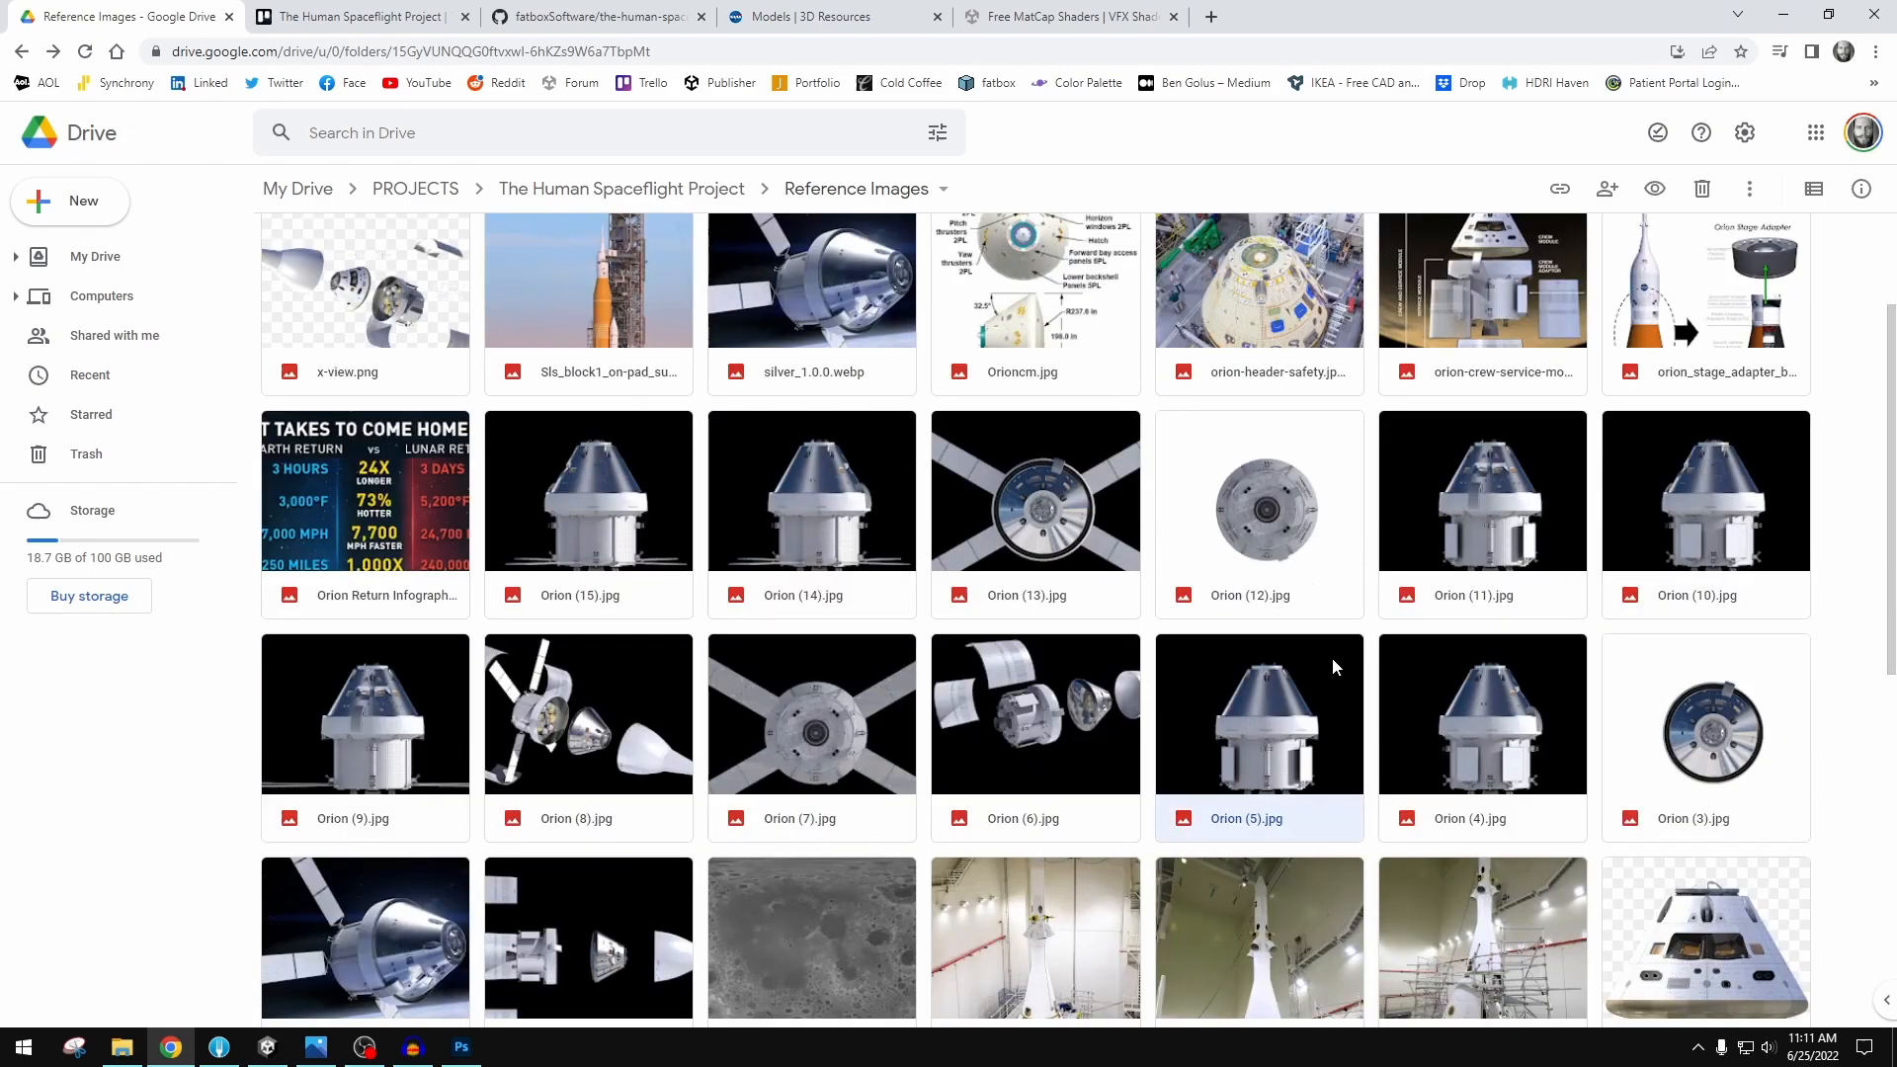
- Preview the Orion-in-orbit and rocket-on-launch-pad reference photos, then scroll further down
{"action": "double_click", "coordinate": [810, 279]}
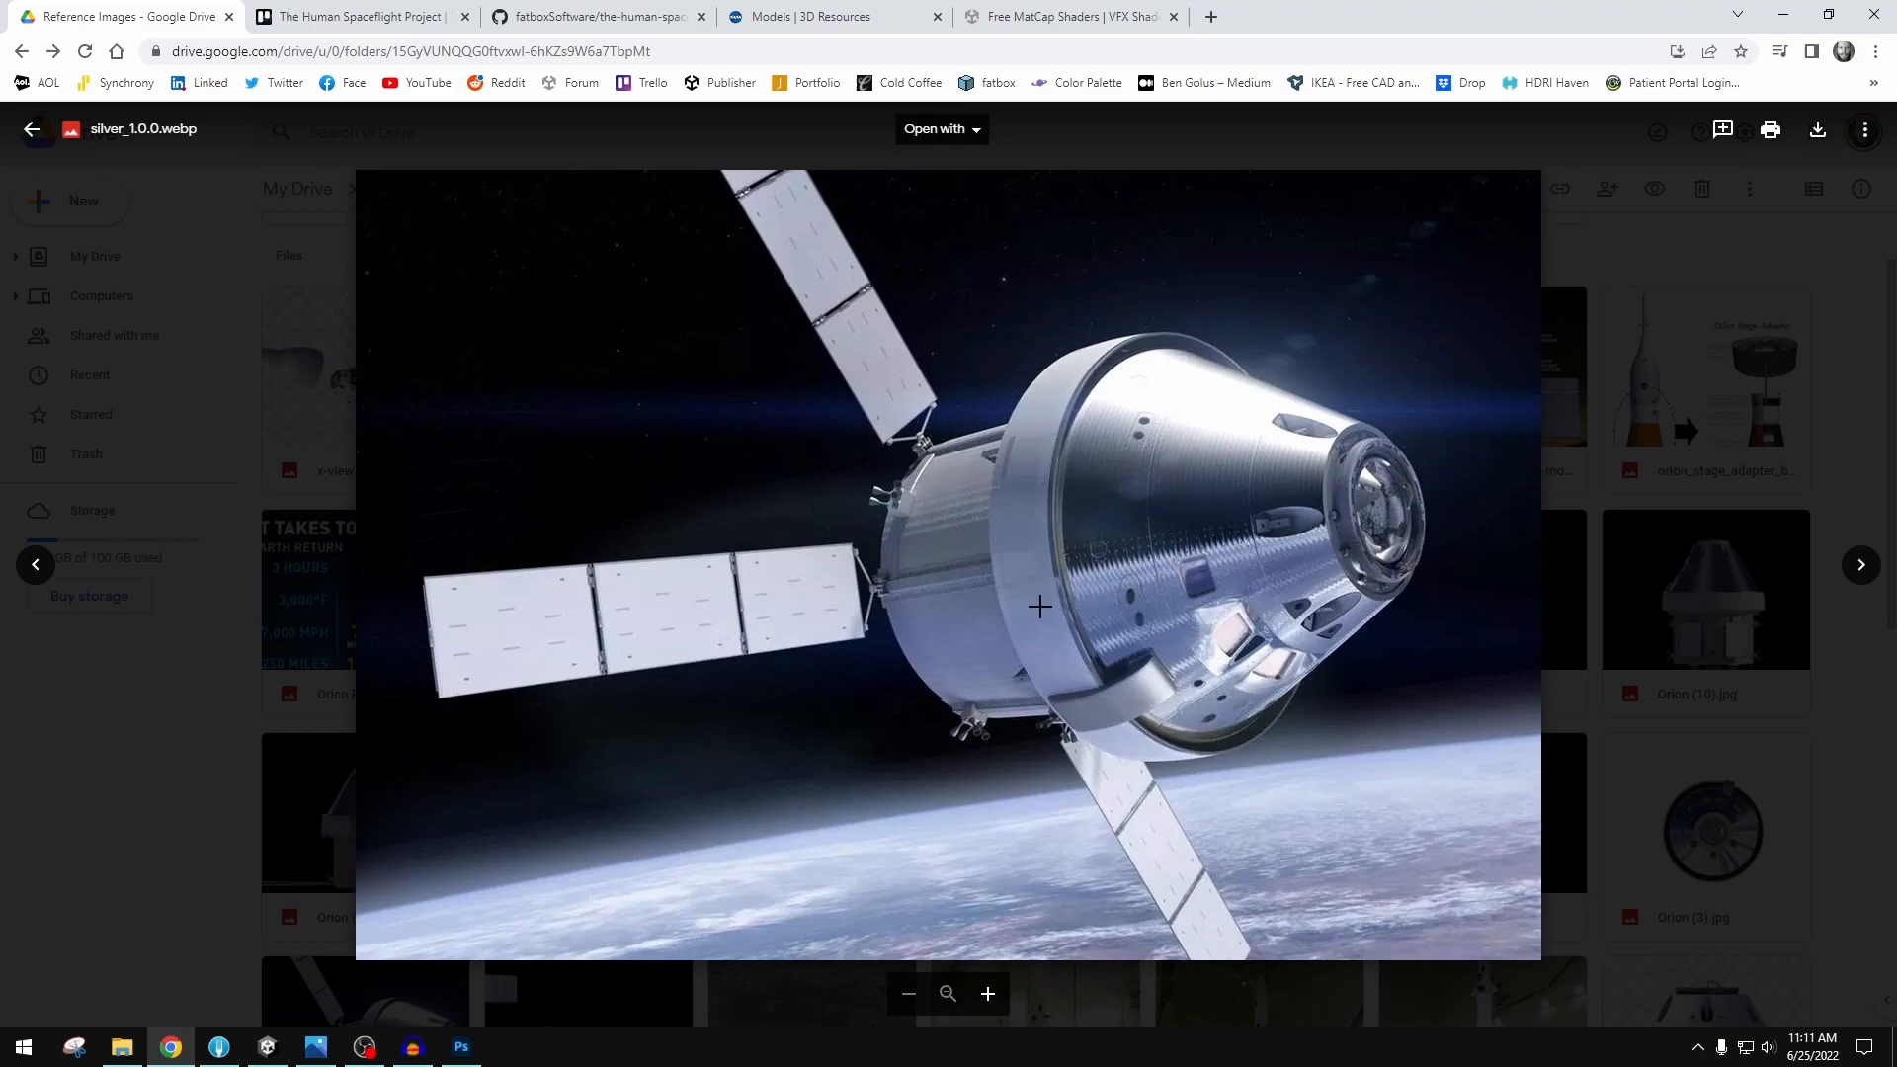
{"action": "mouse_move", "coordinate": [1036, 461]}
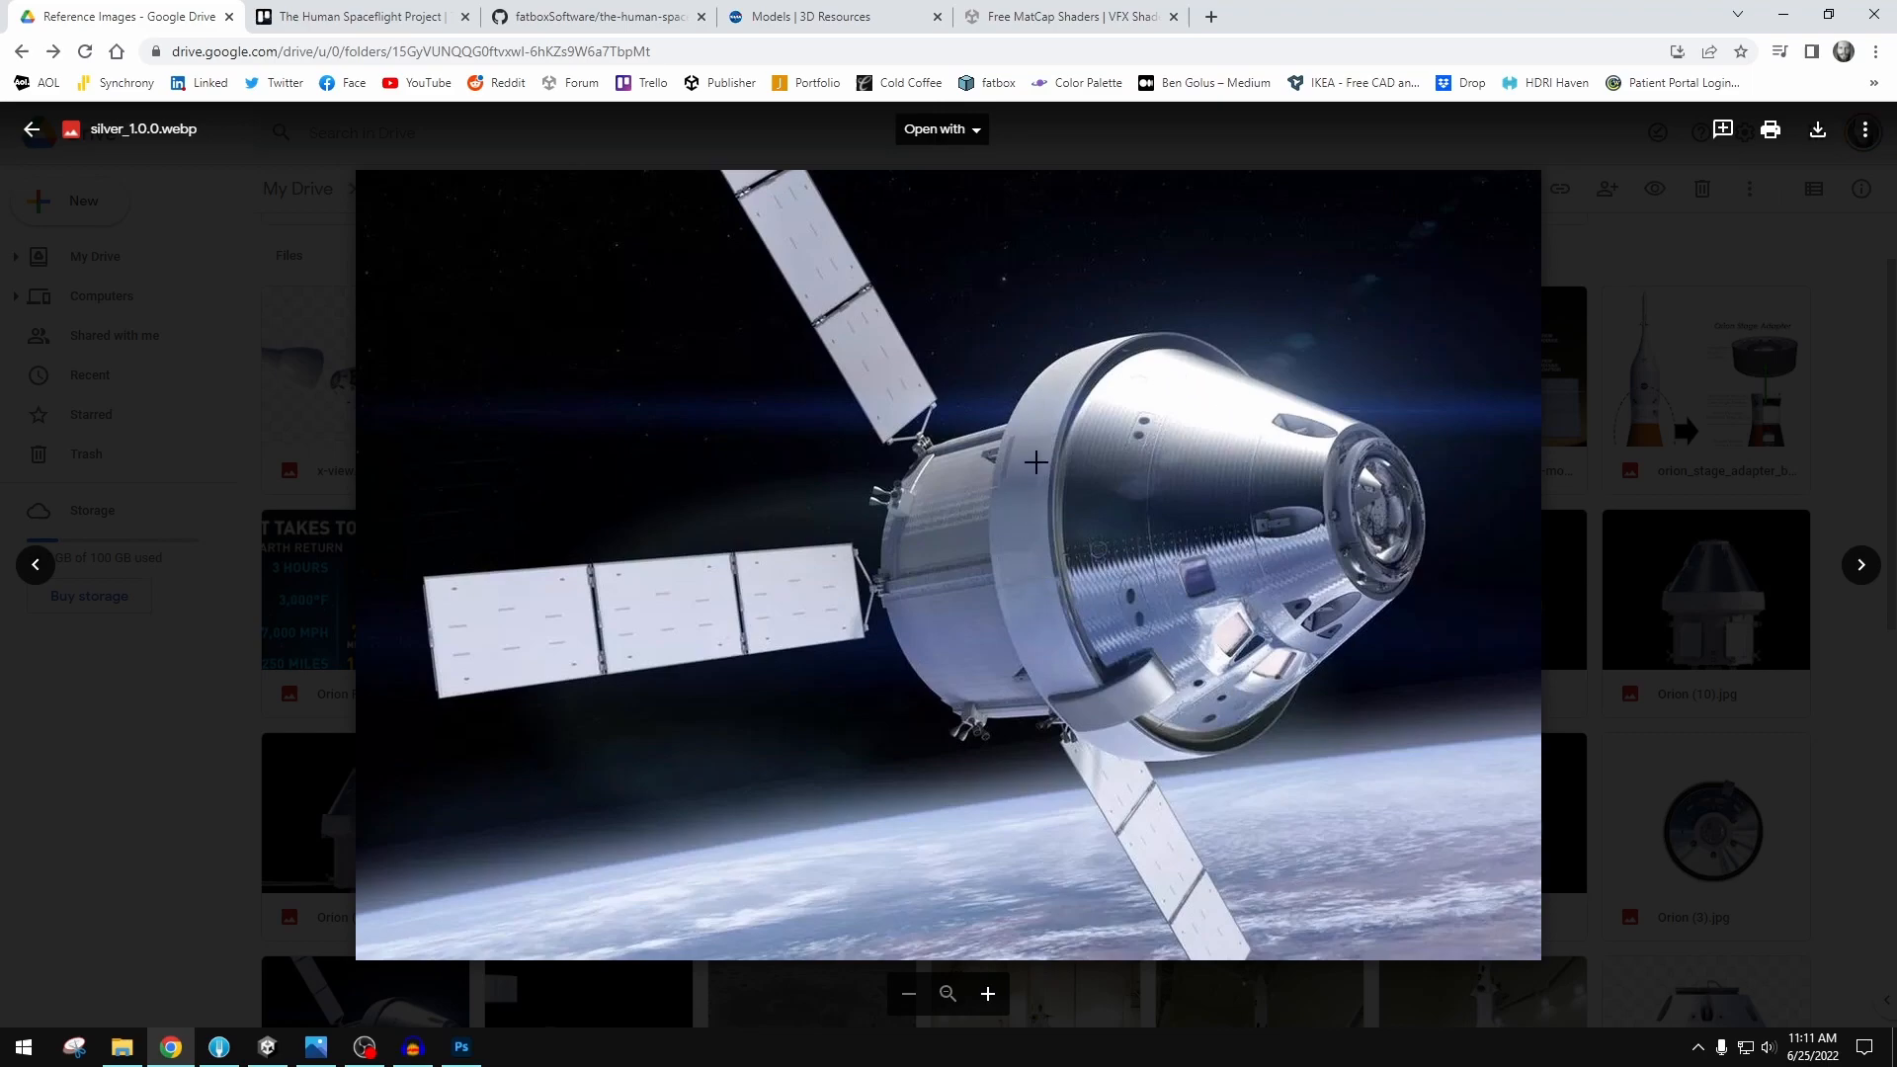
{"action": "mouse_move", "coordinate": [1209, 314]}
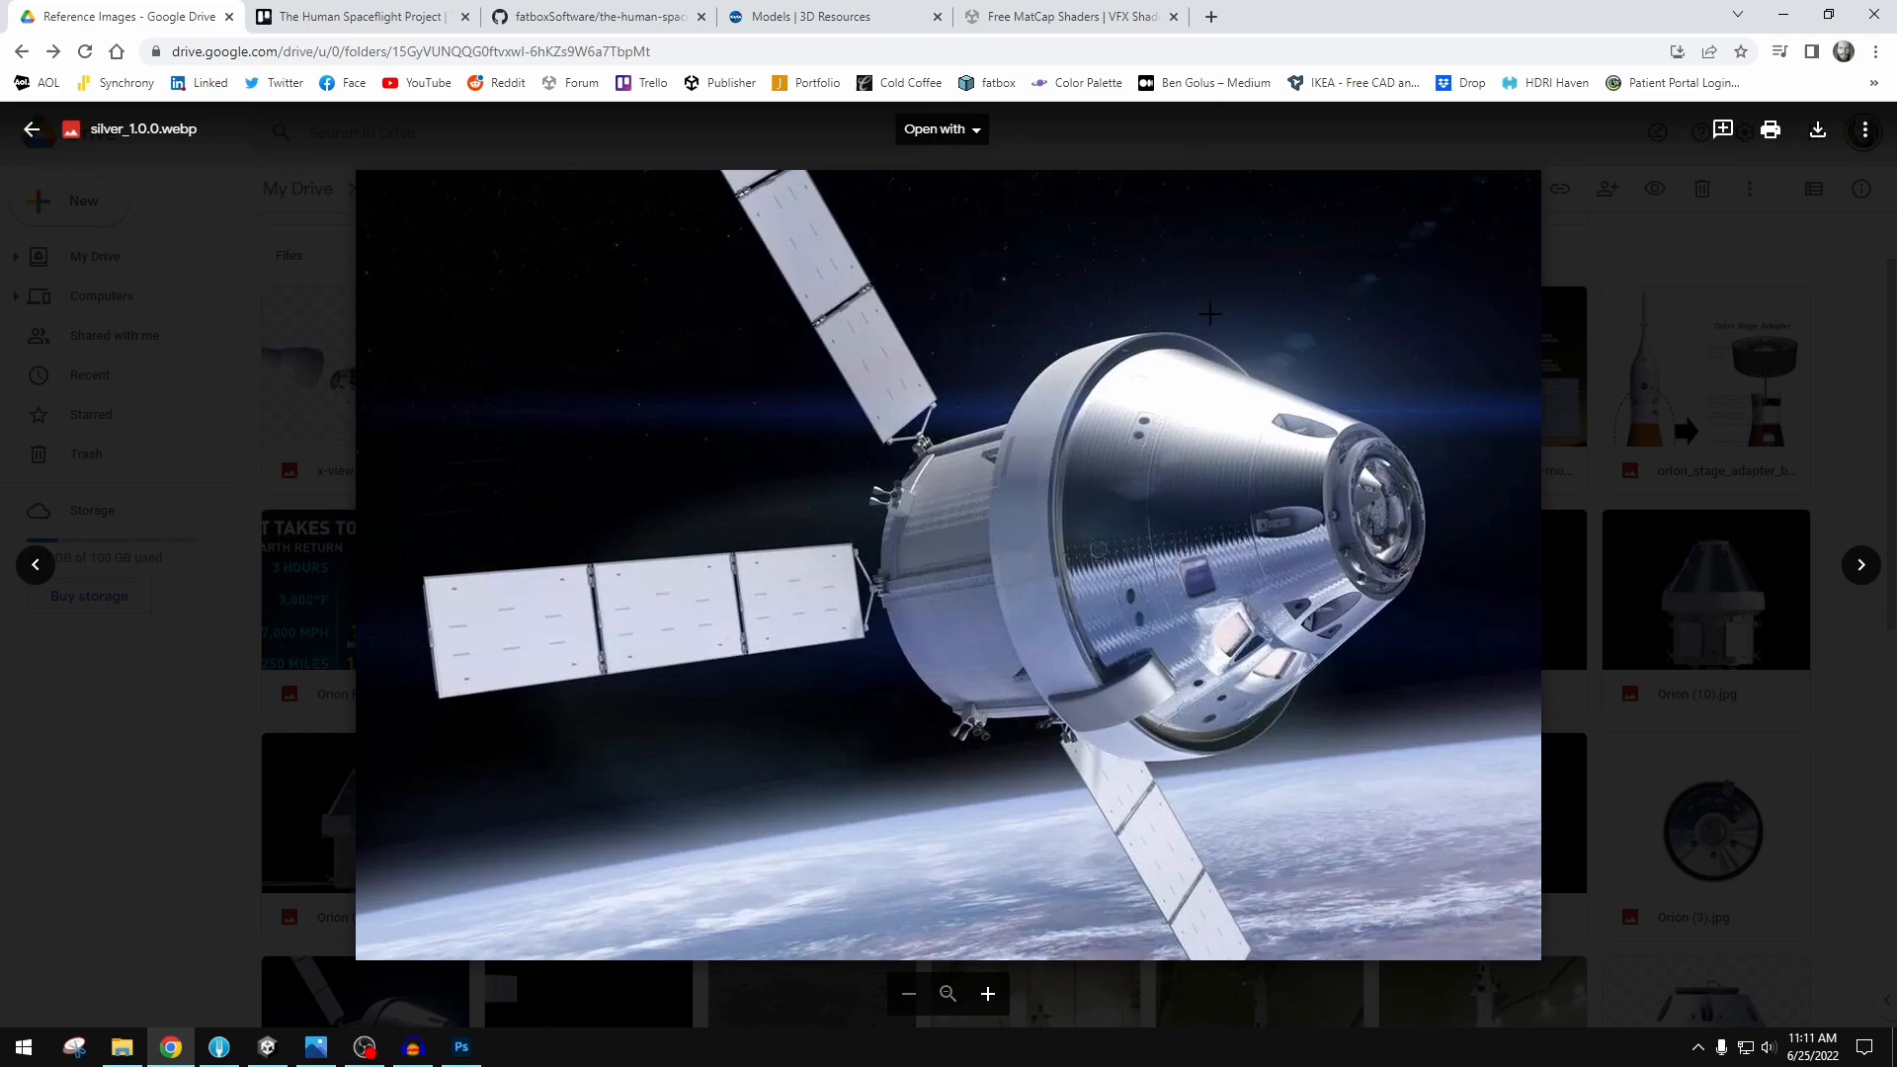
{"action": "left_click", "coordinate": [31, 129]}
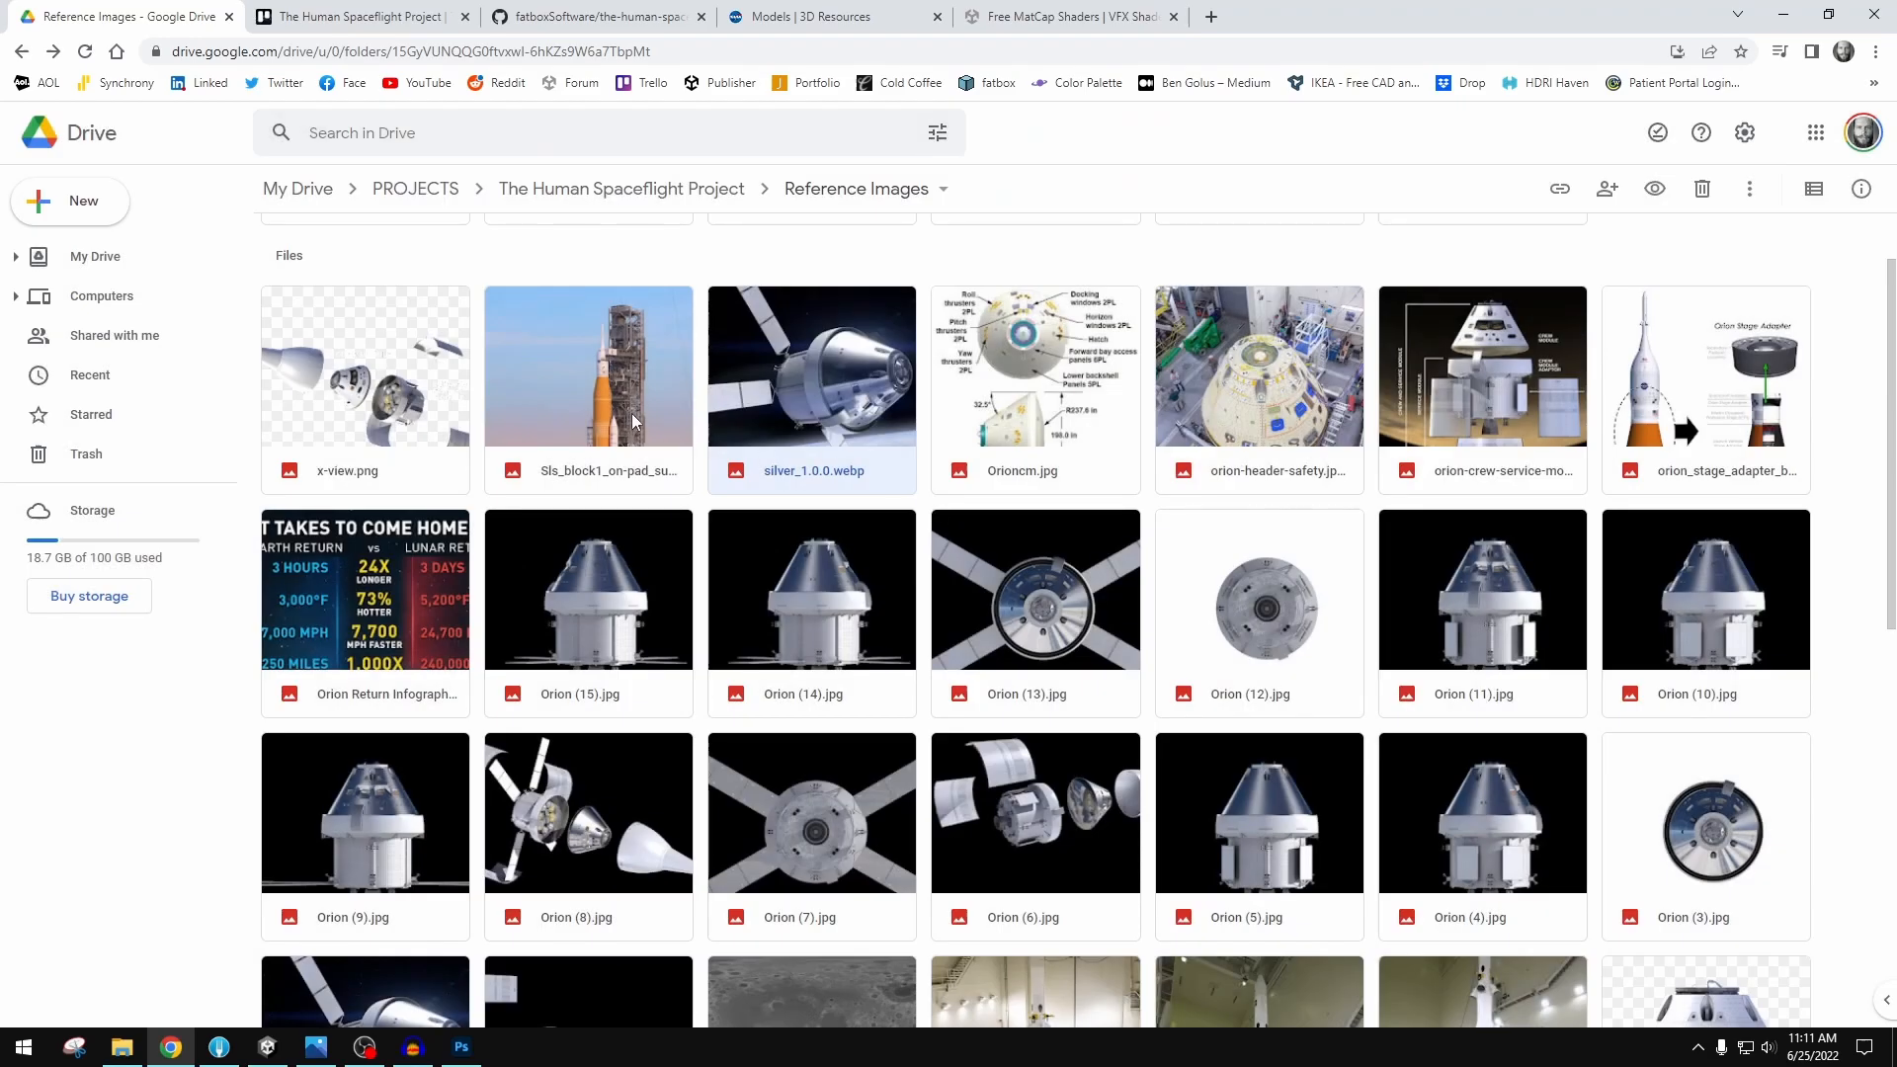
{"action": "double_click", "coordinate": [587, 365]}
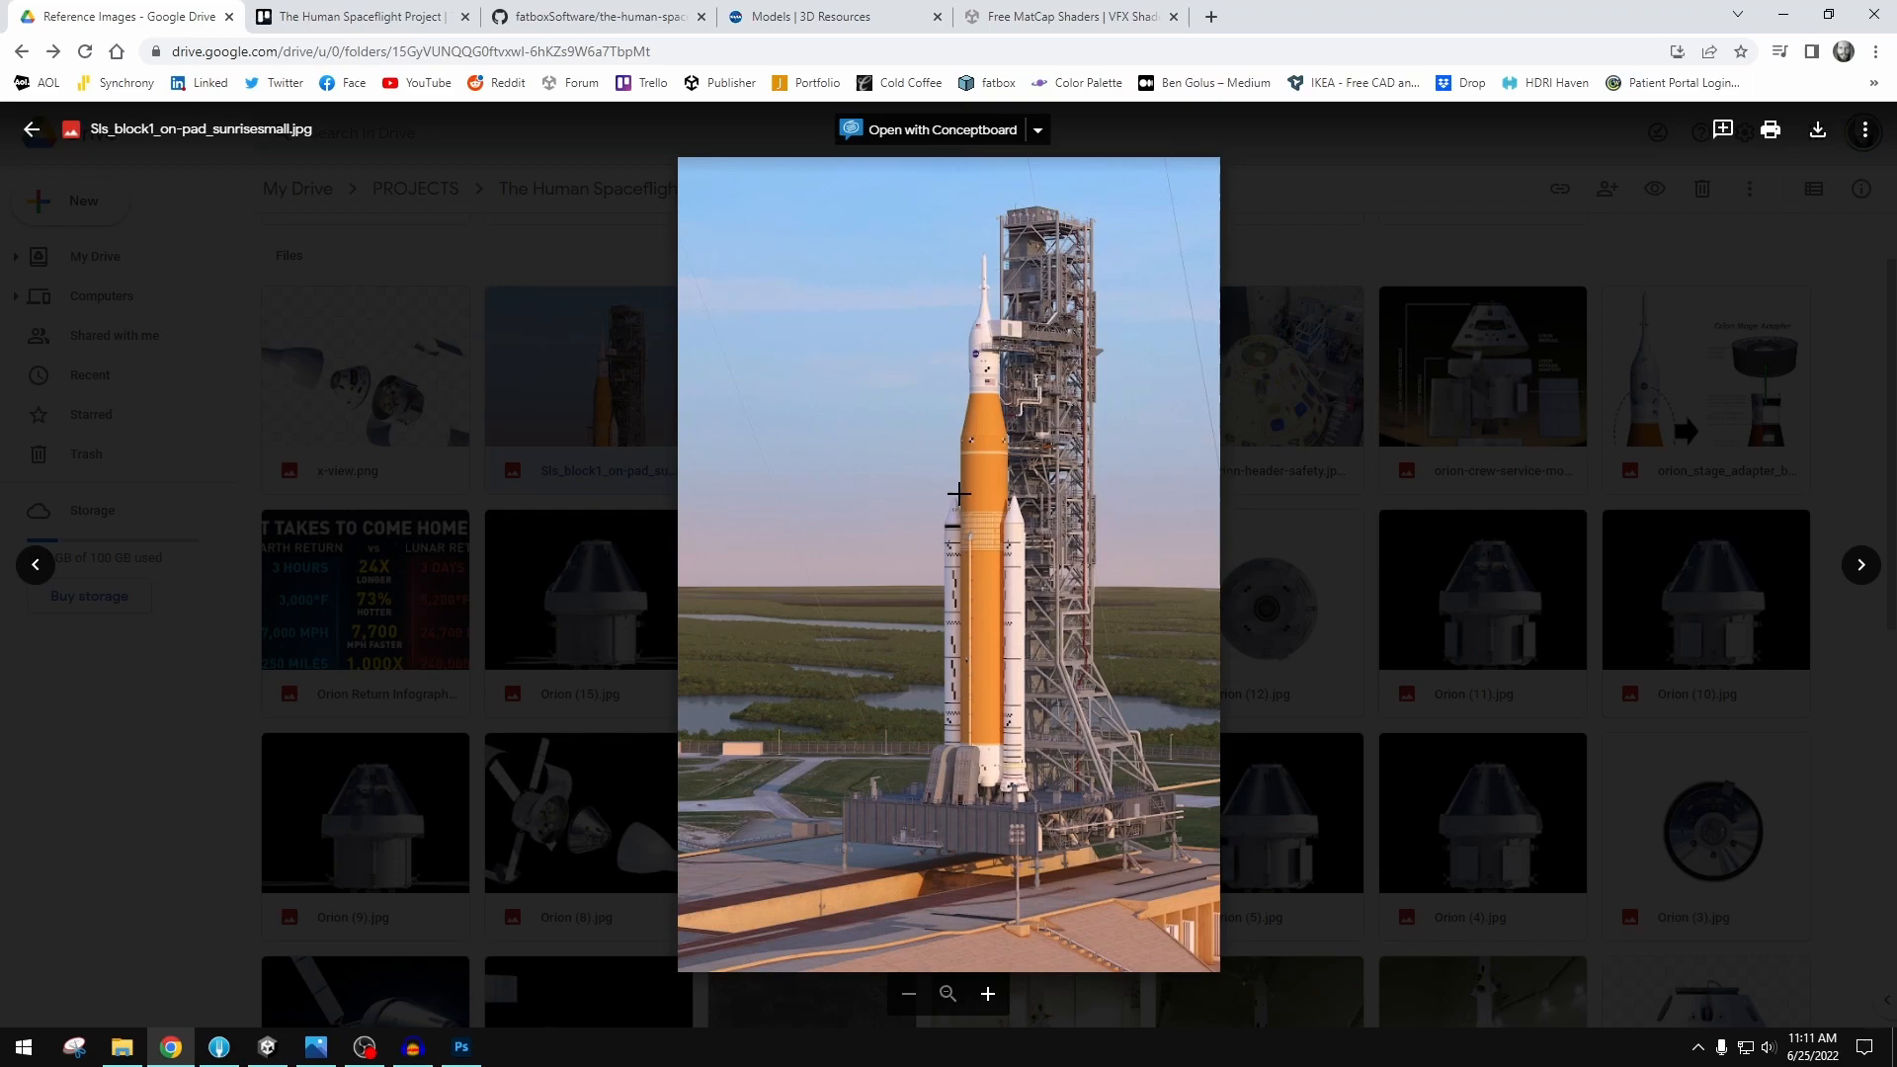
{"action": "mouse_move", "coordinate": [932, 776]}
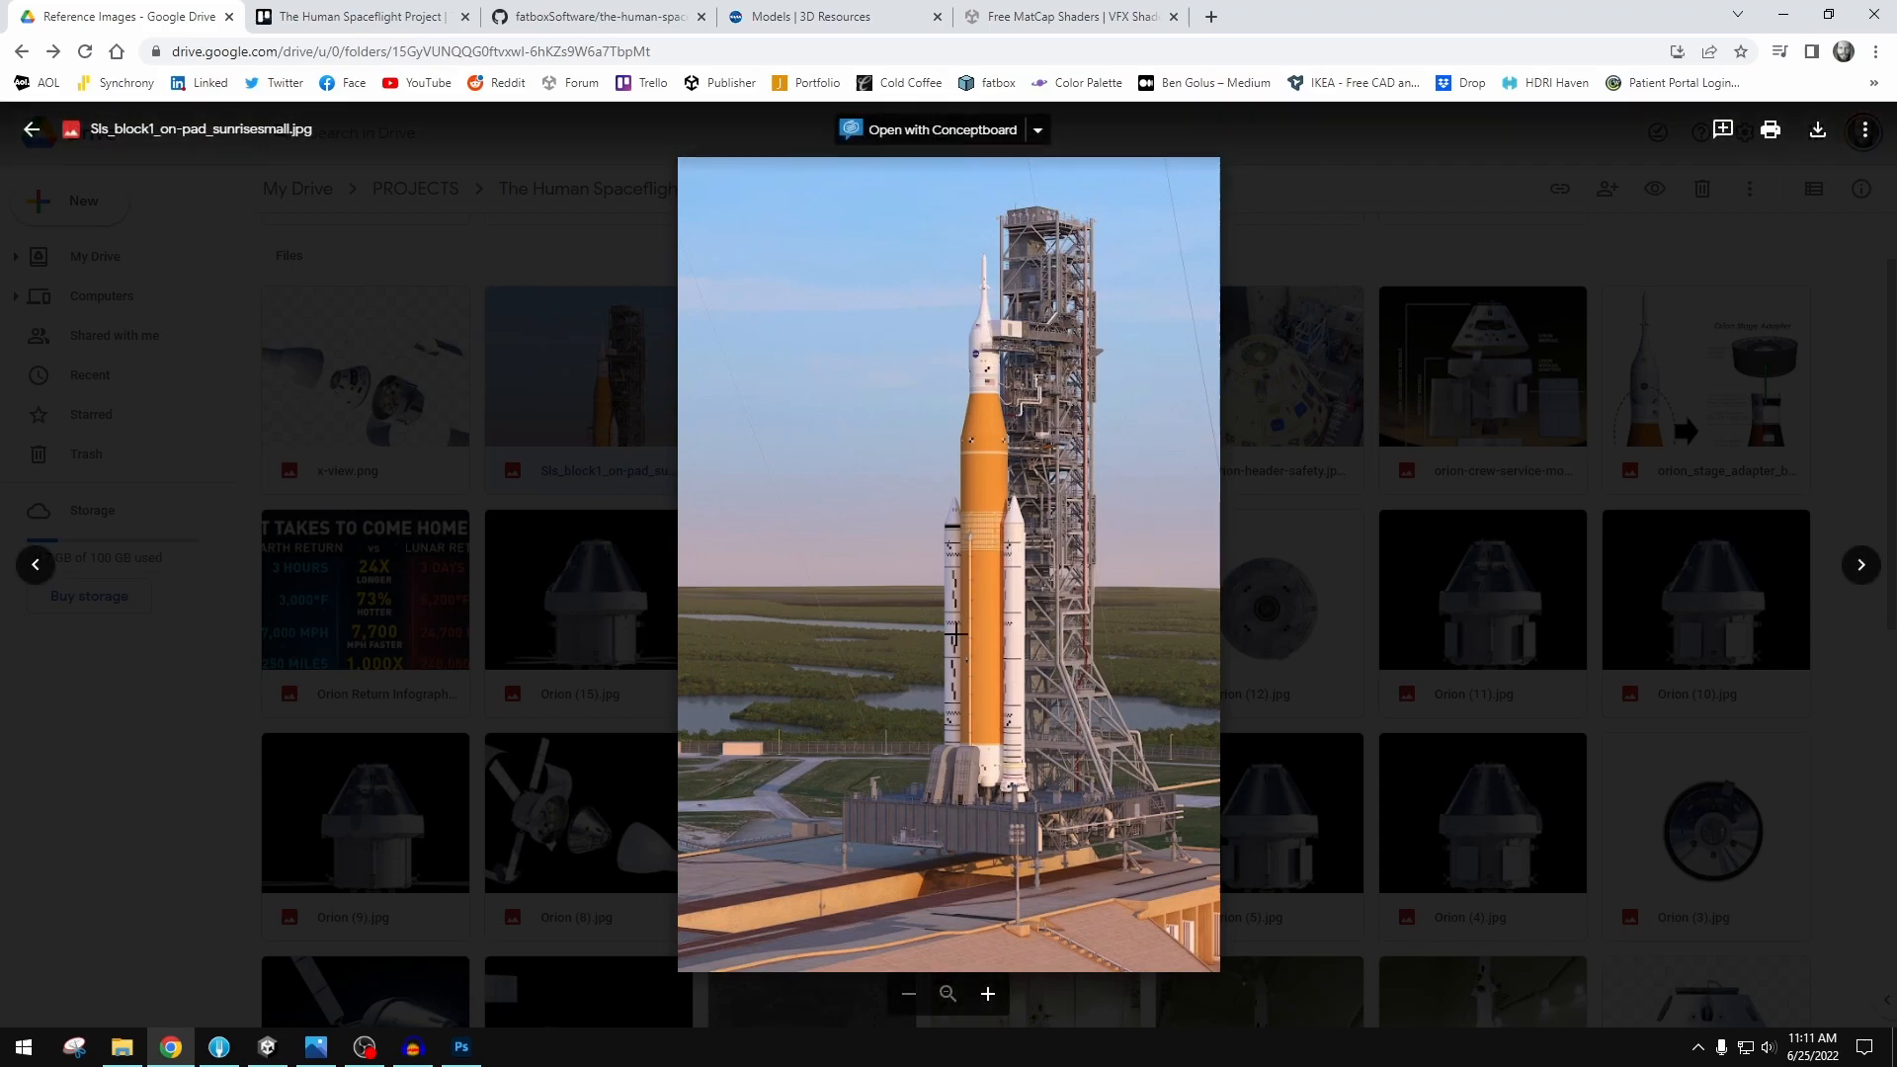
{"action": "mouse_move", "coordinate": [1052, 550]}
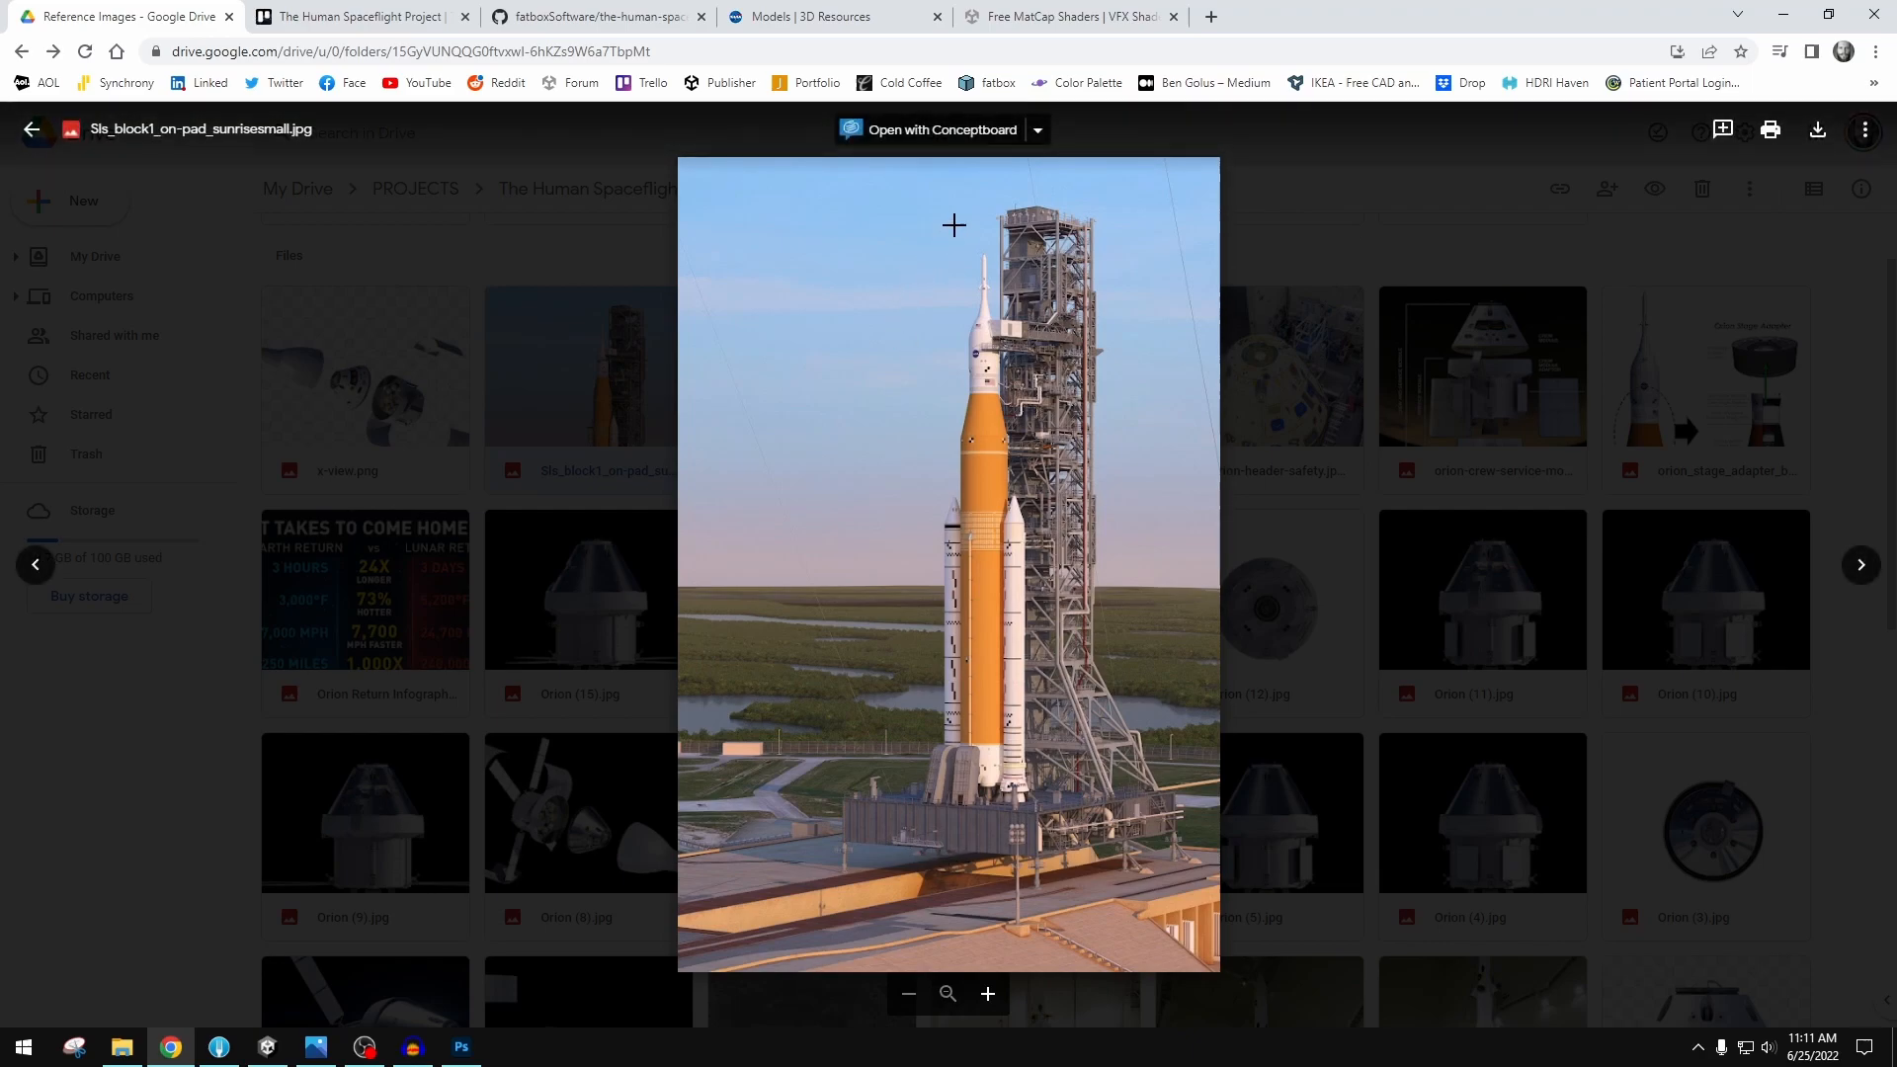
{"action": "mouse_move", "coordinate": [968, 275]}
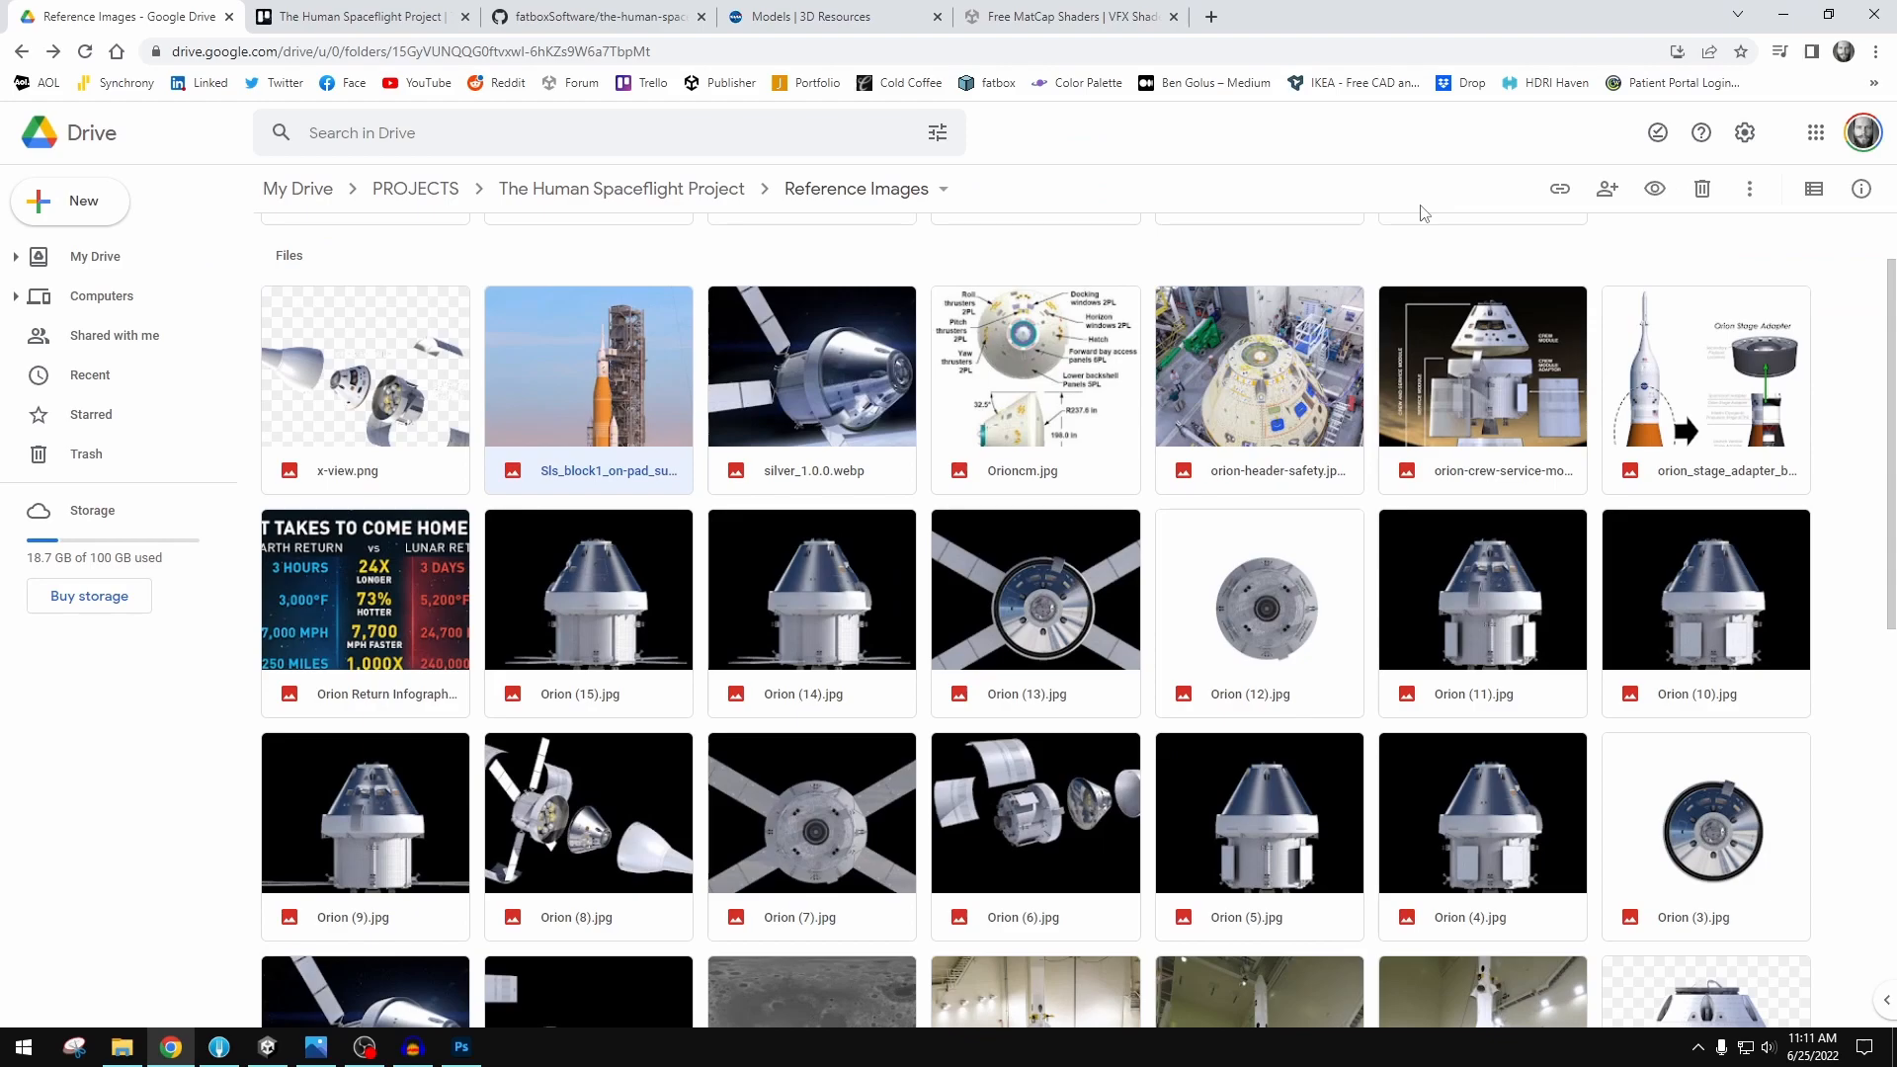
{"action": "scroll", "scroll_direction": "down", "scroll_amount": 3}
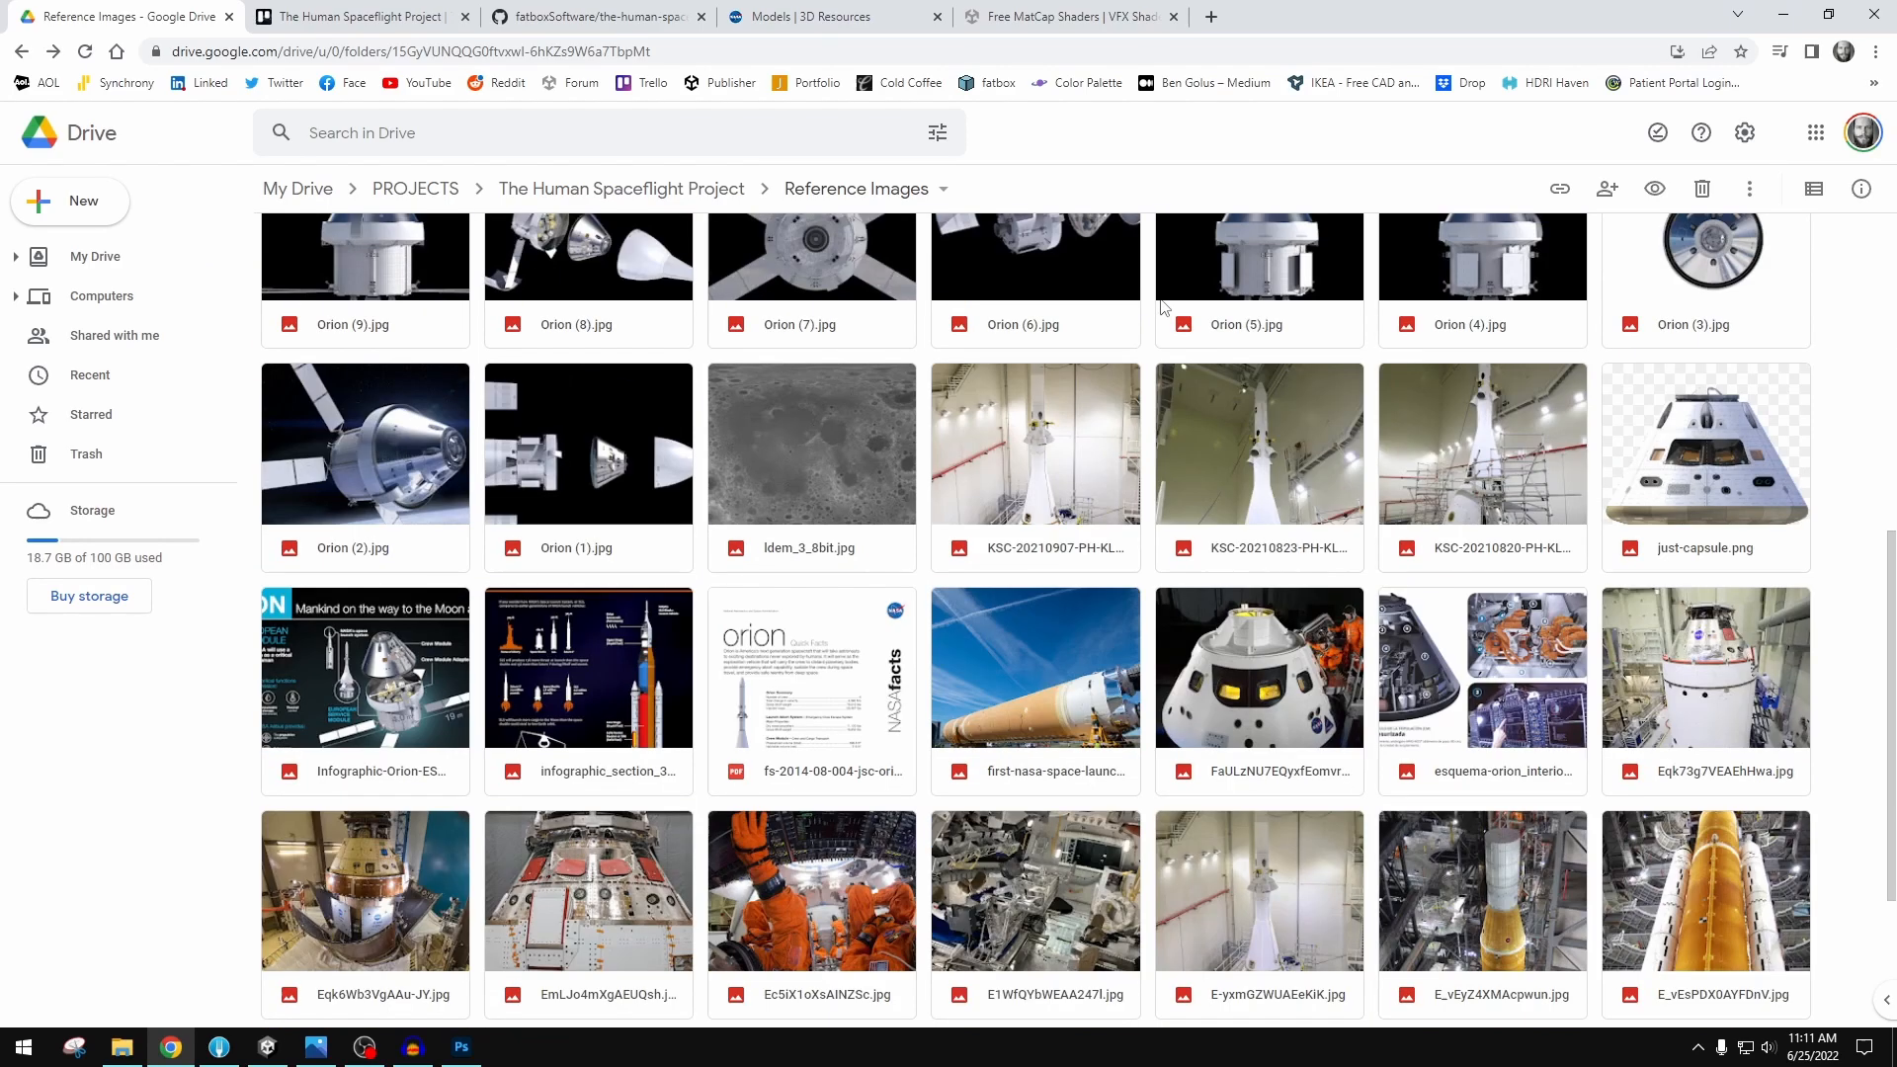
- Scroll through the alphabetical spacecraft list in the NASA 3D Resources models catalogue
{"action": "left_click", "coordinate": [834, 16]}
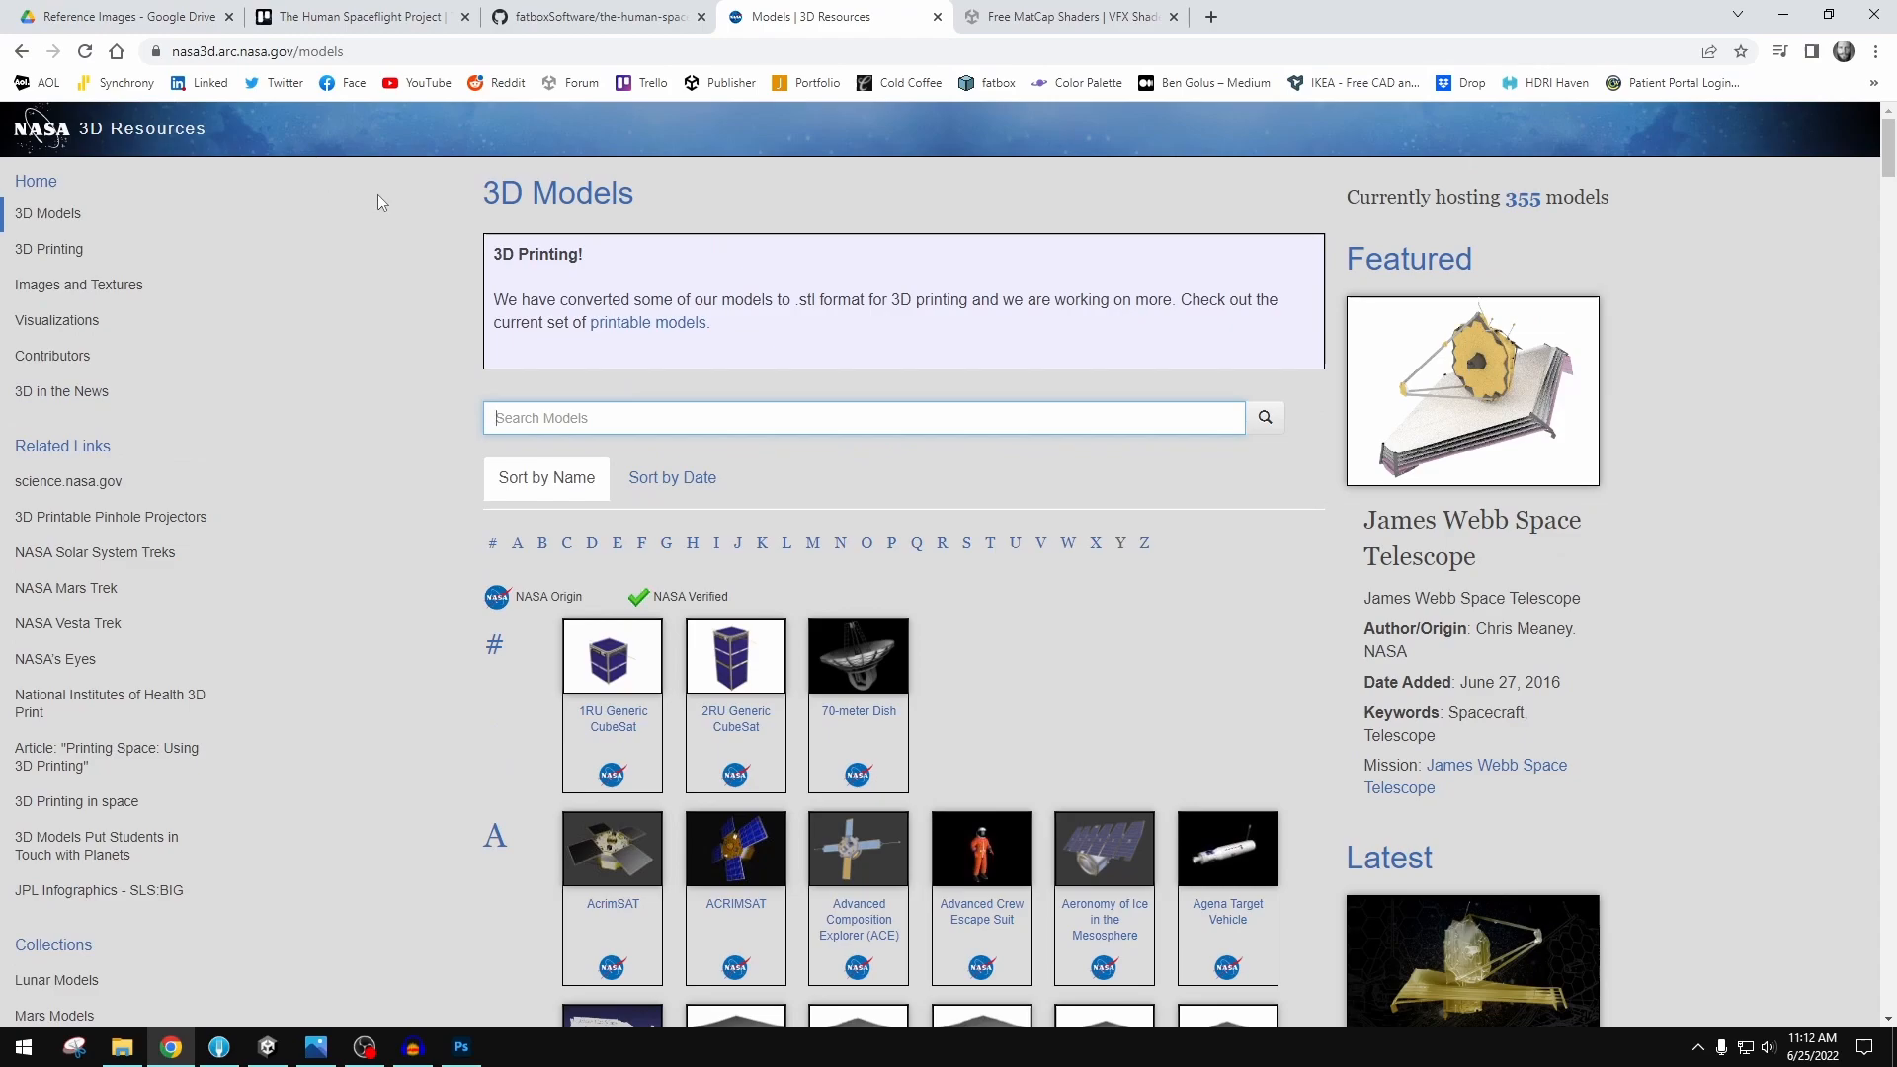
{"action": "scroll", "scroll_direction": "down", "scroll_amount": 3}
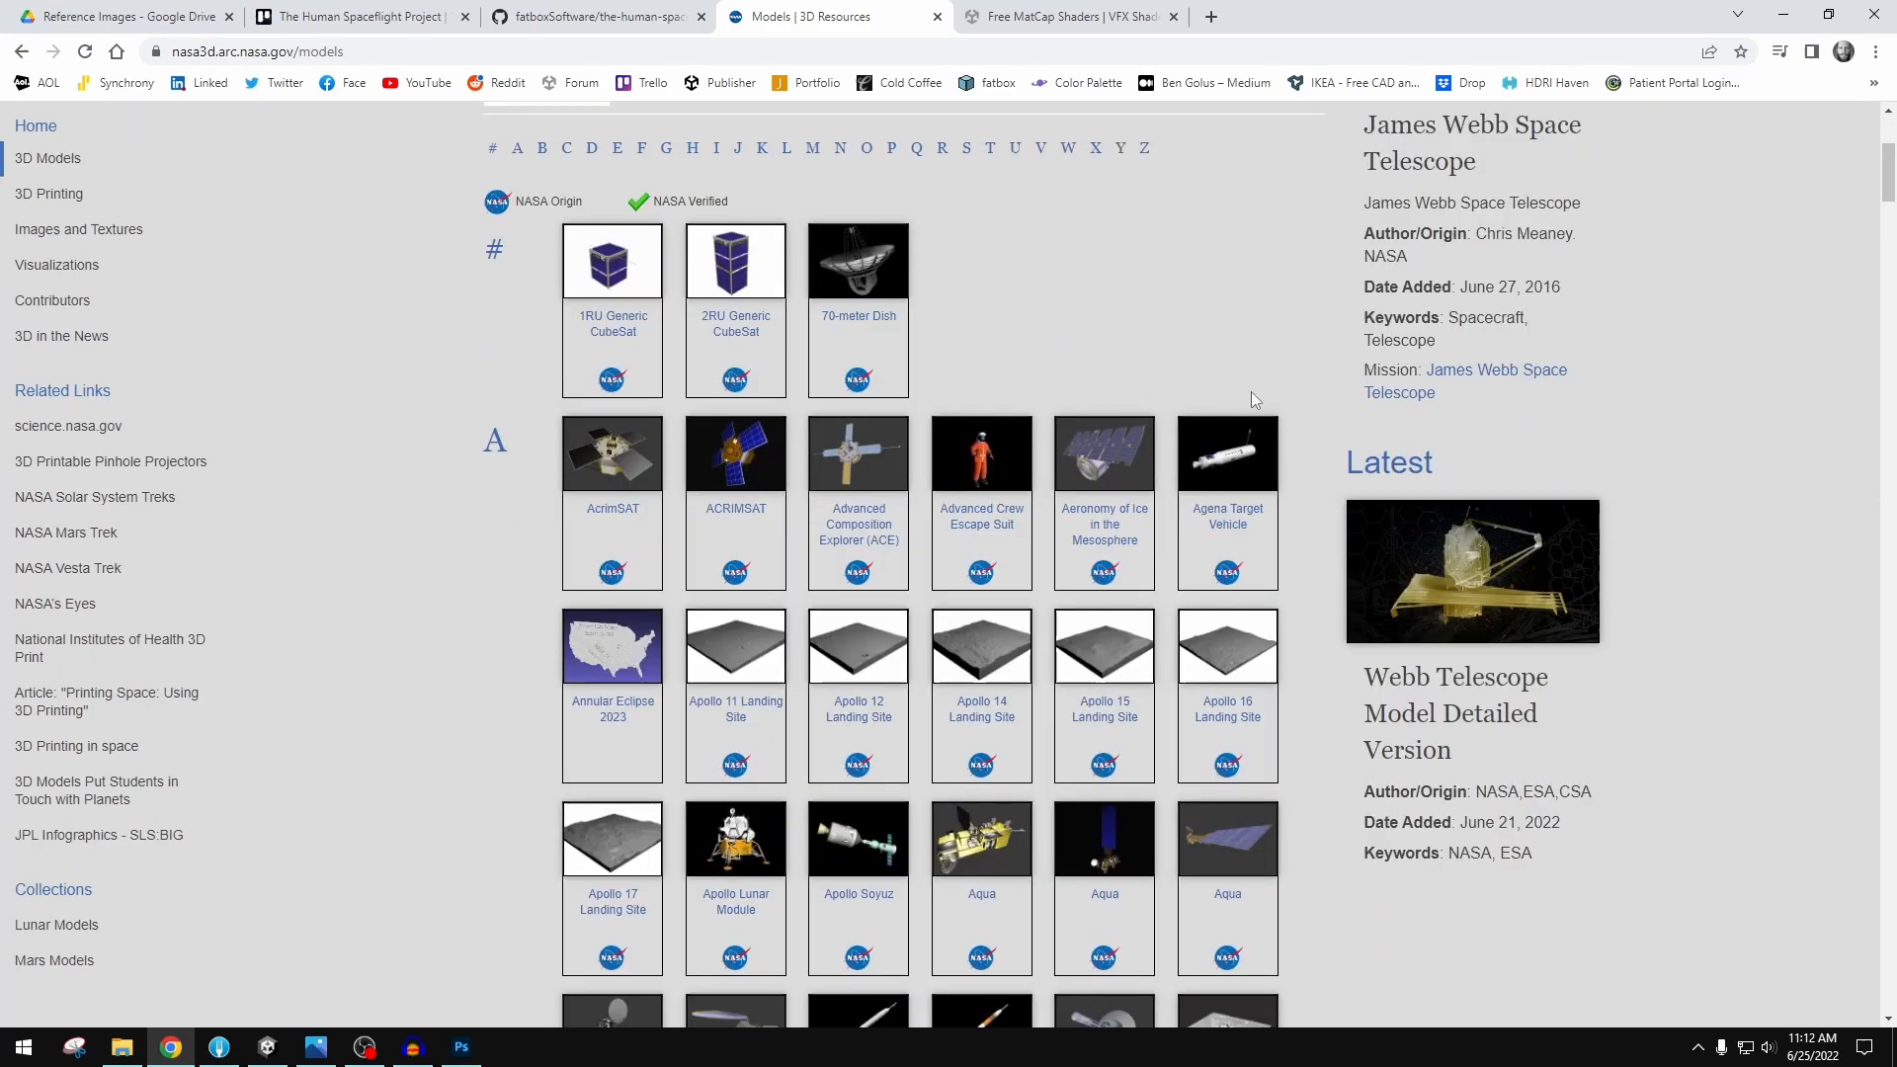
{"action": "scroll", "scroll_direction": "down", "scroll_amount": 3}
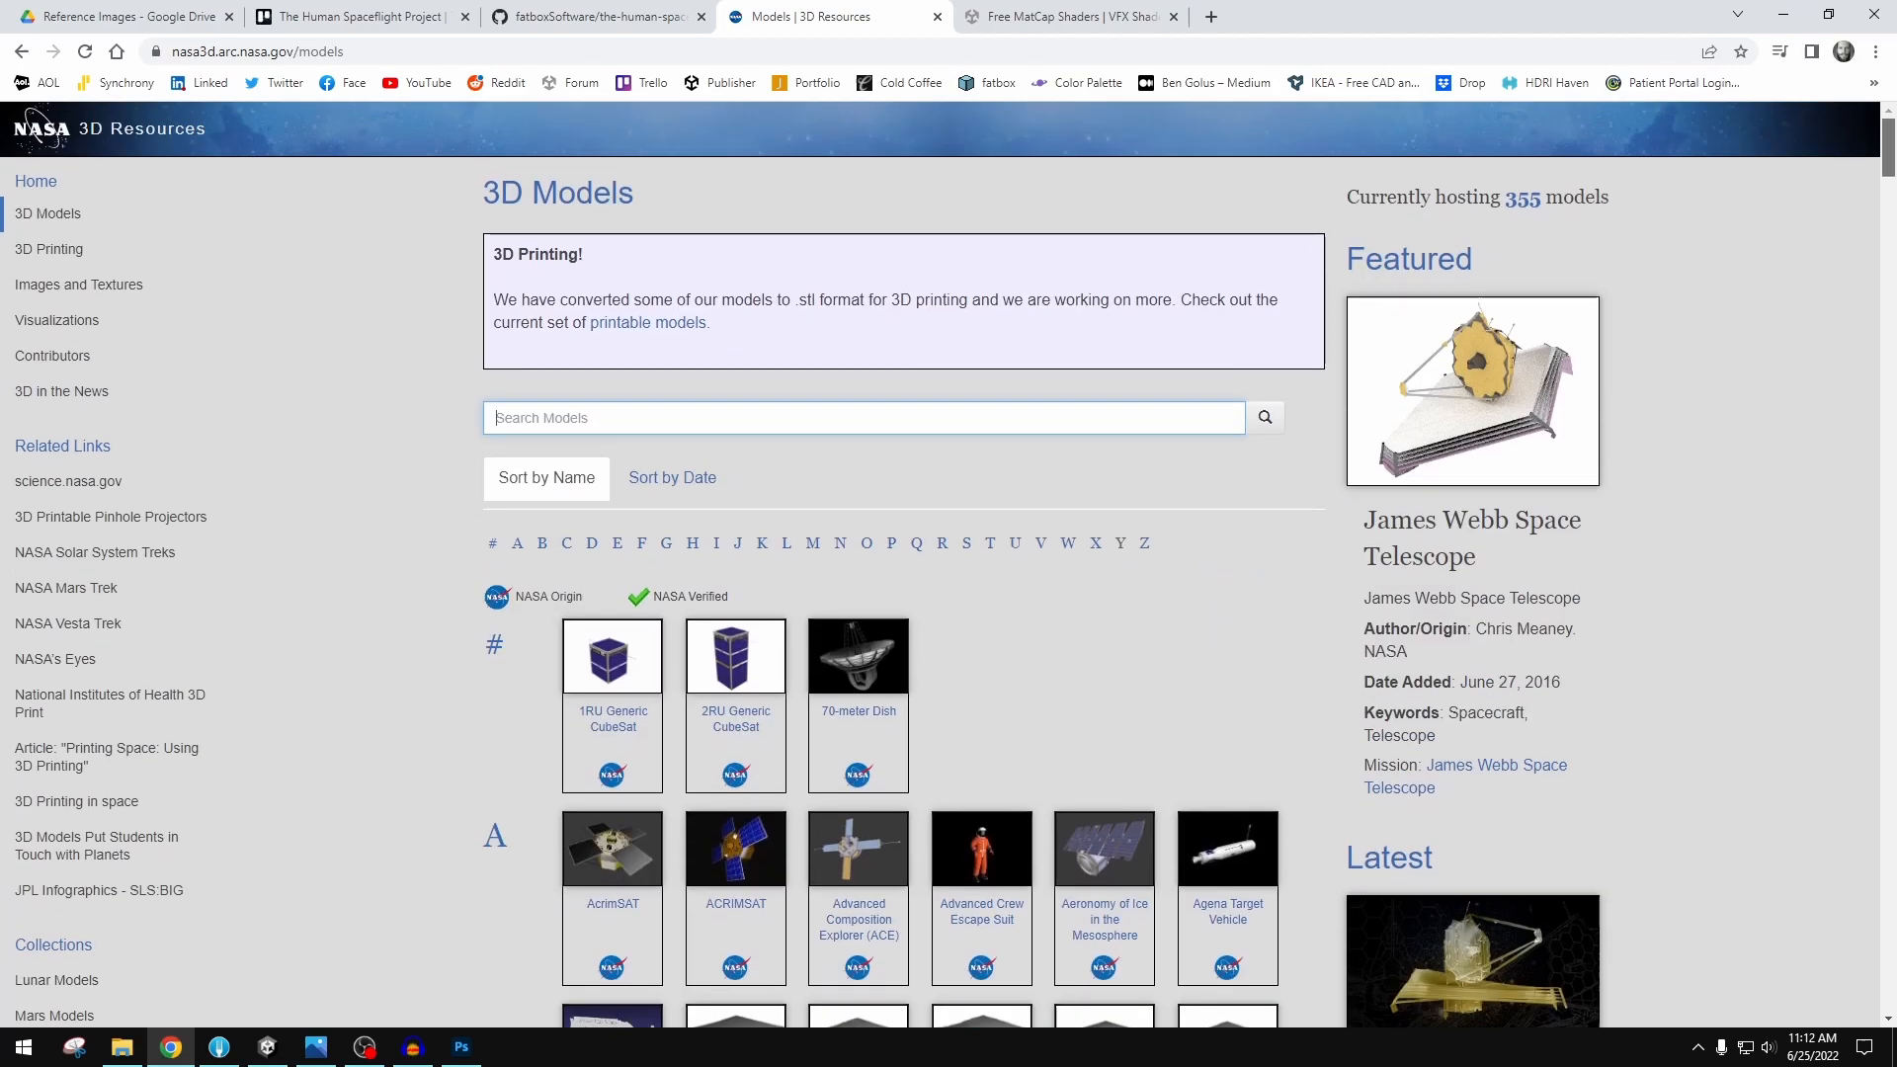
{"action": "scroll", "scroll_direction": "down", "scroll_amount": 3}
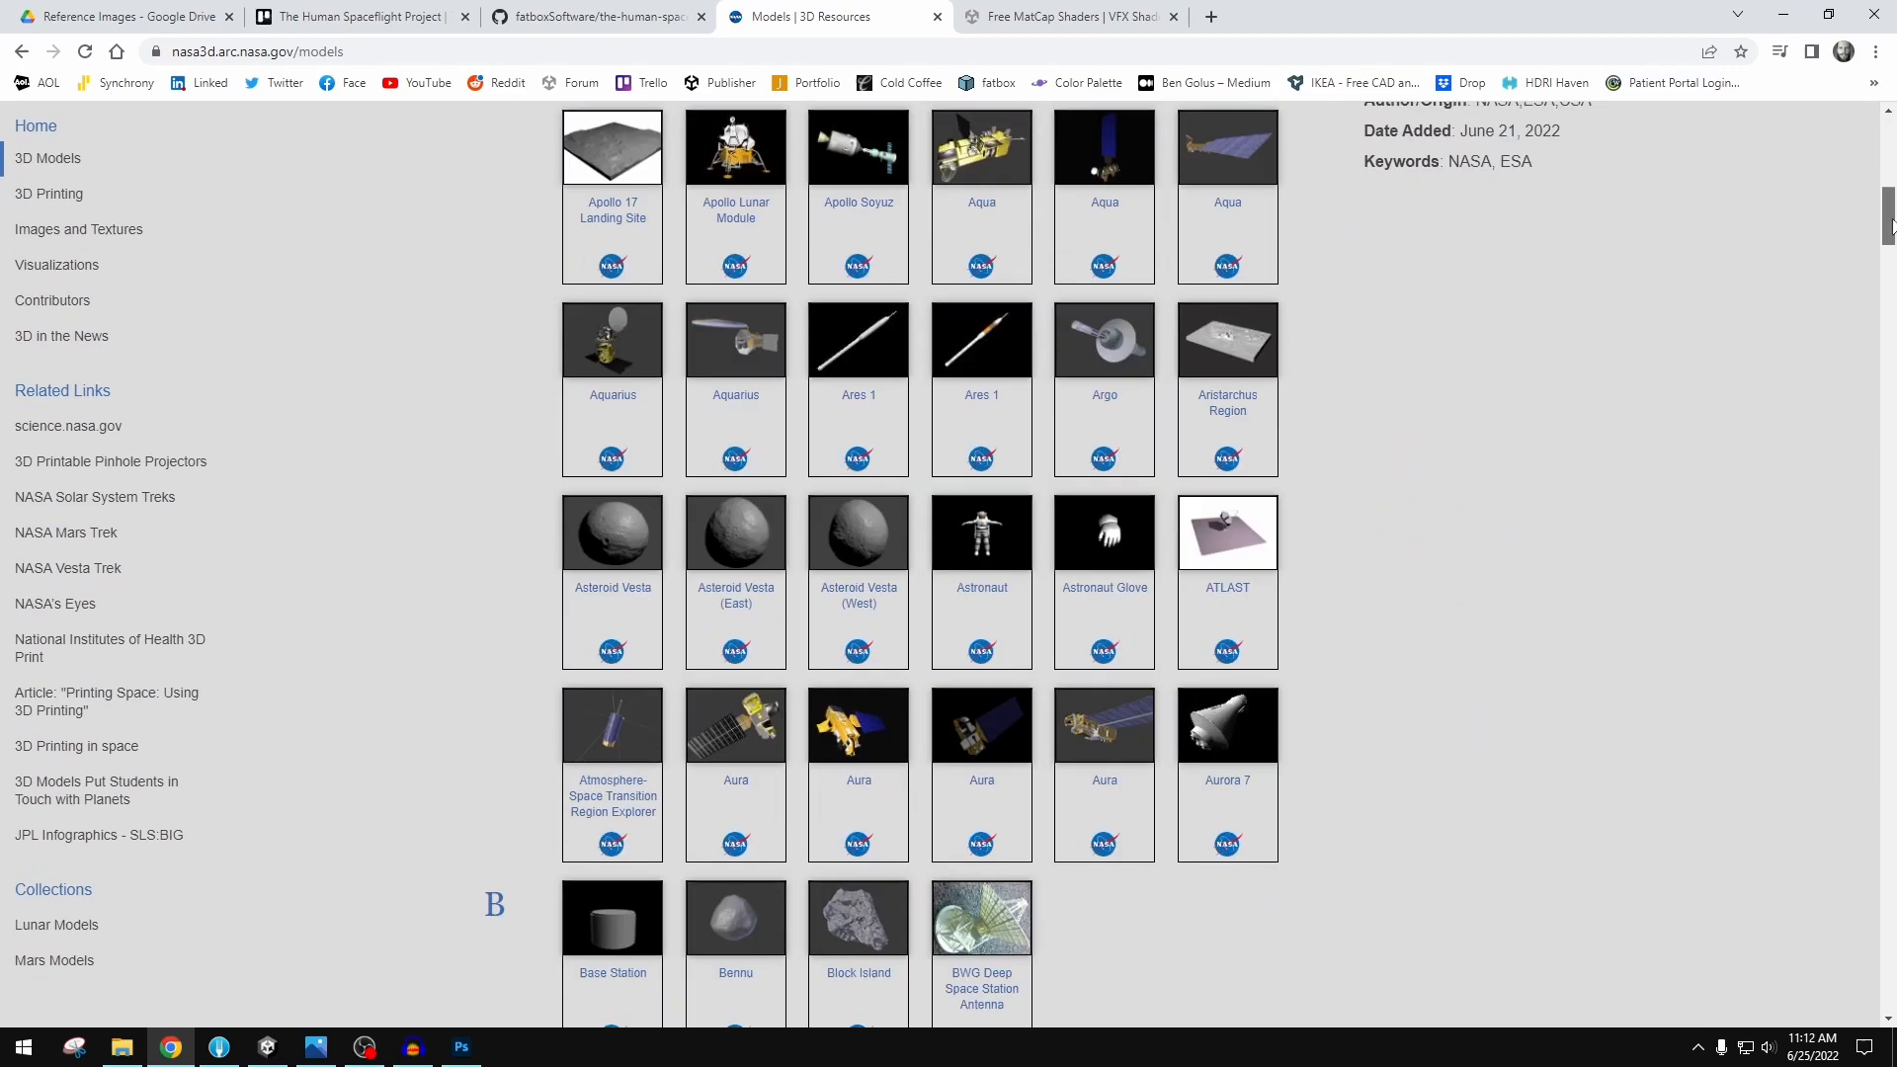
{"action": "scroll", "scroll_direction": "down", "scroll_amount": 3}
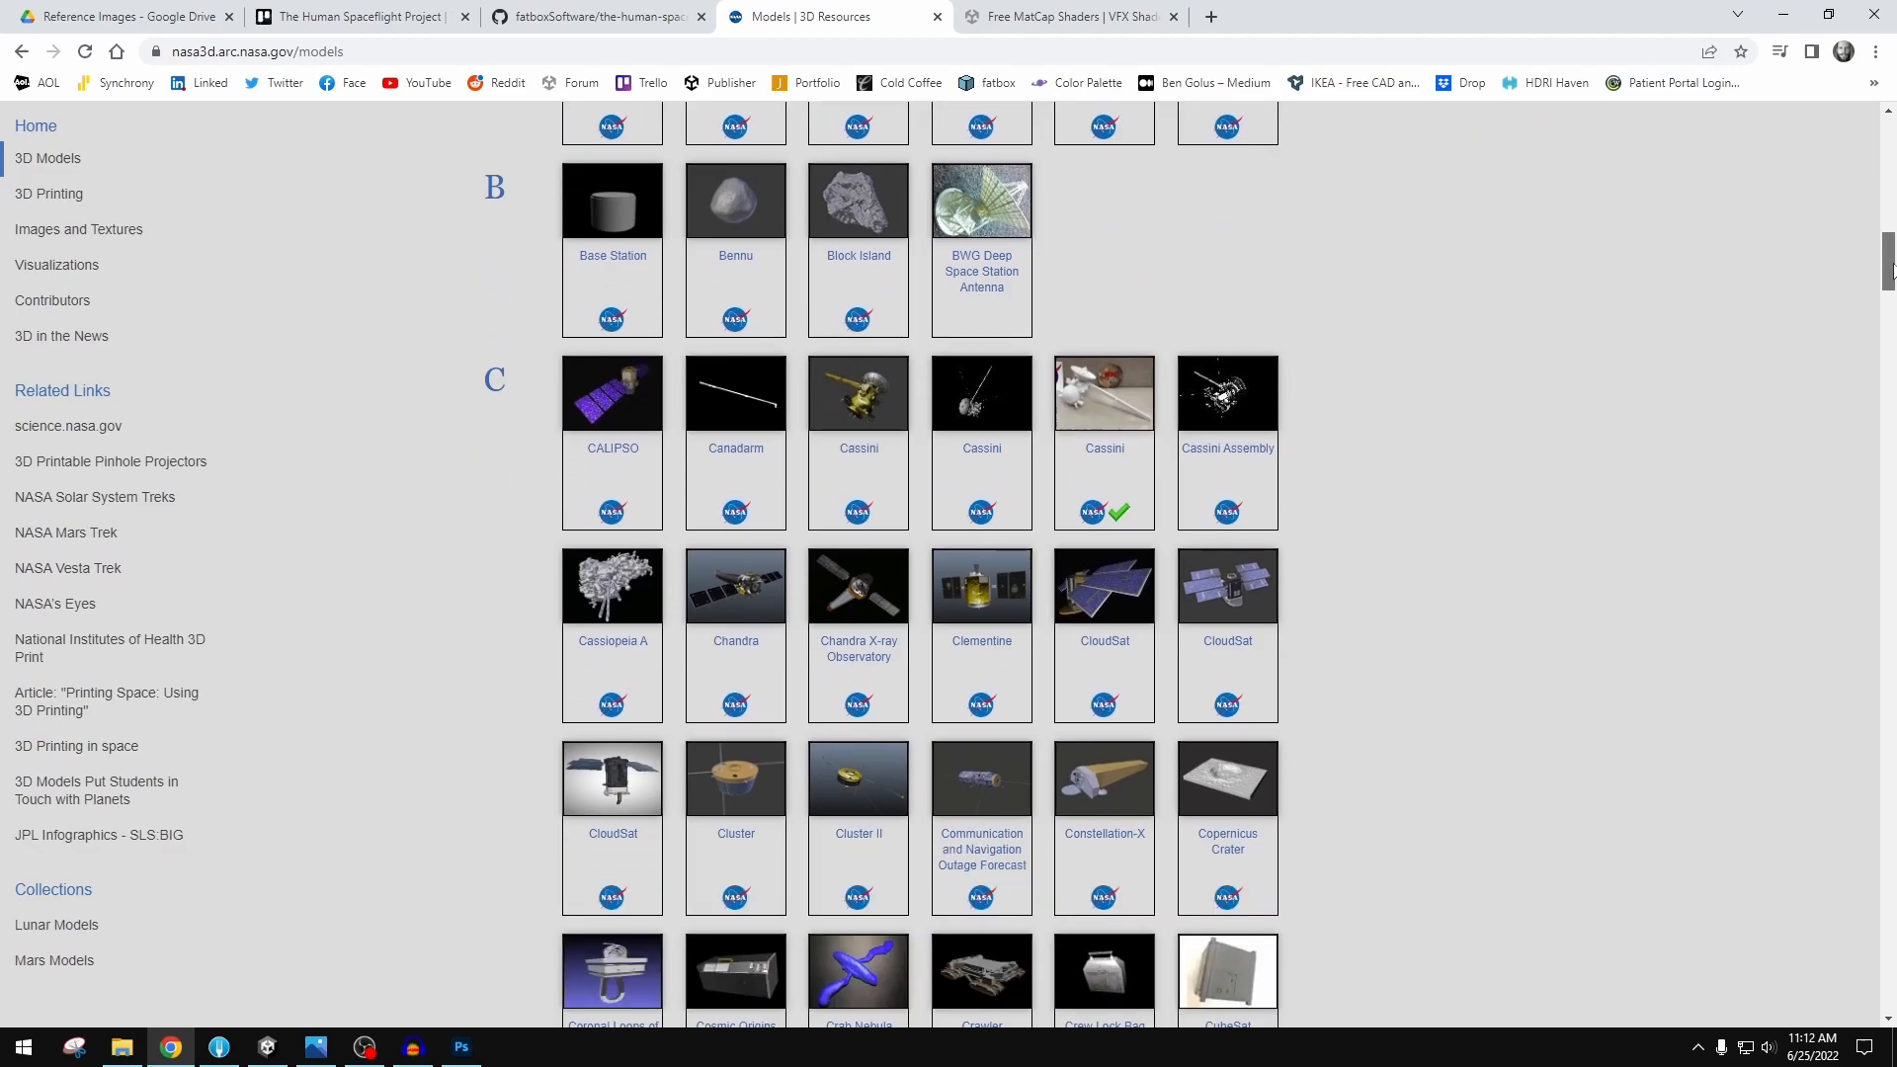
{"action": "scroll", "scroll_direction": "down", "scroll_amount": 3}
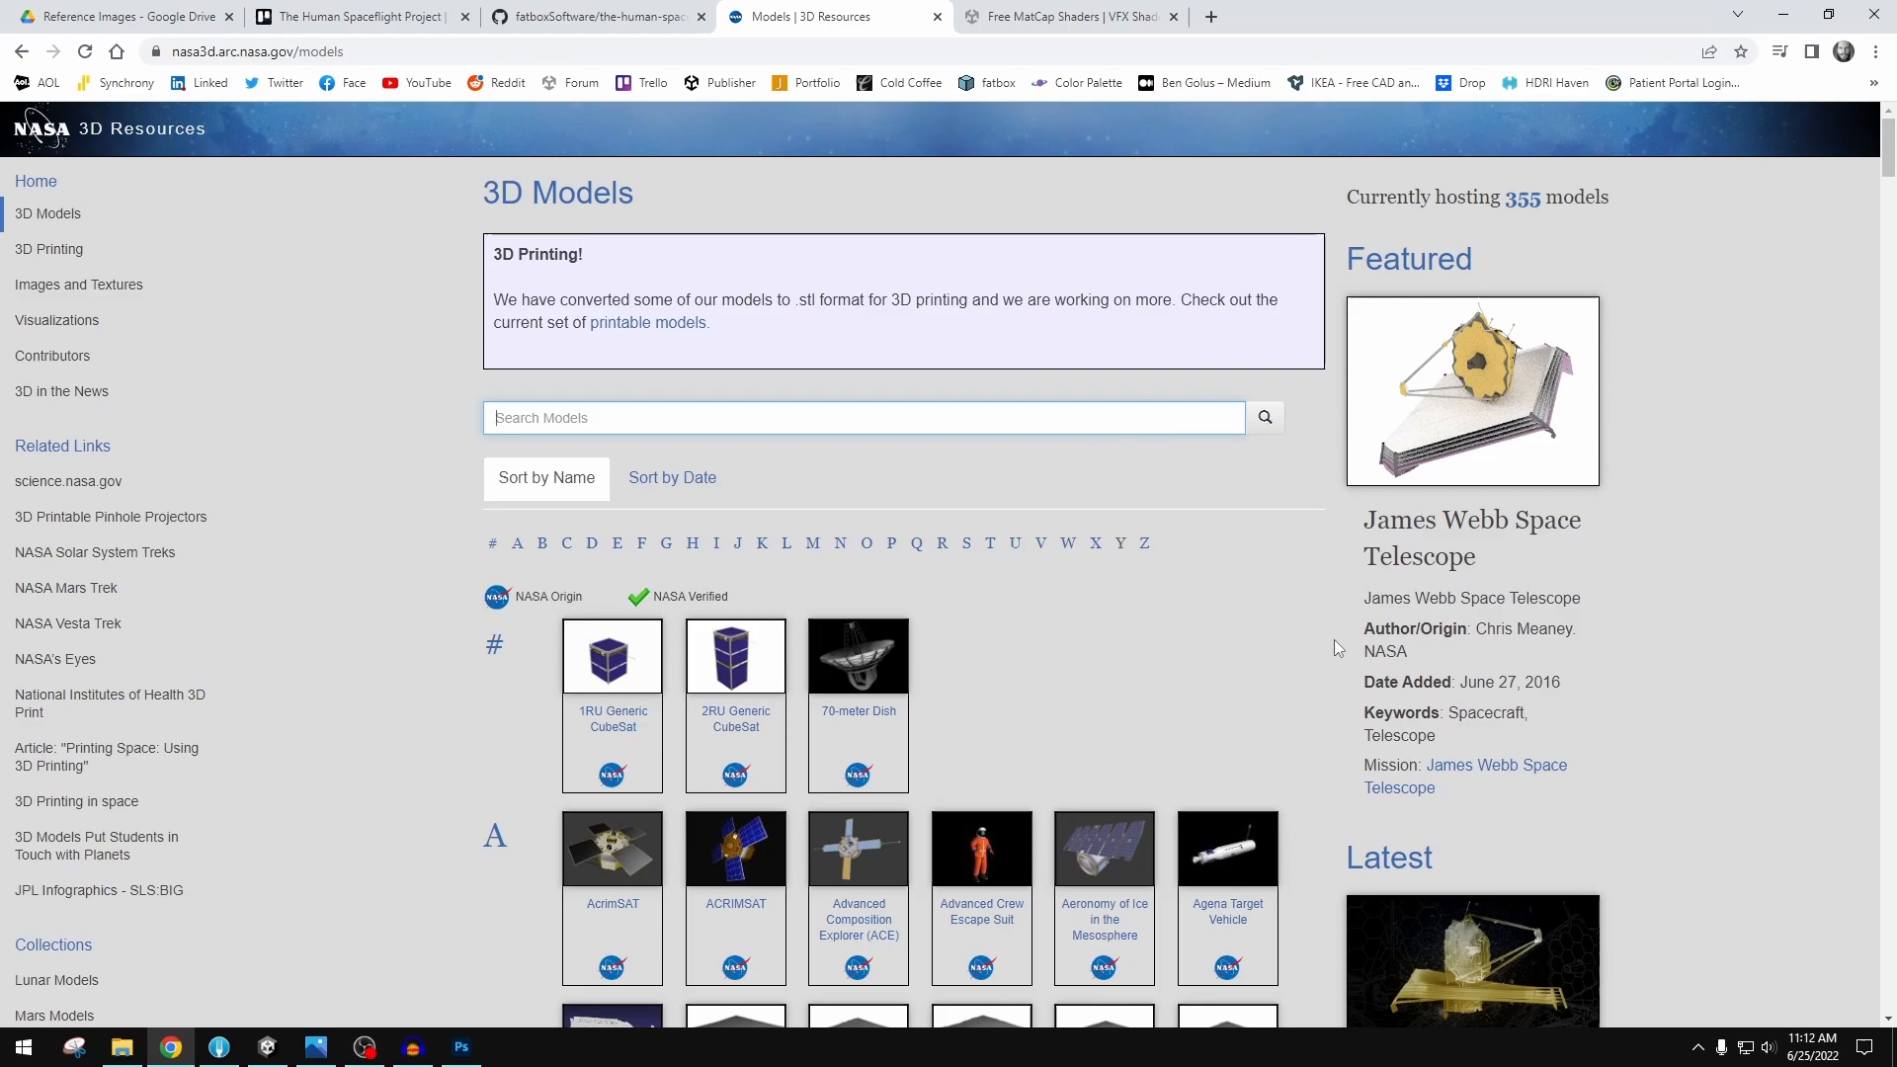
{"action": "mouse_move", "coordinate": [1367, 678]}
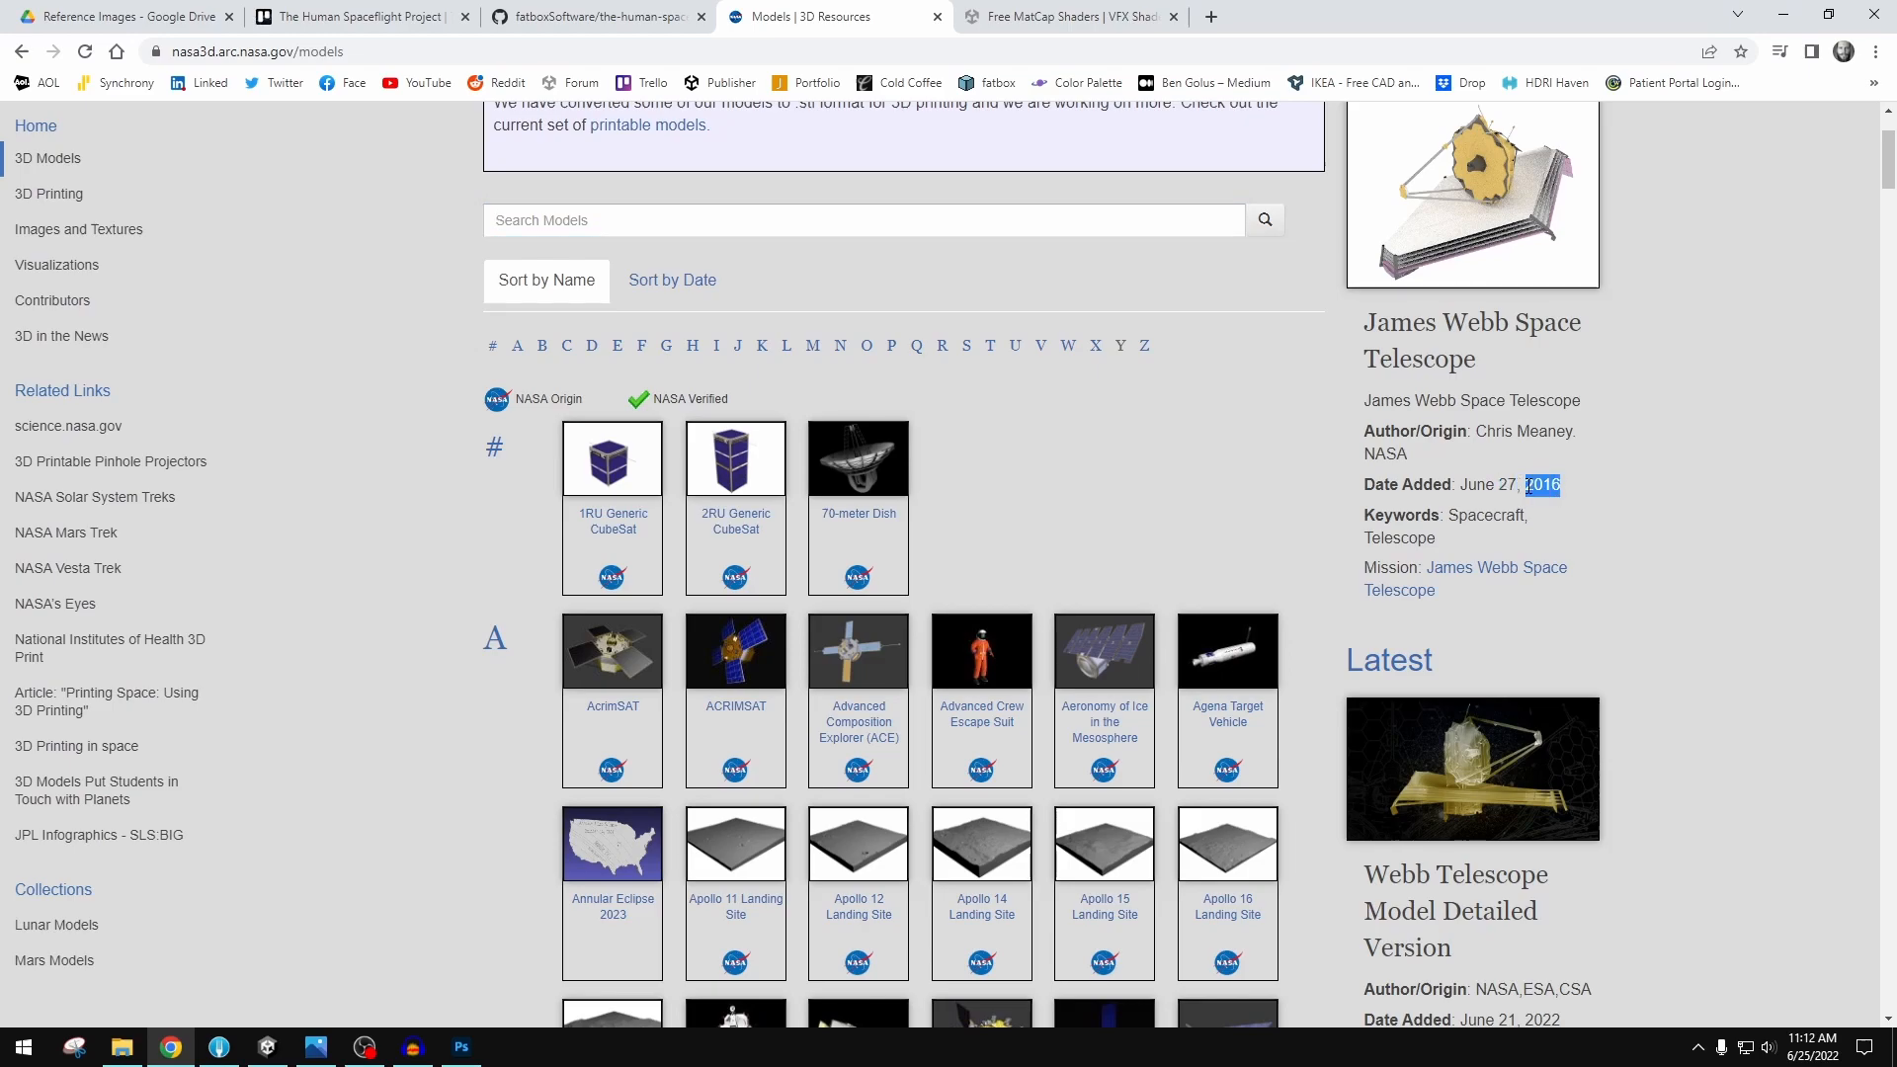
{"action": "left_click", "coordinate": [1561, 489]}
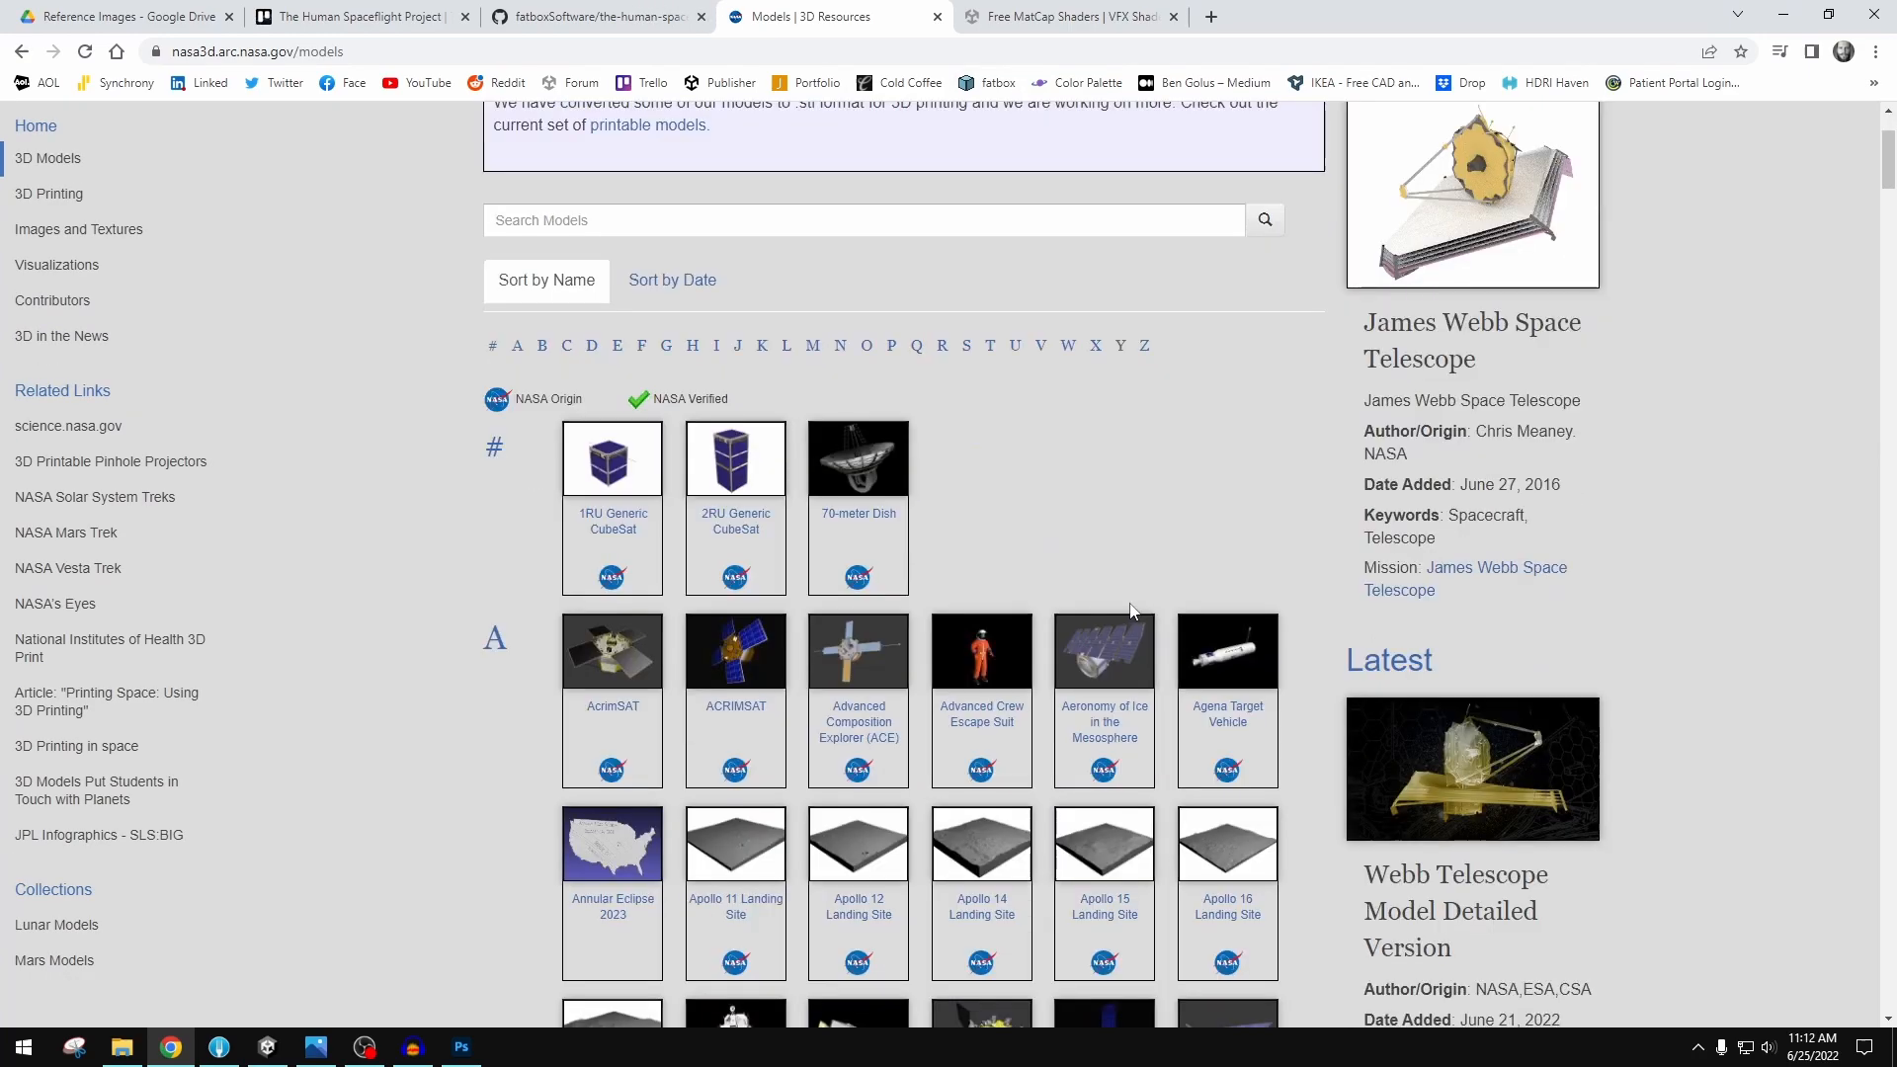
{"action": "scroll", "scroll_direction": "down", "scroll_amount": 3}
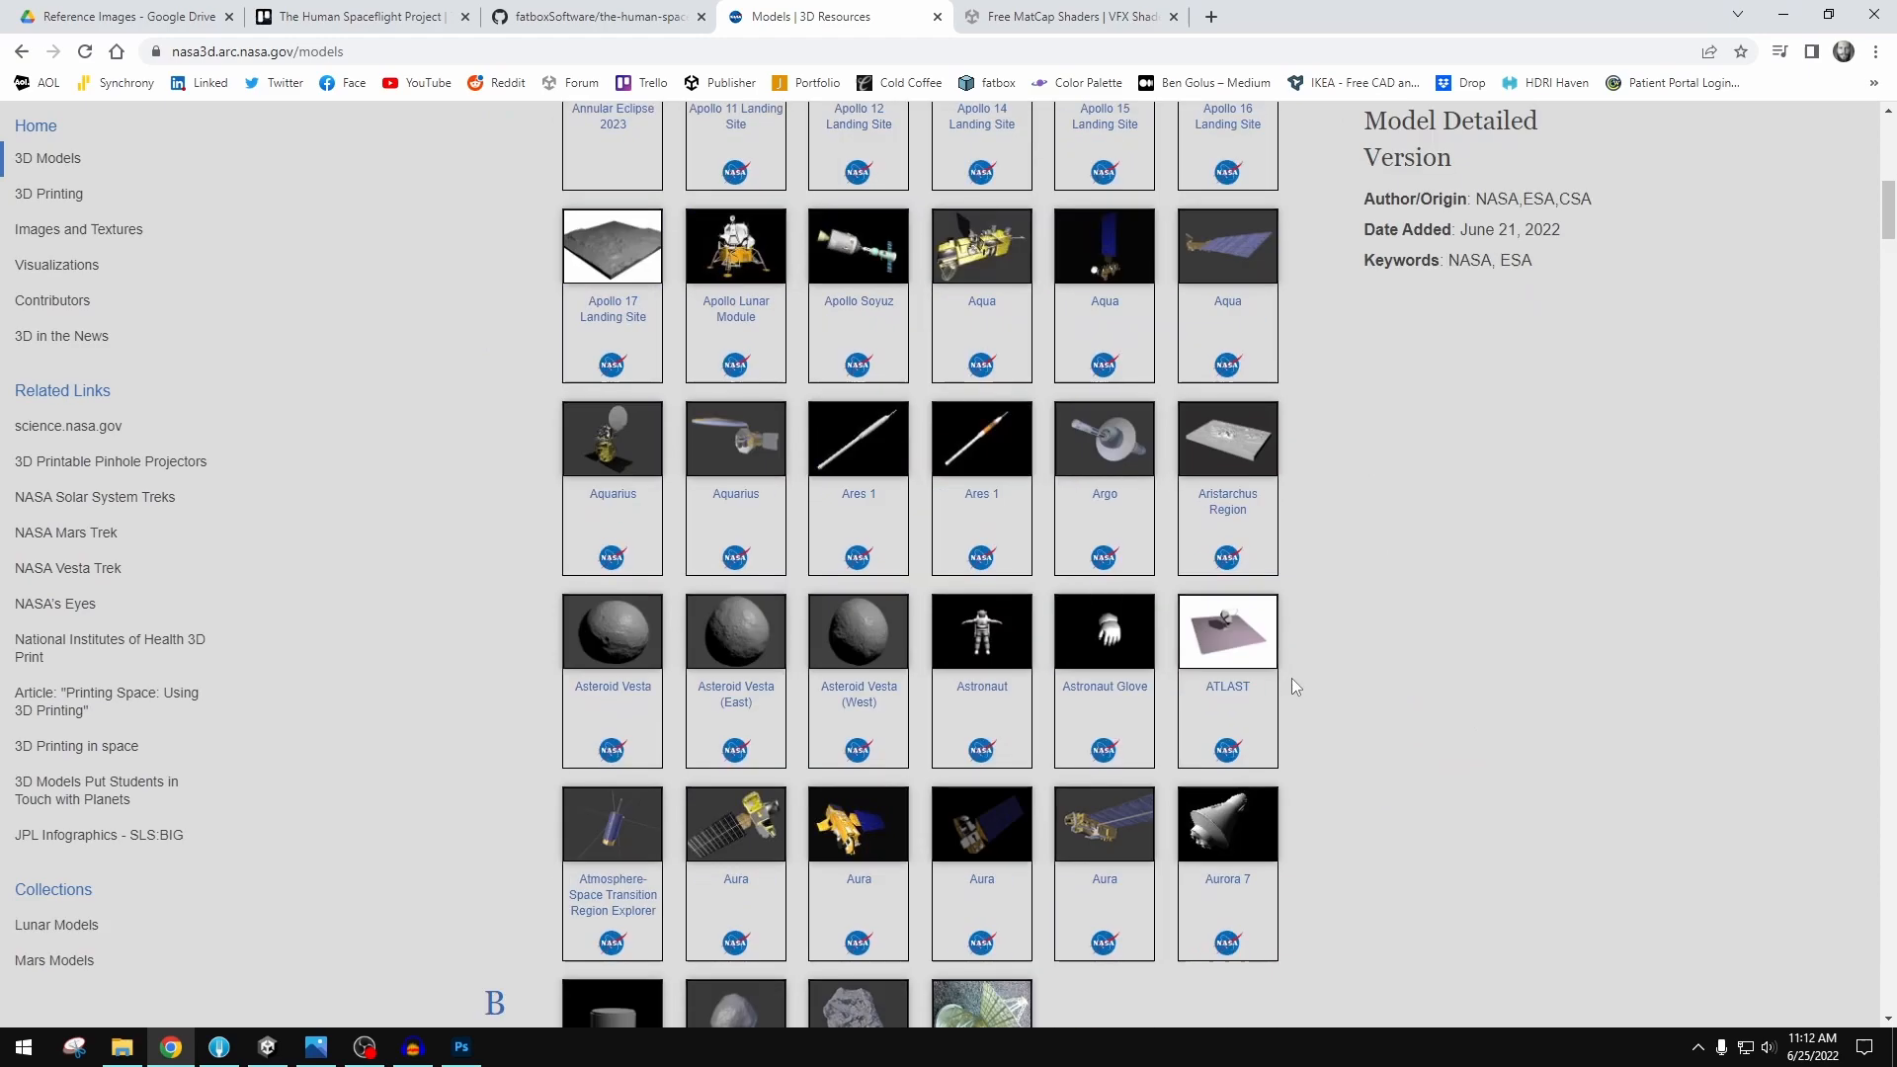
- Glance at the project's GitHub repository page, then go back to Reference Images in Drive
{"action": "scroll", "scroll_direction": "down", "scroll_amount": 3}
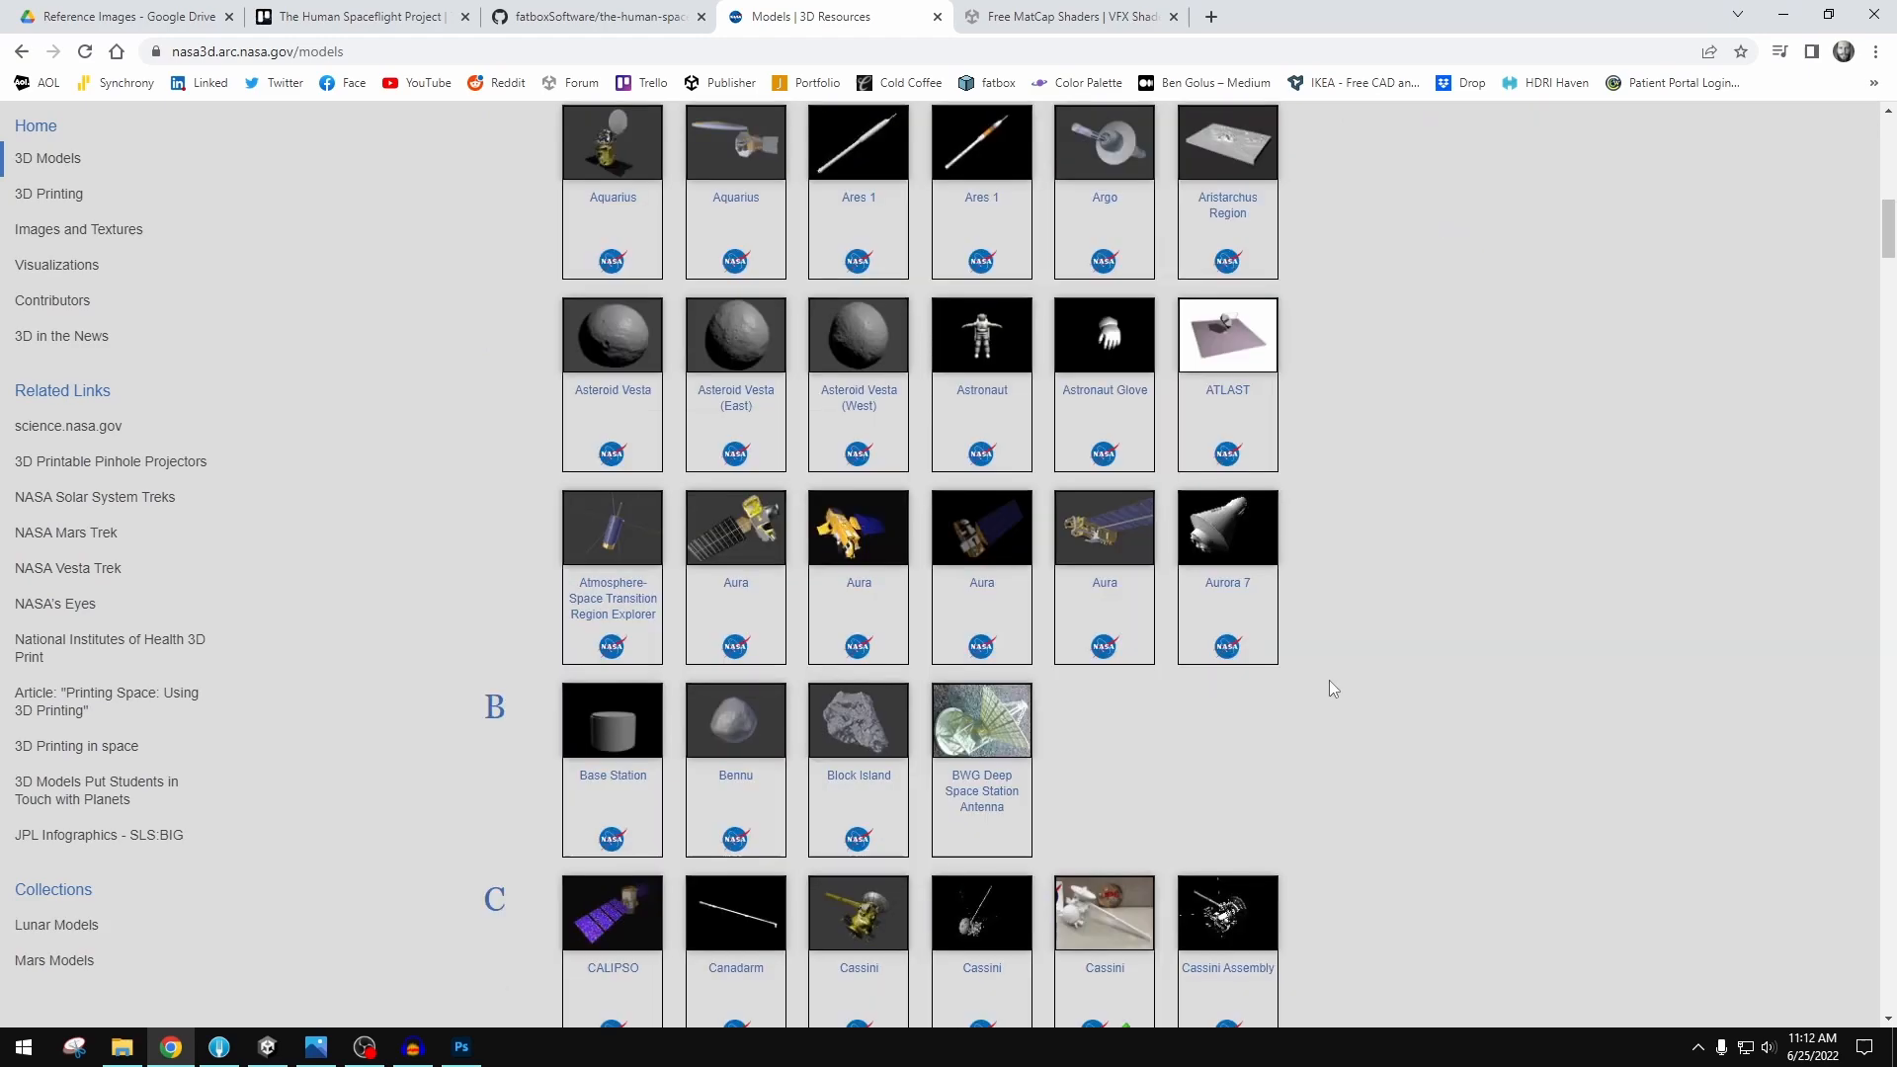
{"action": "left_click", "coordinate": [359, 16]}
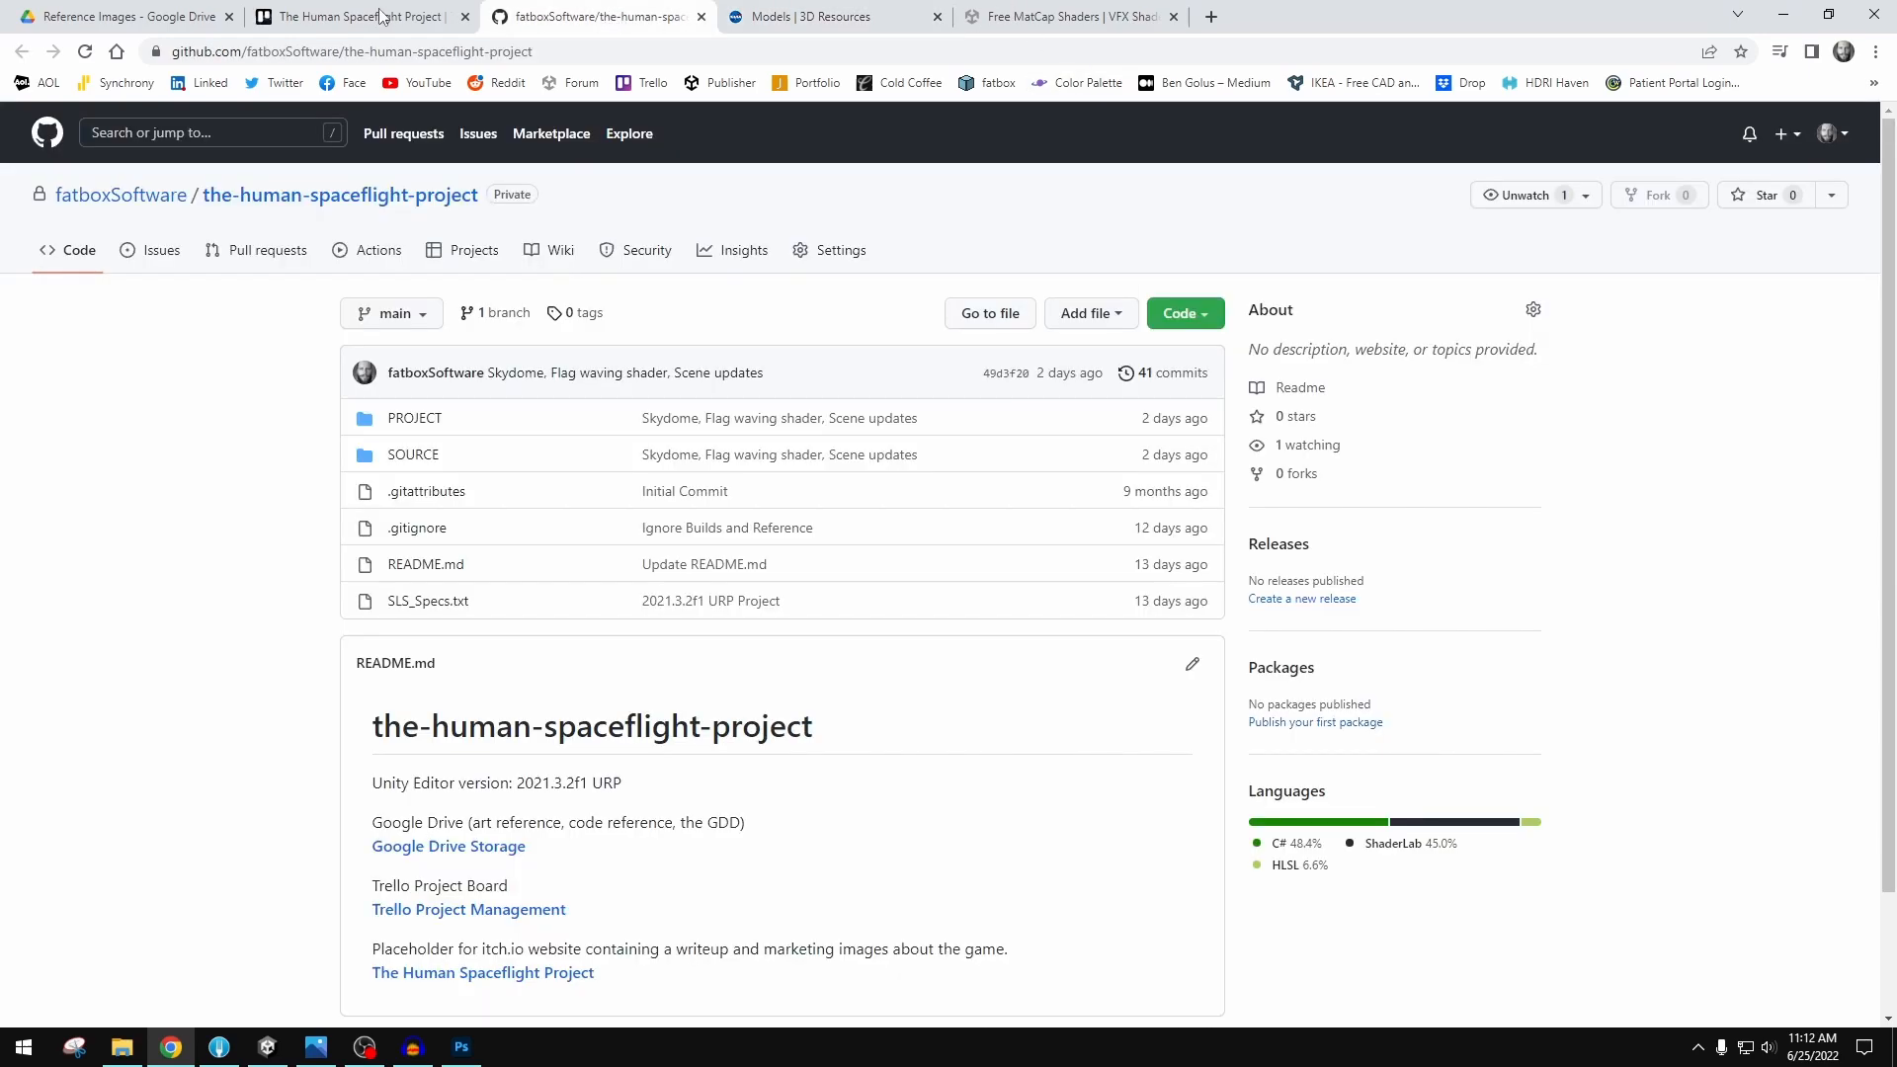
{"action": "left_click", "coordinate": [120, 16]}
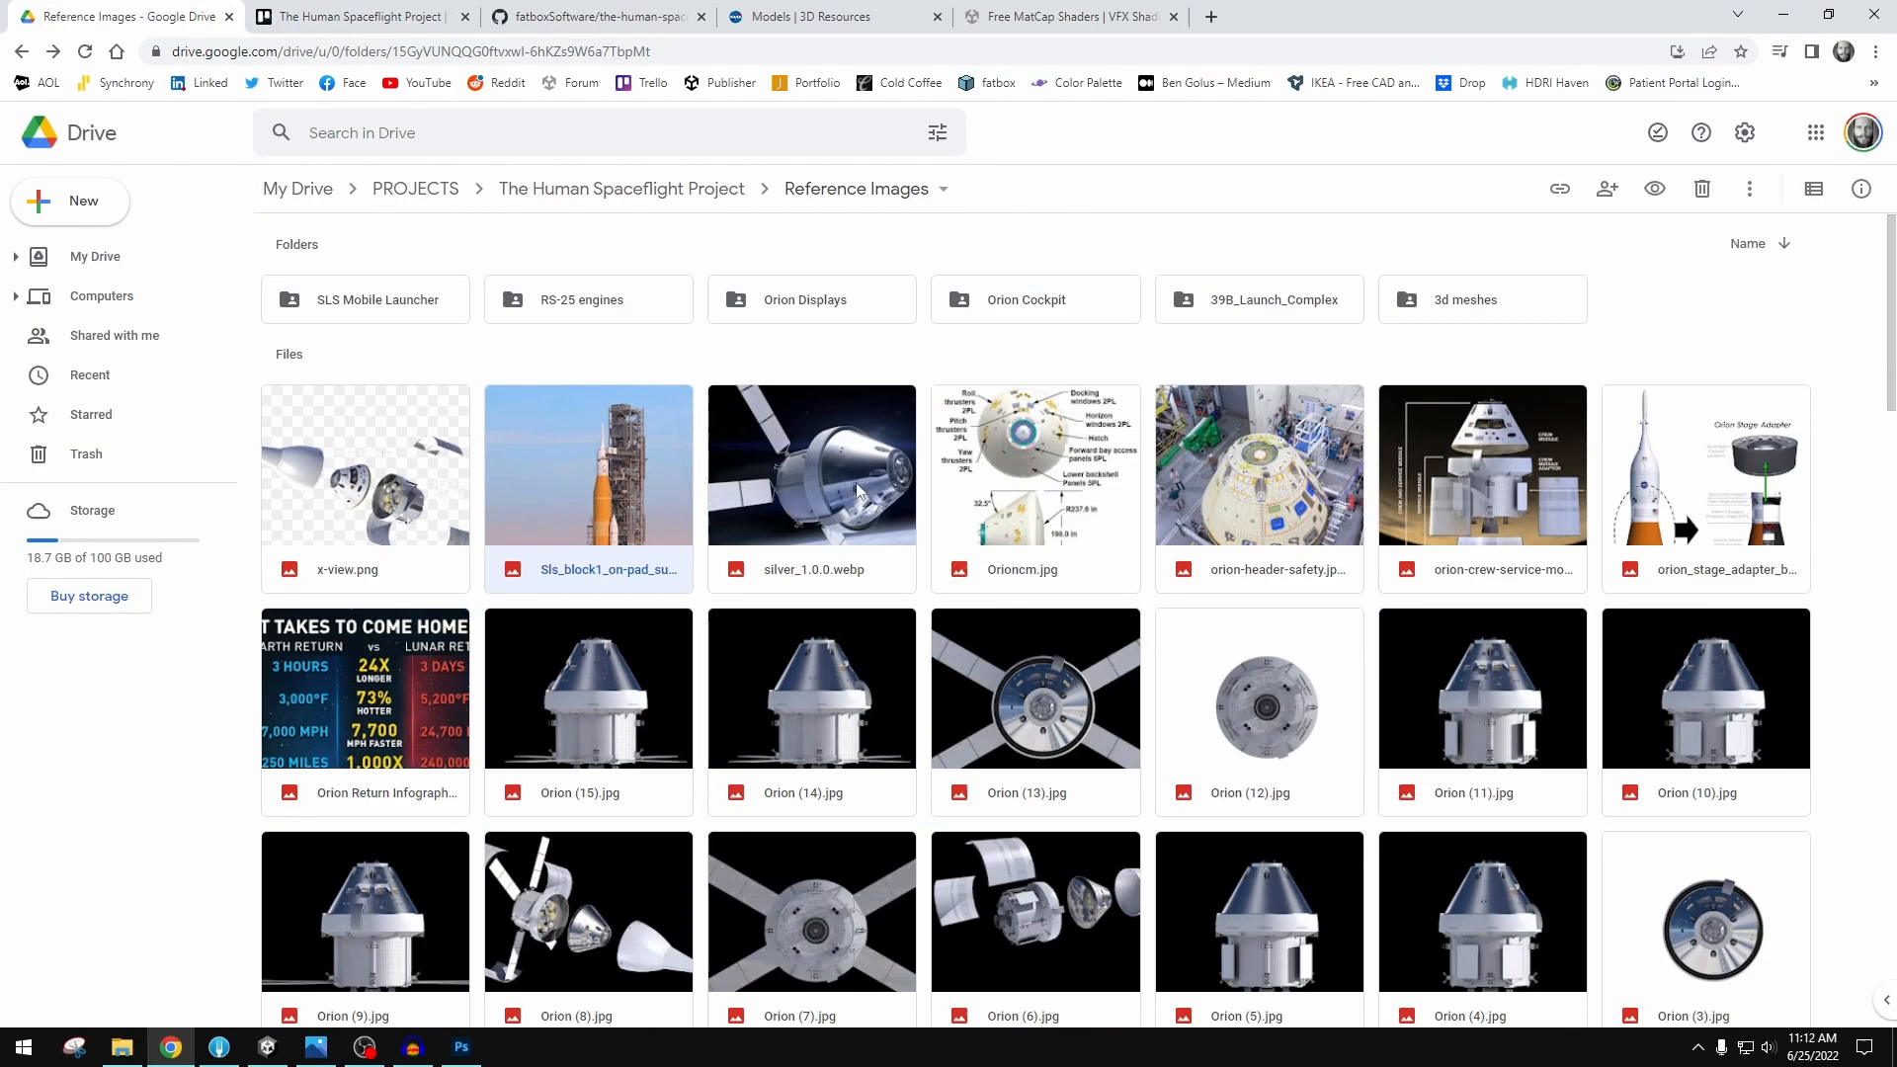
- Preview the crew-in-cockpit photo, then open the Orion Cockpit folder and step through its photos
{"action": "left_click", "coordinate": [810, 465]}
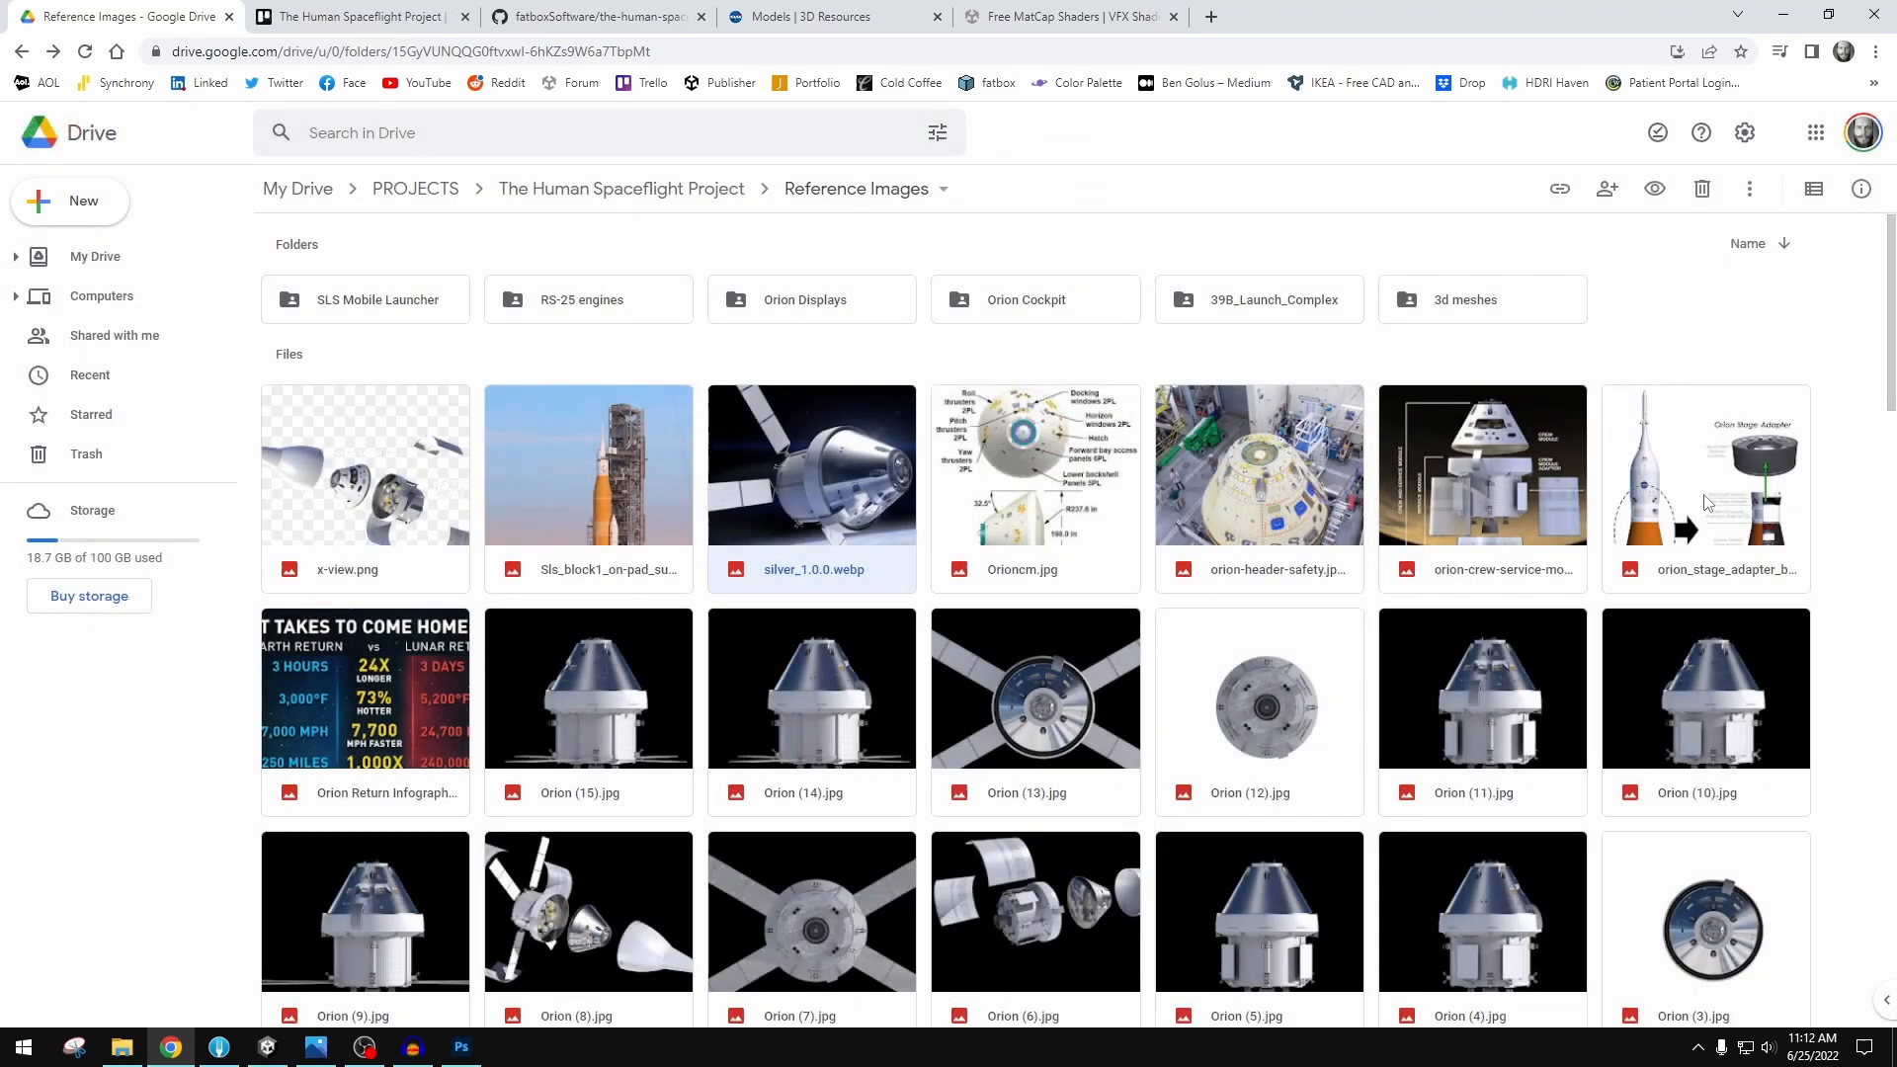
{"action": "scroll", "scroll_direction": "down", "scroll_amount": 3}
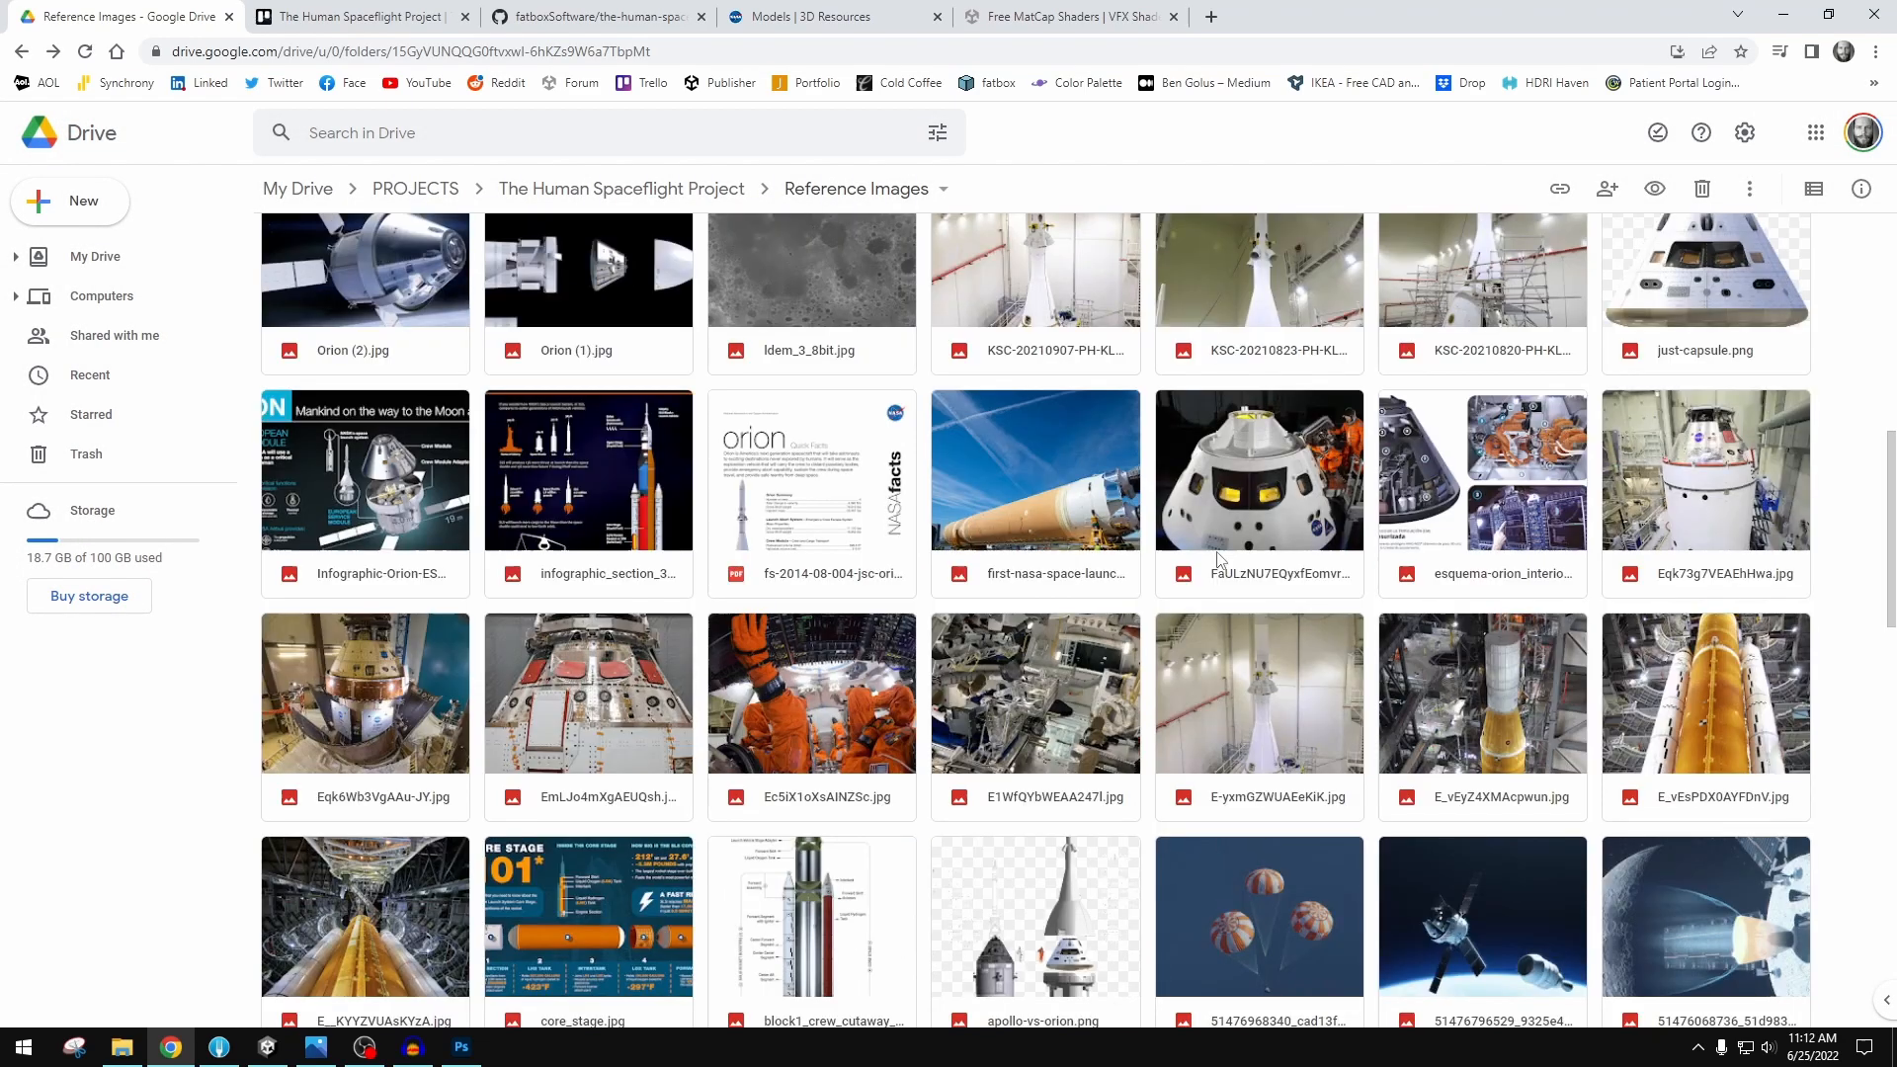
{"action": "double_click", "coordinate": [809, 694]}
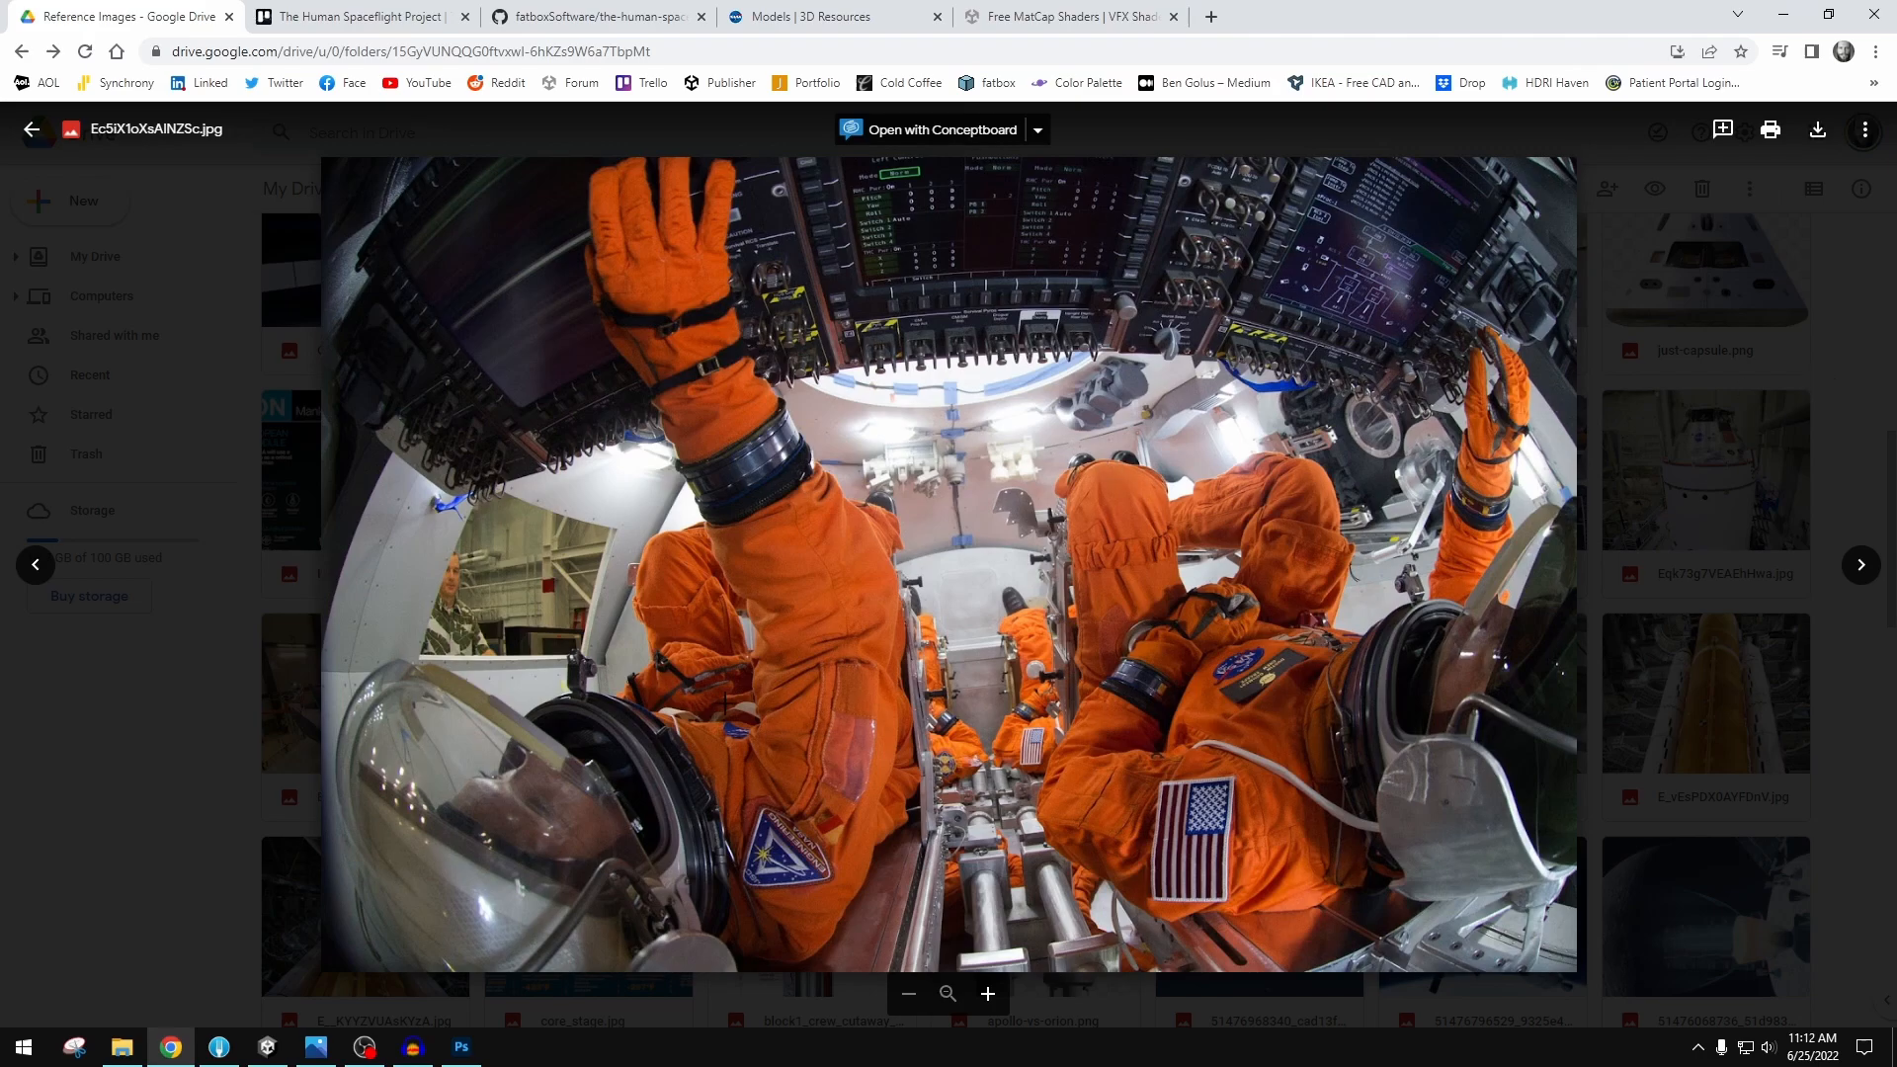
{"action": "mouse_move", "coordinate": [1024, 498]}
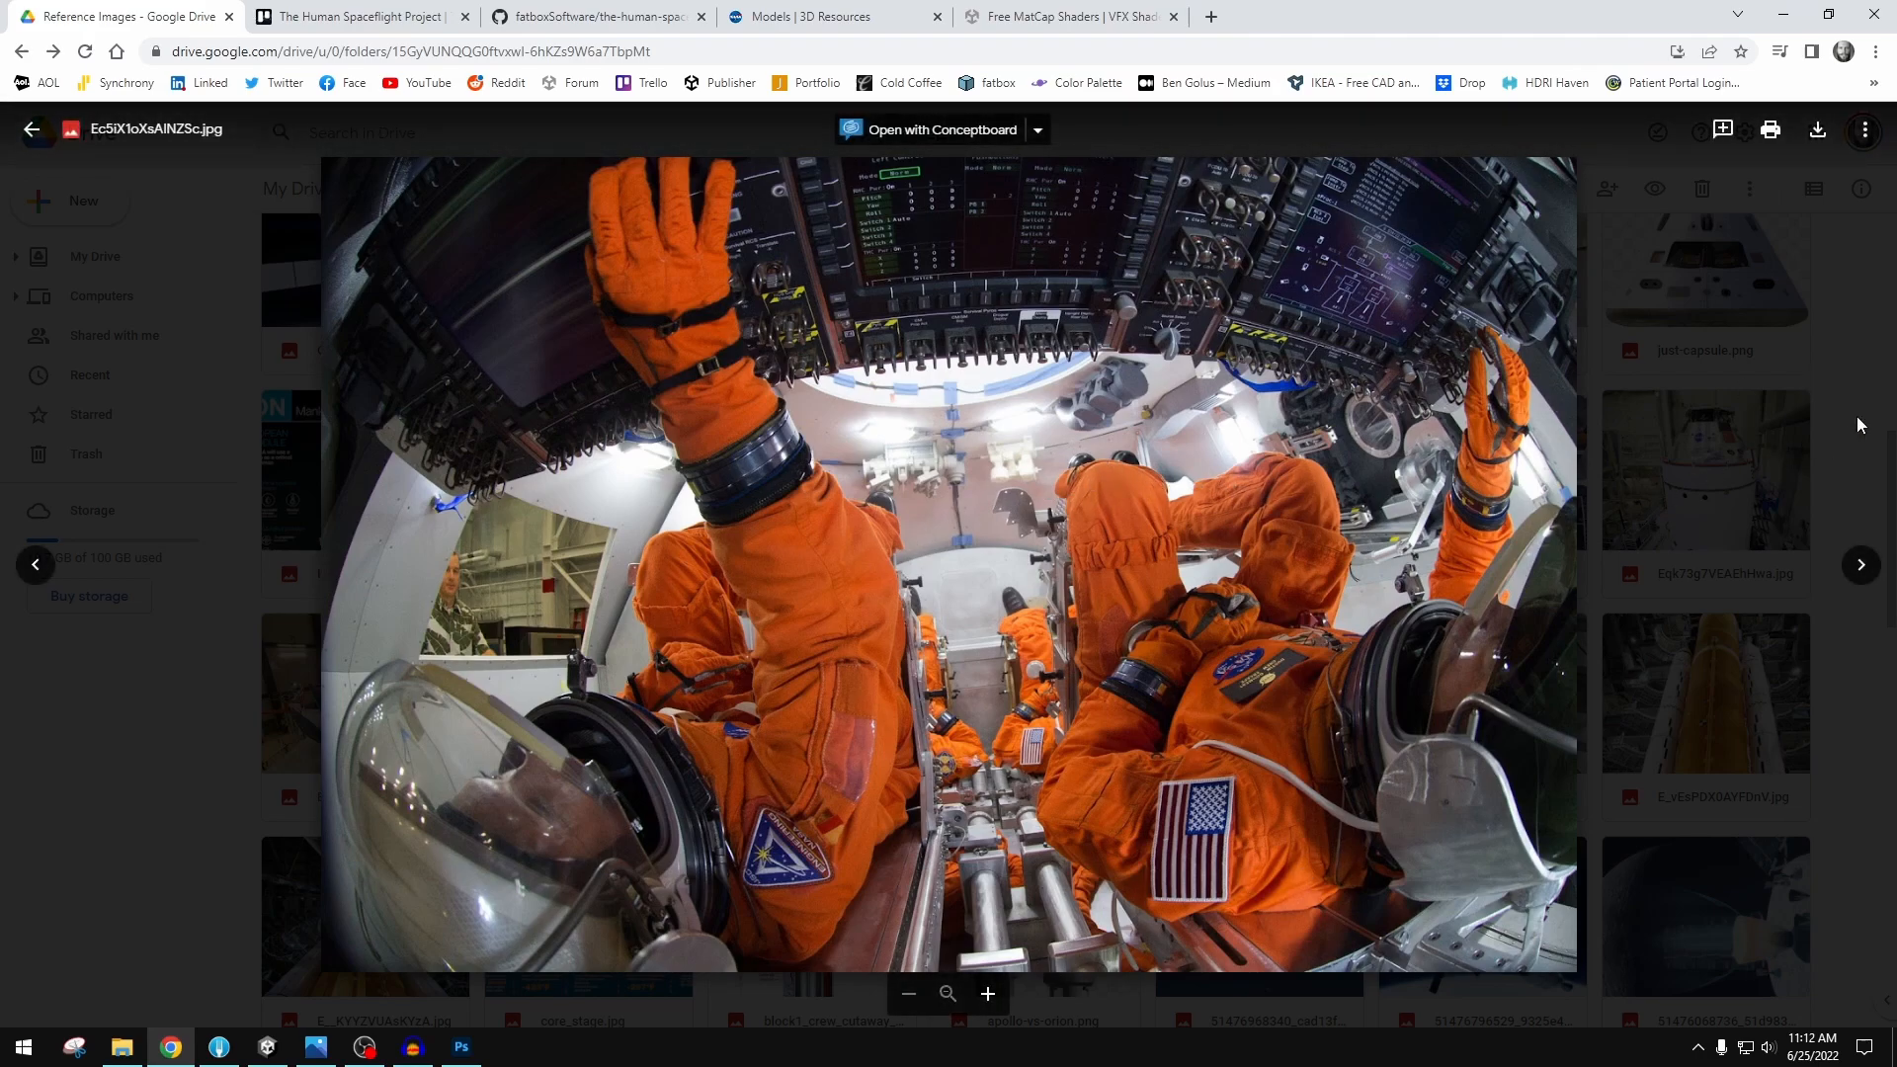
{"action": "left_click", "coordinate": [31, 129]}
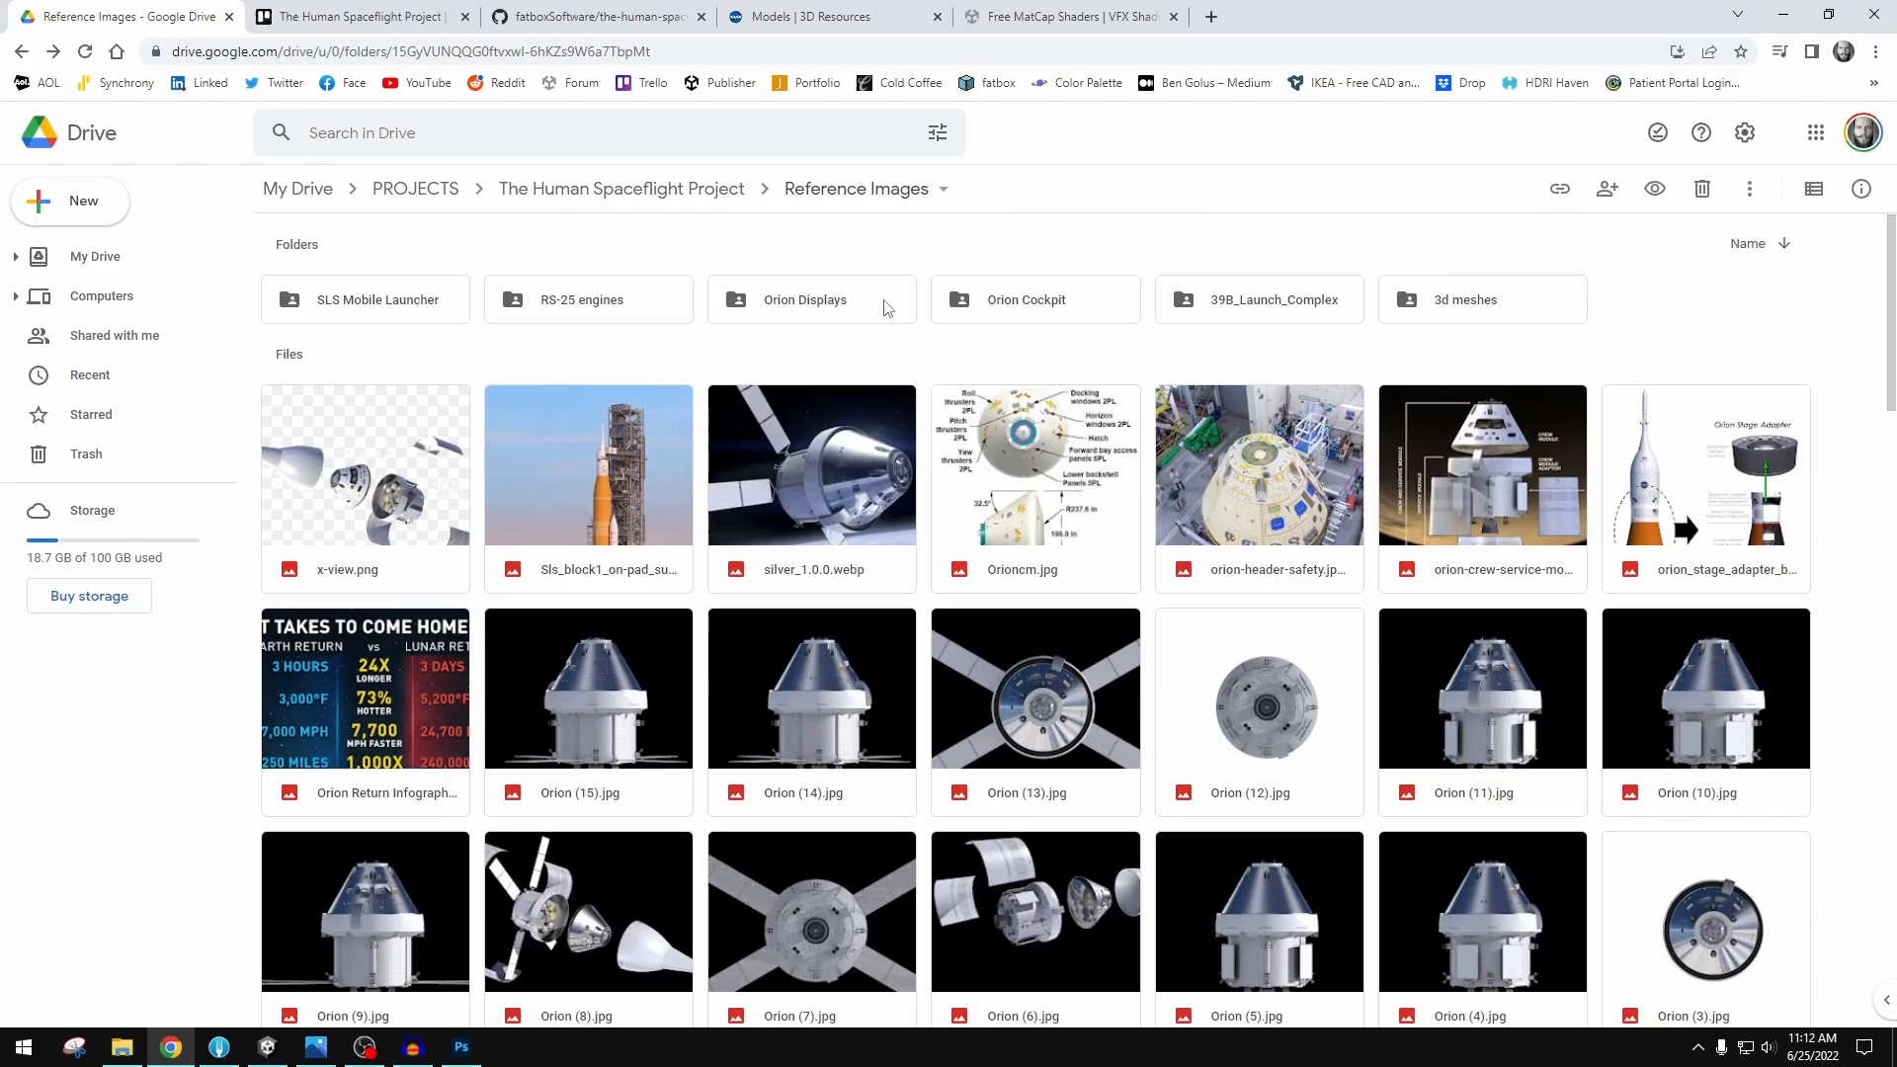
{"action": "double_click", "coordinate": [1024, 298]}
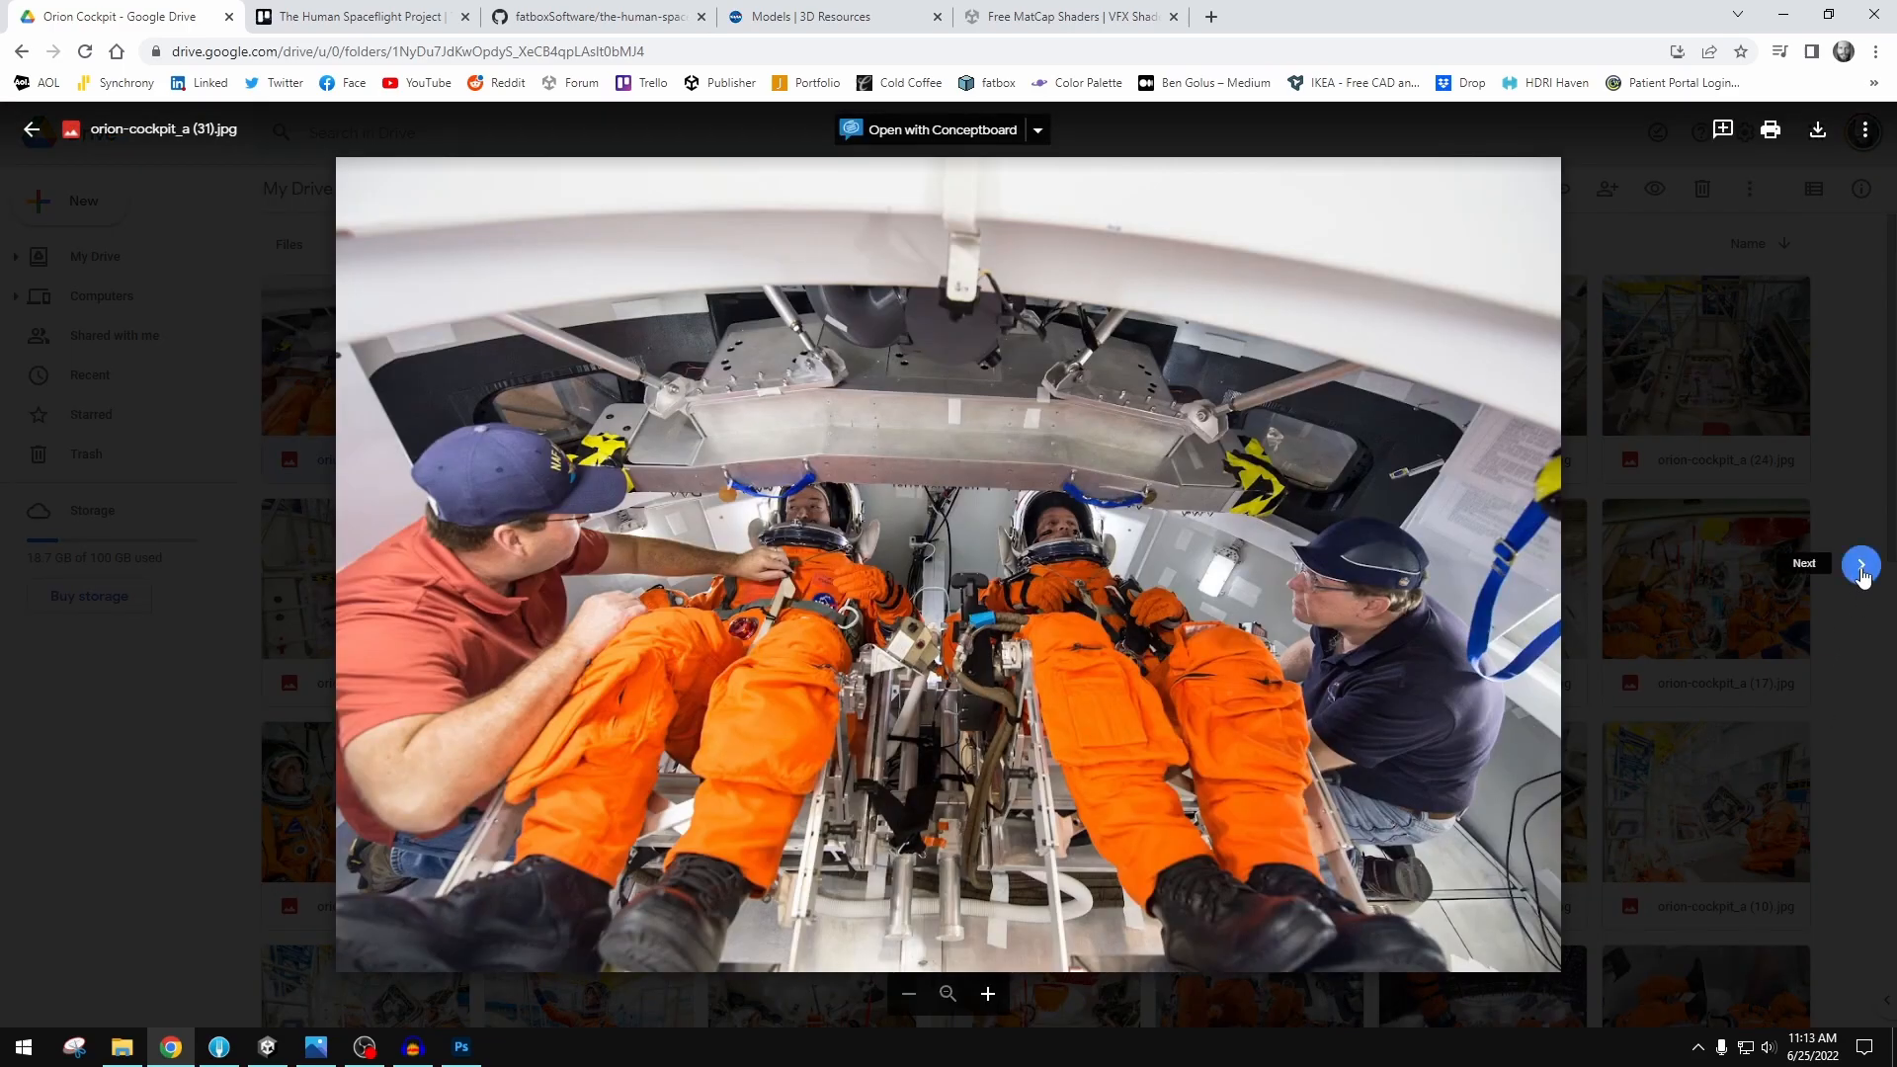
{"action": "left_click", "coordinate": [1860, 569]}
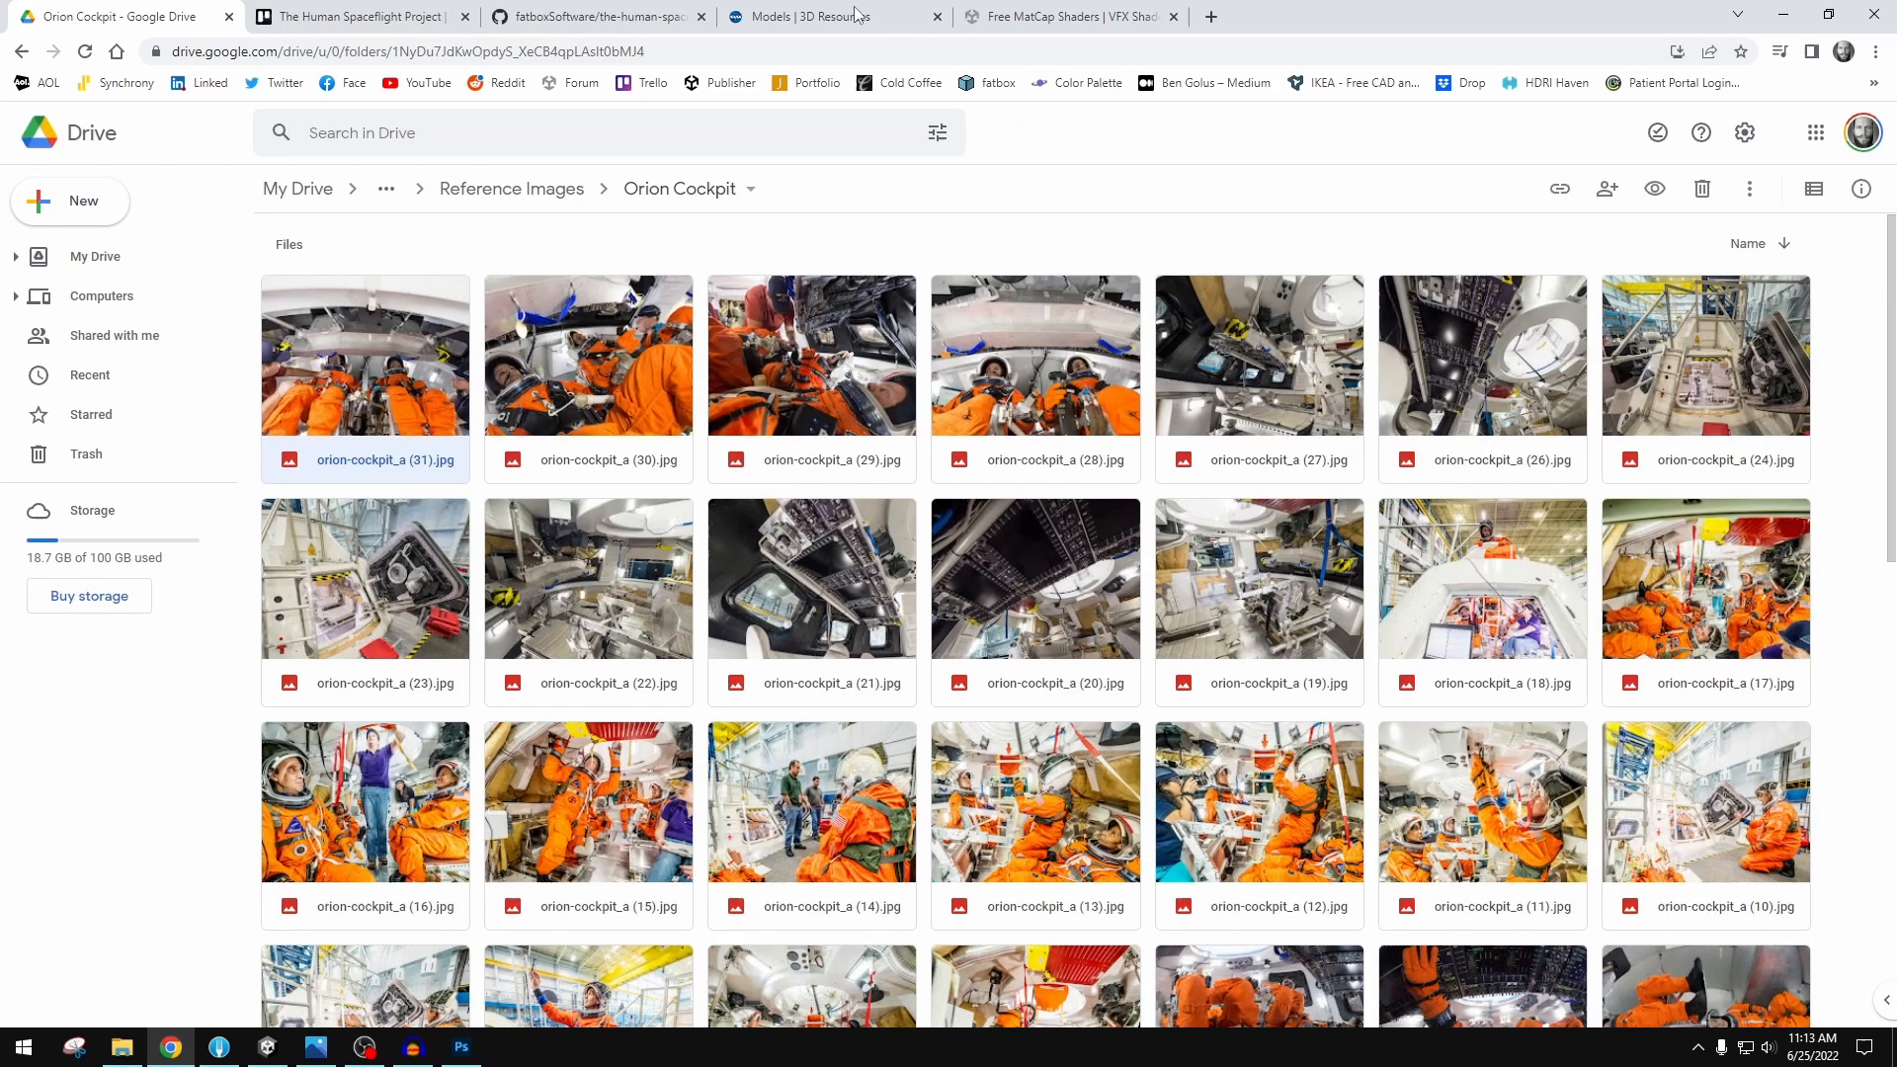
- Open and close the Base VR Cockpit for Orion card, then scroll the board sideways
{"action": "left_click", "coordinate": [831, 16]}
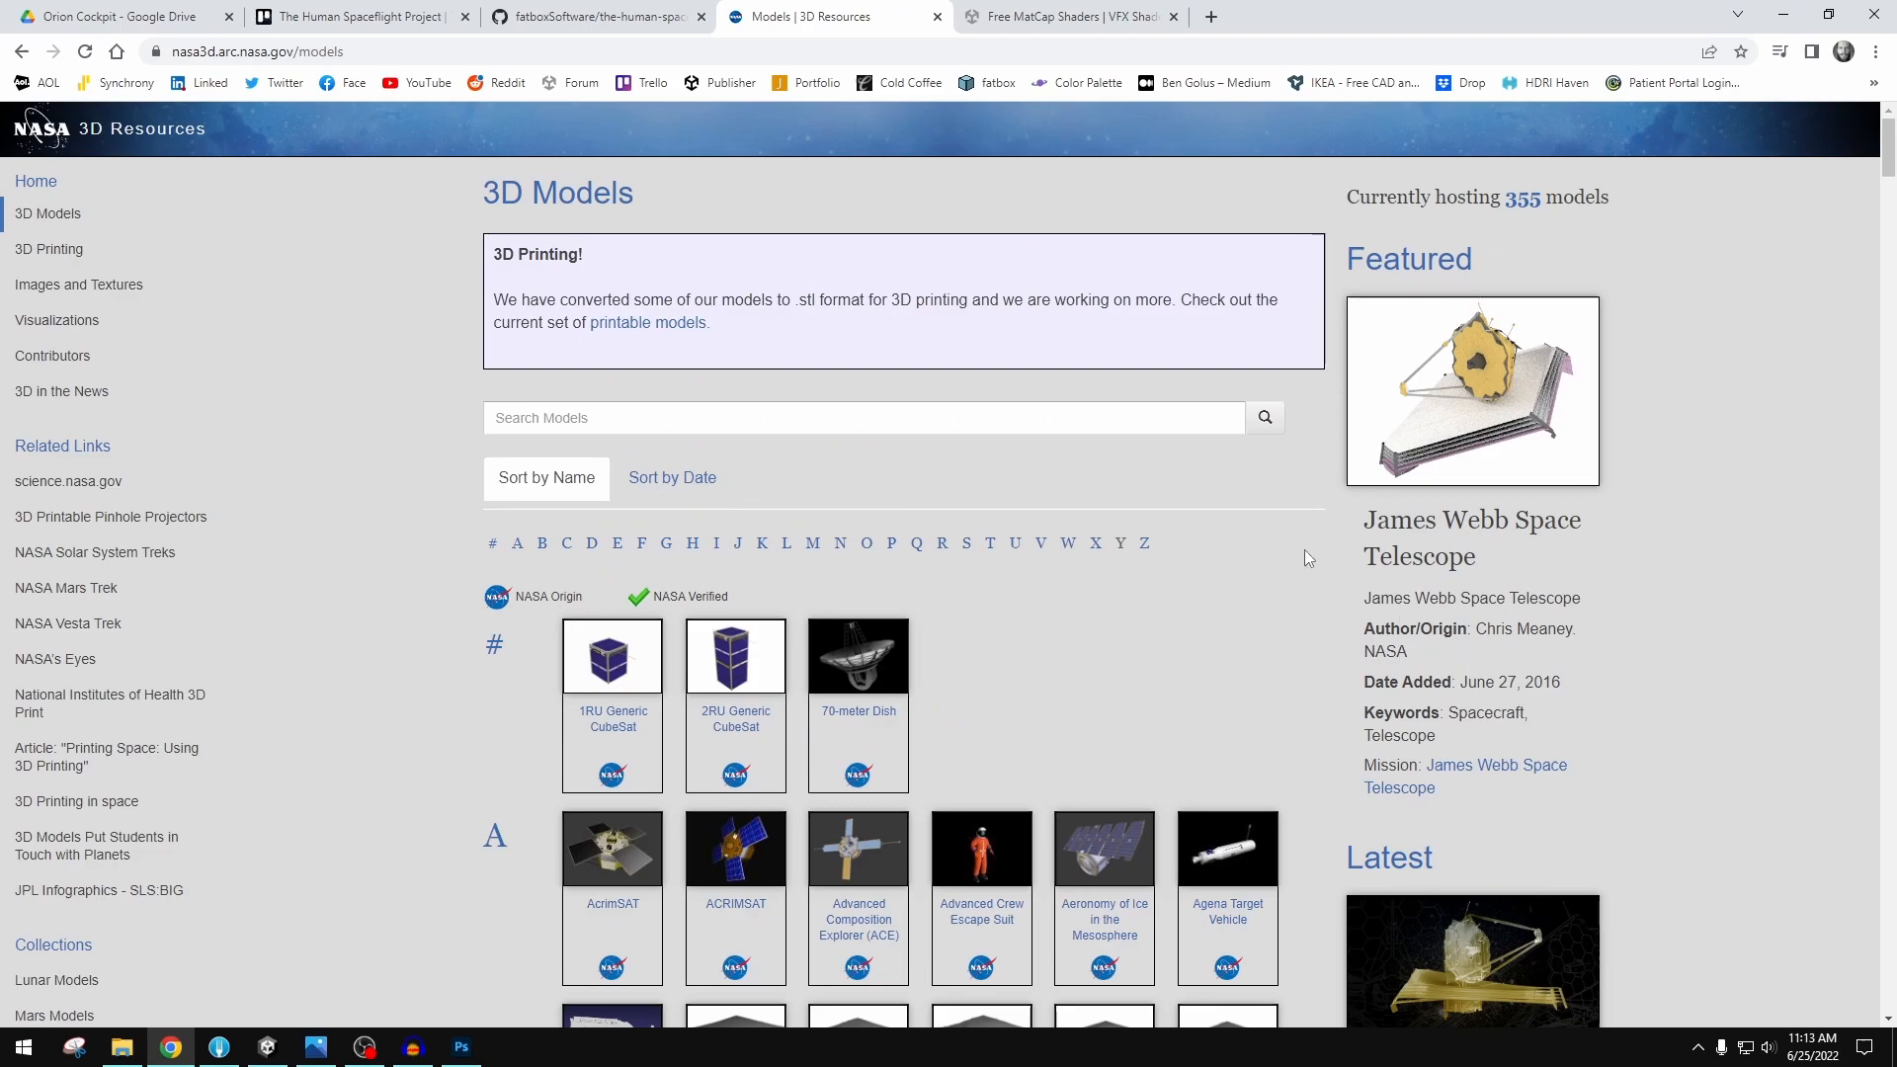
{"action": "left_click", "coordinate": [361, 16]}
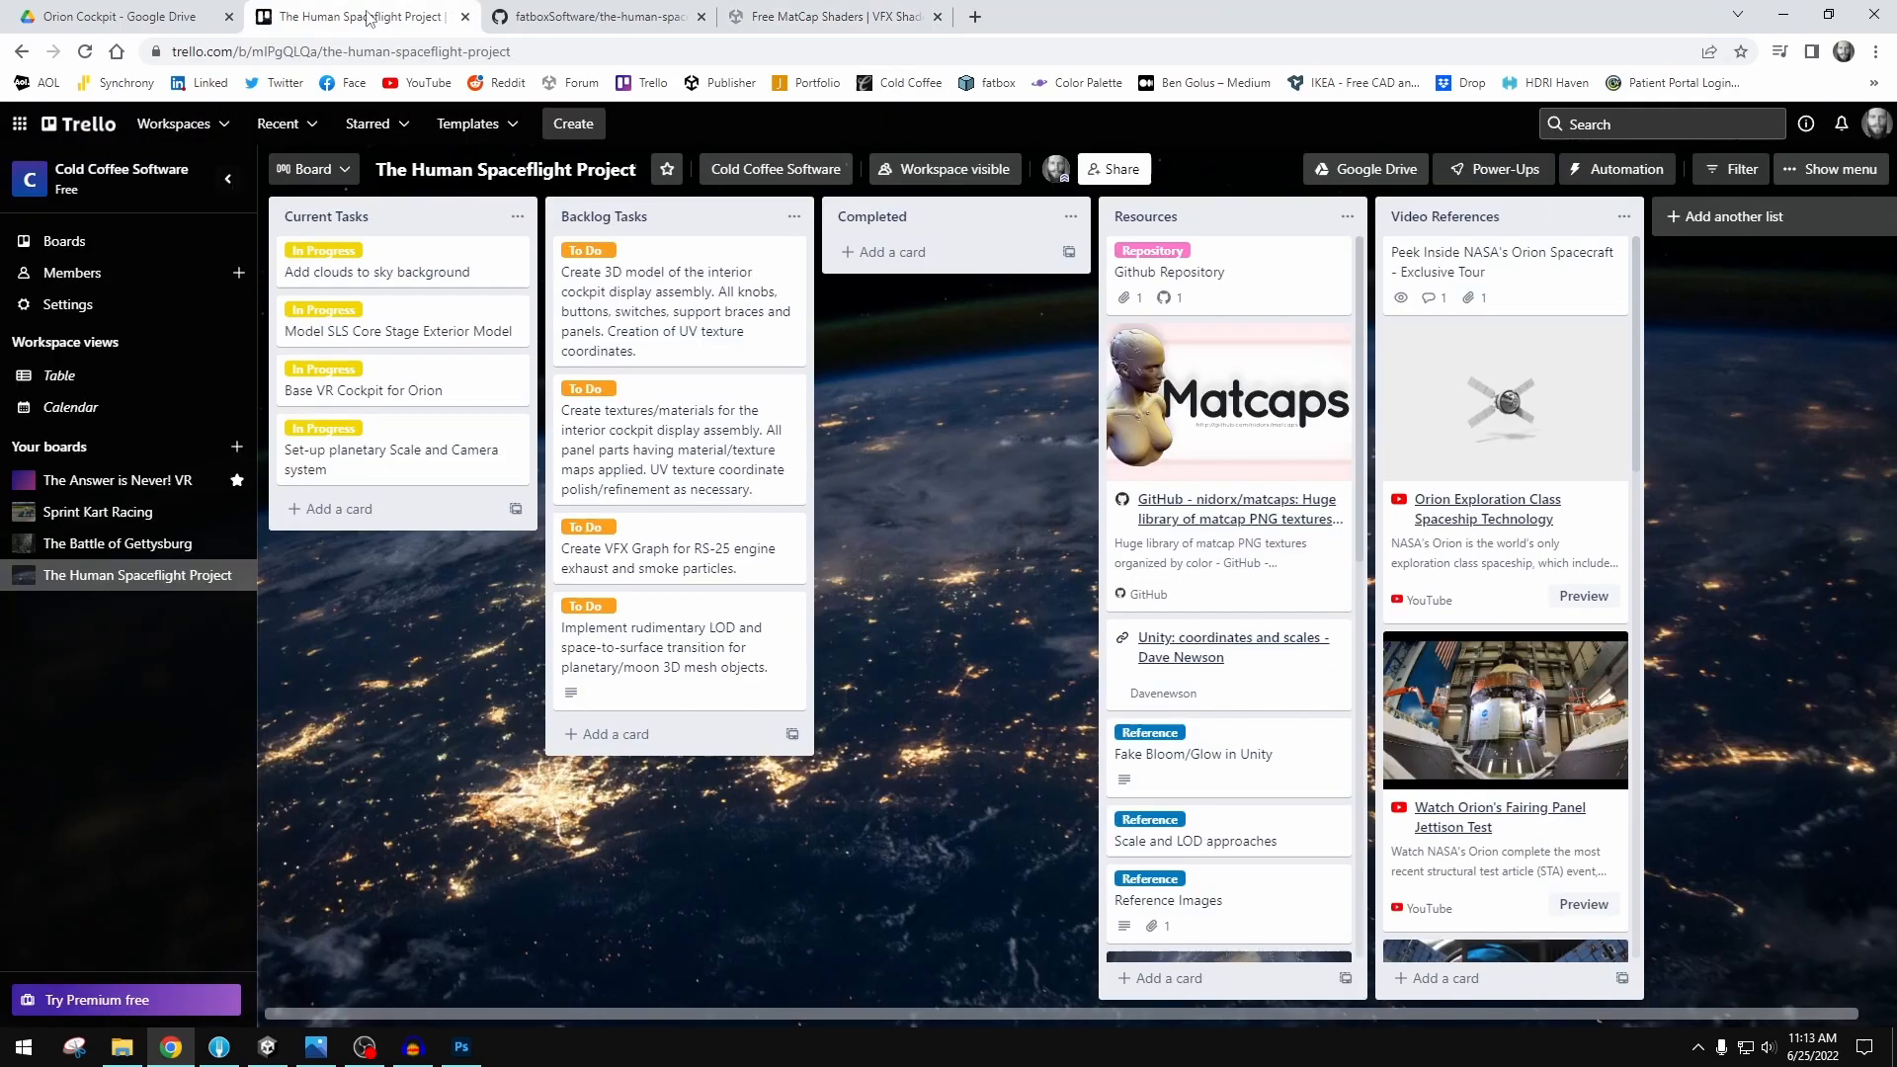
{"action": "mouse_move", "coordinate": [900, 433]}
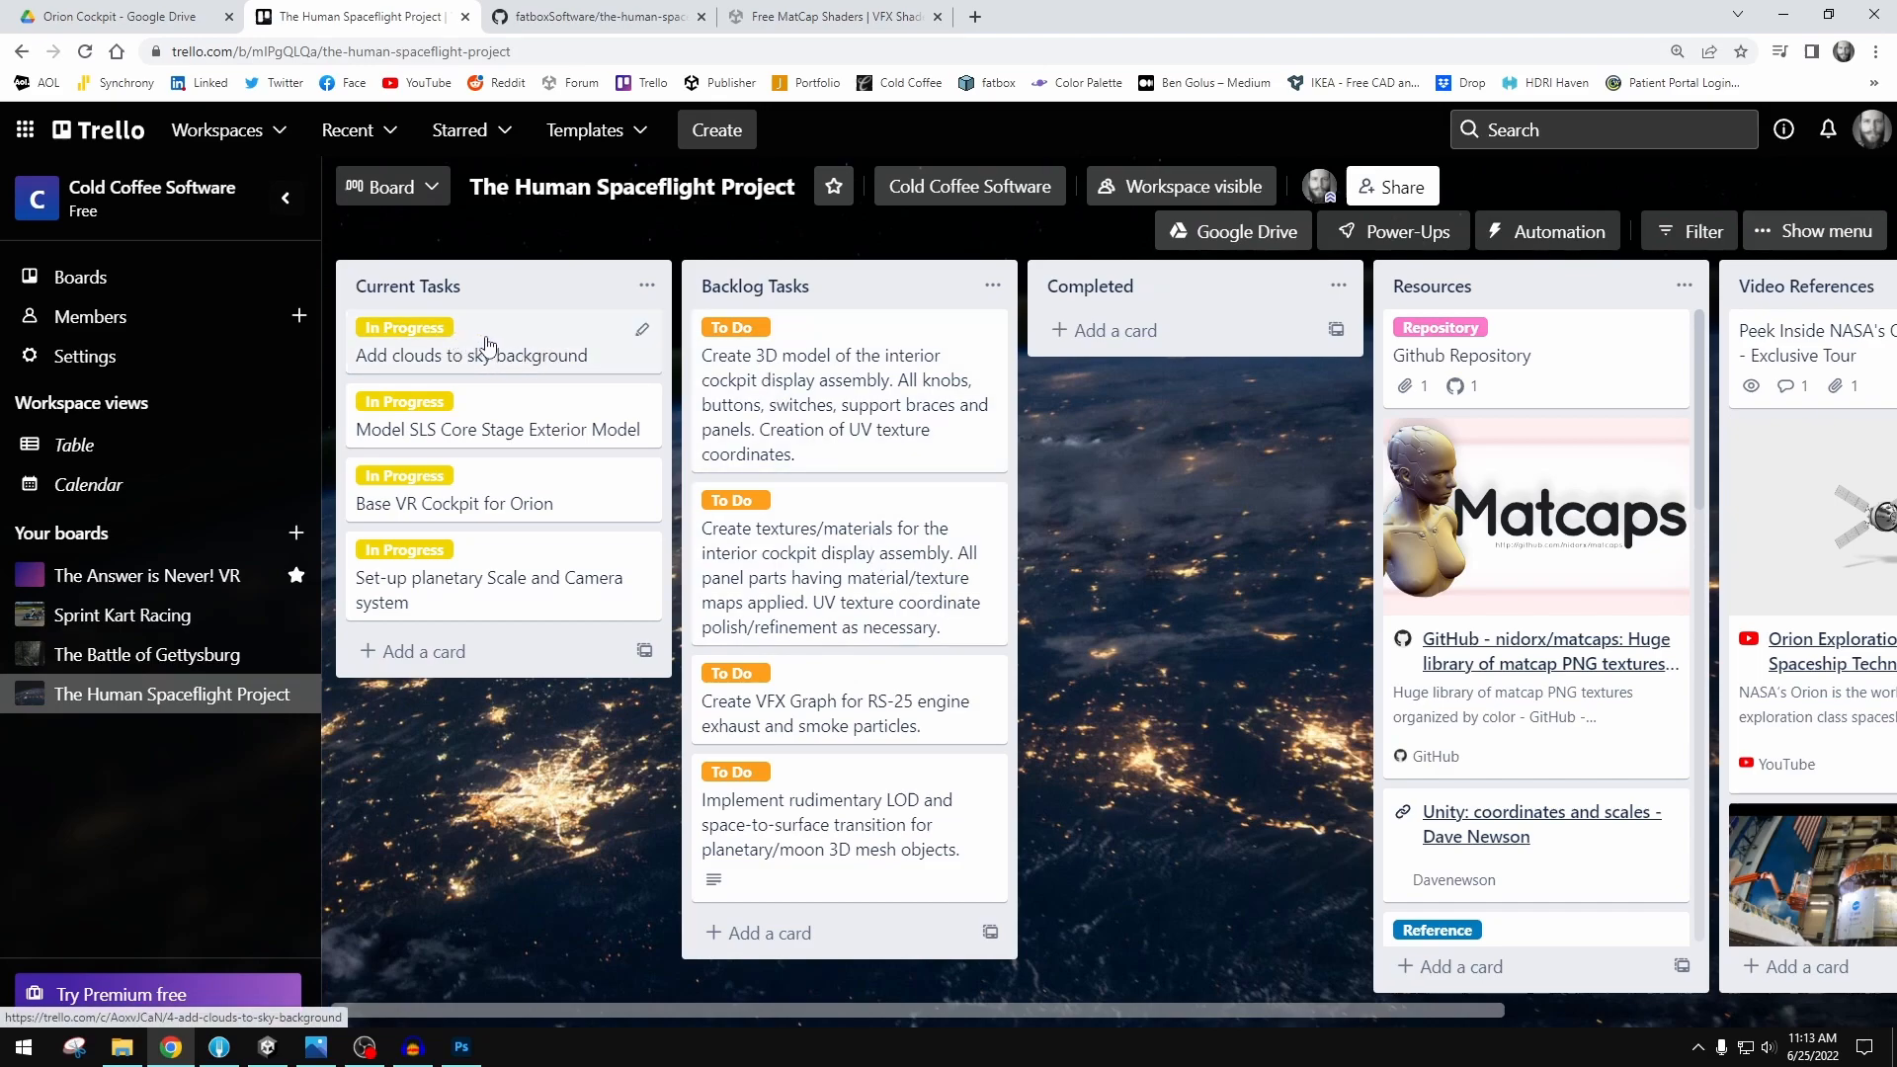
{"action": "mouse_move", "coordinate": [475, 358]}
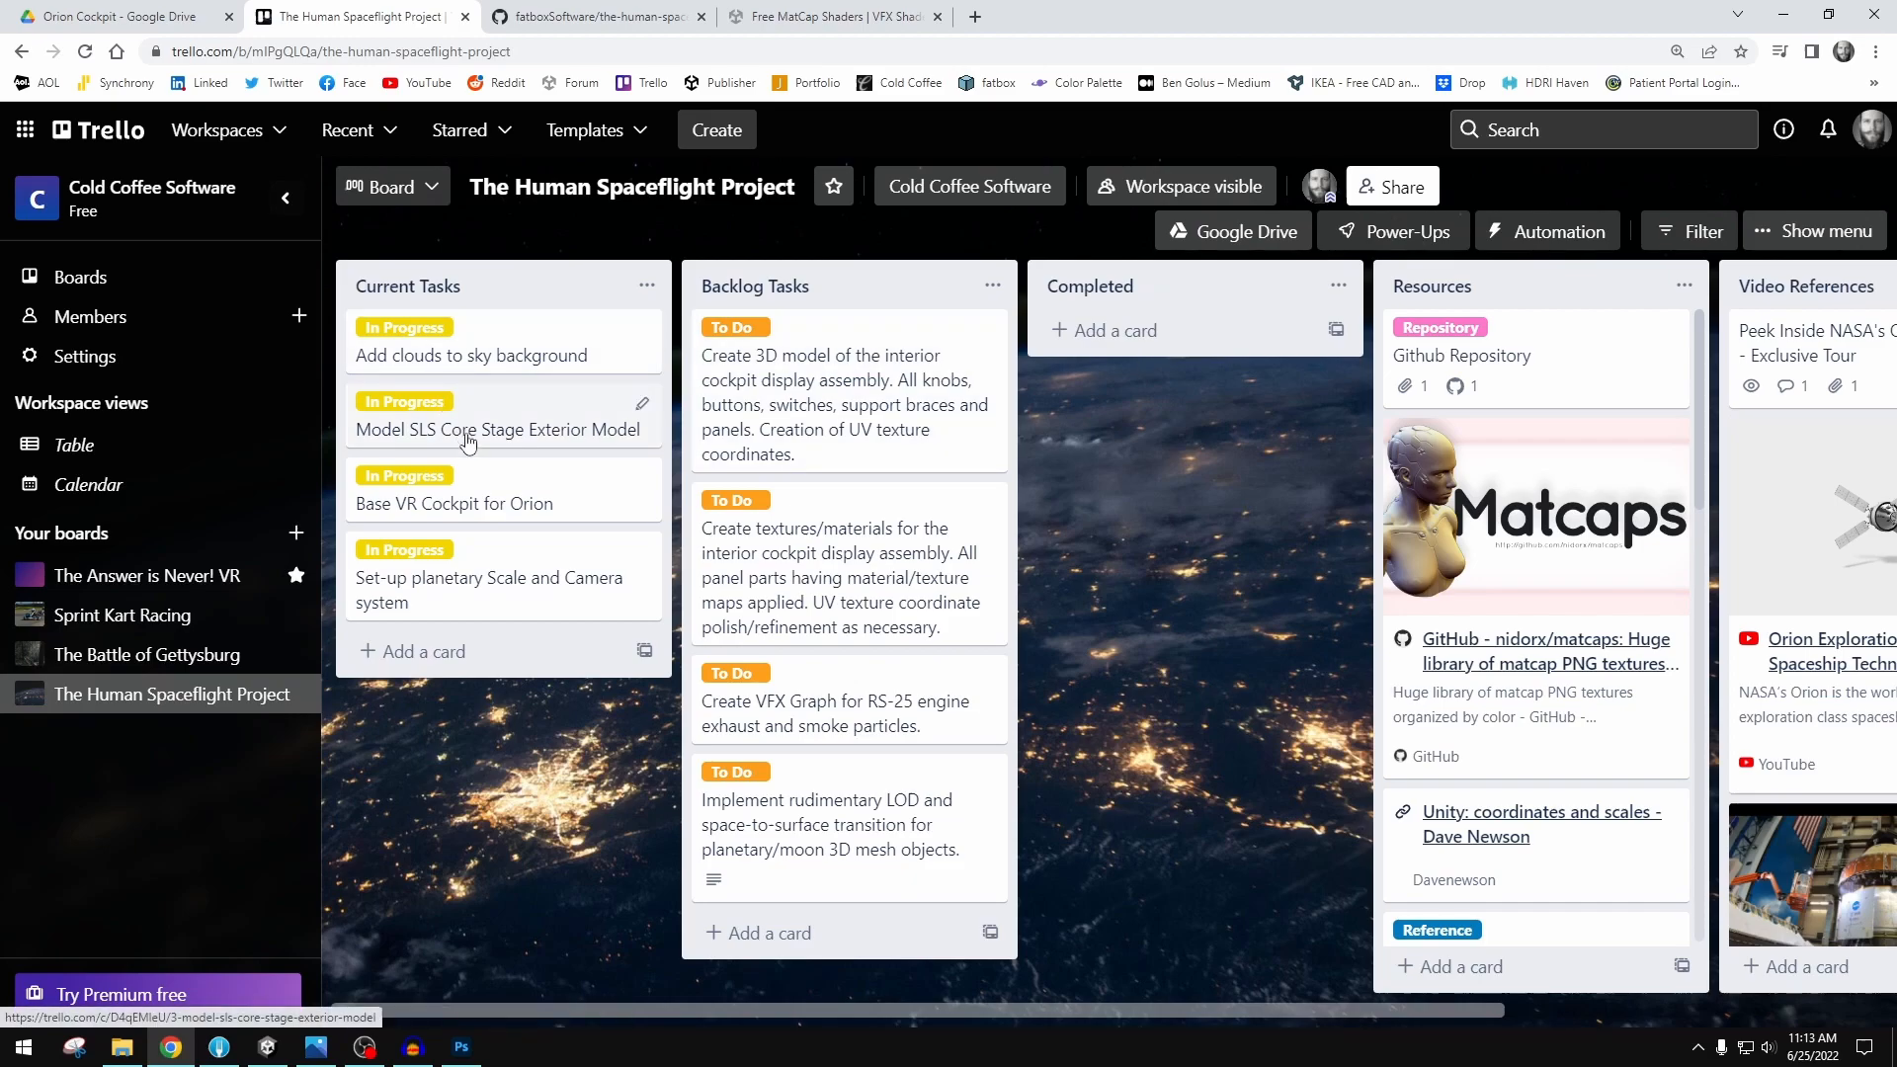
{"action": "left_click", "coordinate": [454, 503]}
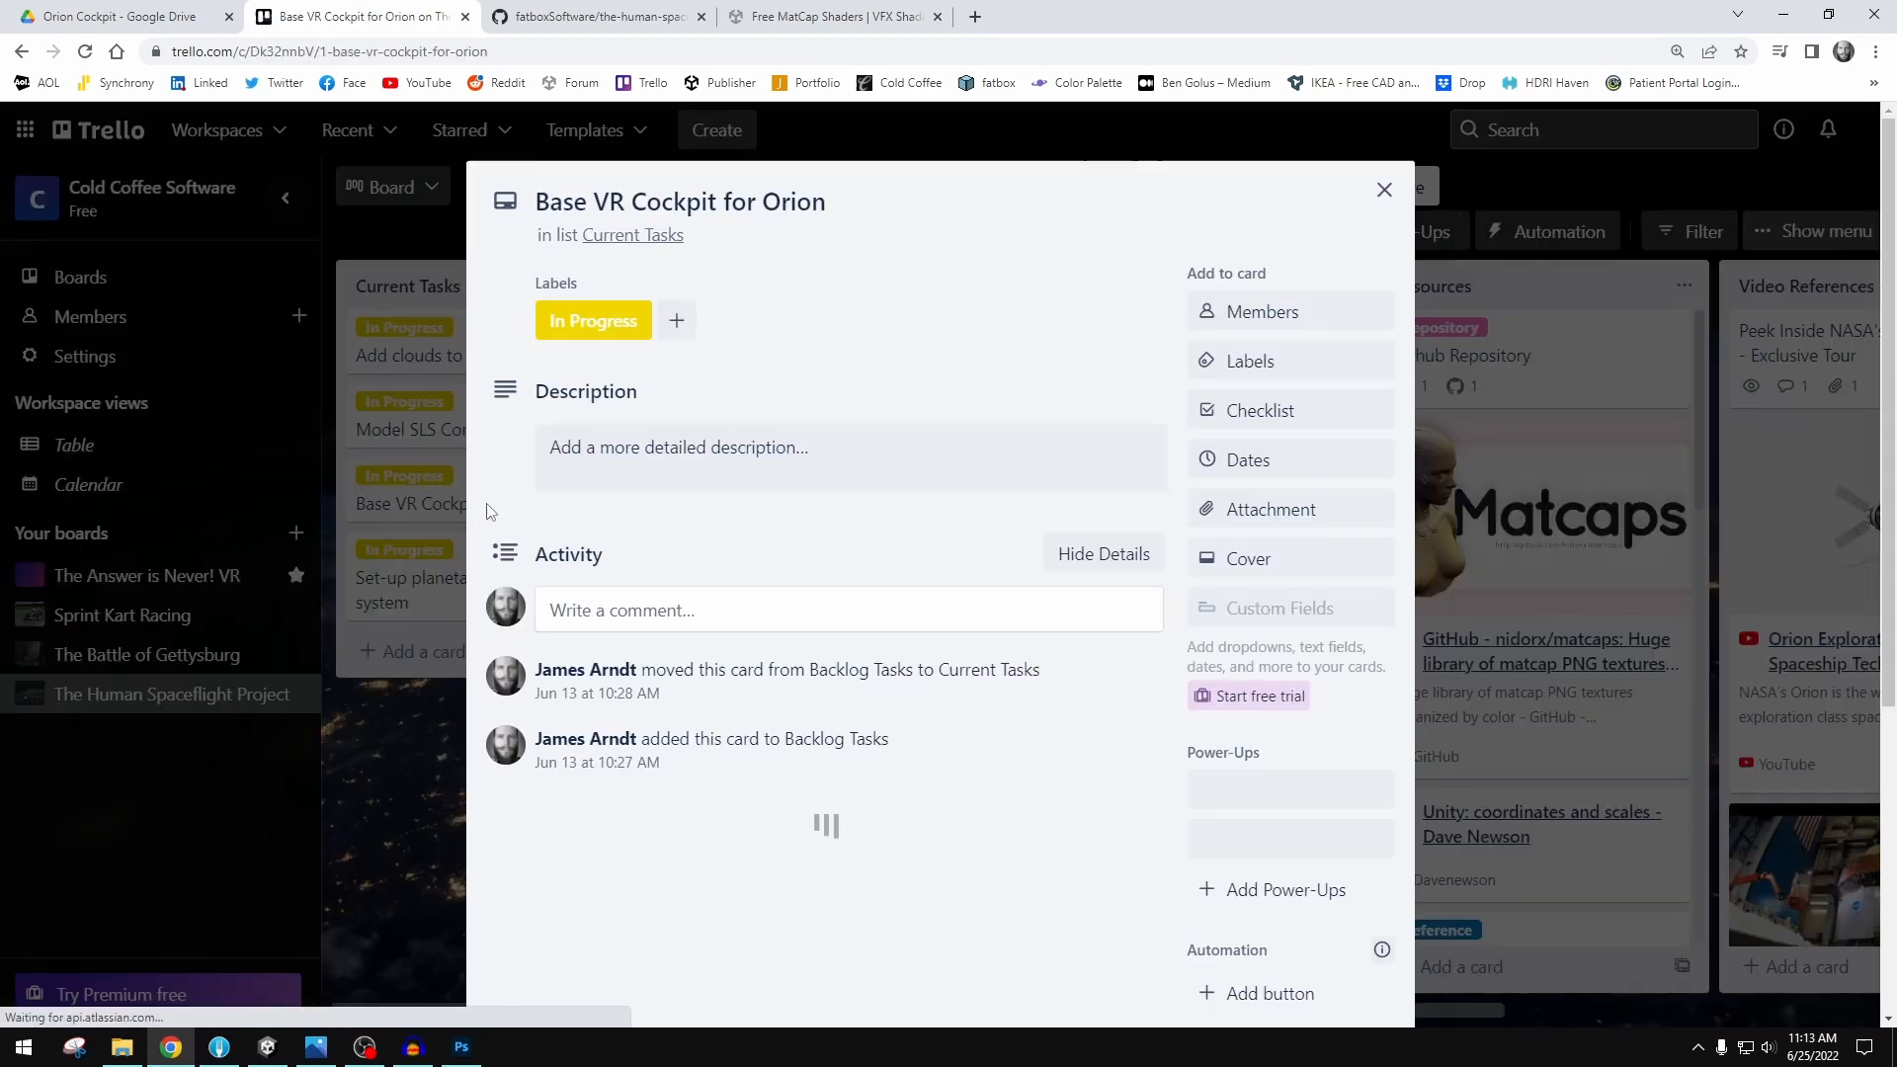
{"action": "left_click", "coordinate": [1384, 190]}
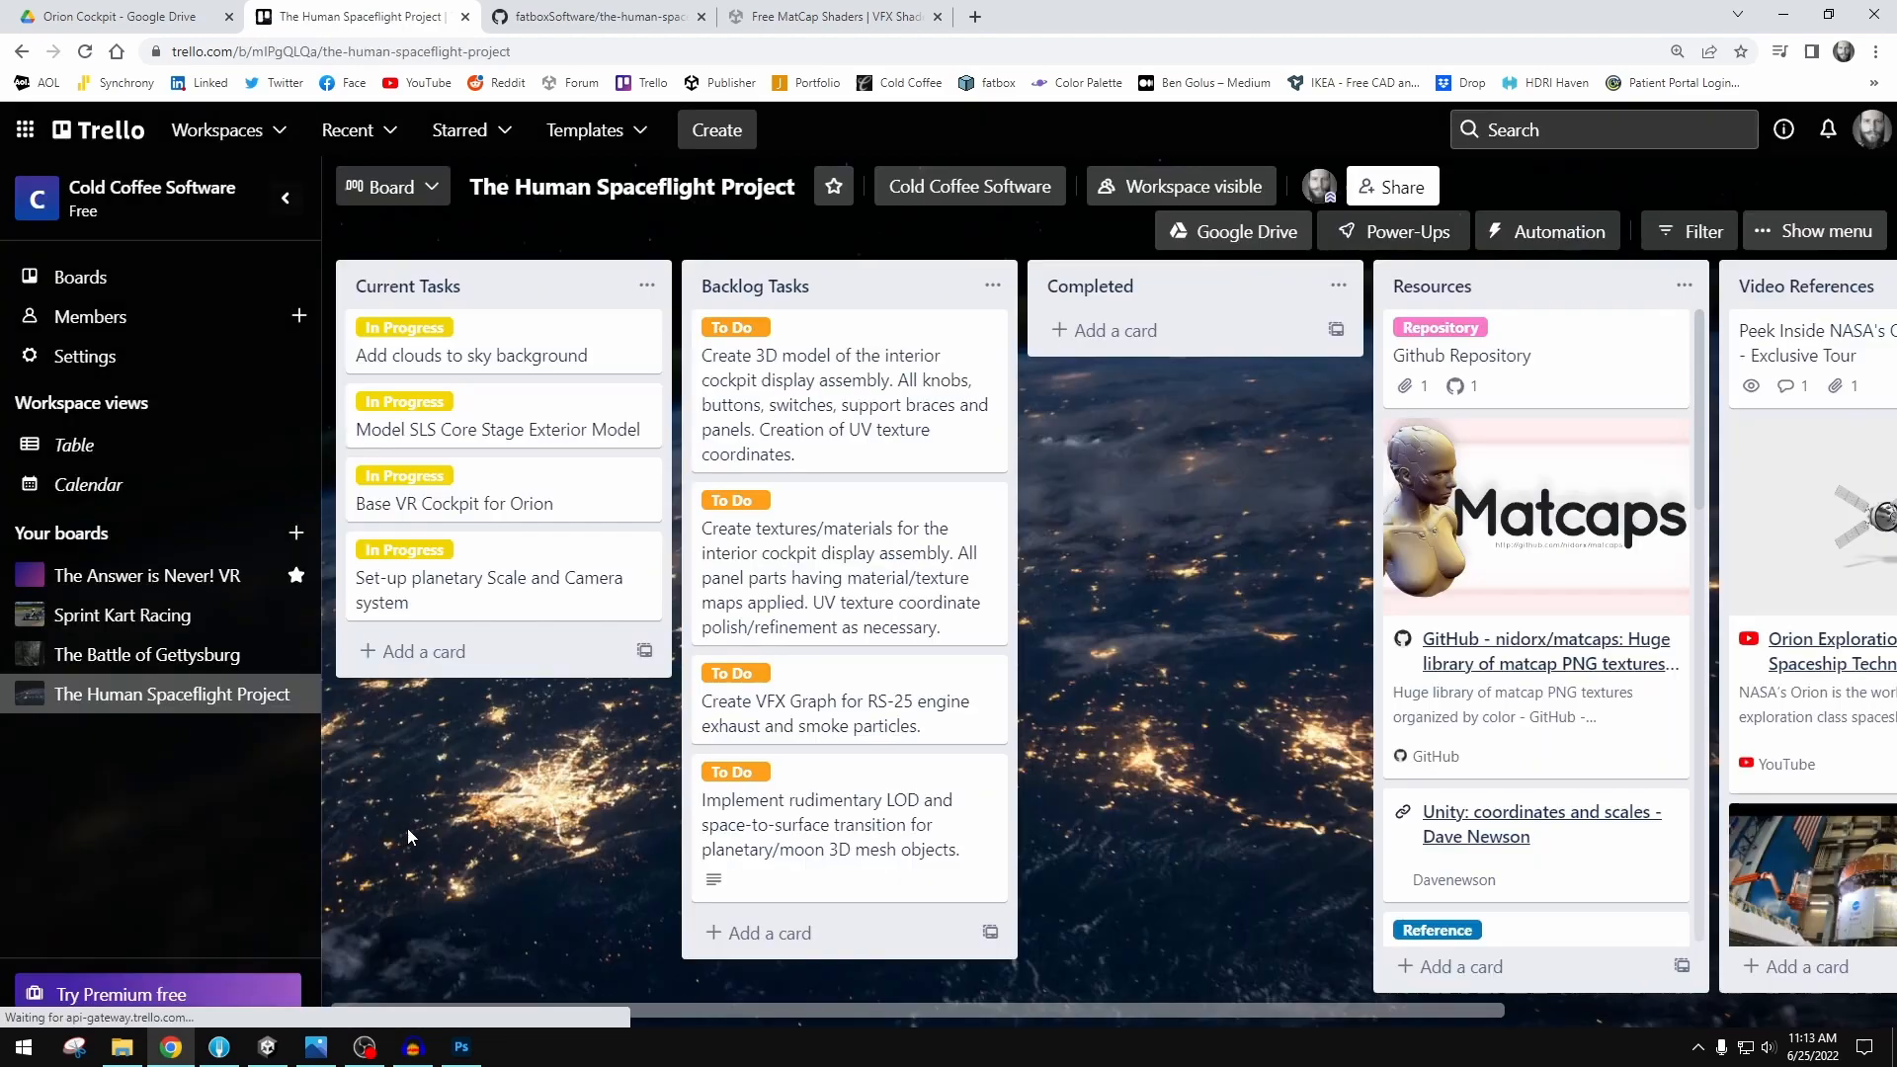
{"action": "mouse_move", "coordinate": [494, 430]}
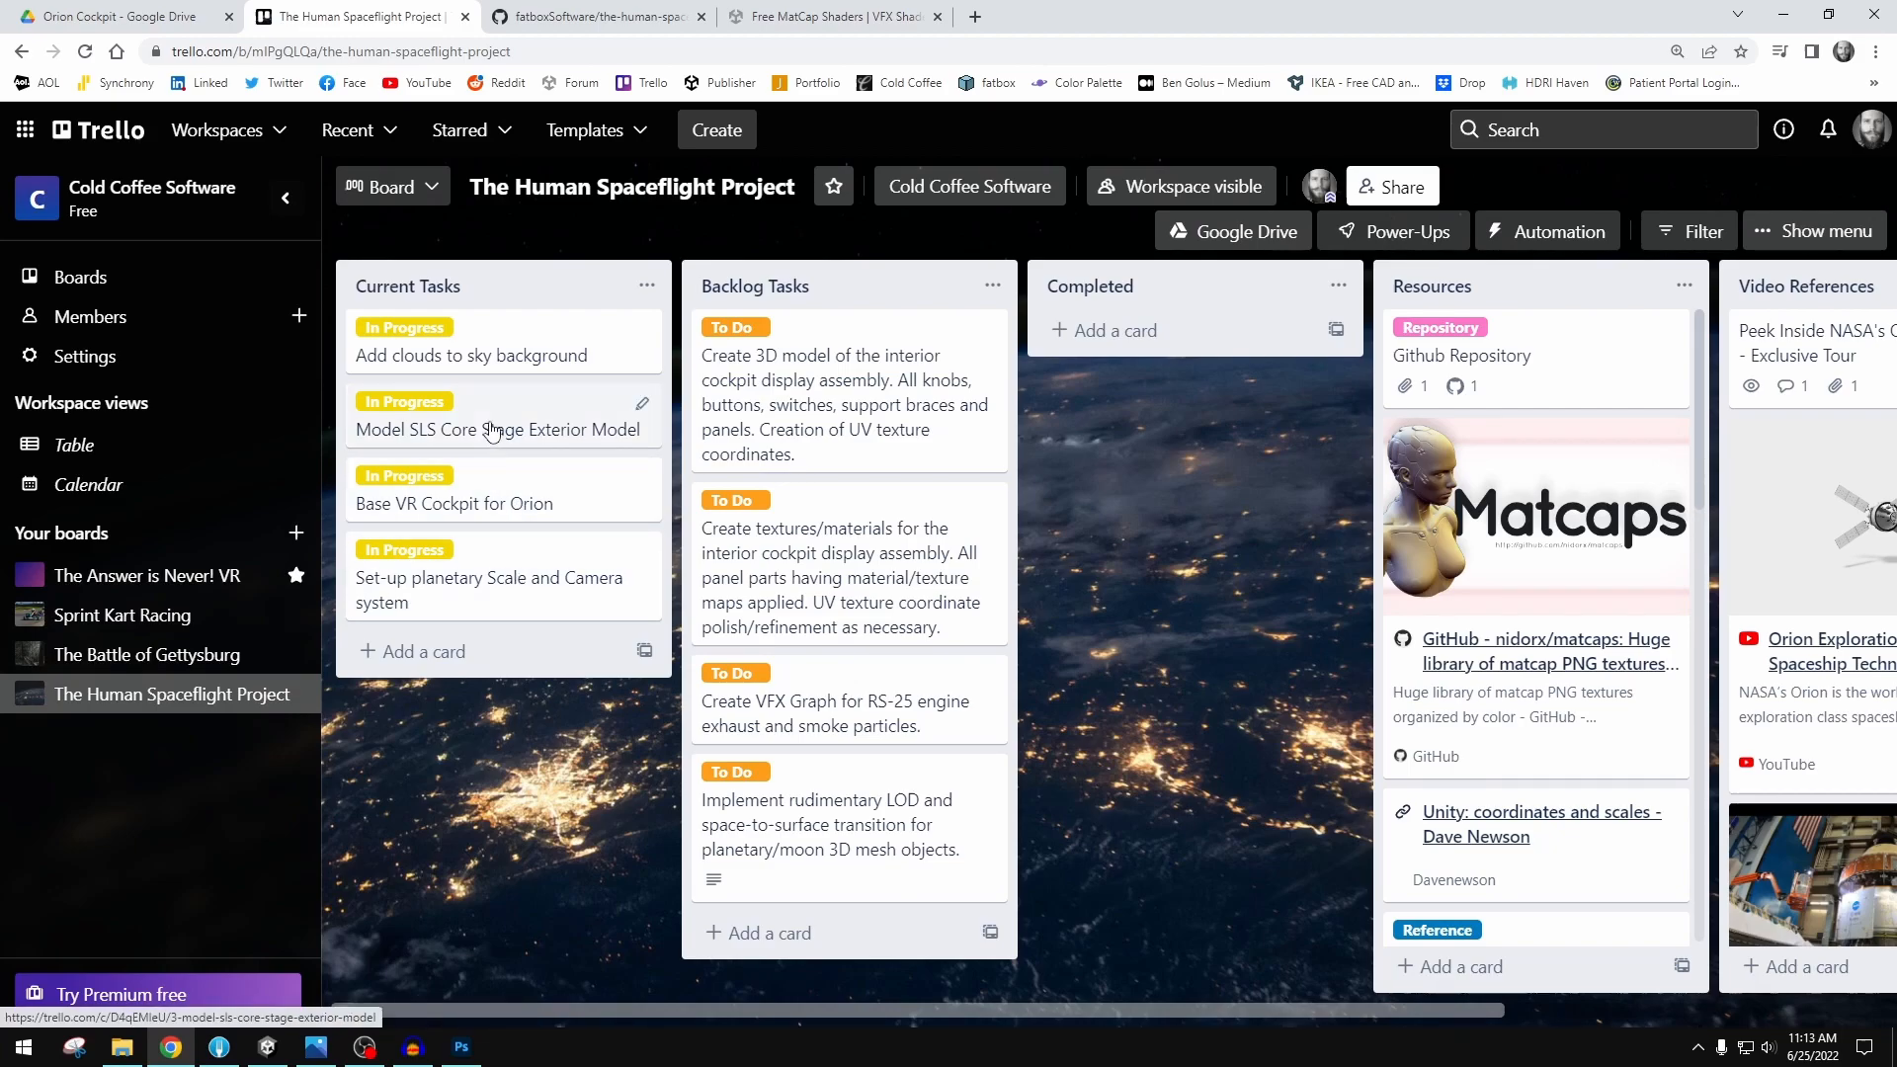
{"action": "left_click", "coordinate": [497, 430]}
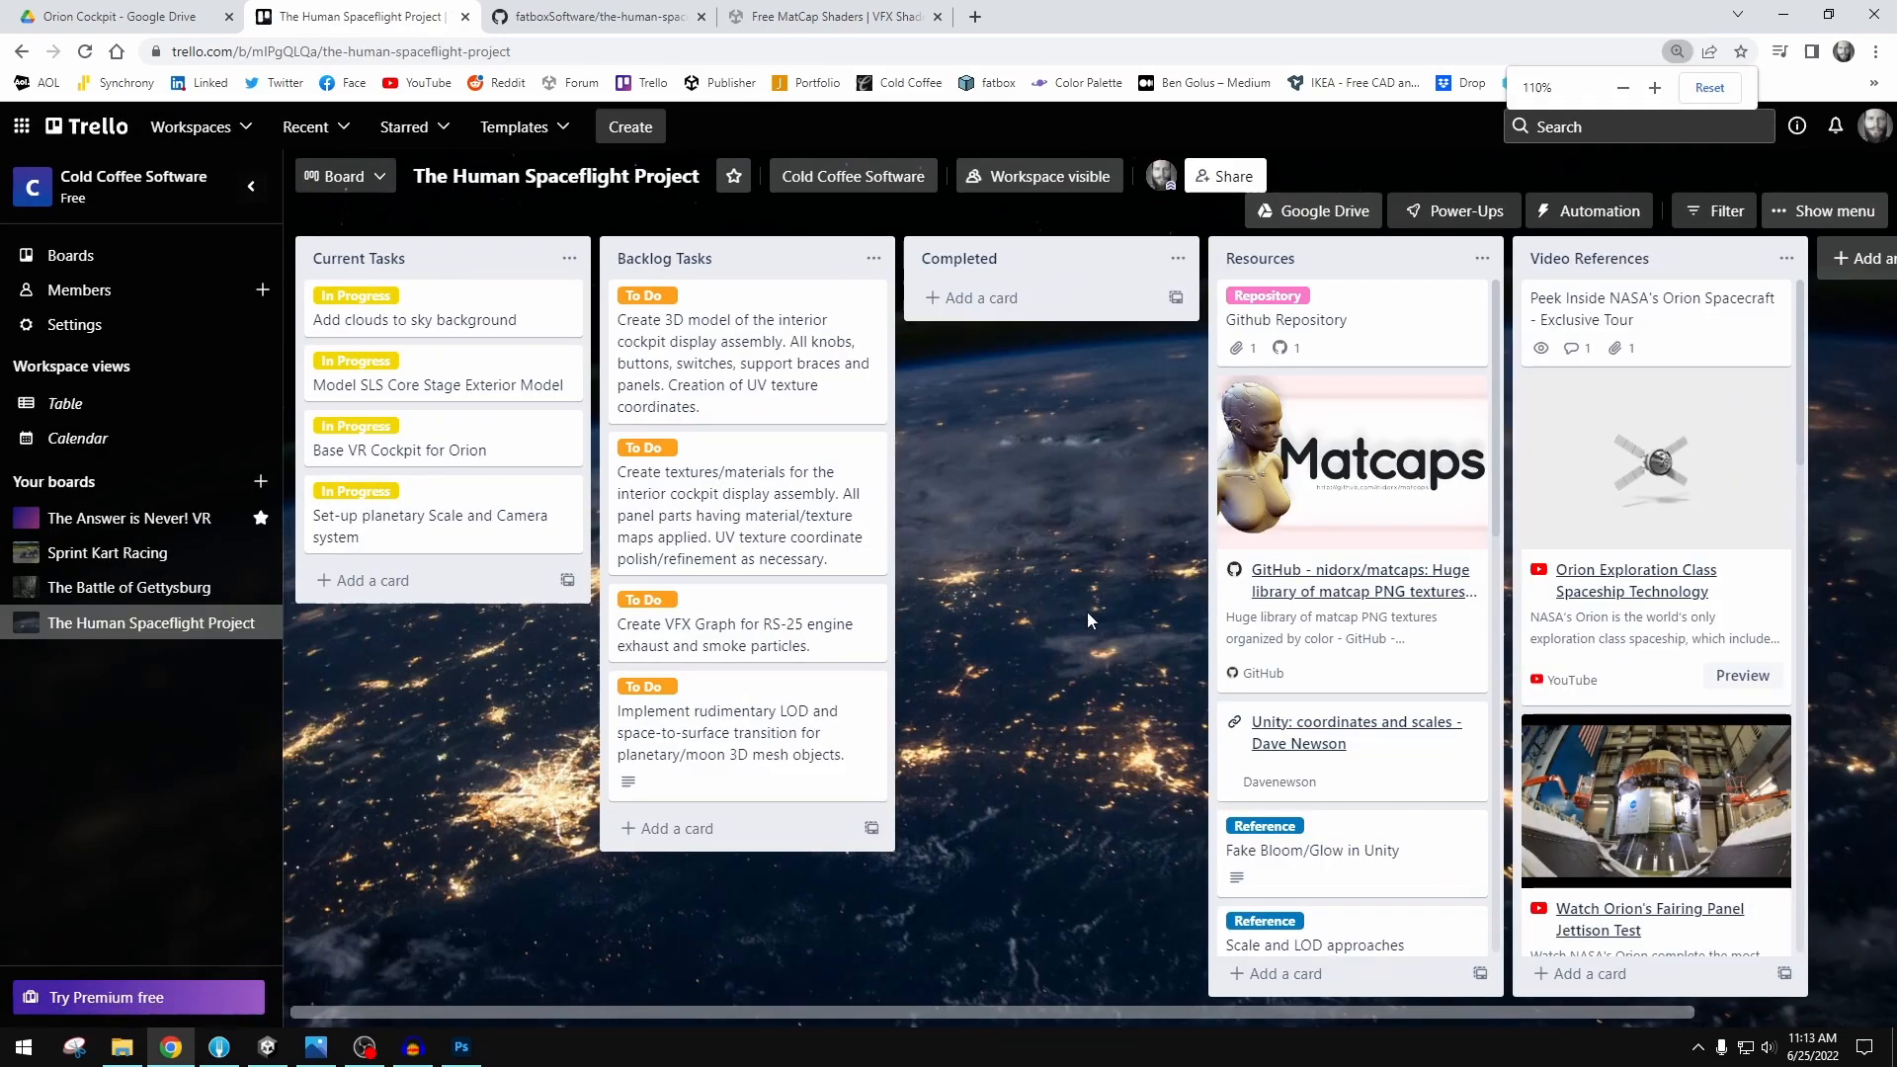
{"action": "scroll", "scroll_direction": "right", "scroll_amount": 3}
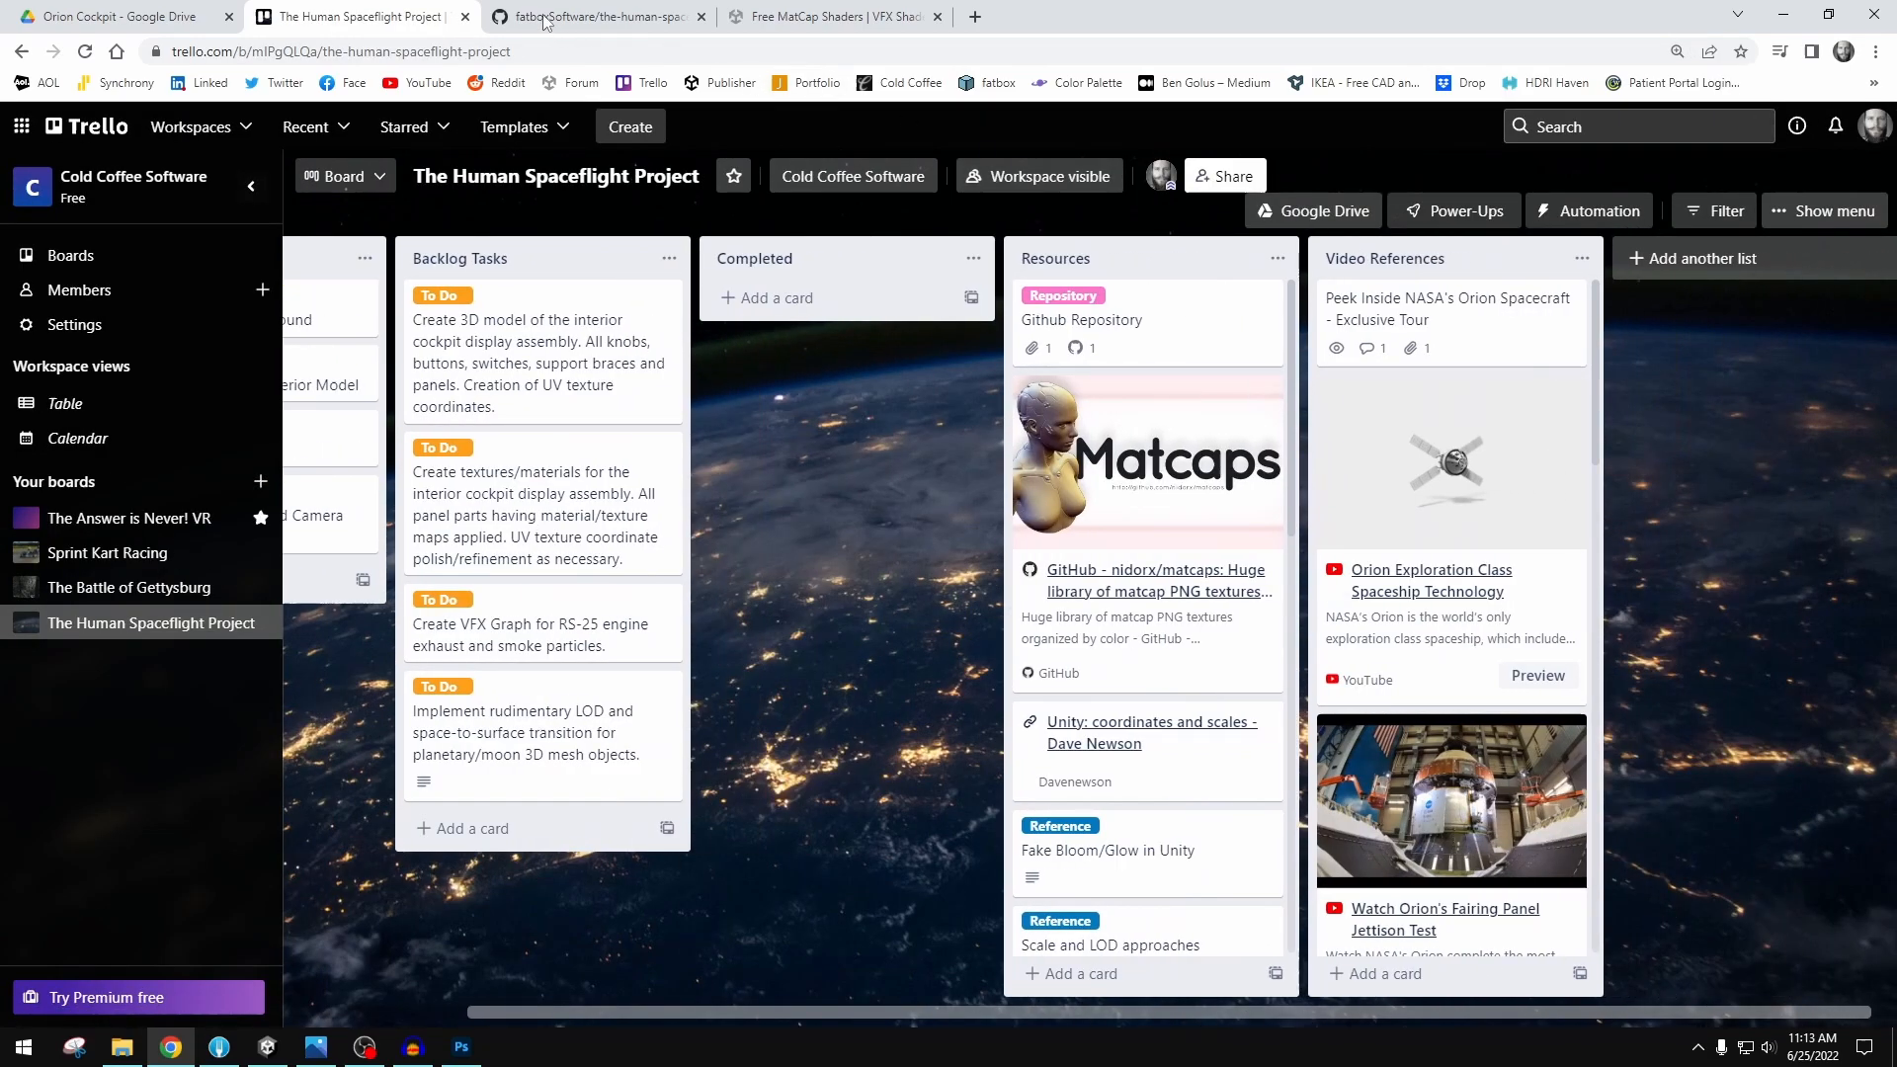
{"action": "left_click", "coordinate": [593, 16]}
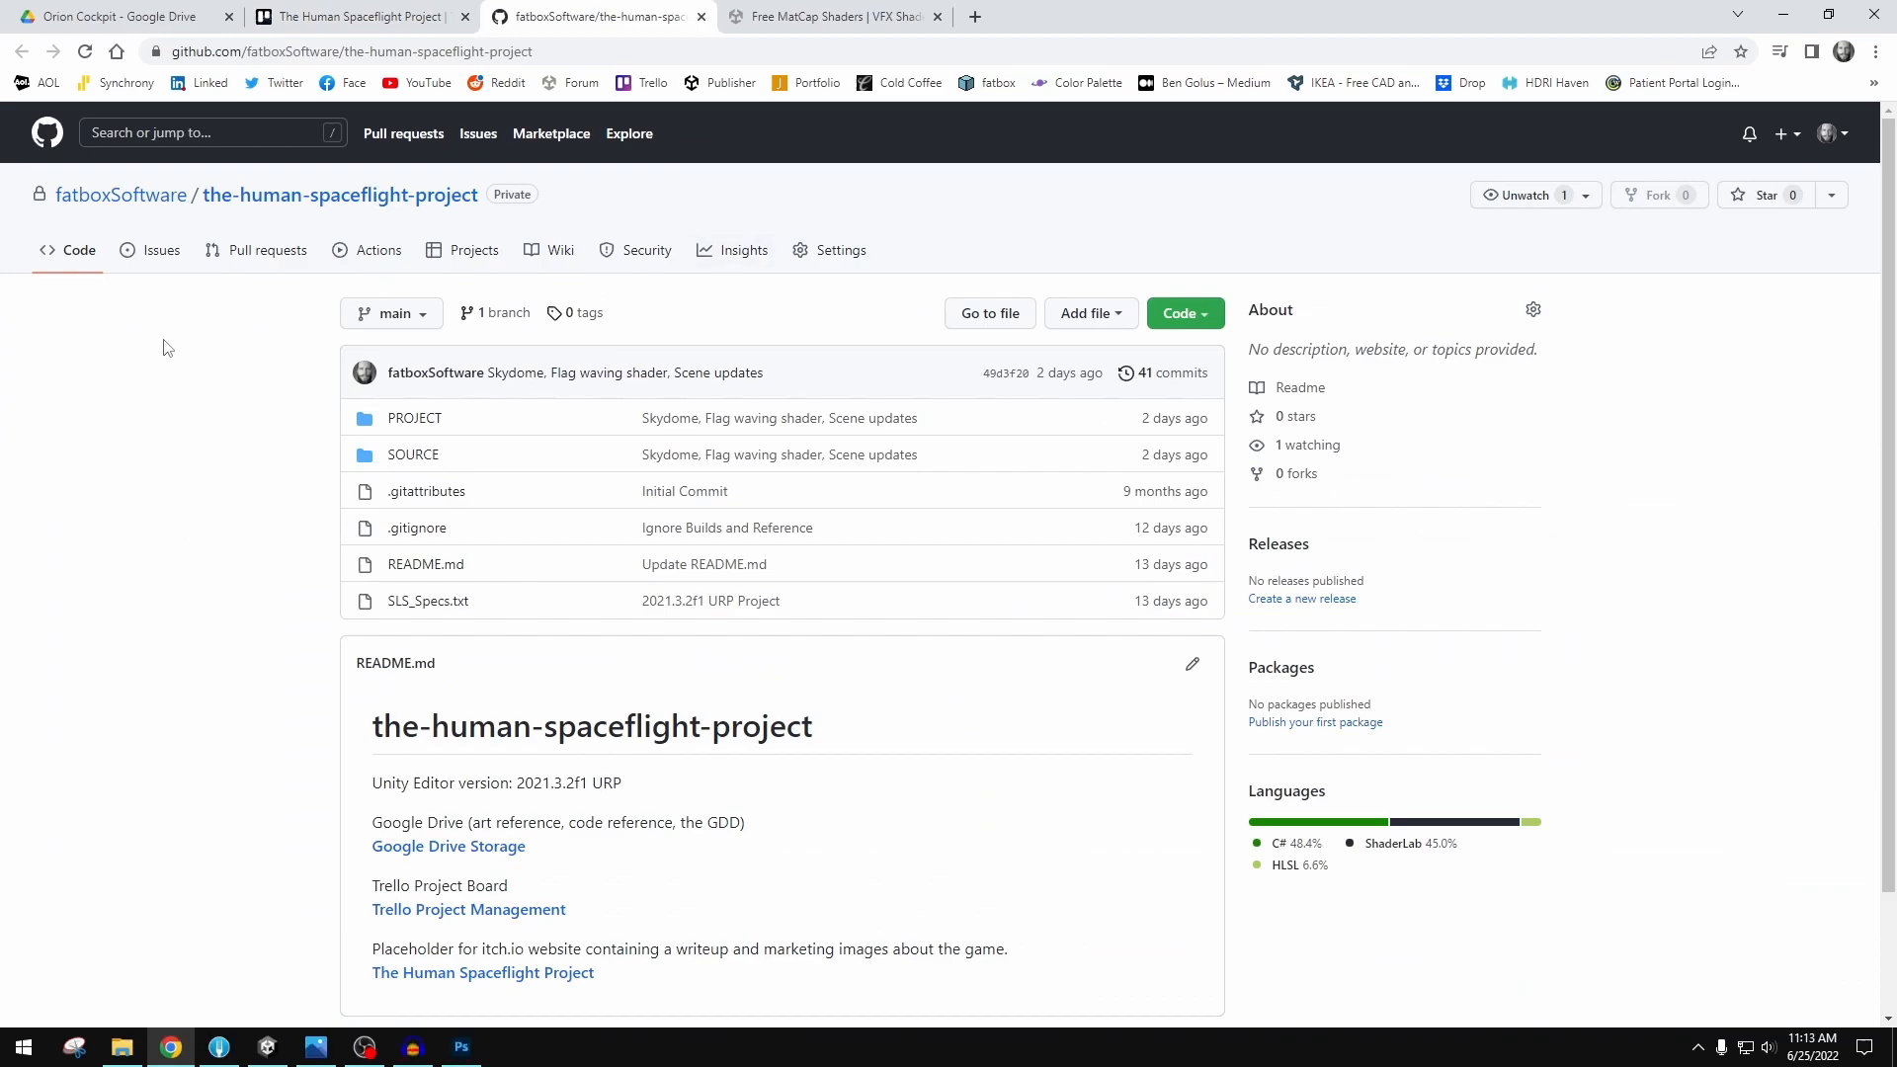
{"action": "mouse_move", "coordinate": [230, 424]}
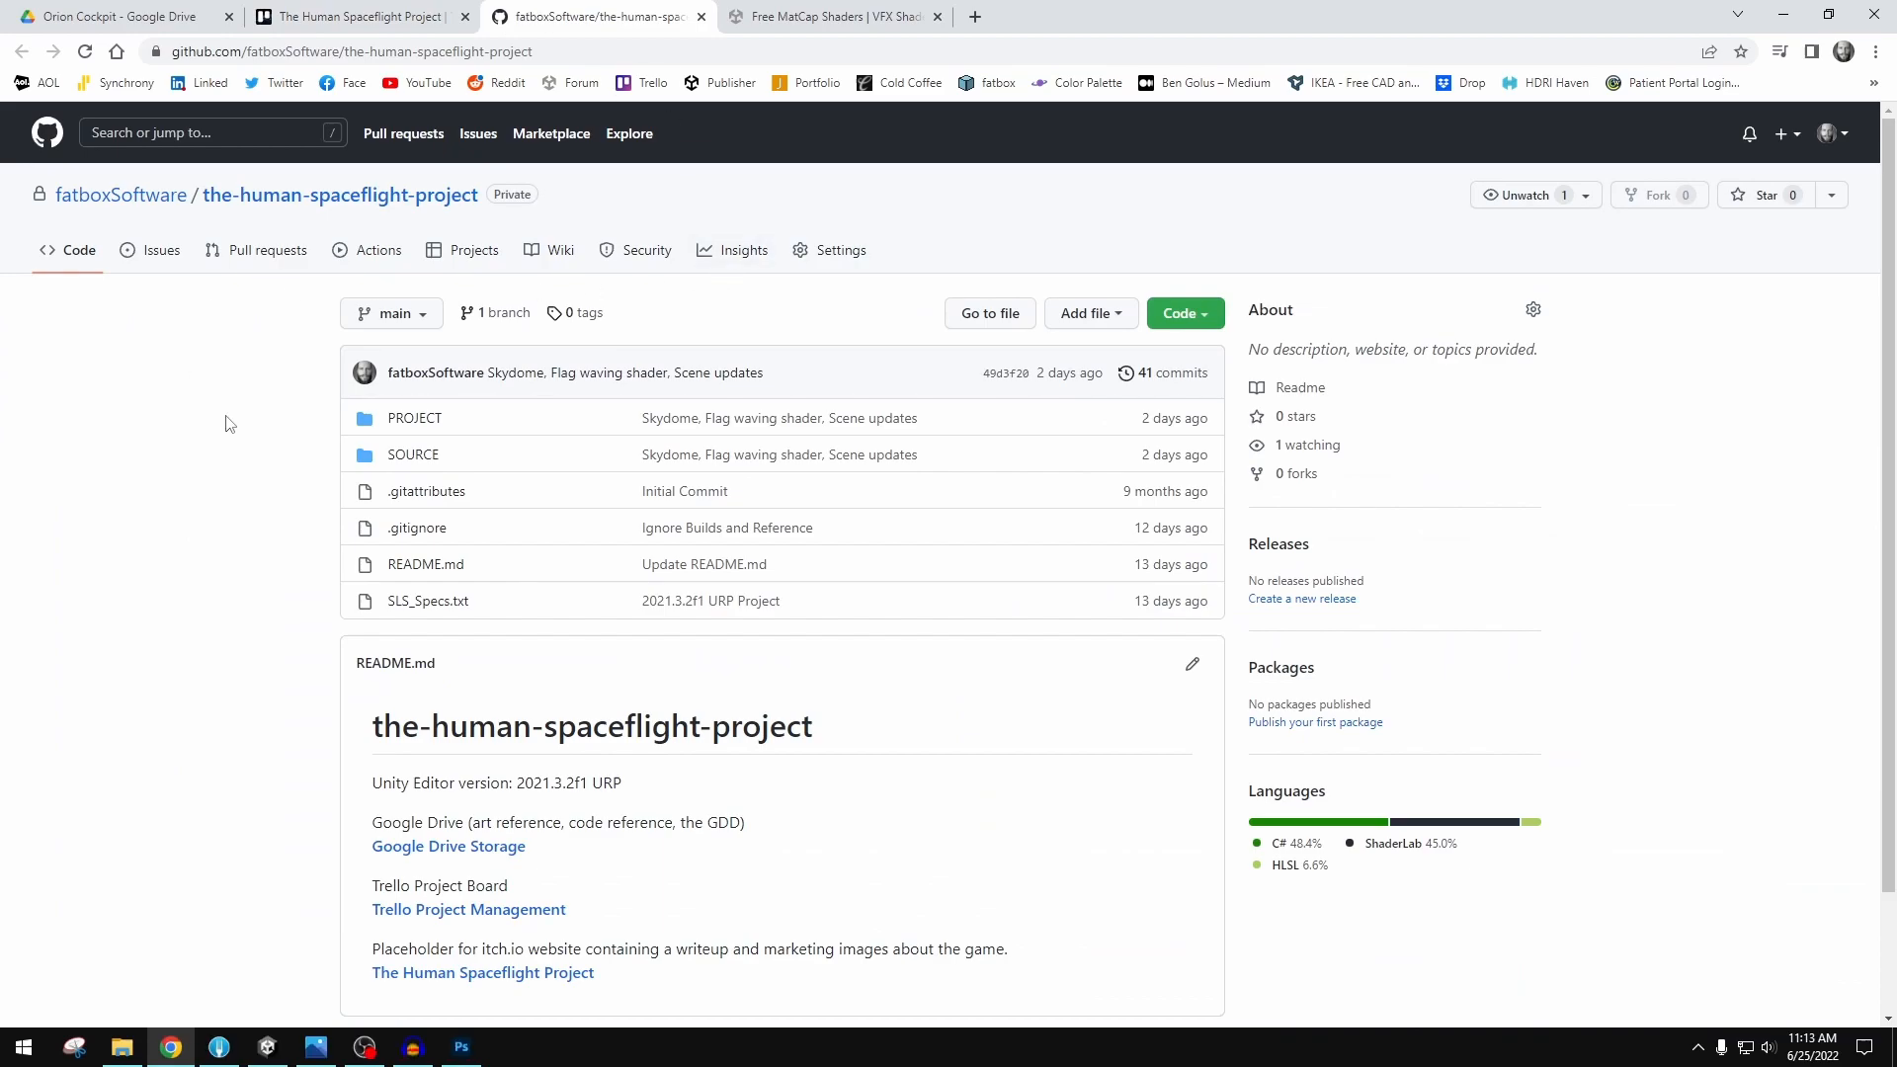
{"action": "mouse_move", "coordinate": [237, 427]}
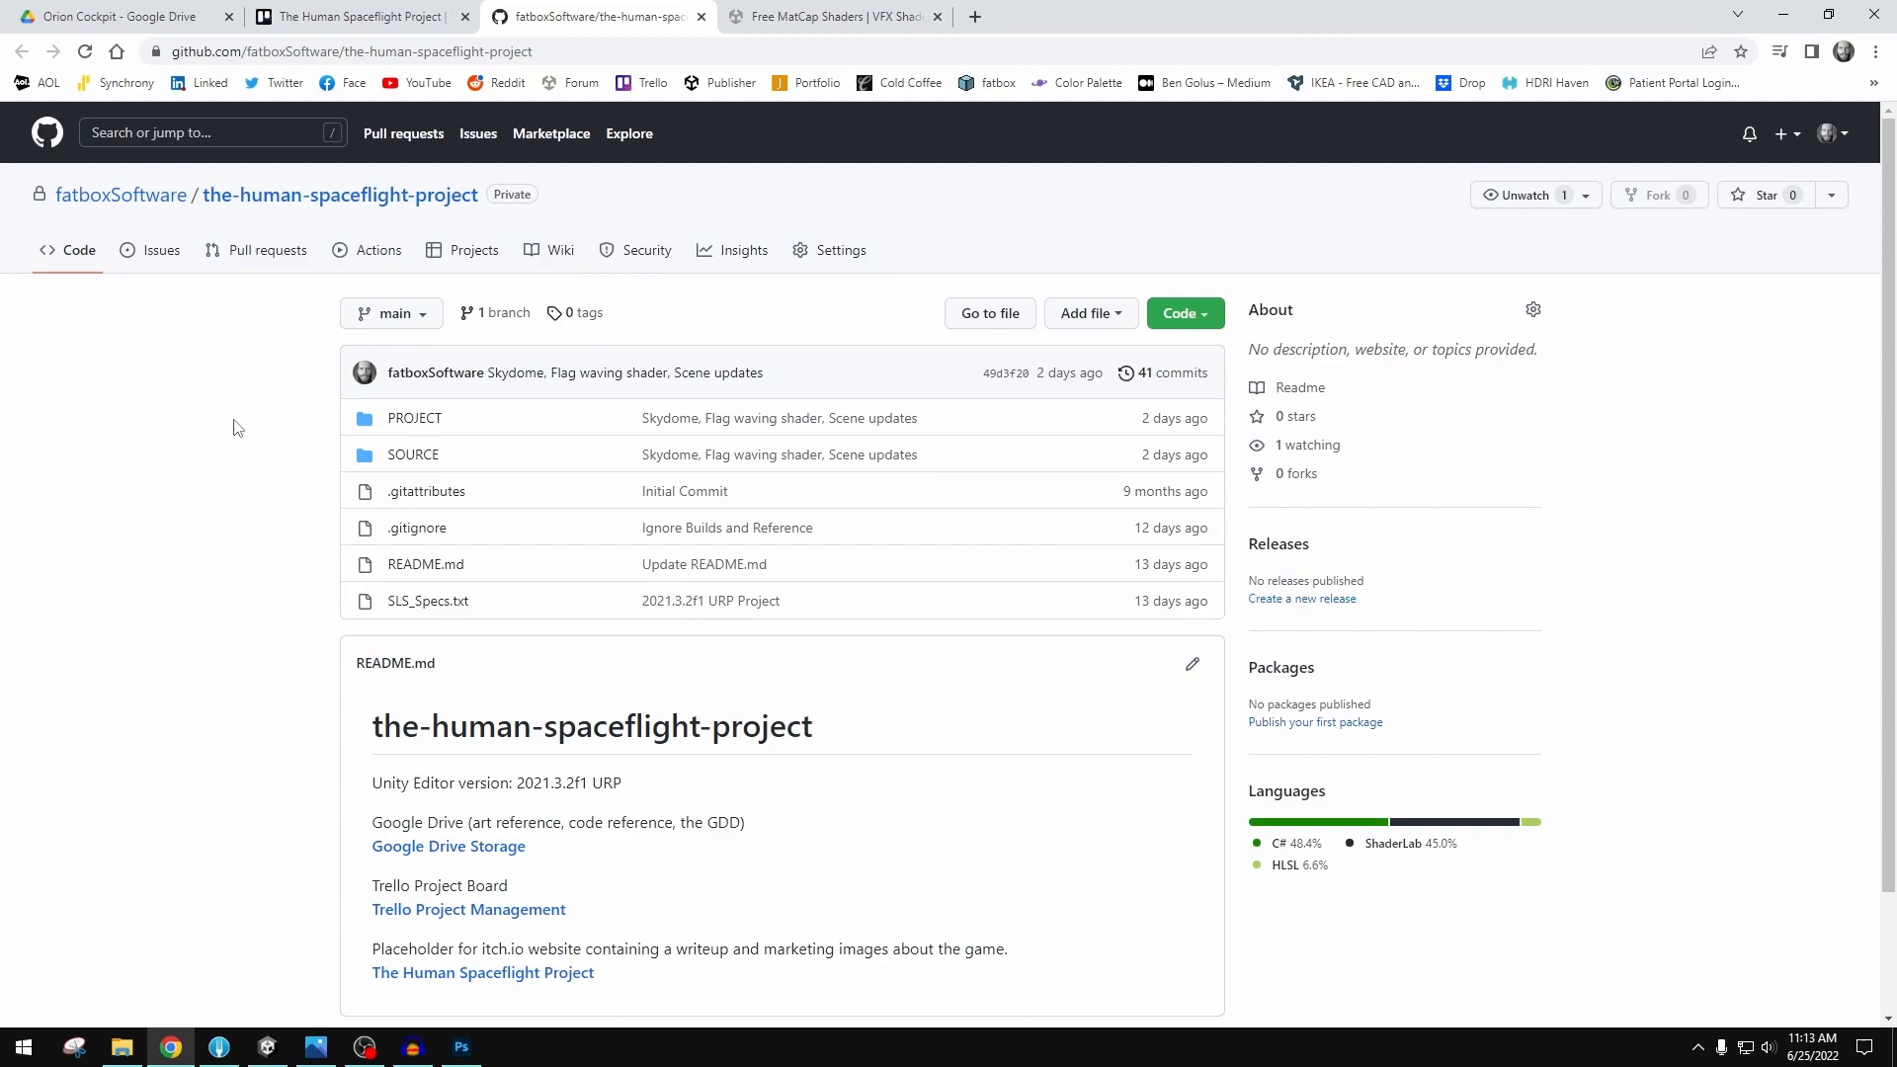
{"action": "mouse_move", "coordinate": [254, 474]}
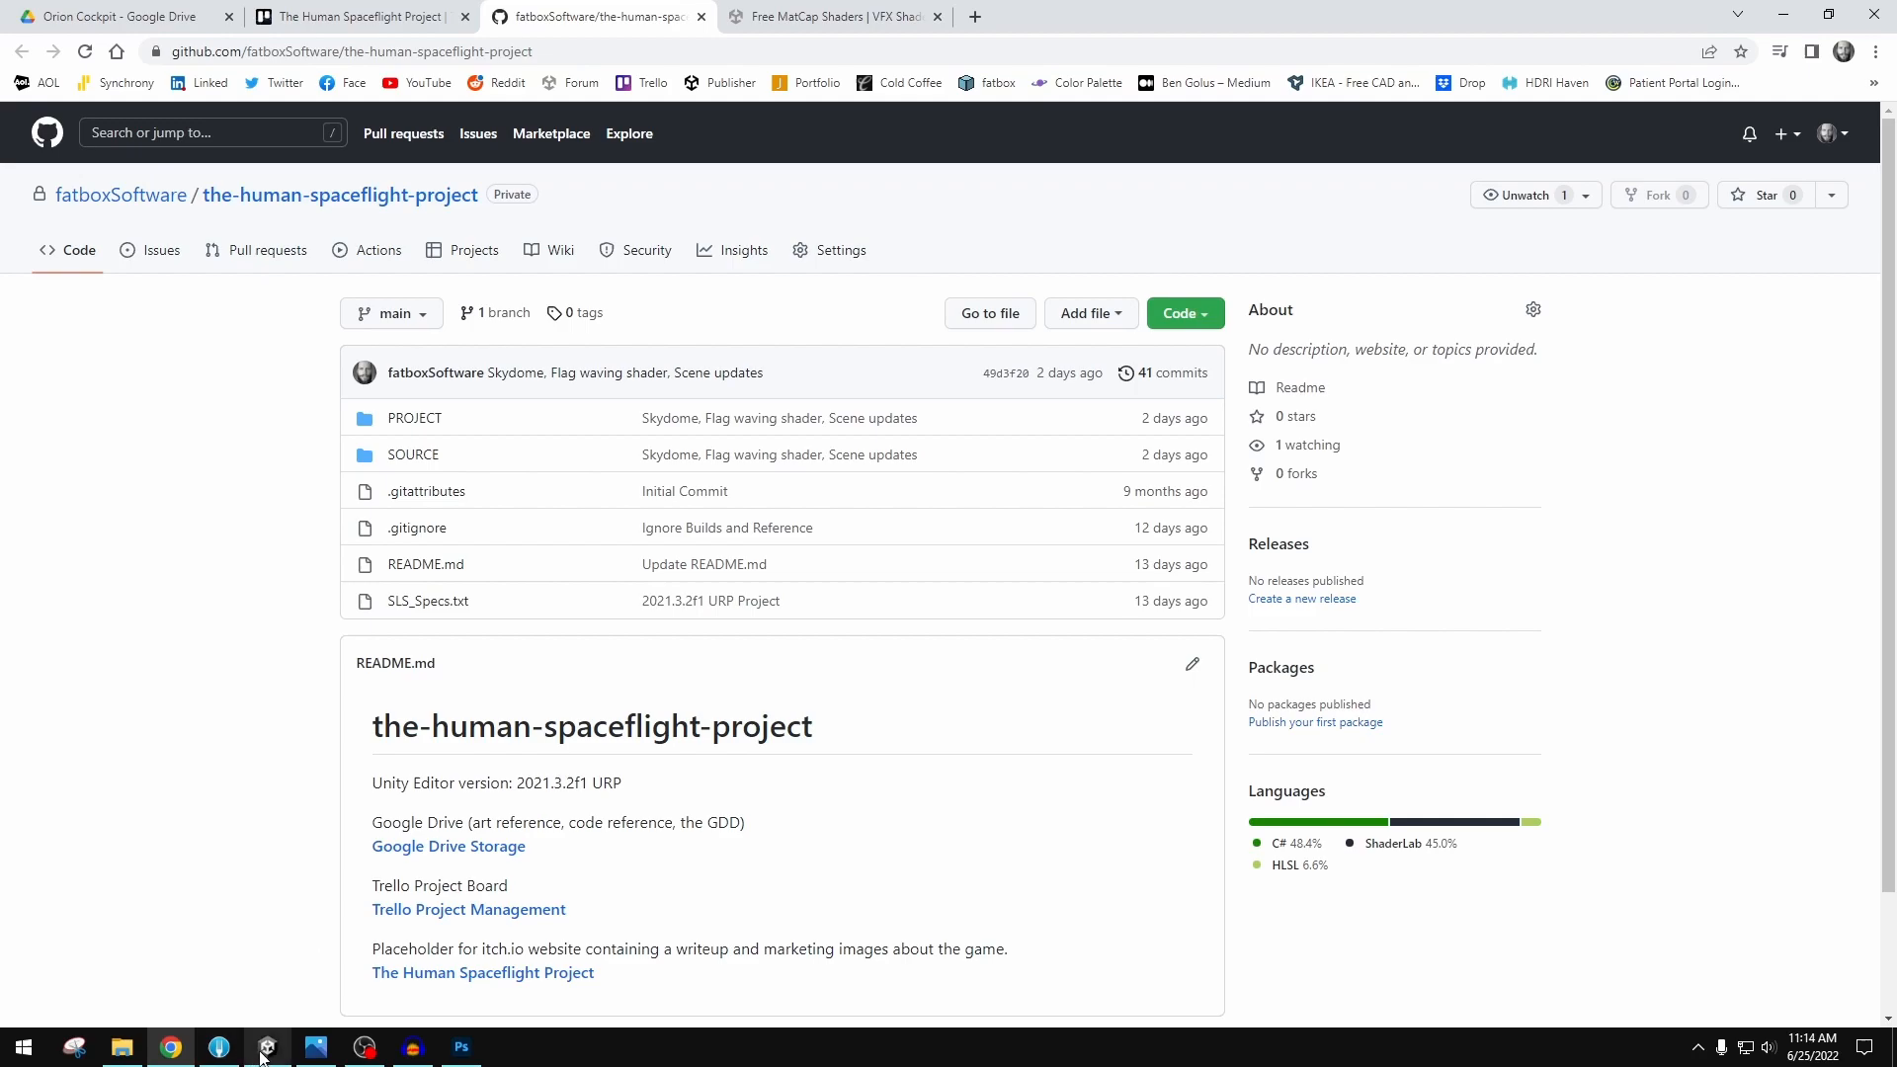
{"action": "mouse_move", "coordinate": [254, 357]}
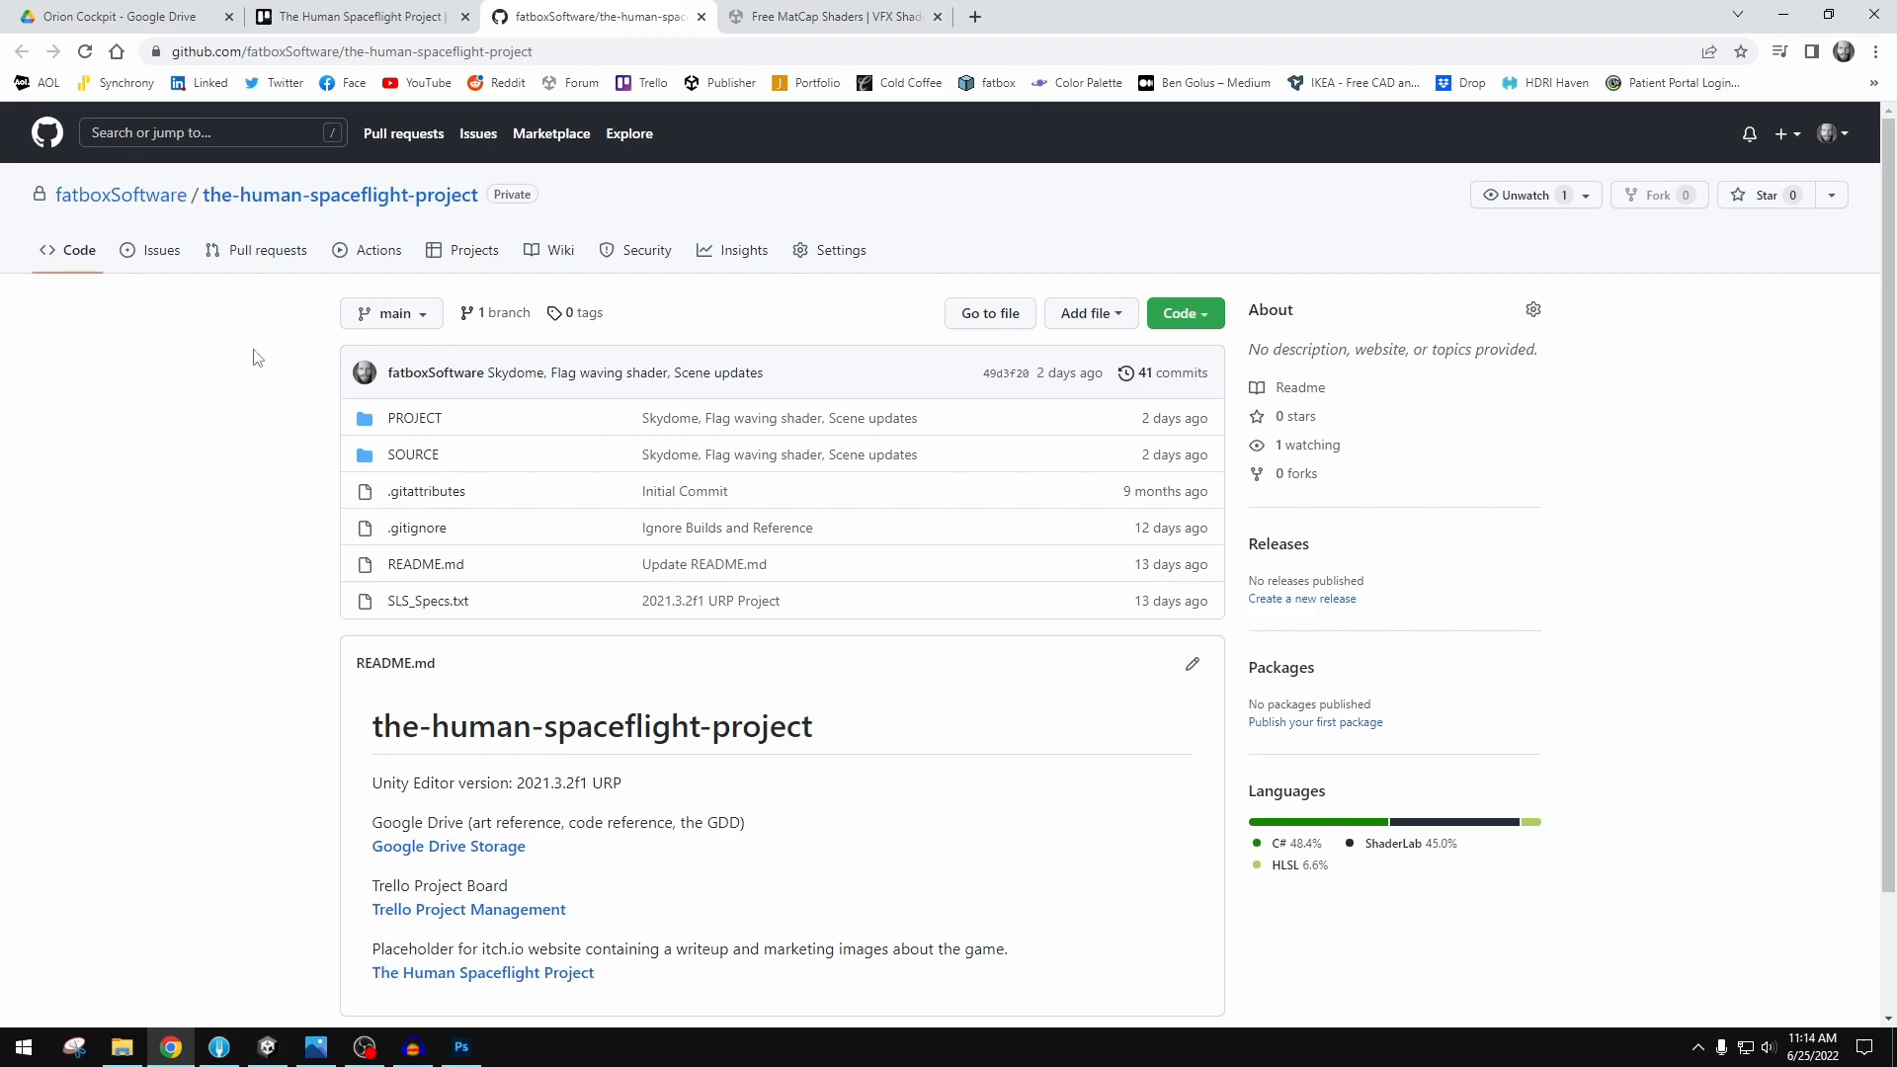
{"action": "mouse_move", "coordinate": [213, 841]}
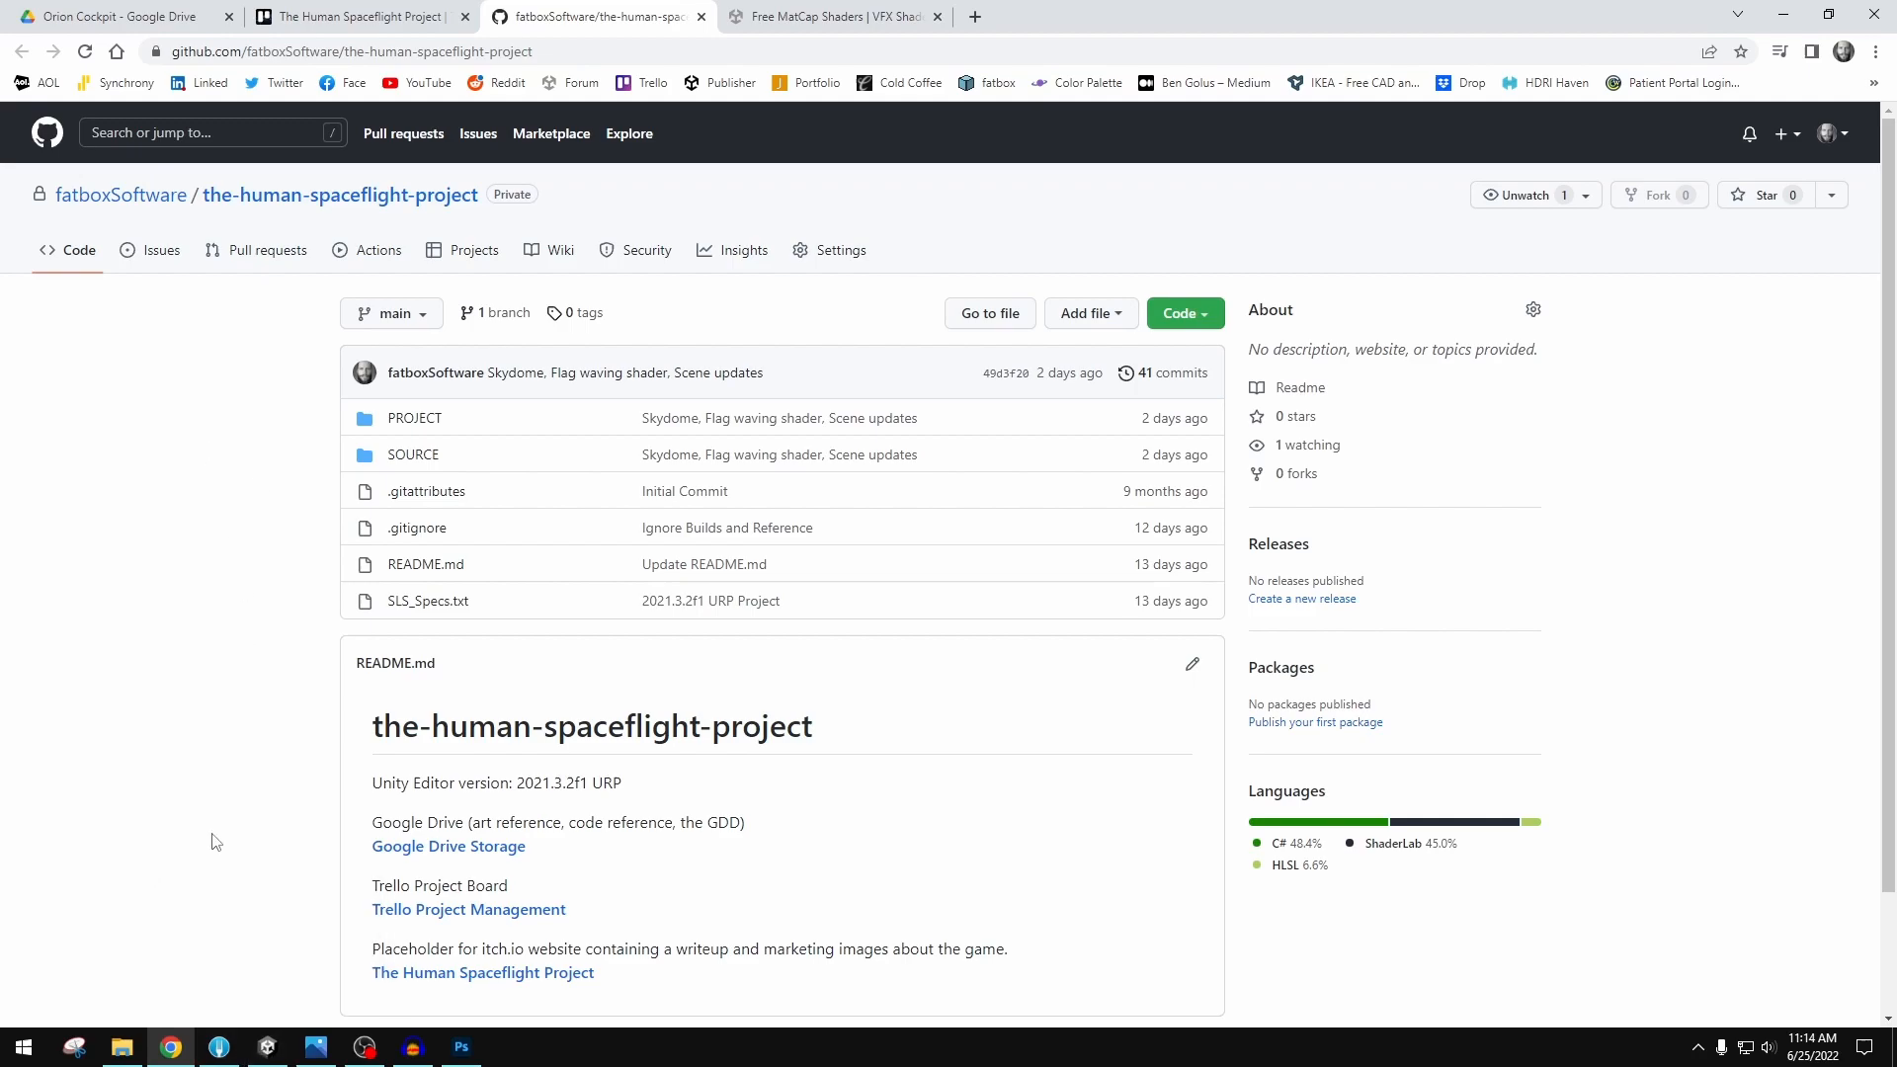
{"action": "mouse_move", "coordinate": [285, 489]}
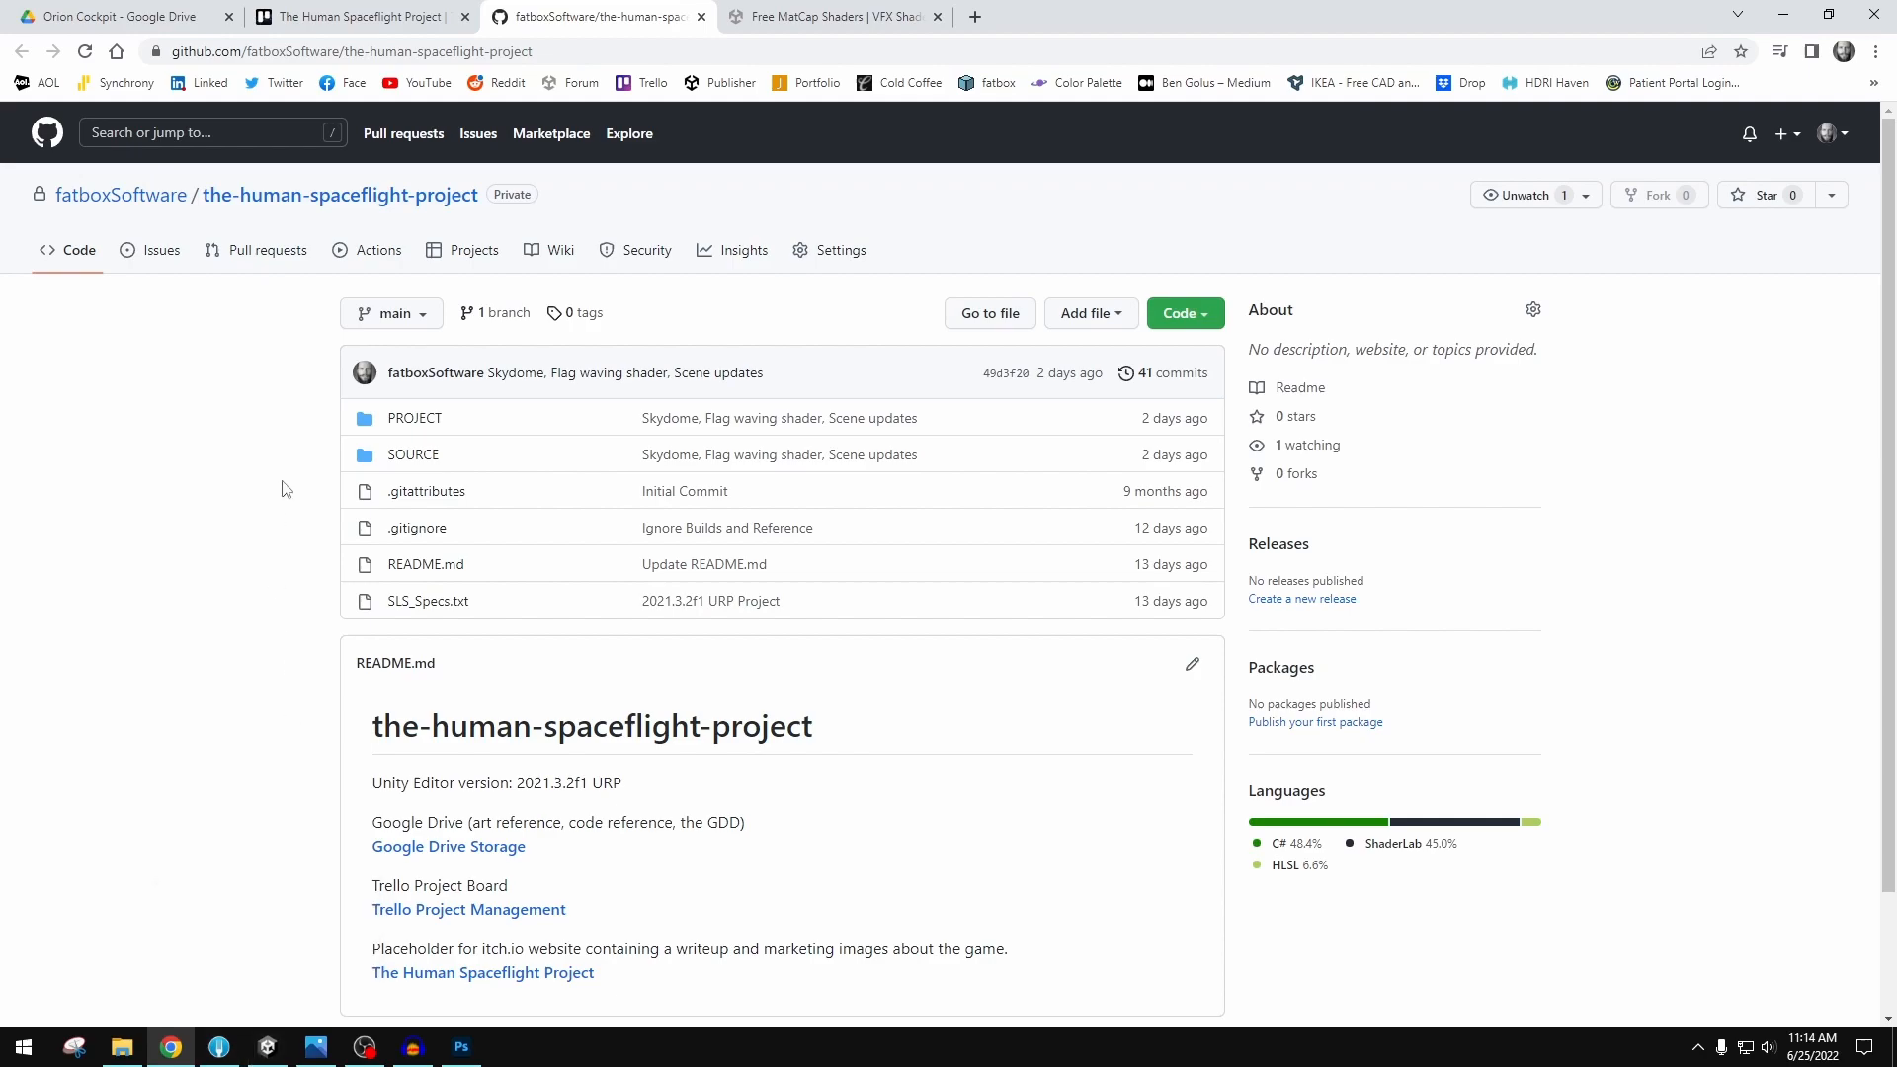
{"action": "mouse_move", "coordinate": [678, 301]}
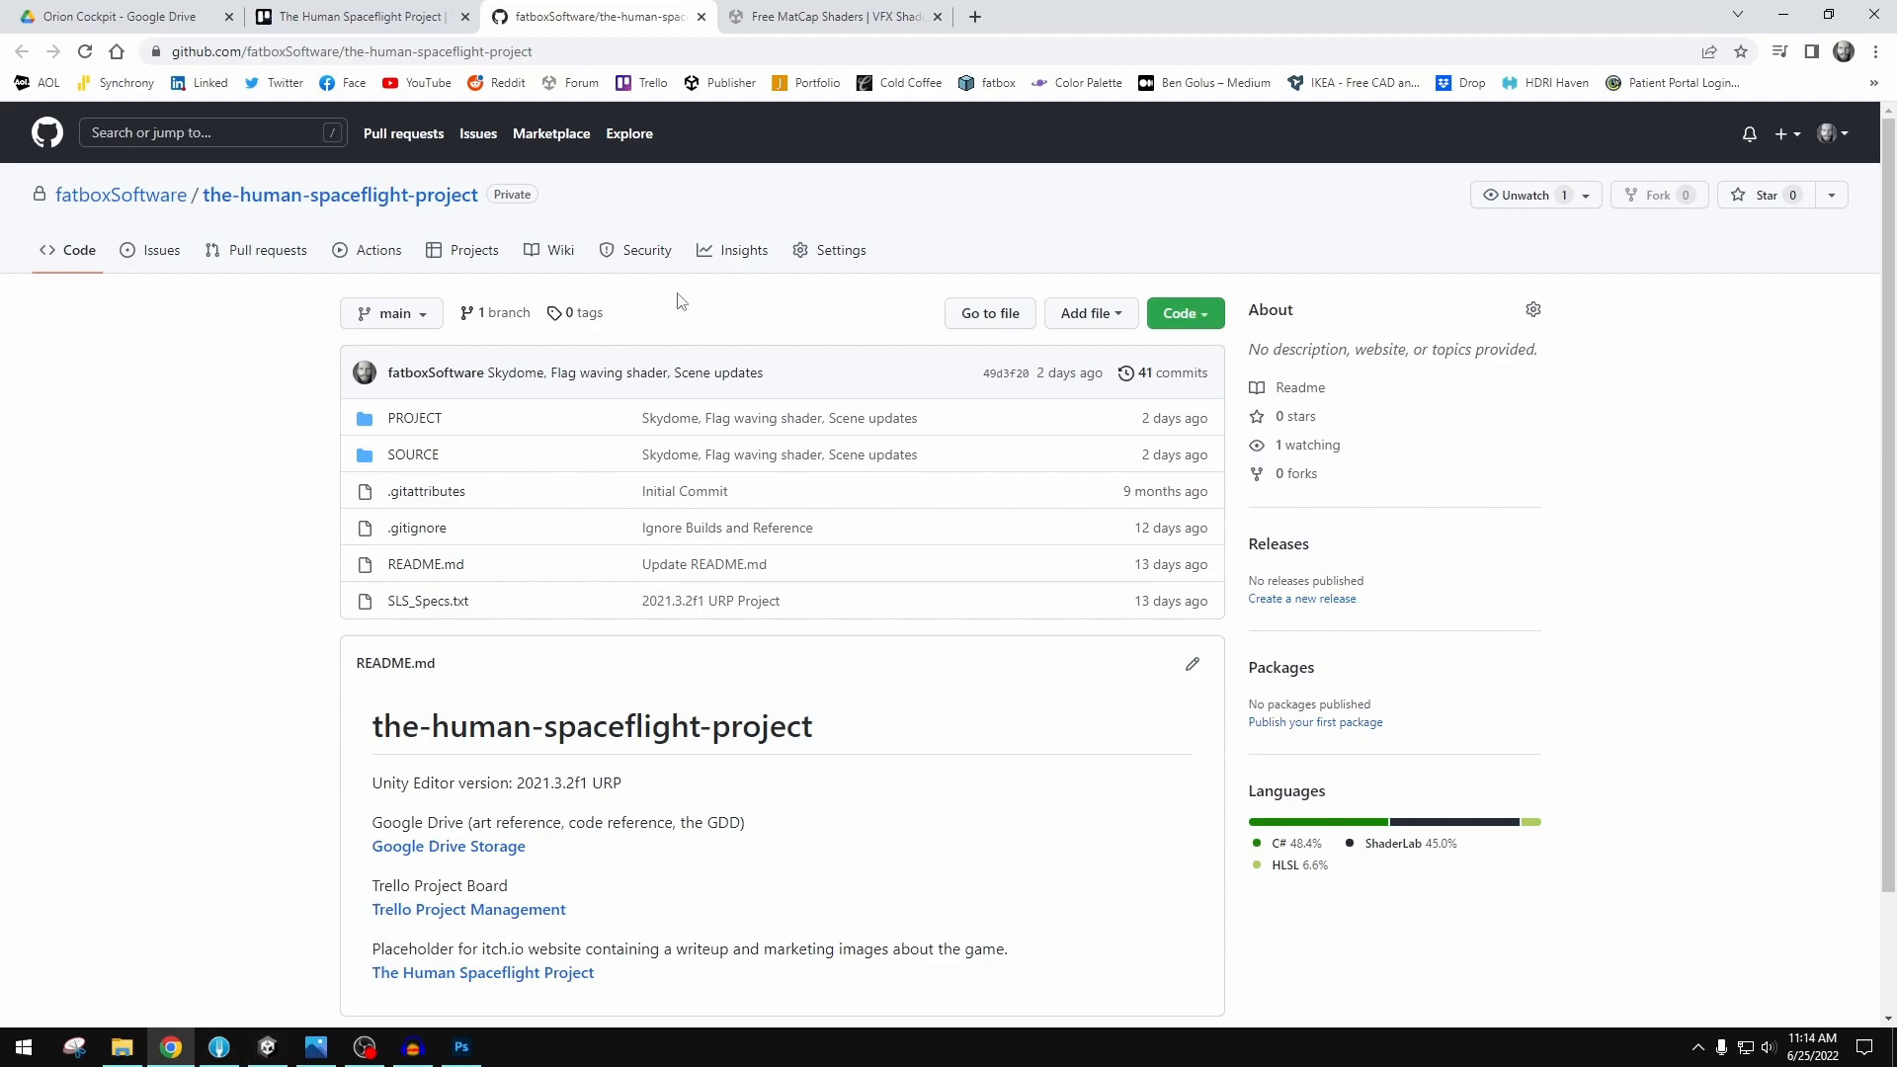
{"action": "mouse_move", "coordinate": [674, 304]}
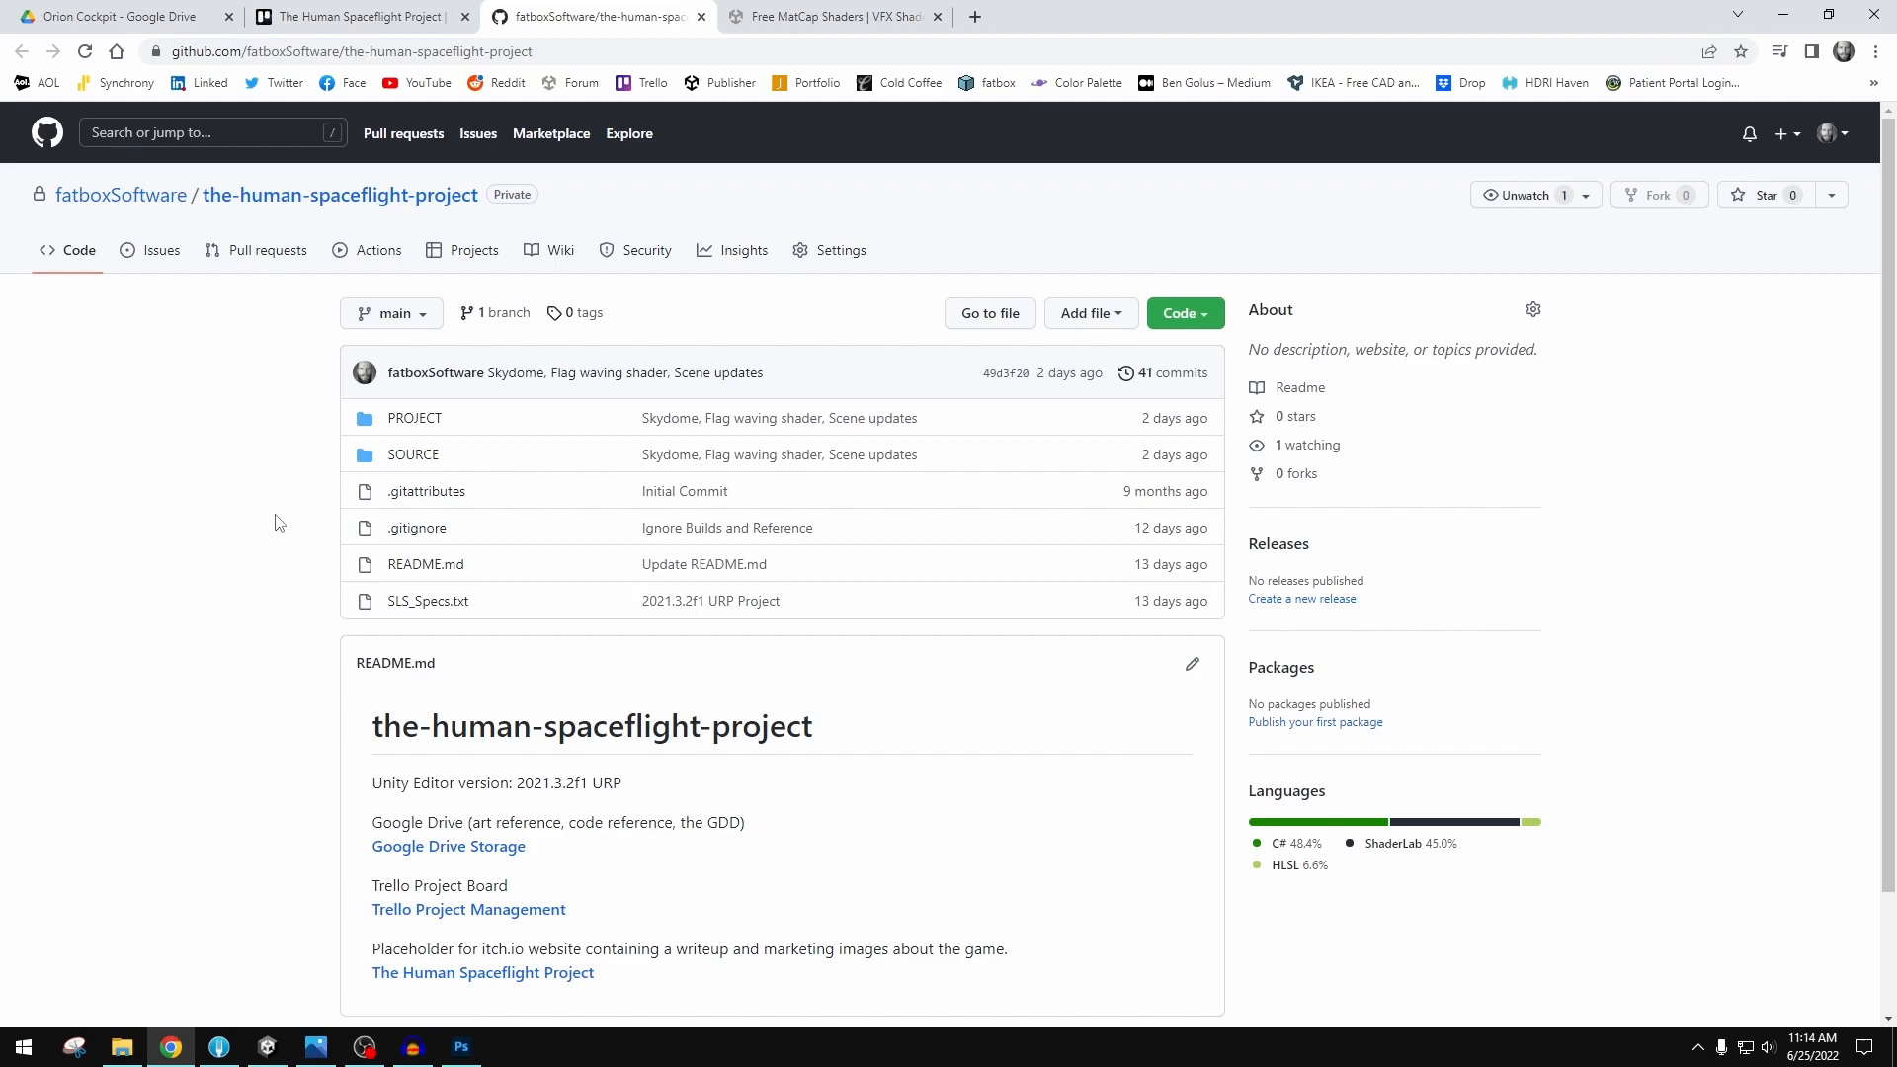
{"action": "mouse_move", "coordinate": [282, 523]}
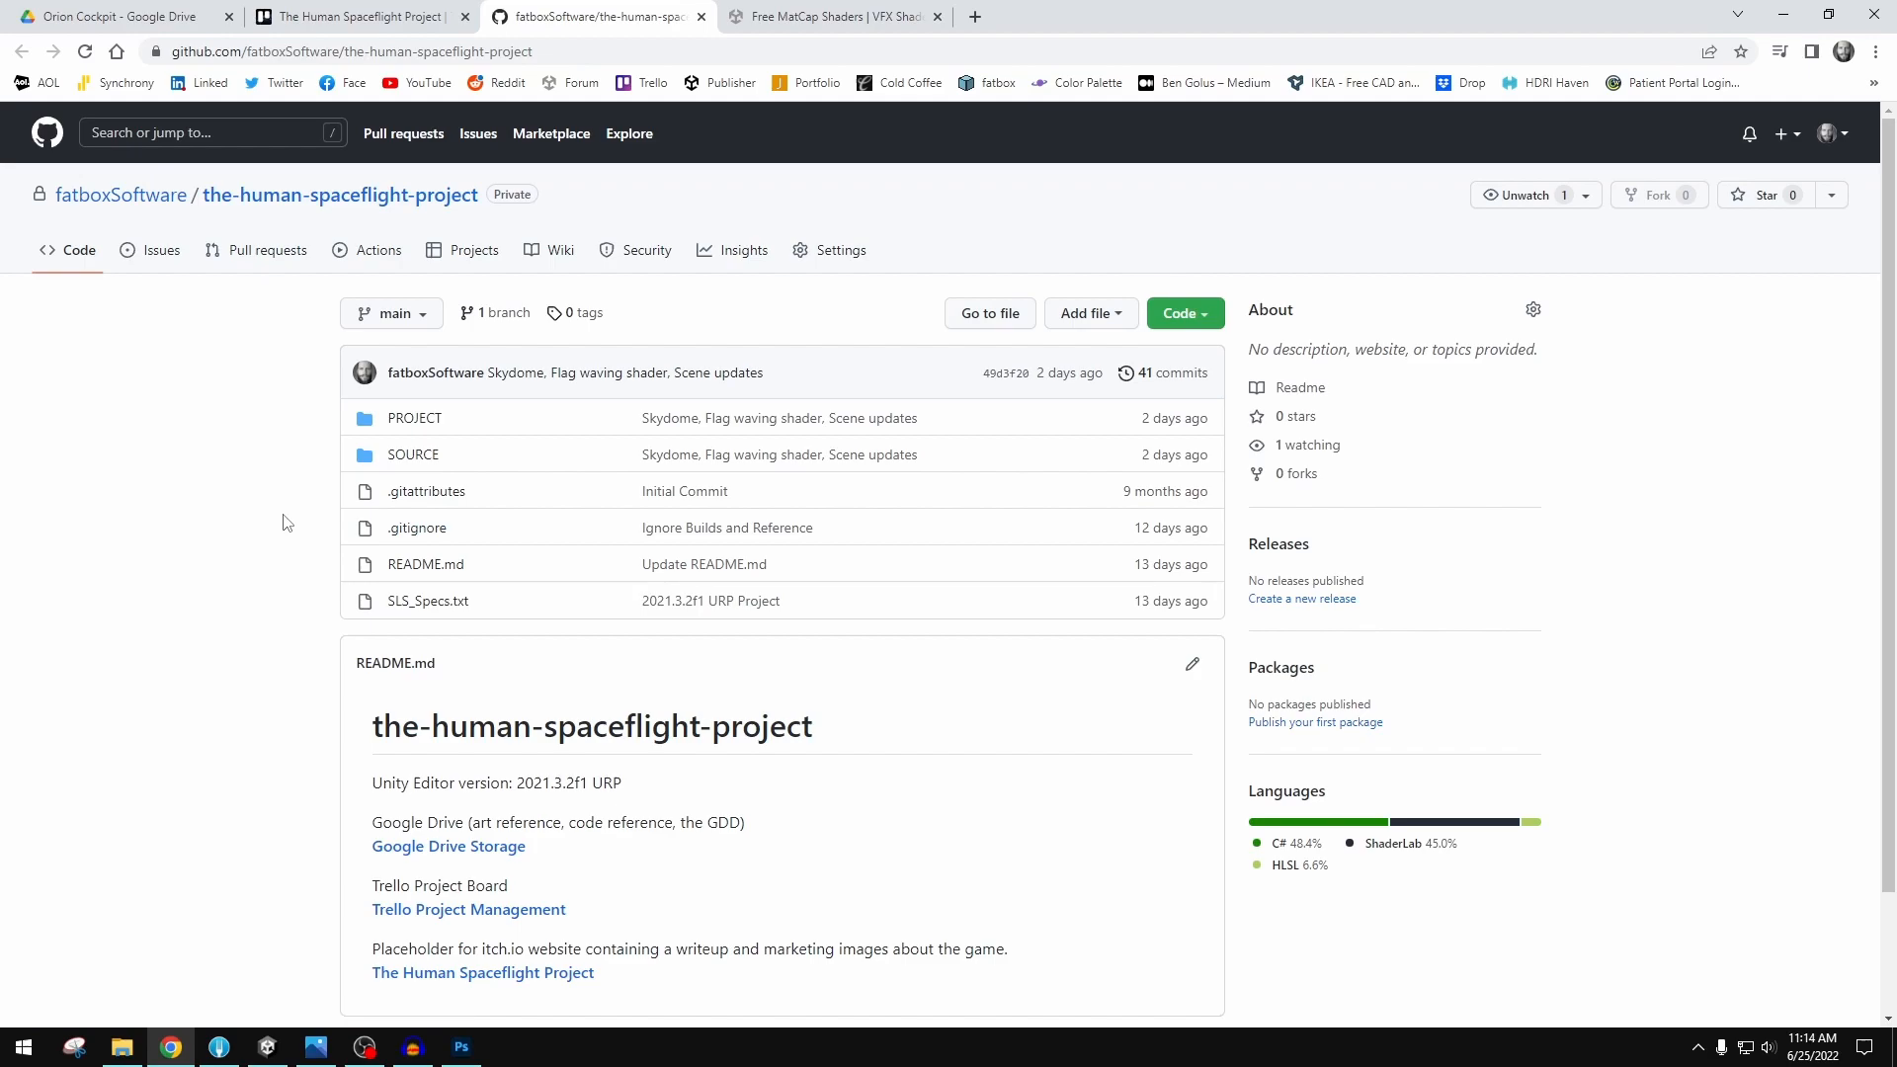
{"action": "mouse_move", "coordinate": [426, 491]}
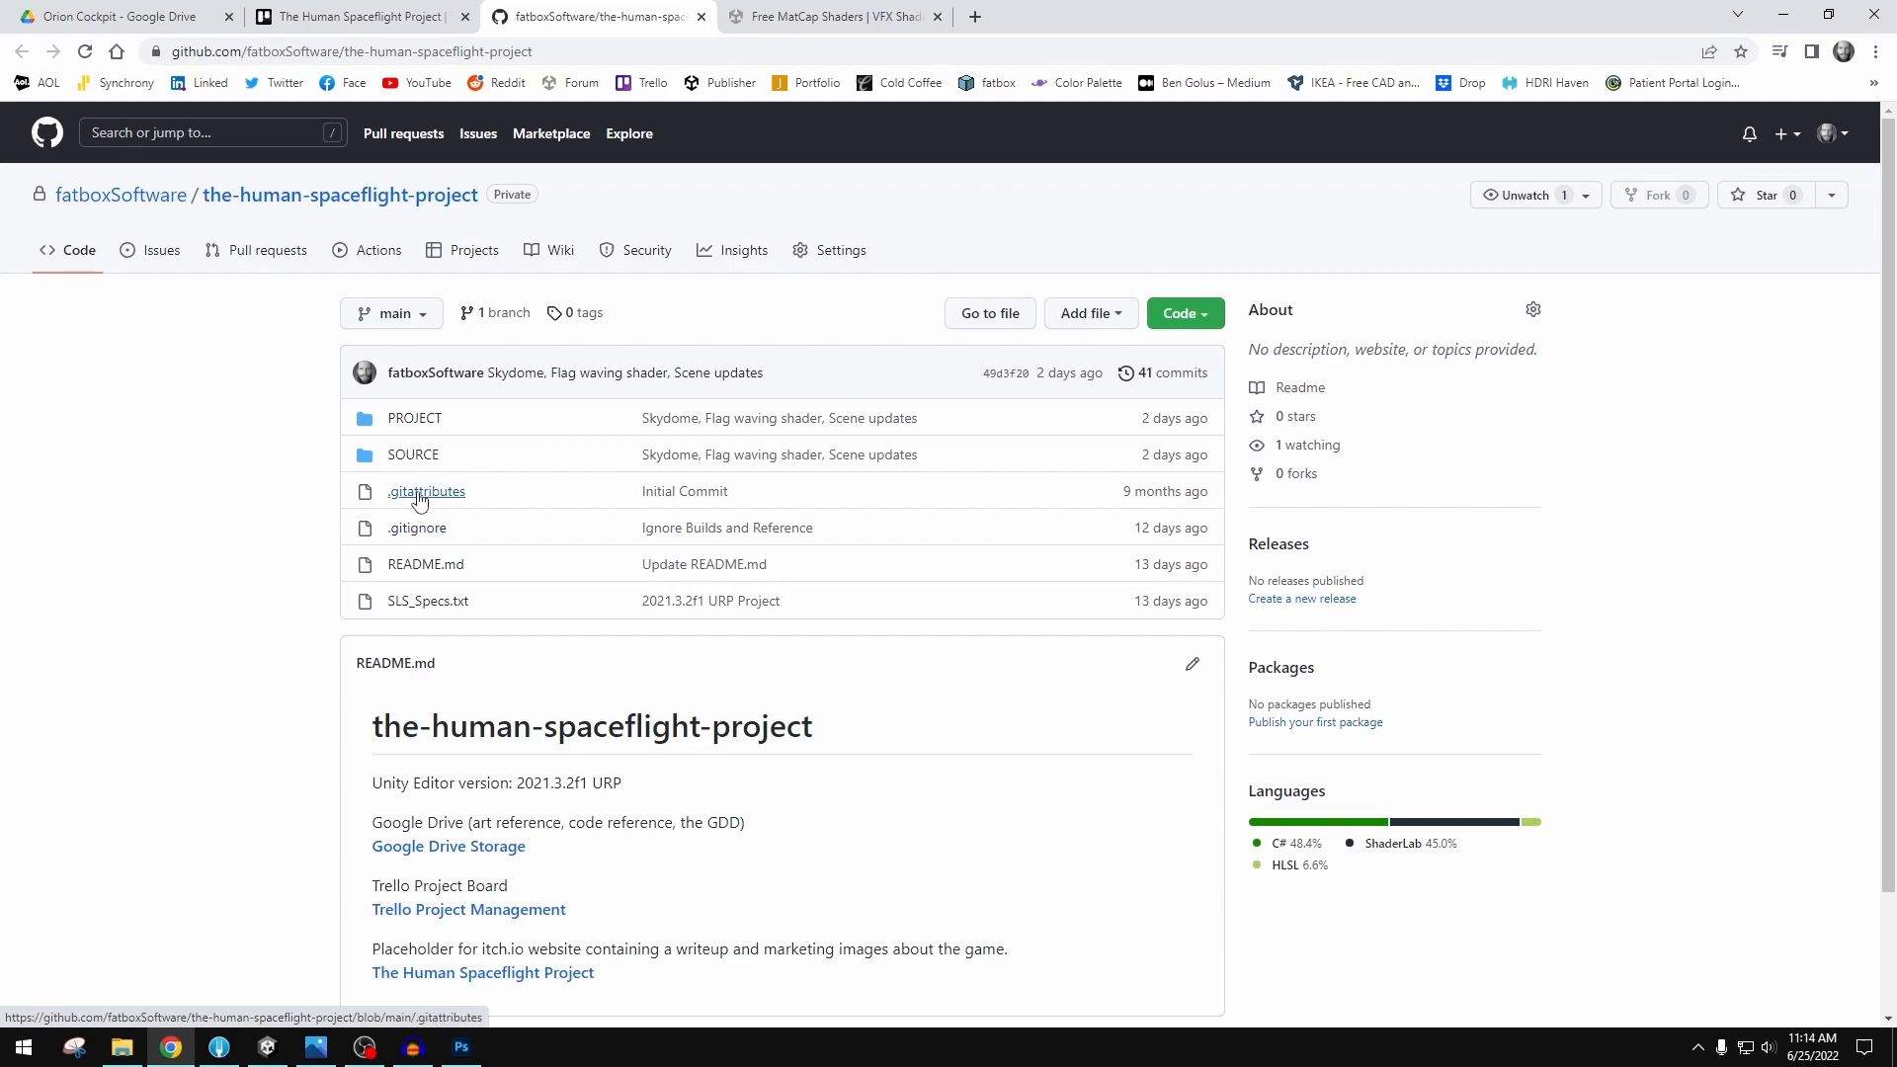
{"action": "left_click", "coordinate": [426, 491]}
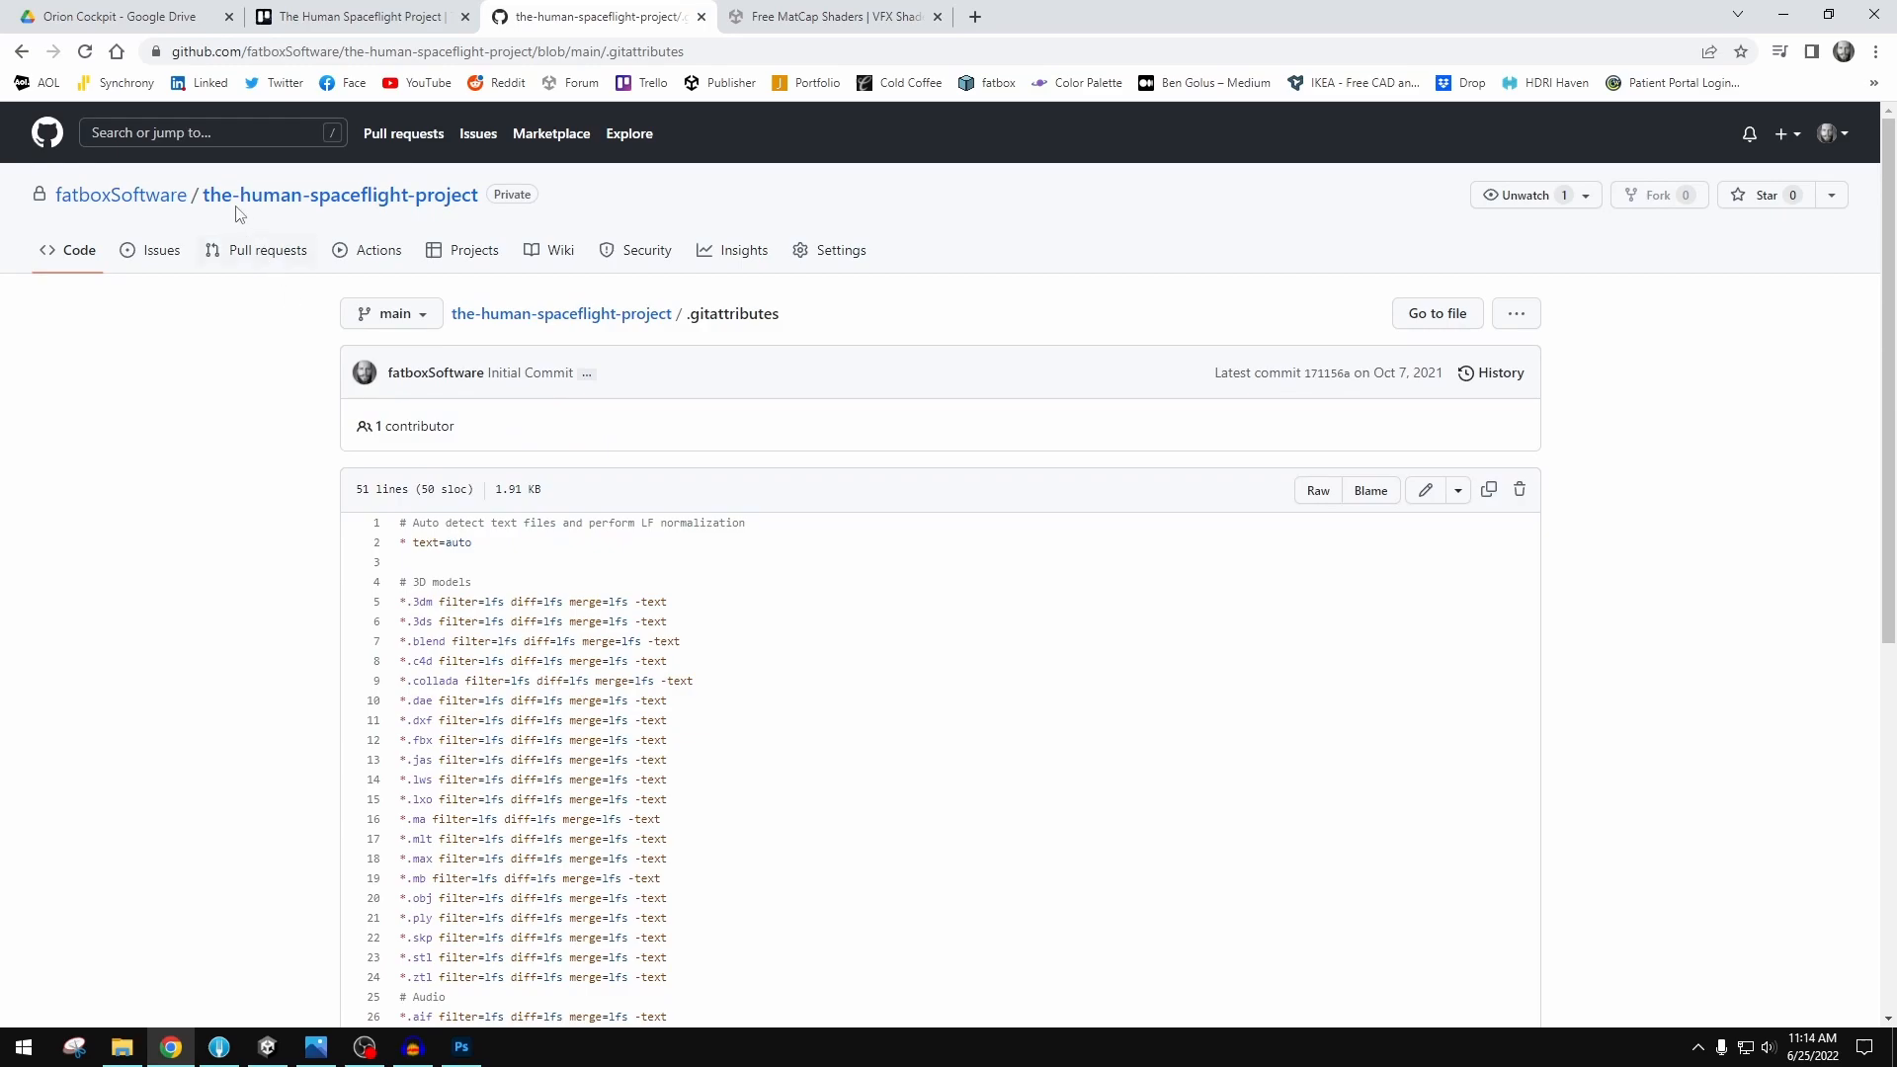
{"action": "left_click", "coordinate": [340, 195]}
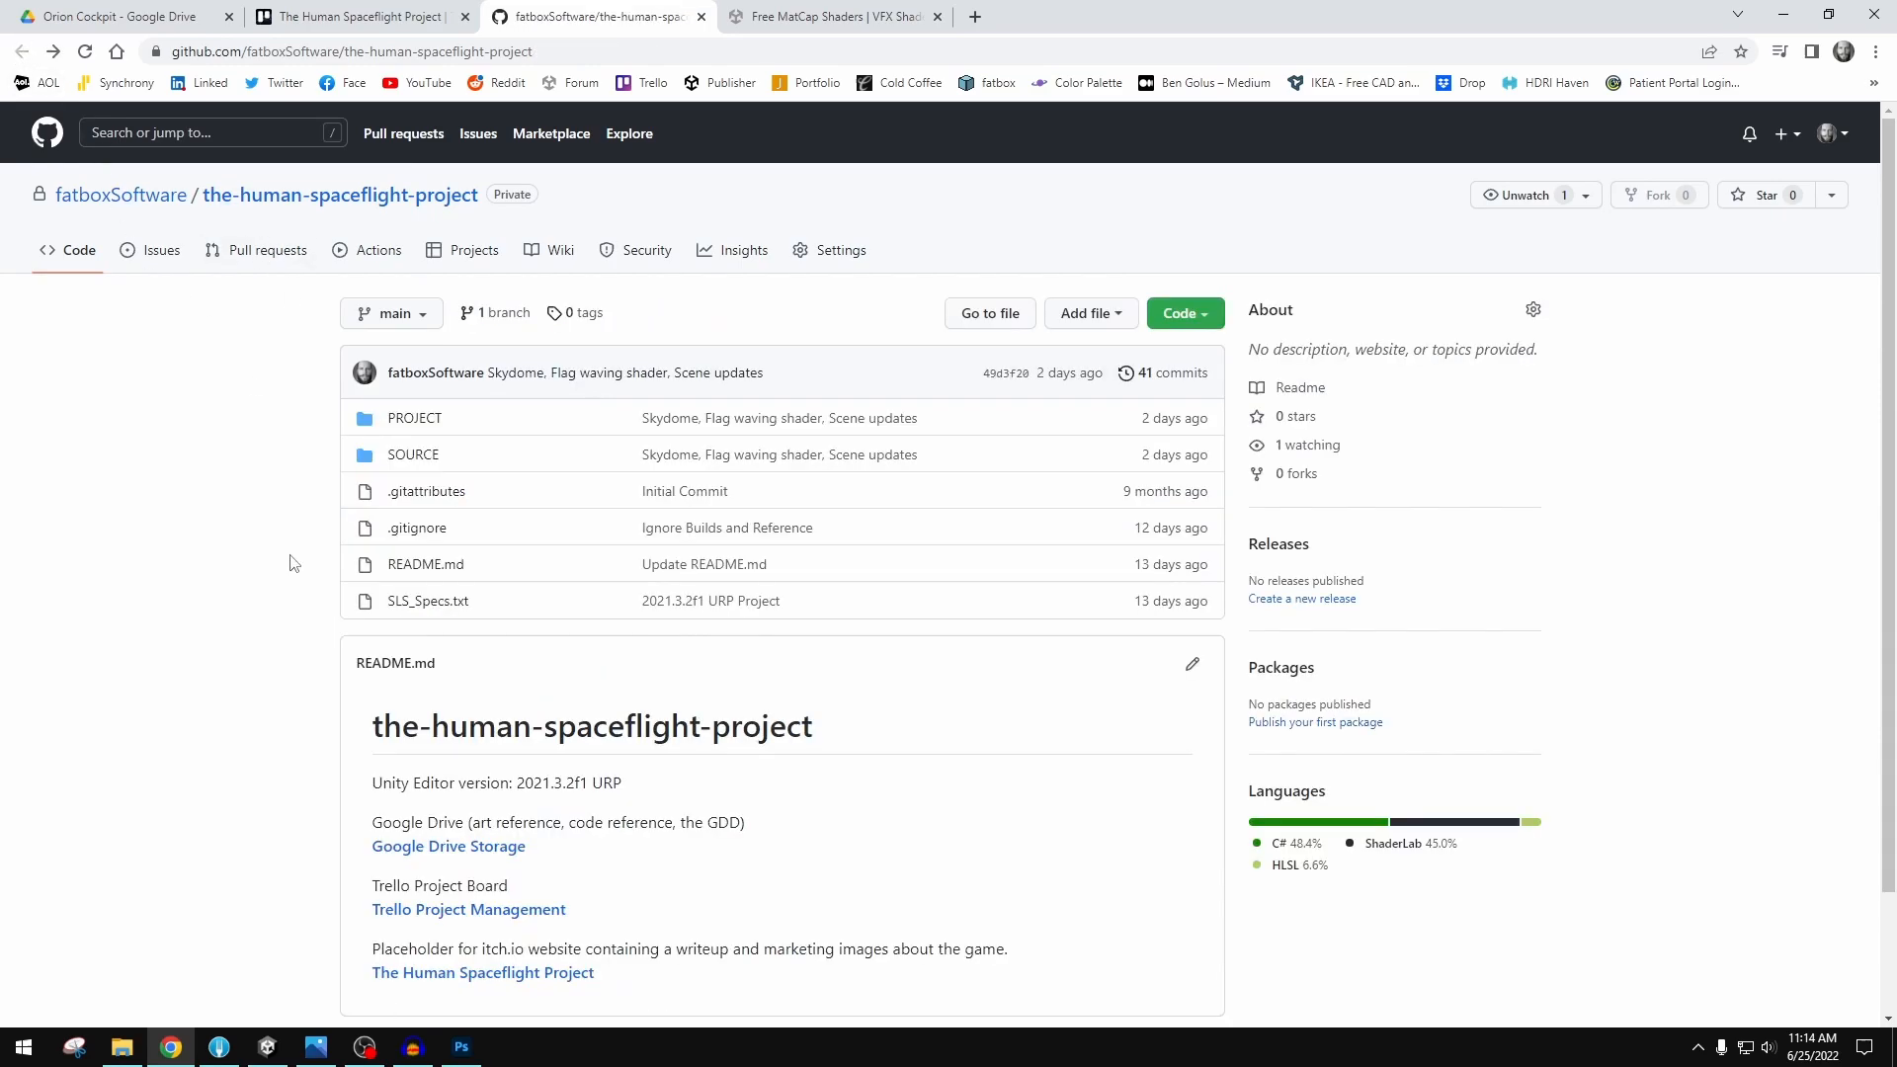
{"action": "mouse_move", "coordinate": [232, 591]}
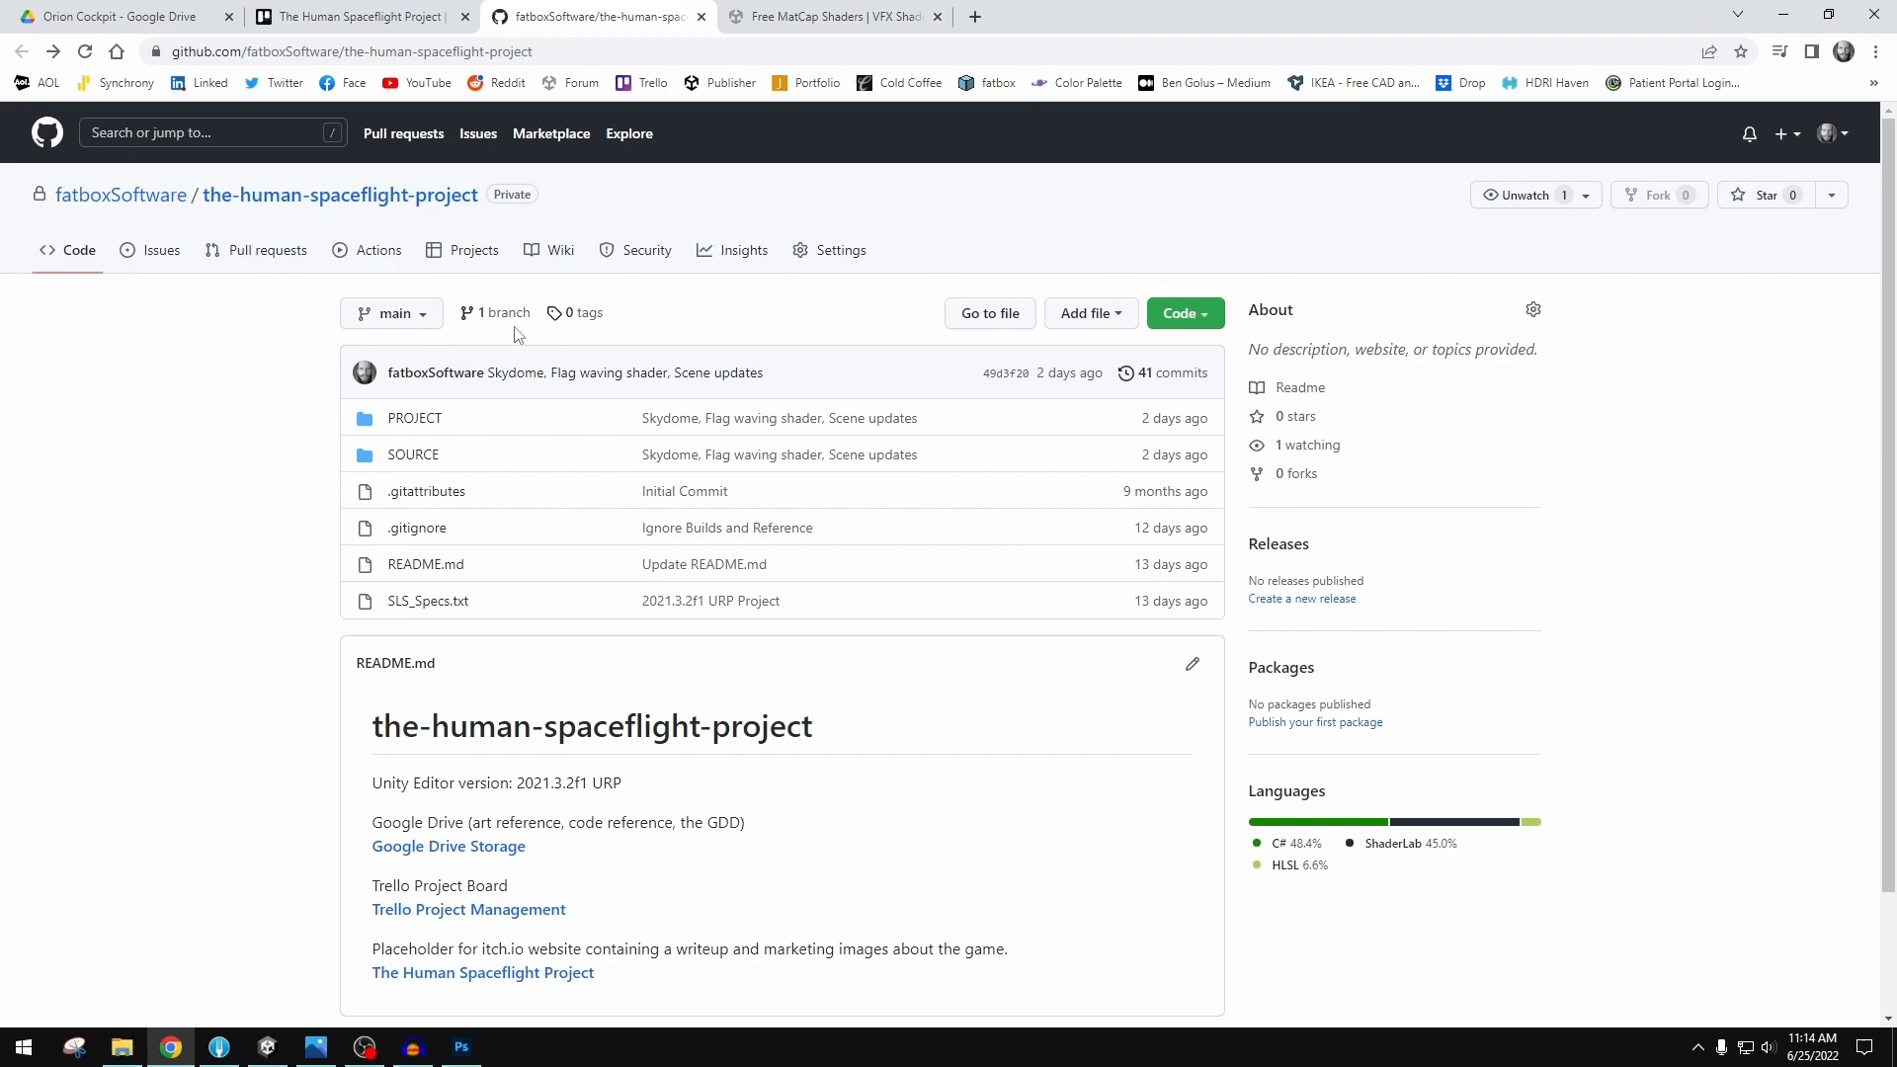
{"action": "mouse_move", "coordinate": [840, 311]}
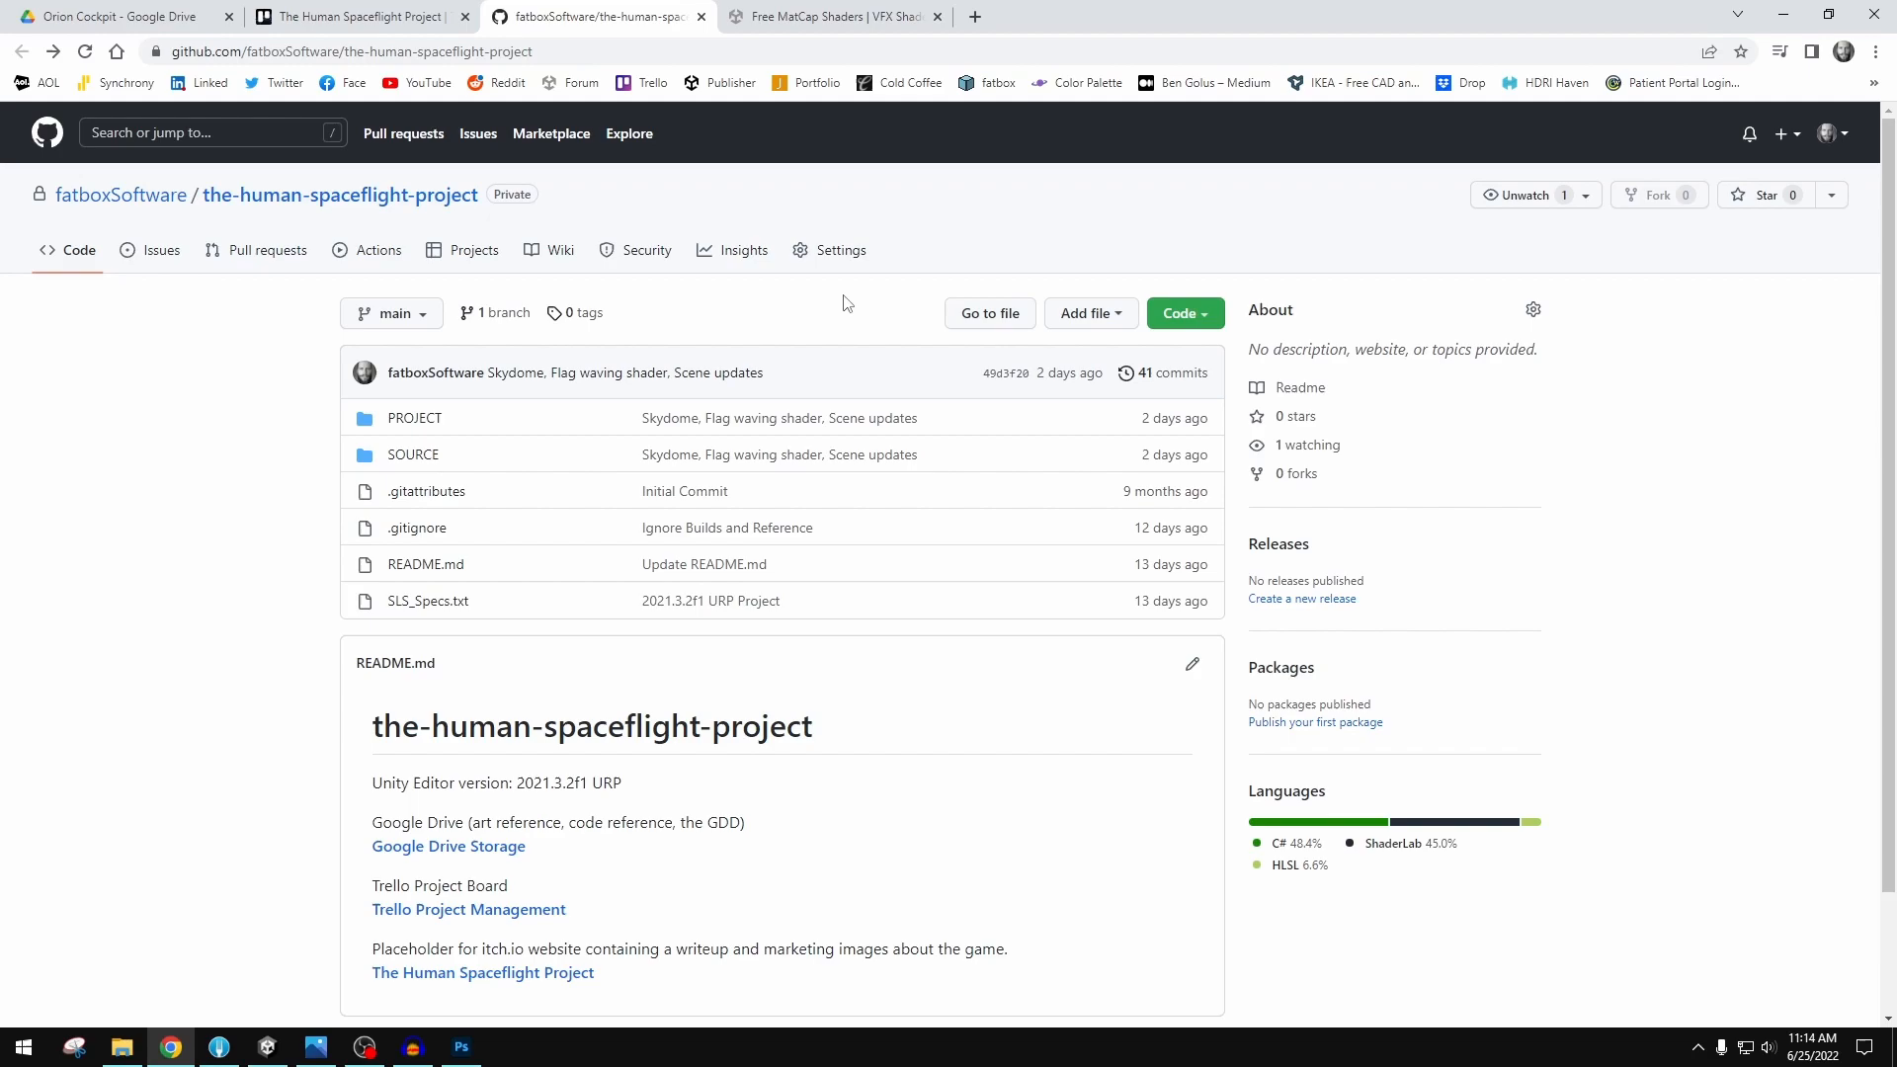
{"action": "left_click", "coordinate": [119, 195]}
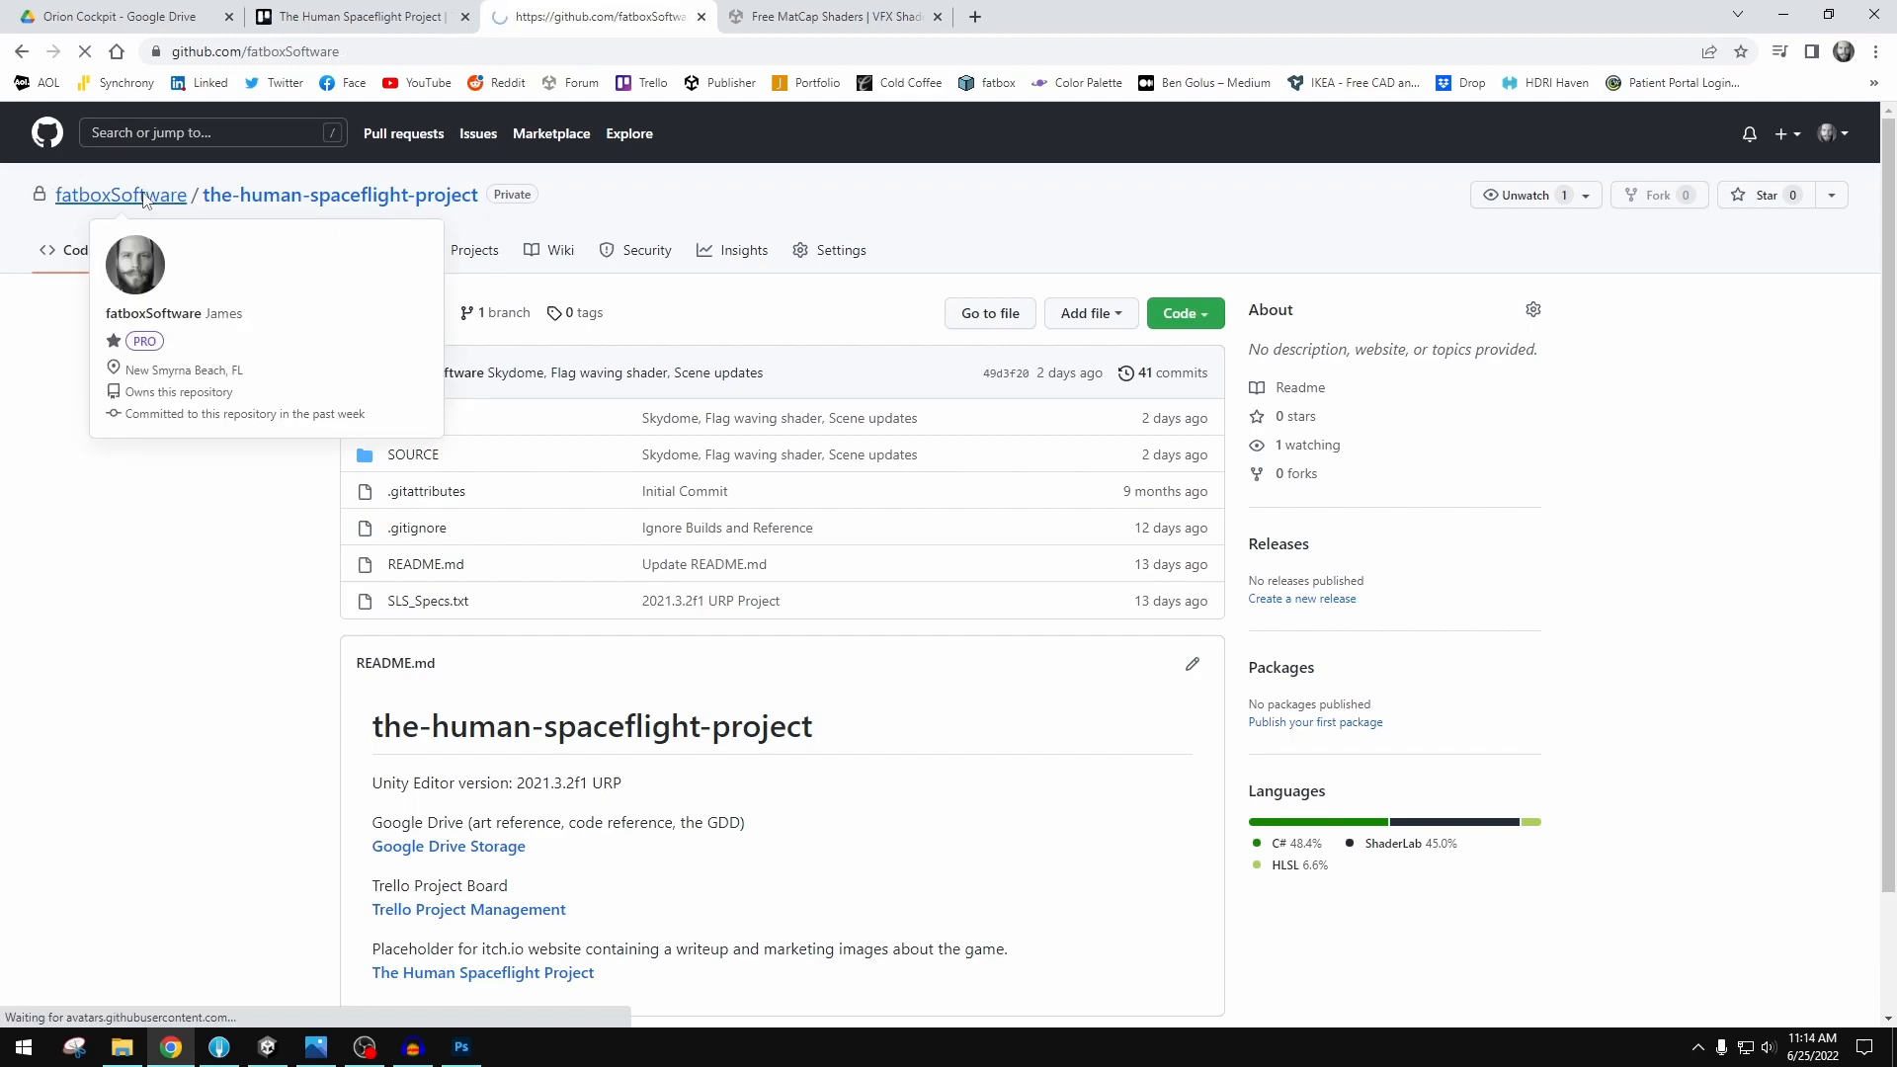
{"action": "left_click", "coordinate": [120, 195]}
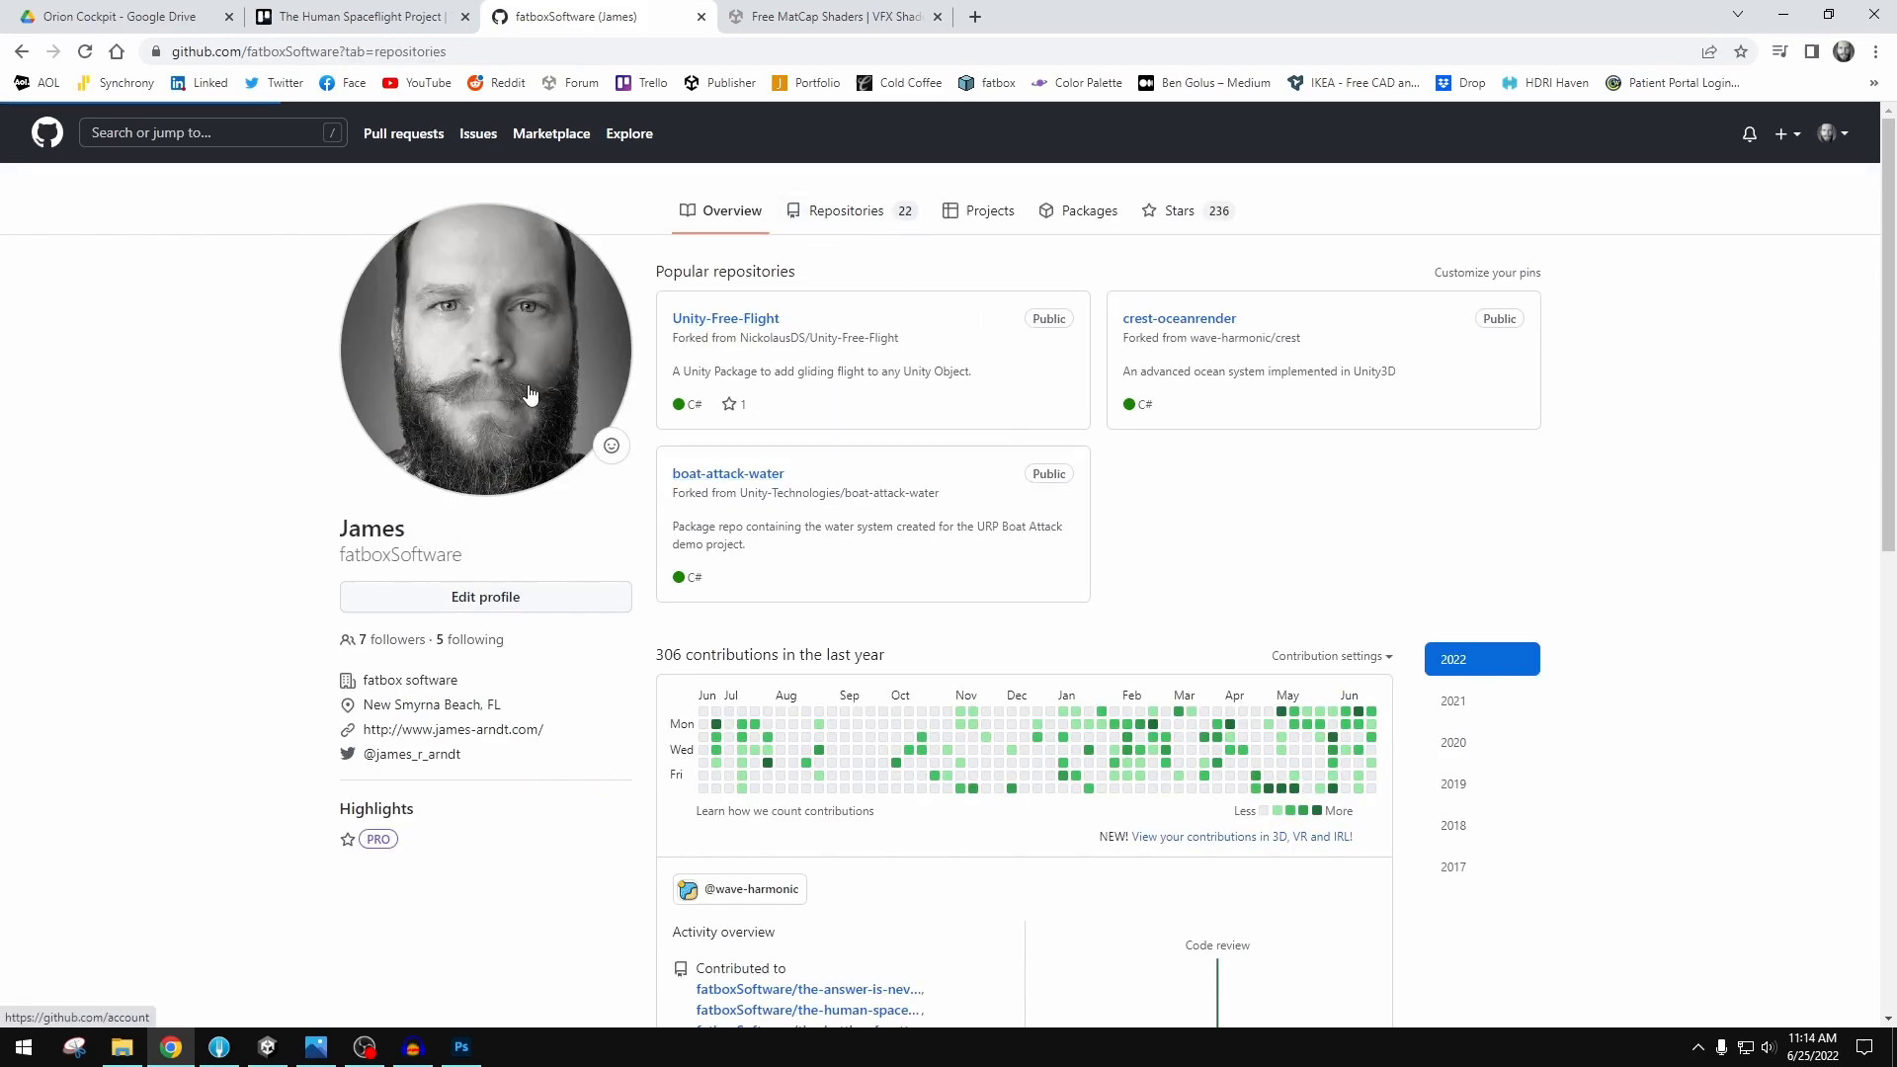
{"action": "left_click", "coordinate": [845, 211]}
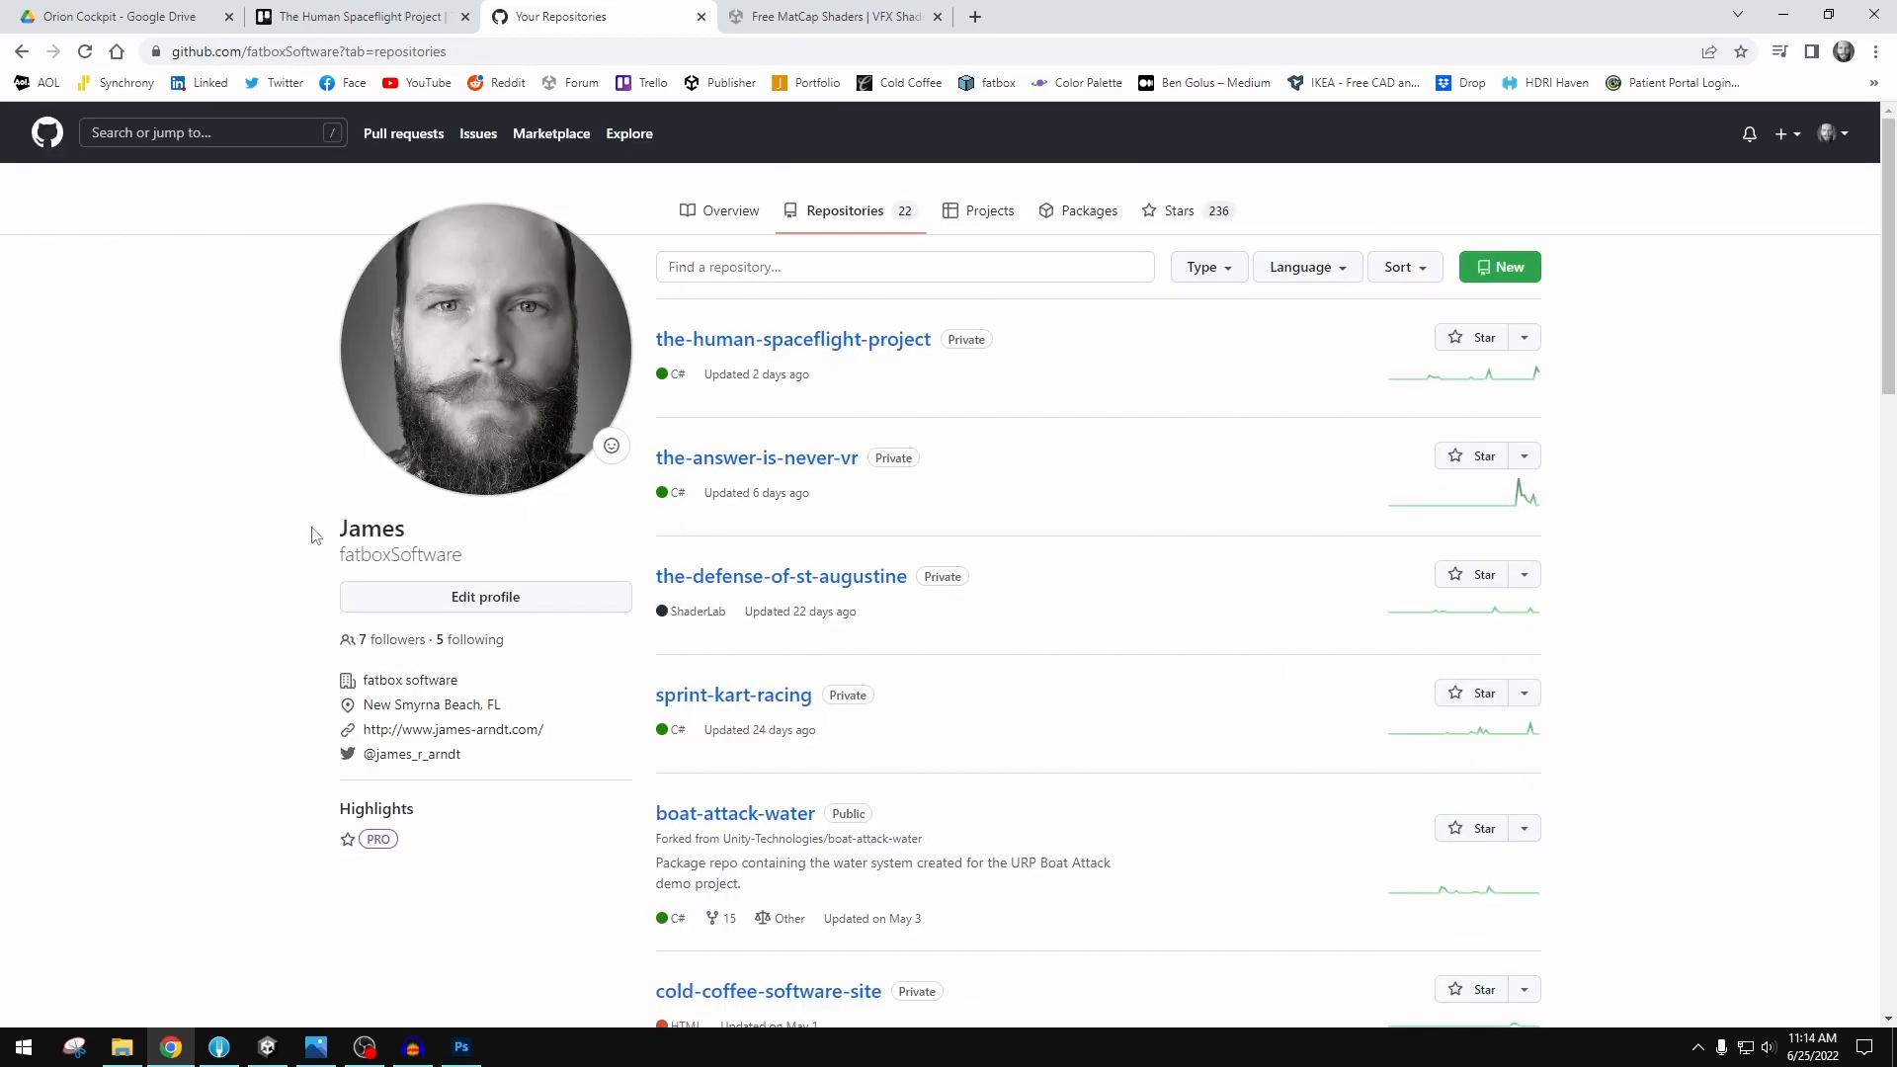
{"action": "mouse_move", "coordinate": [1034, 361]}
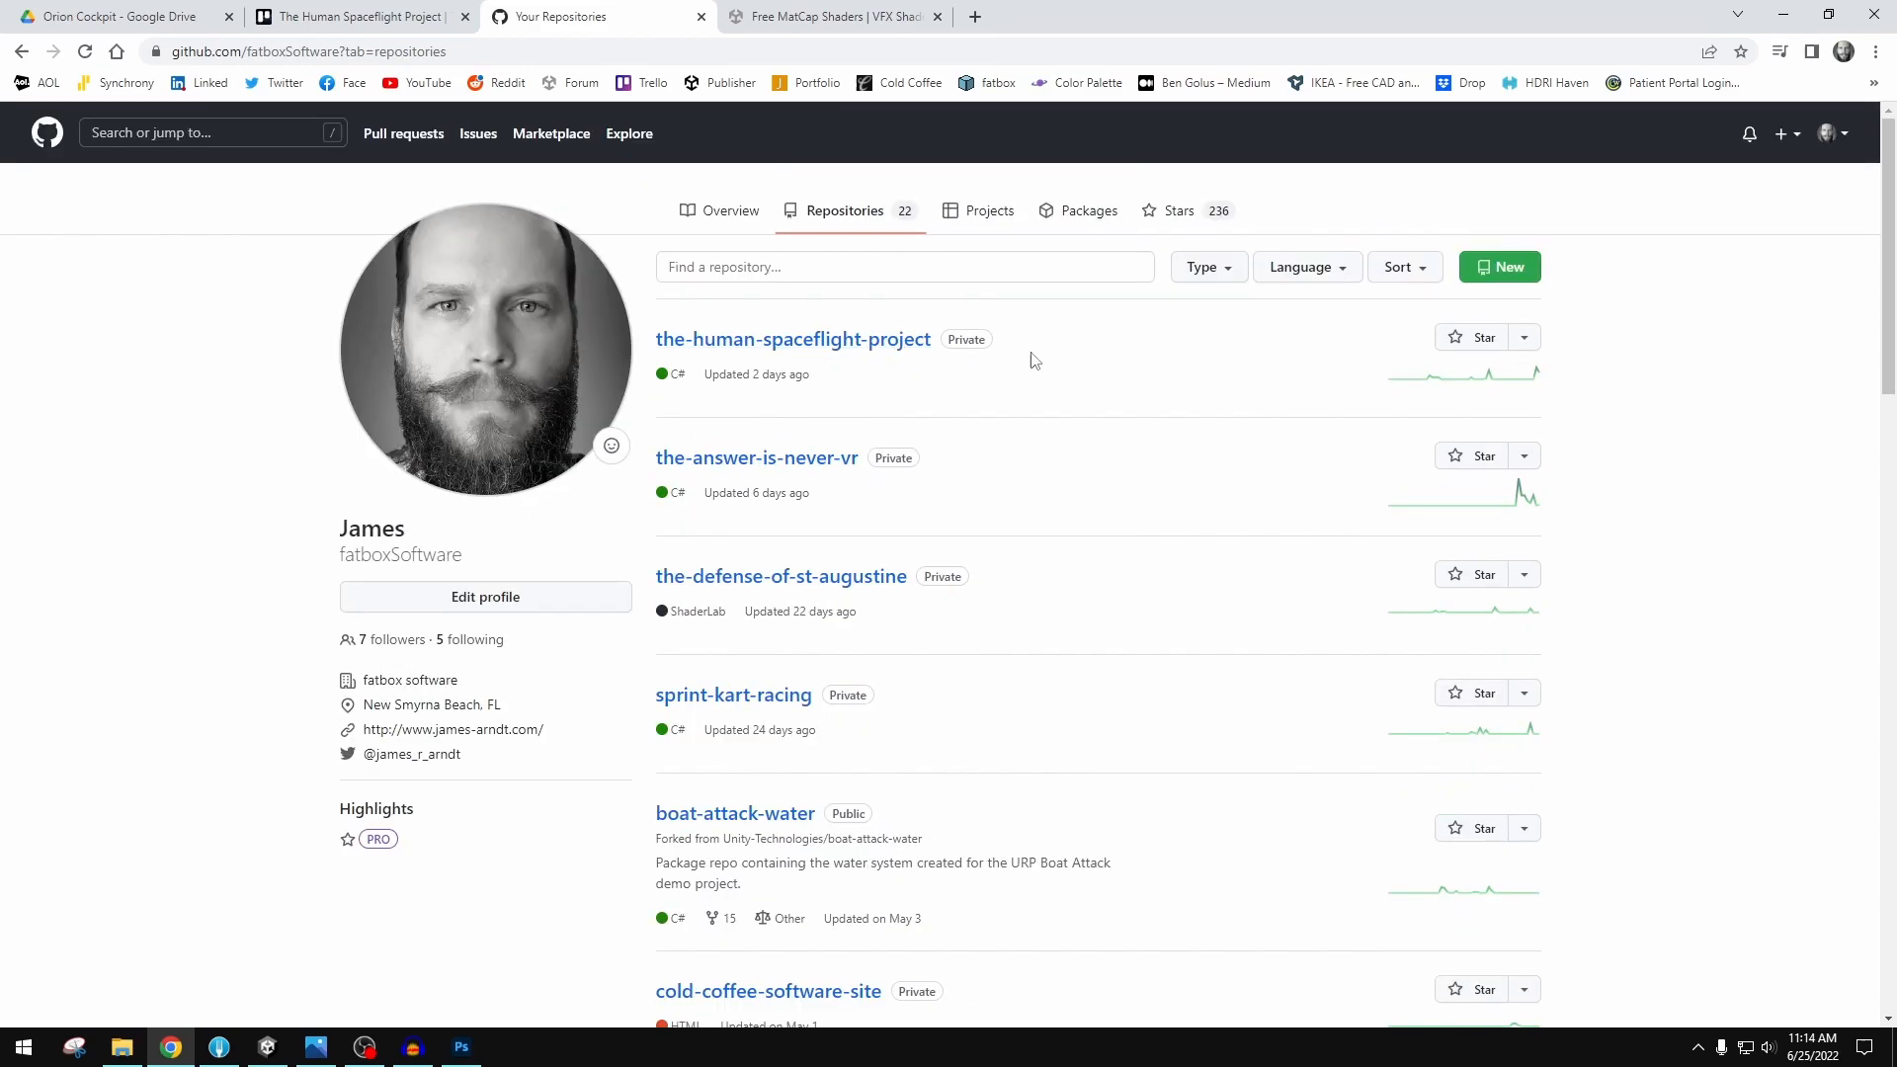
{"action": "mouse_move", "coordinate": [717, 835]}
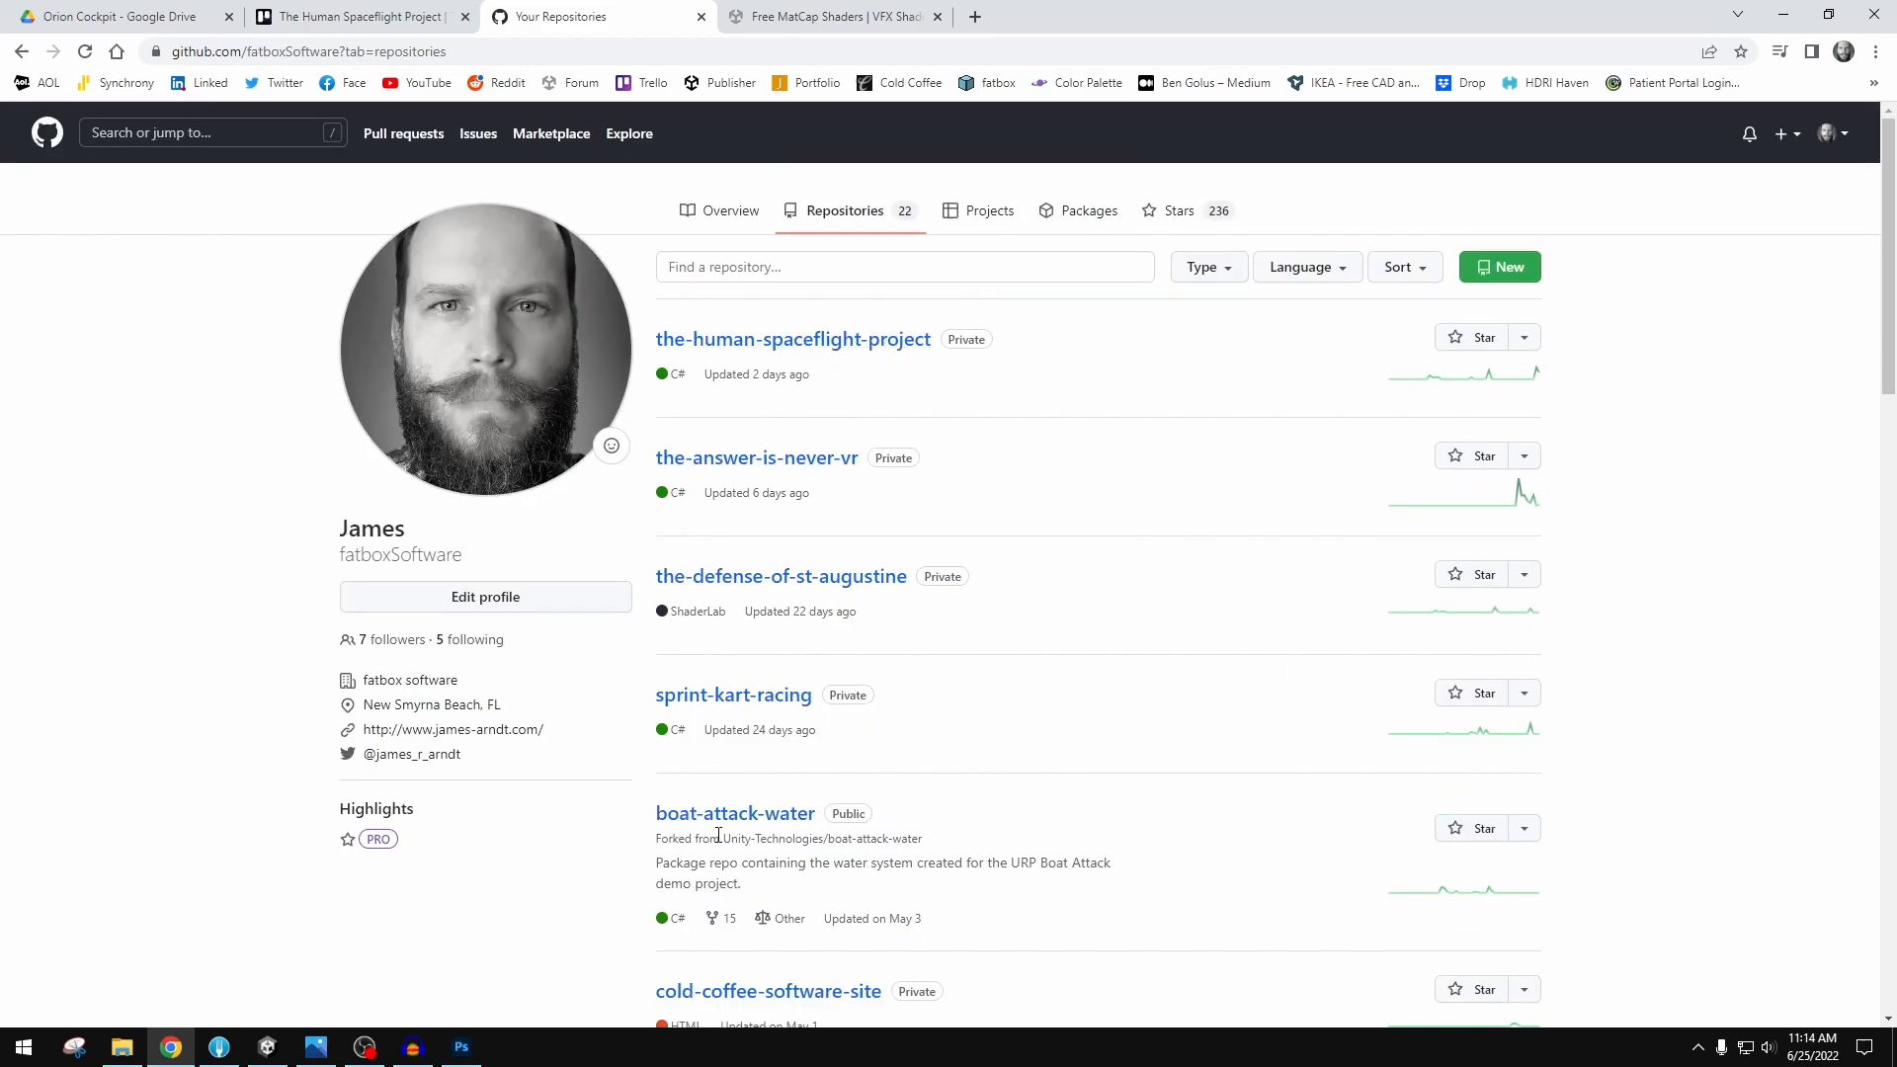
{"action": "mouse_move", "coordinate": [781, 576]}
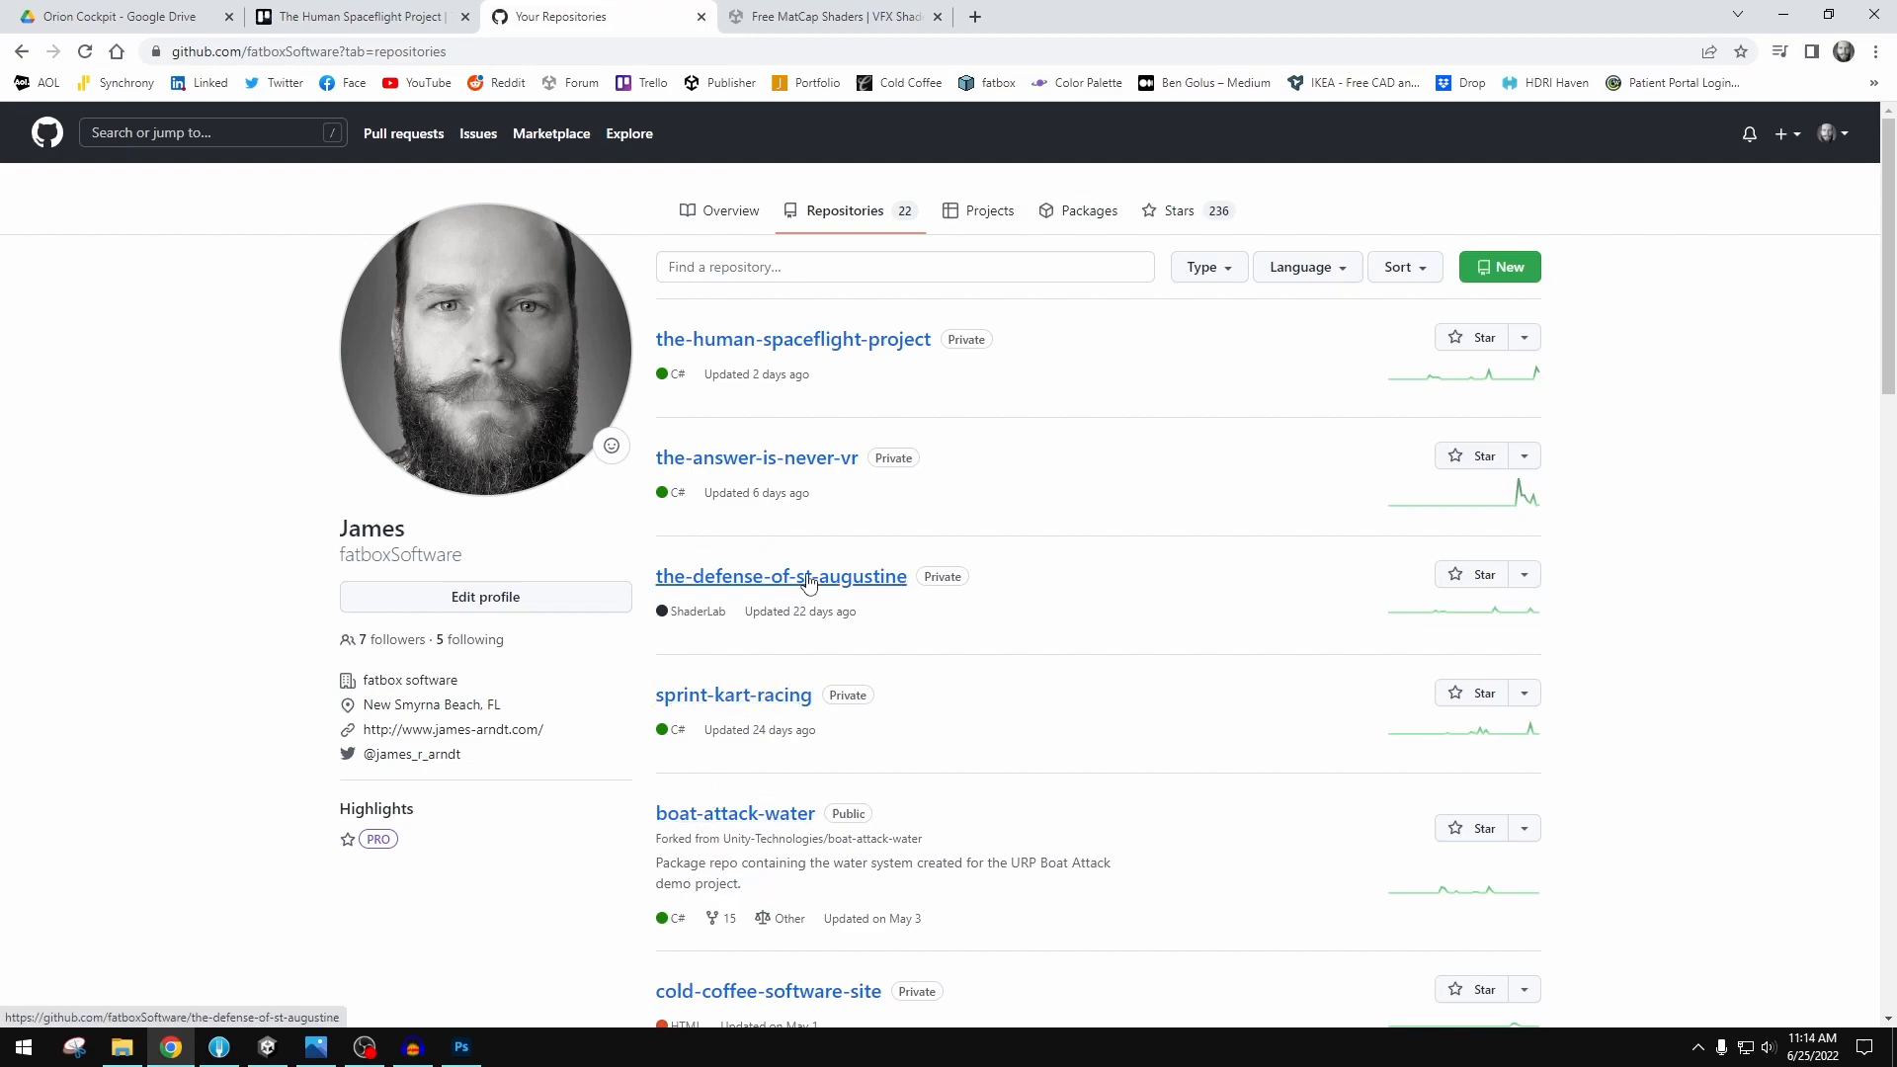
{"action": "left_click", "coordinate": [793, 339]}
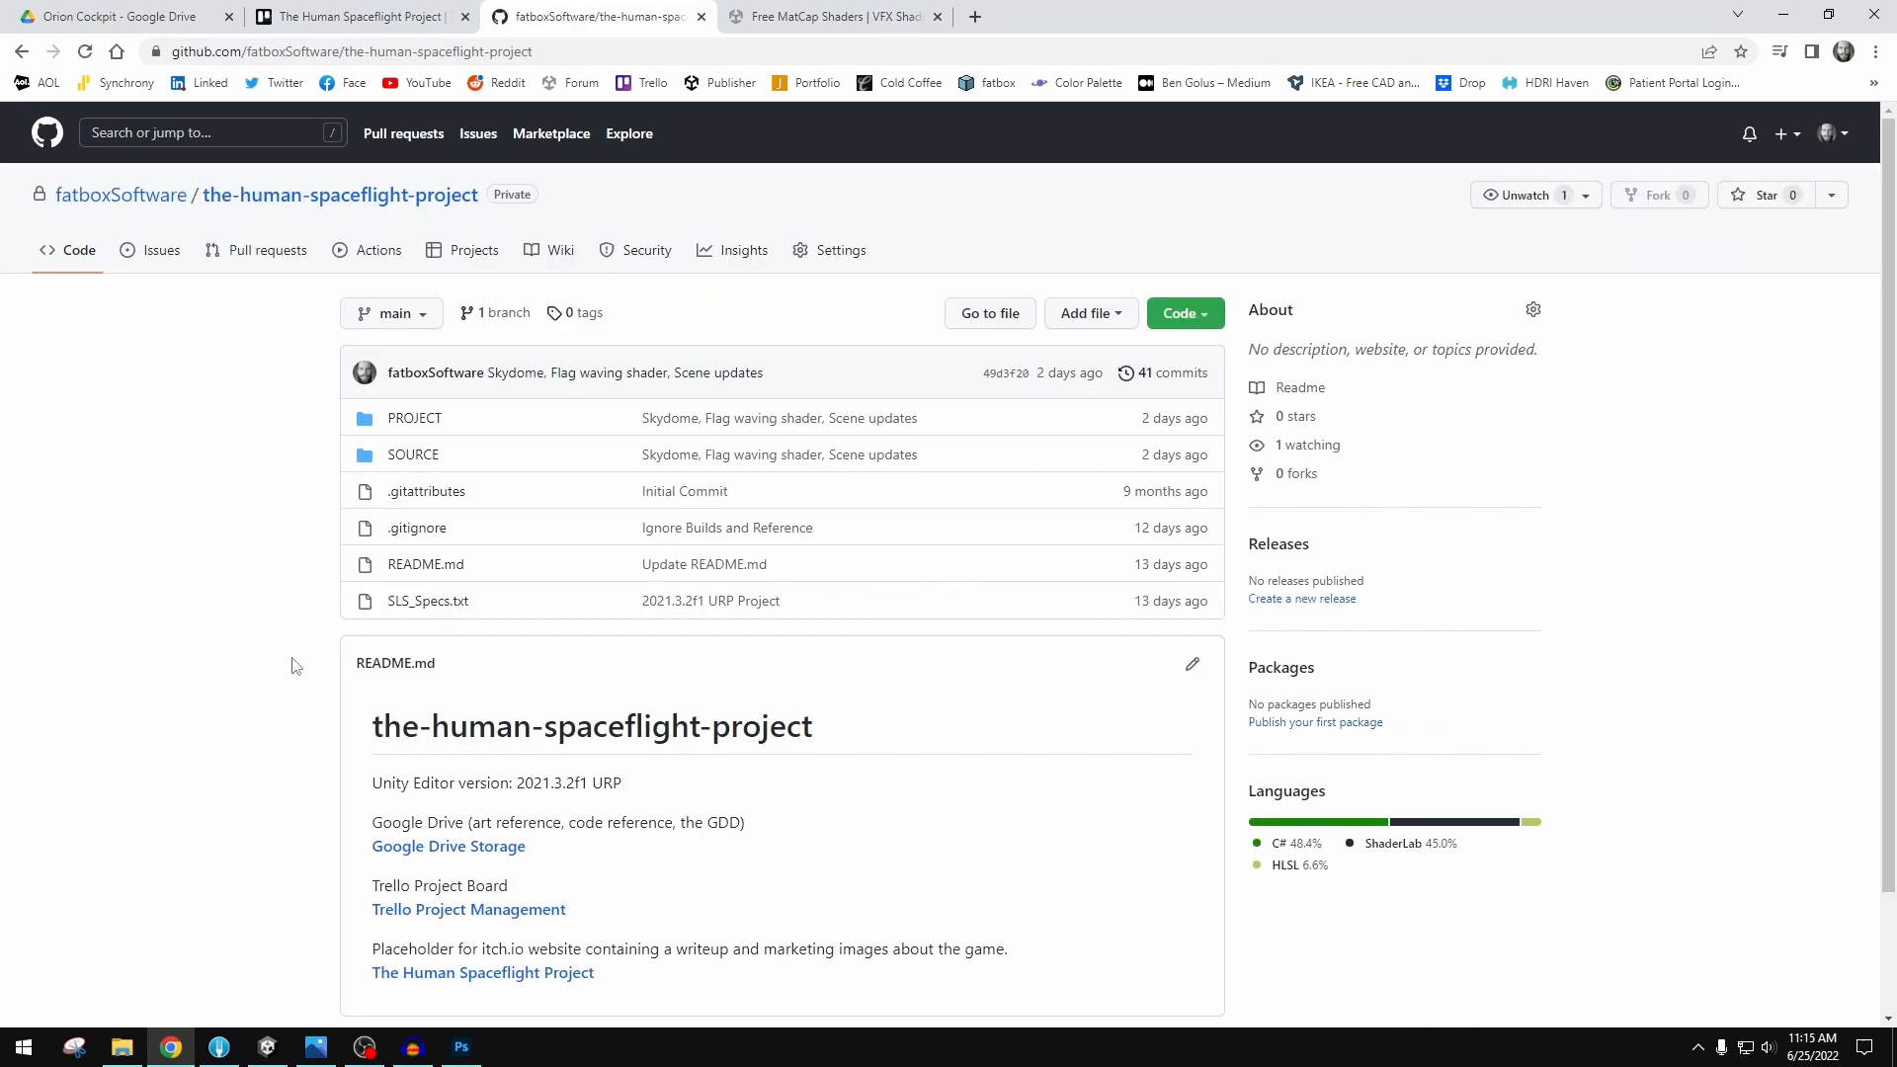
{"action": "scroll", "scroll_direction": "down", "scroll_amount": 3}
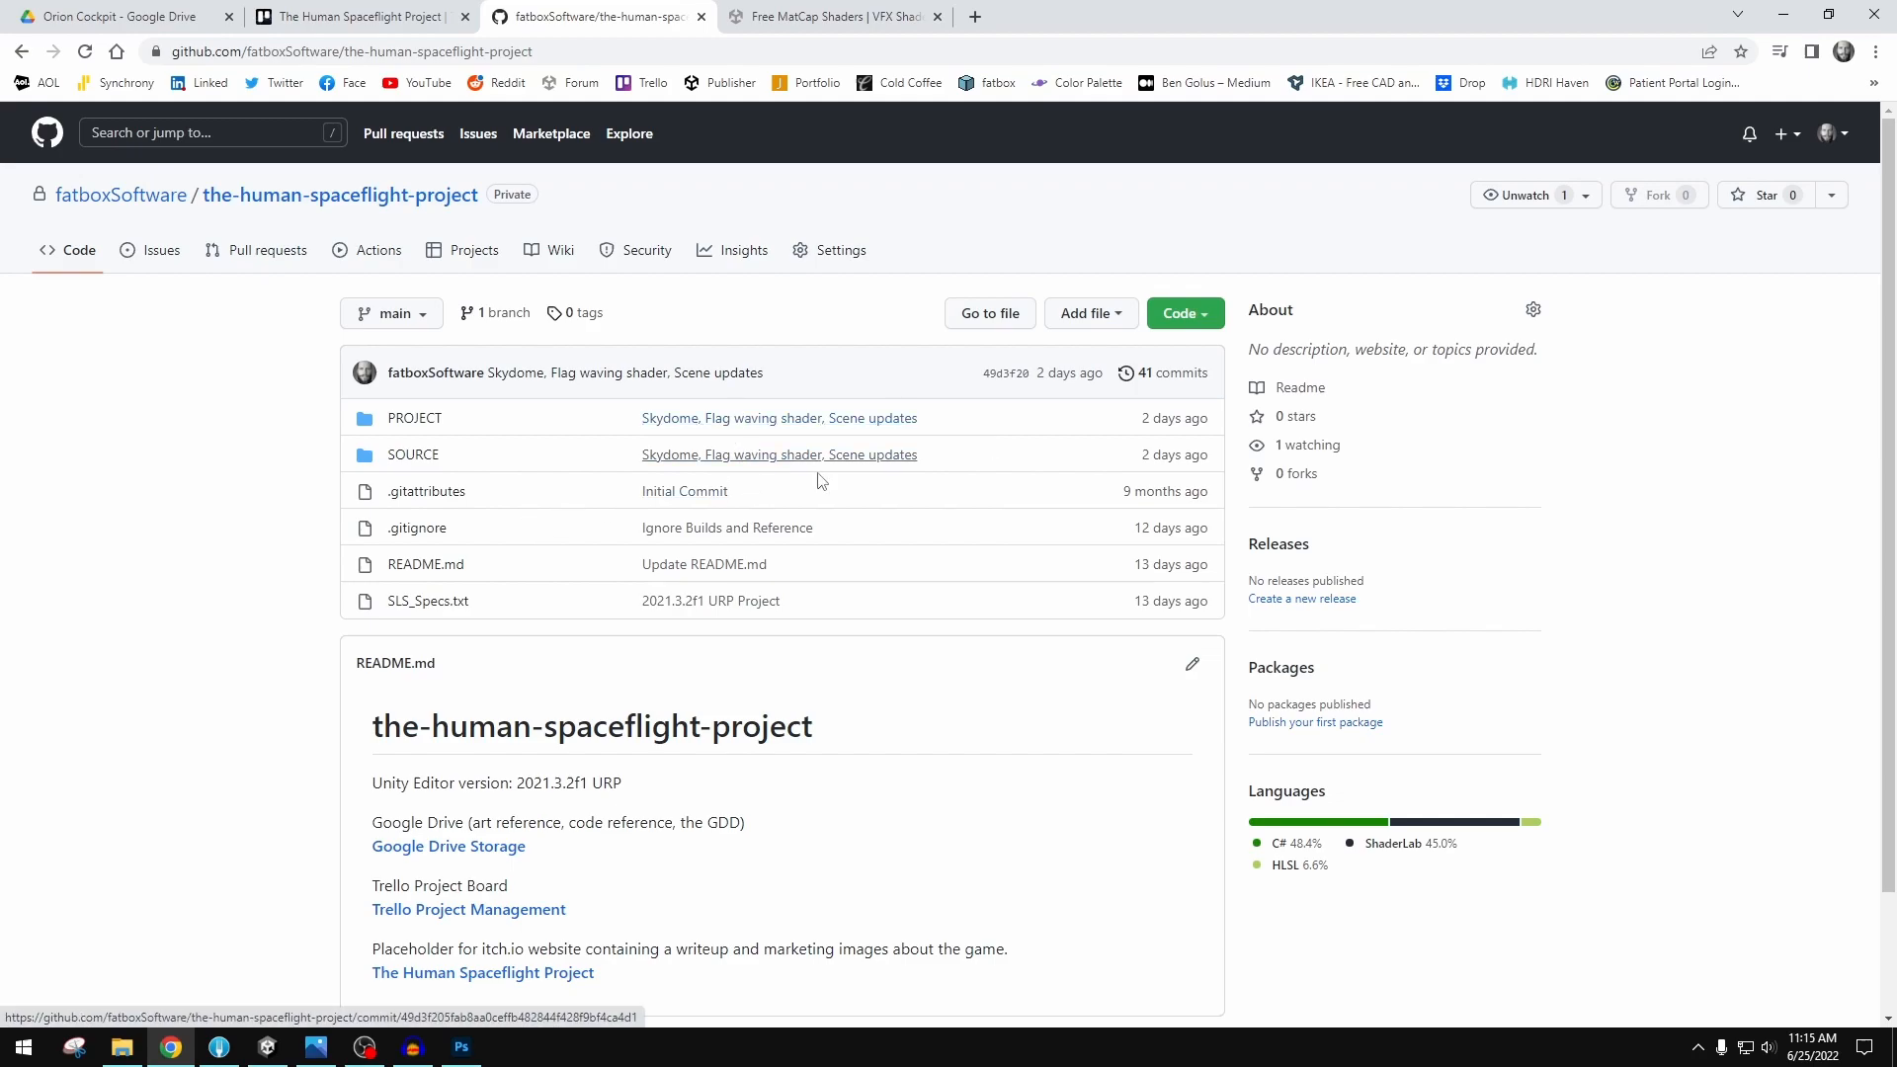
{"action": "mouse_move", "coordinate": [857, 678]}
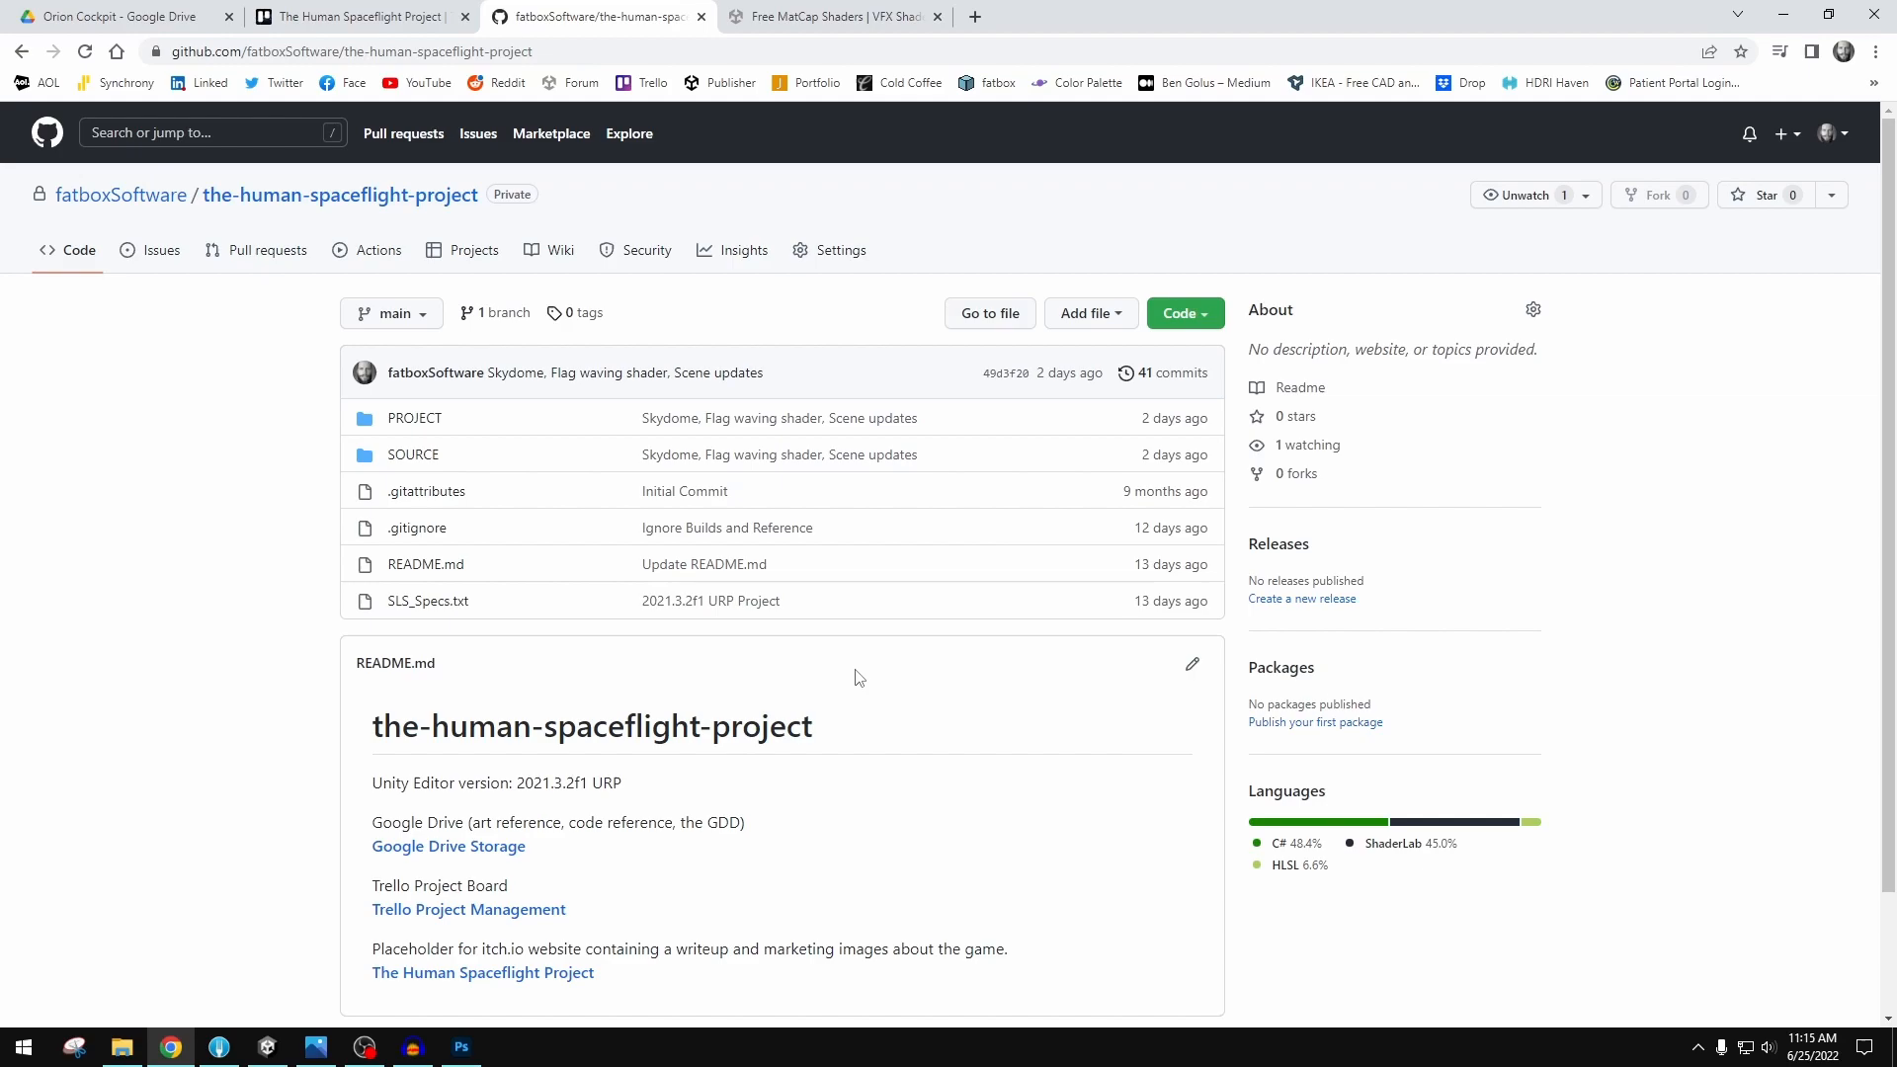
{"action": "mouse_move", "coordinate": [238, 458]}
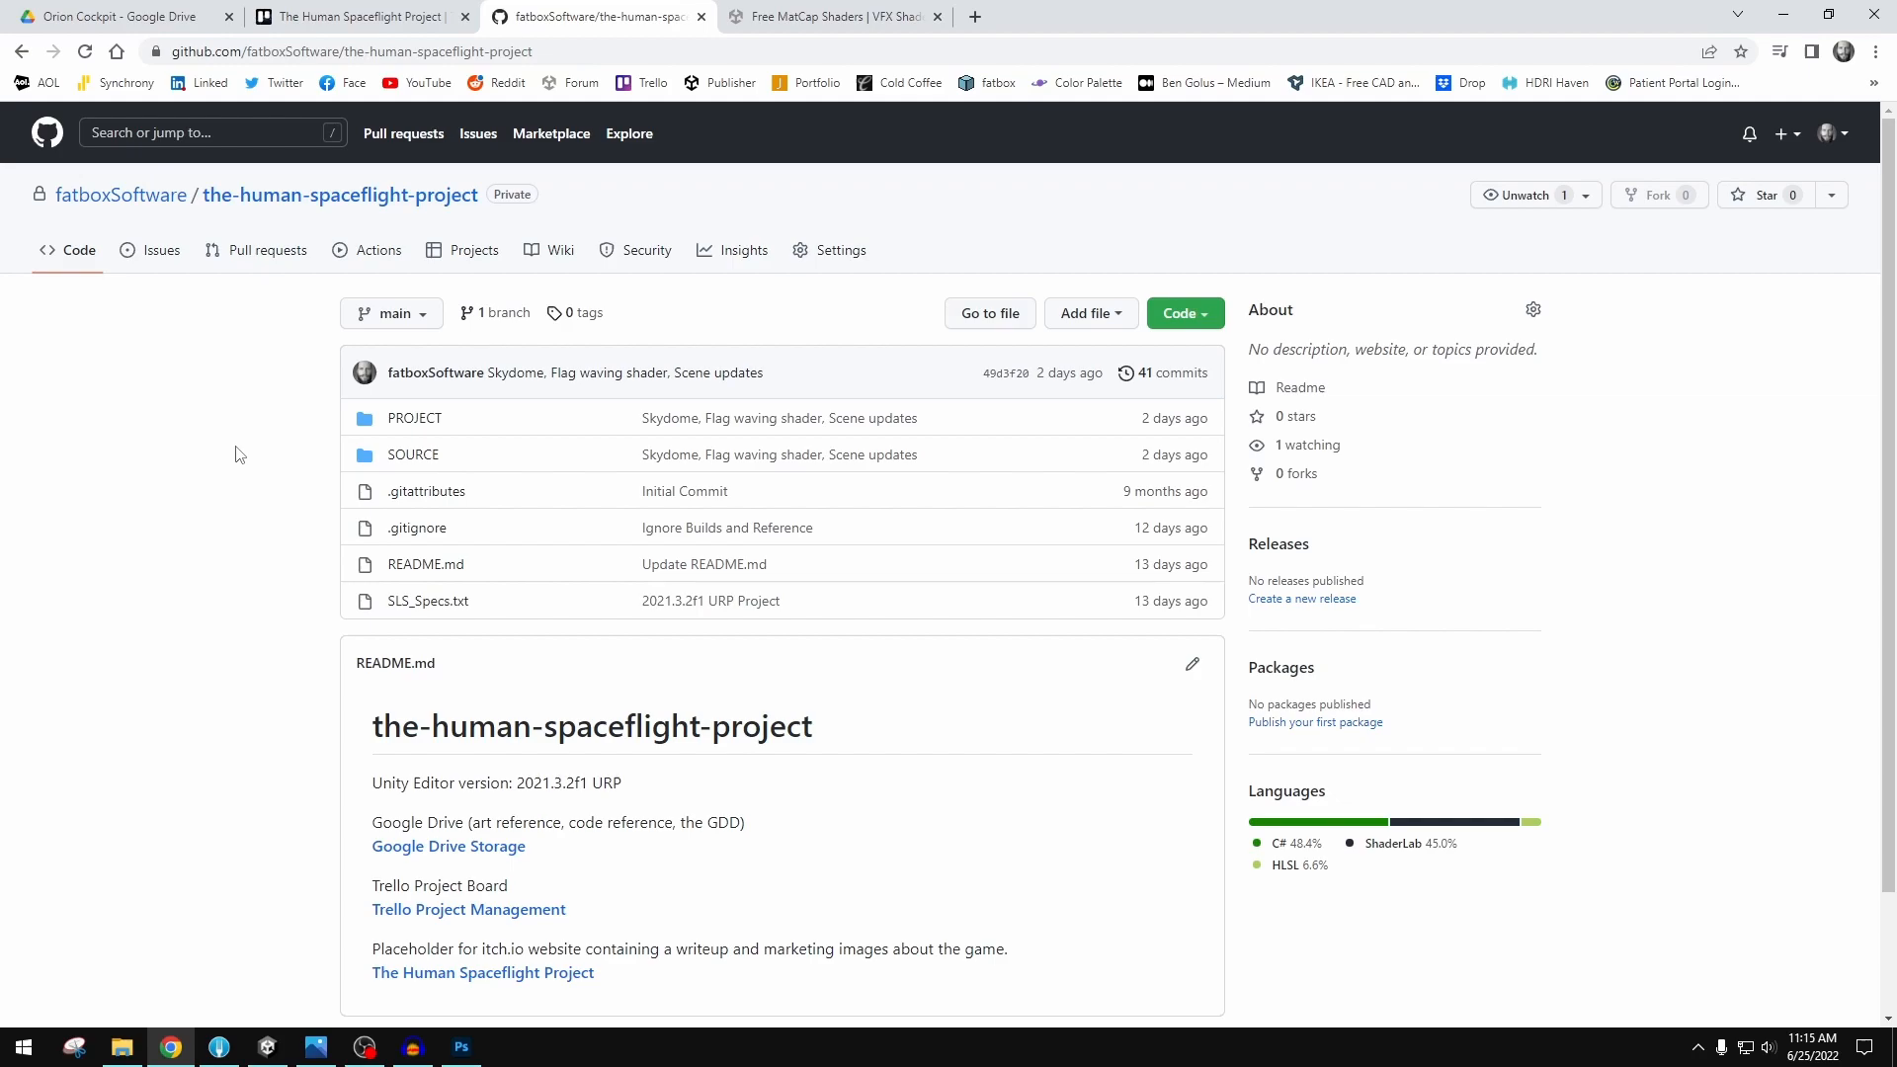
{"action": "mouse_move", "coordinate": [276, 443]}
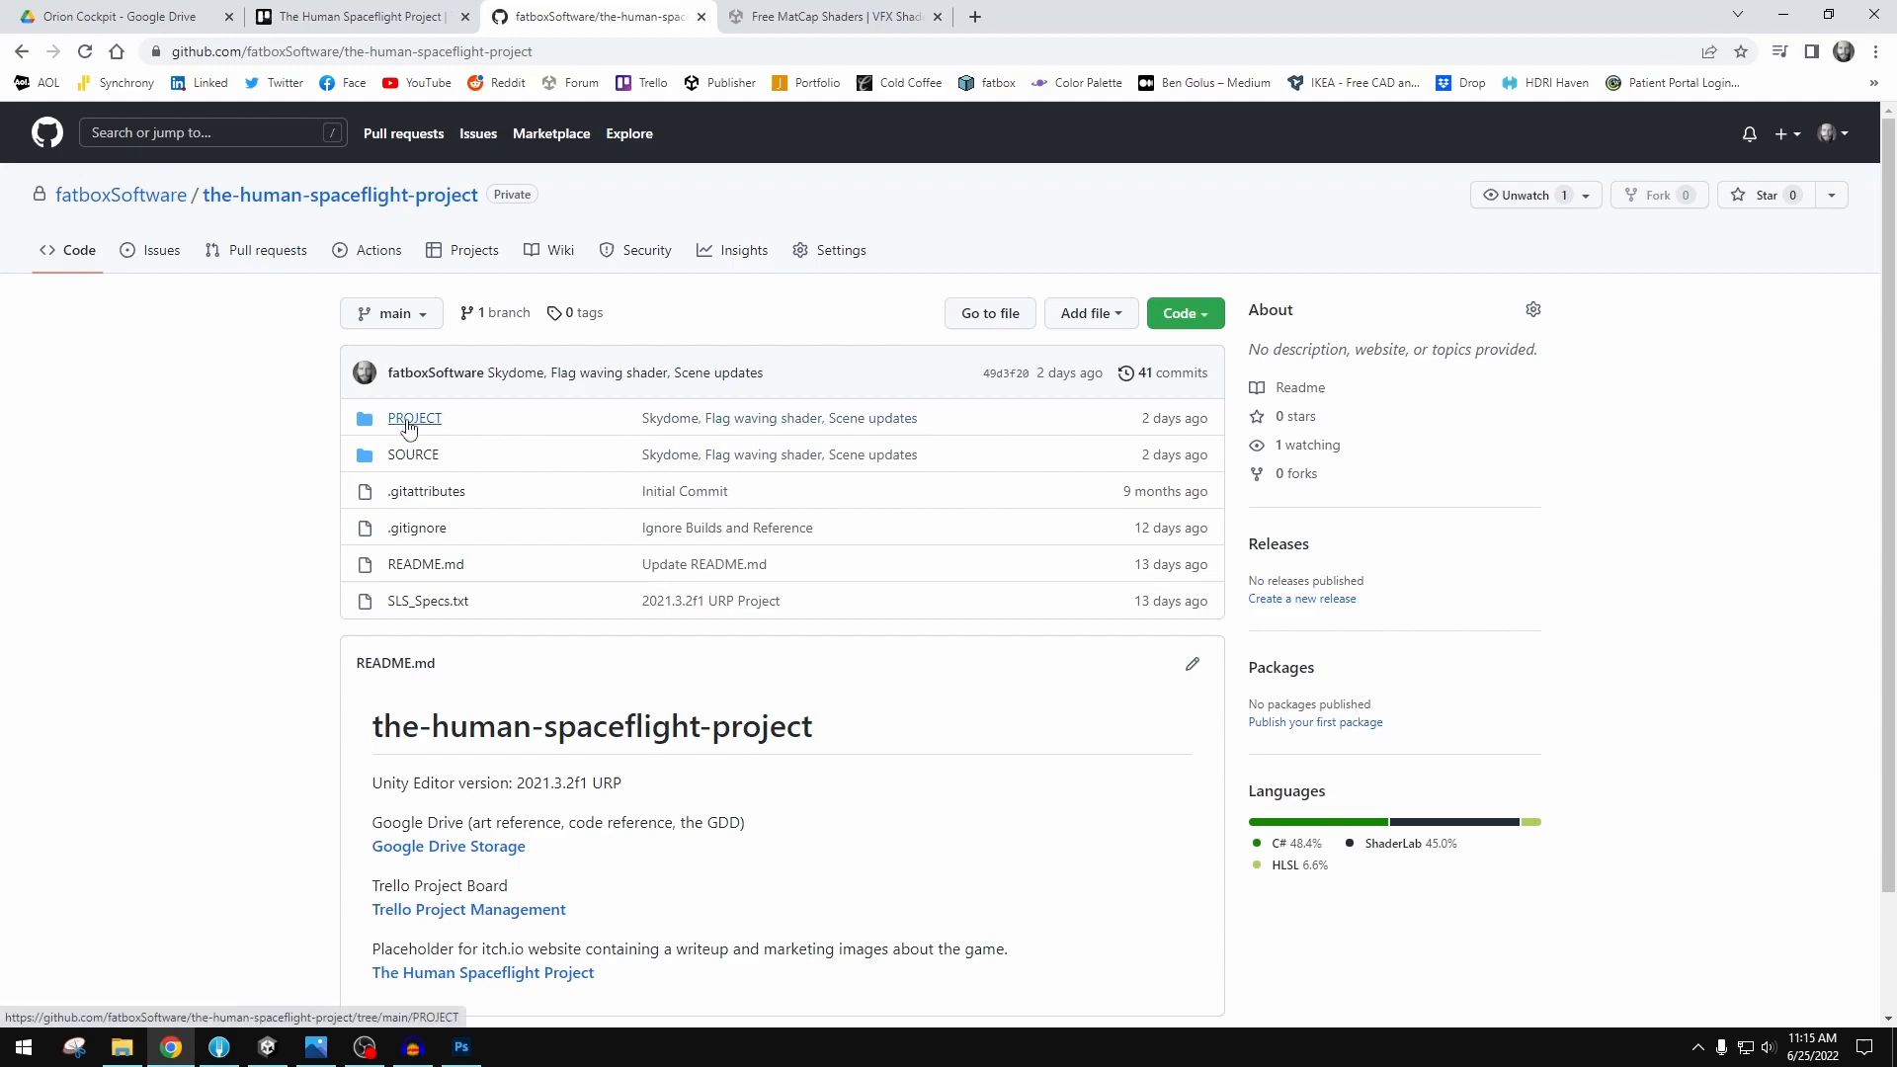
{"action": "mouse_move", "coordinate": [490, 610]}
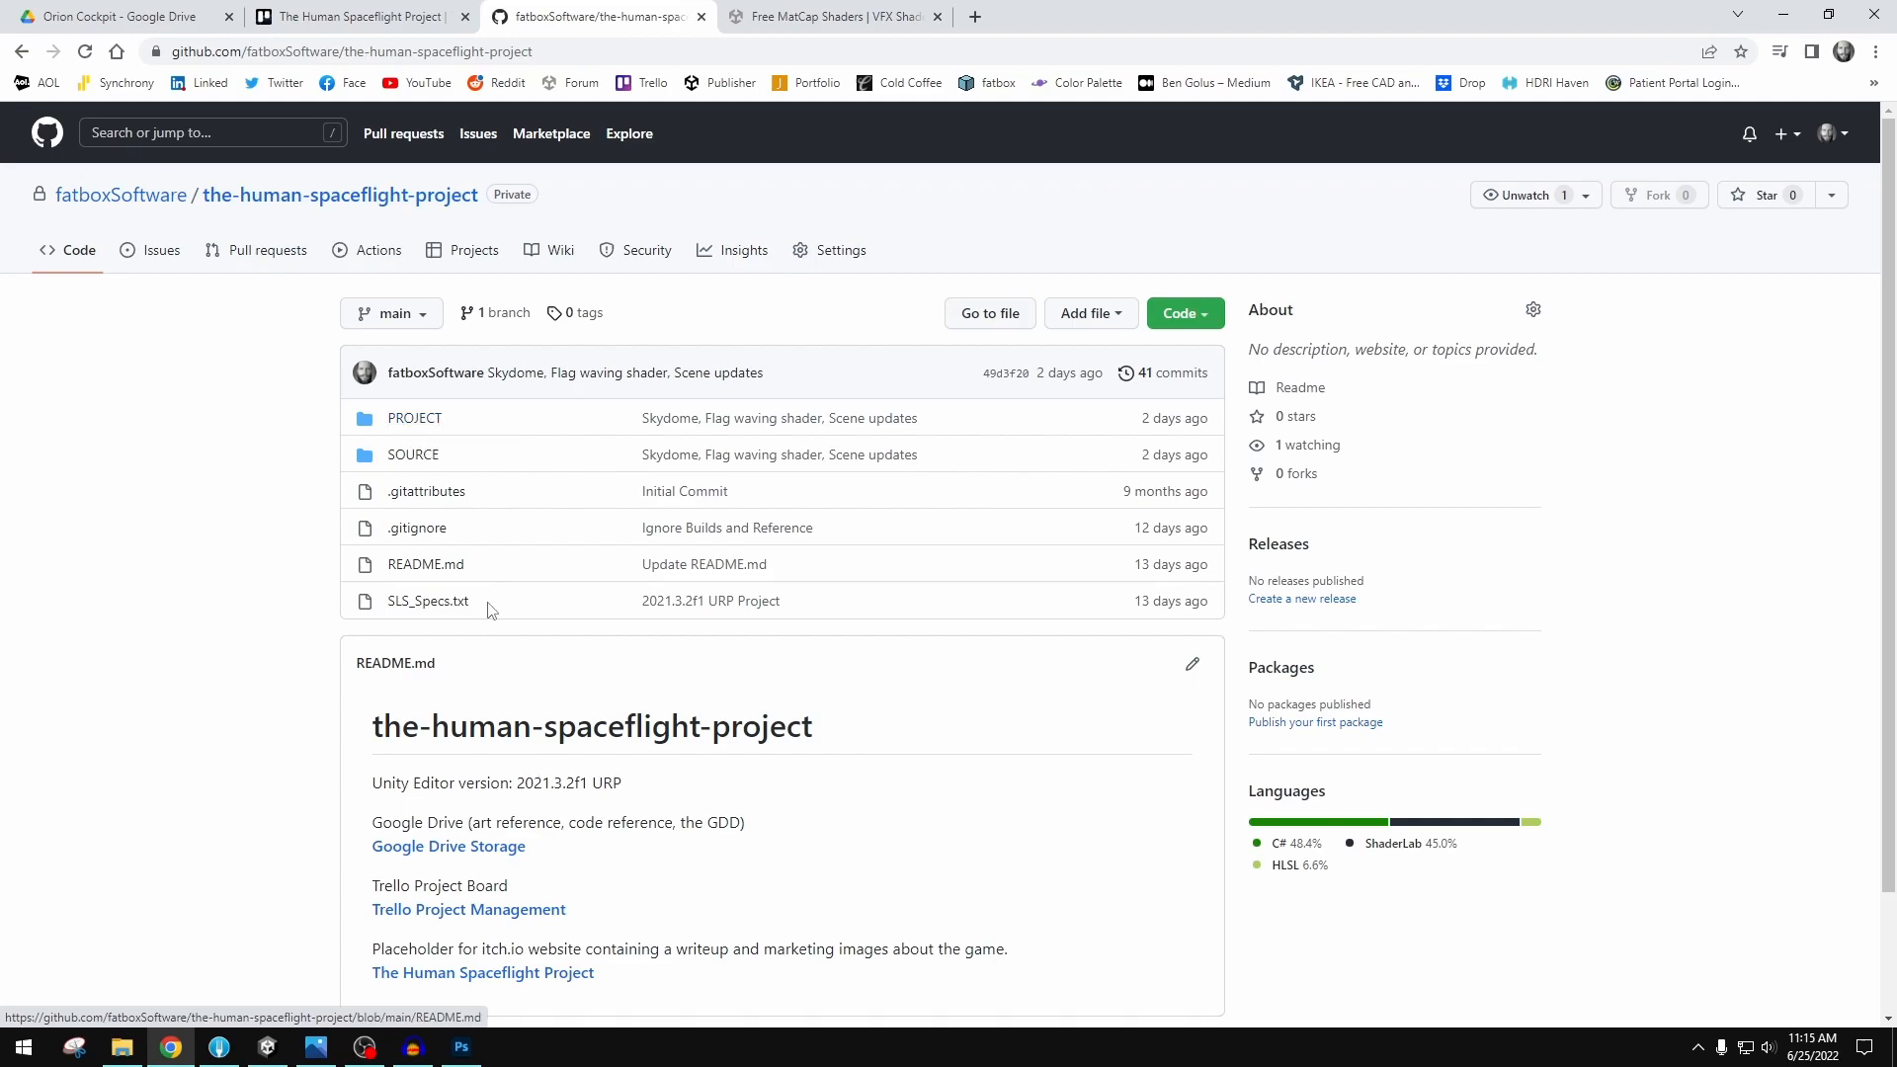
{"action": "scroll", "scroll_direction": "down", "scroll_amount": 3}
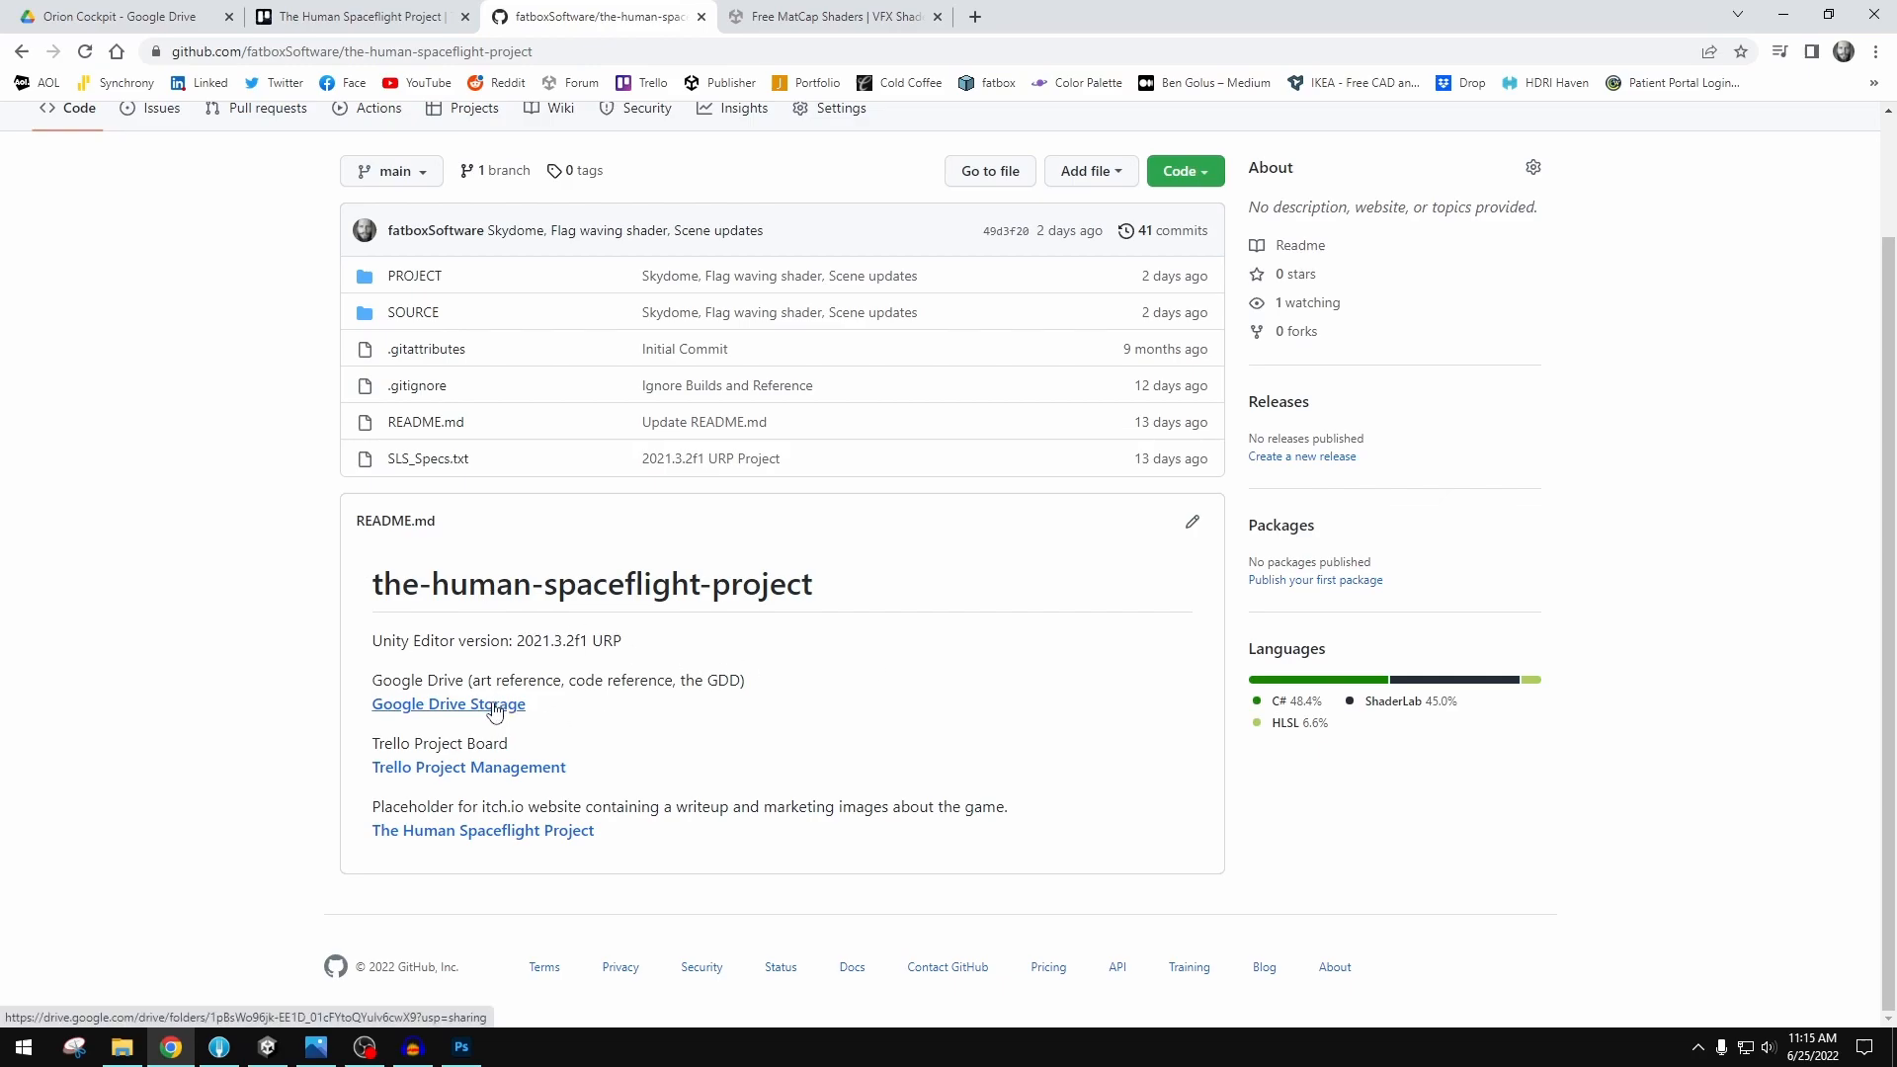
{"action": "left_click", "coordinate": [447, 705]}
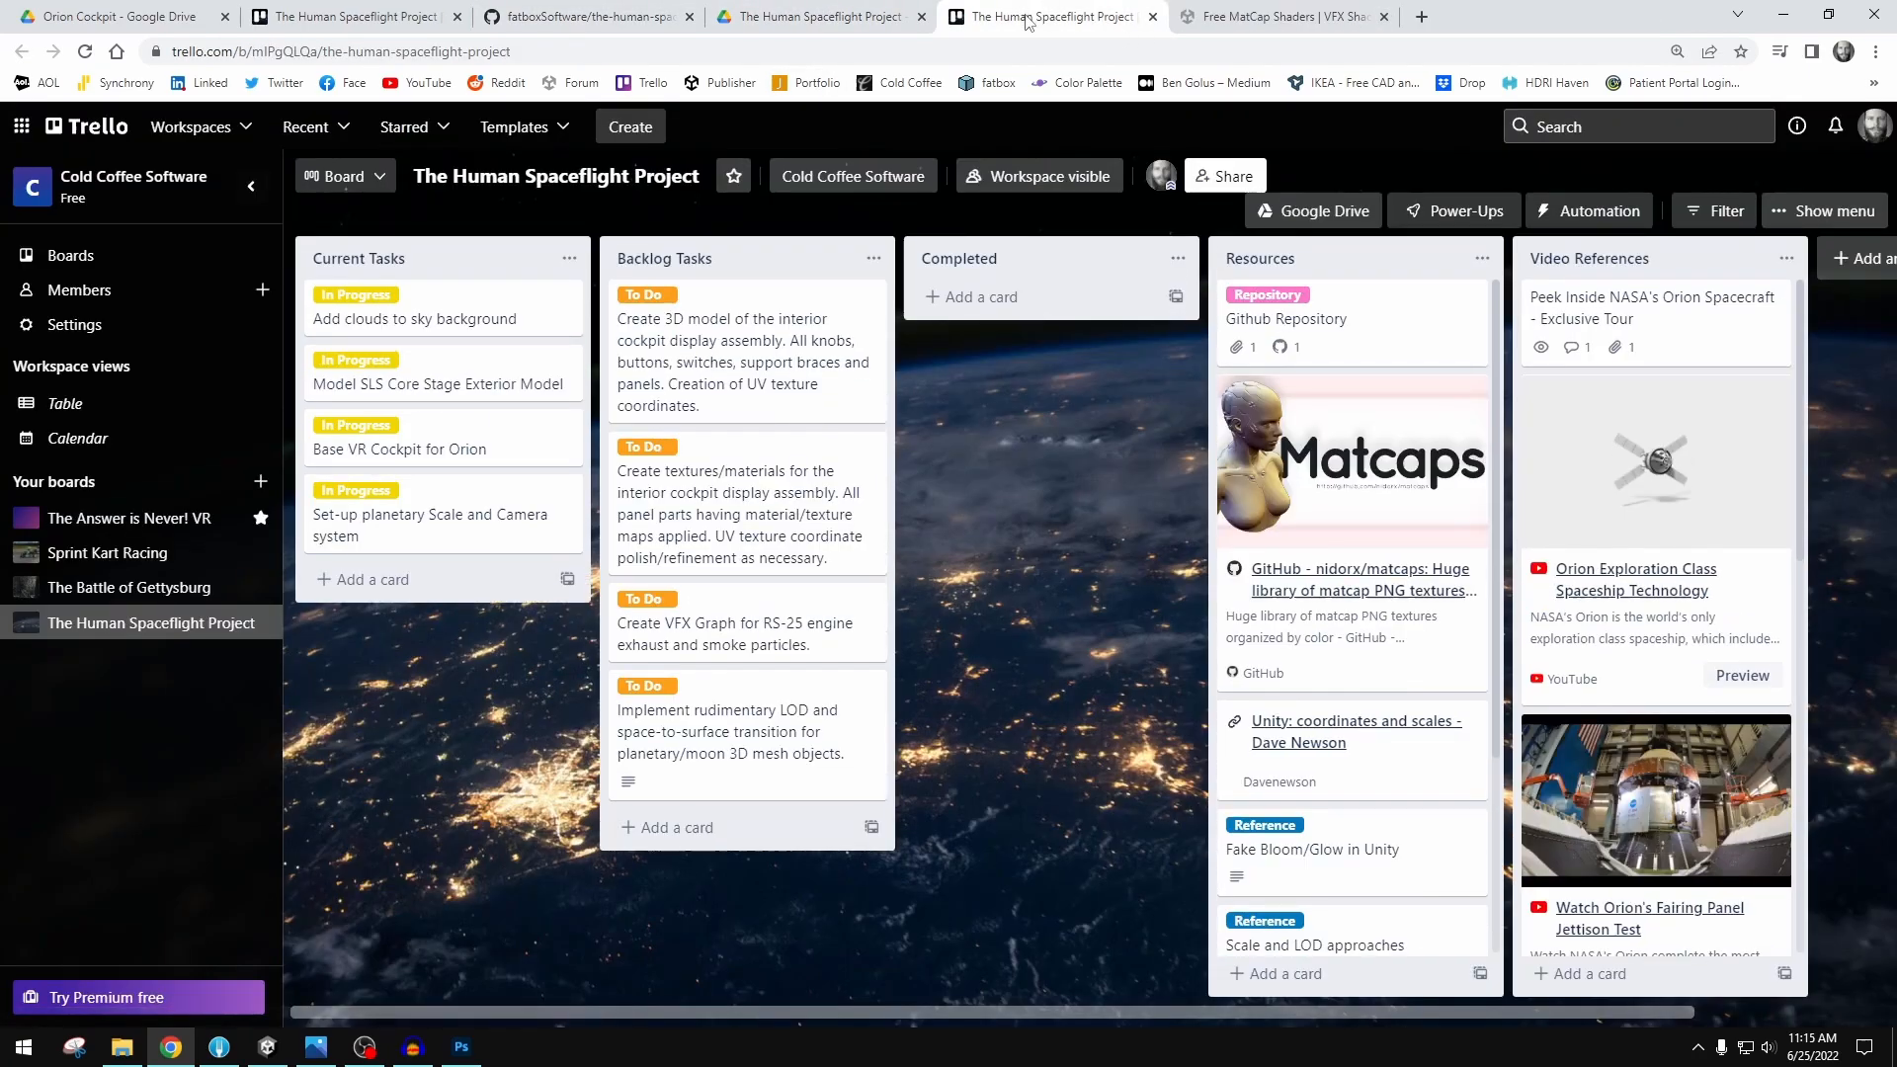
{"action": "left_click", "coordinate": [810, 15]}
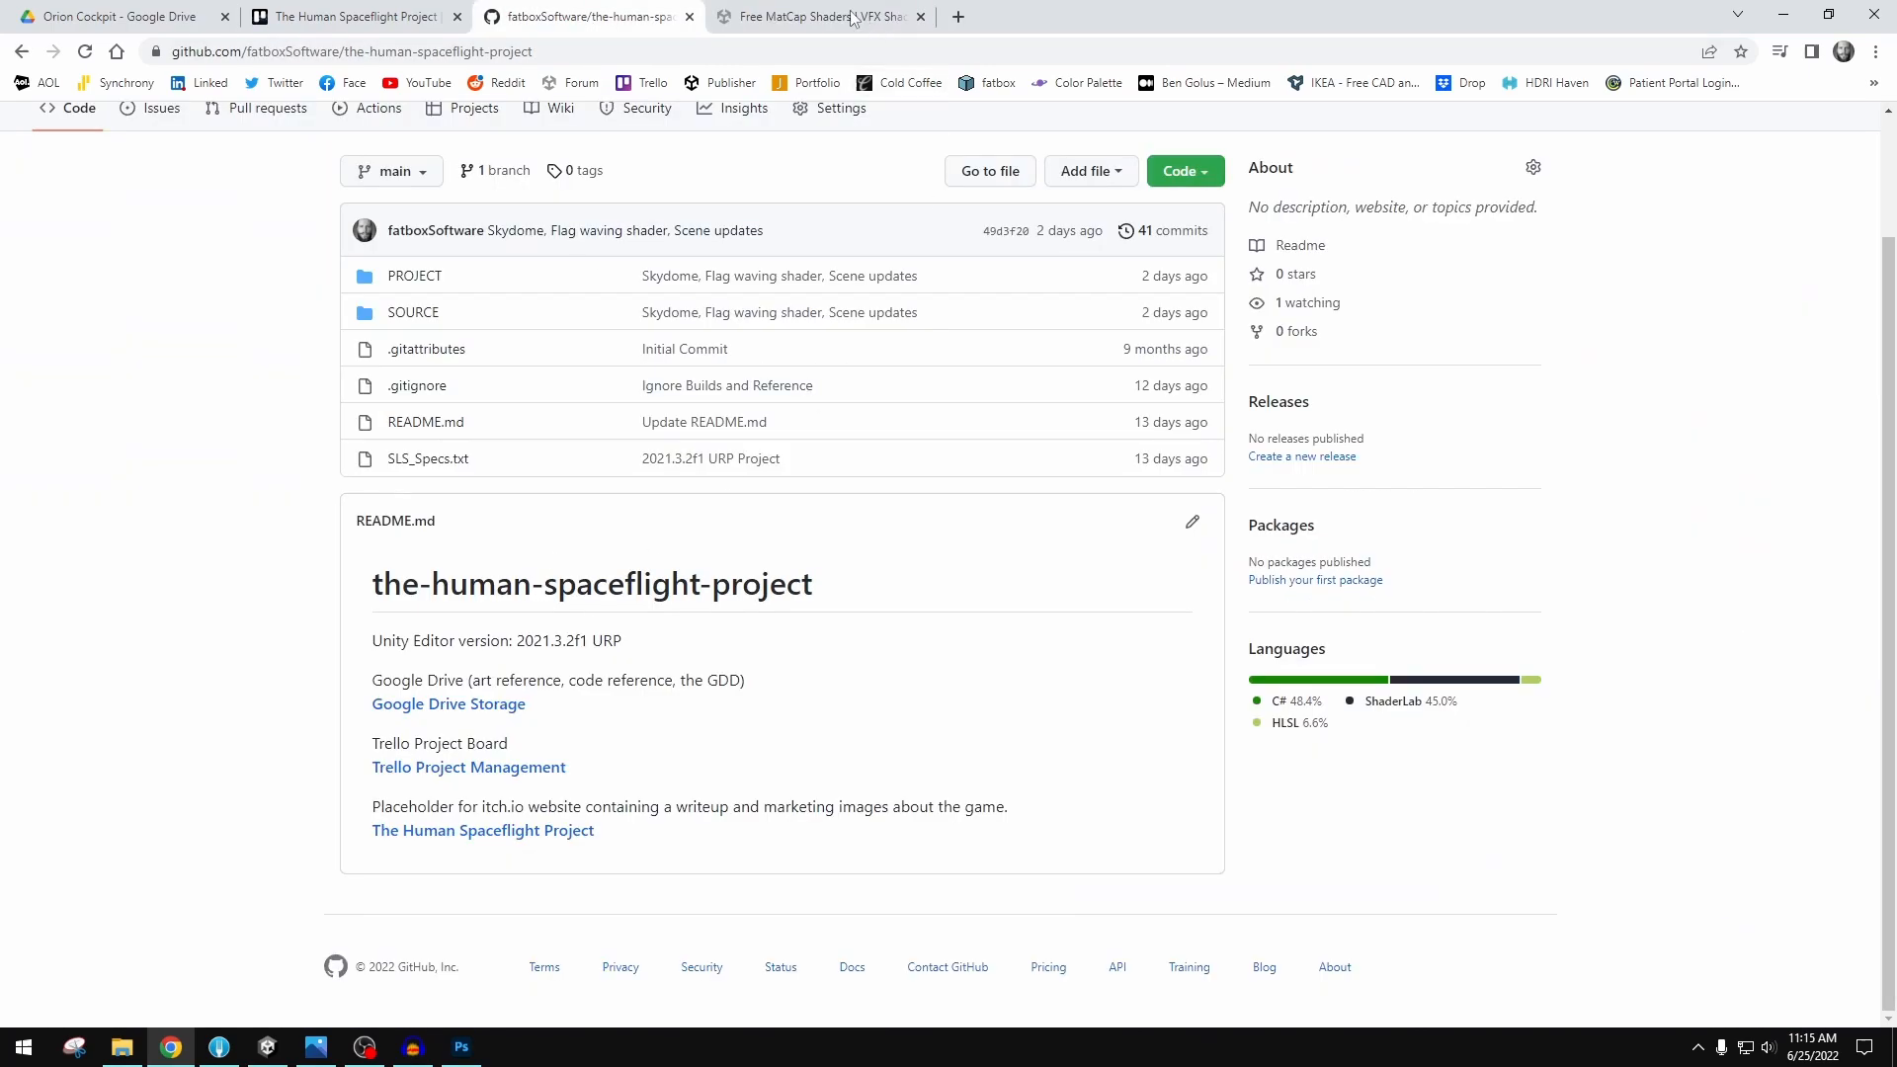
- Scroll the nidorx/matcaps README from the banner down to its Applying MatCaps section
{"action": "left_click", "coordinate": [351, 16]}
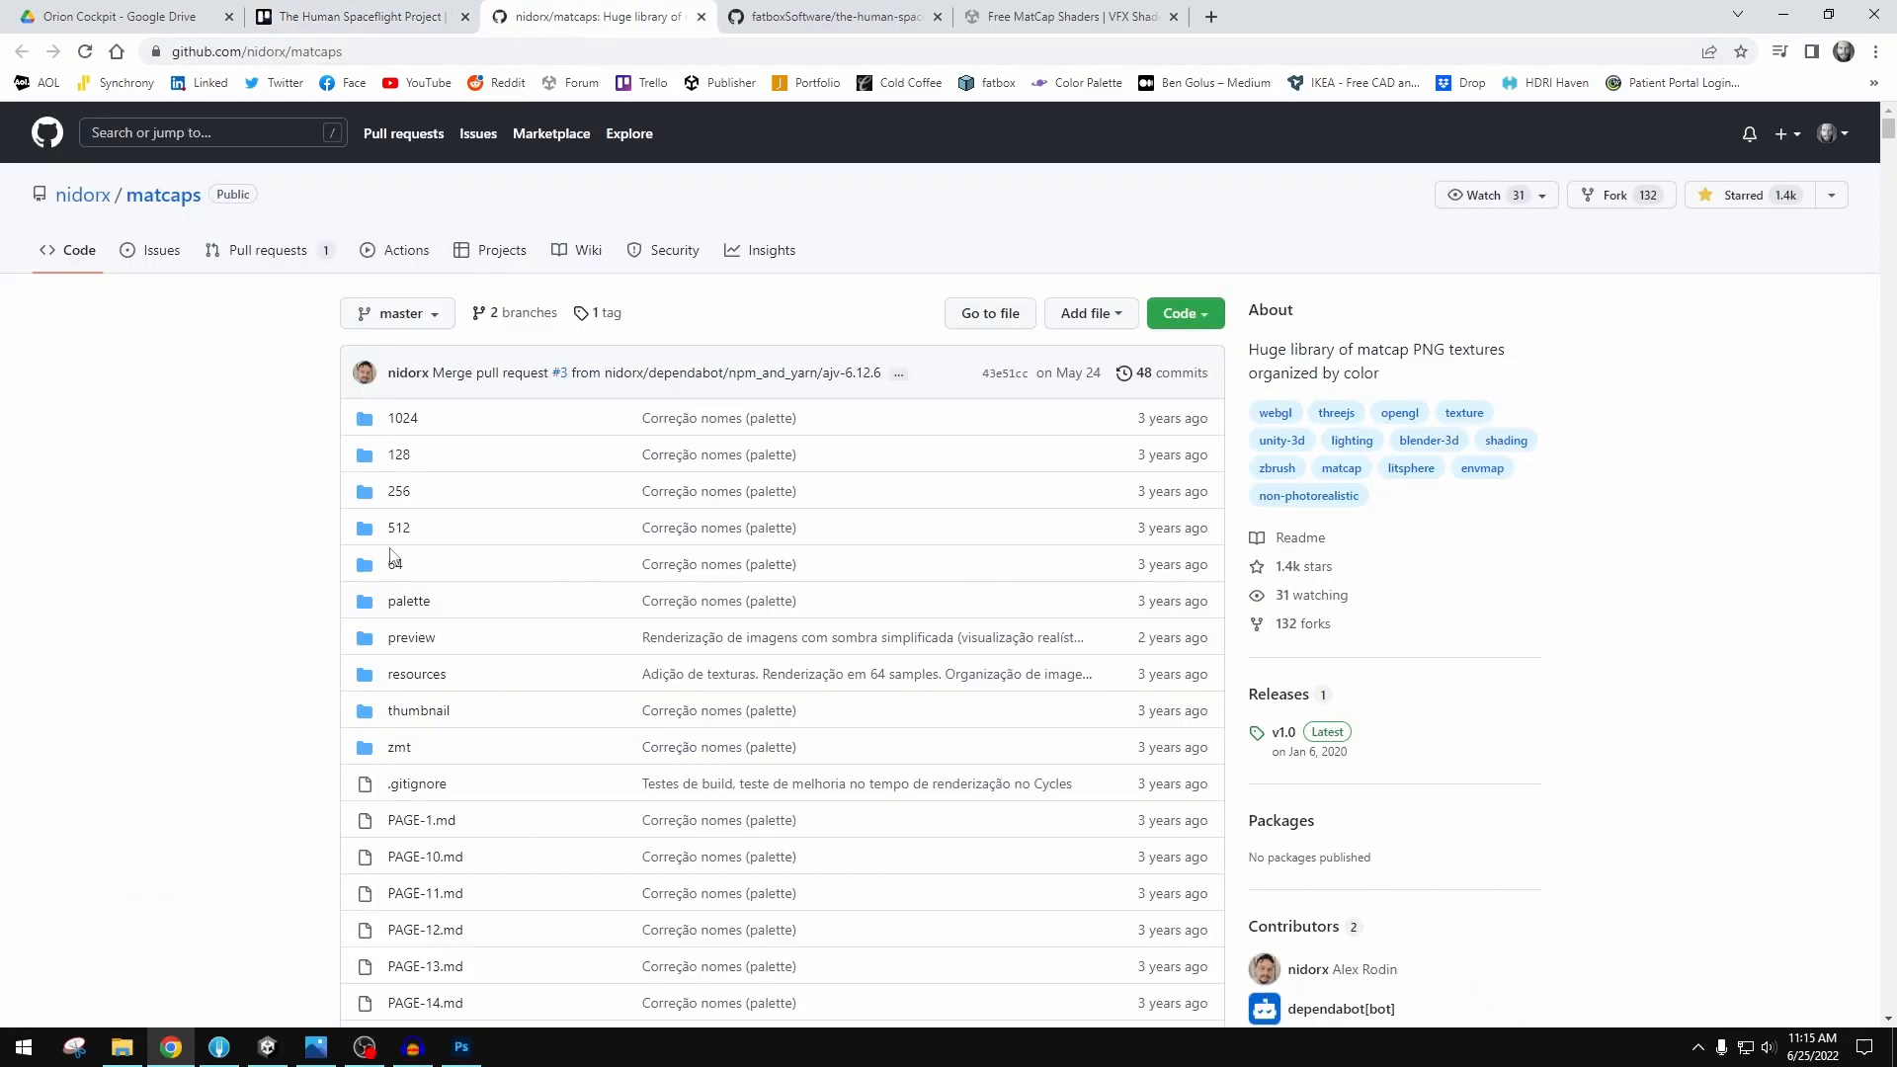
{"action": "scroll", "scroll_direction": "down", "scroll_amount": 3}
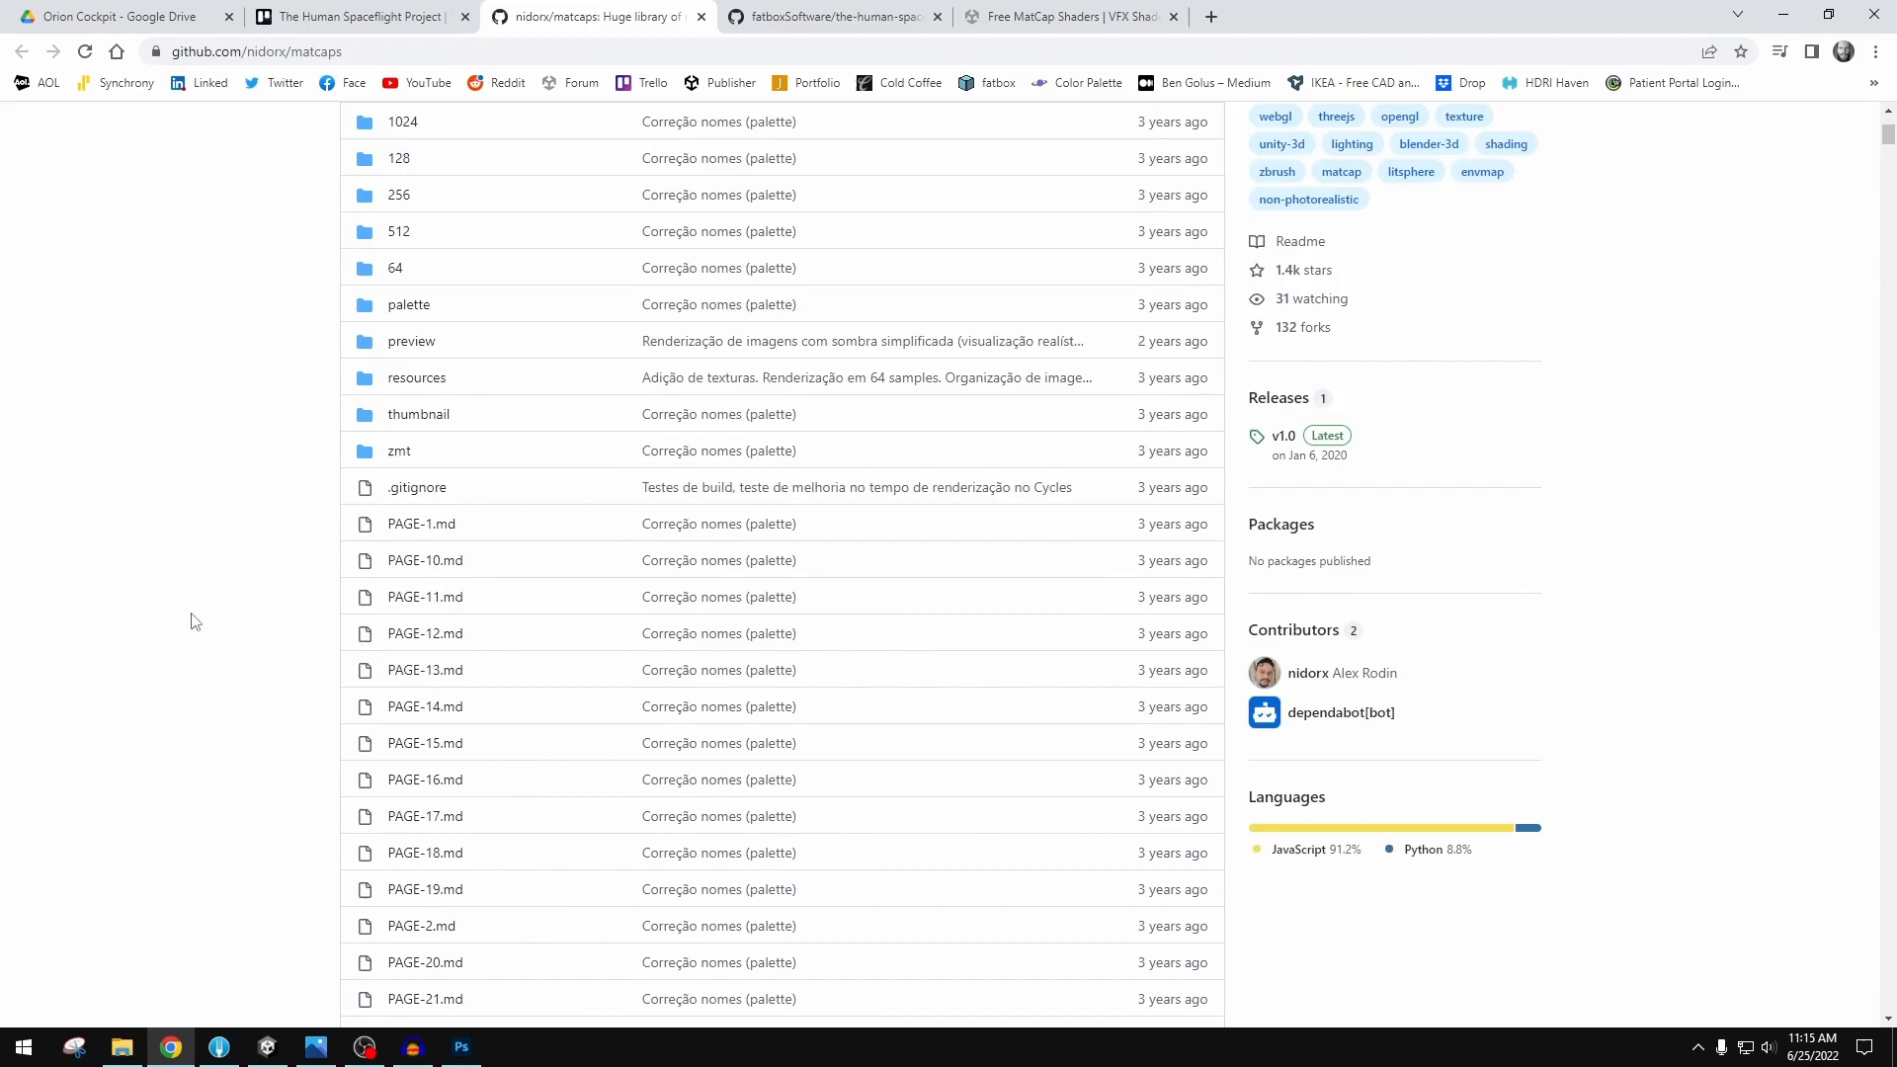
{"action": "scroll", "scroll_direction": "down", "scroll_amount": 3}
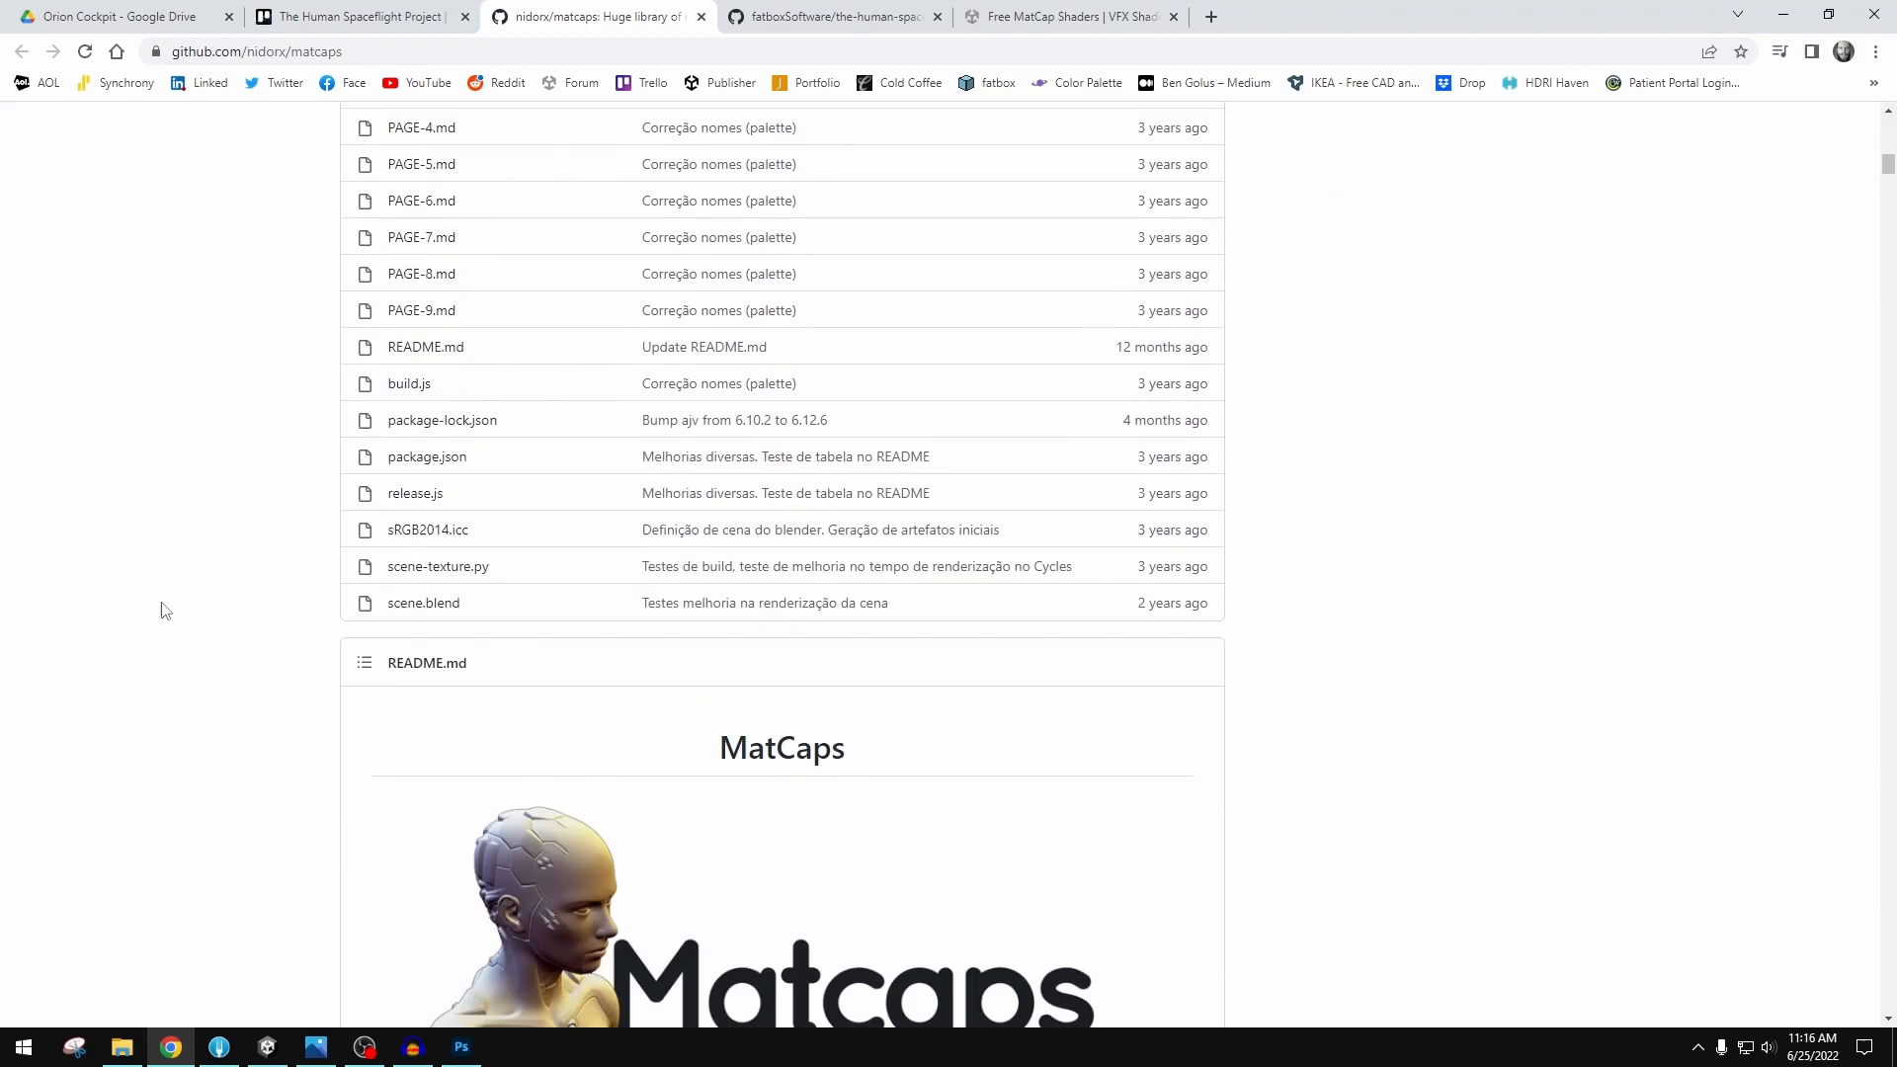
{"action": "scroll", "scroll_direction": "down", "scroll_amount": 3}
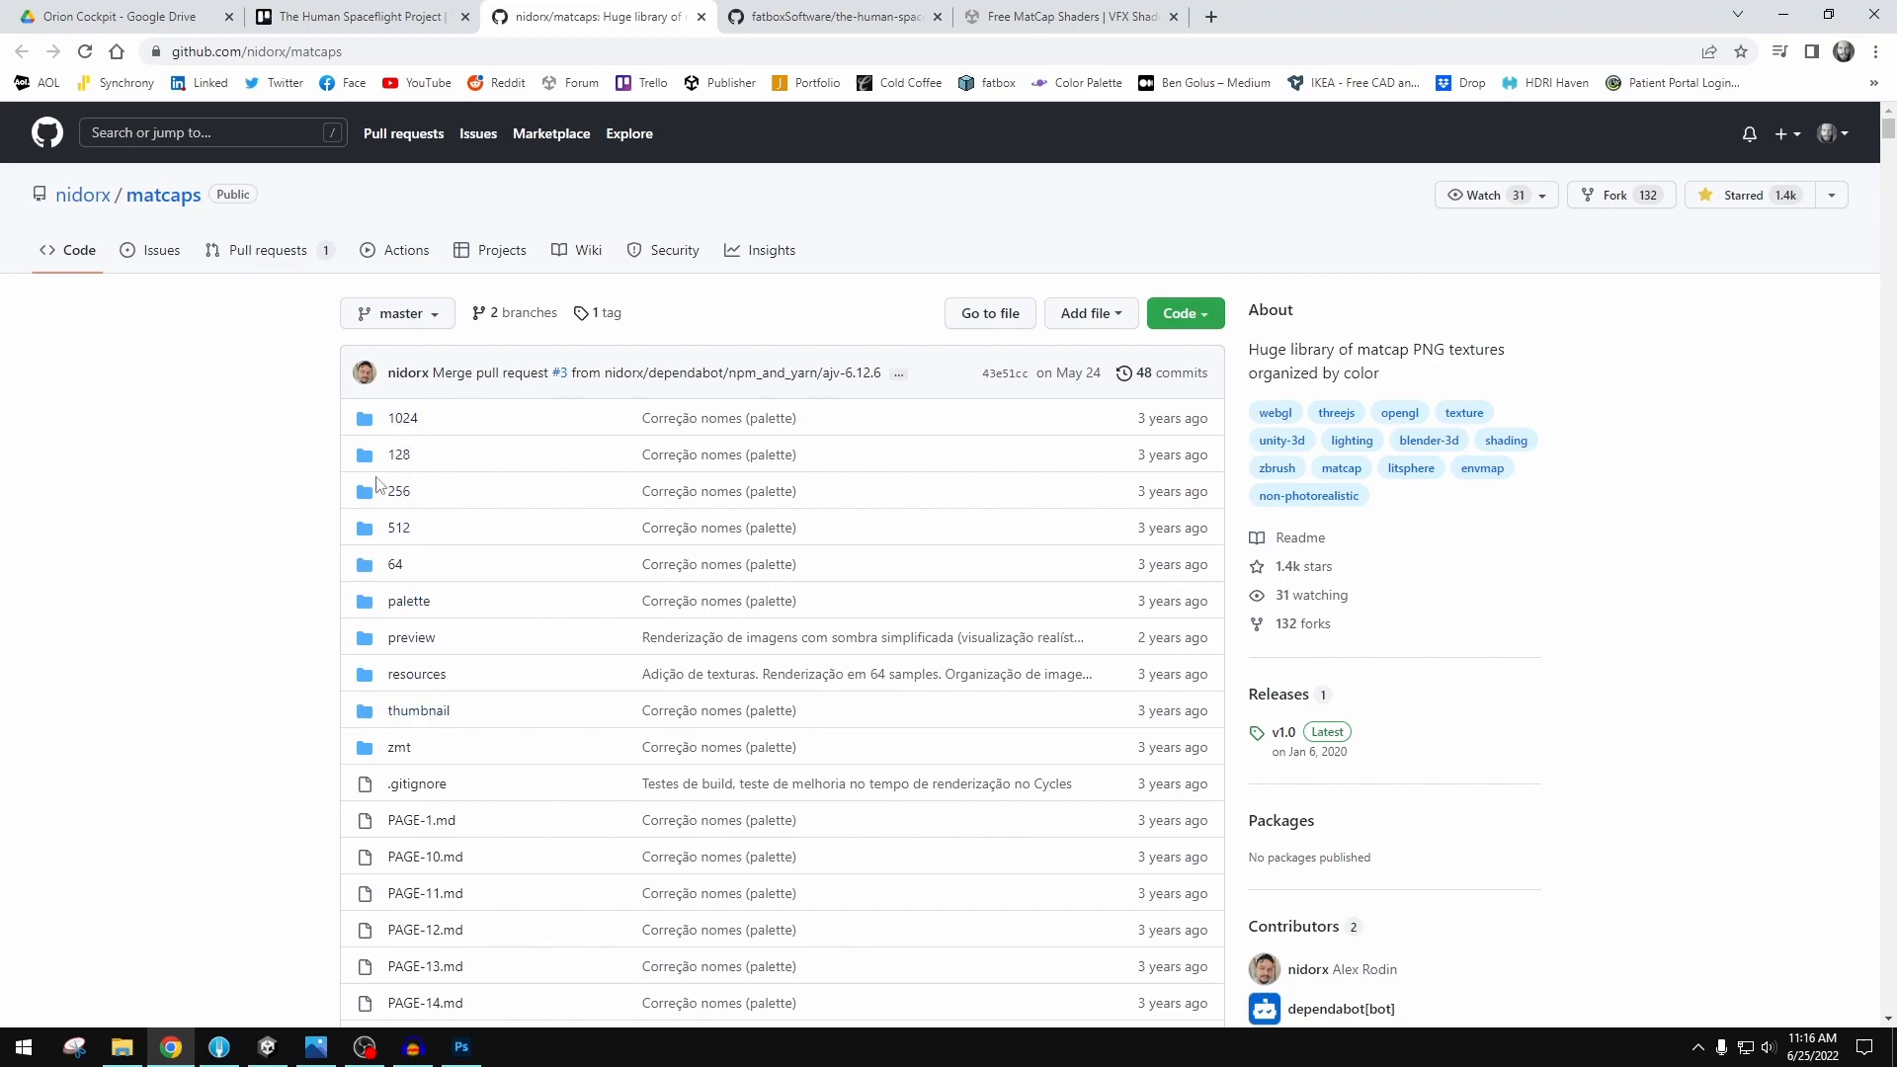
{"action": "scroll", "scroll_direction": "down", "scroll_amount": 3}
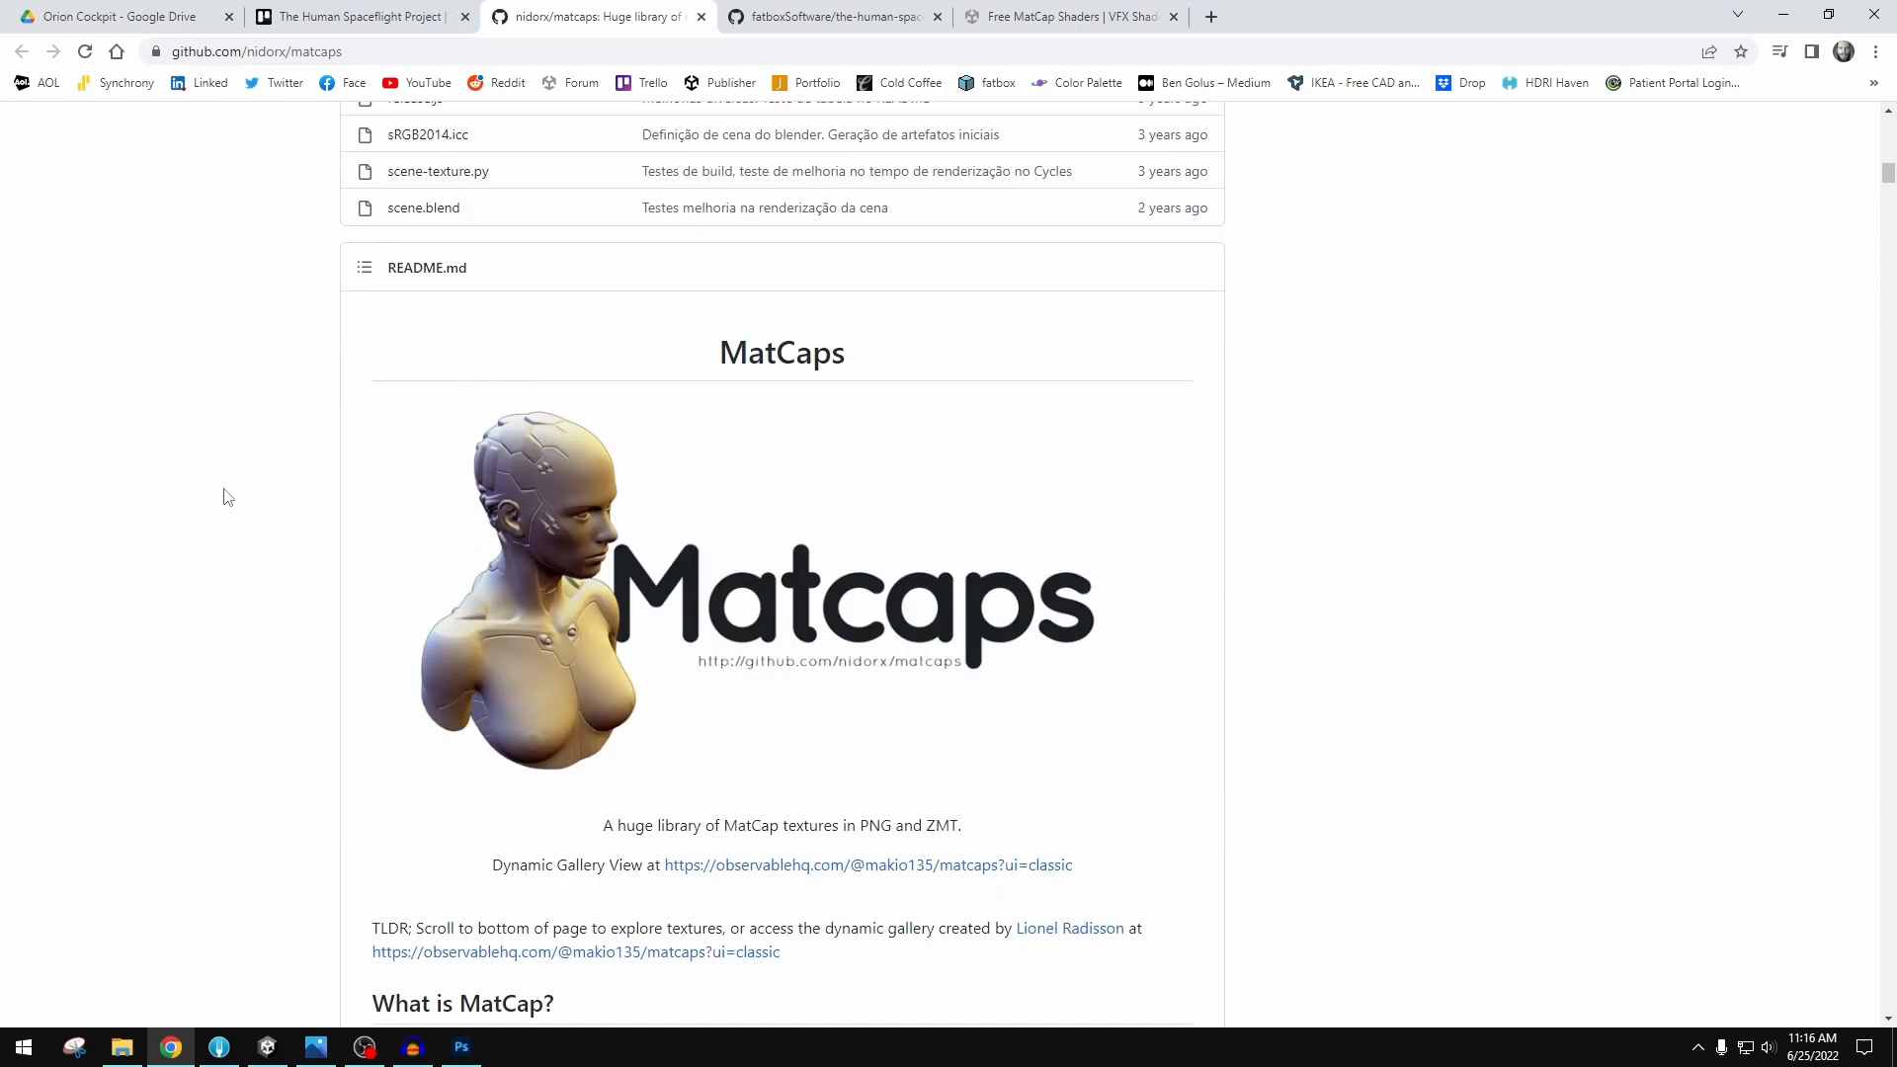
{"action": "scroll", "scroll_direction": "down", "scroll_amount": 3}
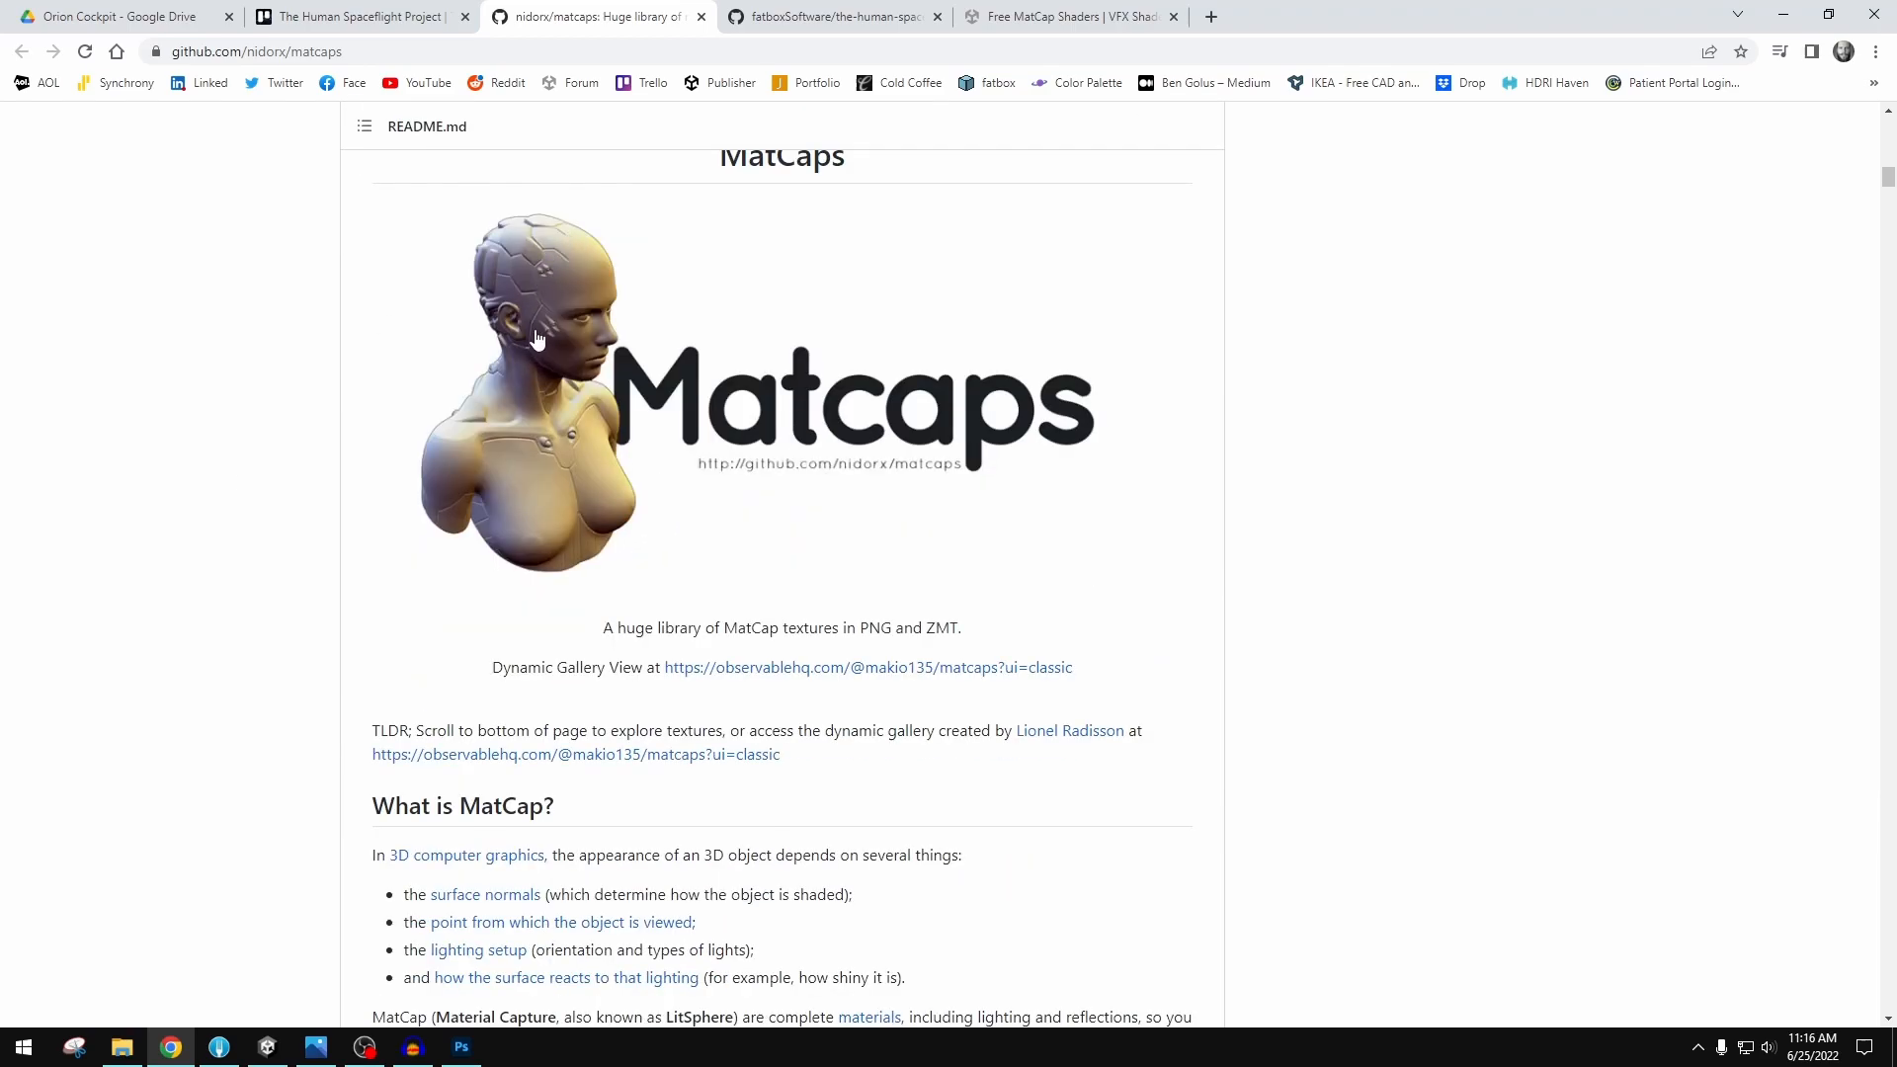
{"action": "mouse_move", "coordinate": [593, 387]}
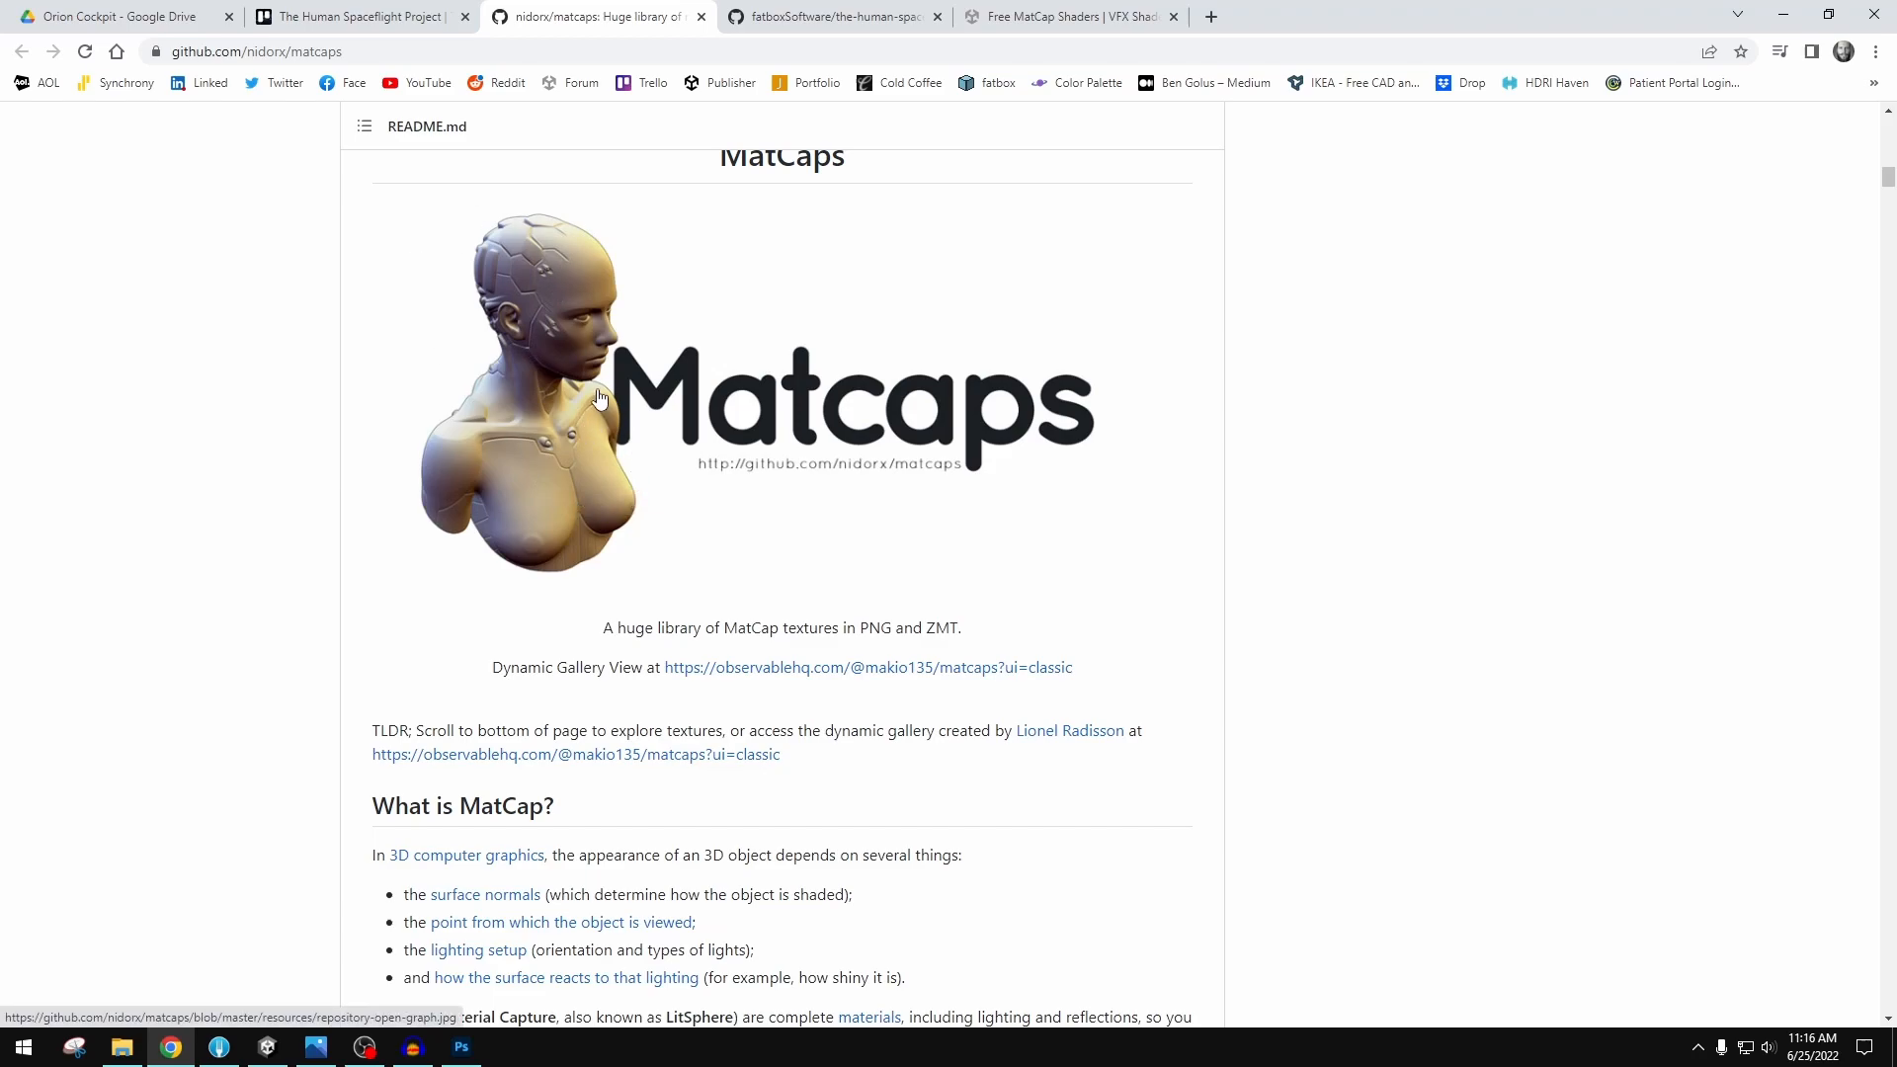
{"action": "mouse_move", "coordinate": [614, 426]}
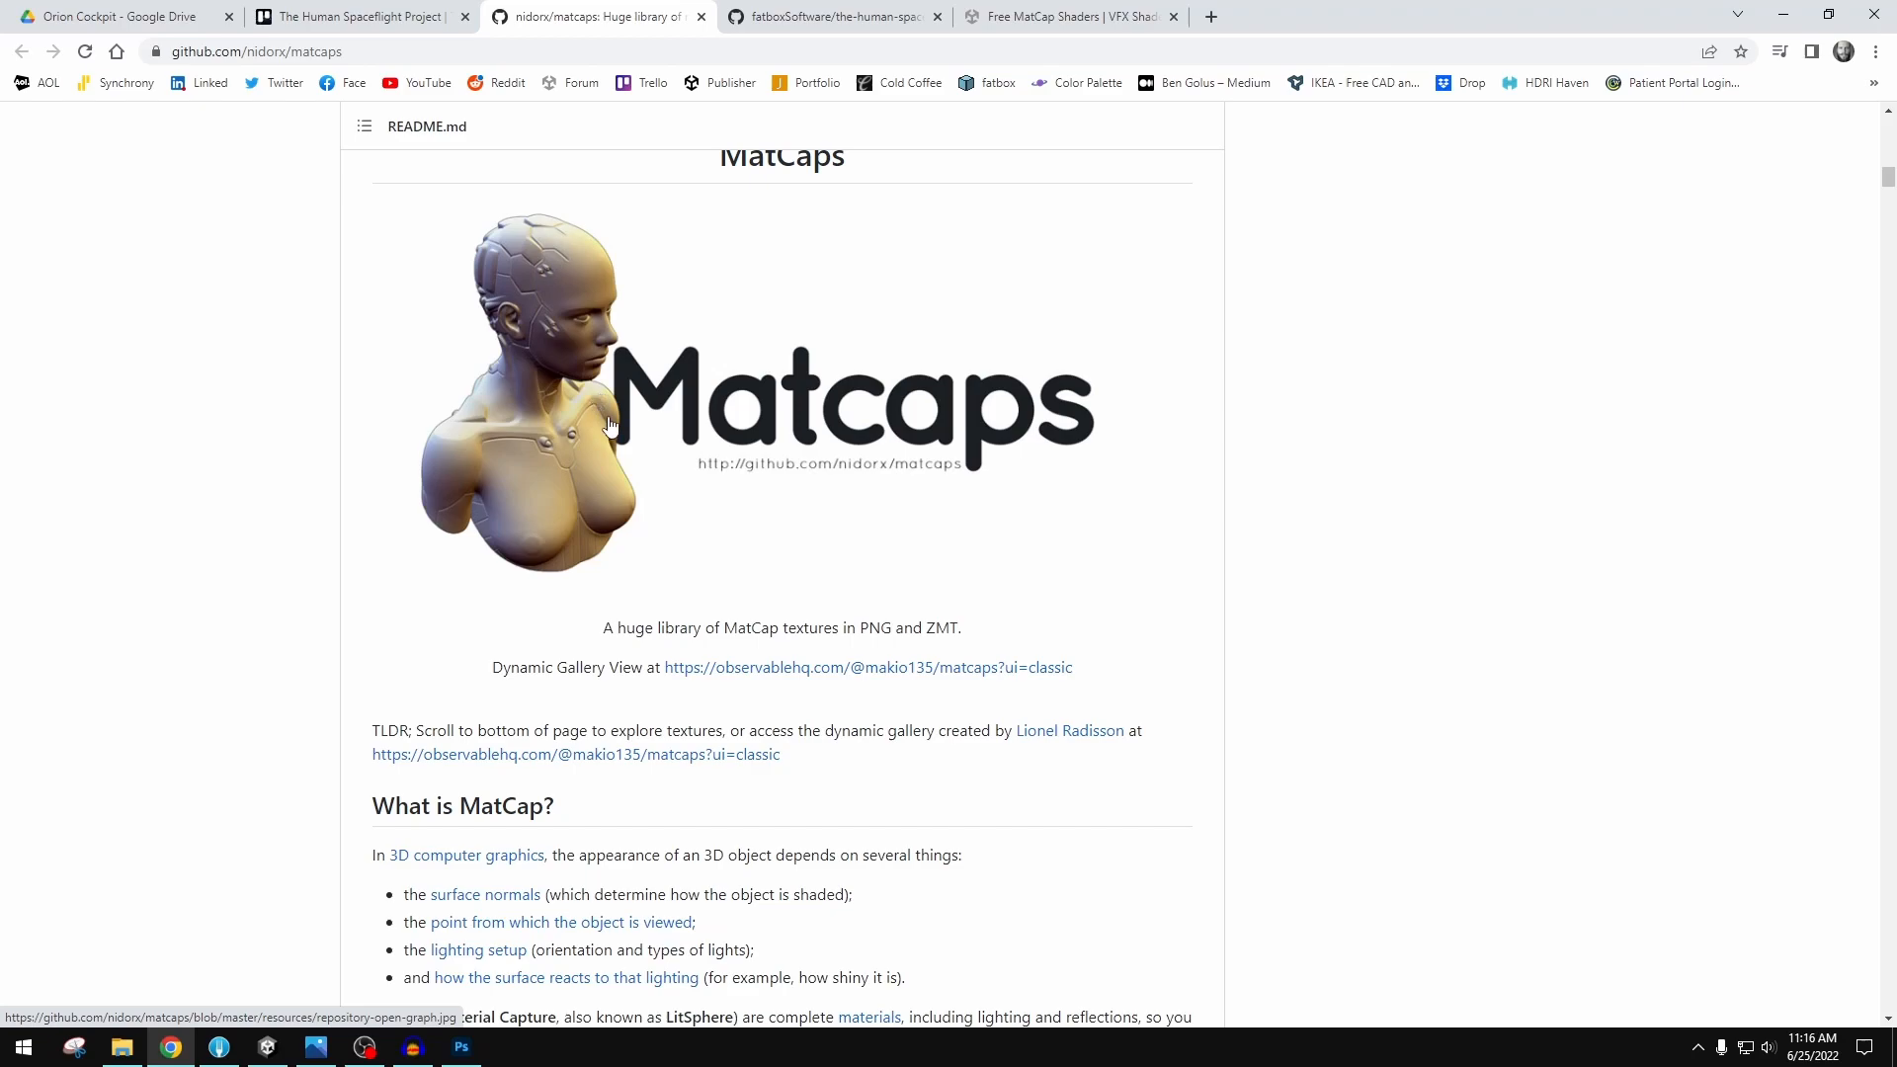
{"action": "mouse_move", "coordinate": [297, 522]}
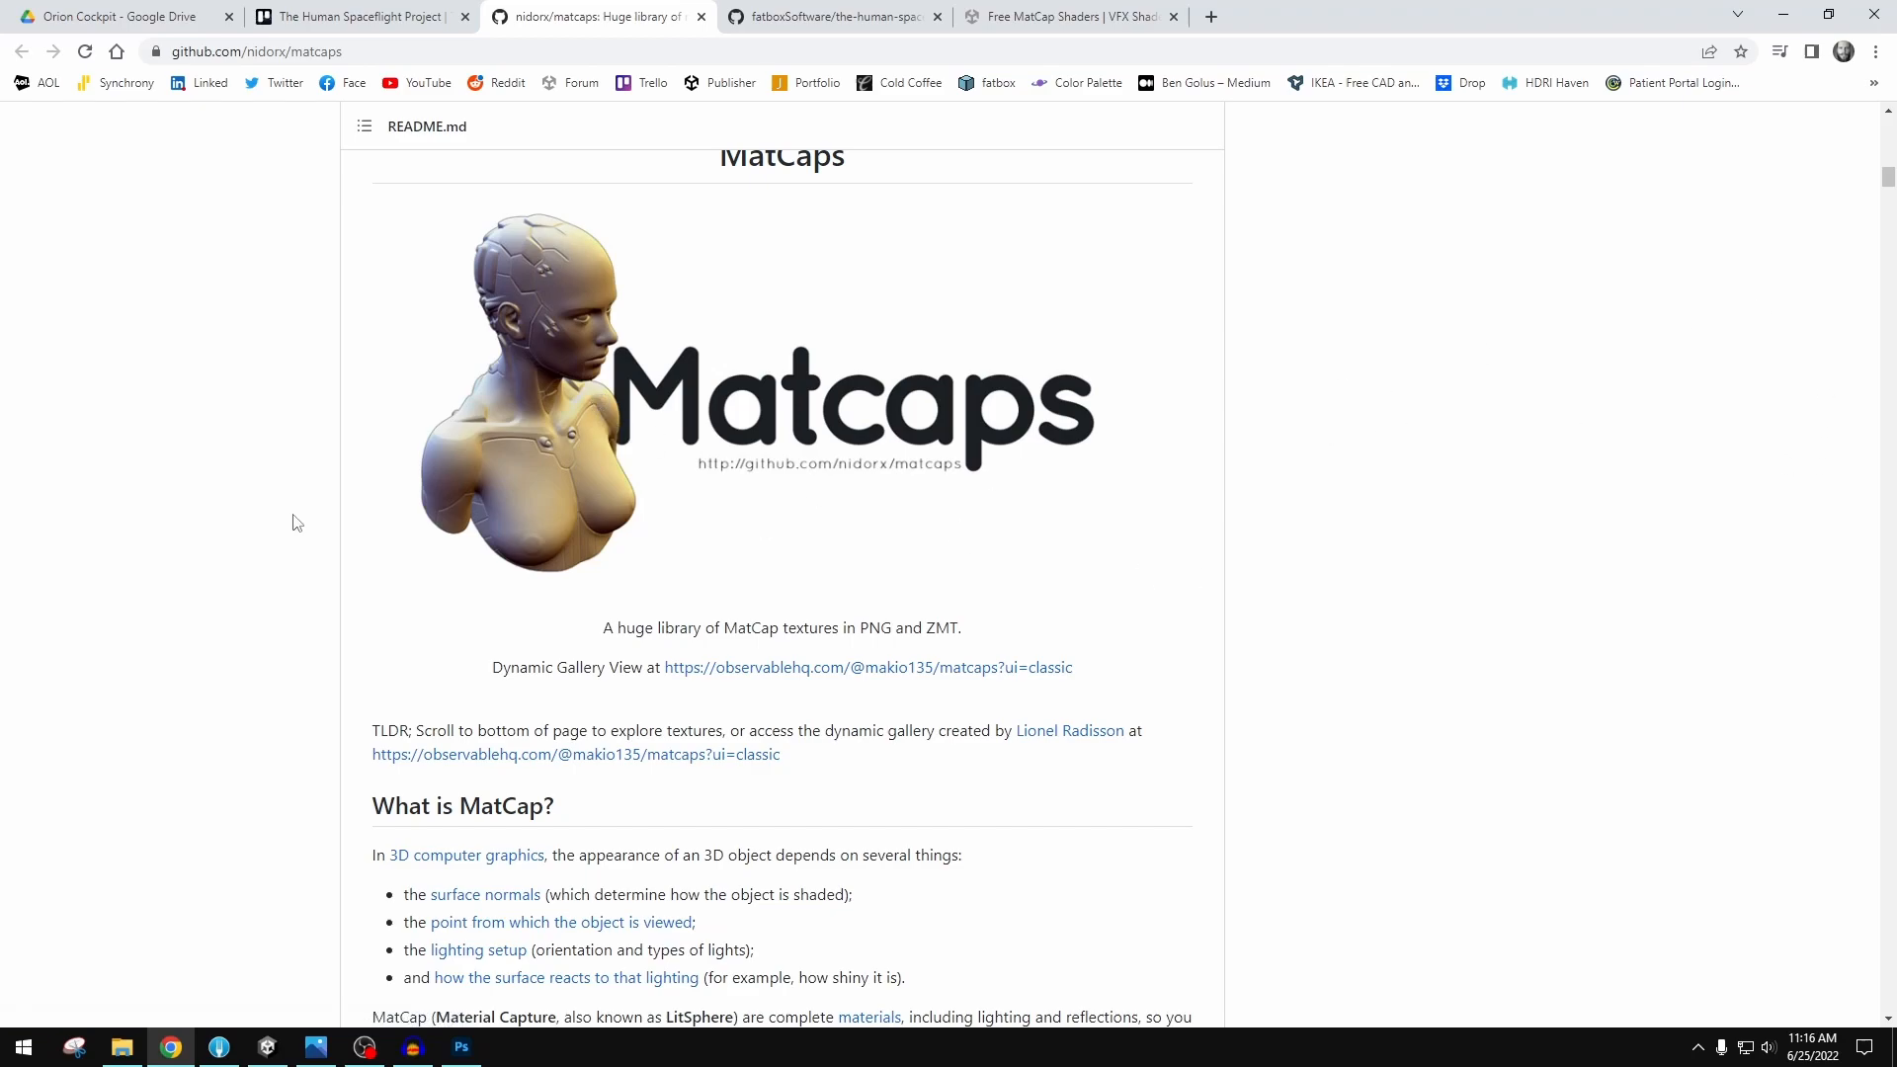
{"action": "mouse_move", "coordinate": [303, 528]}
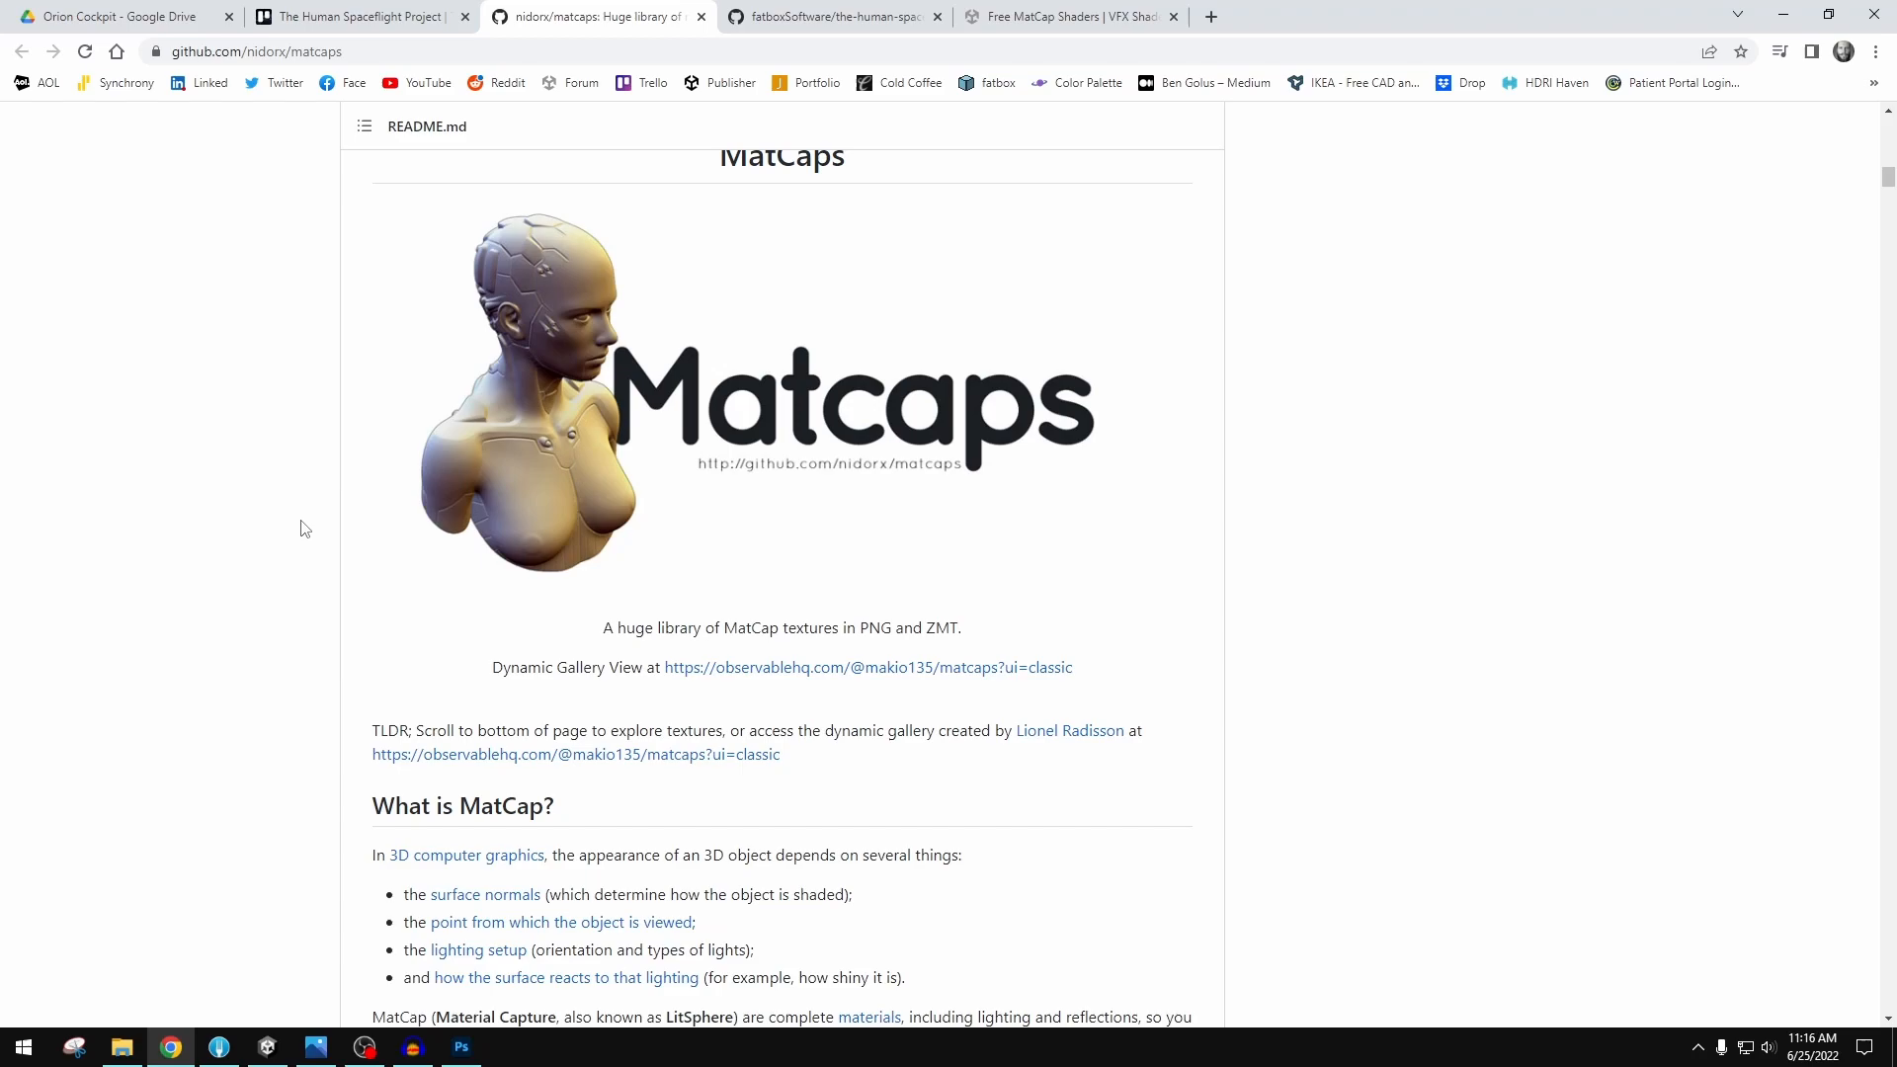
{"action": "scroll", "scroll_direction": "down", "scroll_amount": 3}
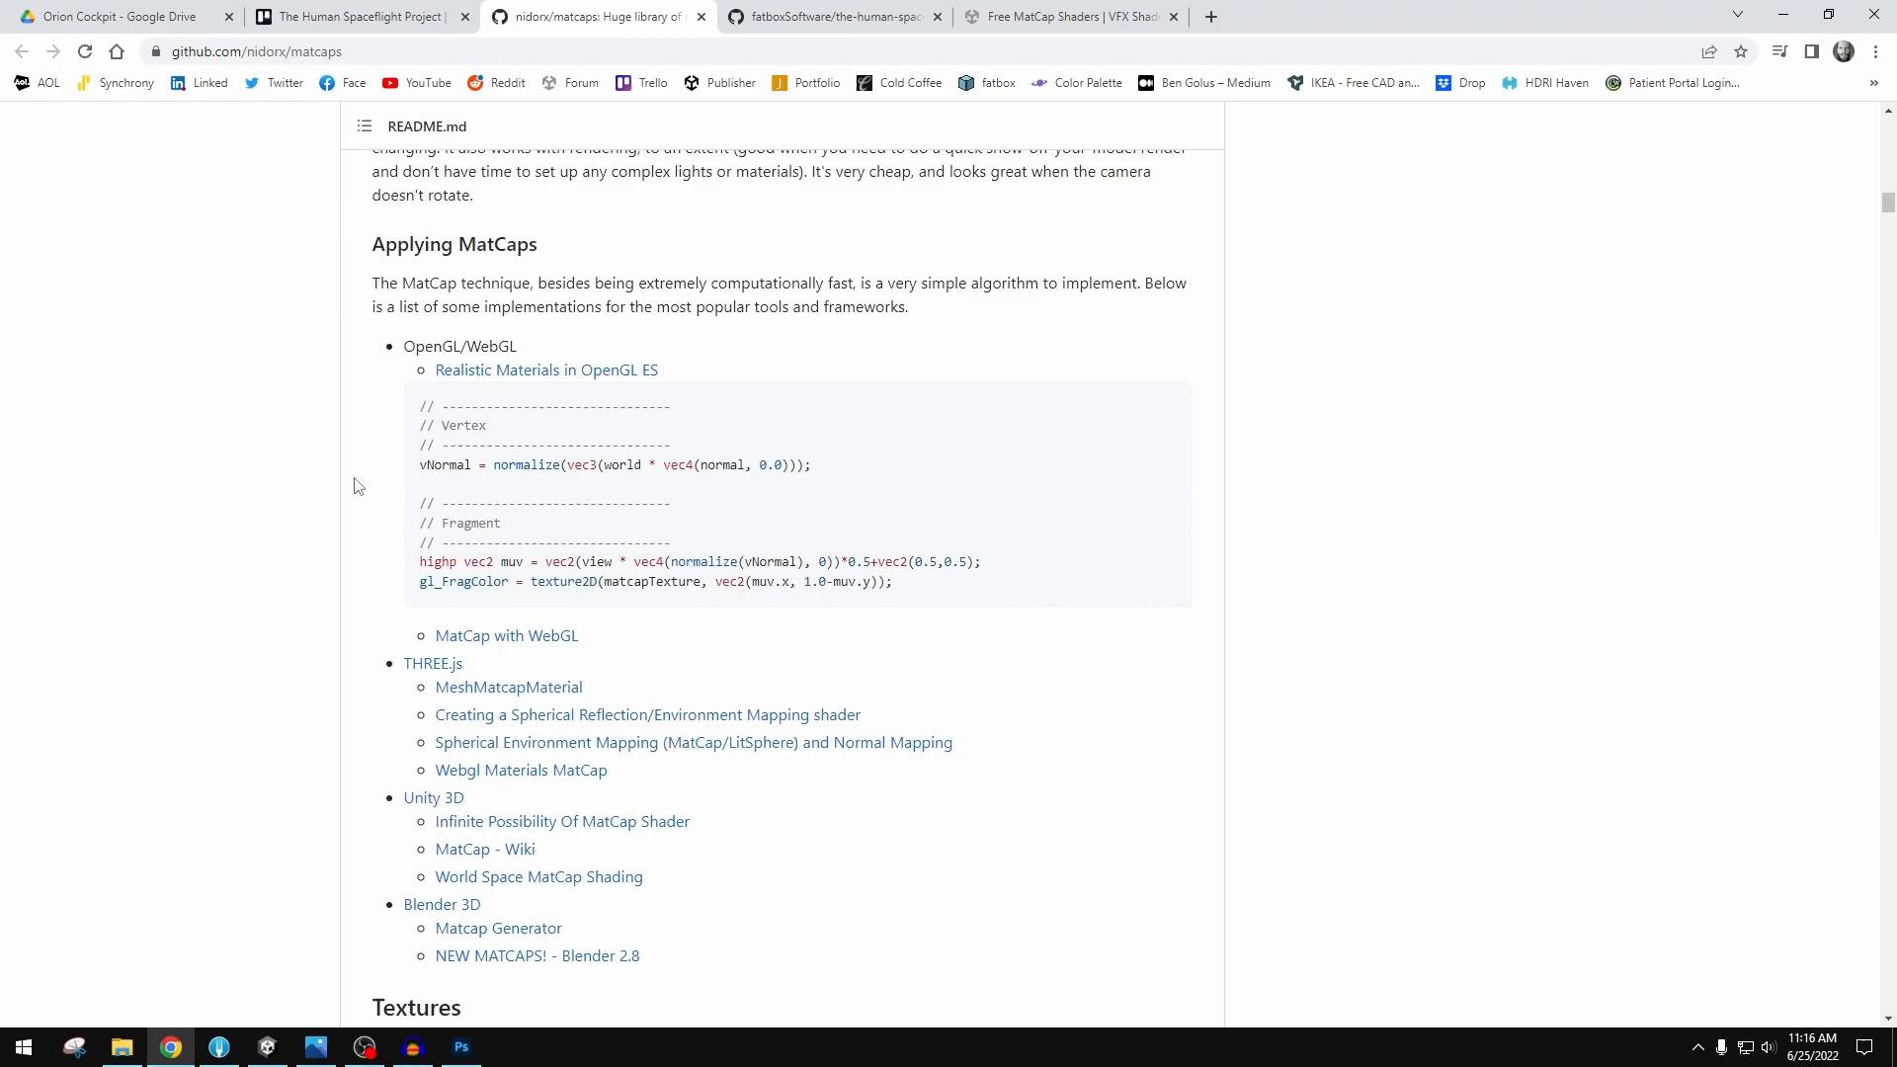
{"action": "mouse_move", "coordinate": [363, 537]}
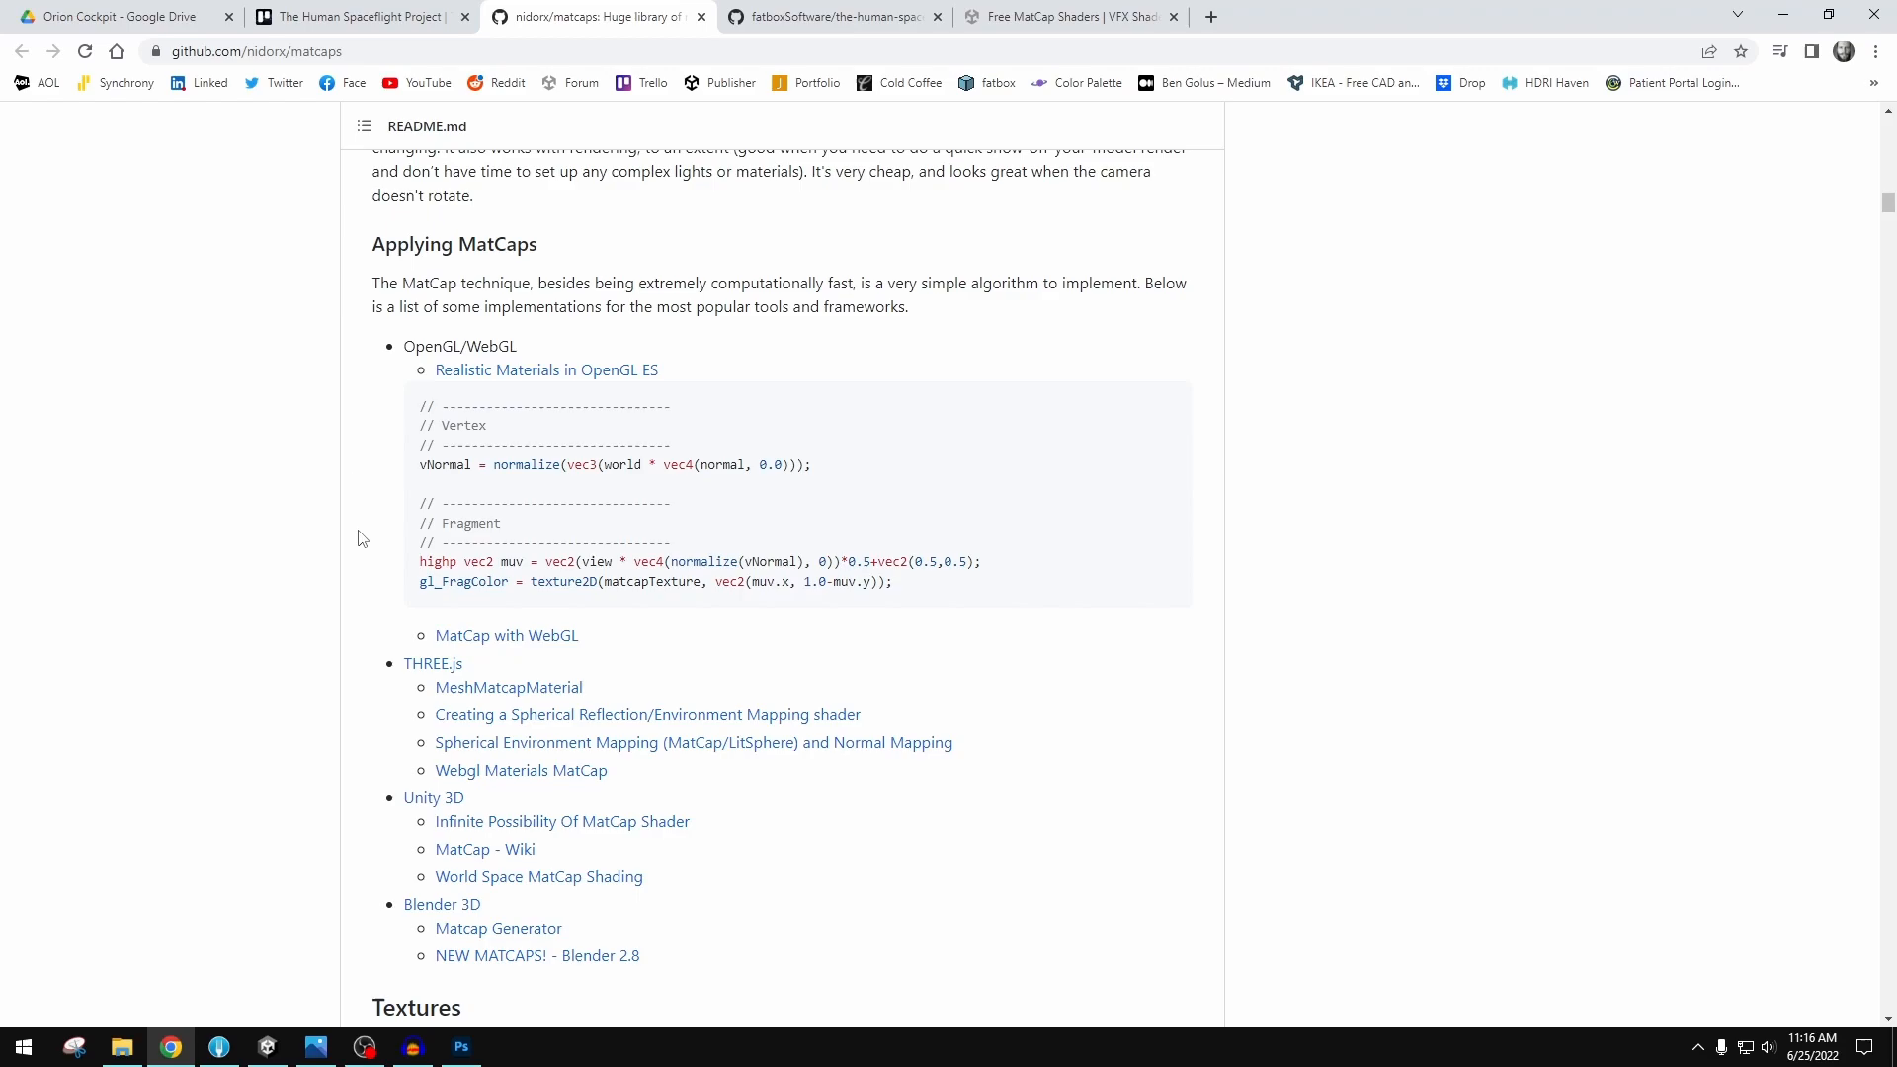
- Scroll to the Downloading section covering filenames, preview, palette and download resolutions
{"action": "scroll", "scroll_direction": "down", "scroll_amount": 3}
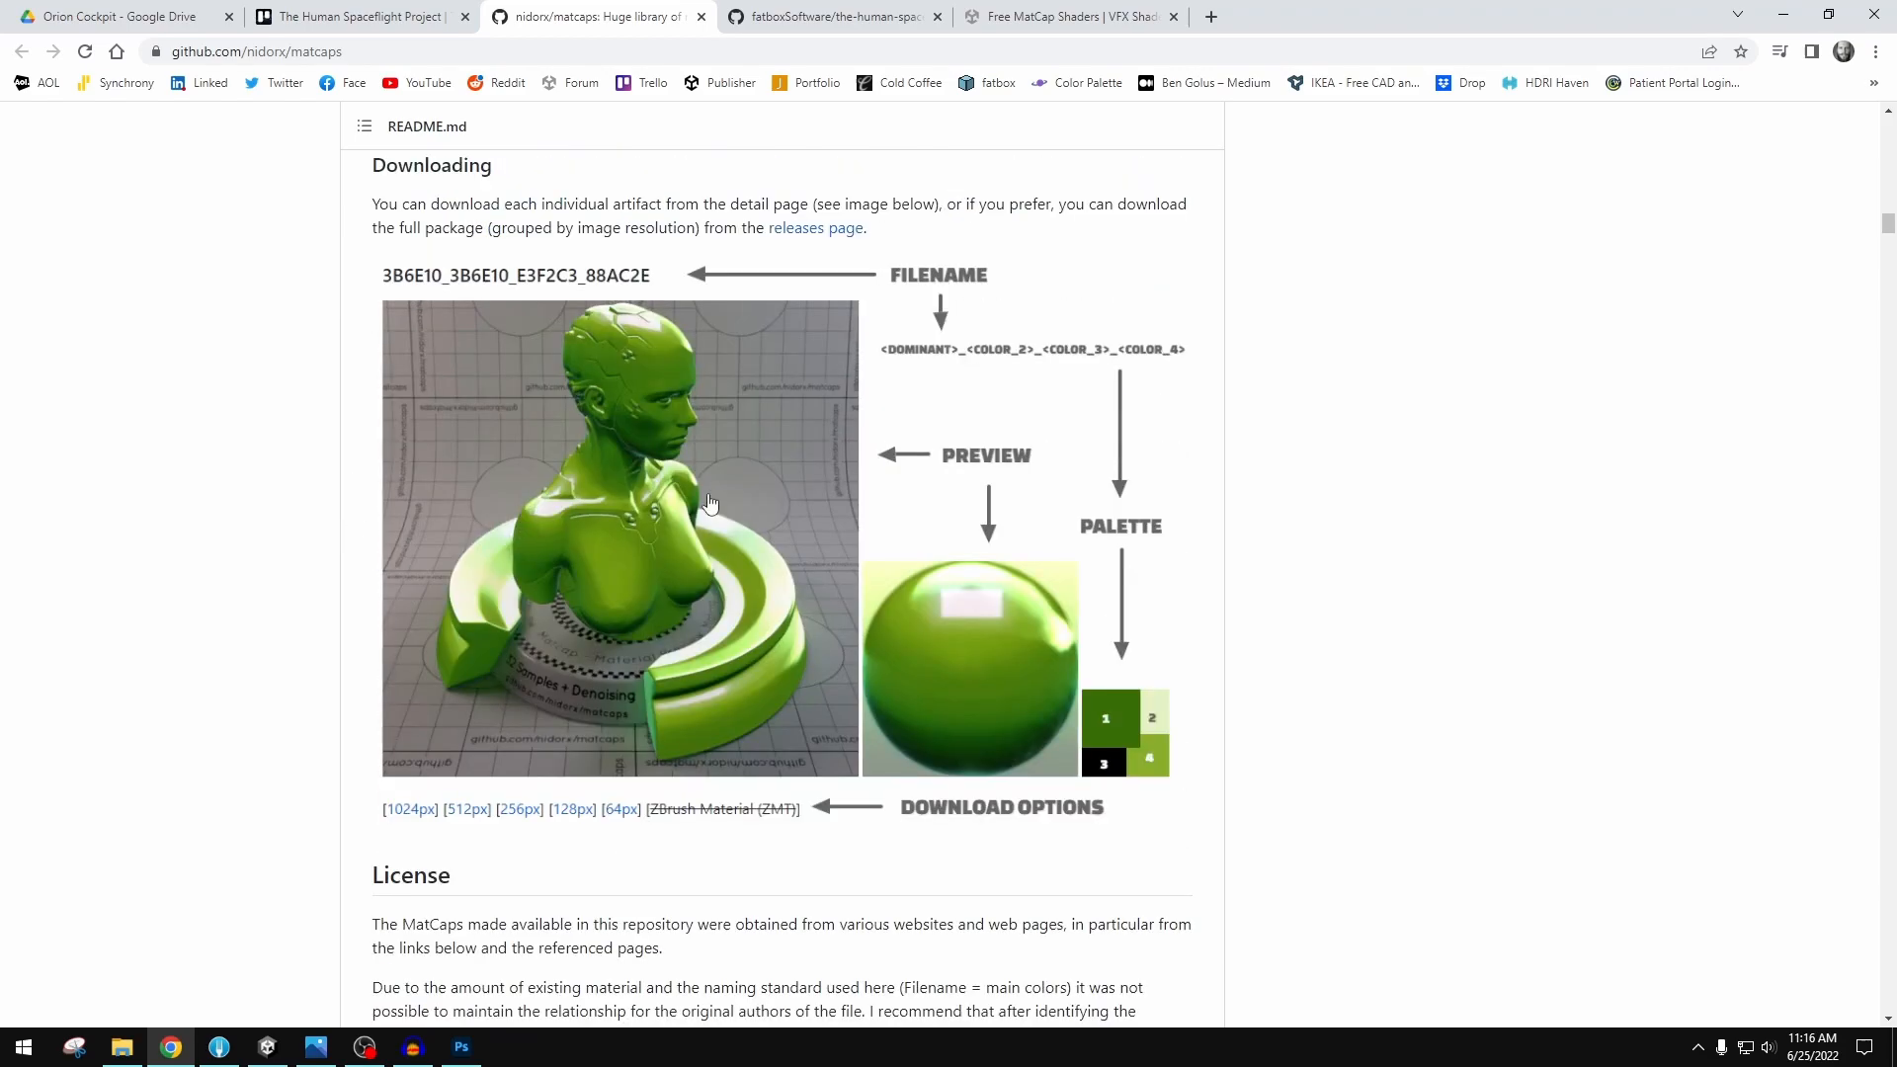
{"action": "mouse_move", "coordinate": [744, 669]}
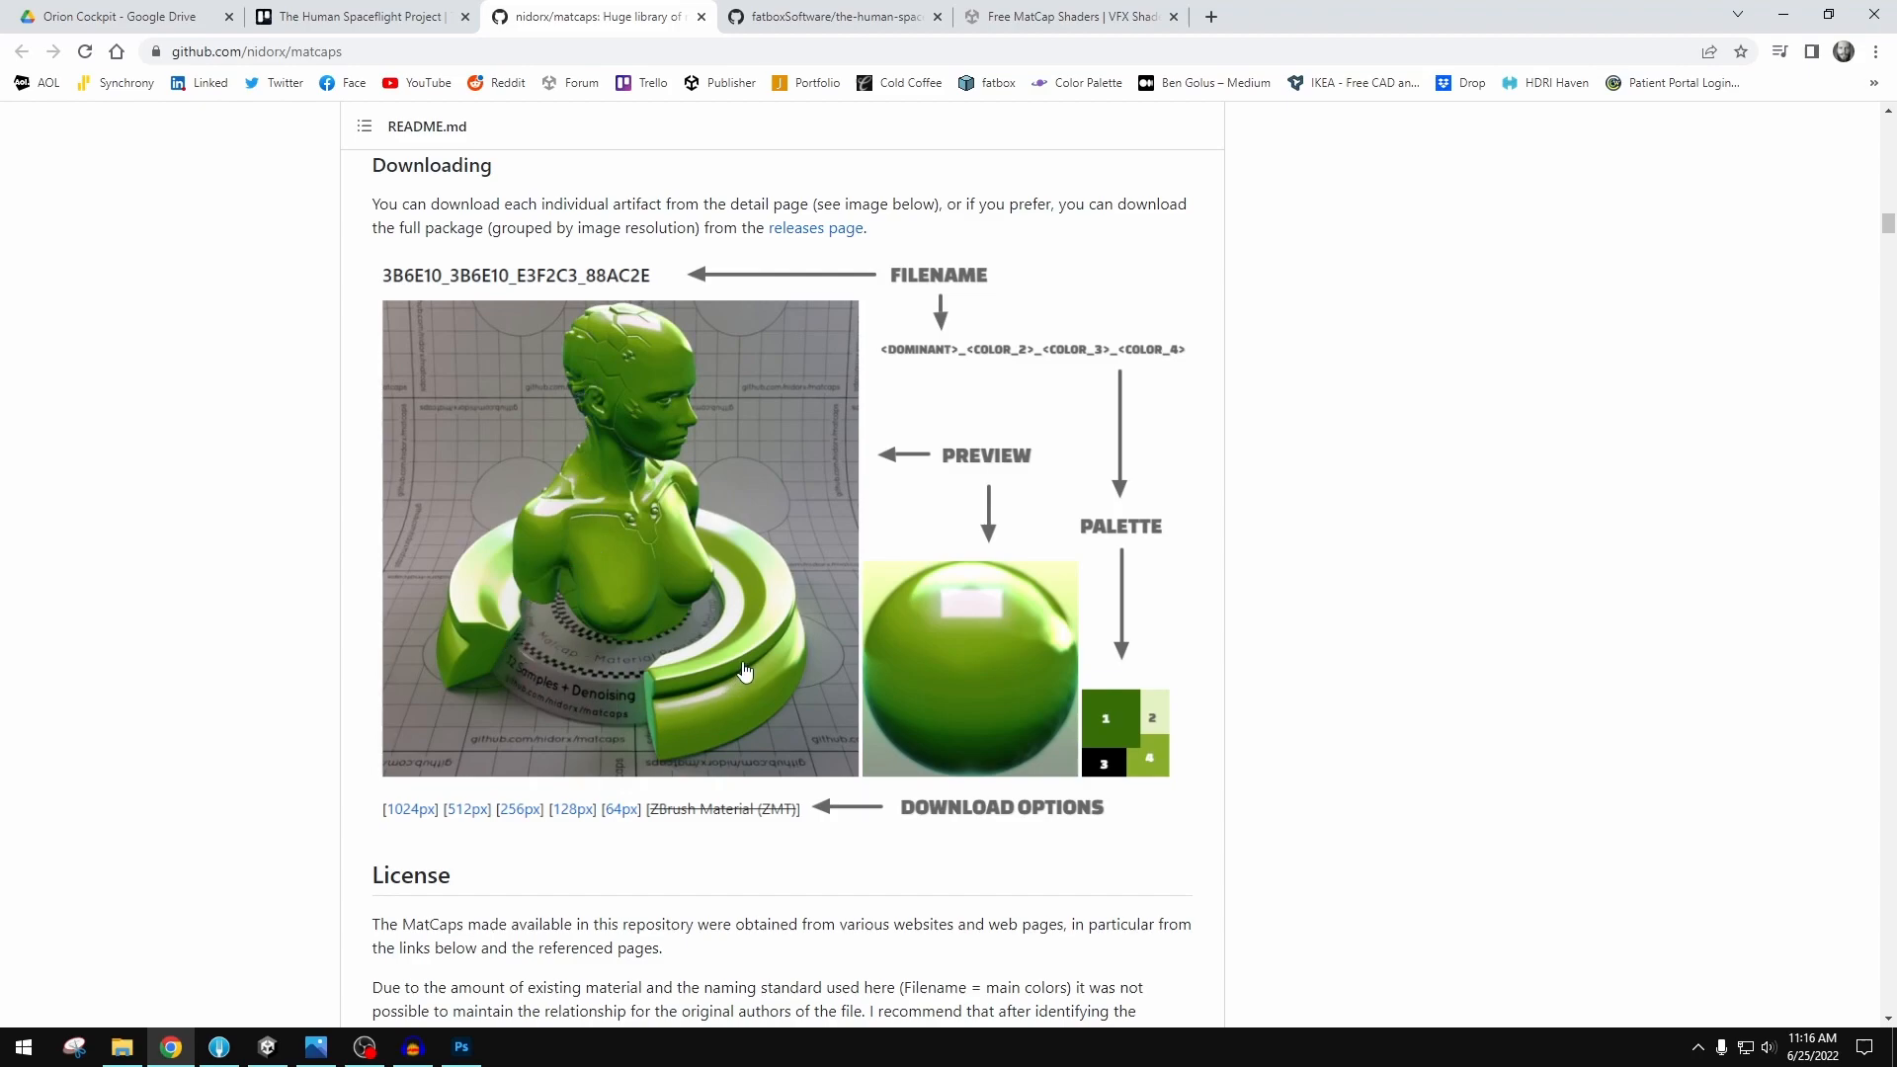
{"action": "mouse_move", "coordinate": [765, 675]}
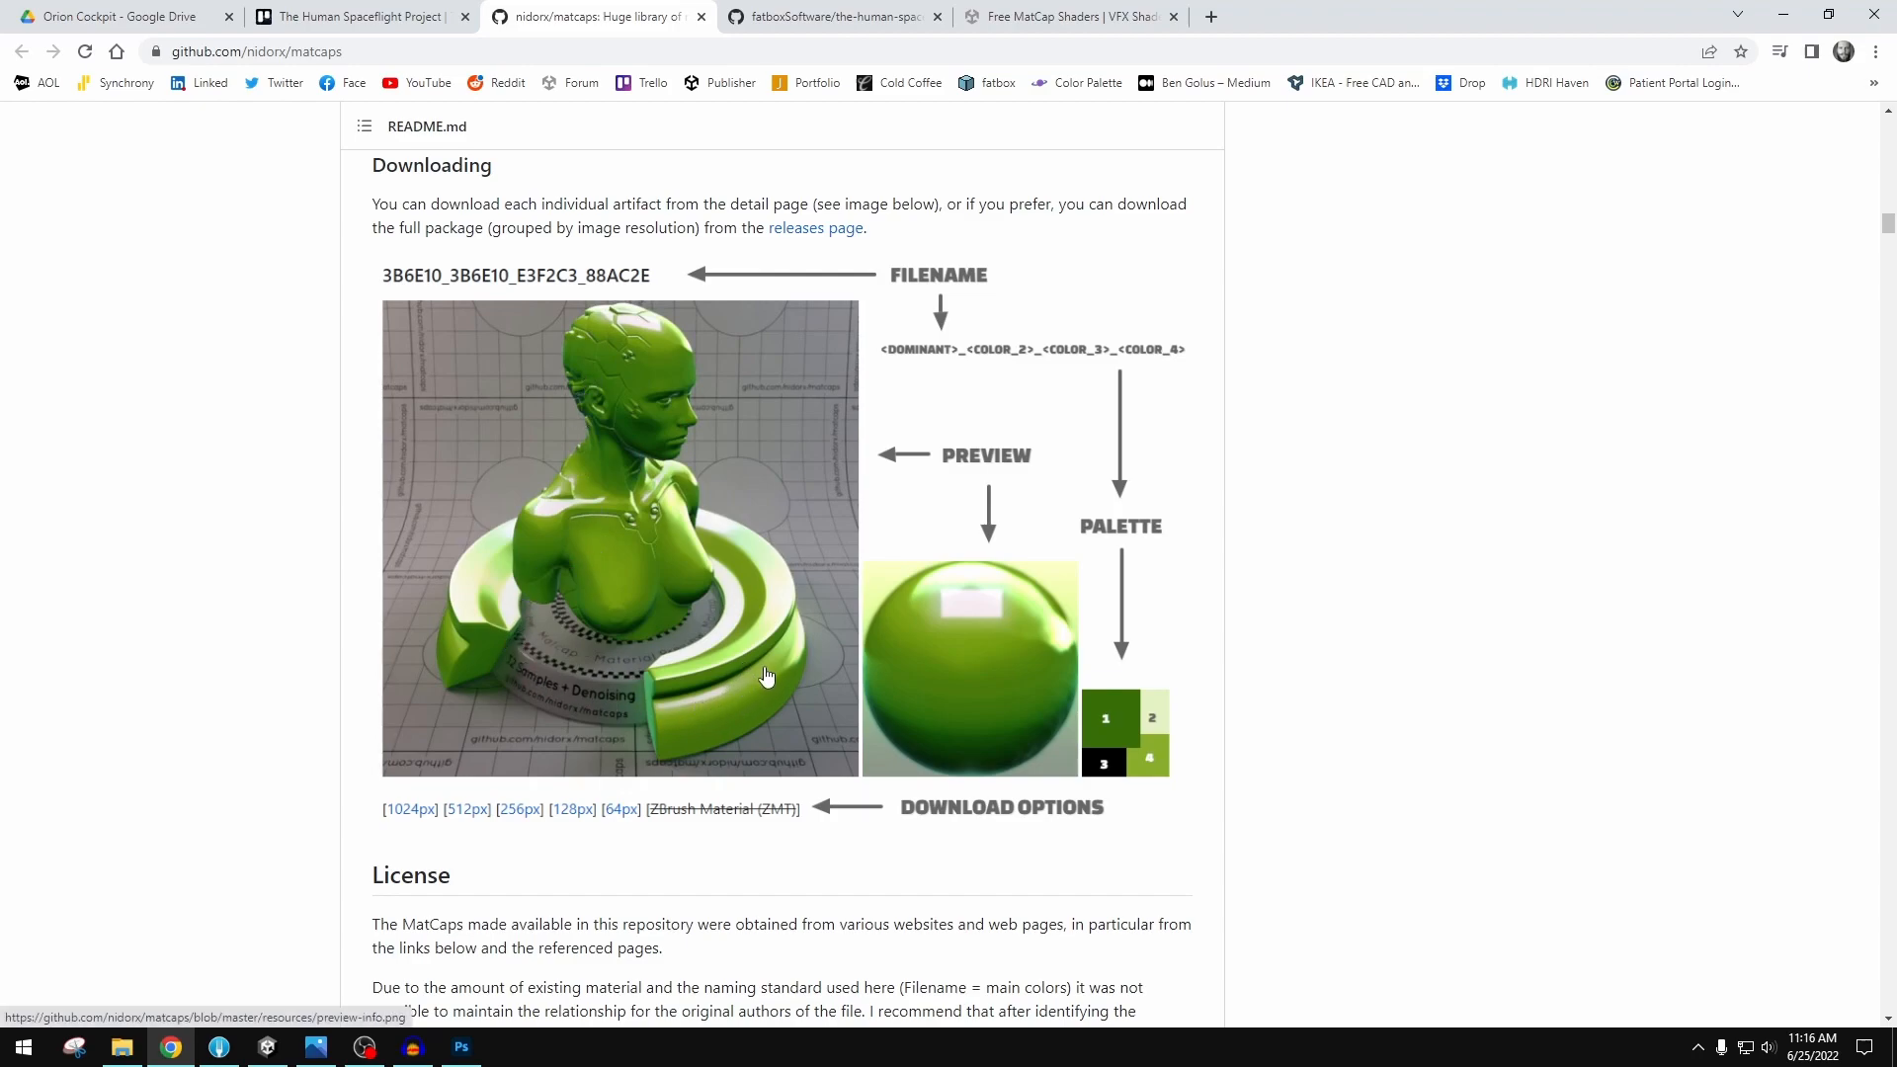
{"action": "mouse_move", "coordinate": [770, 680]}
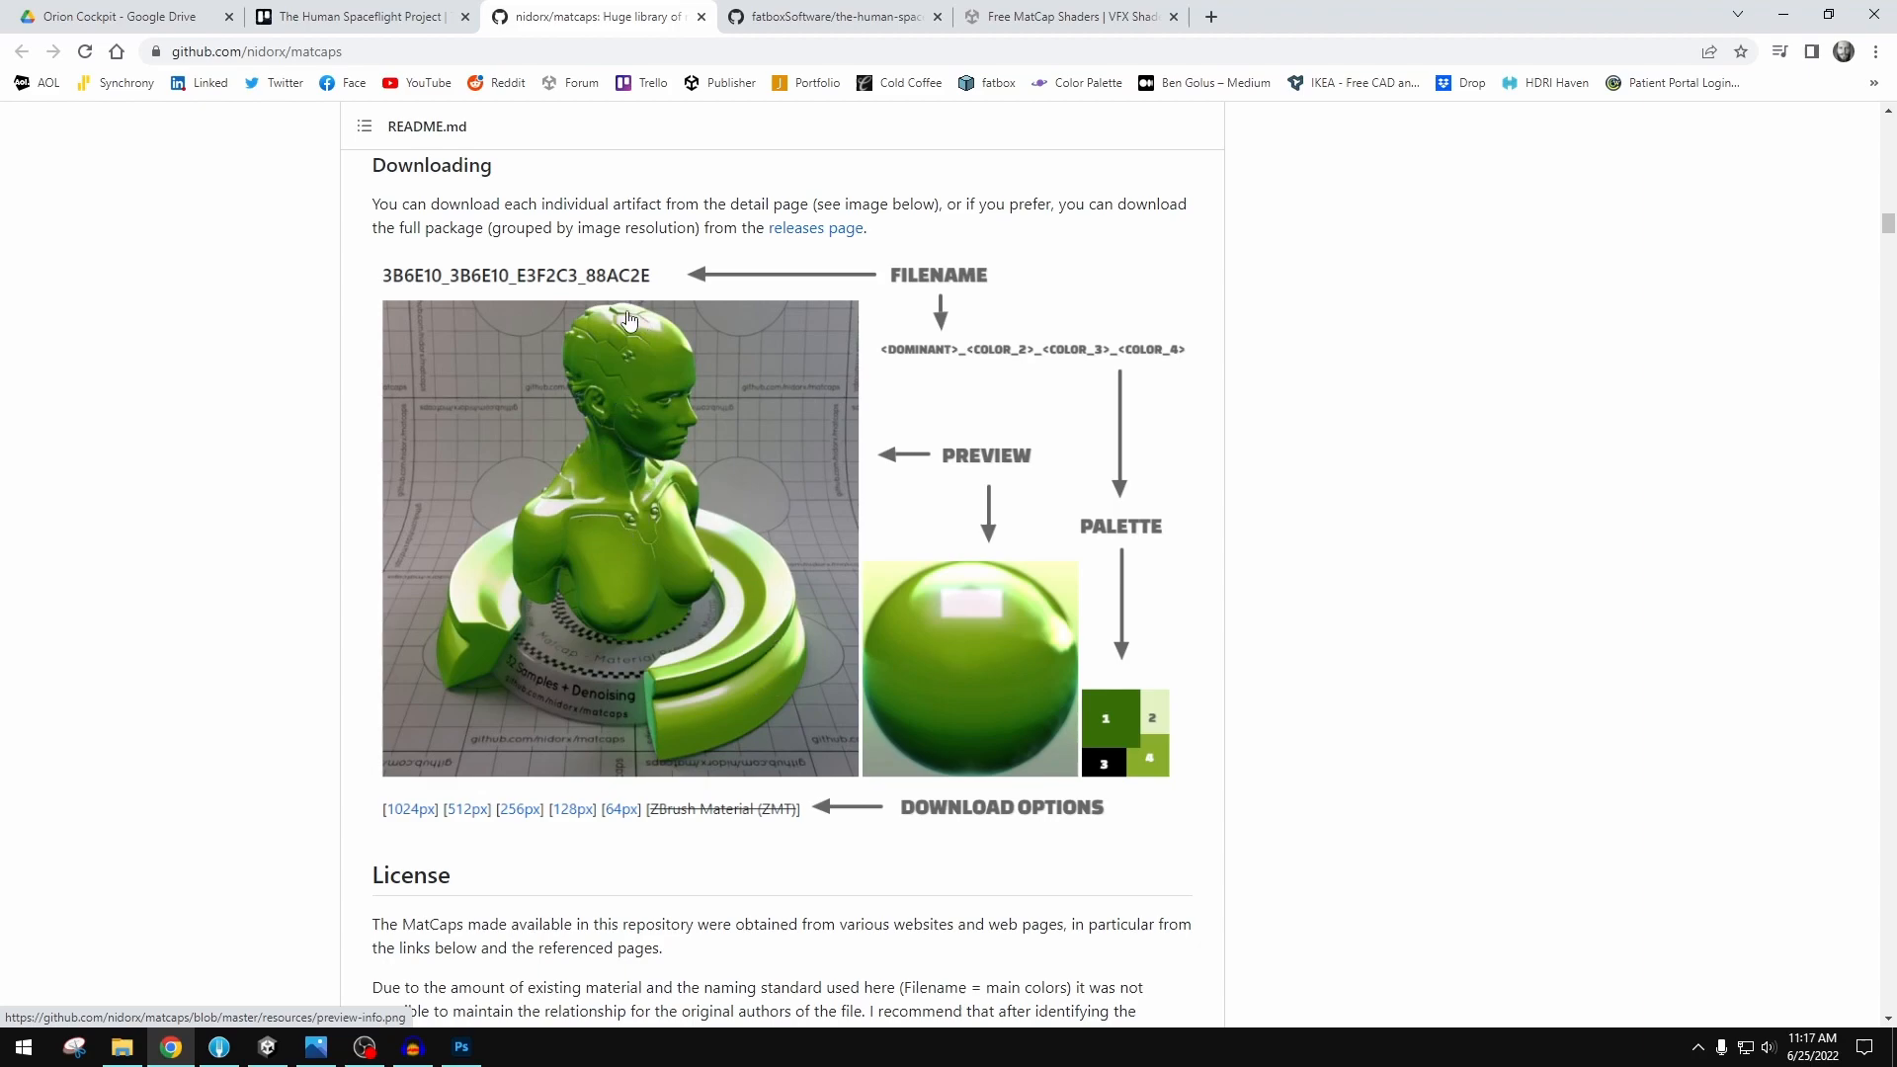
{"action": "mouse_move", "coordinate": [622, 532]}
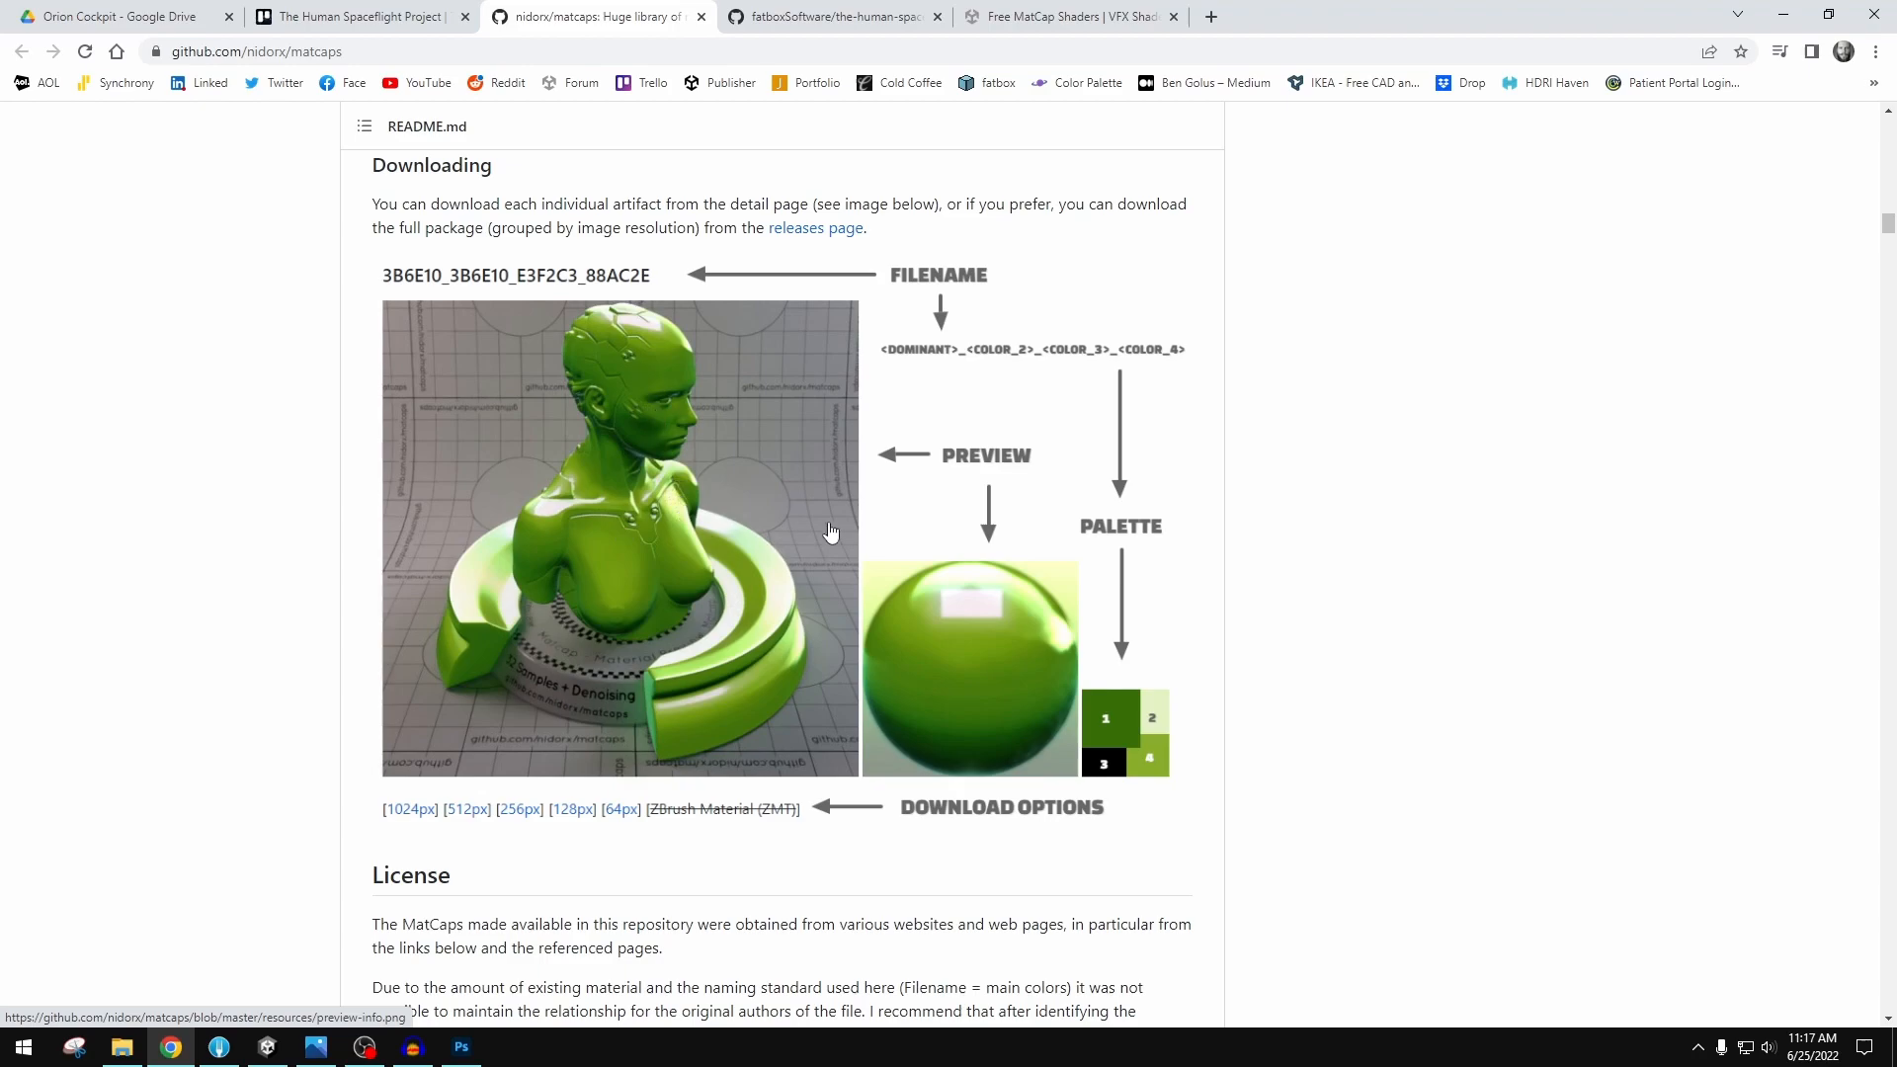
{"action": "mouse_move", "coordinate": [1045, 672]}
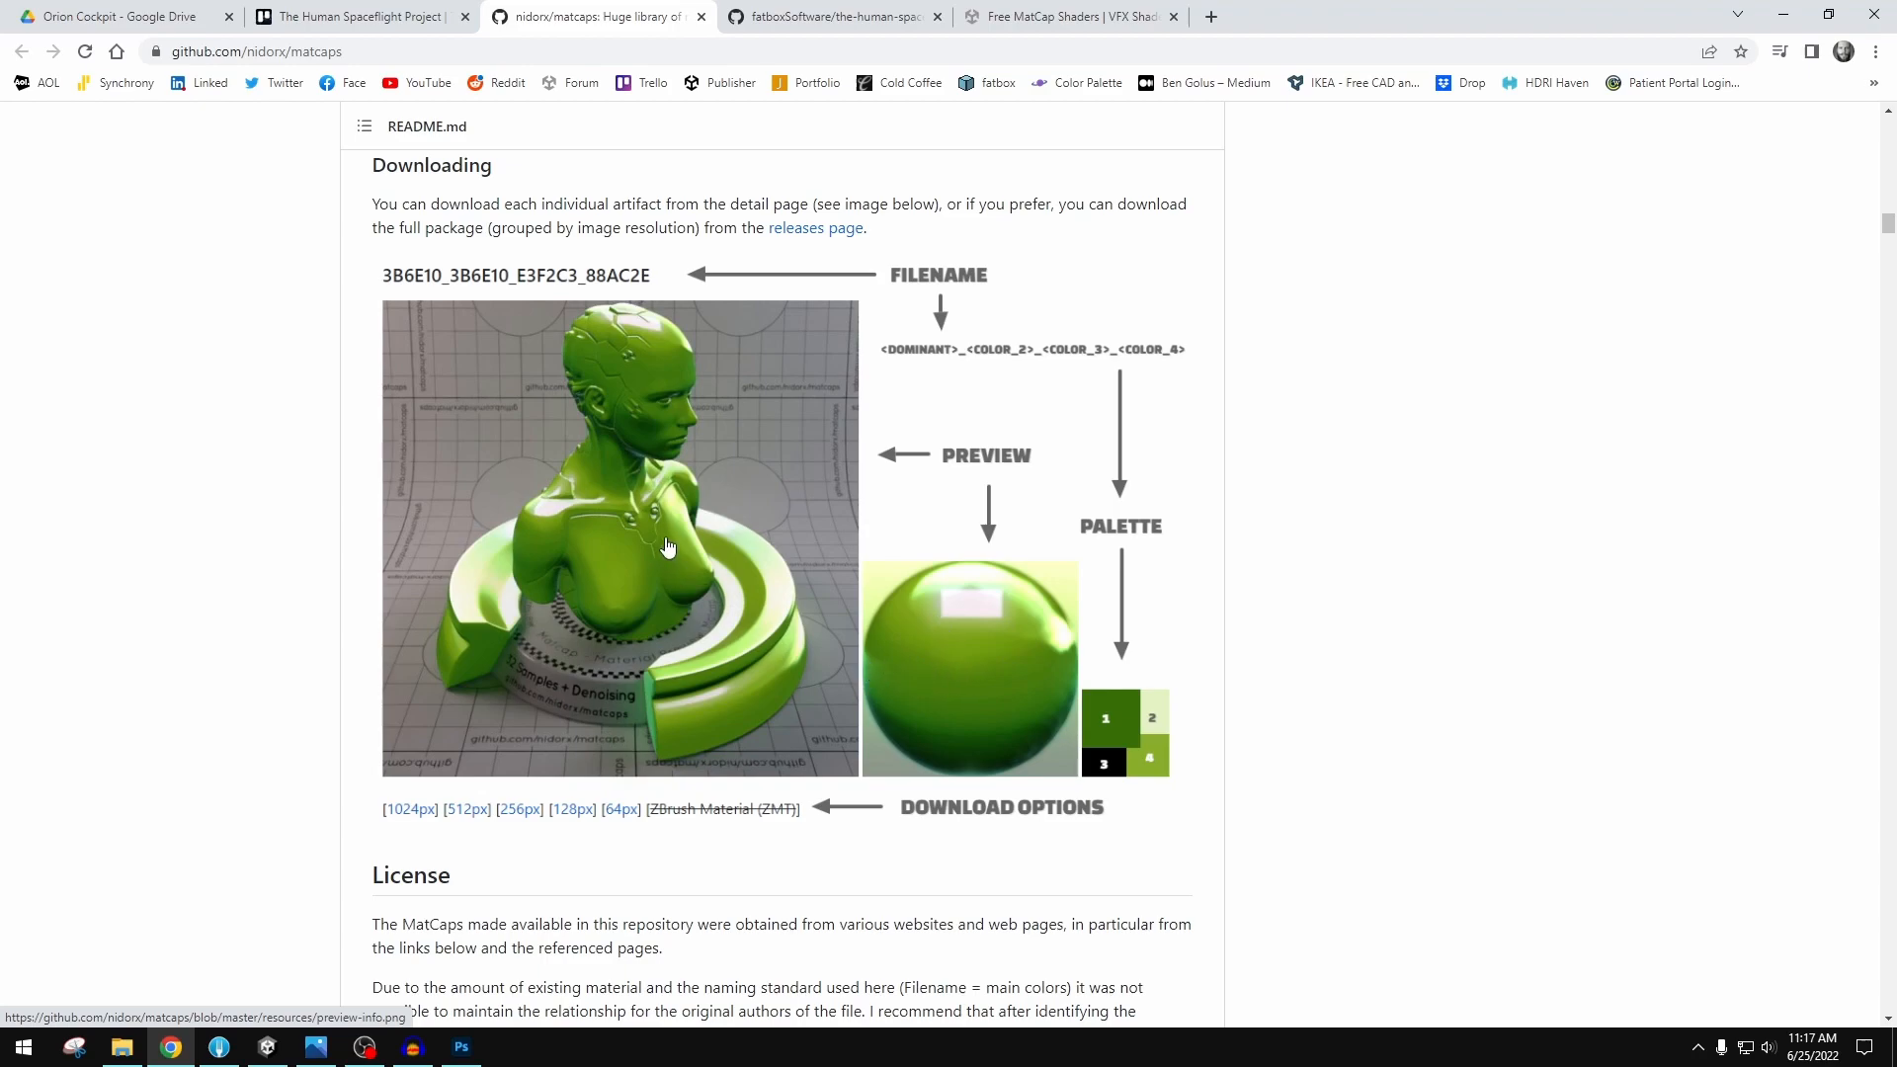
{"action": "mouse_move", "coordinate": [490, 494]}
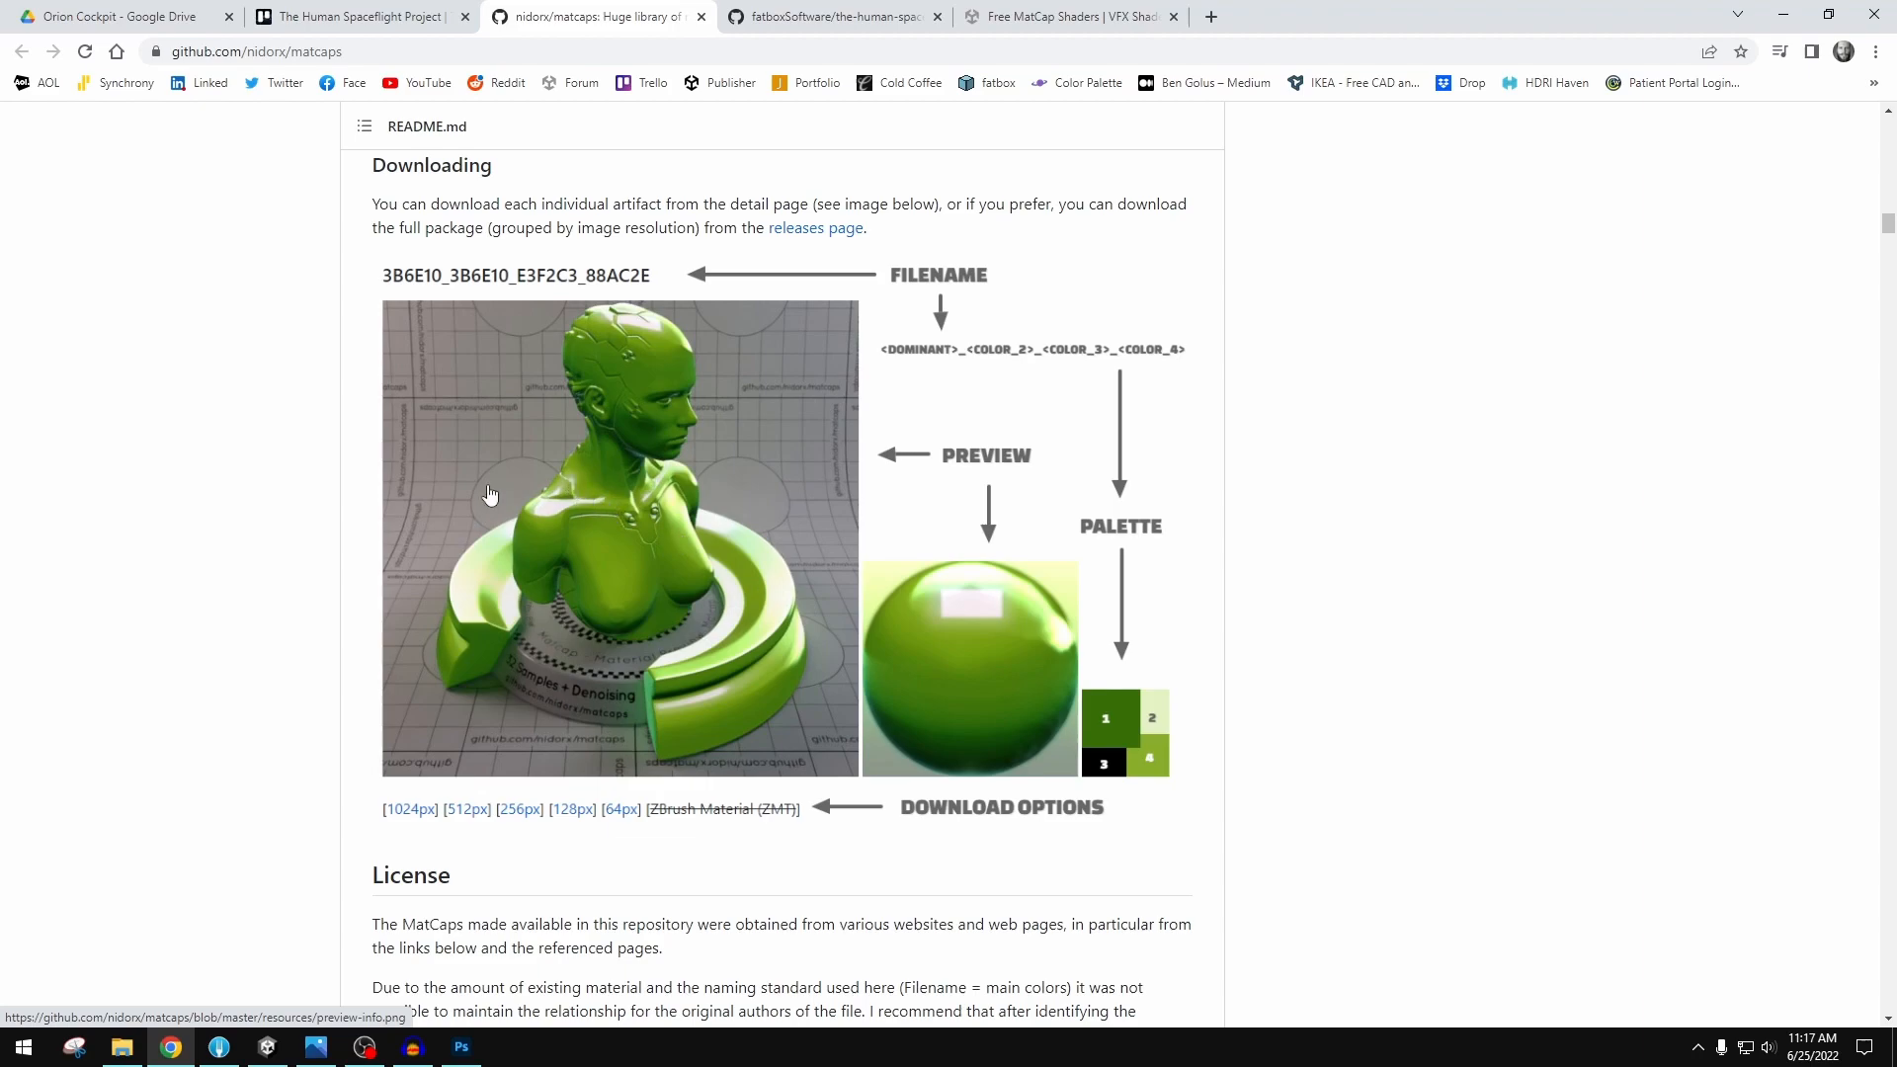
- Scroll through the README's colored matcap preview pages, then close the matcaps repository tab
{"action": "scroll", "scroll_direction": "down", "scroll_amount": 3}
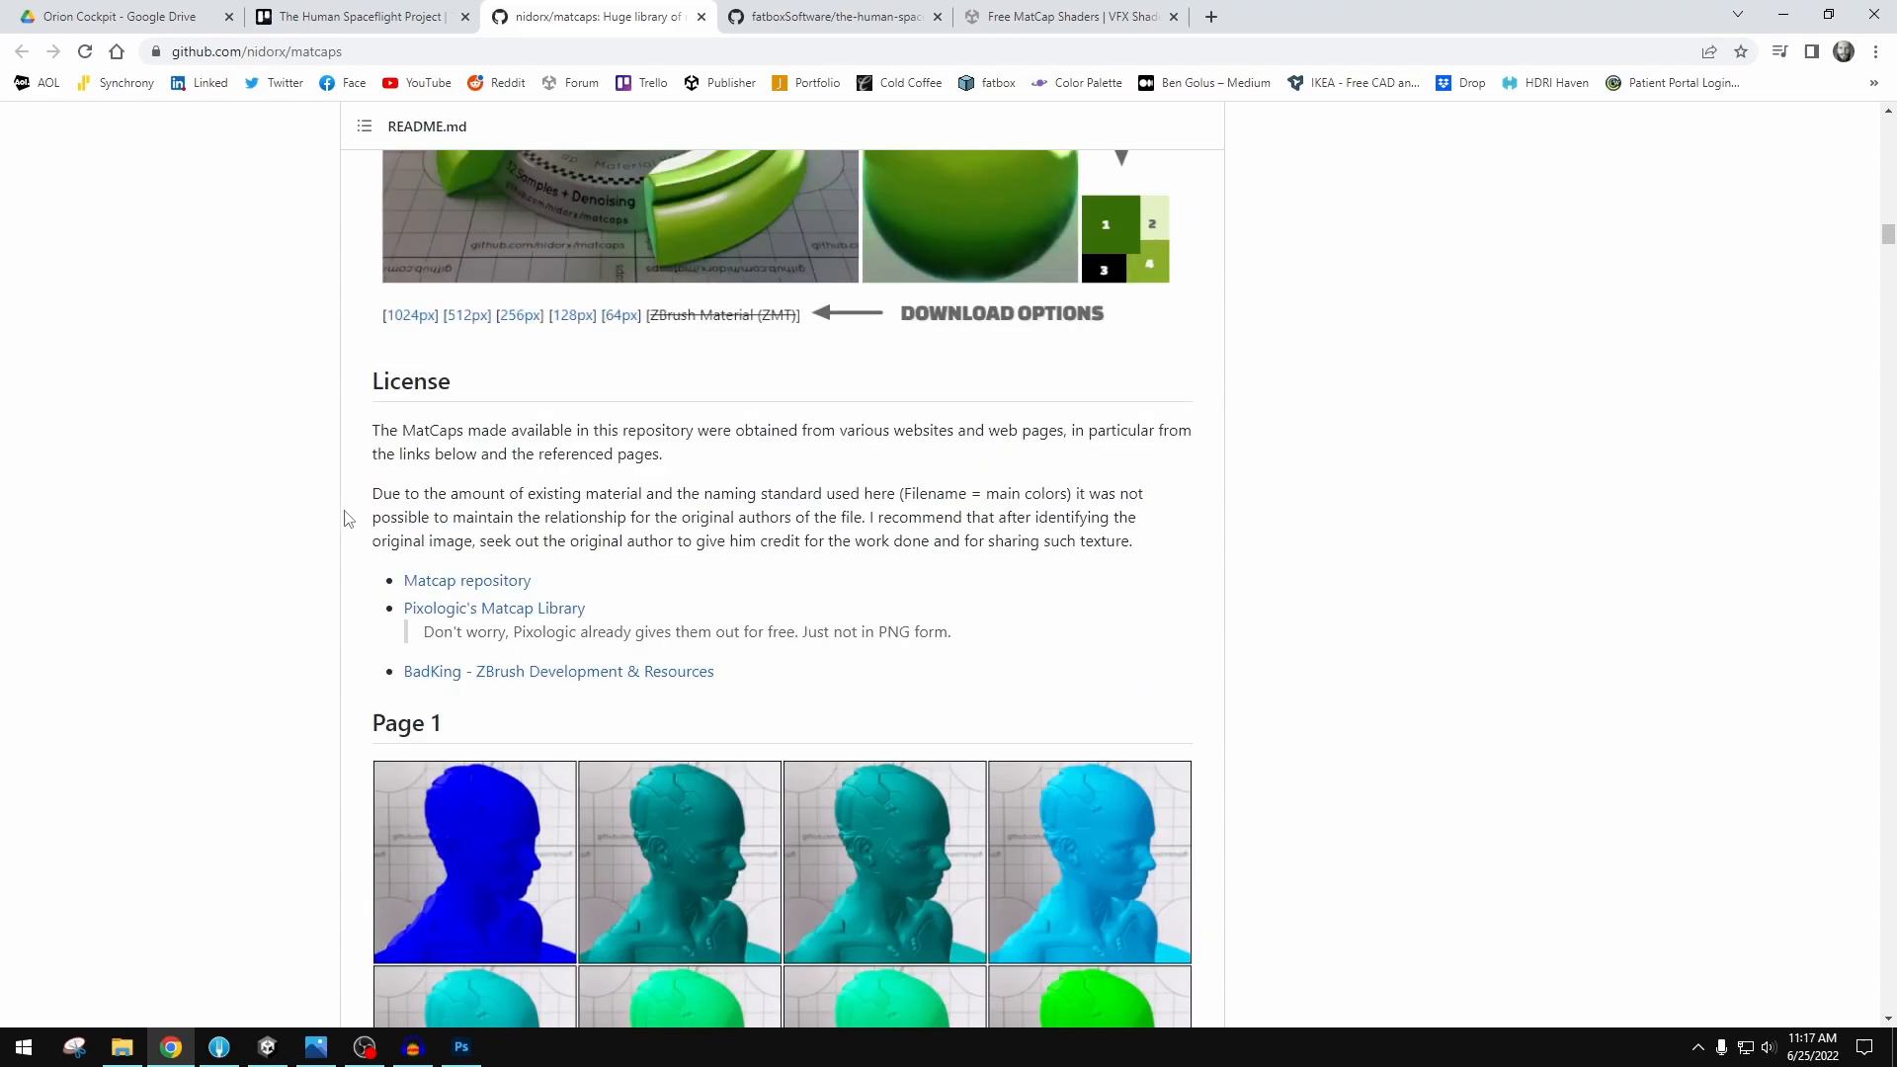
{"action": "scroll", "scroll_direction": "down", "scroll_amount": 3}
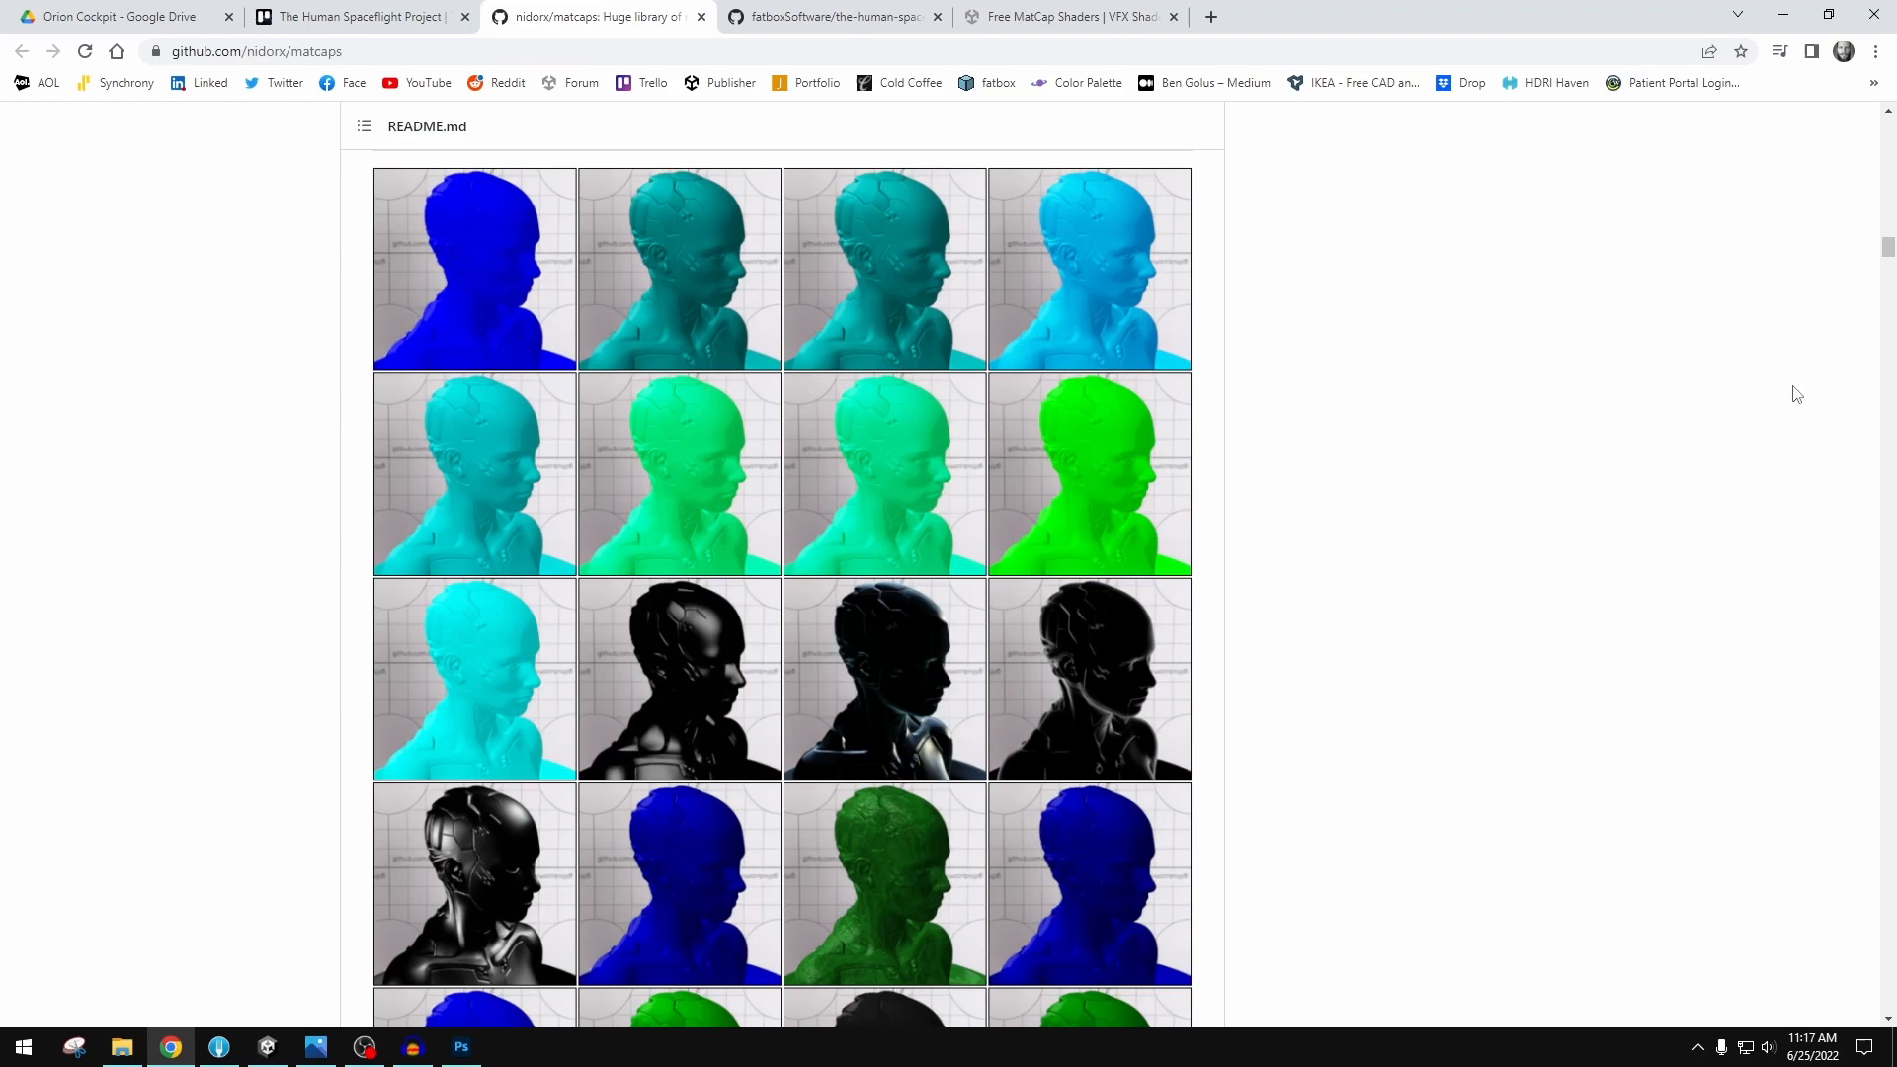
{"action": "scroll", "scroll_direction": "down", "scroll_amount": 3}
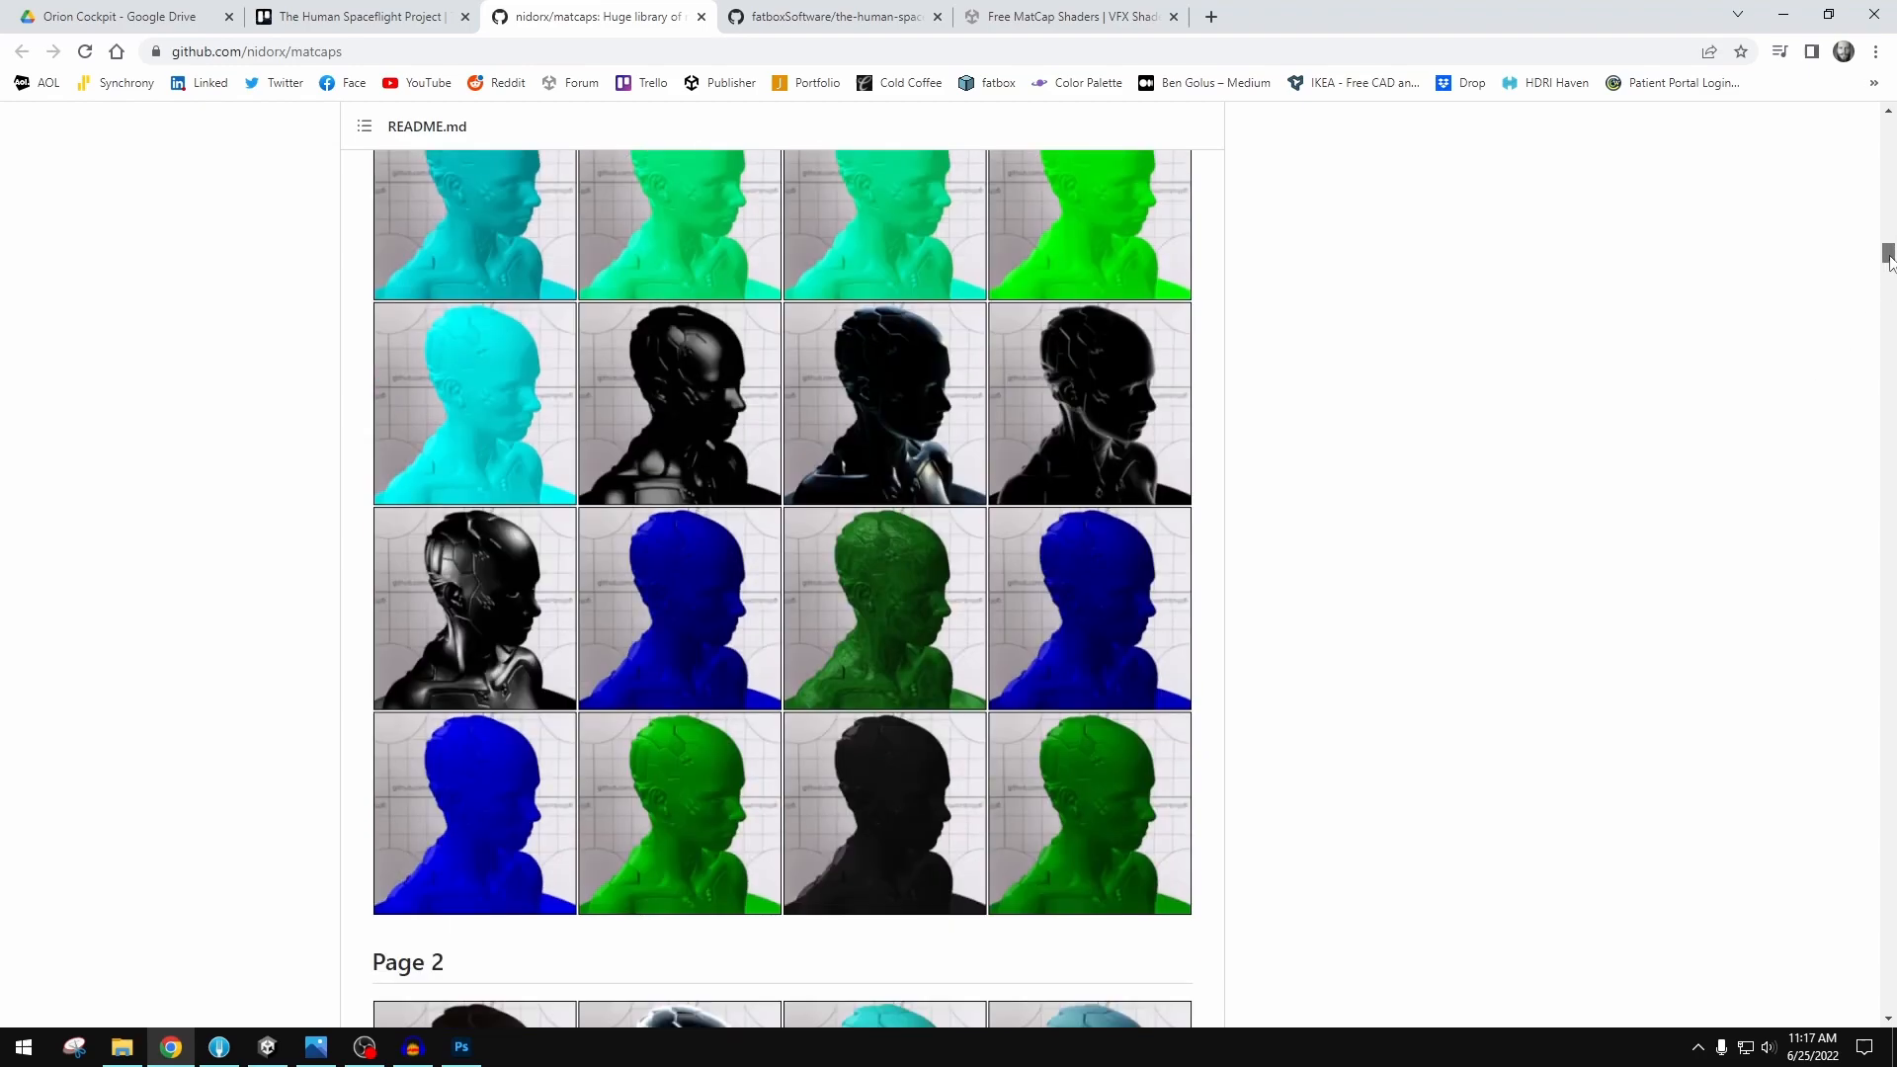
{"action": "scroll", "scroll_direction": "down", "scroll_amount": 3}
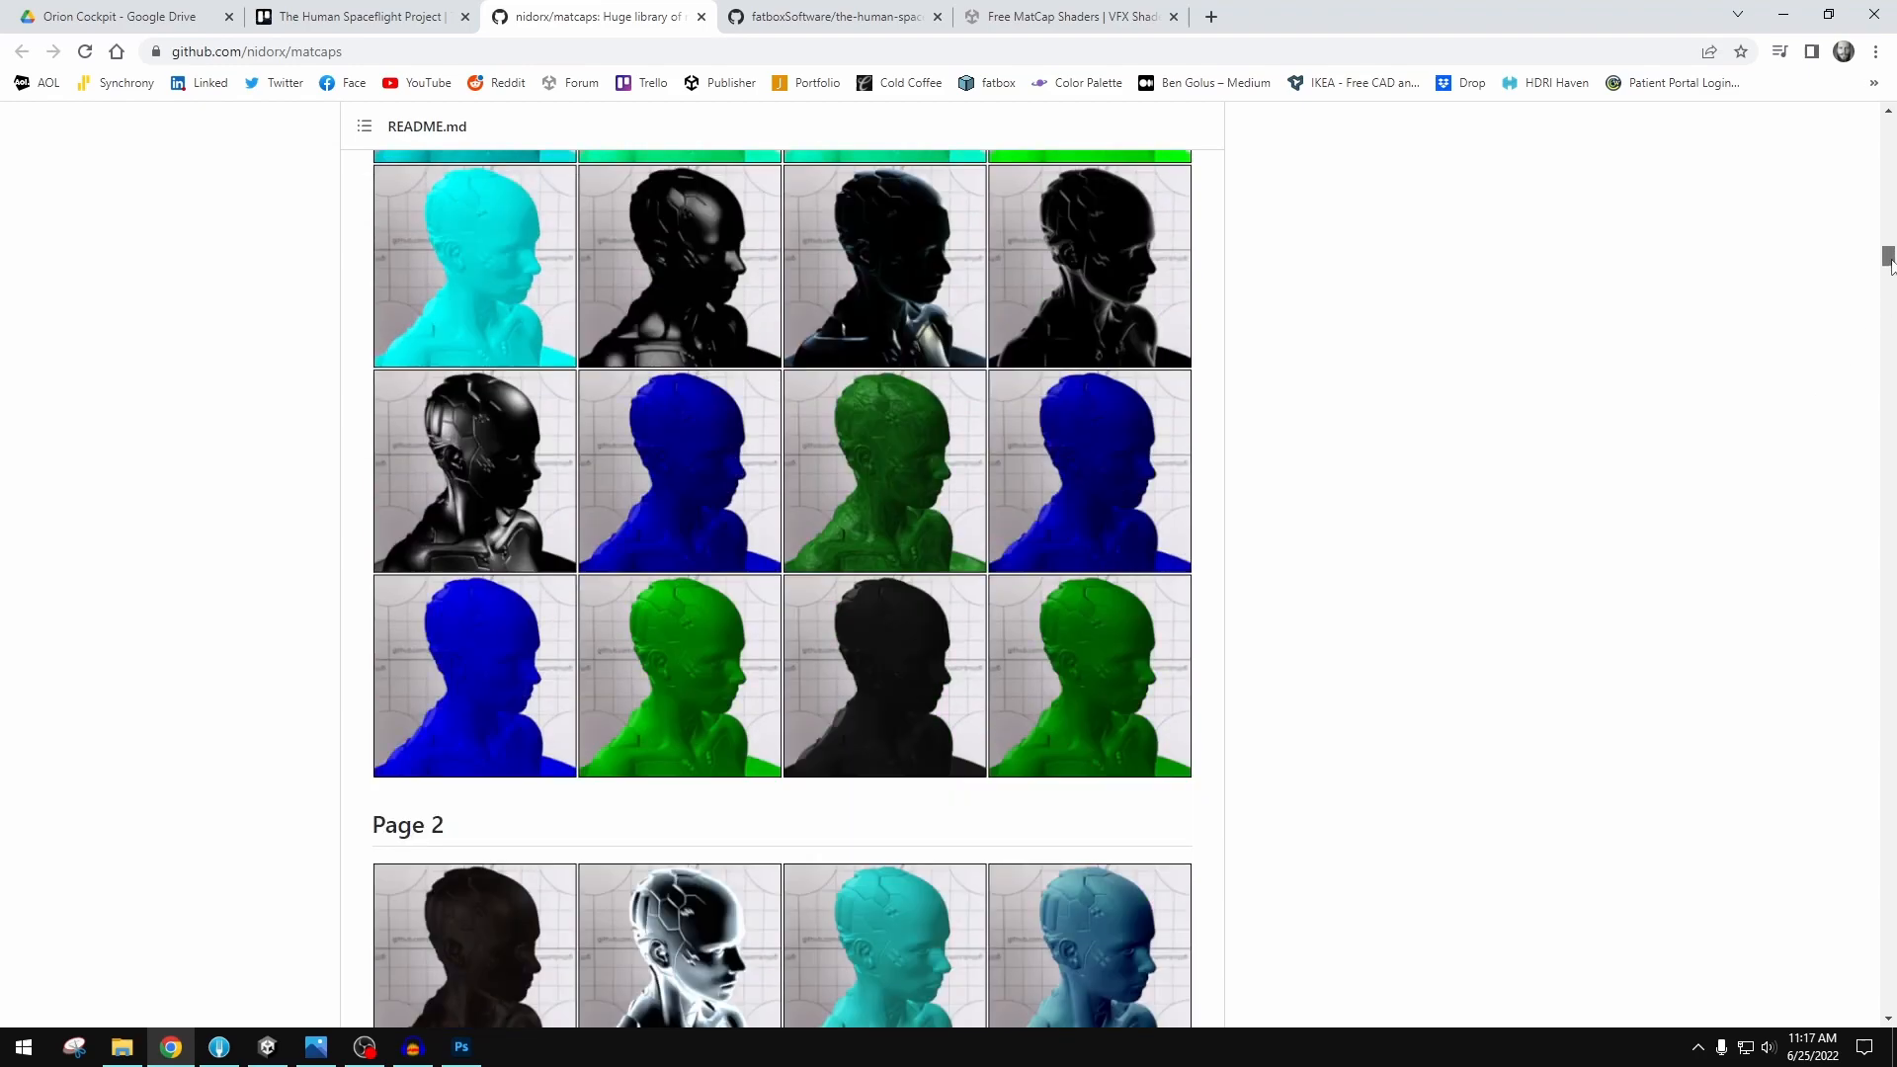
{"action": "scroll", "scroll_direction": "down", "scroll_amount": 3}
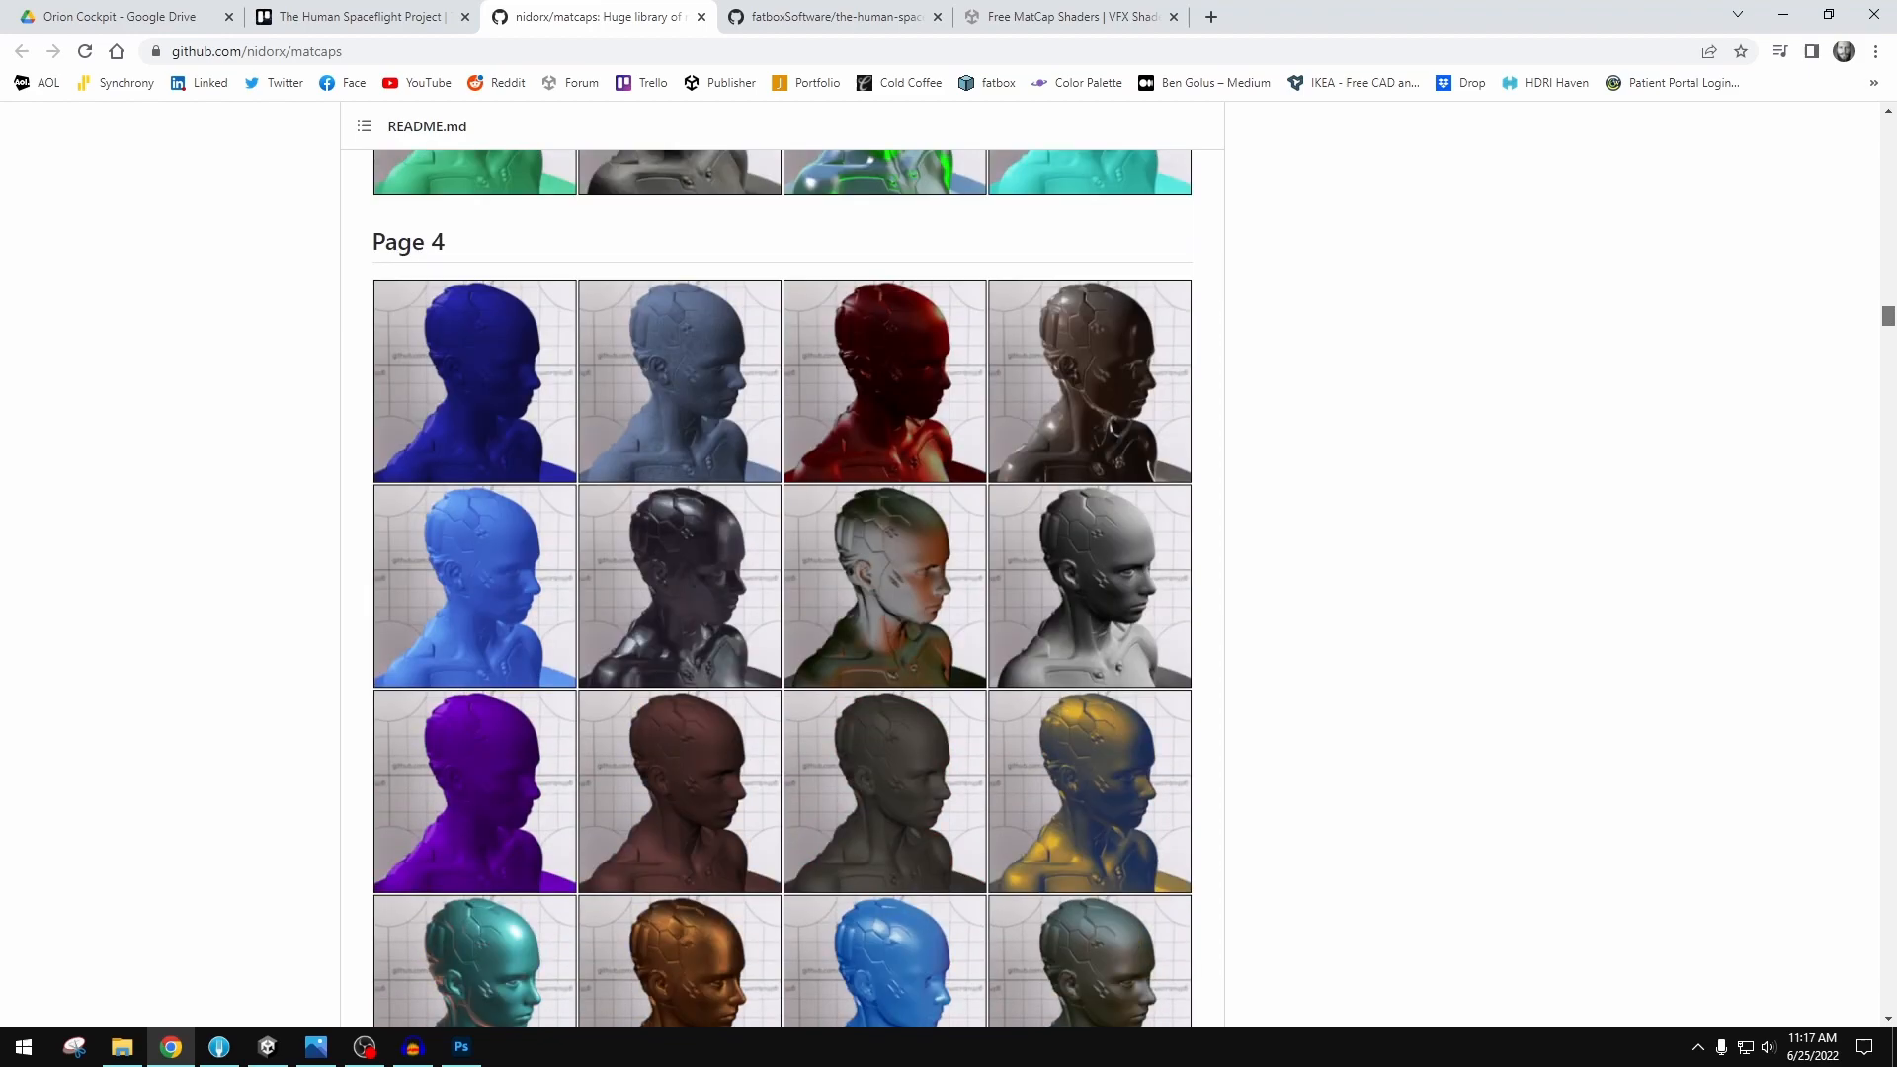
{"action": "scroll", "scroll_direction": "up", "scroll_amount": 3}
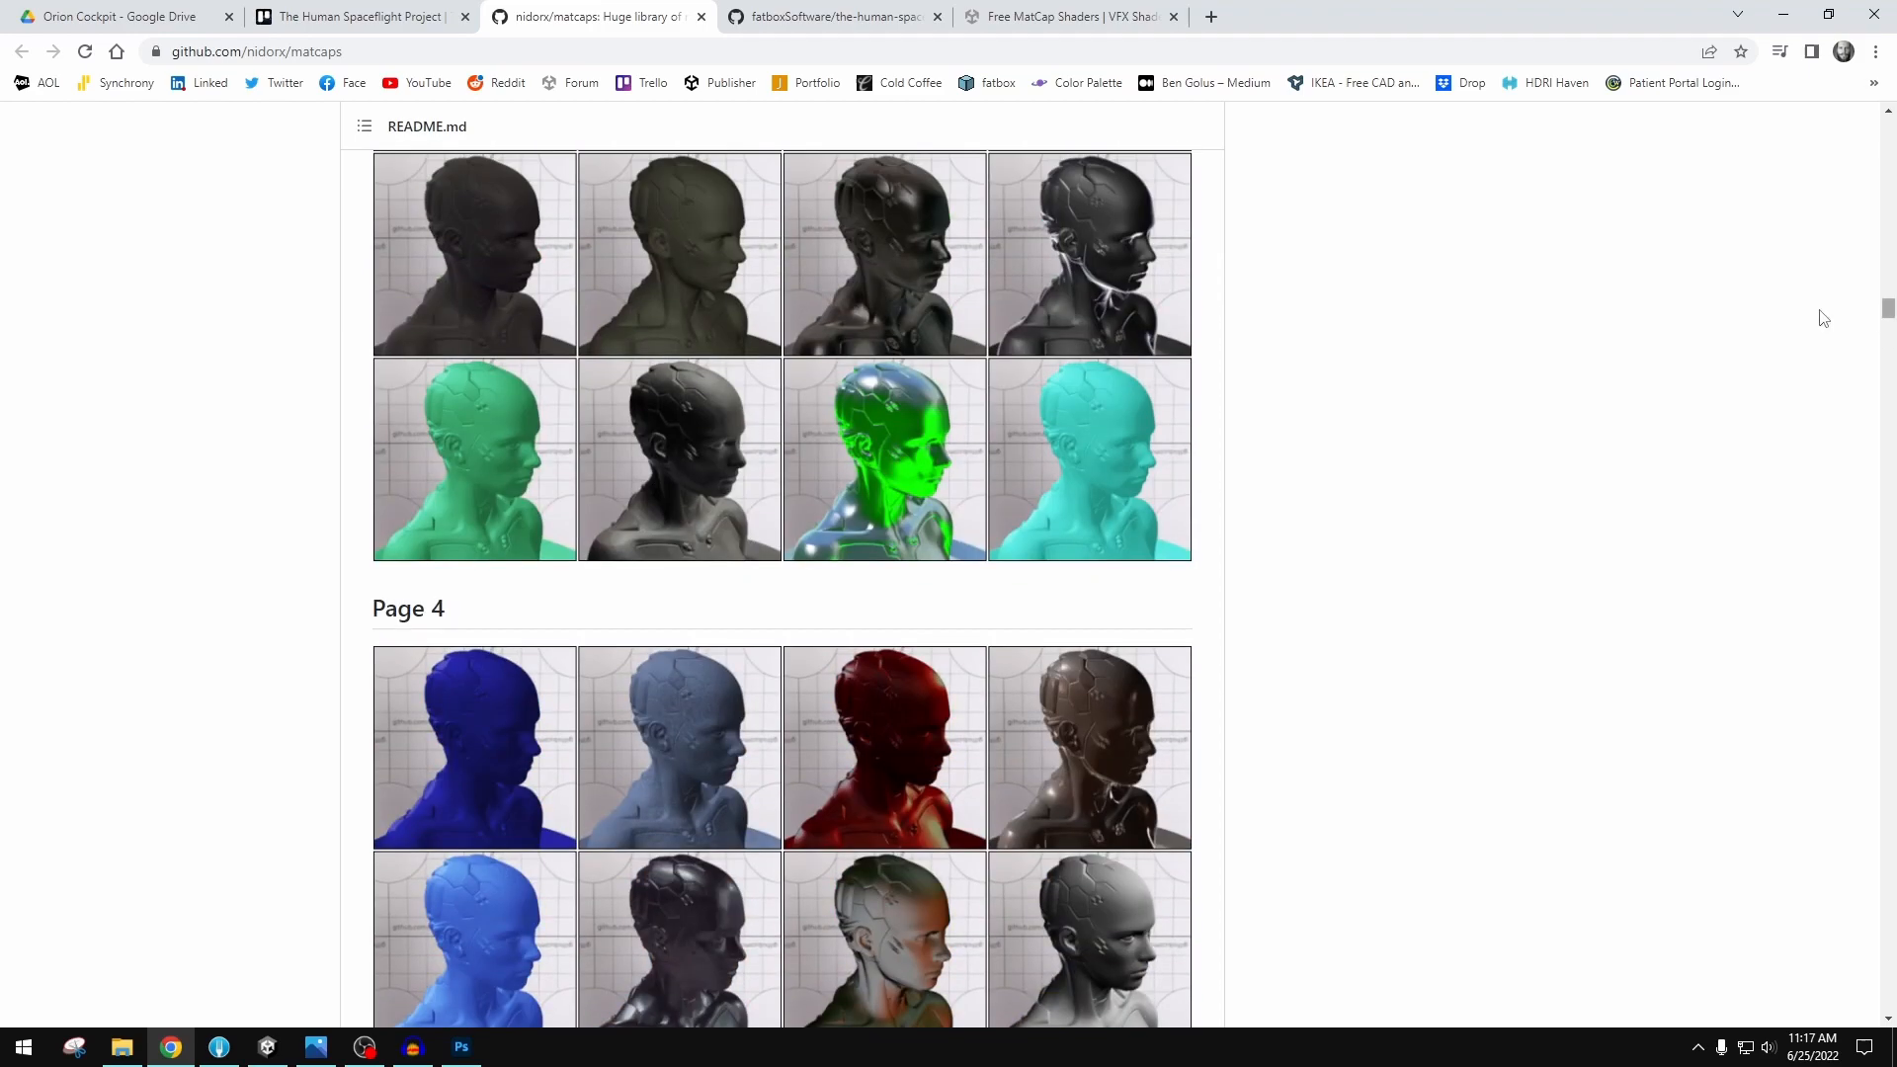
{"action": "scroll", "scroll_direction": "down", "scroll_amount": 3}
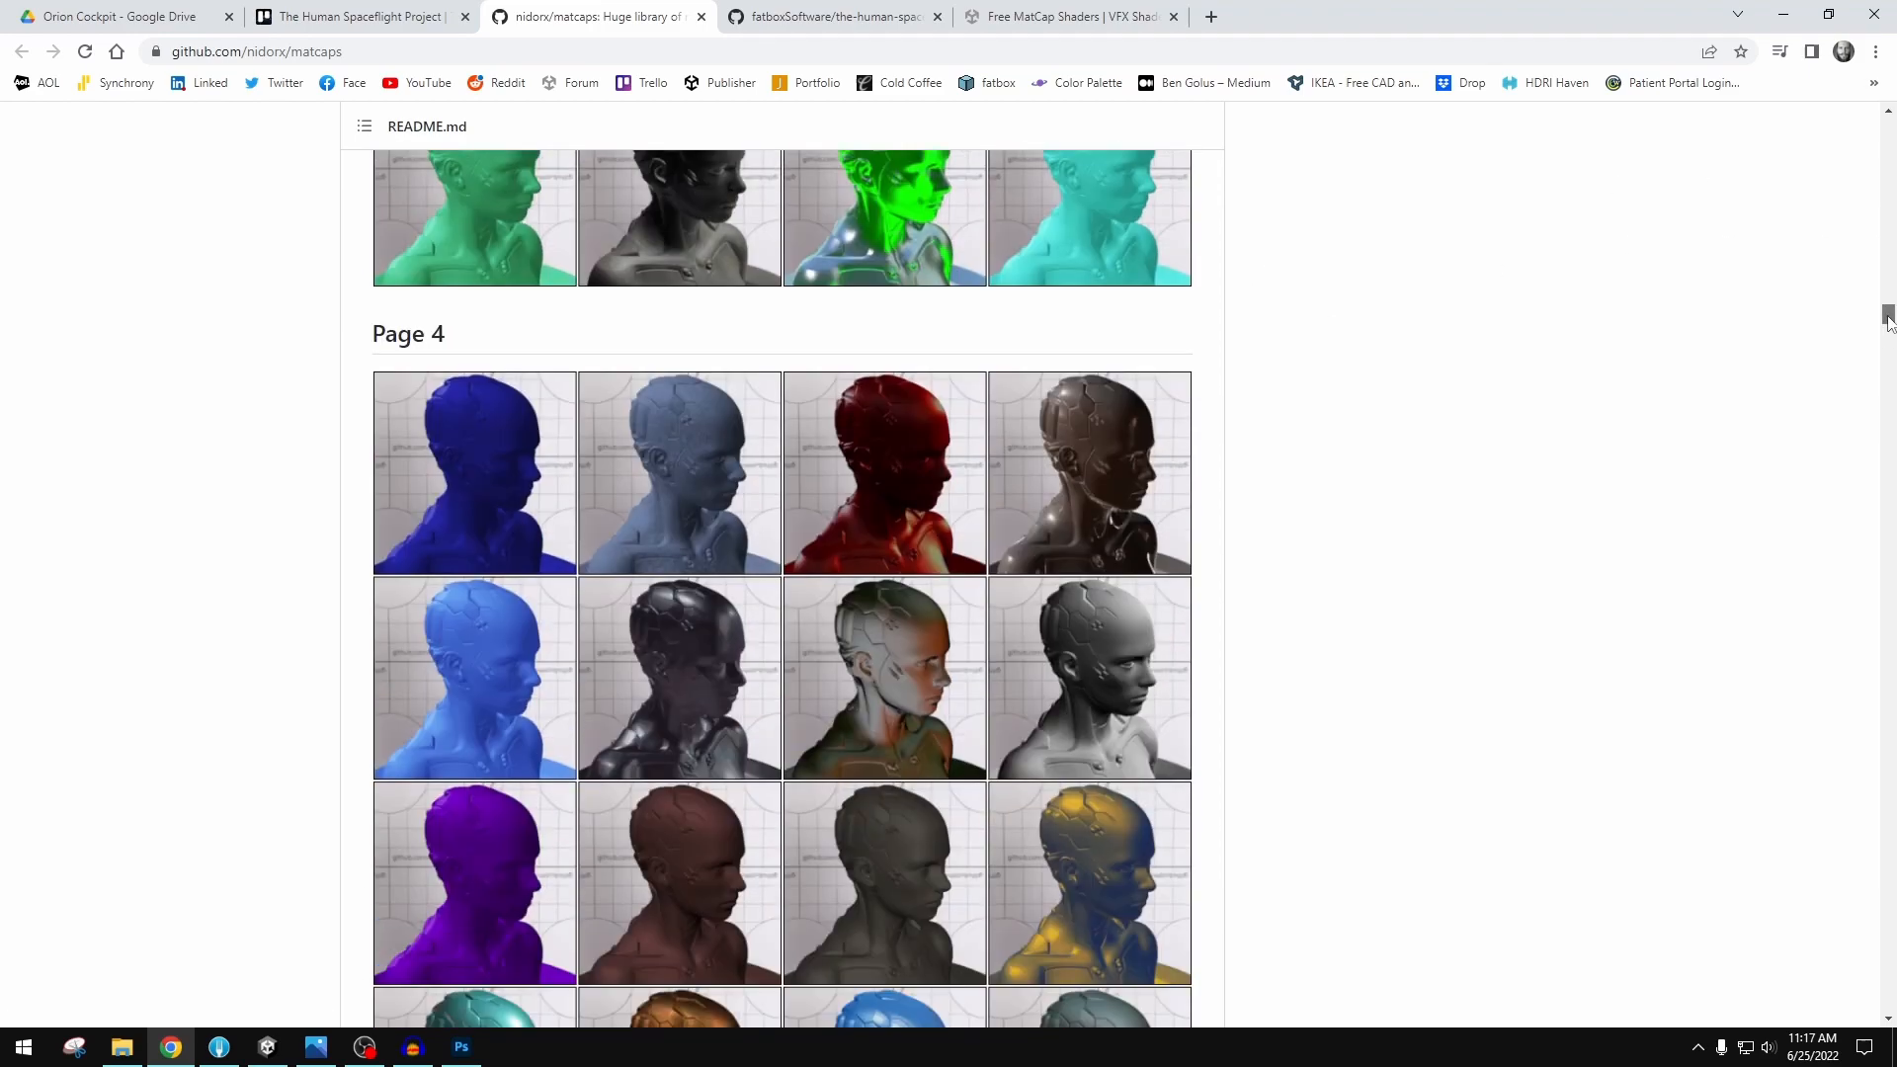
{"action": "scroll", "scroll_direction": "down", "scroll_amount": 3}
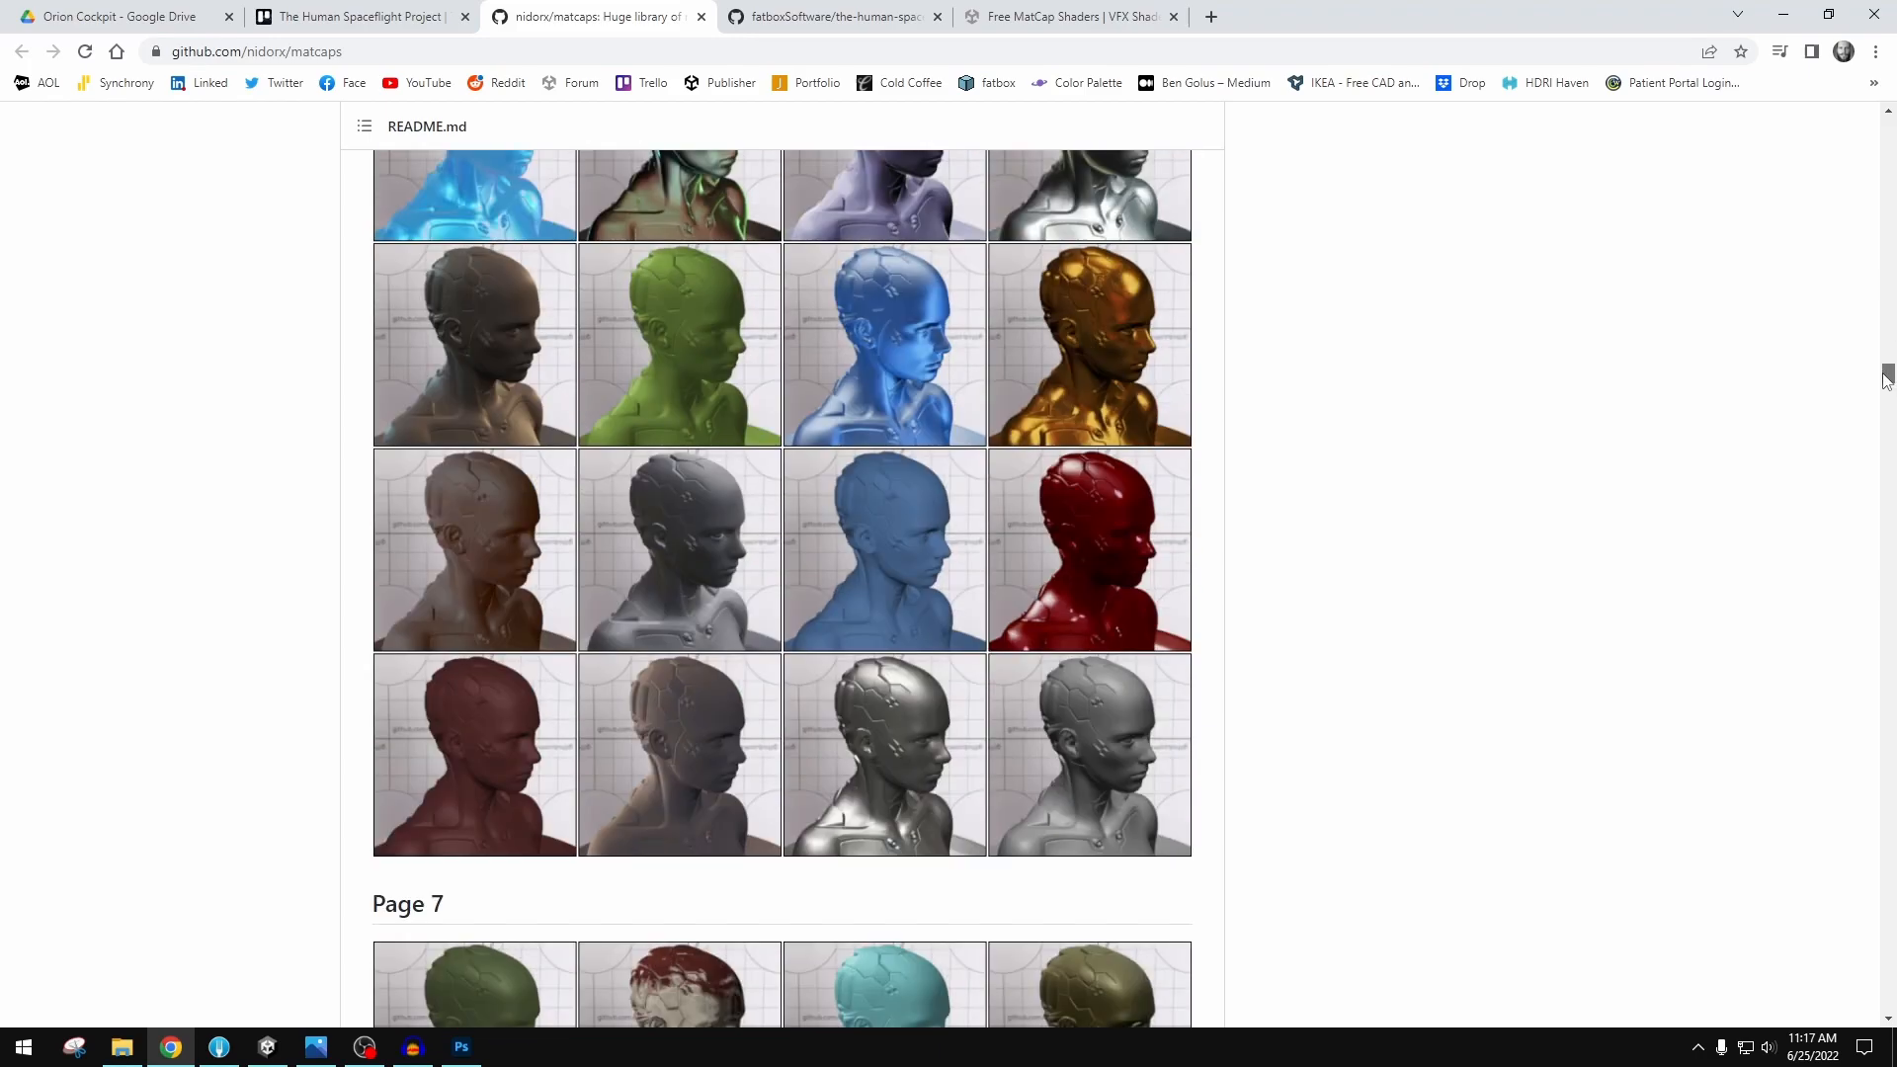
{"action": "scroll", "scroll_direction": "down", "scroll_amount": 3}
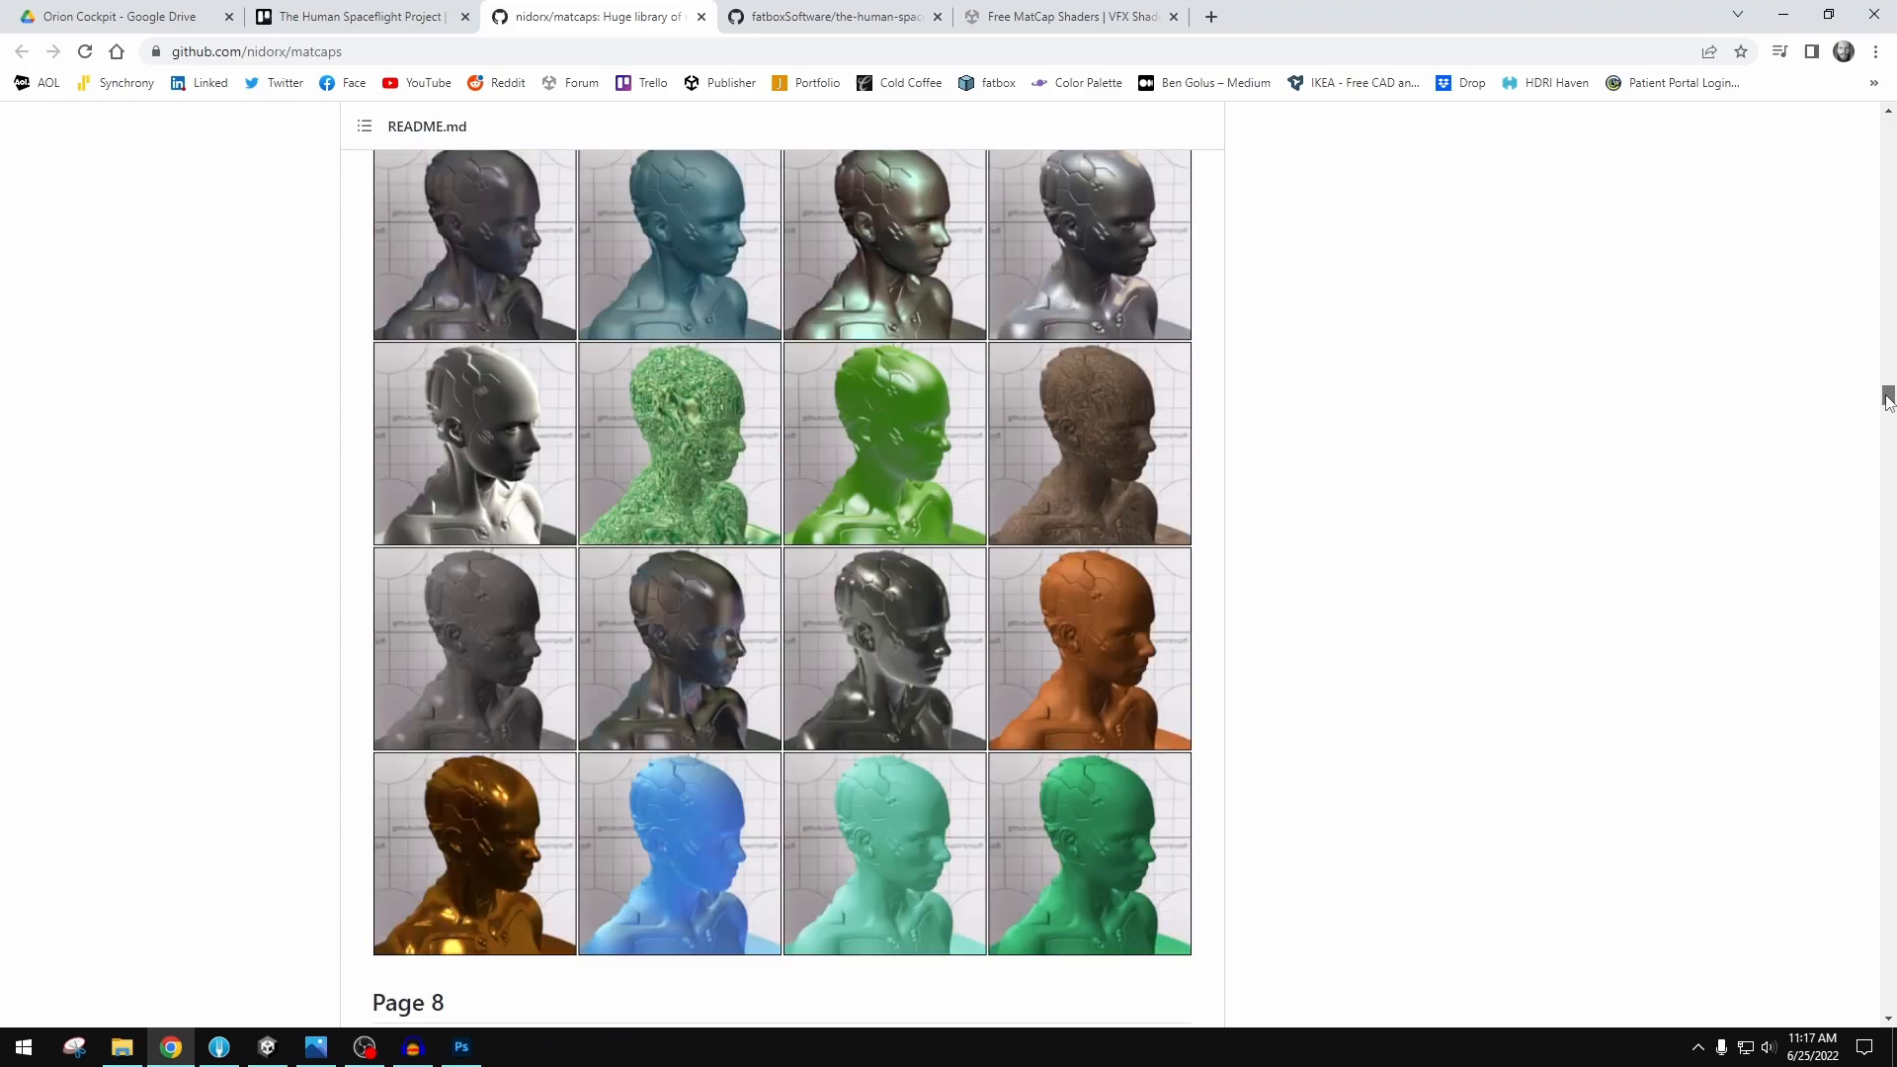
{"action": "scroll", "scroll_direction": "down", "scroll_amount": 3}
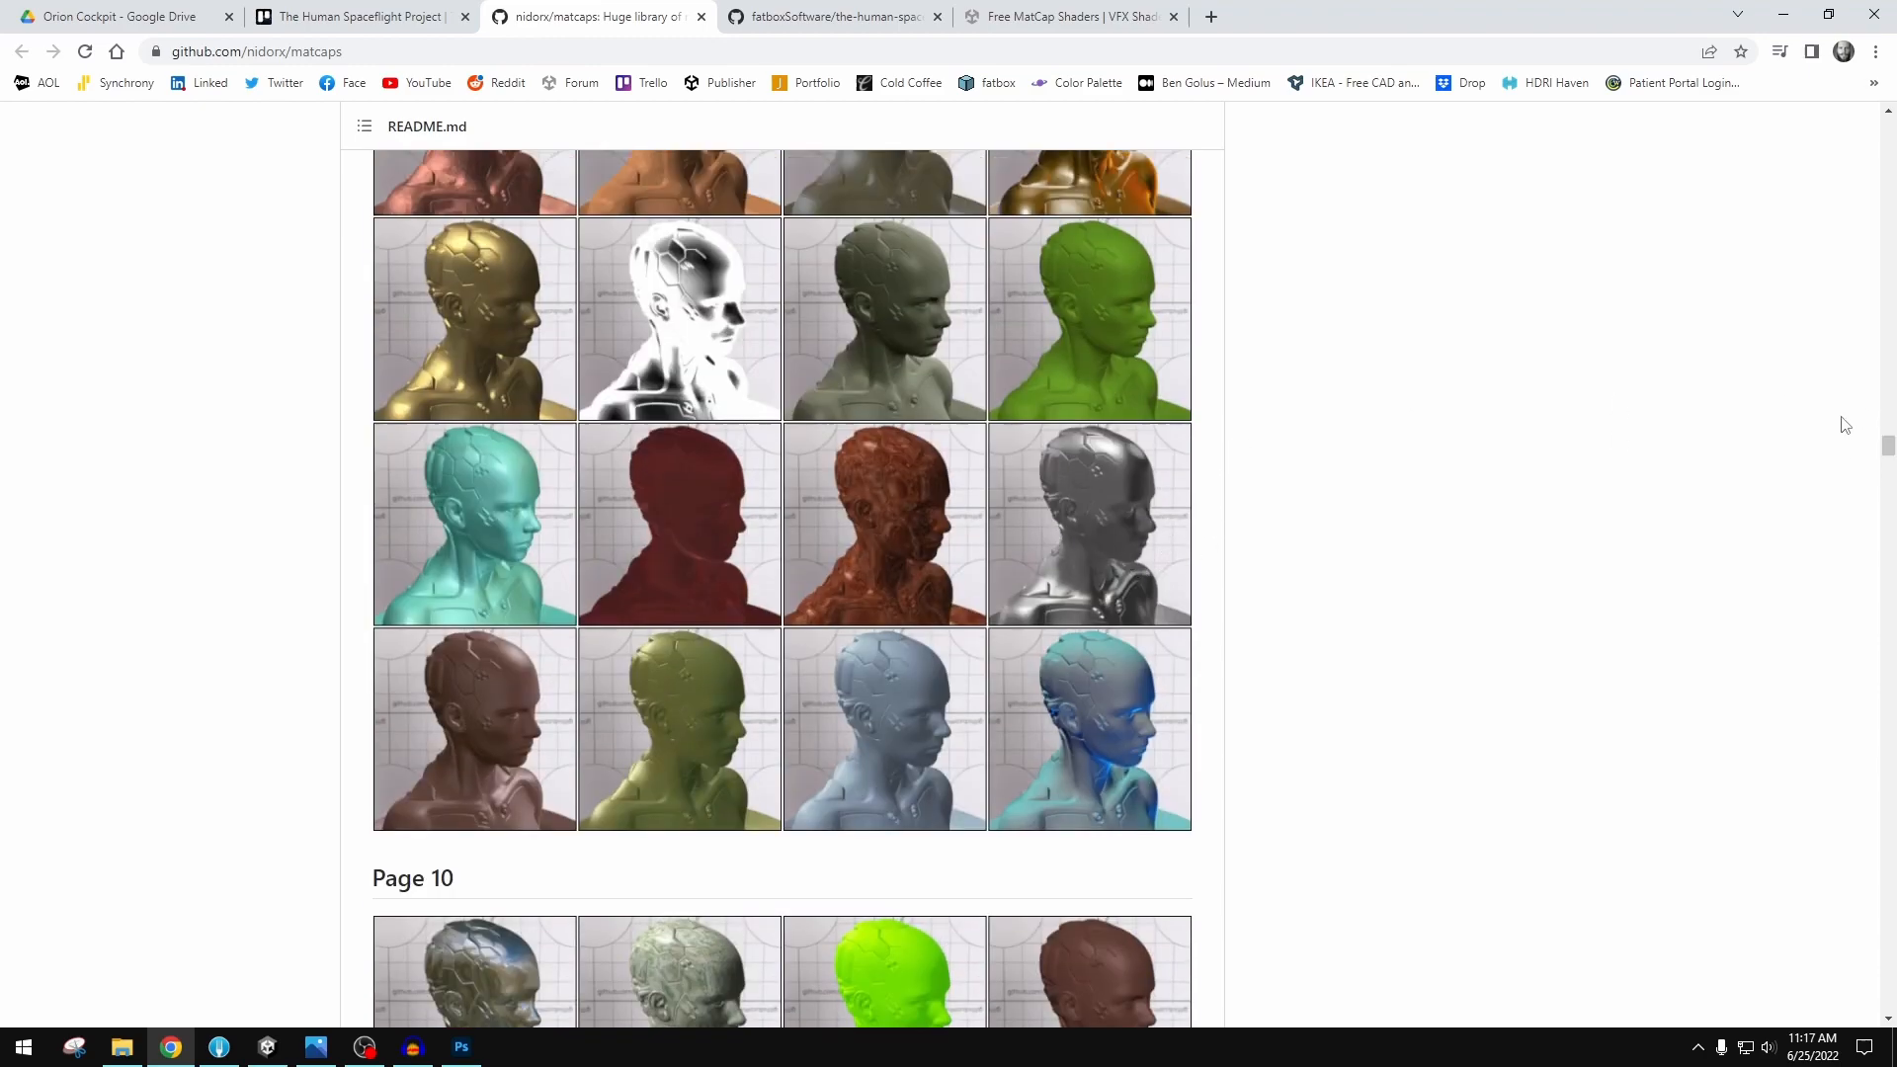
{"action": "scroll", "scroll_direction": "down", "scroll_amount": 3}
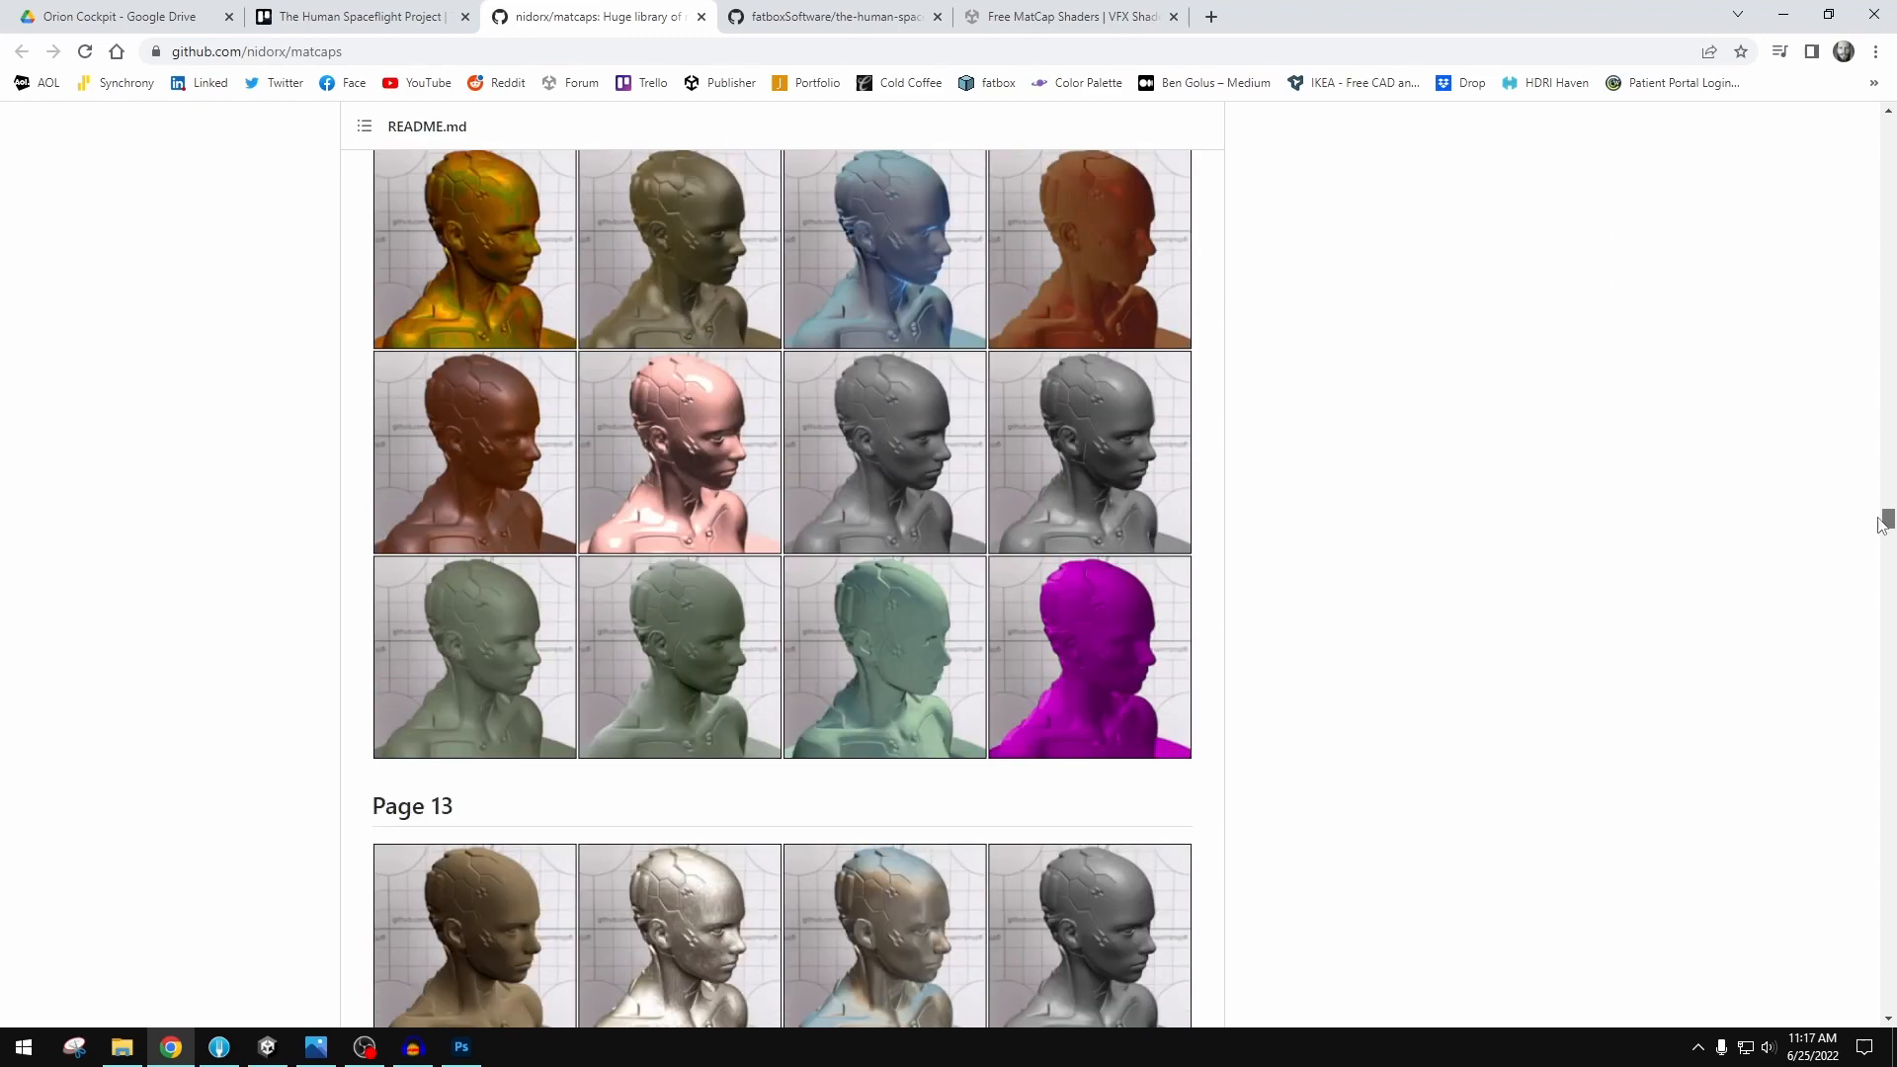
{"action": "scroll", "scroll_direction": "down", "scroll_amount": 3}
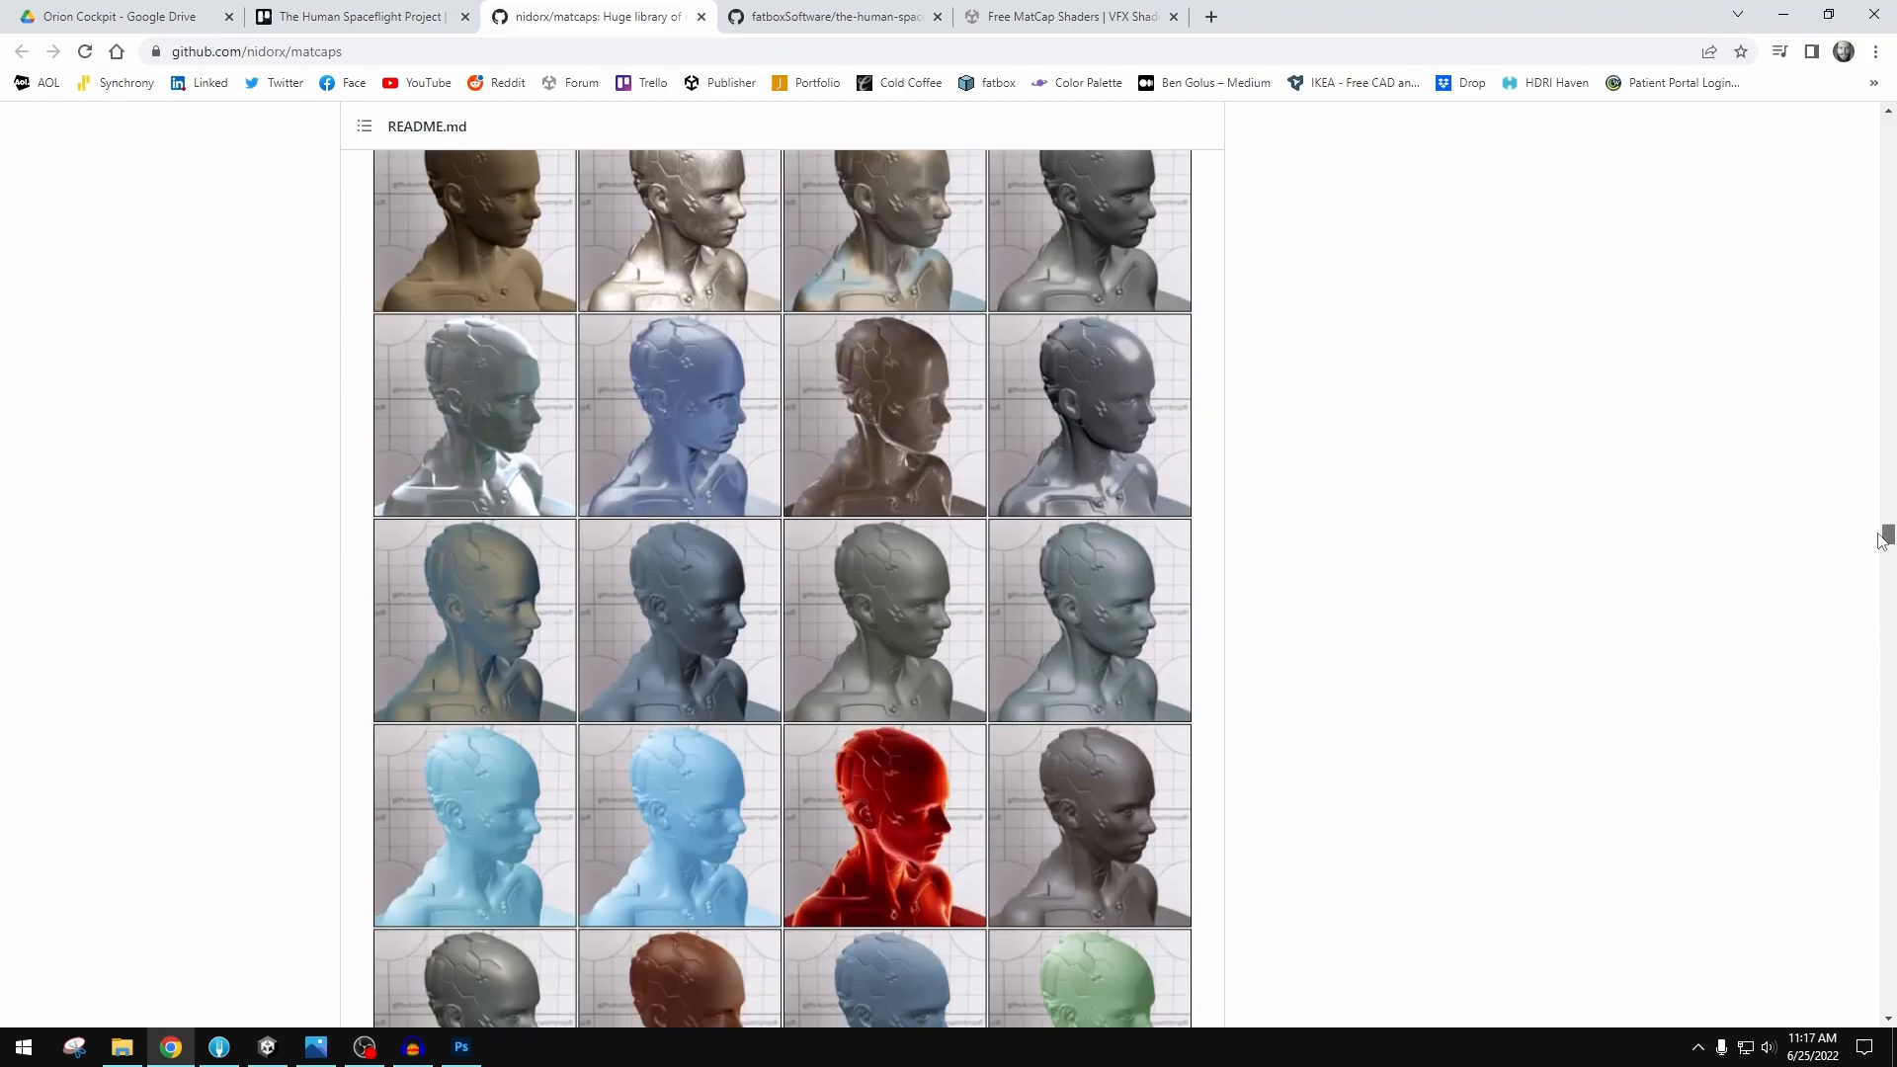
{"action": "scroll", "scroll_direction": "down", "scroll_amount": 3}
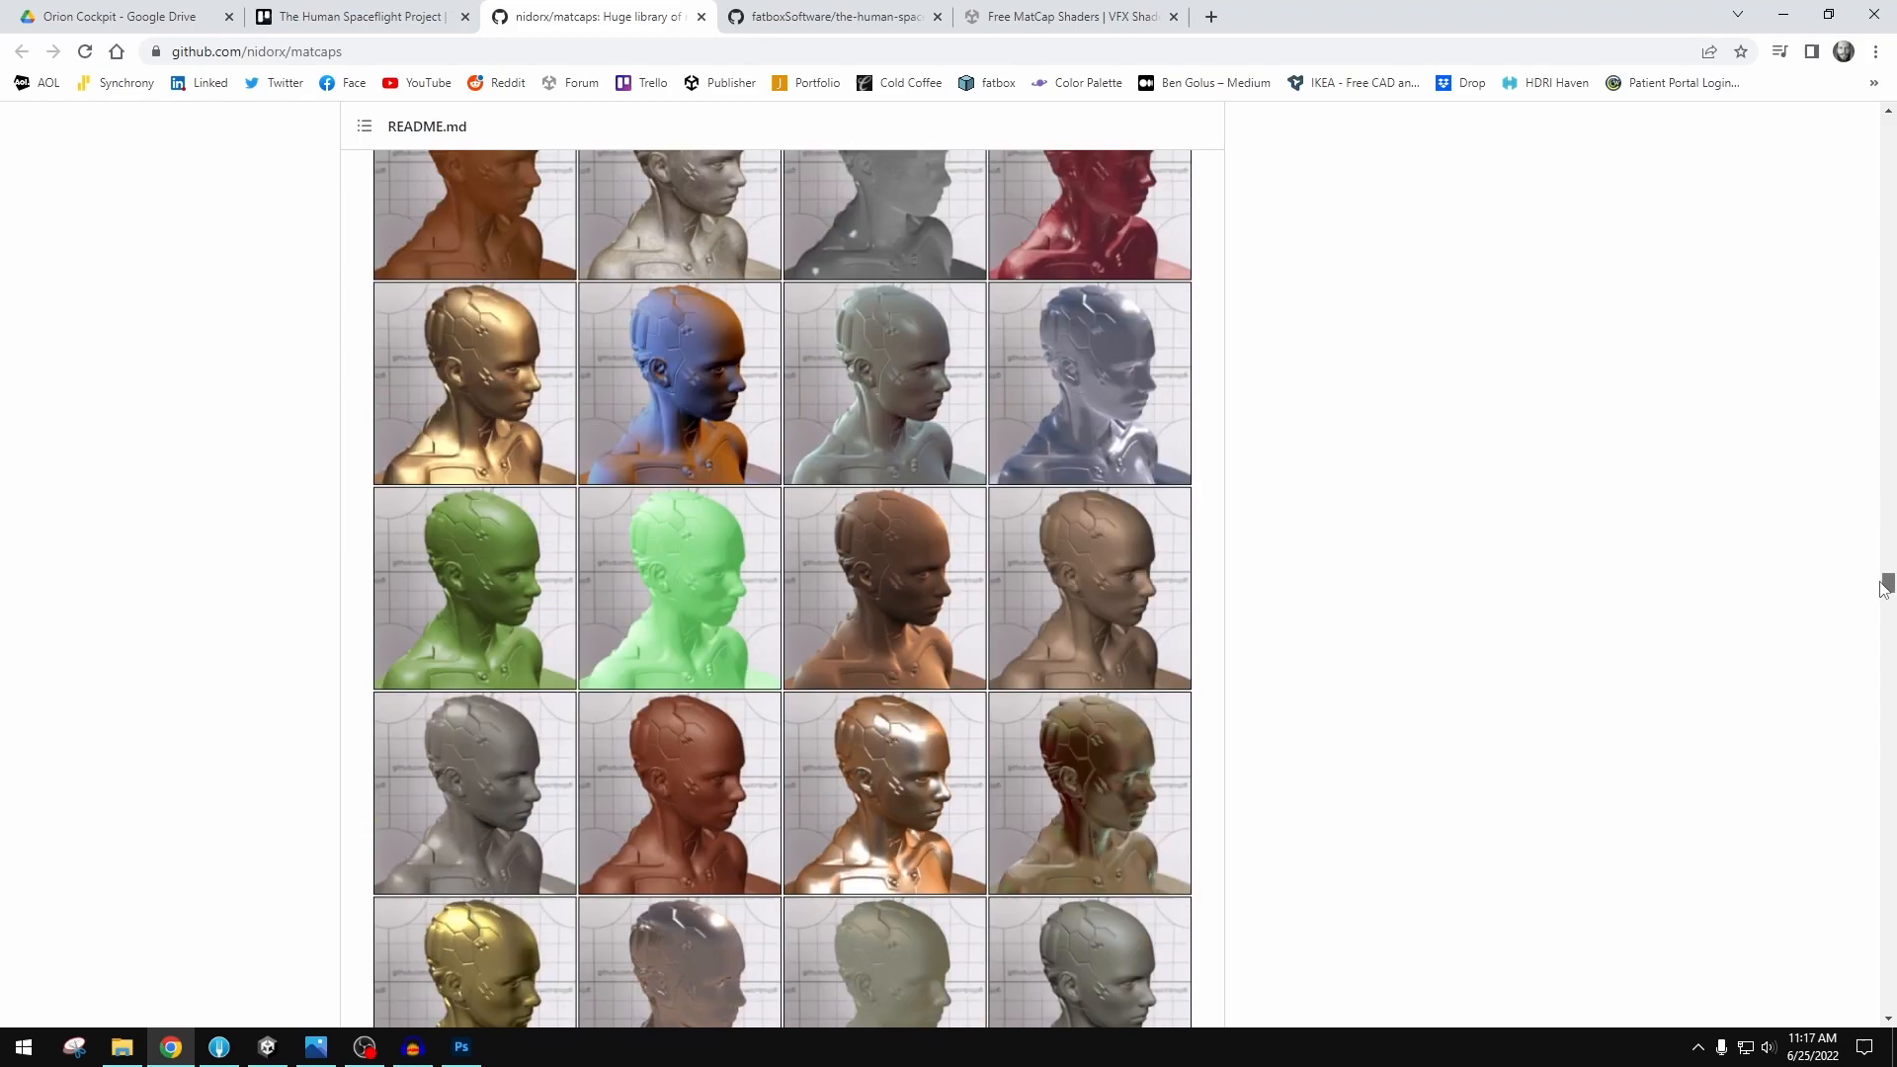
{"action": "scroll", "scroll_direction": "down", "scroll_amount": 3}
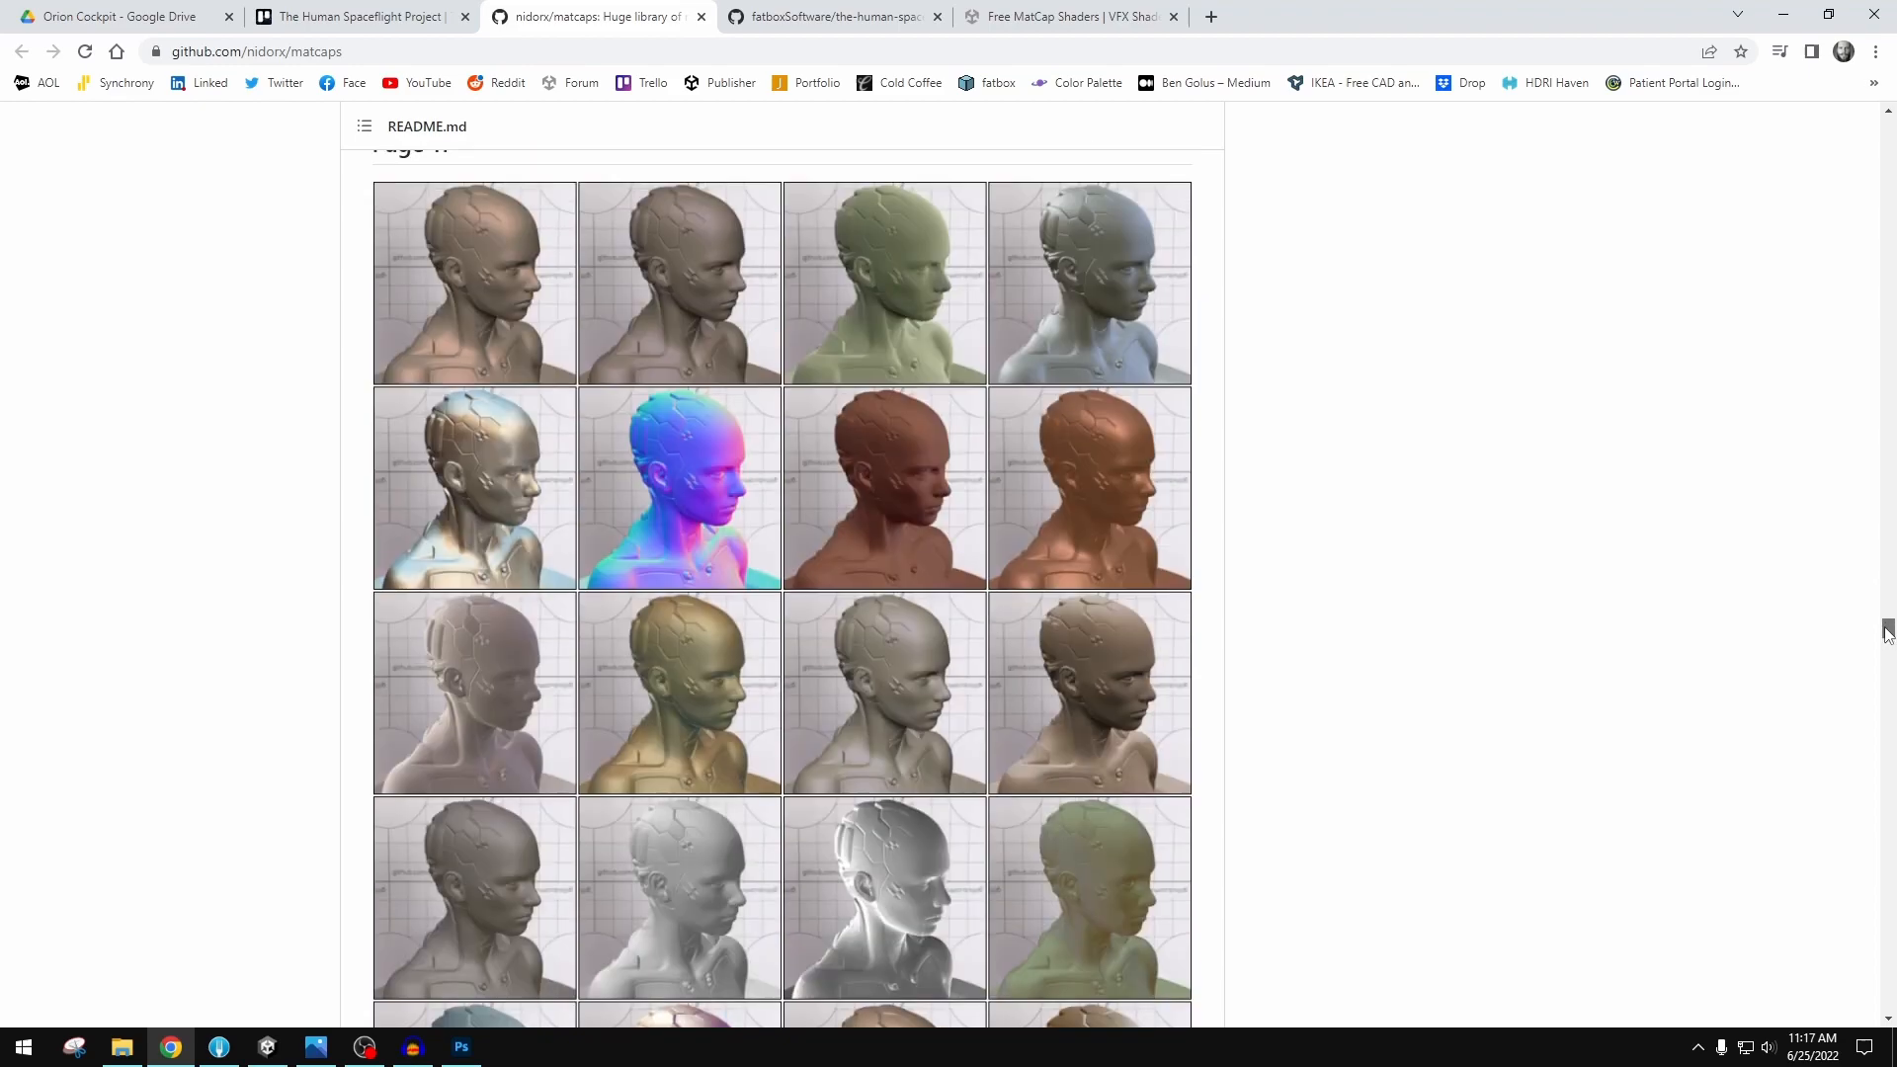
{"action": "scroll", "scroll_direction": "down", "scroll_amount": 3}
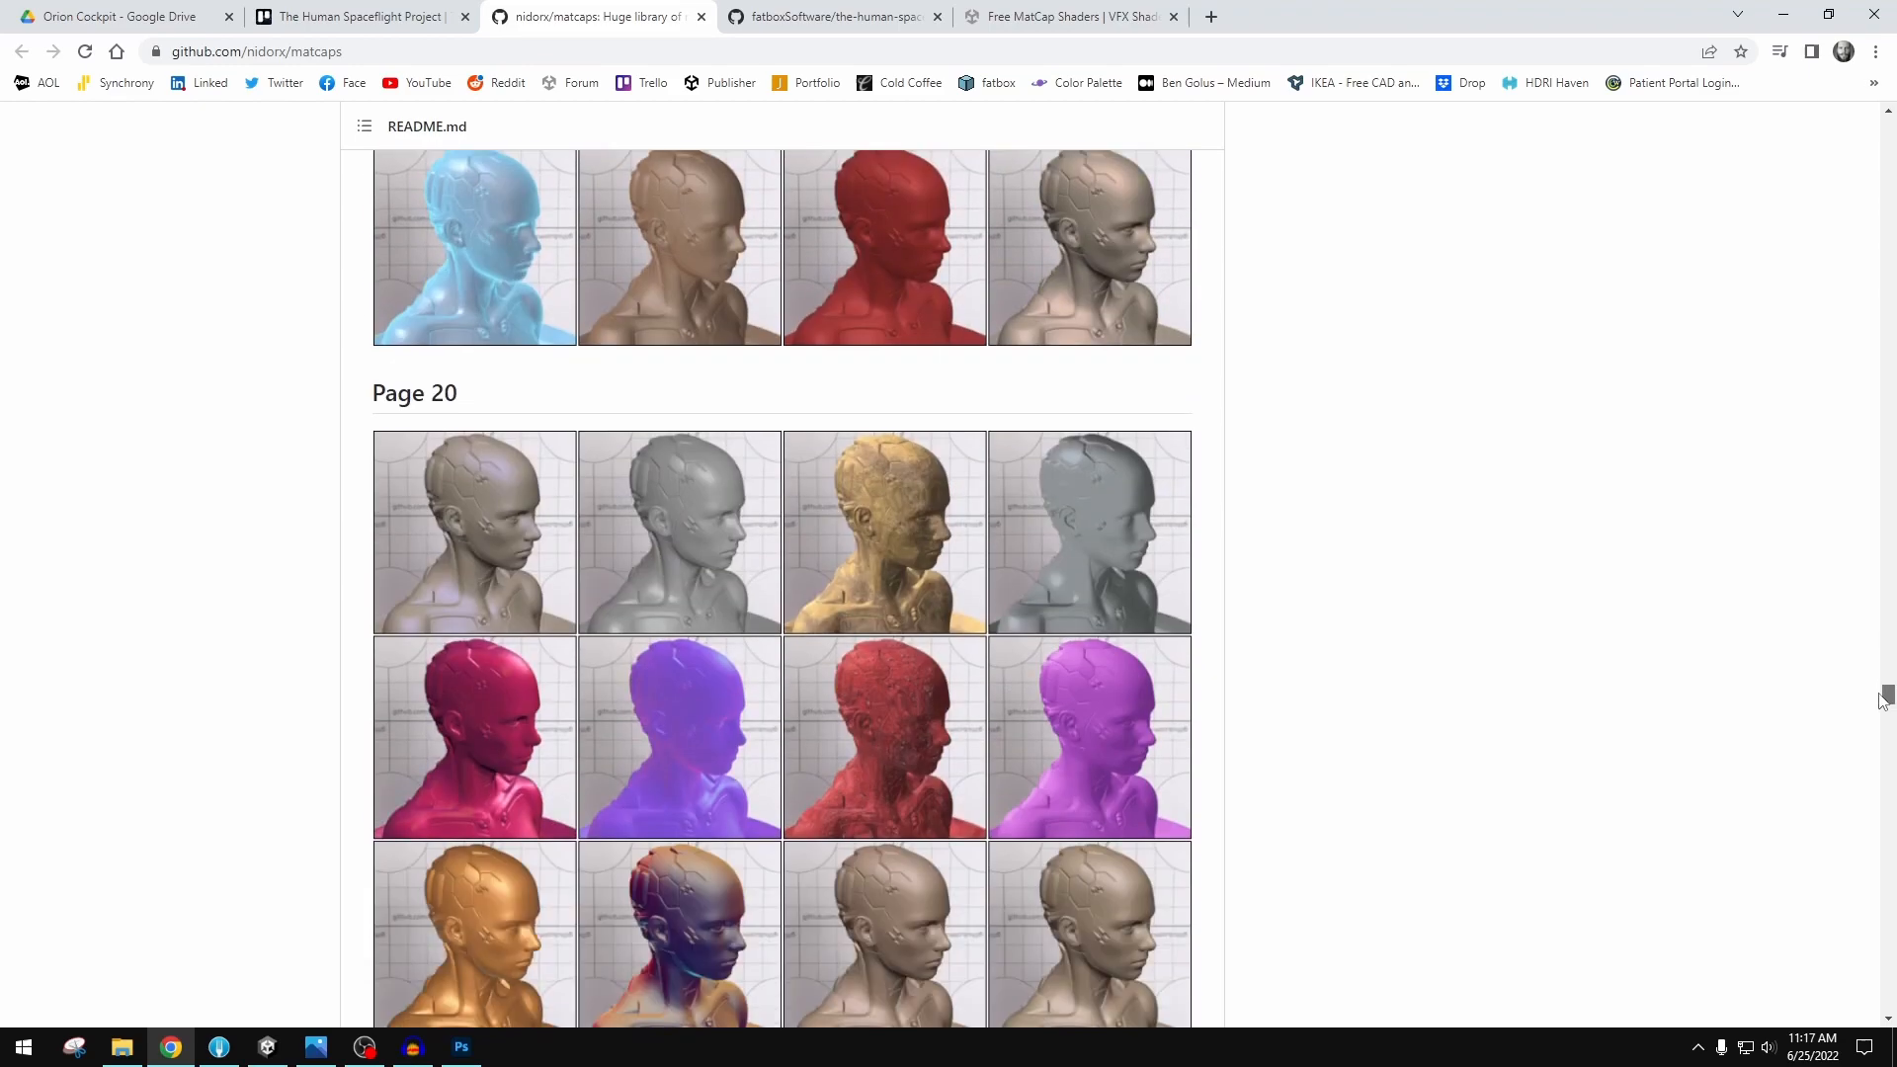
{"action": "scroll", "scroll_direction": "down", "scroll_amount": 3}
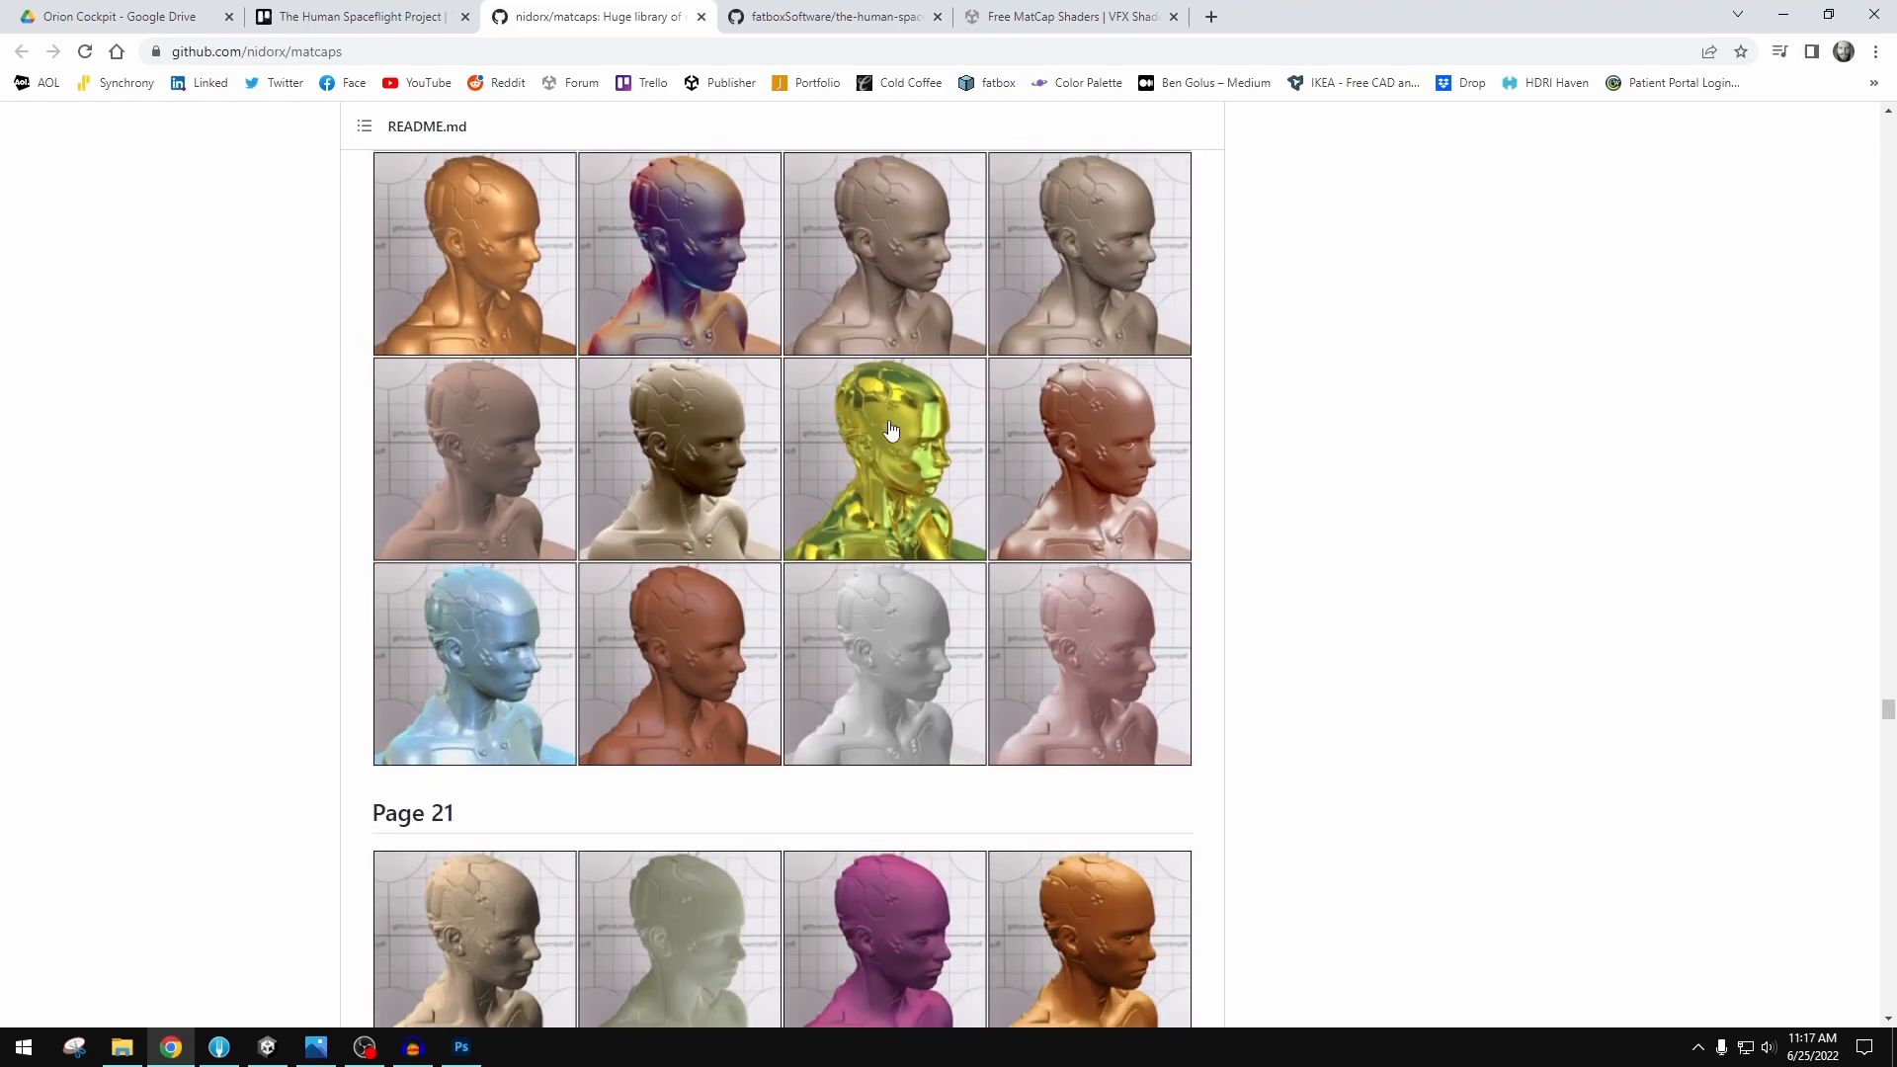
{"action": "mouse_move", "coordinate": [899, 510]}
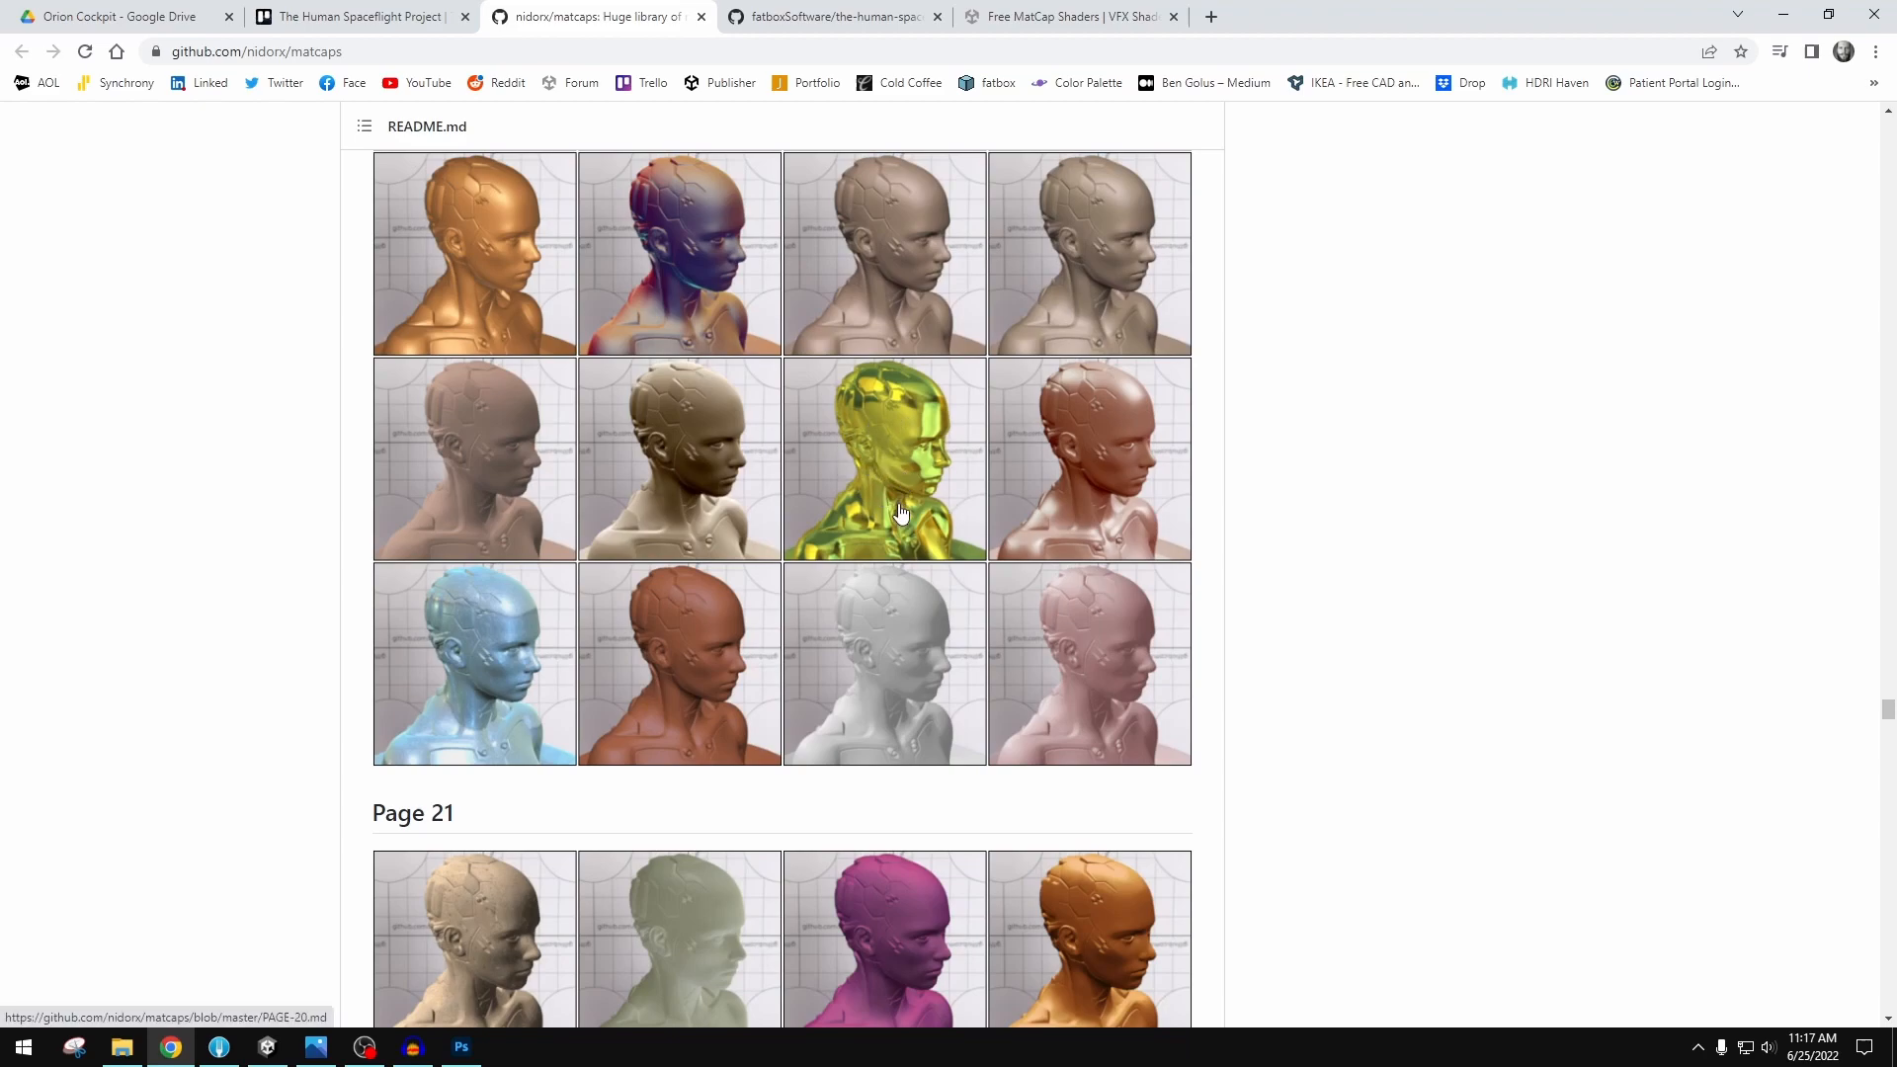
{"action": "mouse_move", "coordinate": [885, 510]}
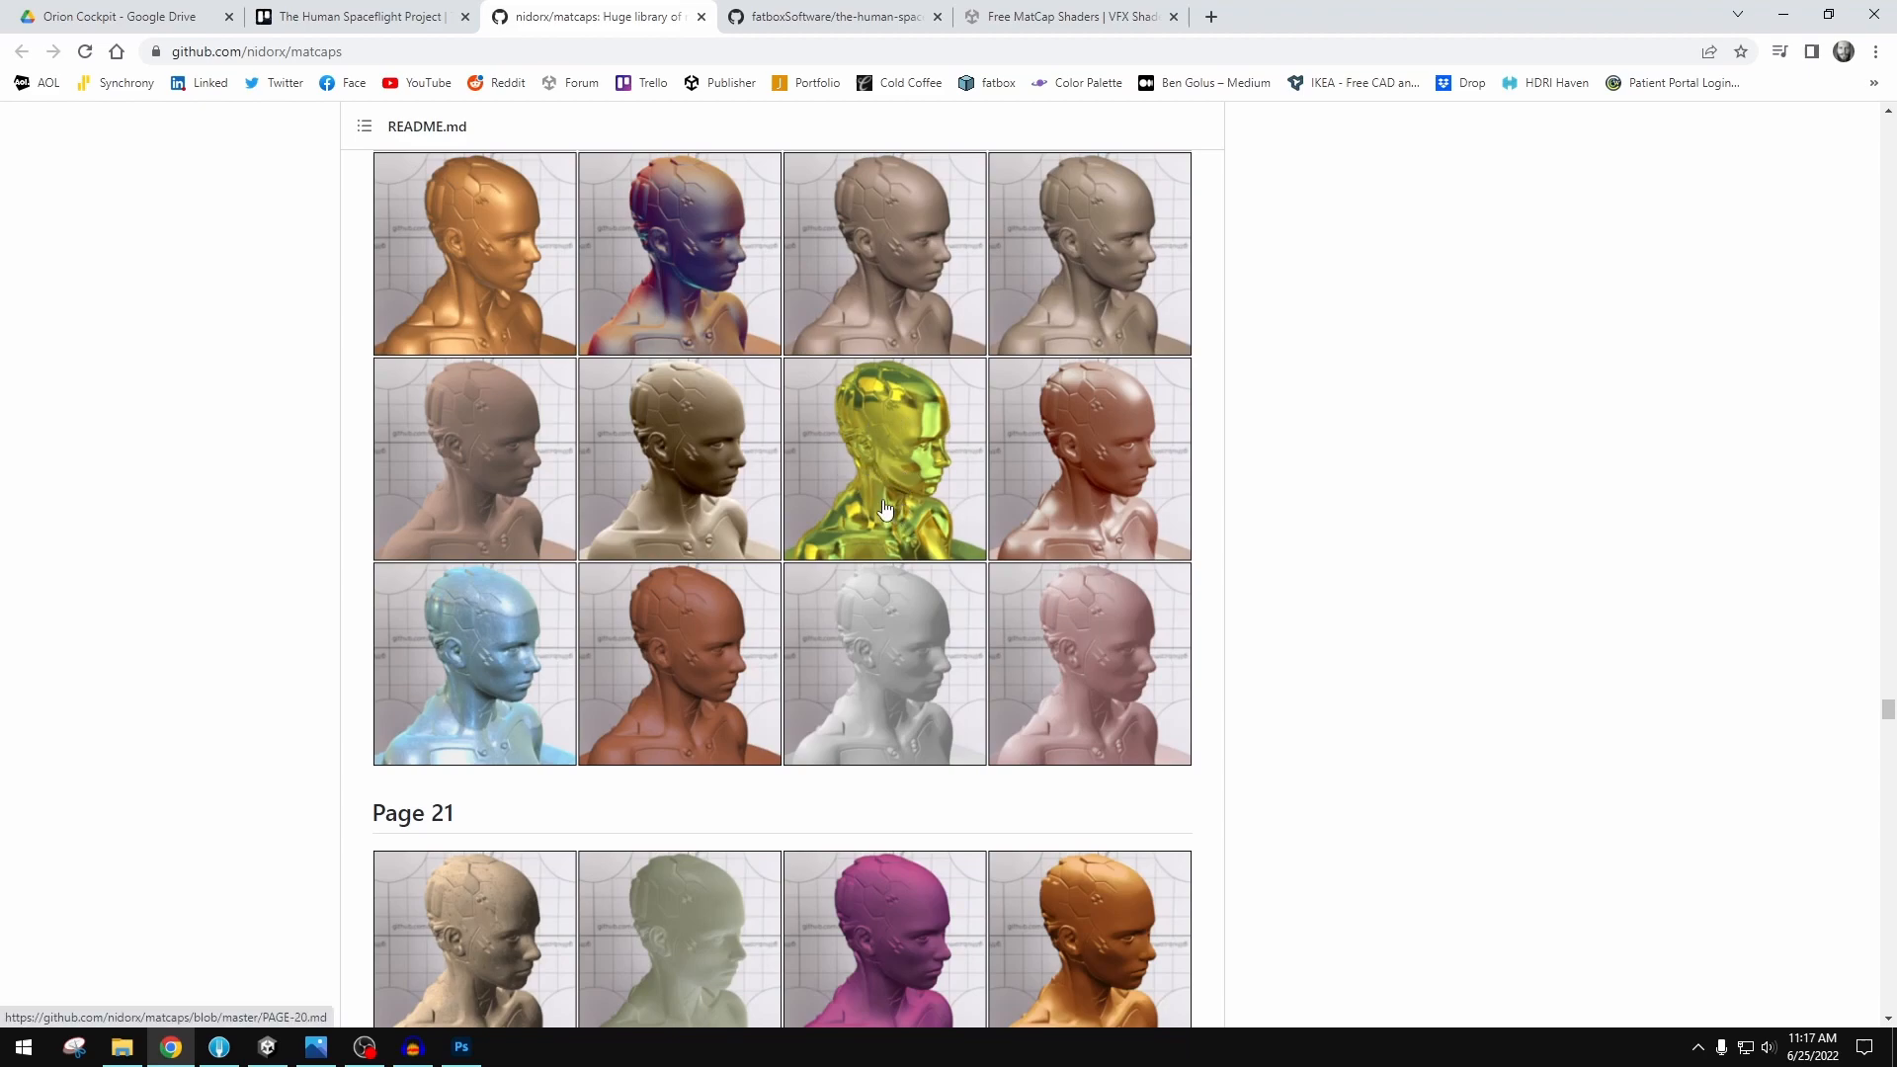
{"action": "mouse_move", "coordinate": [917, 474]}
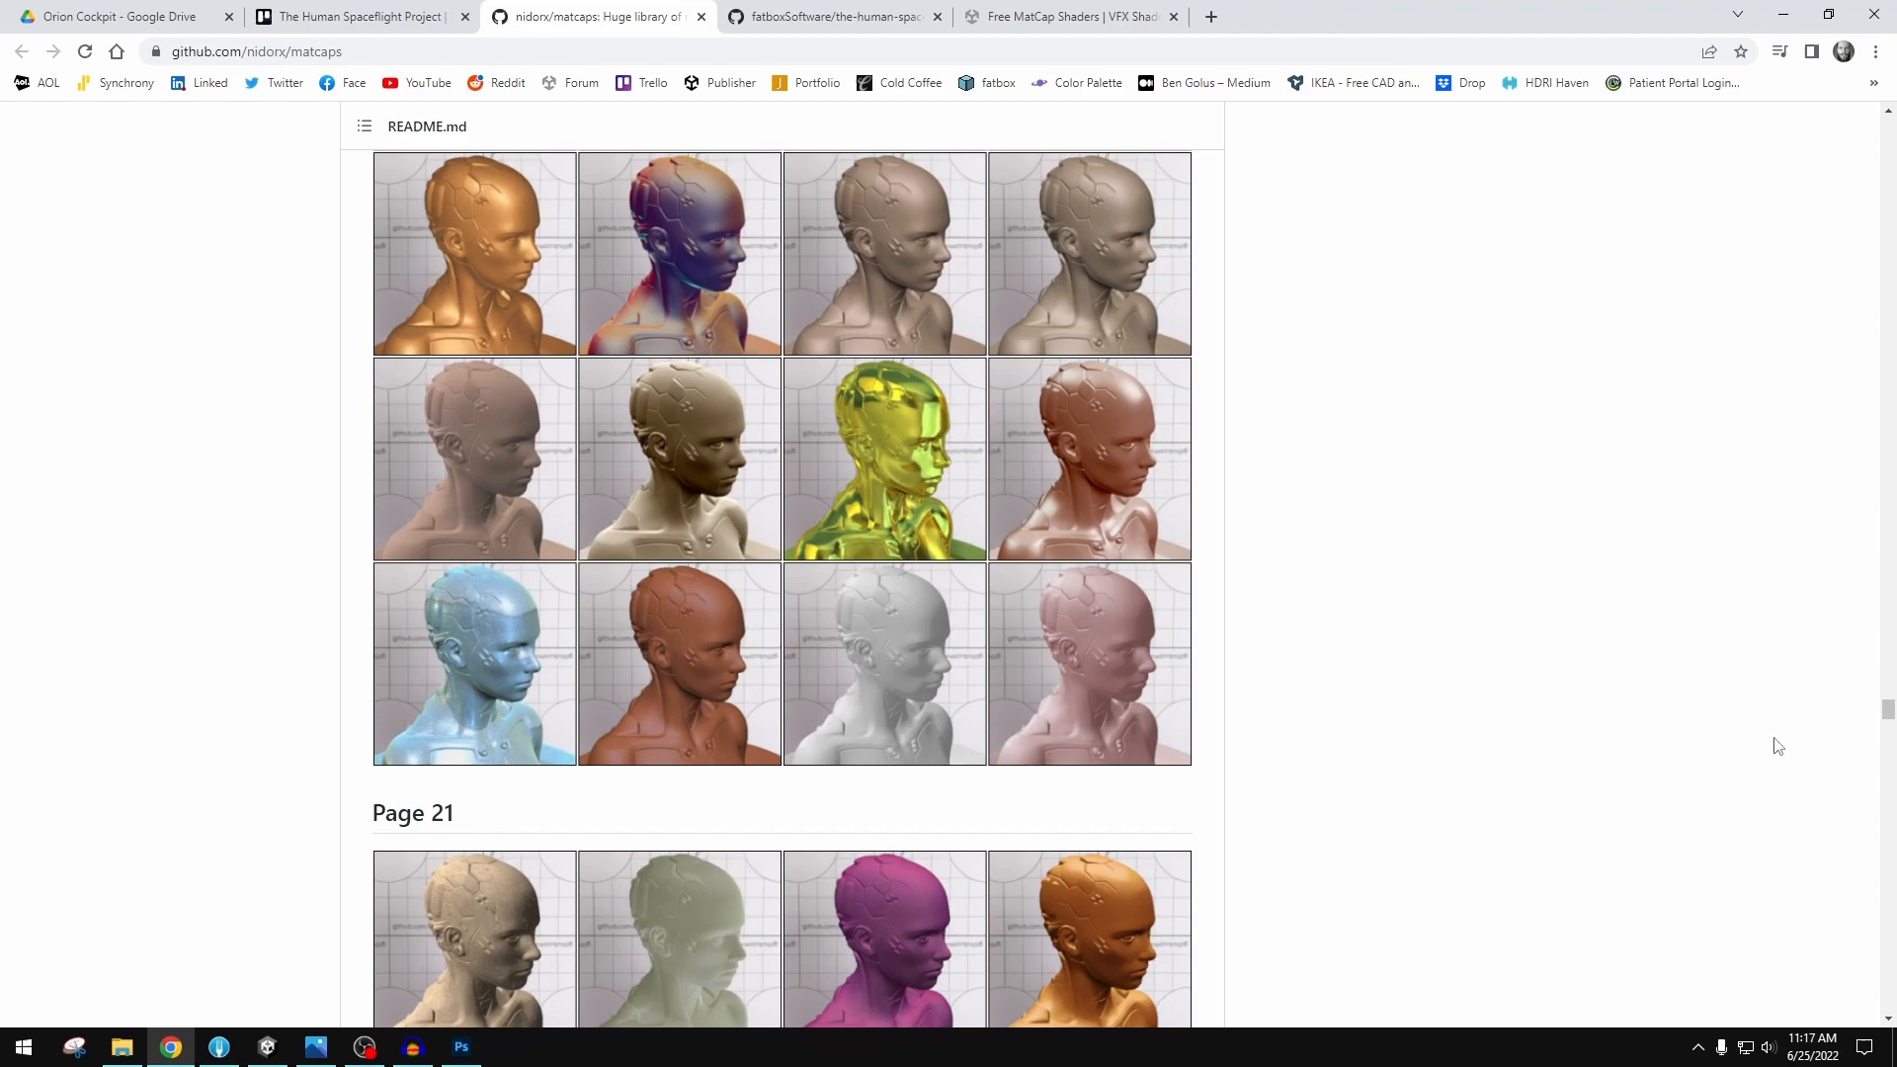
{"action": "scroll", "scroll_direction": "down", "scroll_amount": 3}
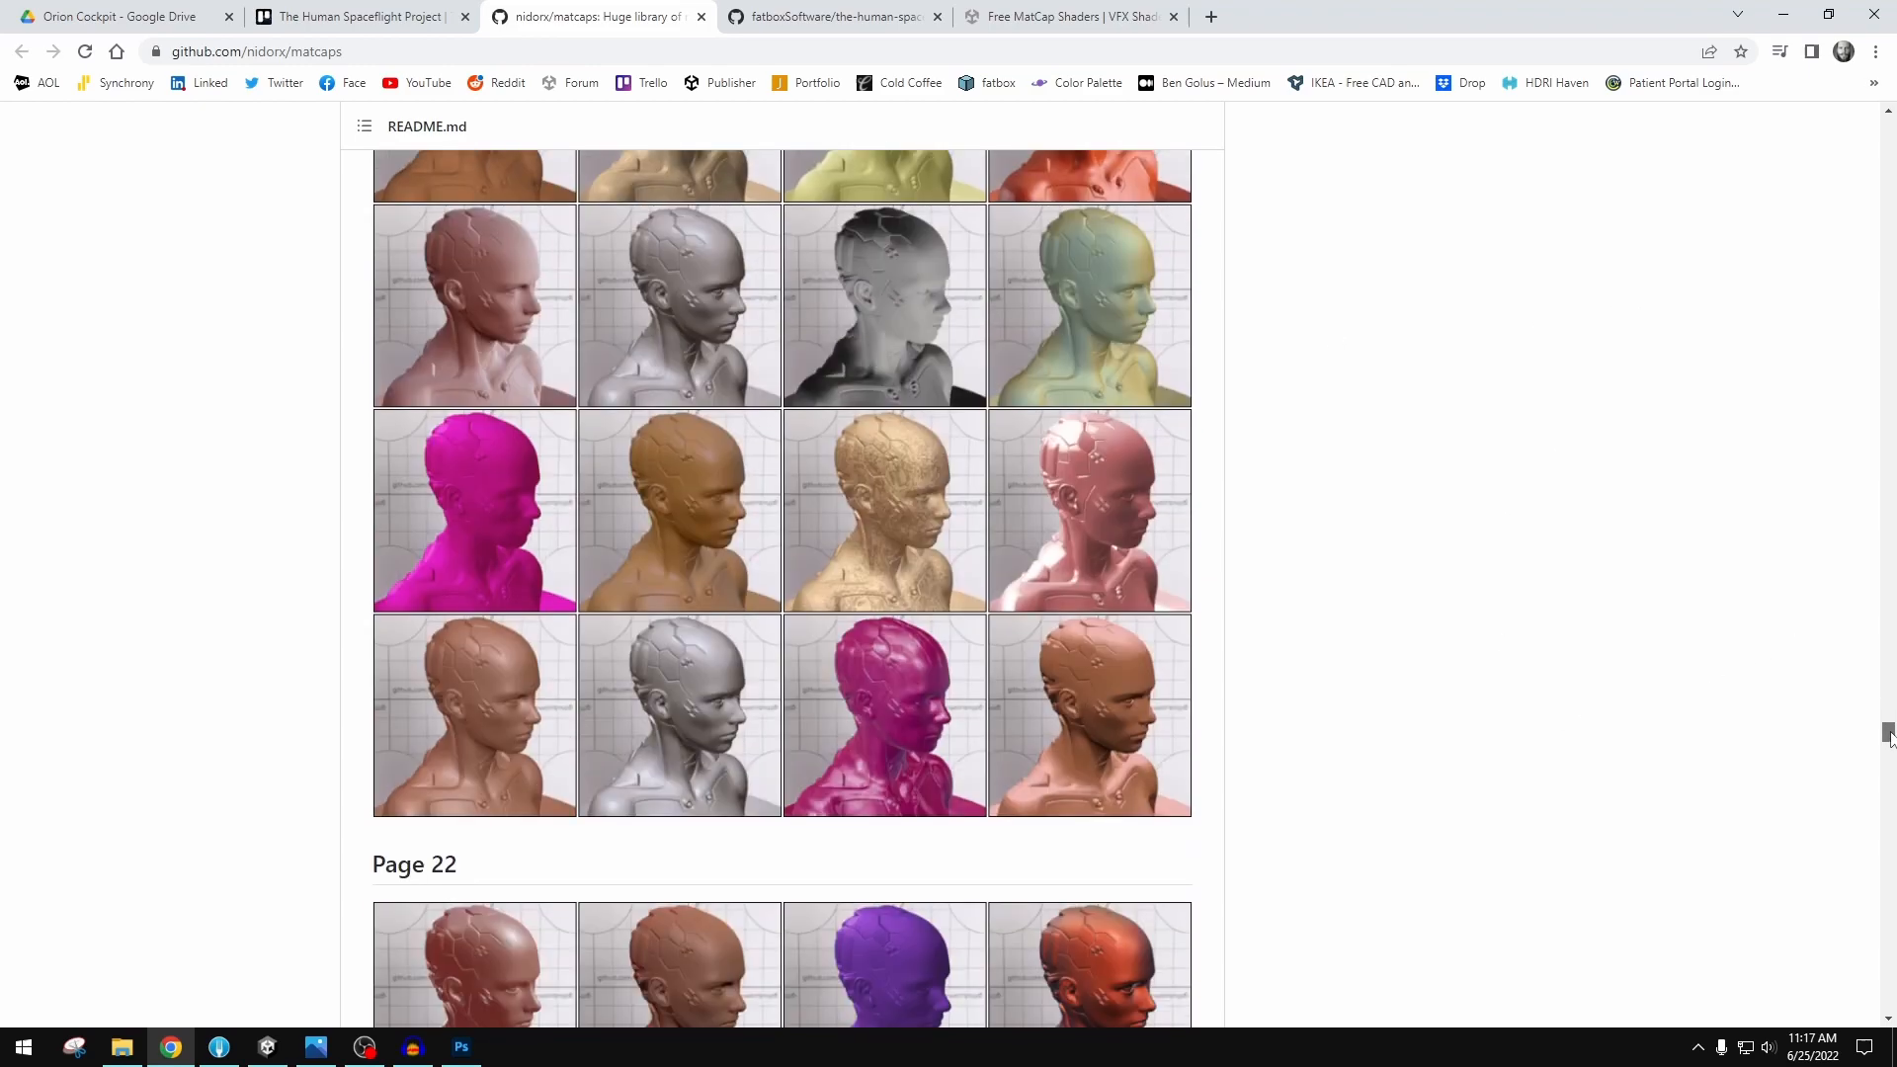
{"action": "scroll", "scroll_direction": "down", "scroll_amount": 3}
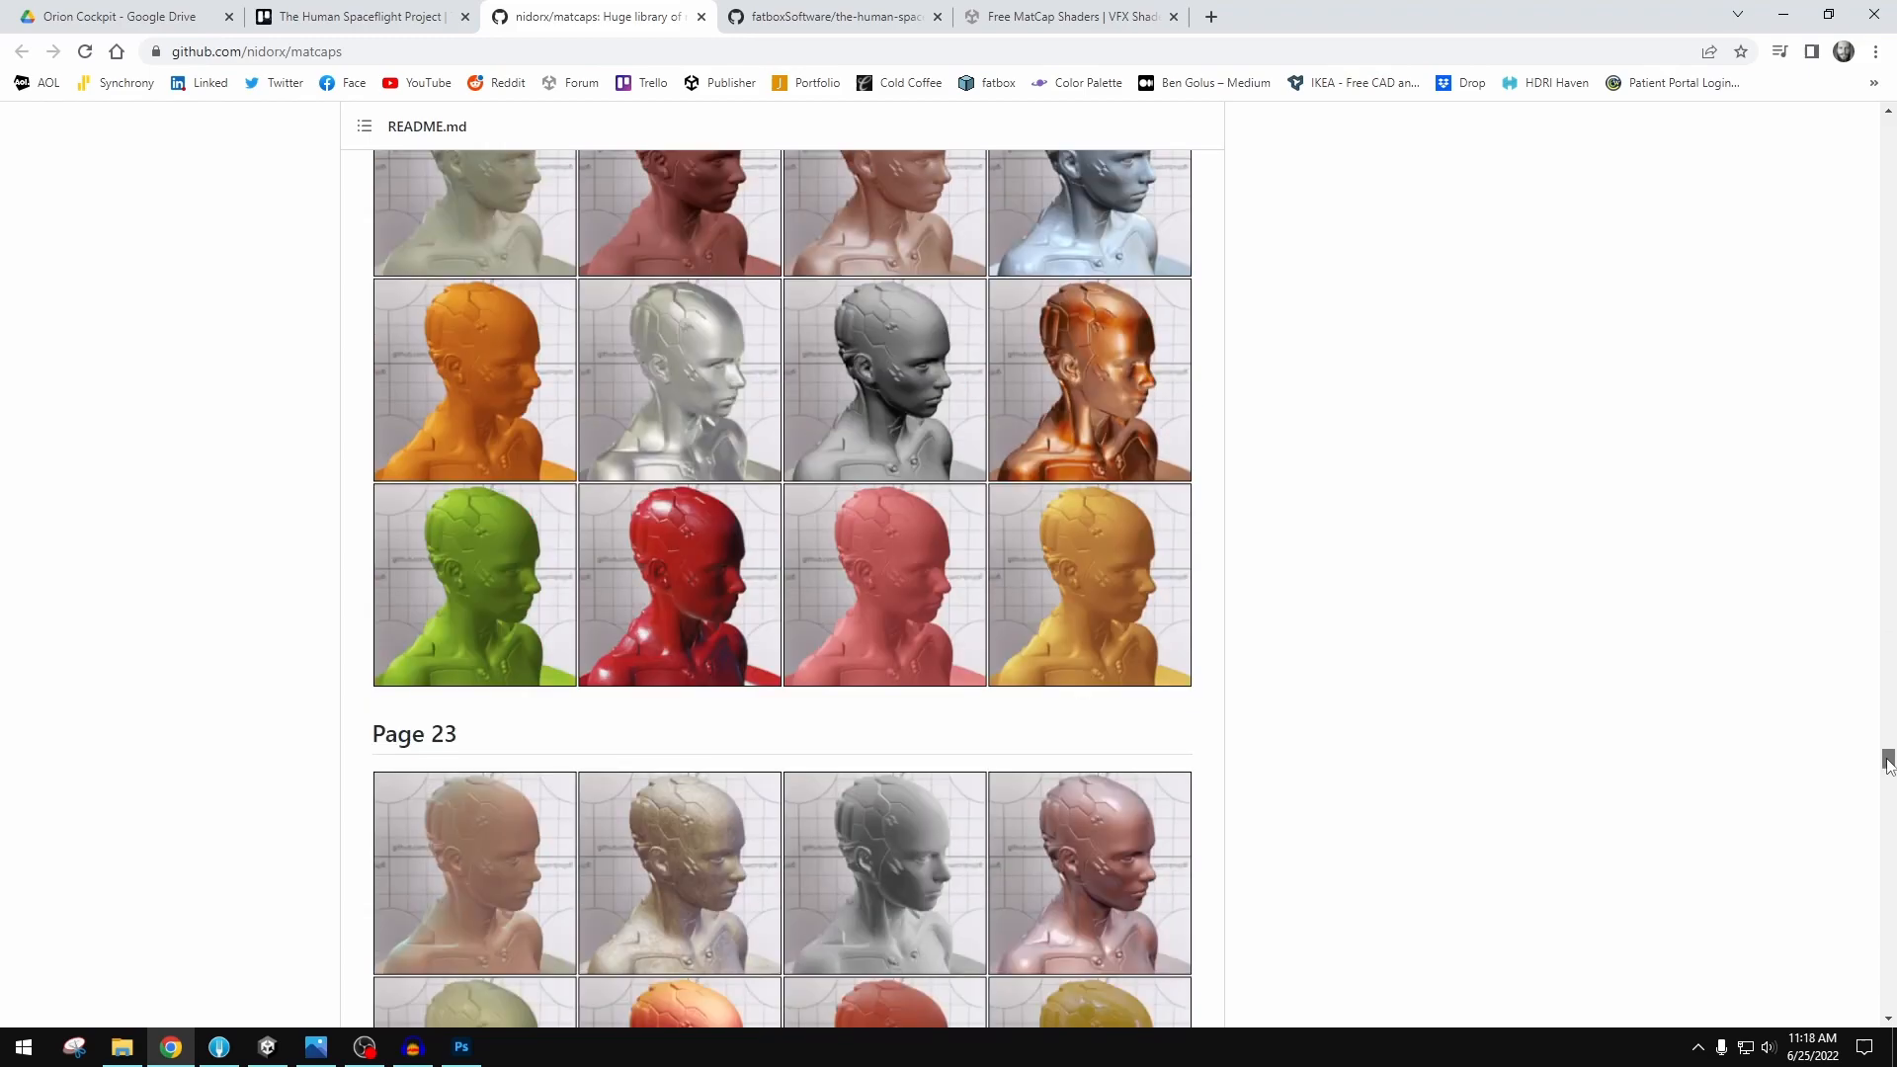
{"action": "scroll", "scroll_direction": "down", "scroll_amount": 3}
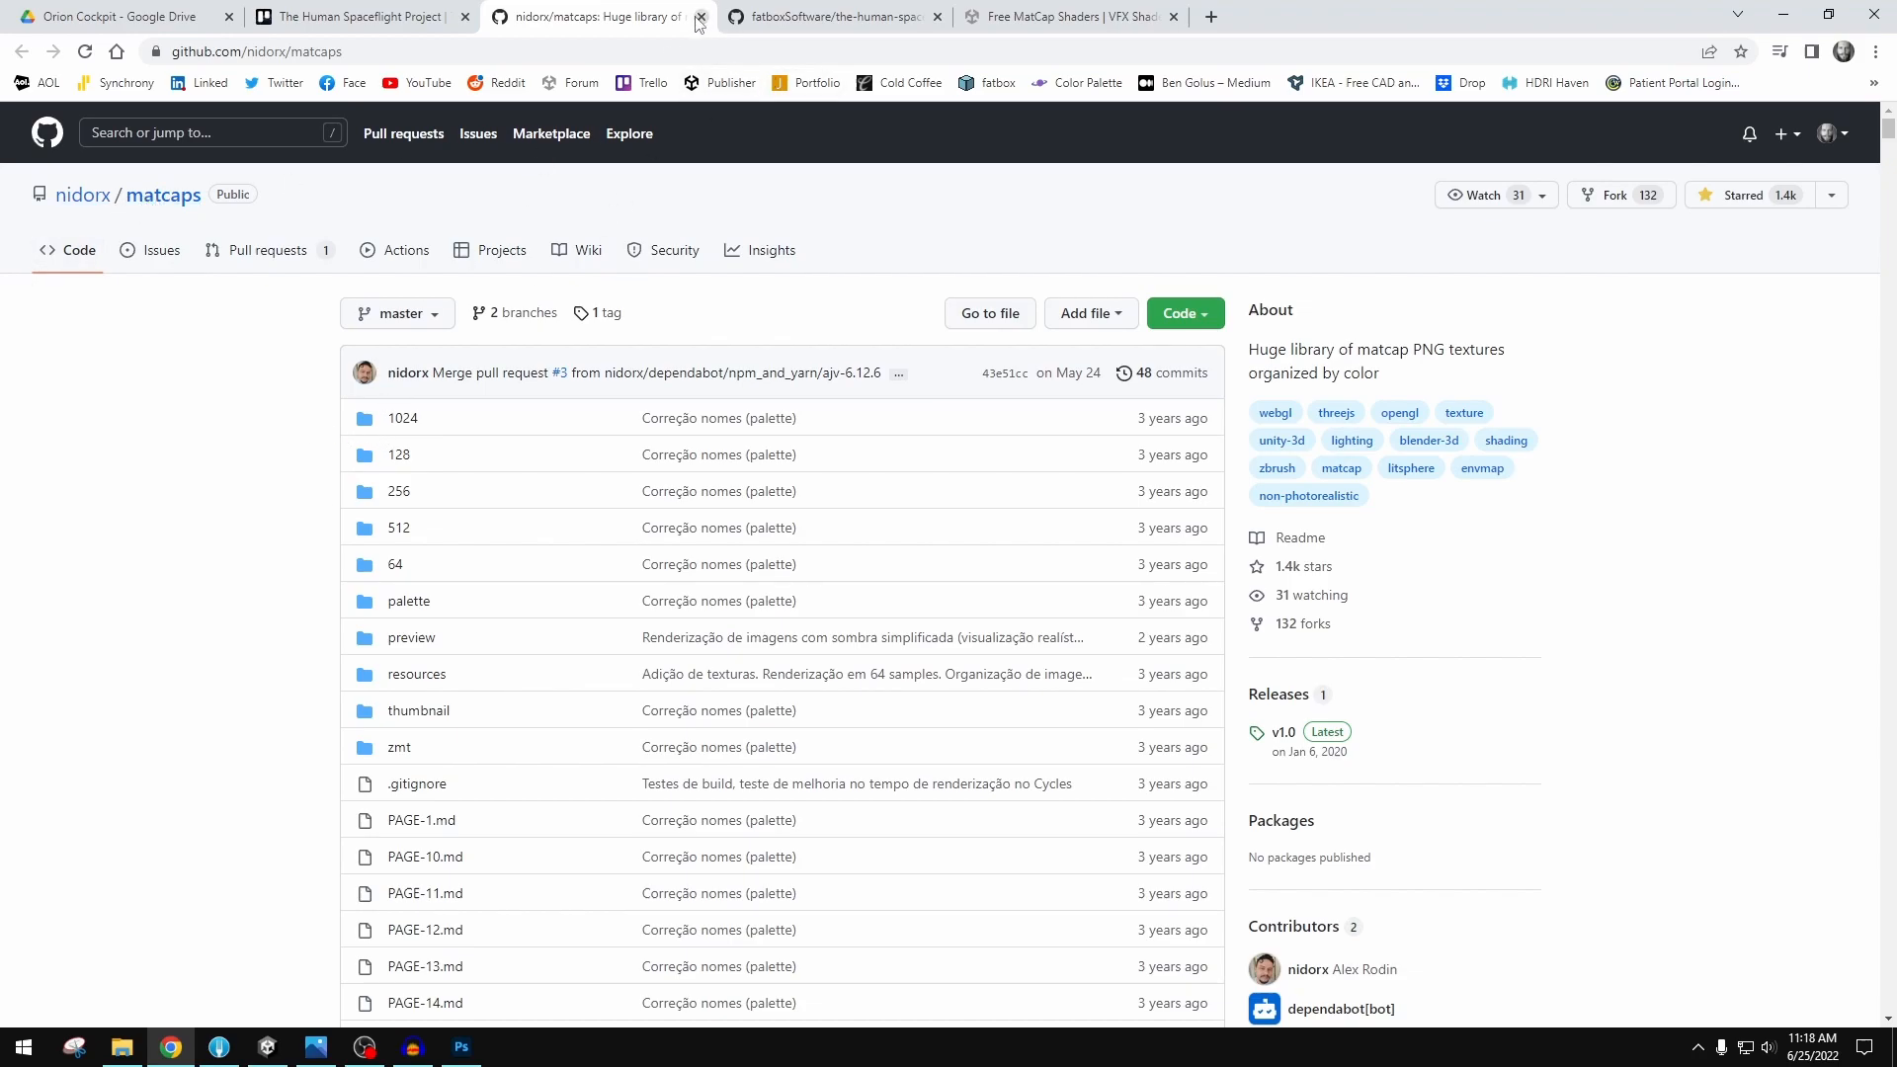
{"action": "left_click", "coordinate": [698, 15]}
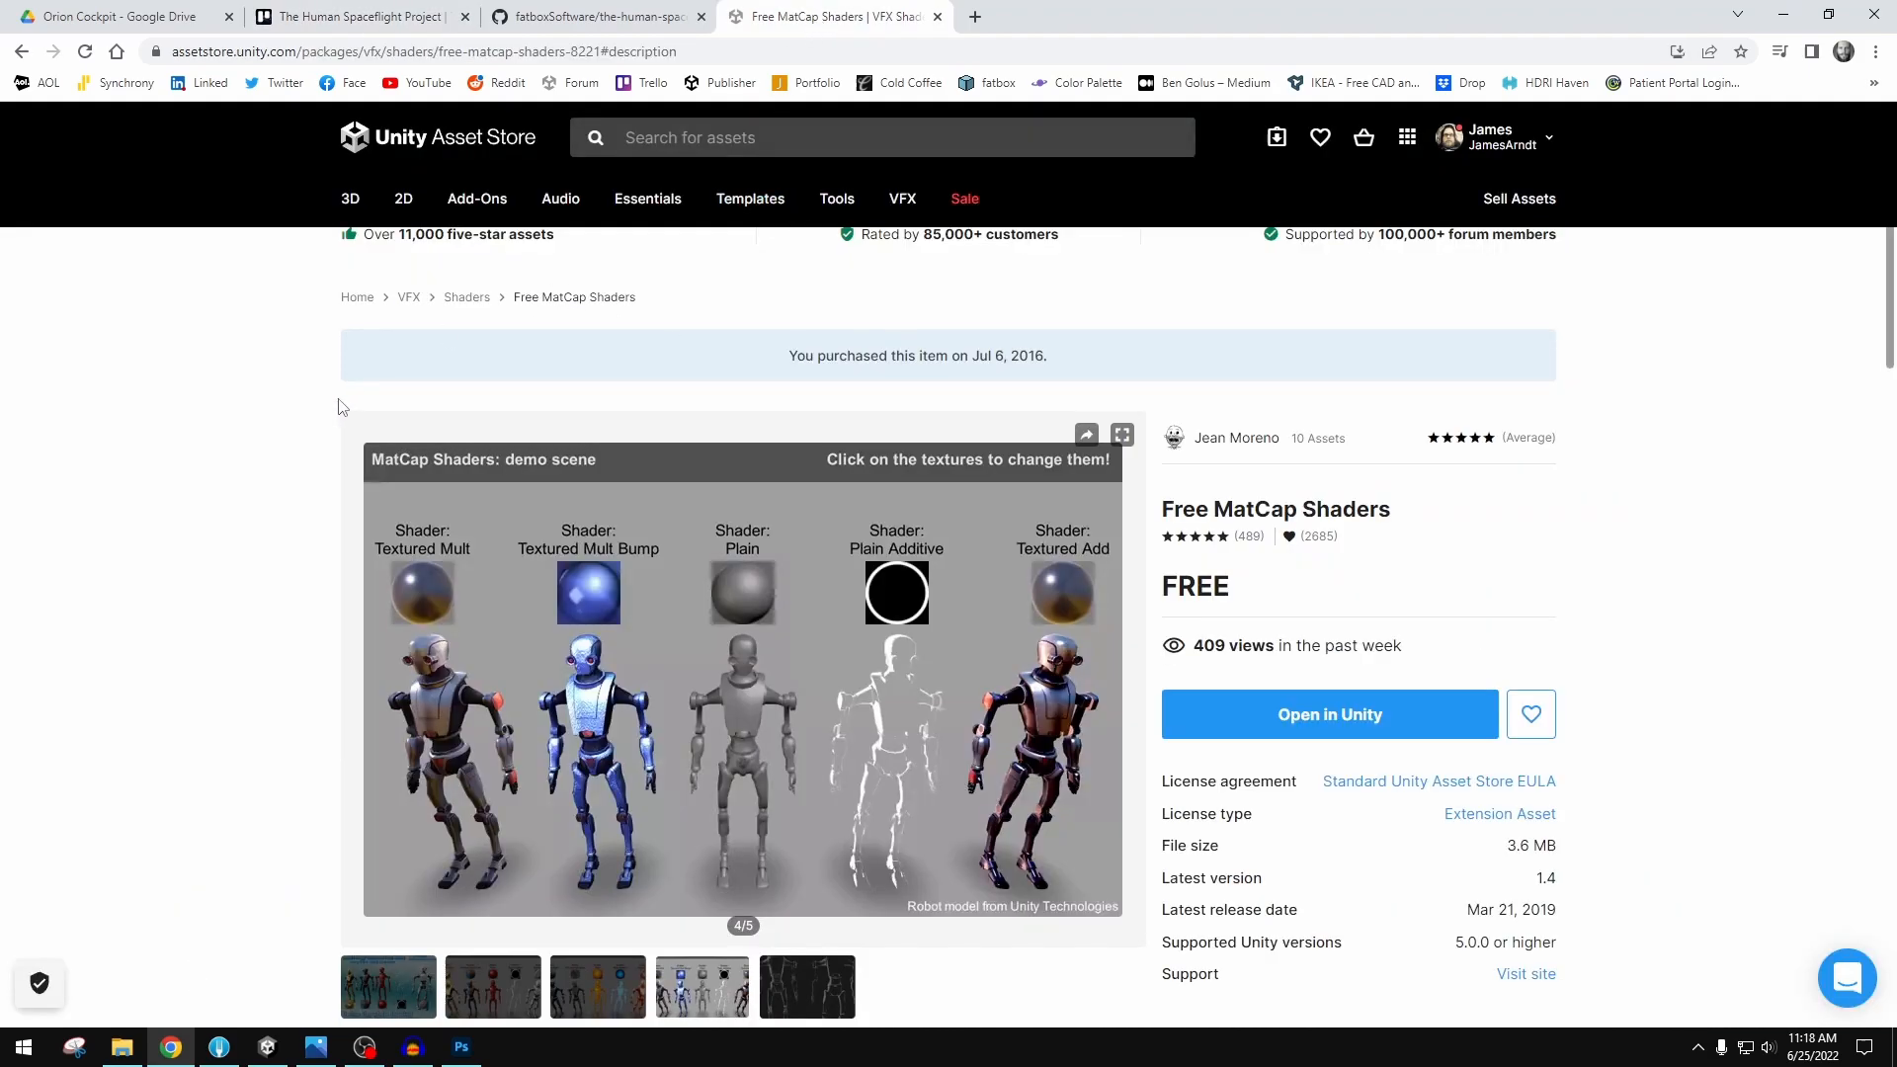
- Open the MatCap shaders demo screenshot of robot models full-size in its own tab
{"action": "scroll", "scroll_direction": "down", "scroll_amount": 3}
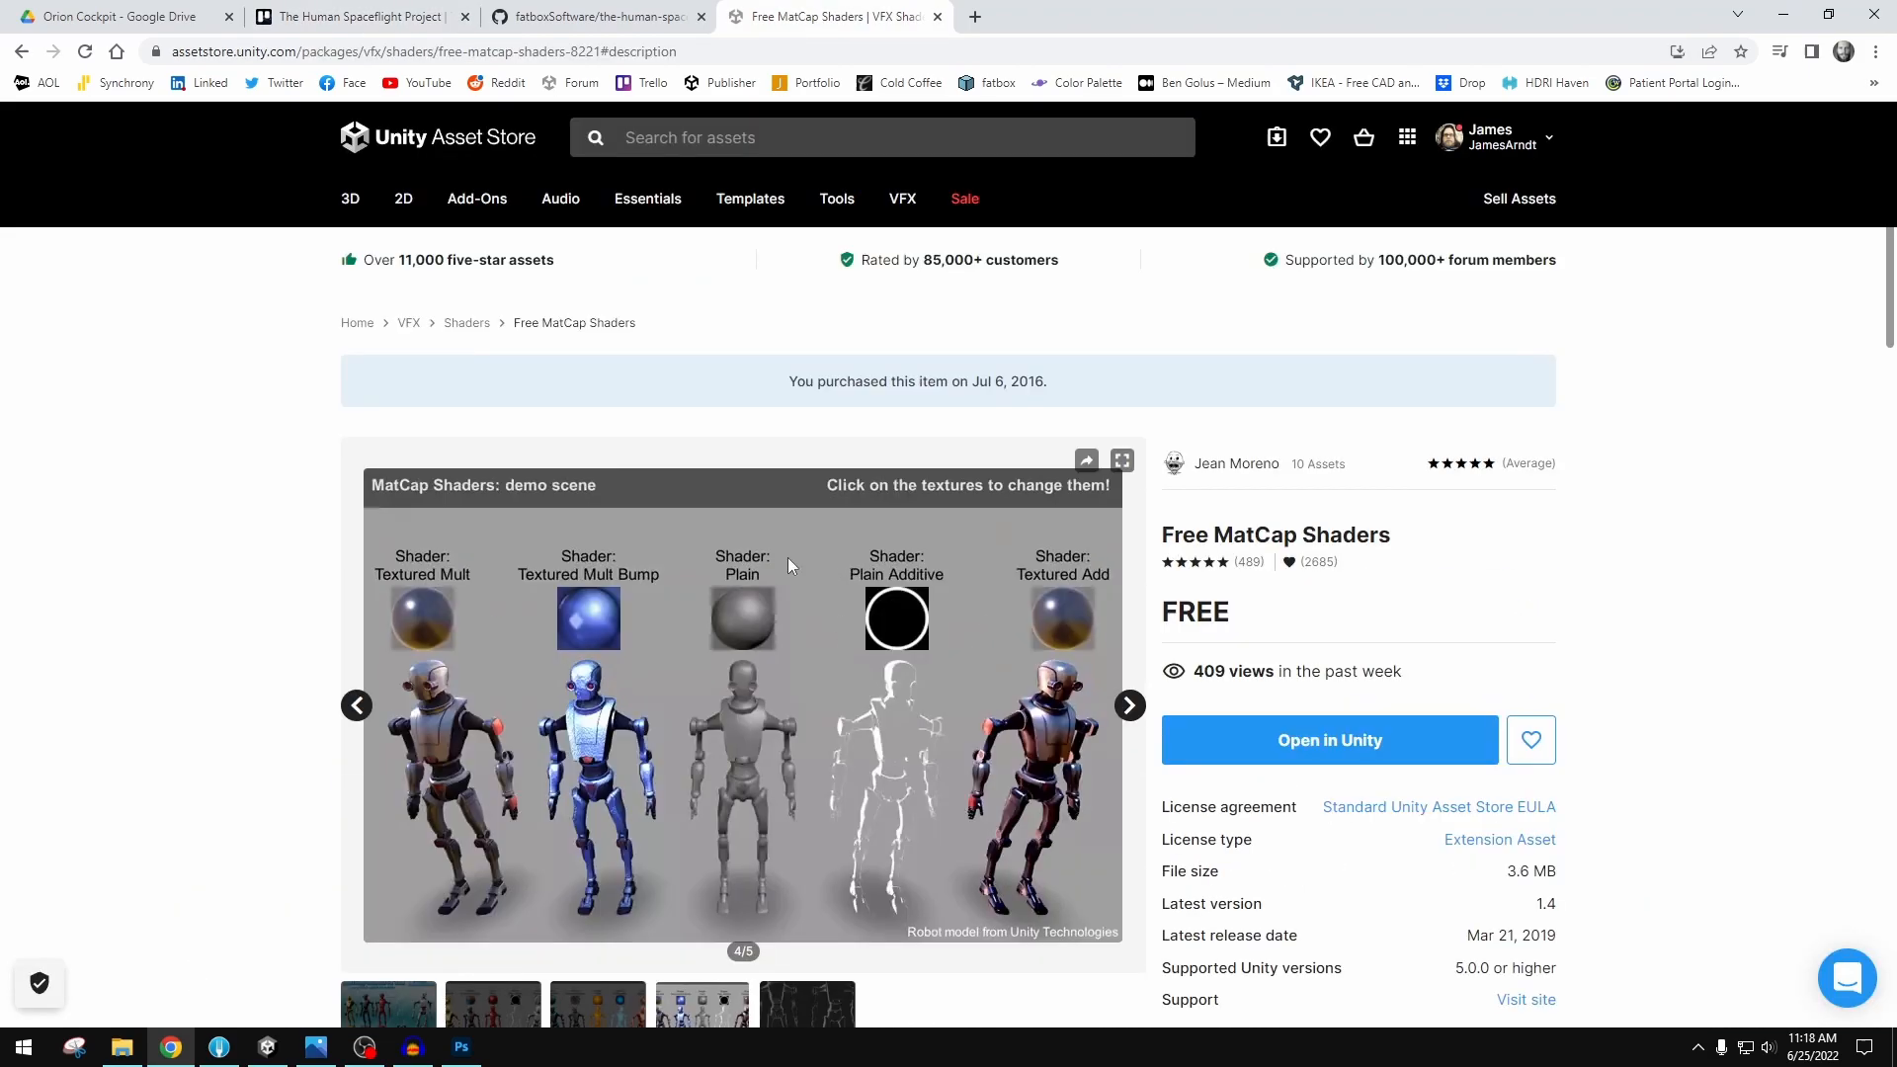
{"action": "scroll", "scroll_direction": "down", "scroll_amount": 3}
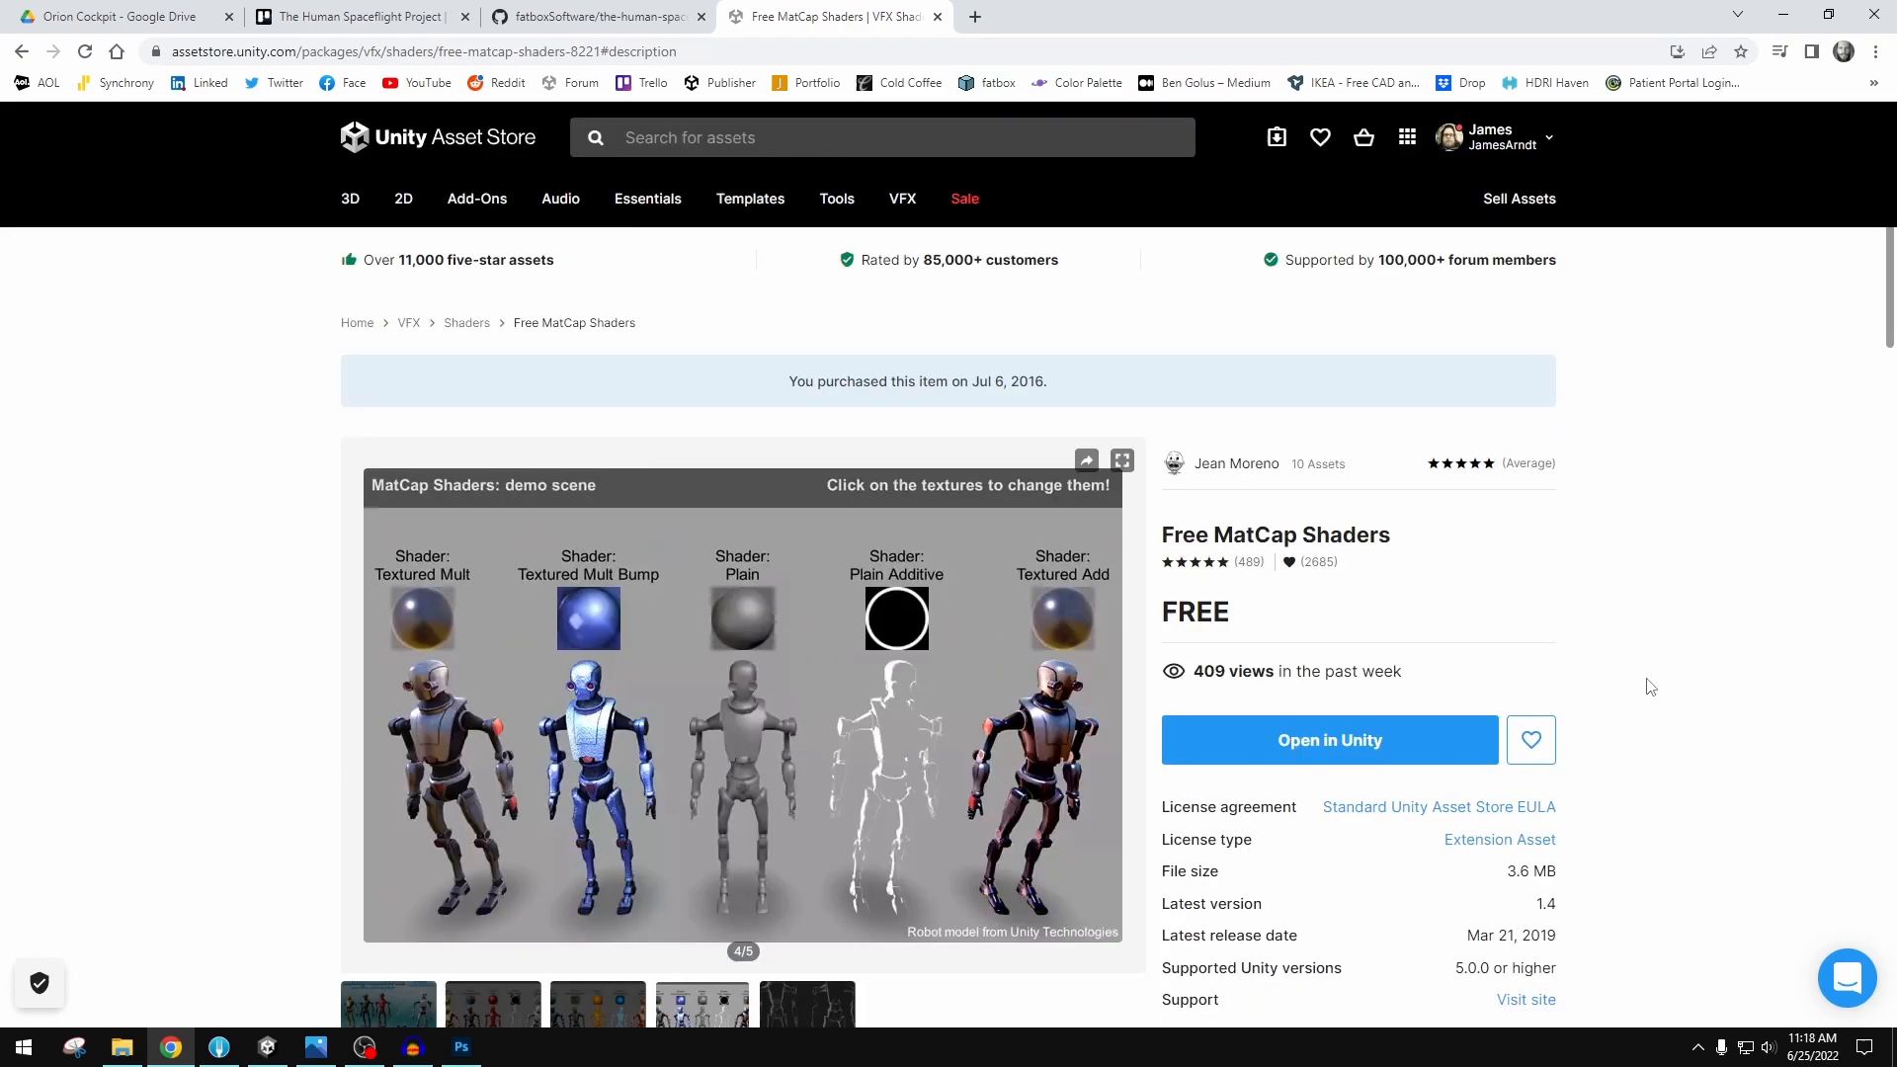
{"action": "scroll", "scroll_direction": "down", "scroll_amount": 3}
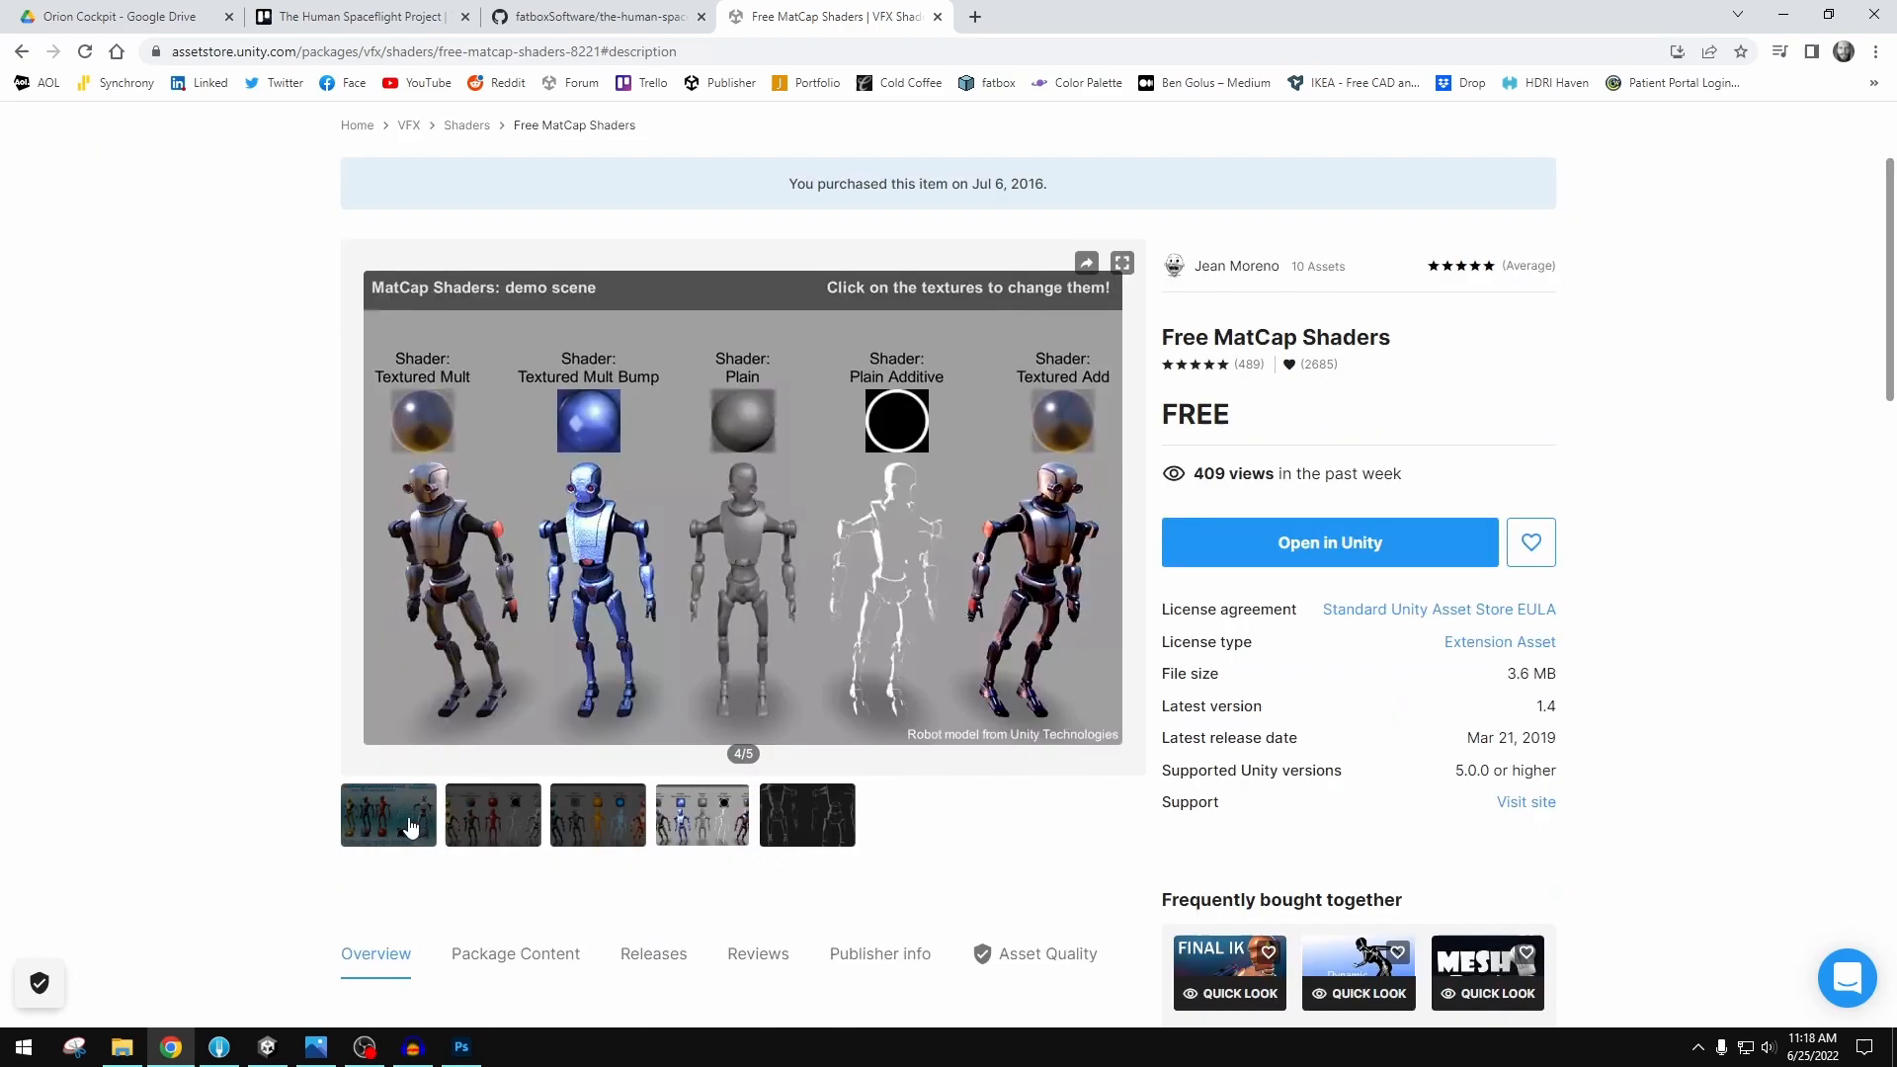
{"action": "left_click", "coordinate": [492, 815]}
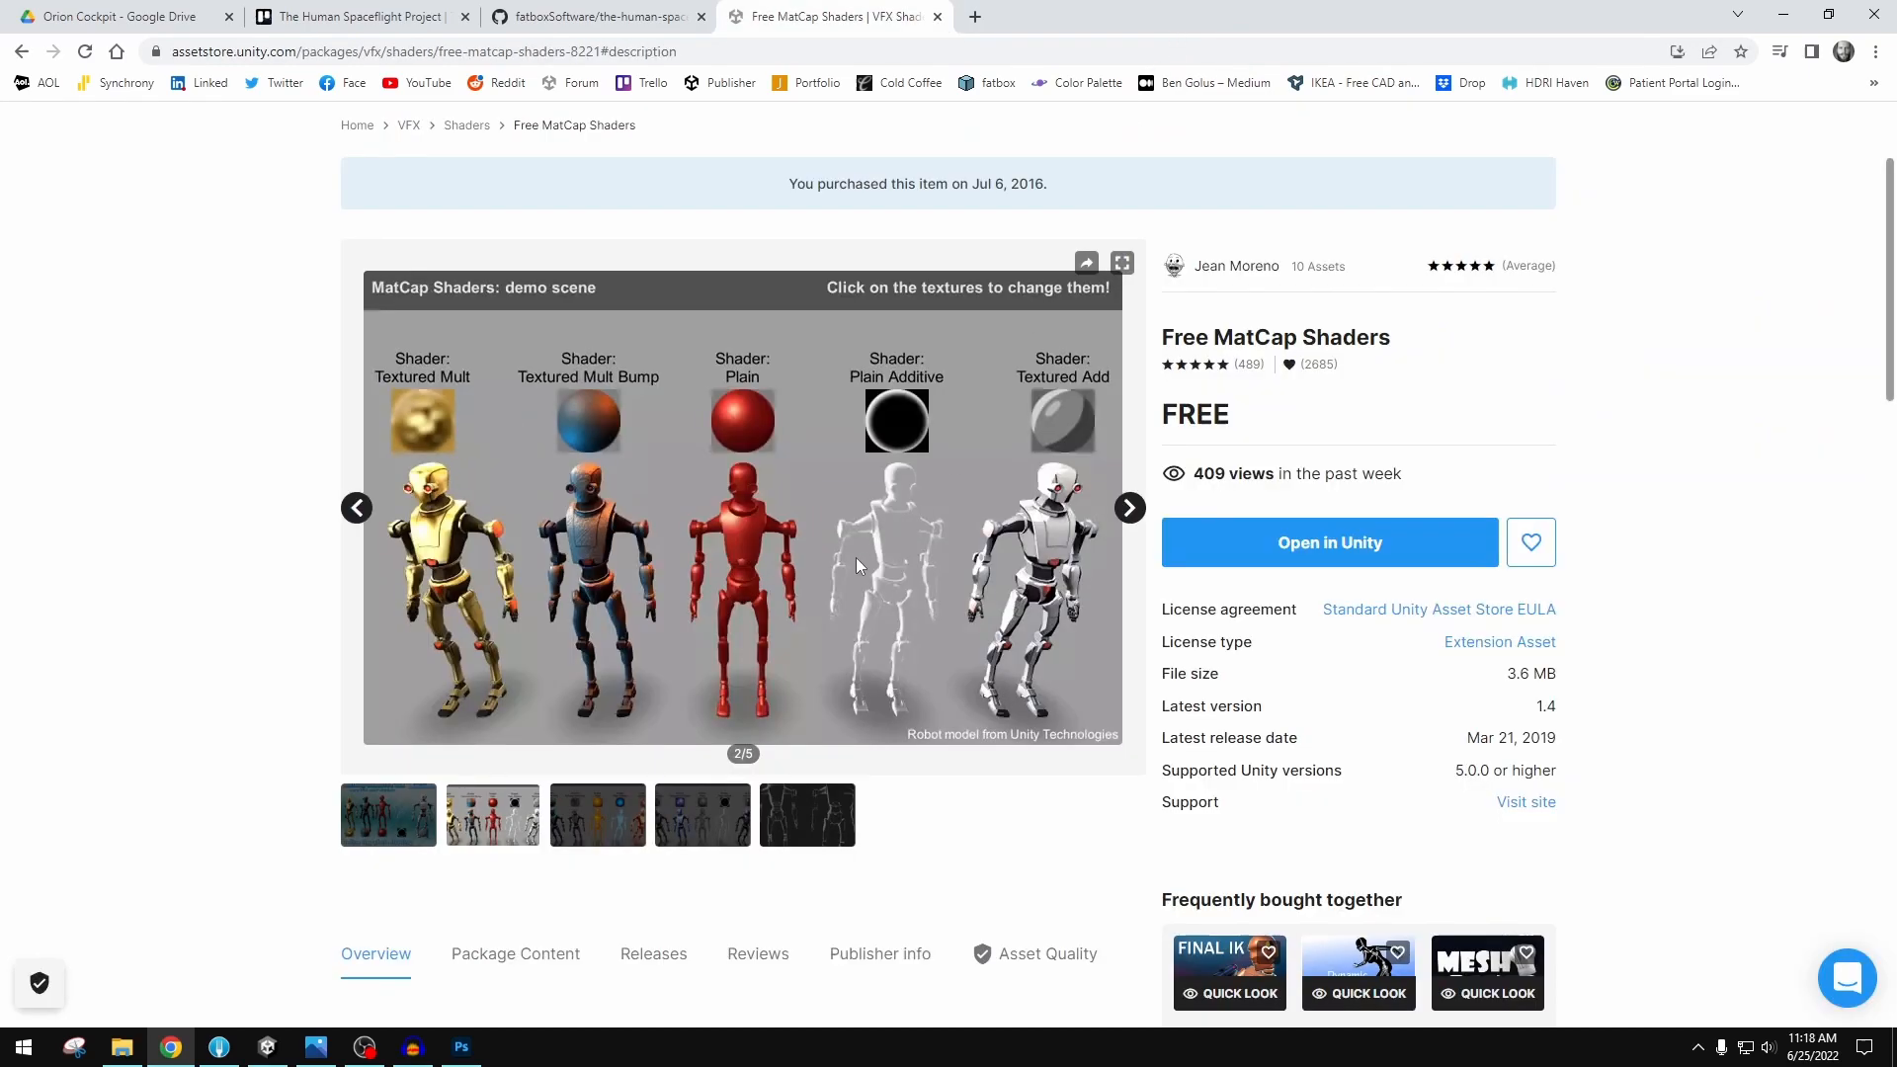
{"action": "right_click", "coordinate": [889, 539]}
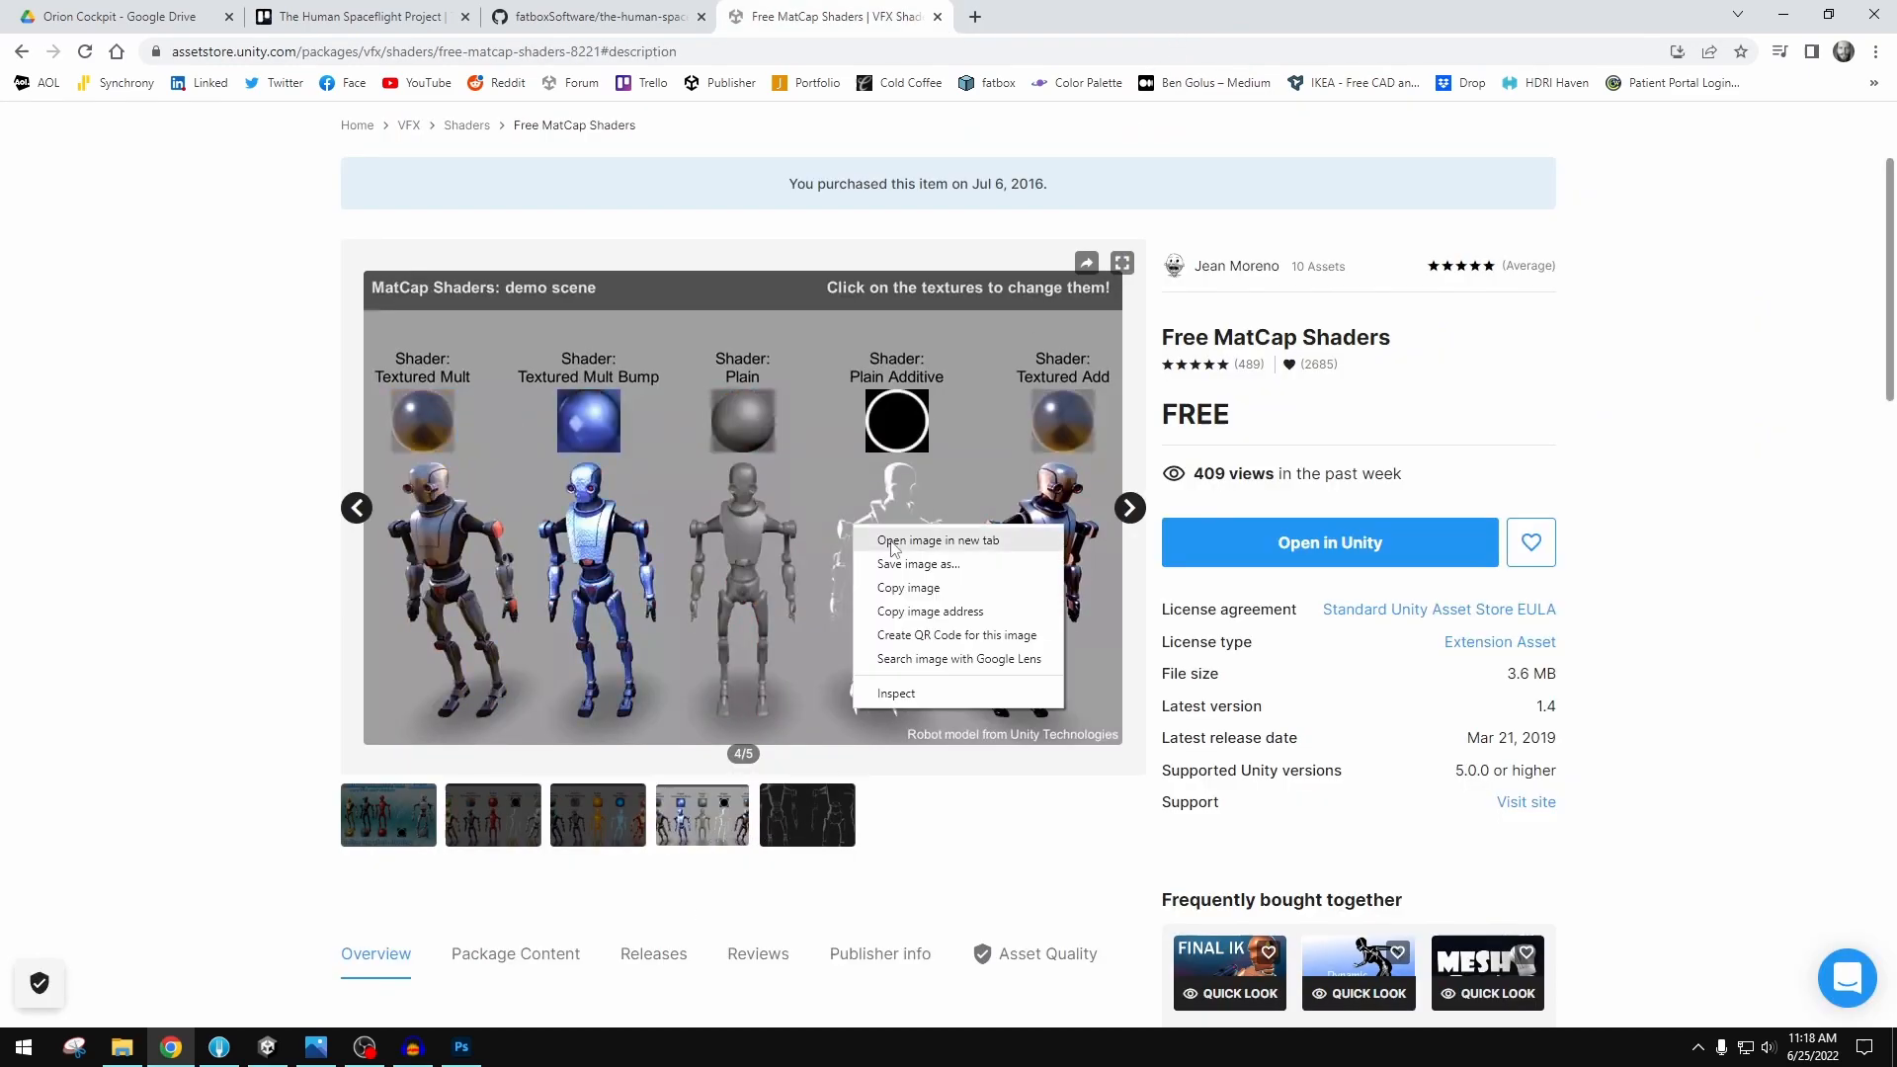
{"action": "left_click", "coordinate": [936, 539]}
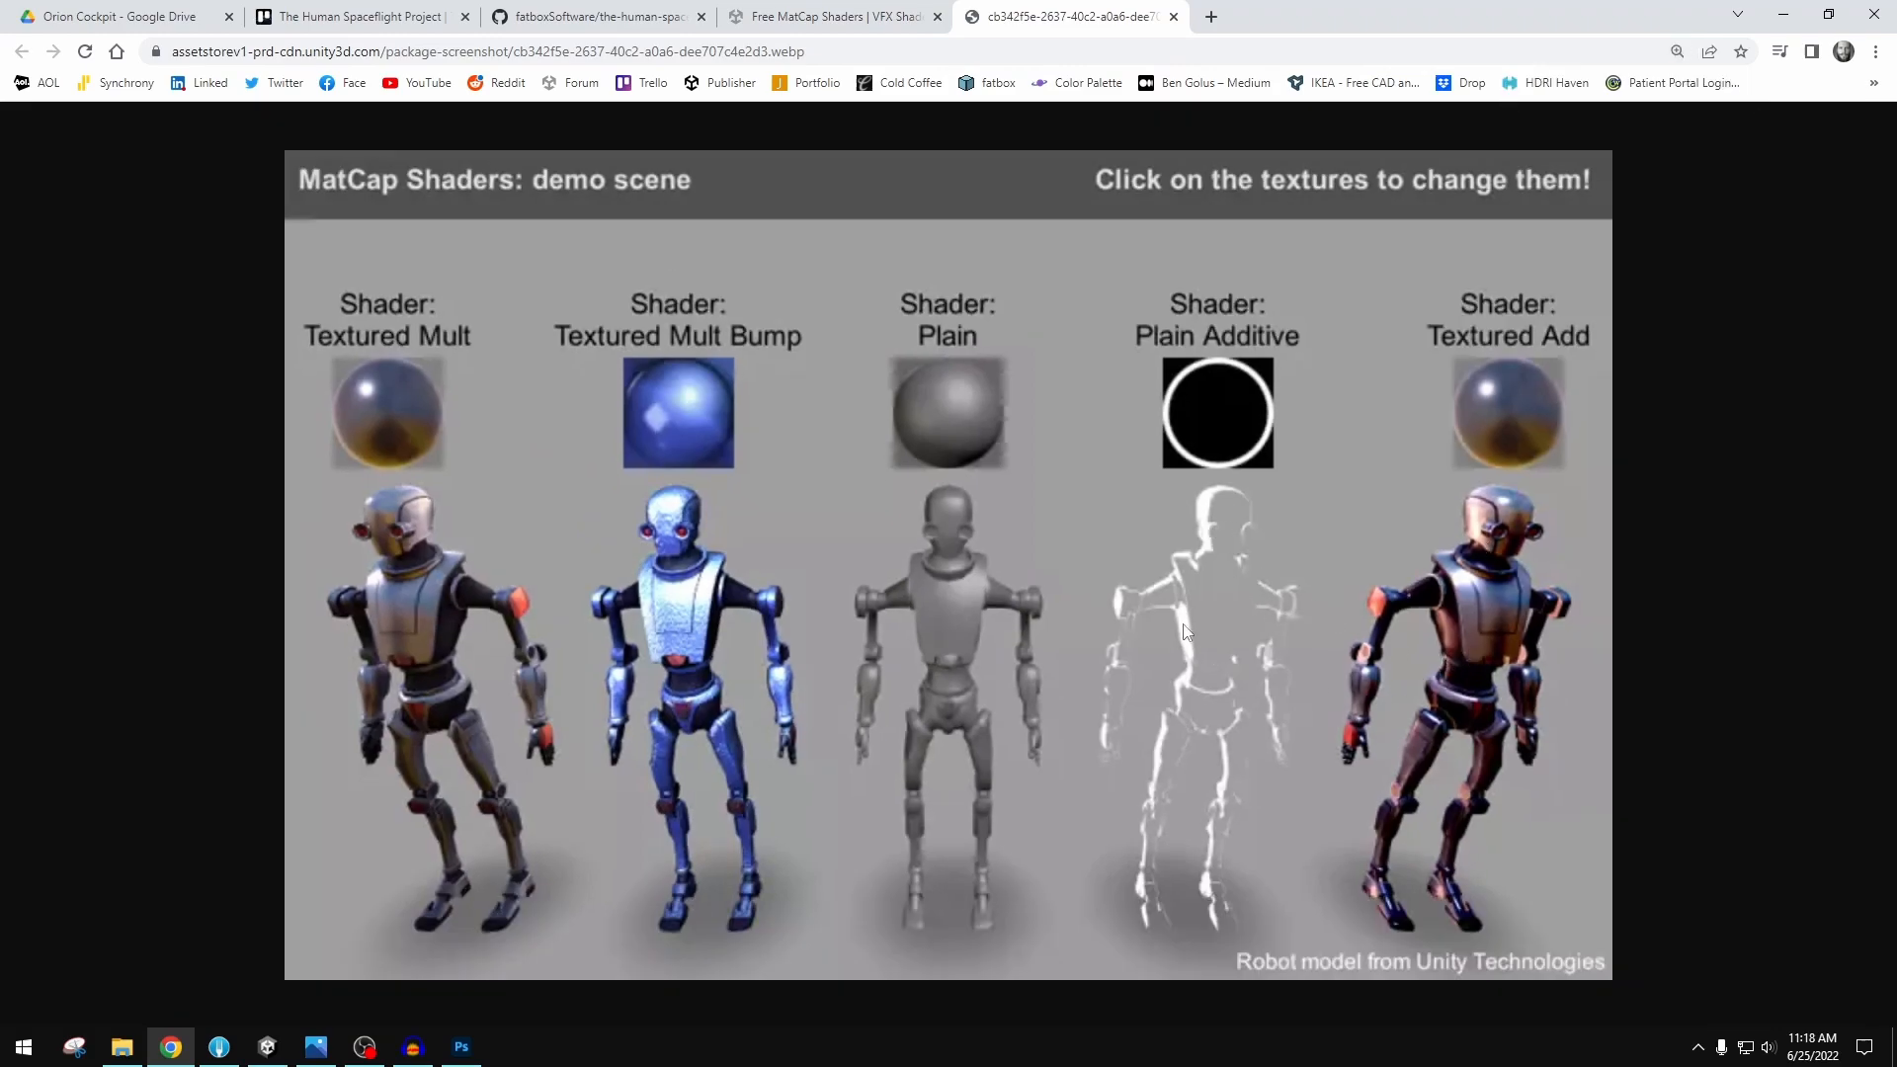
{"action": "mouse_move", "coordinate": [1155, 426]}
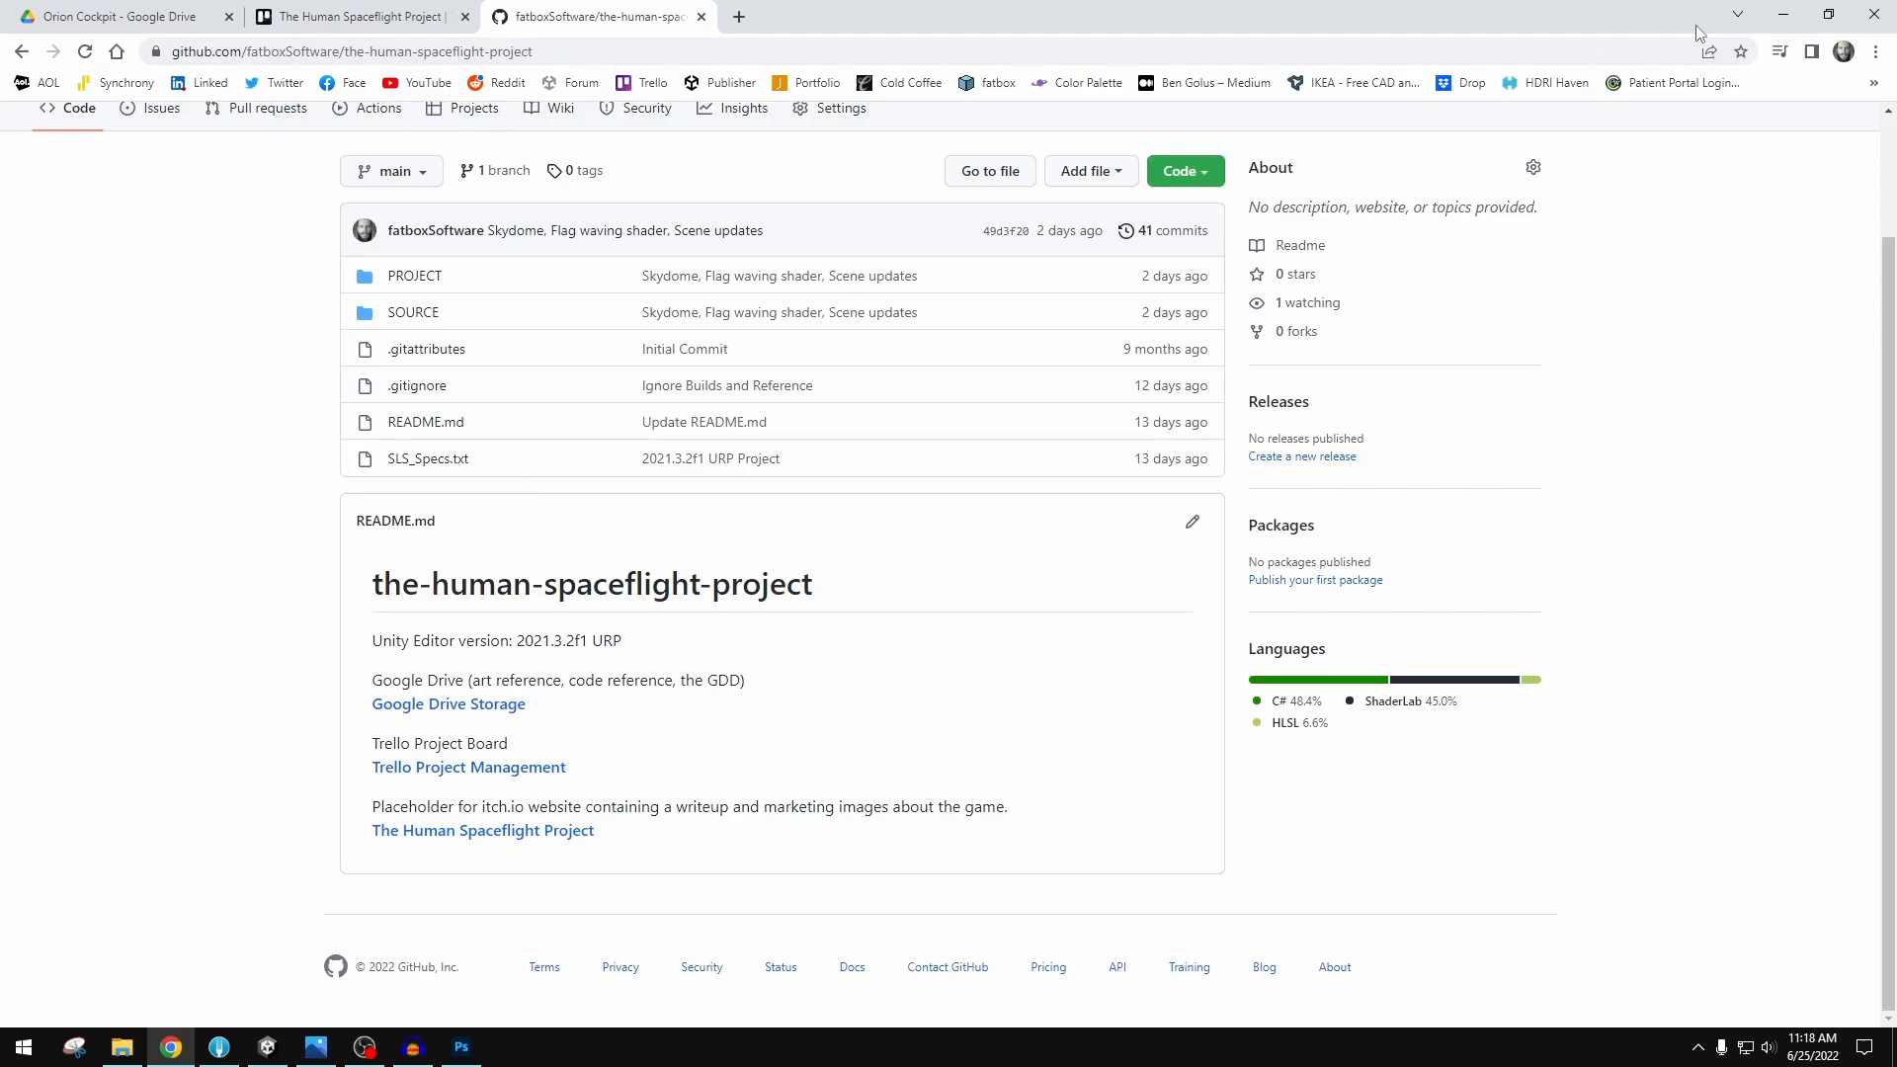
- Minimize Chrome and pass through Photoshop to the Unity Clouds_Test launch tower project
{"action": "left_click", "coordinate": [351, 15]}
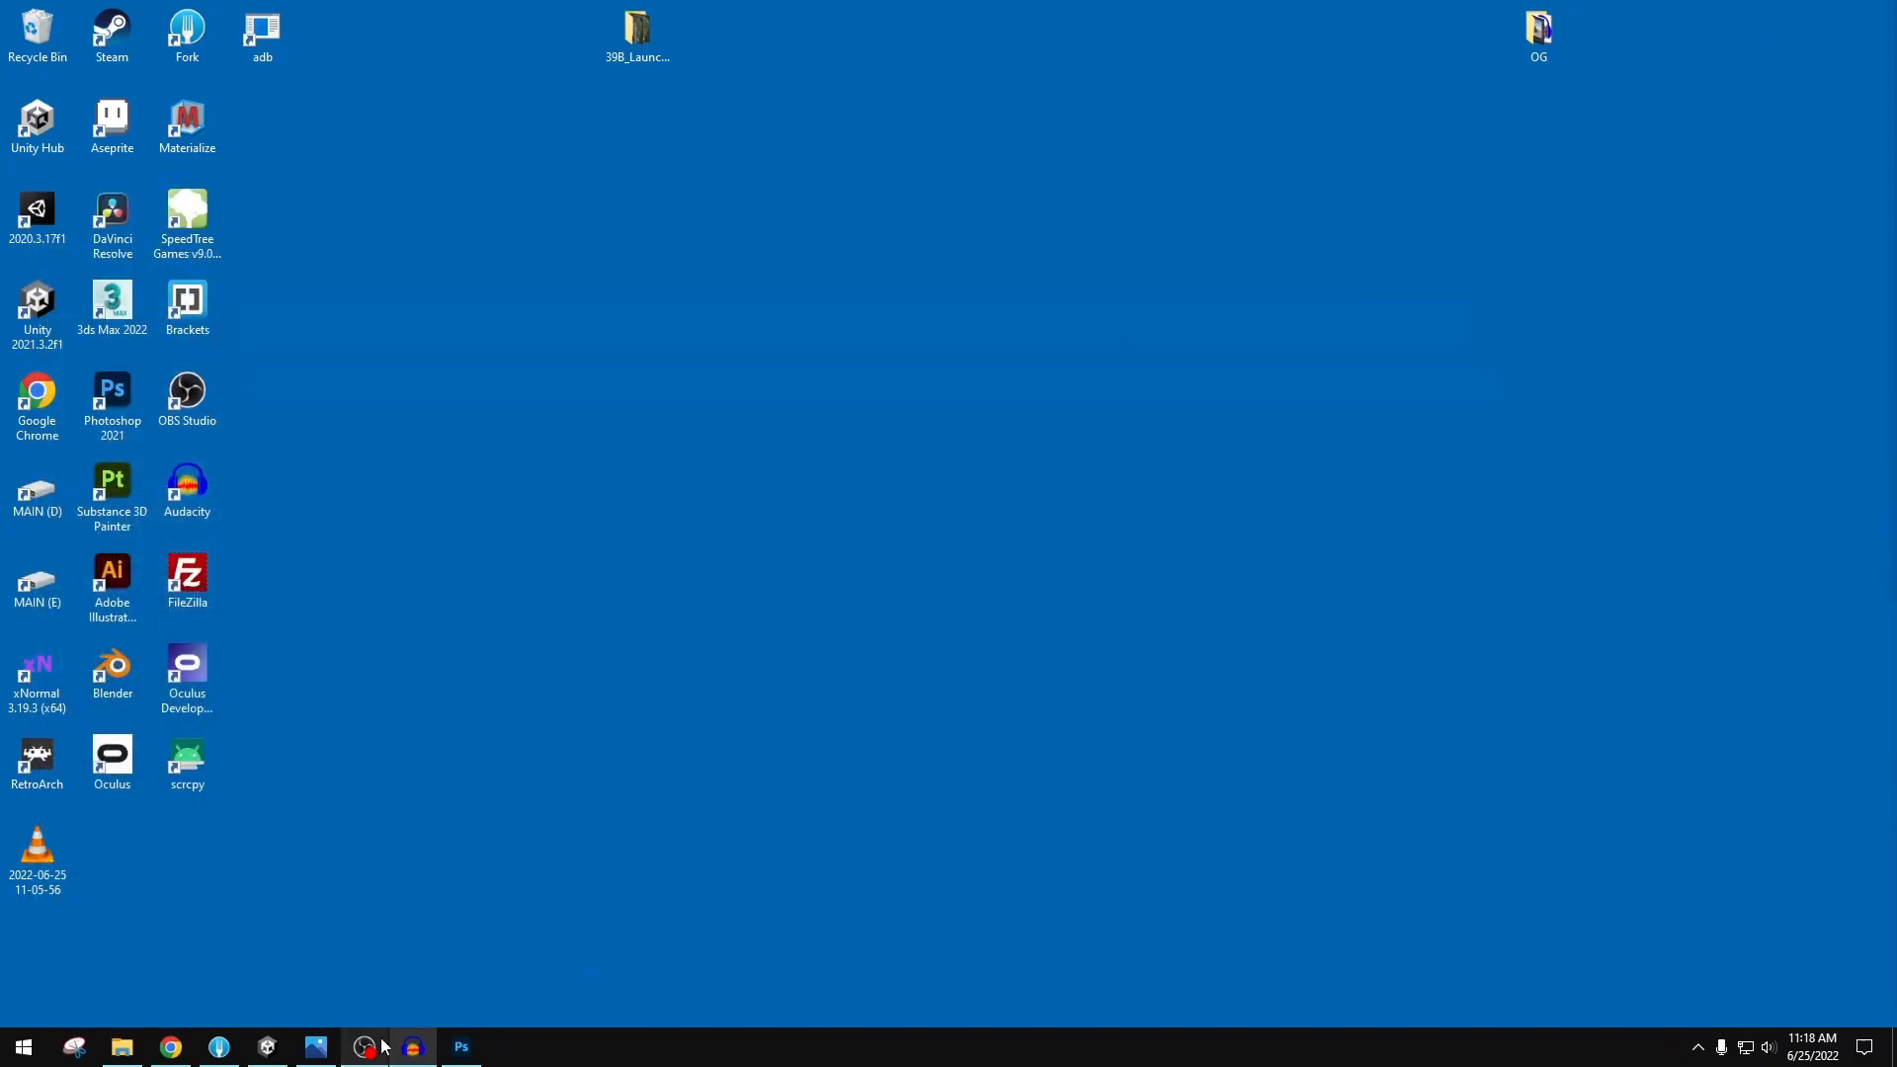
{"action": "left_click", "coordinate": [459, 1046]}
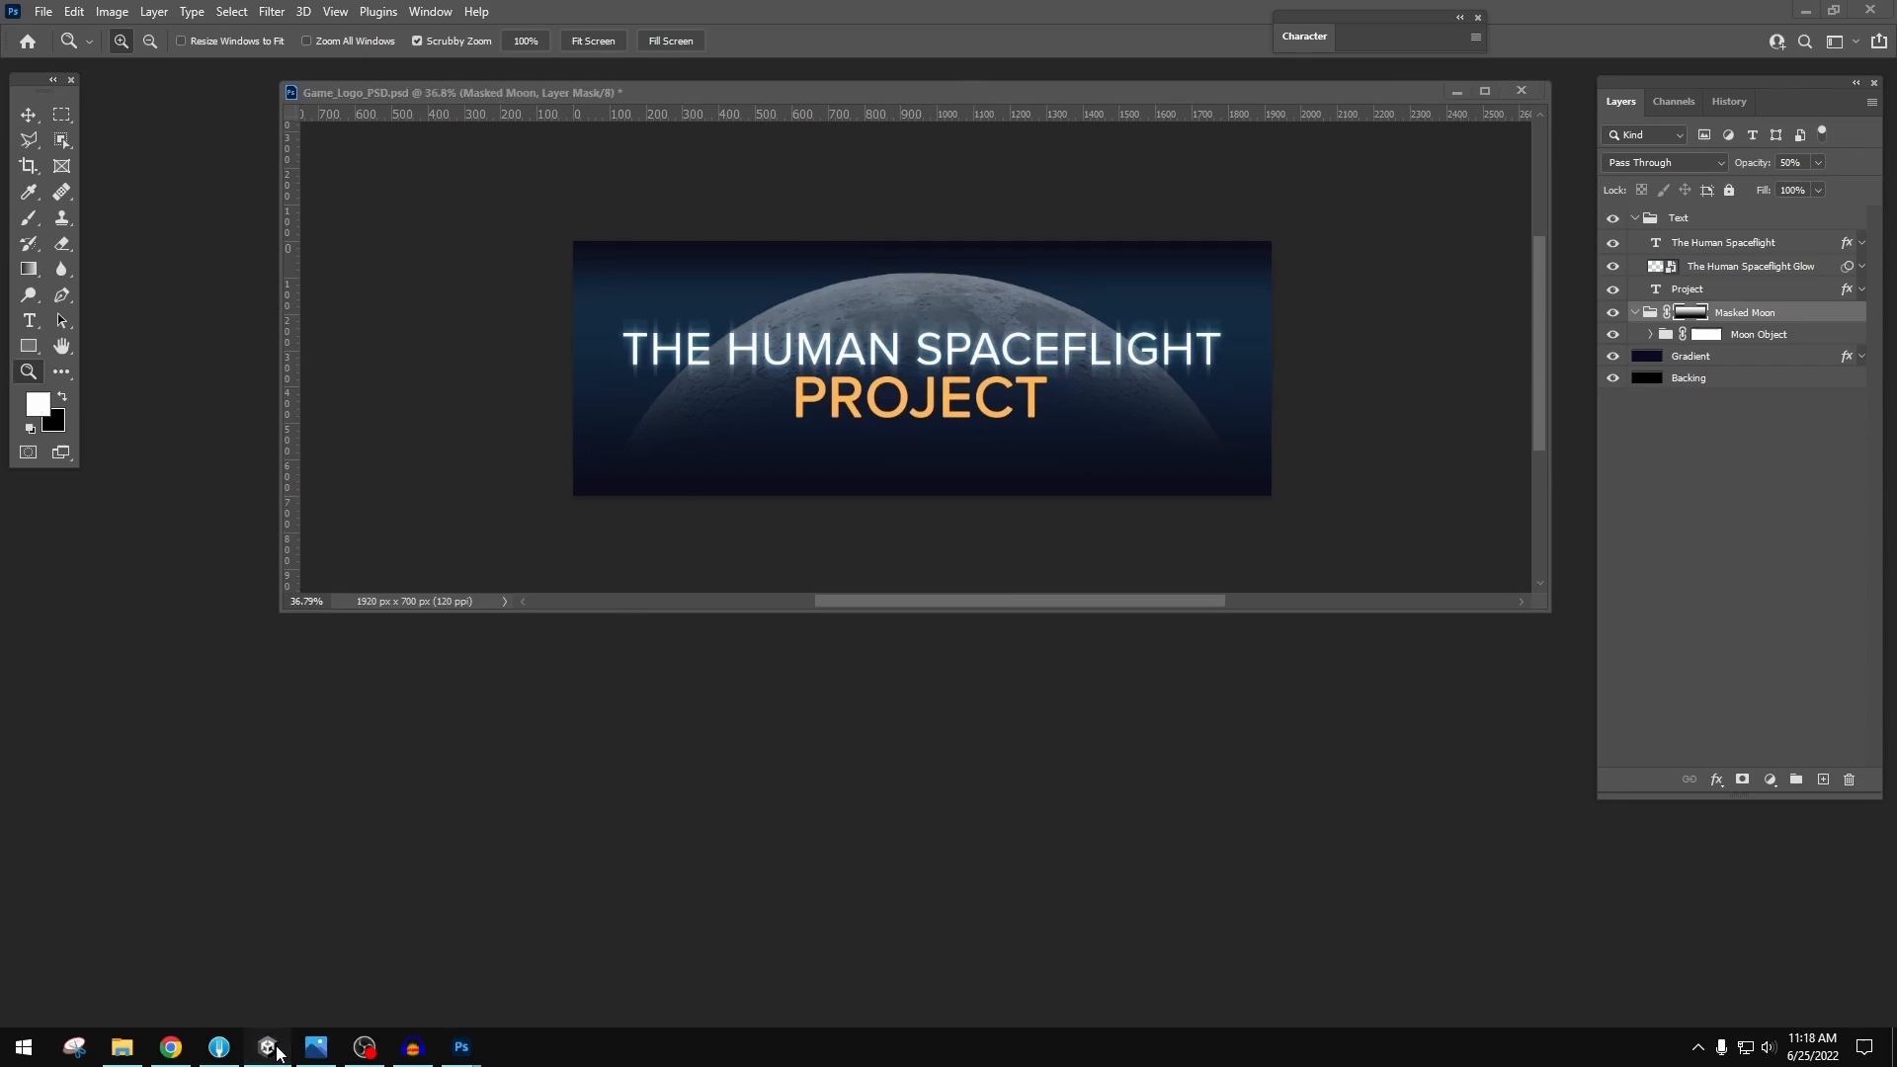
{"action": "left_click", "coordinate": [266, 1047]}
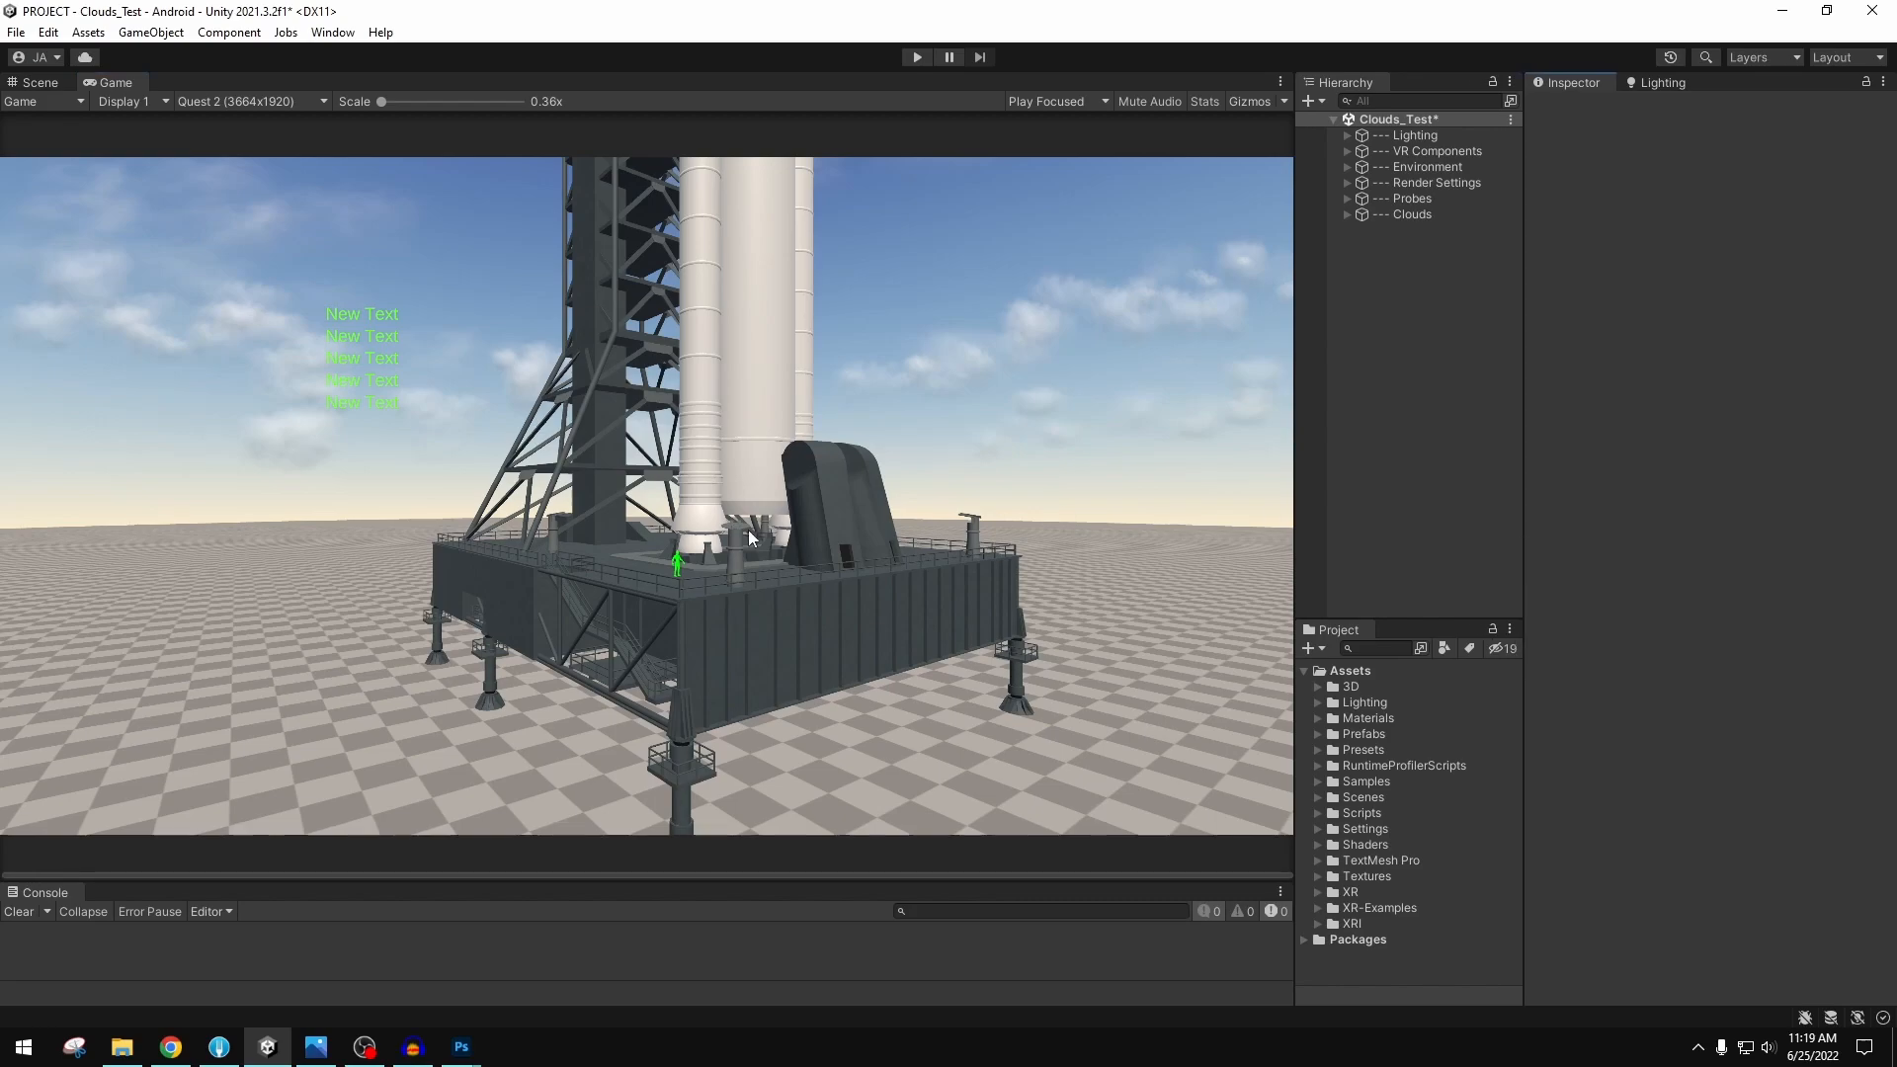
{"action": "mouse_move", "coordinate": [840, 651]}
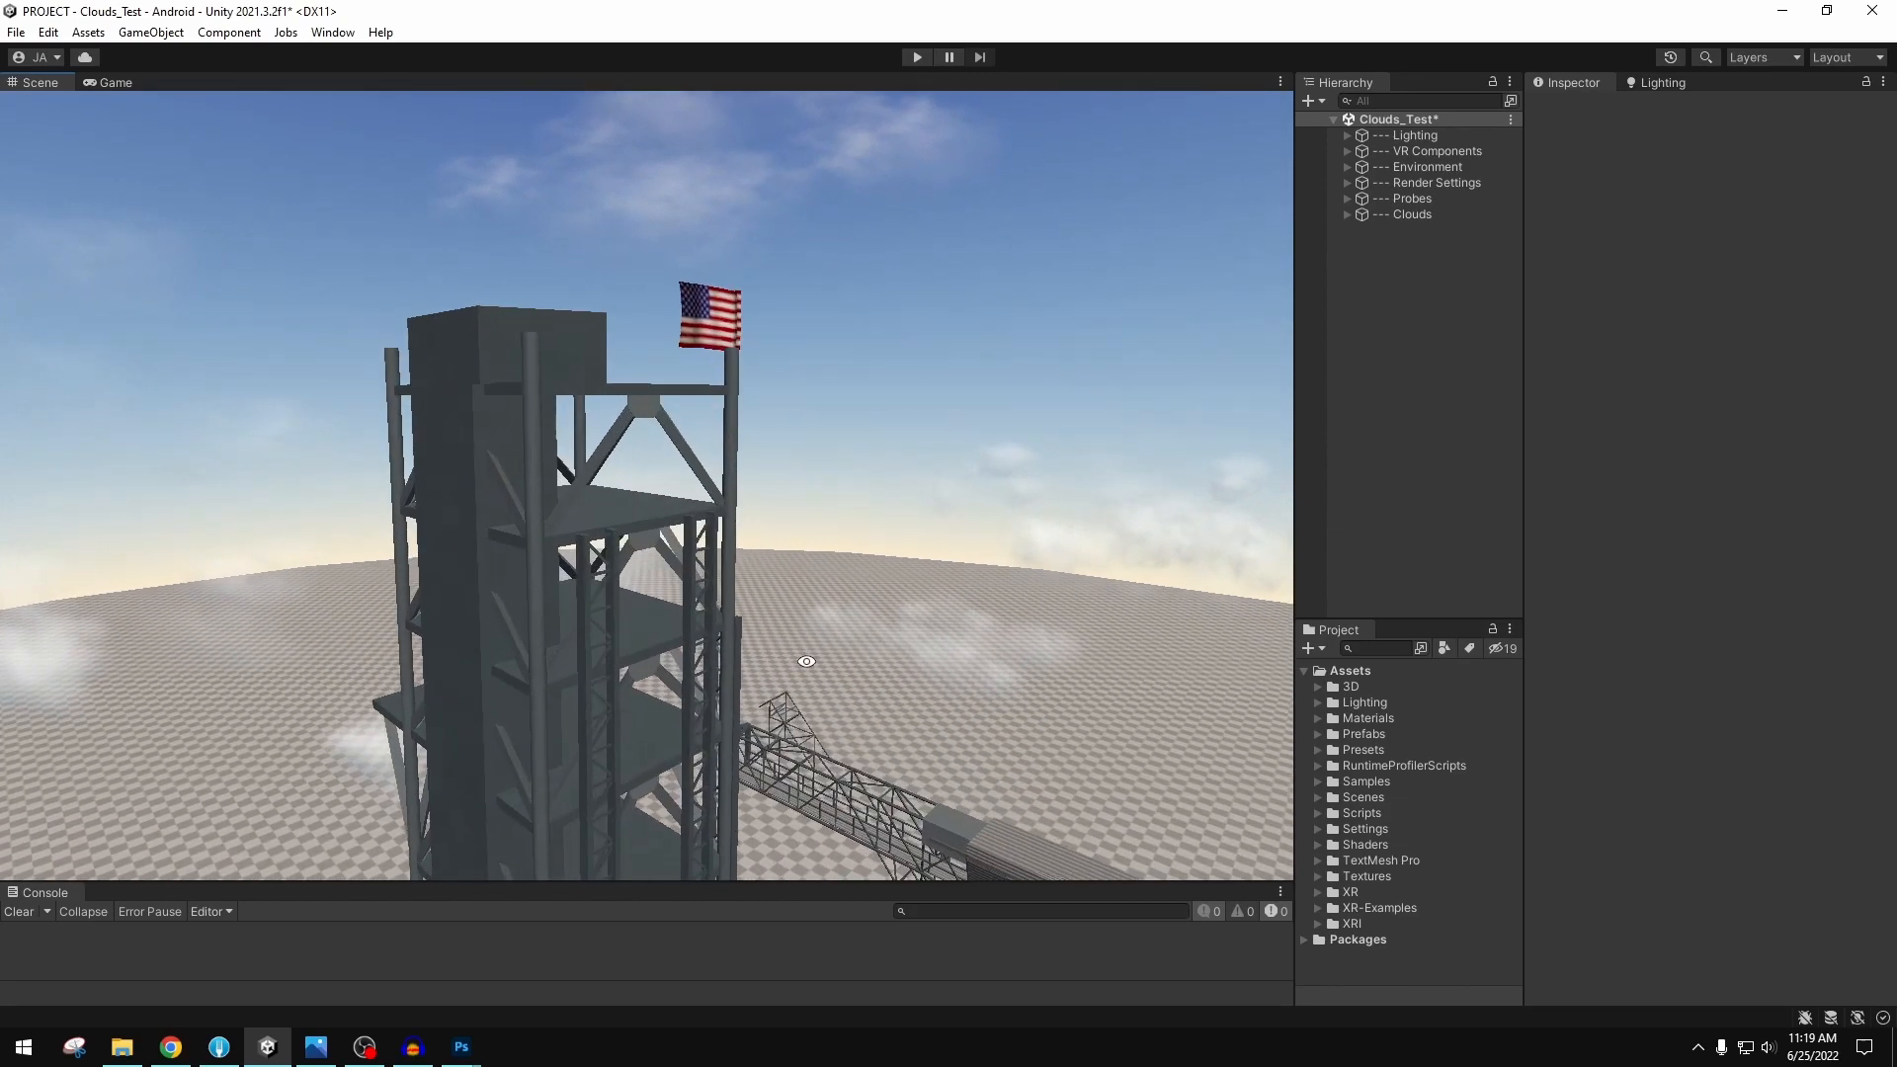
- Fly the Scene view down to the launcher platform, close to the boosters, then back out
{"action": "left_click_drag", "start_coordinate": [806, 661], "coordinate": [593, 569]}
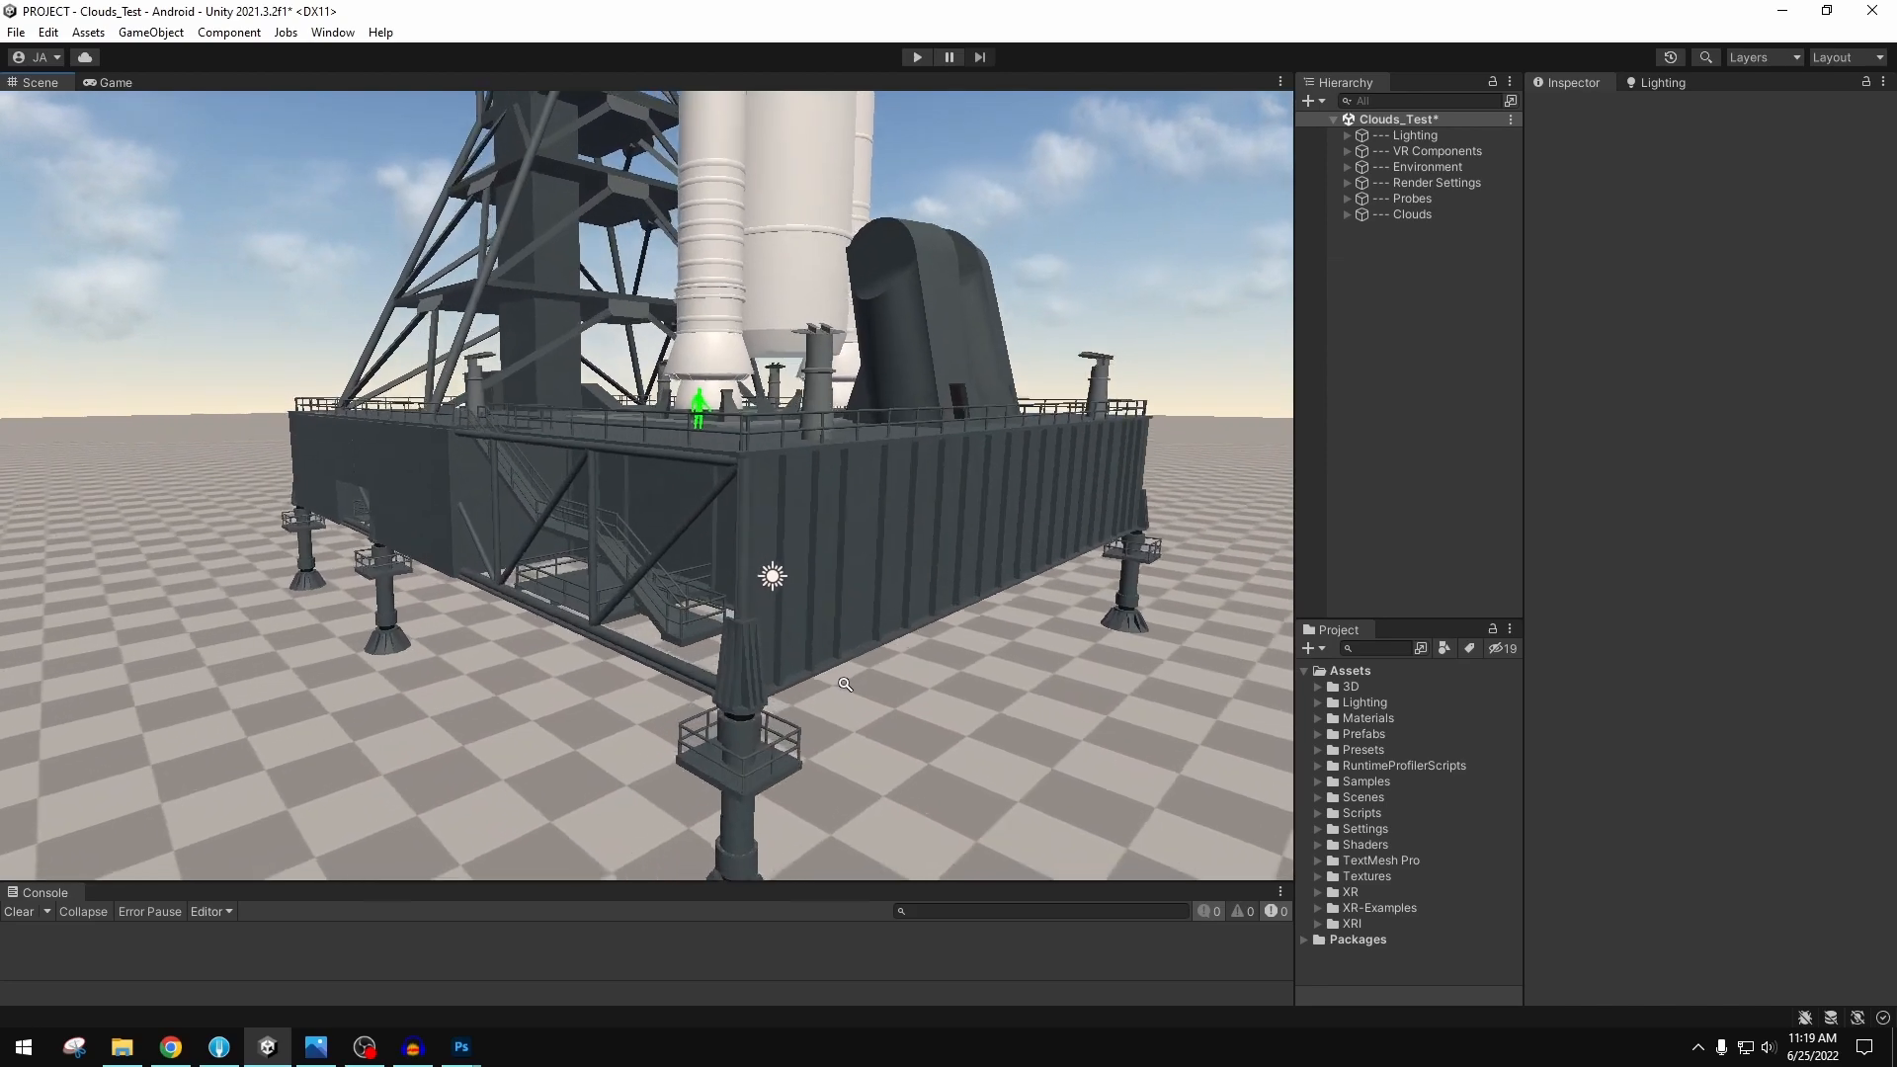
{"action": "left_click_drag", "start_coordinate": [845, 685], "coordinate": [834, 696]}
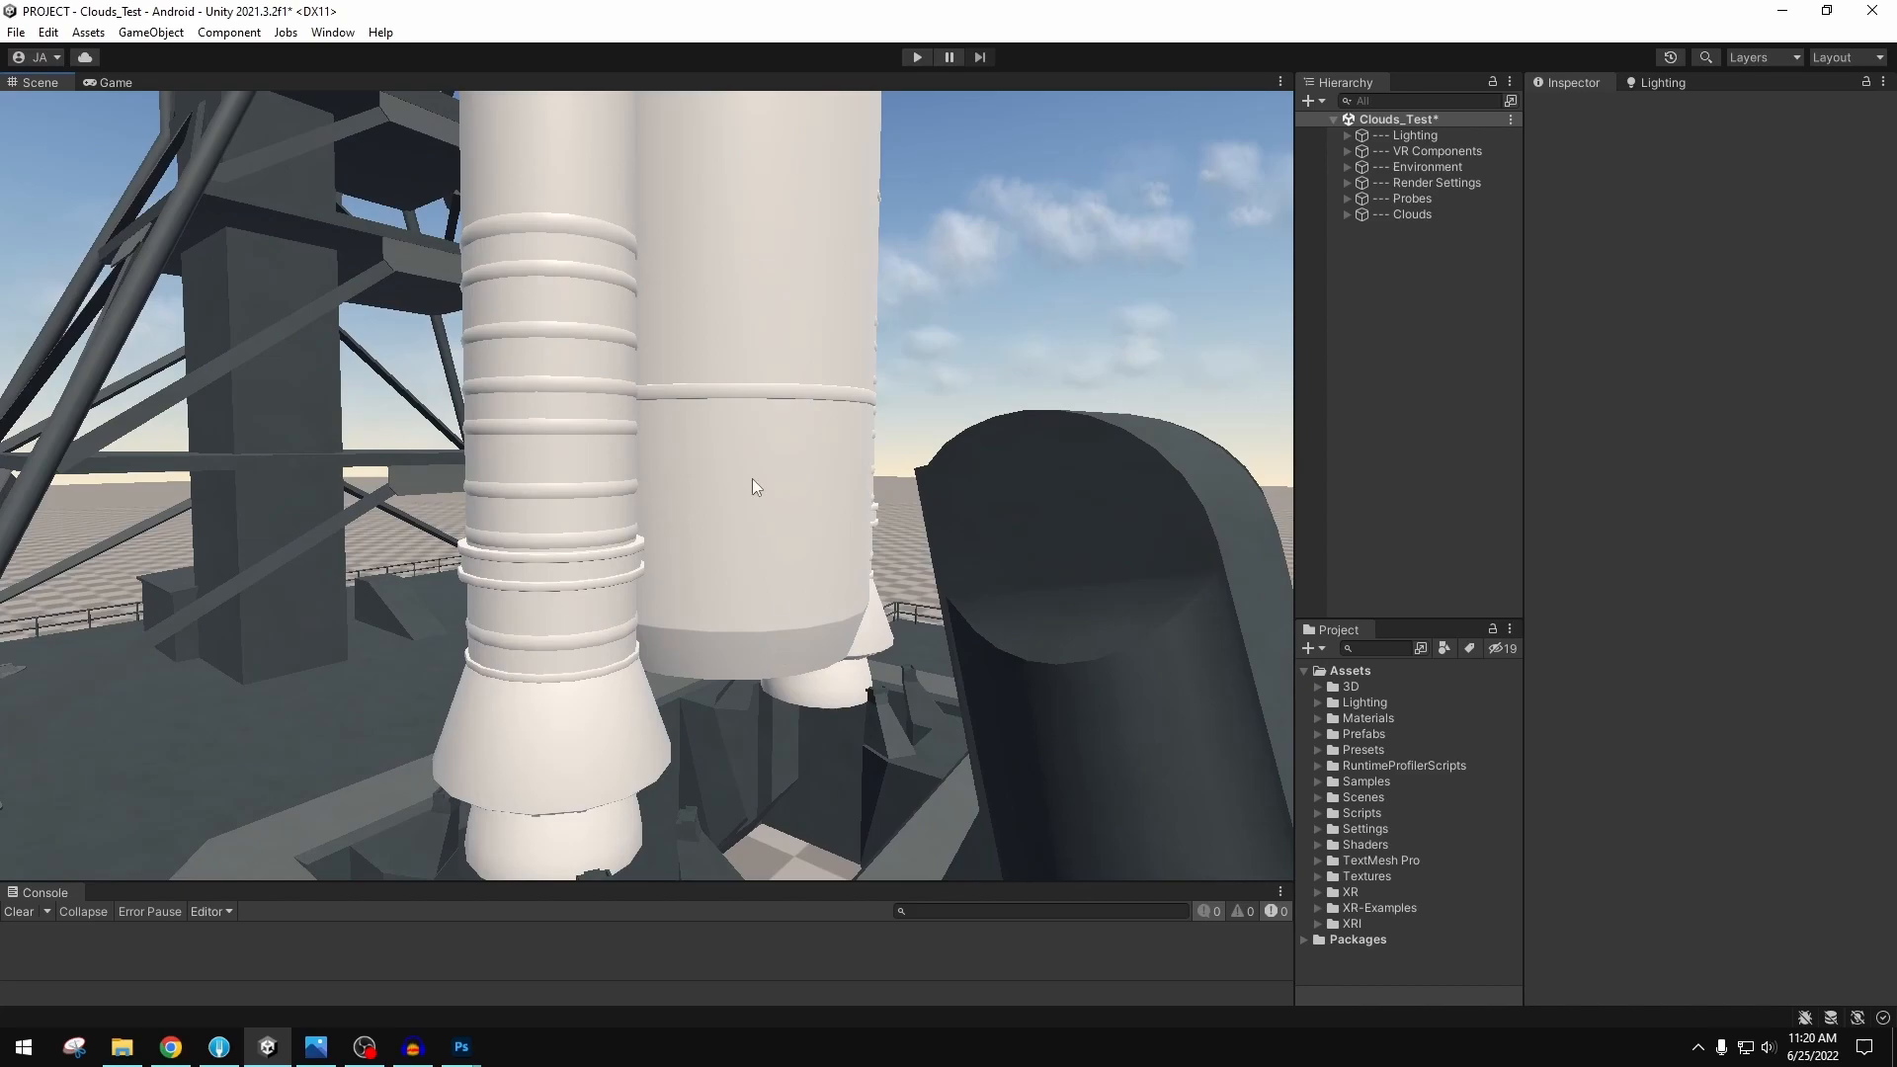
{"action": "left_click_drag", "start_coordinate": [756, 484], "coordinate": [750, 514]}
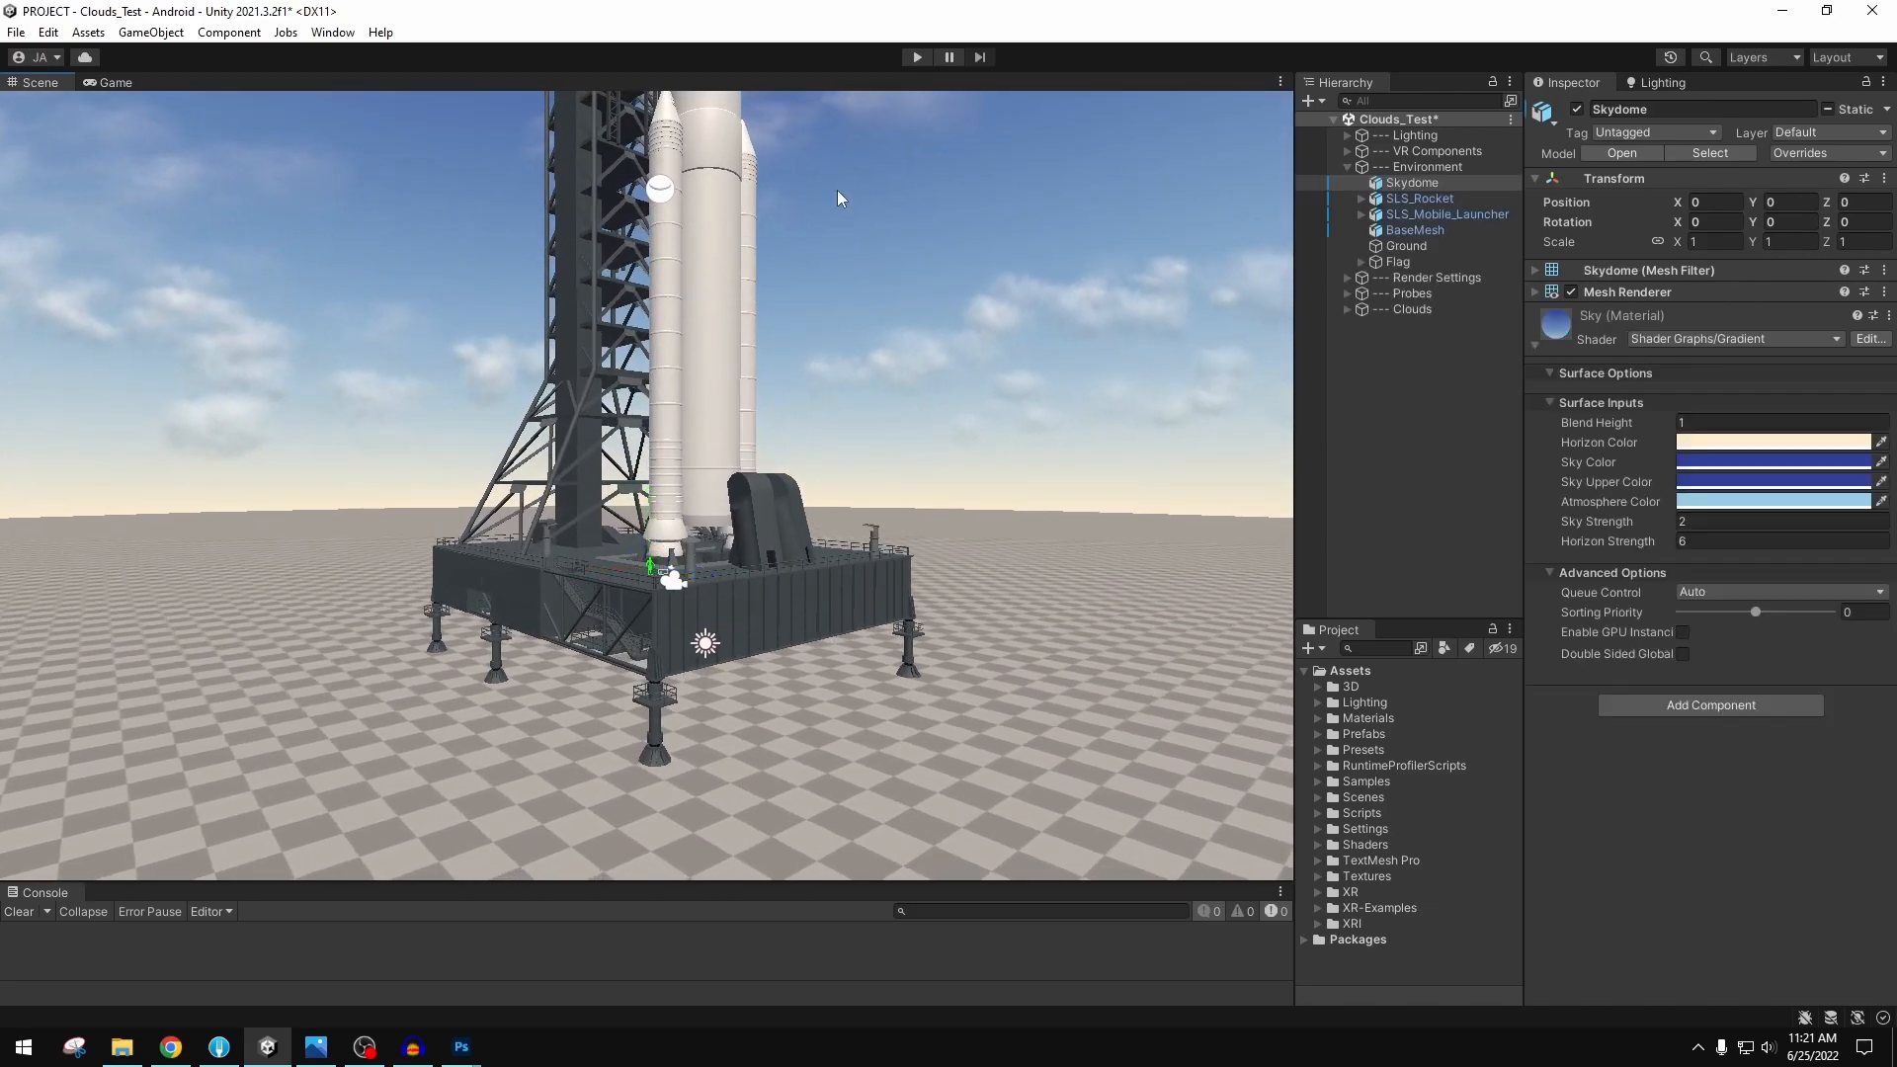
{"action": "scroll", "scroll_direction": "down", "scroll_amount": 3}
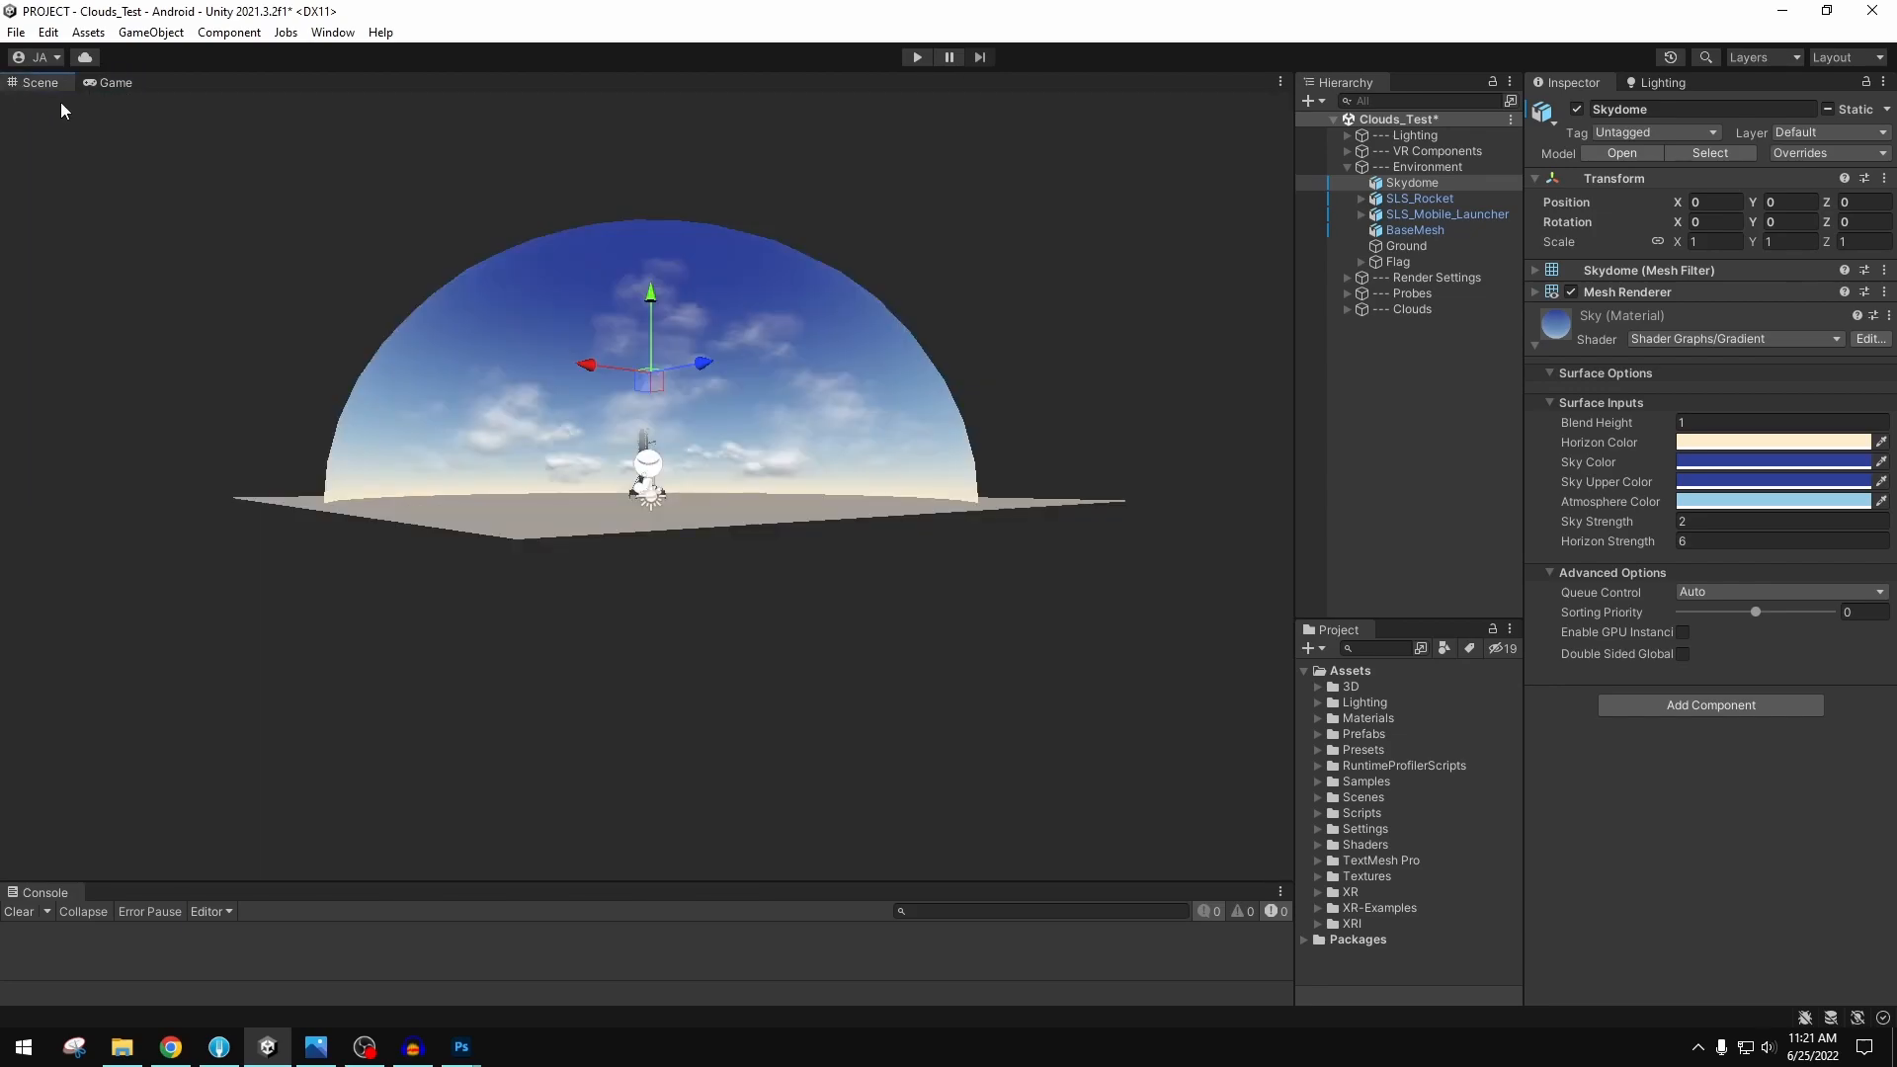
{"action": "left_click", "coordinate": [115, 82]}
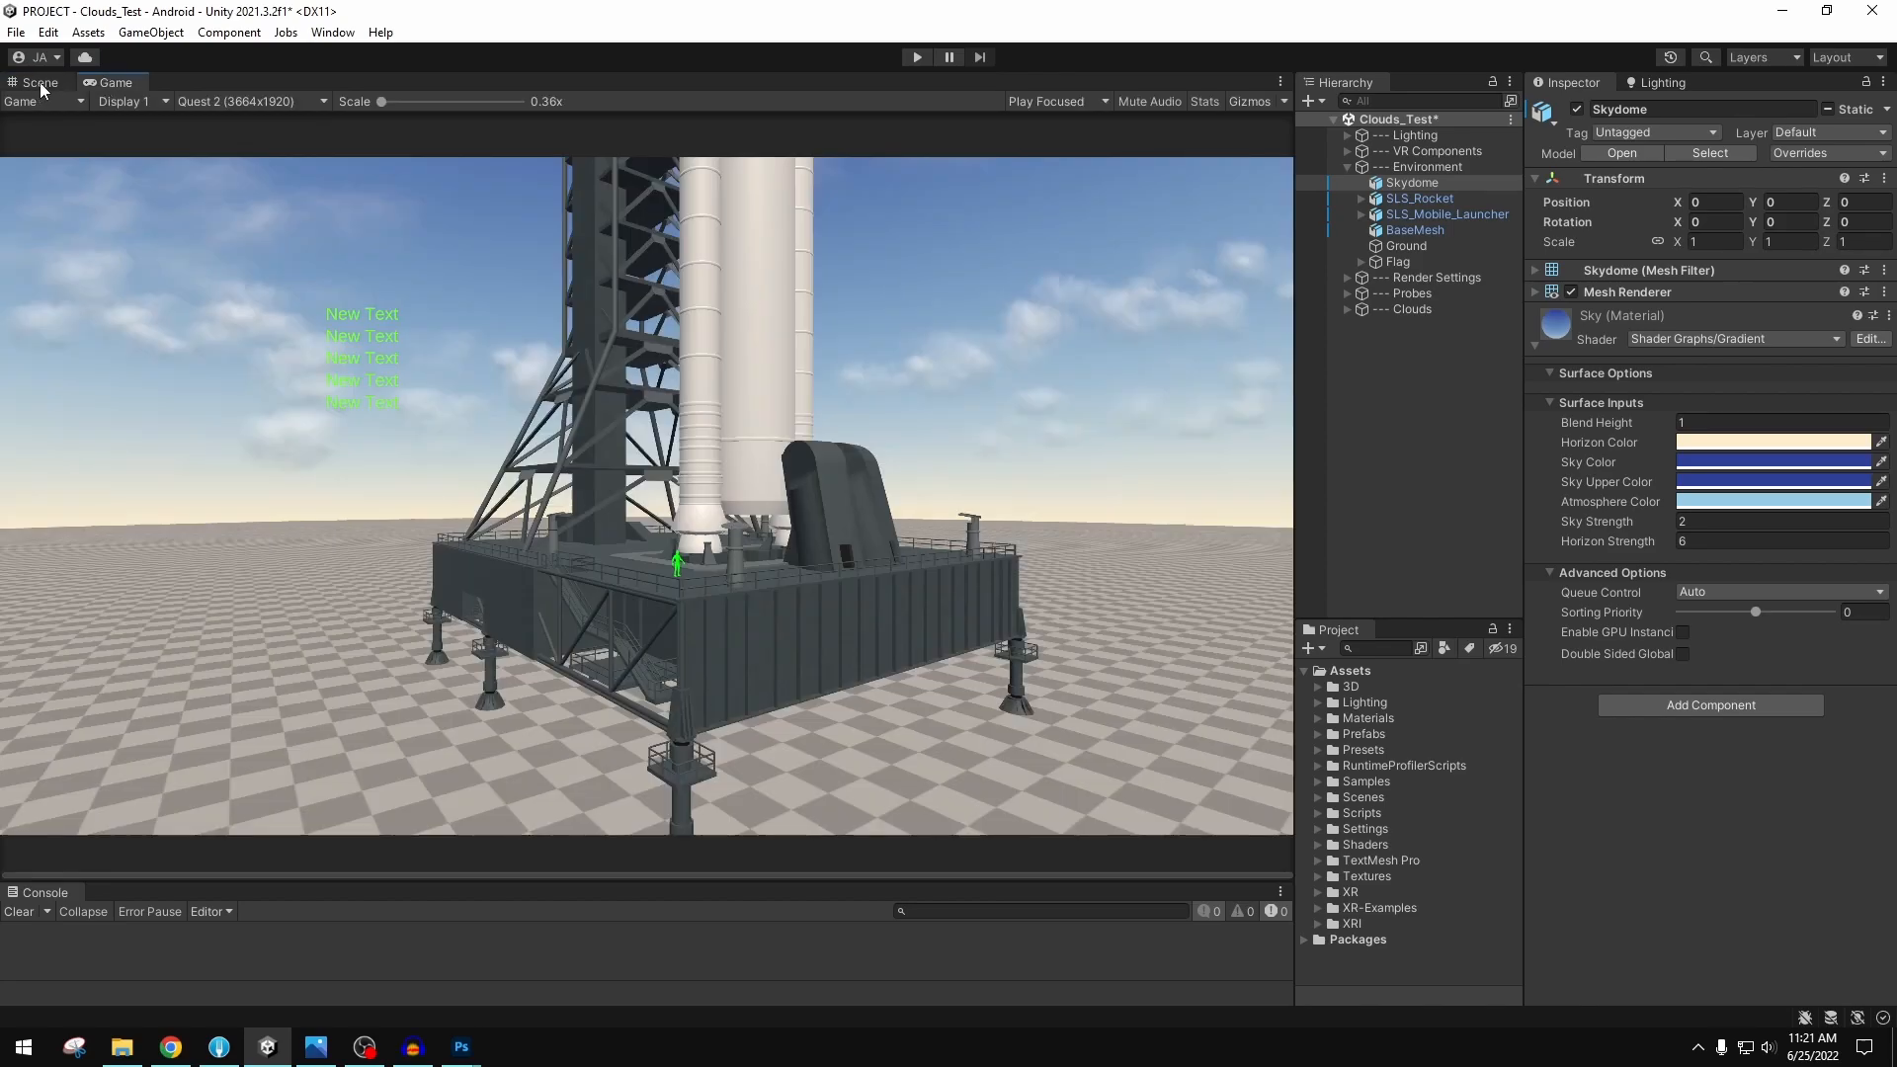
{"action": "left_click", "coordinate": [38, 82]}
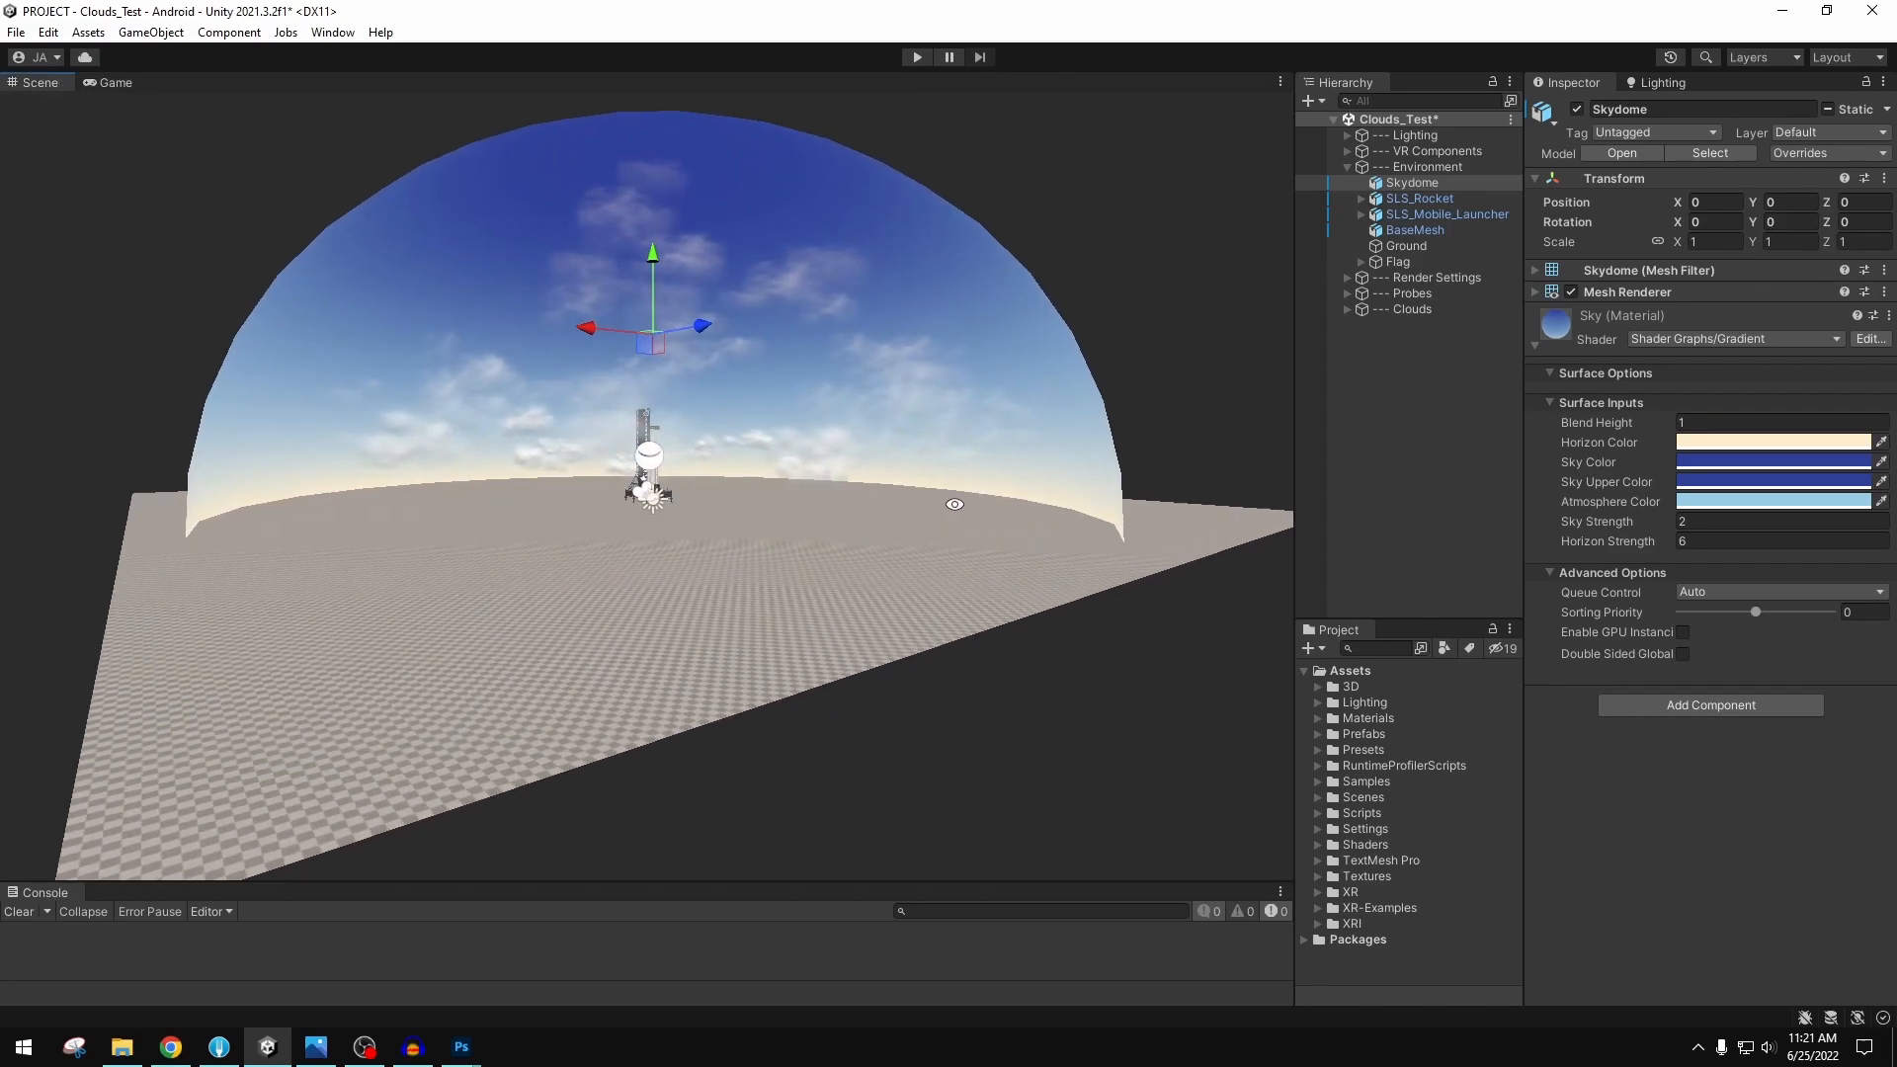
{"action": "scroll", "scroll_direction": "down", "scroll_amount": 3}
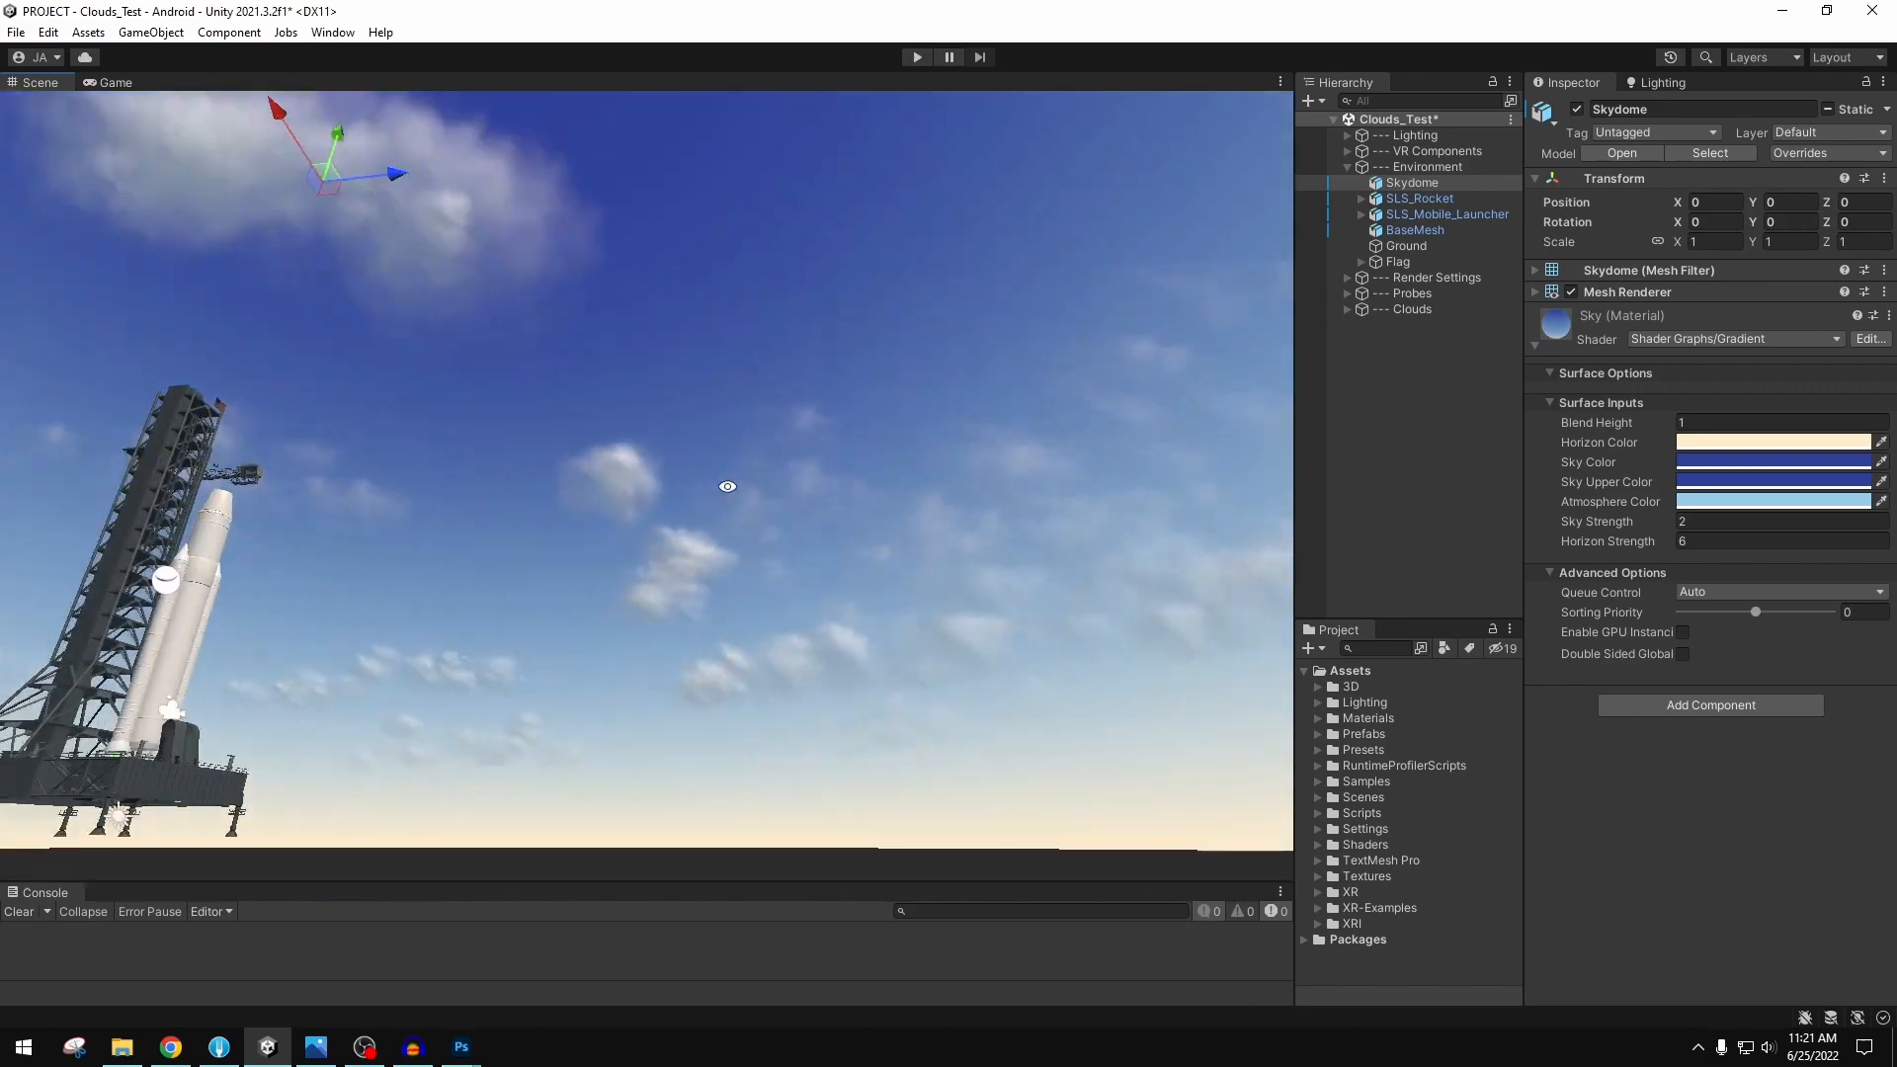
{"action": "left_click", "coordinate": [1732, 338]}
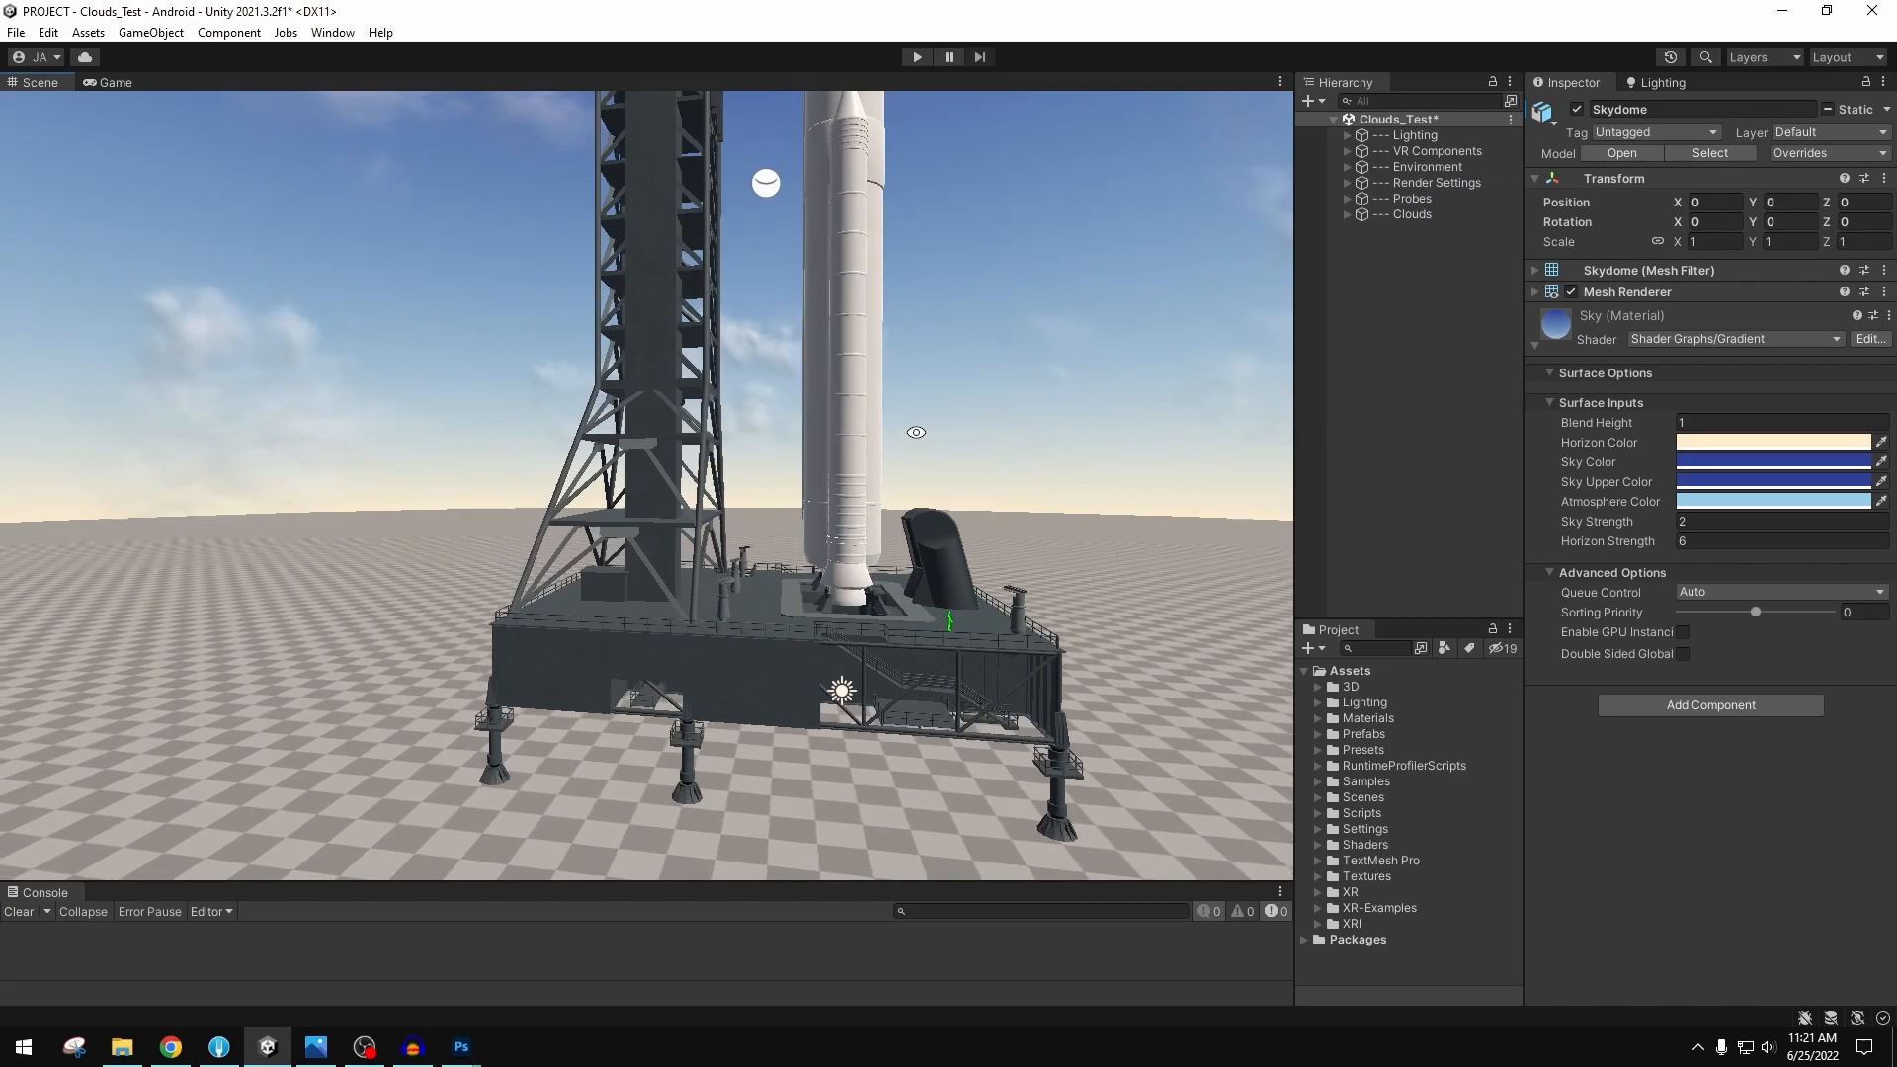
{"action": "left_click_drag", "start_coordinate": [916, 432], "coordinate": [885, 448]}
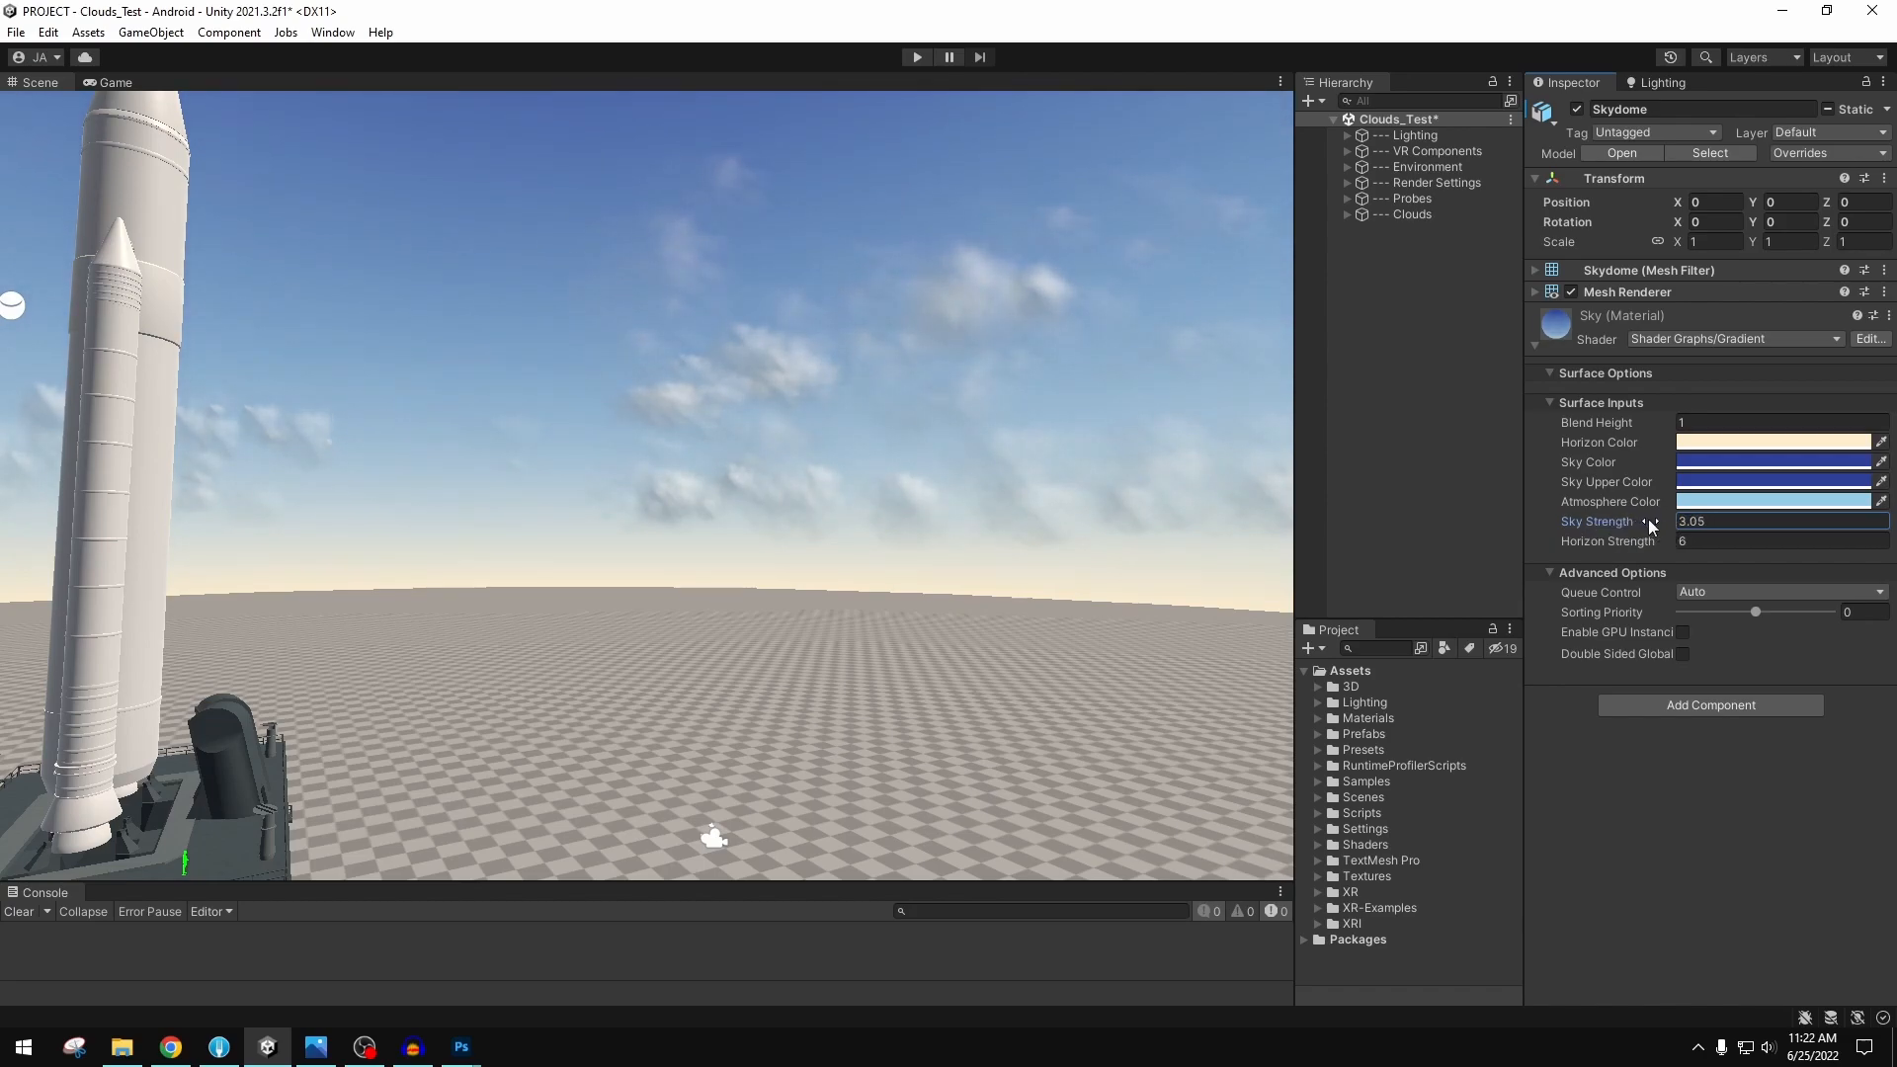
{"action": "left_click_drag", "start_coordinate": [1648, 520], "coordinate": [1573, 520]}
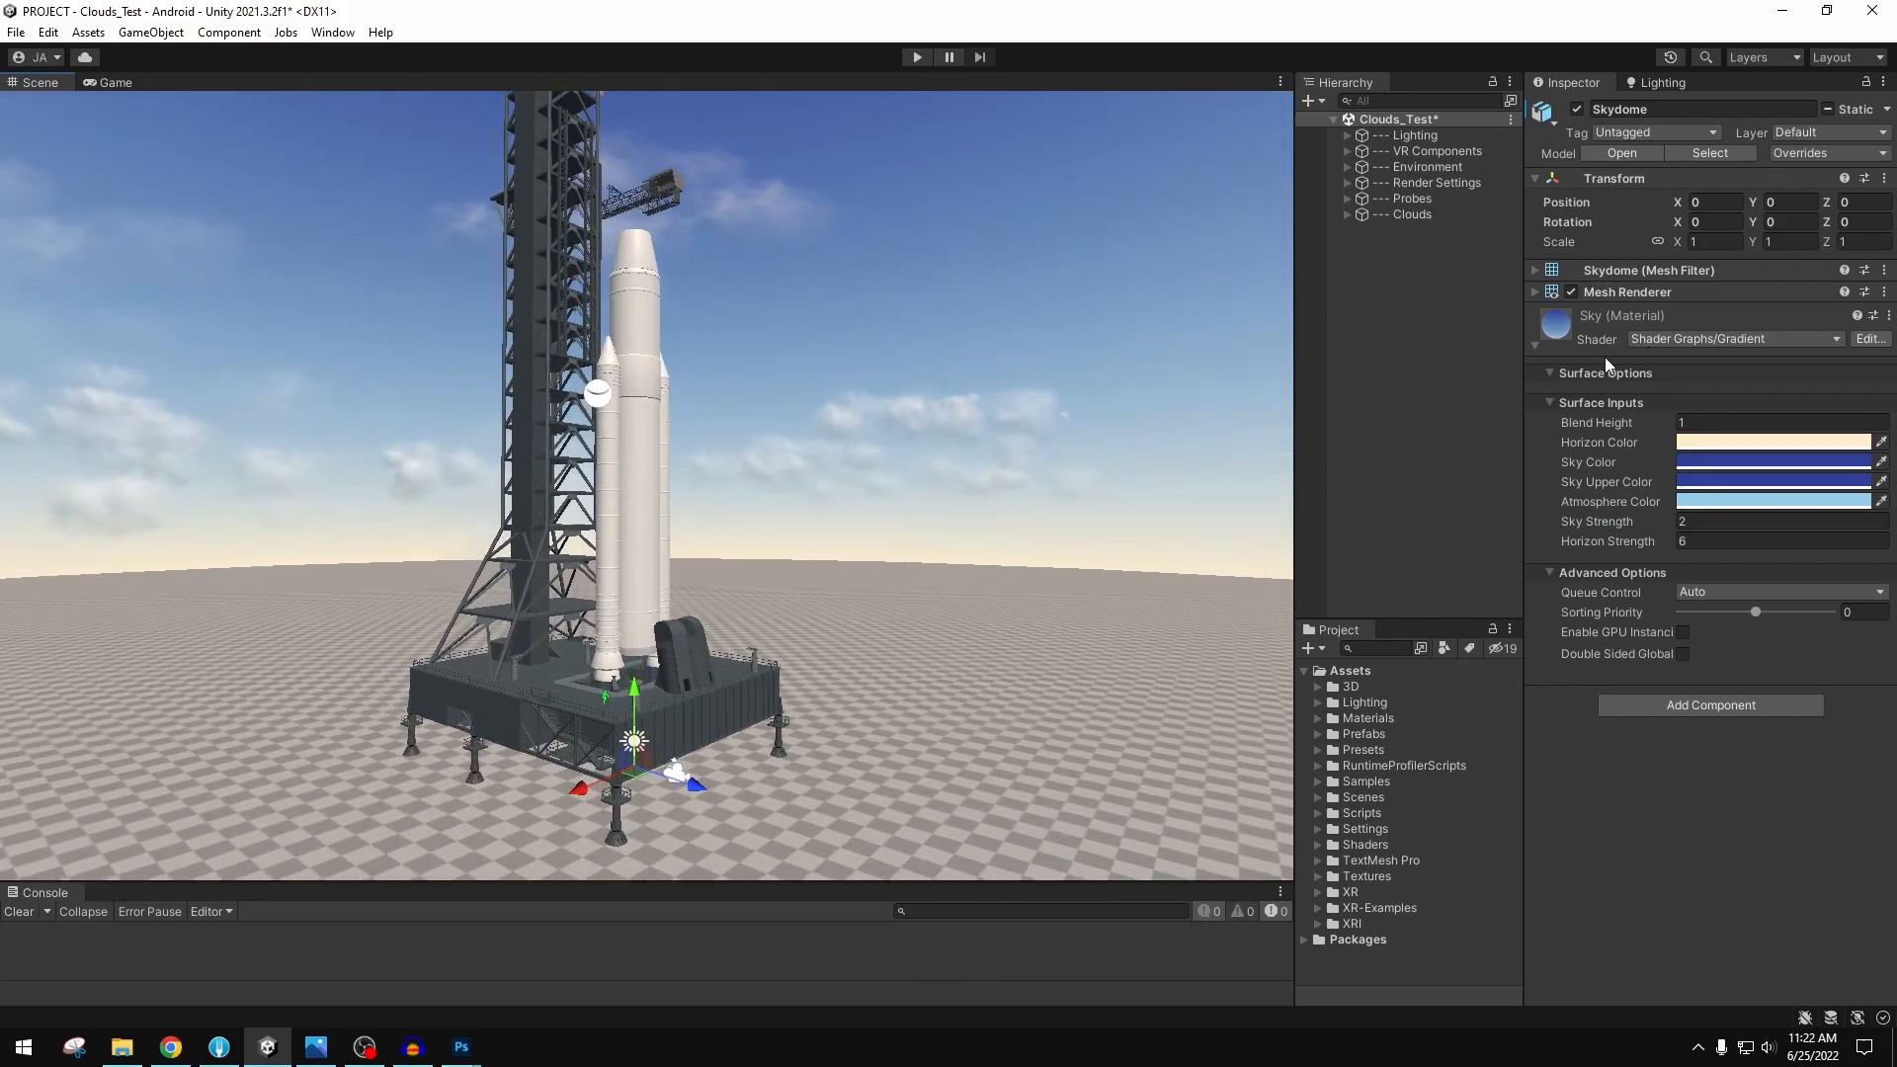
{"action": "mouse_move", "coordinate": [1607, 366]}
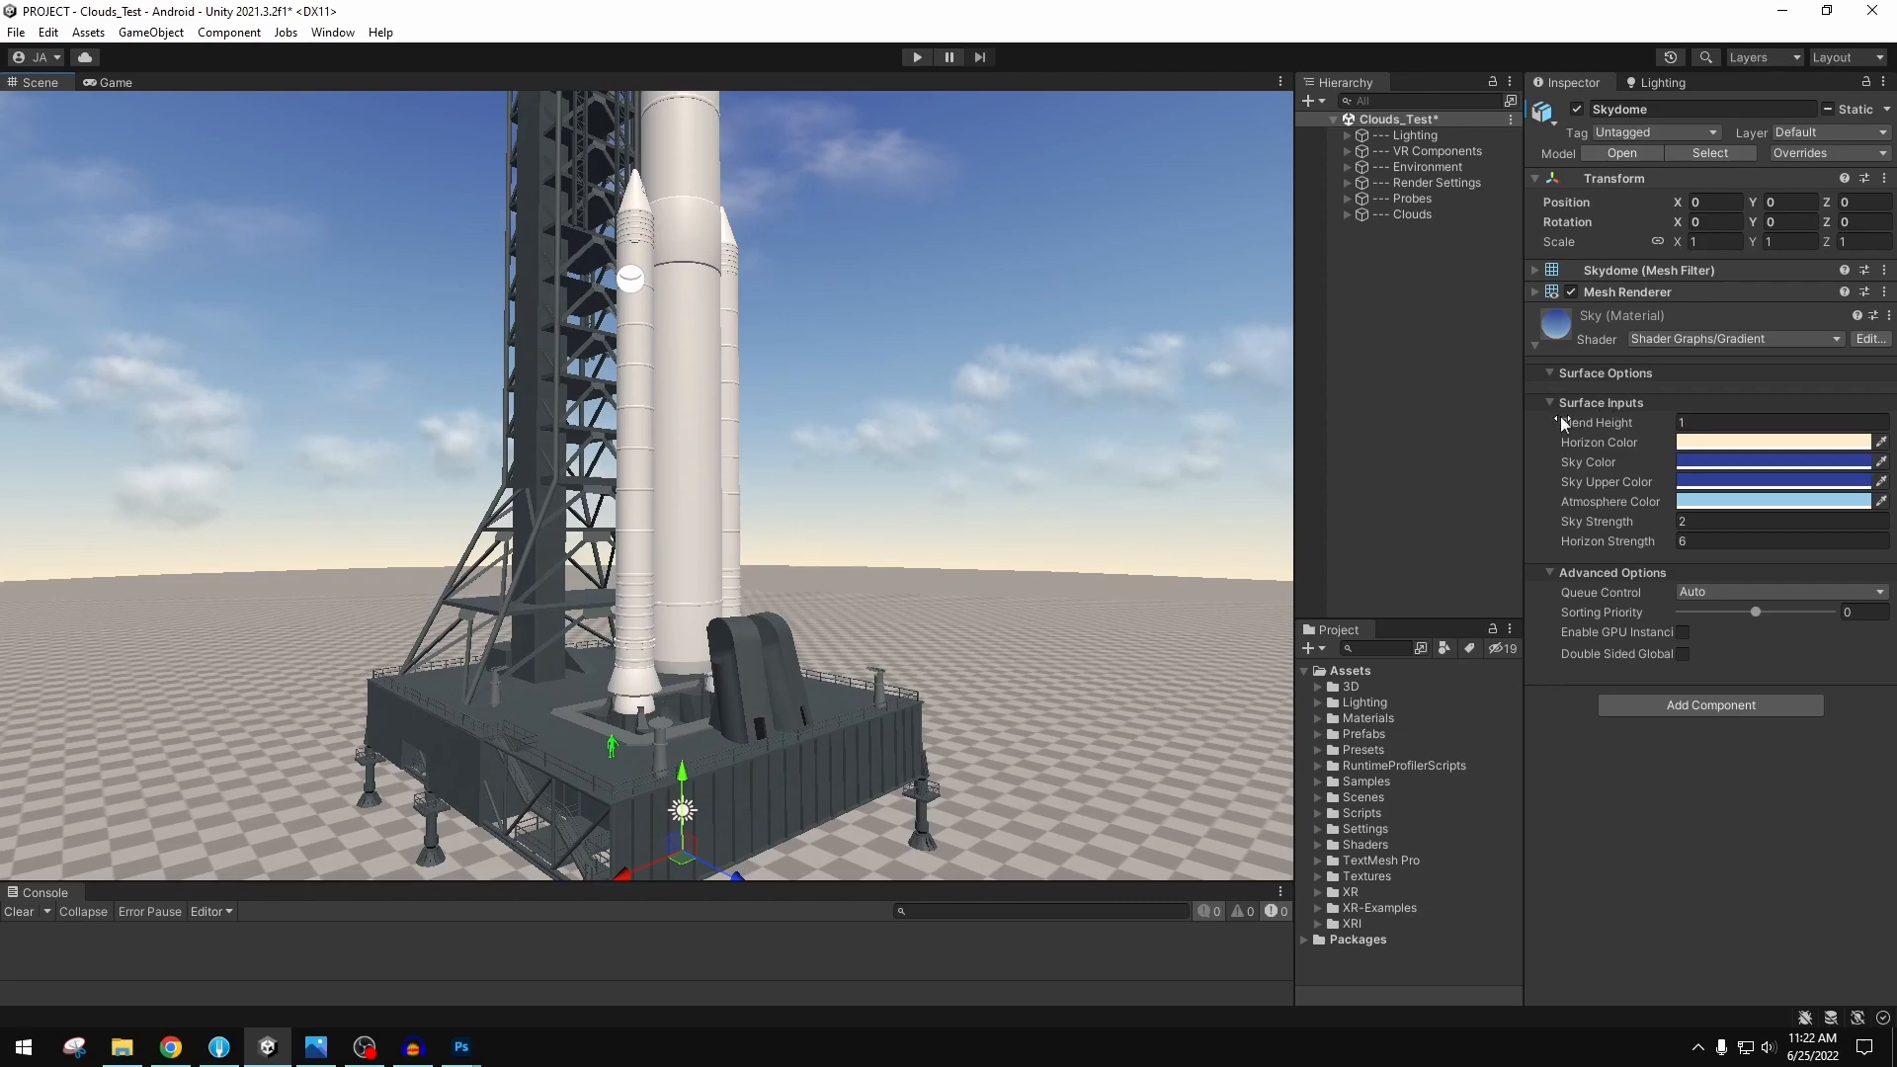
{"action": "mouse_move", "coordinate": [1594, 408]}
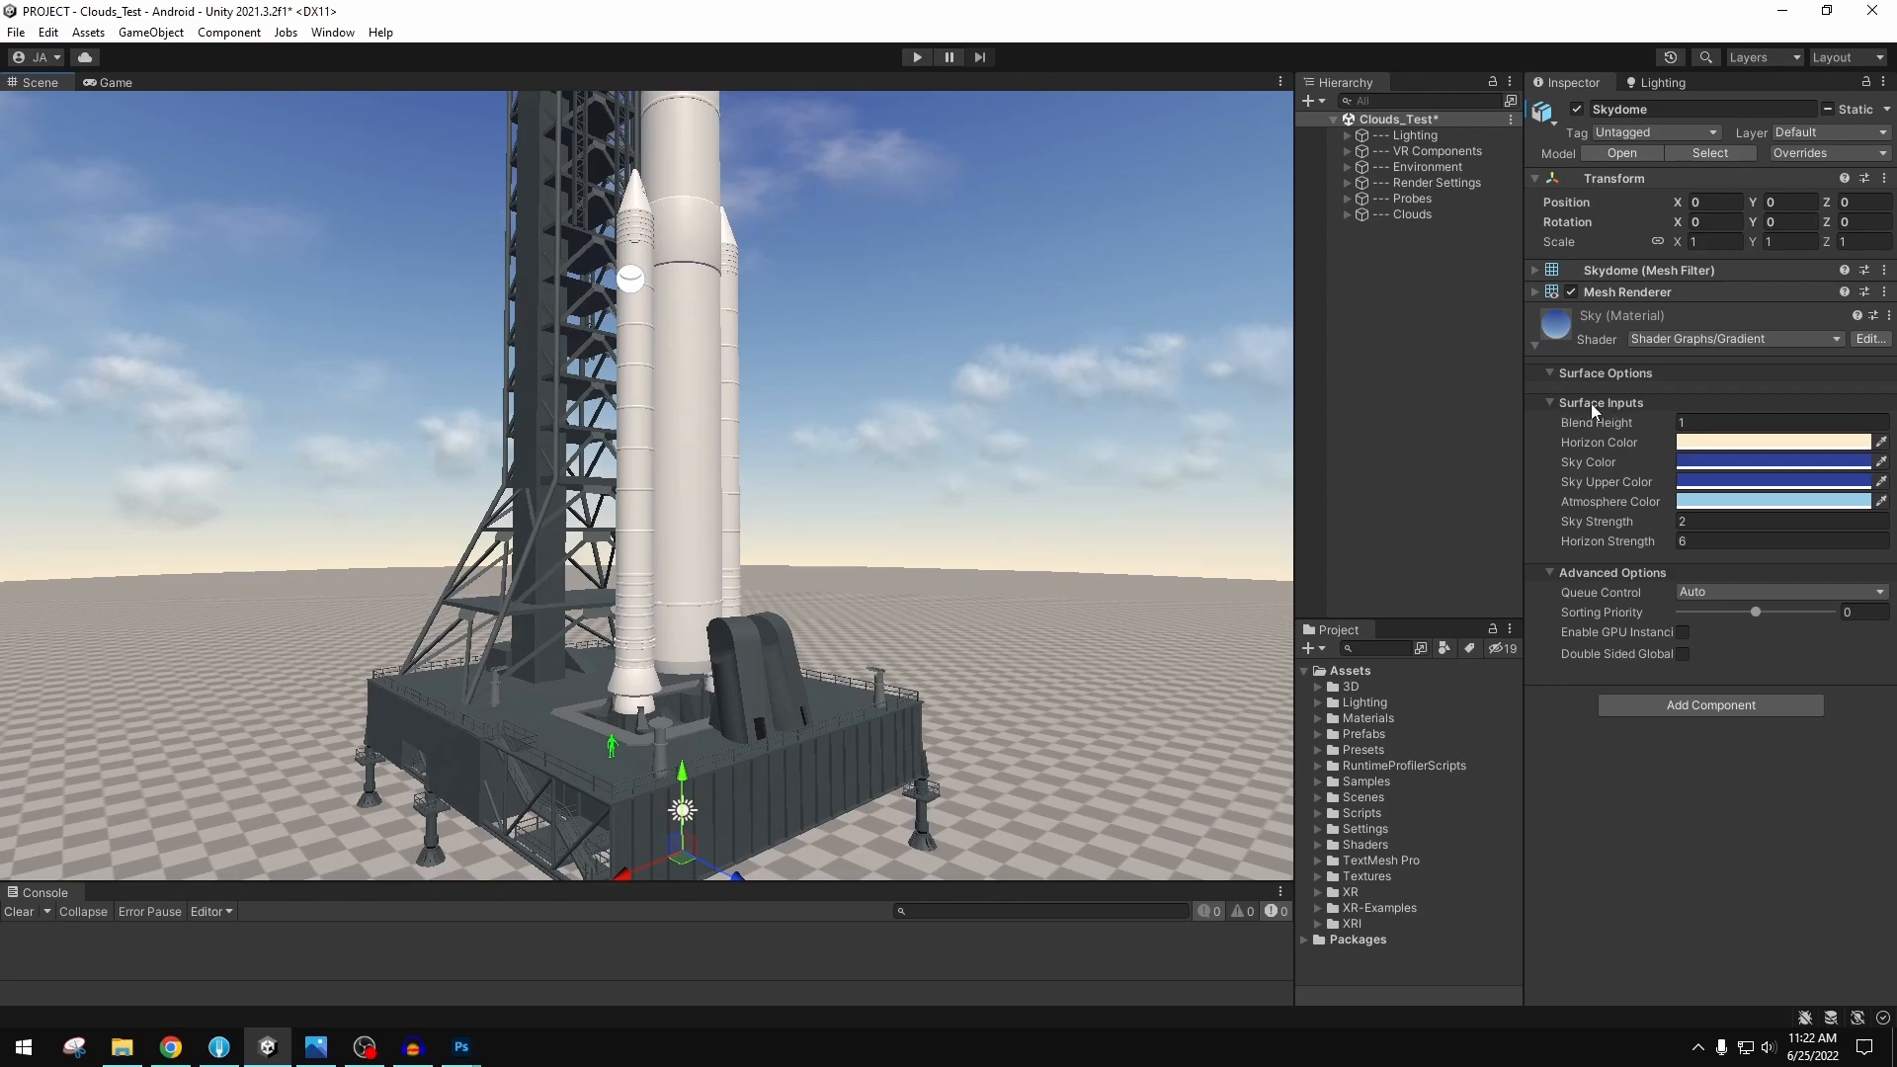
{"action": "mouse_move", "coordinate": [1788, 352]}
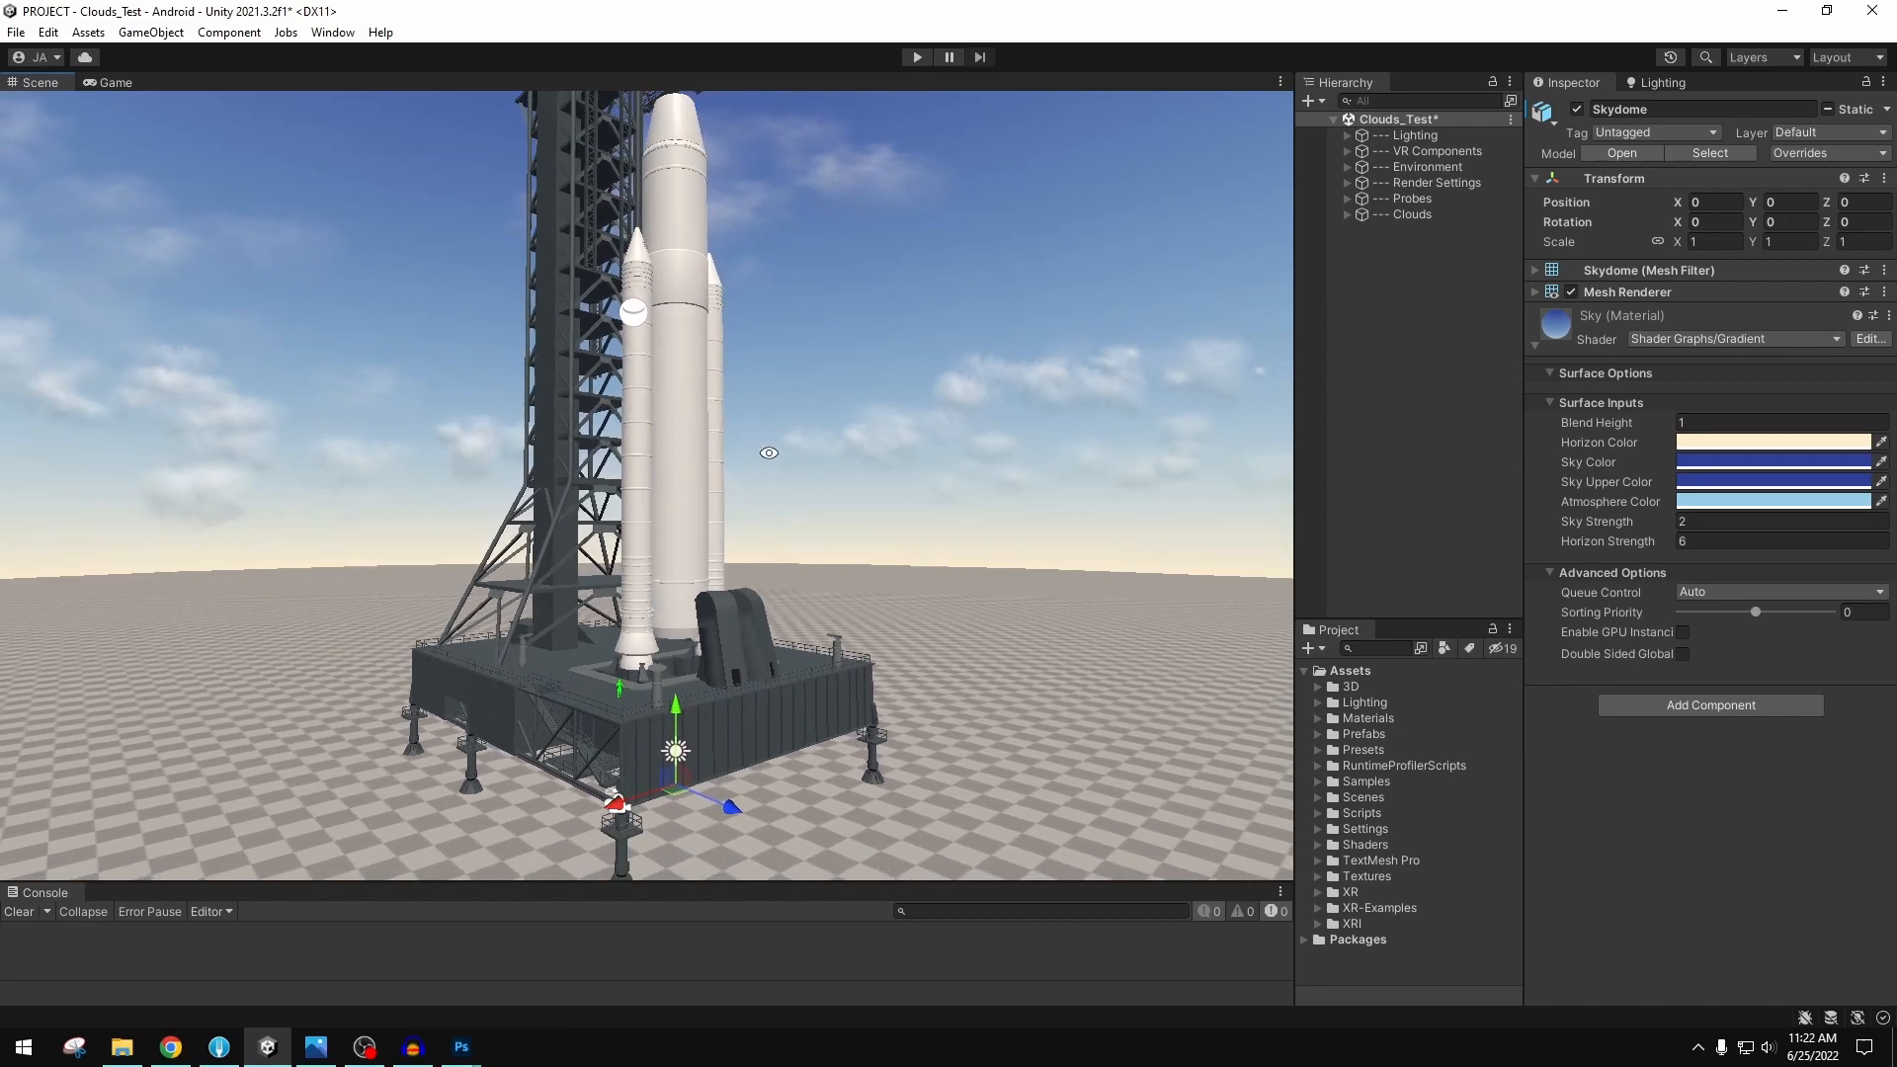
{"action": "left_click_drag", "start_coordinate": [769, 453], "coordinate": [858, 567]}
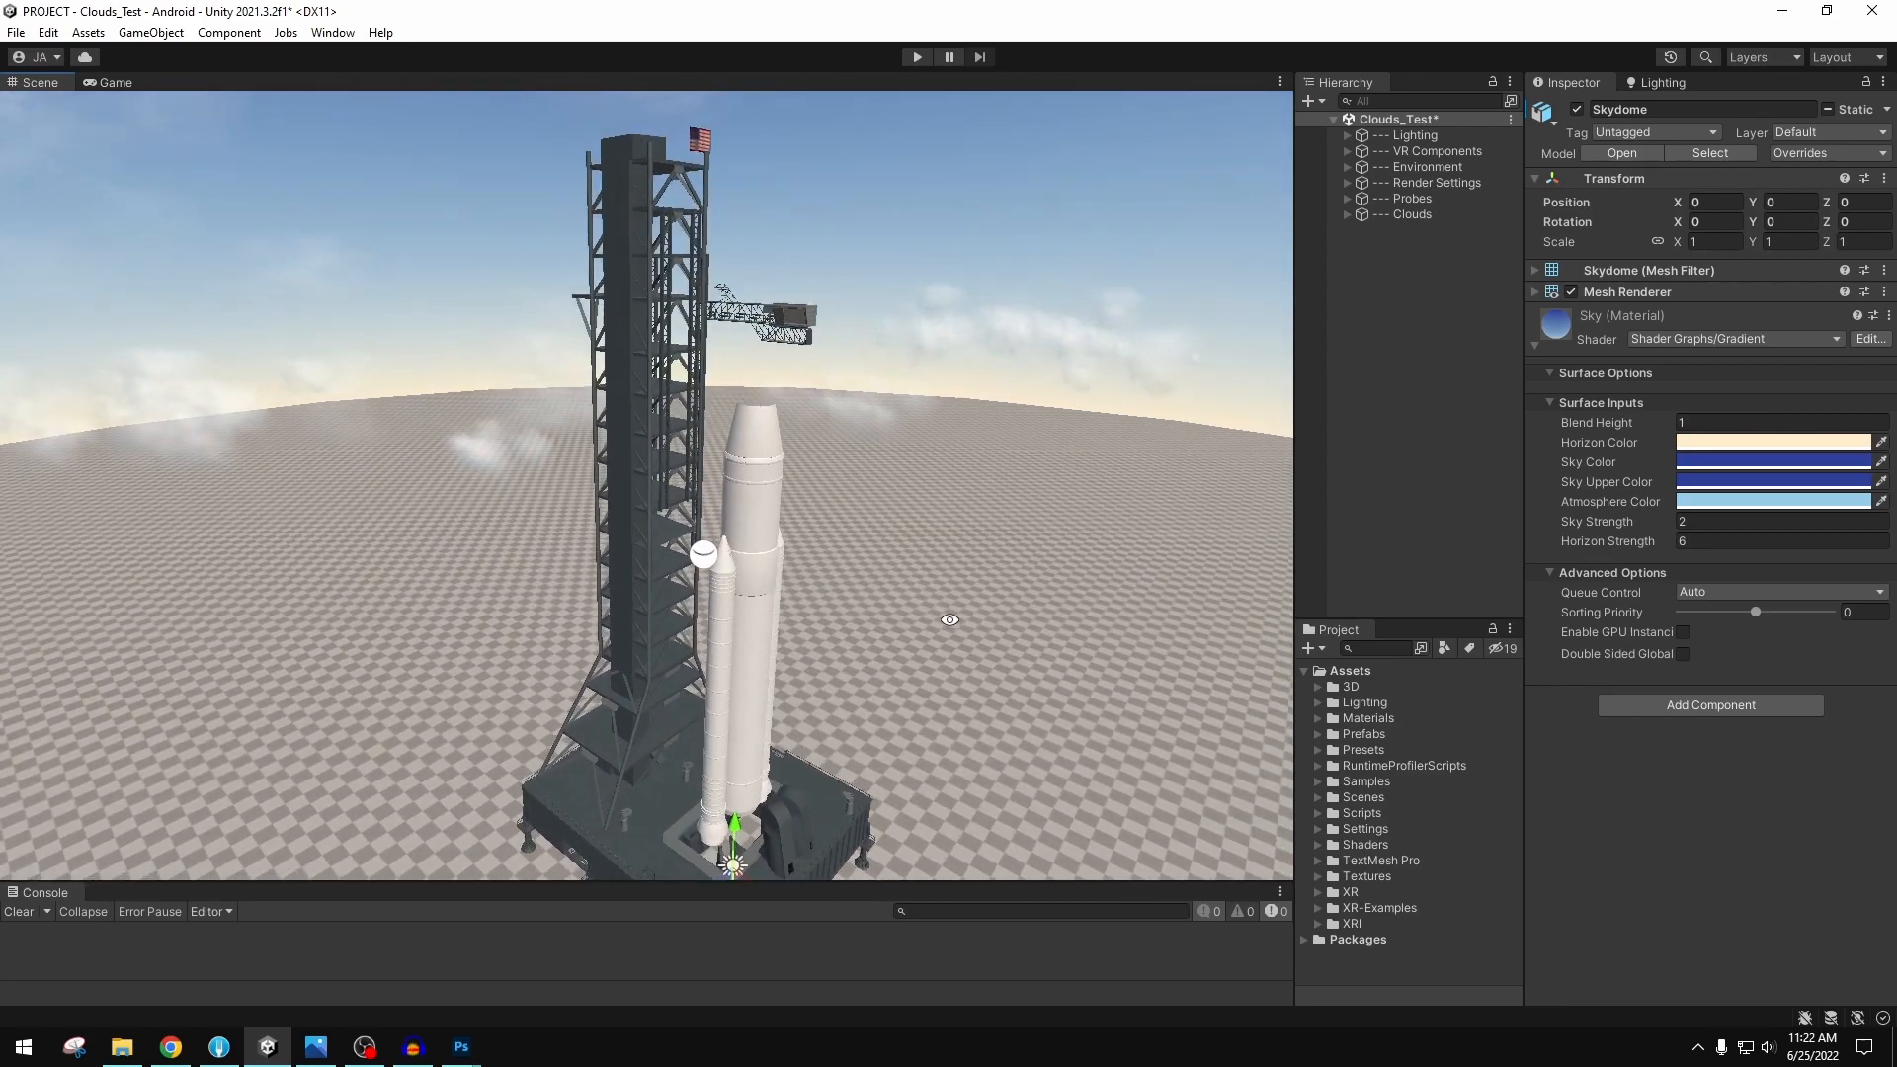
- Select Cloud_3, check it in the Game view, then review its Clouds material in Scene view
{"action": "left_click", "coordinate": [1407, 261]}
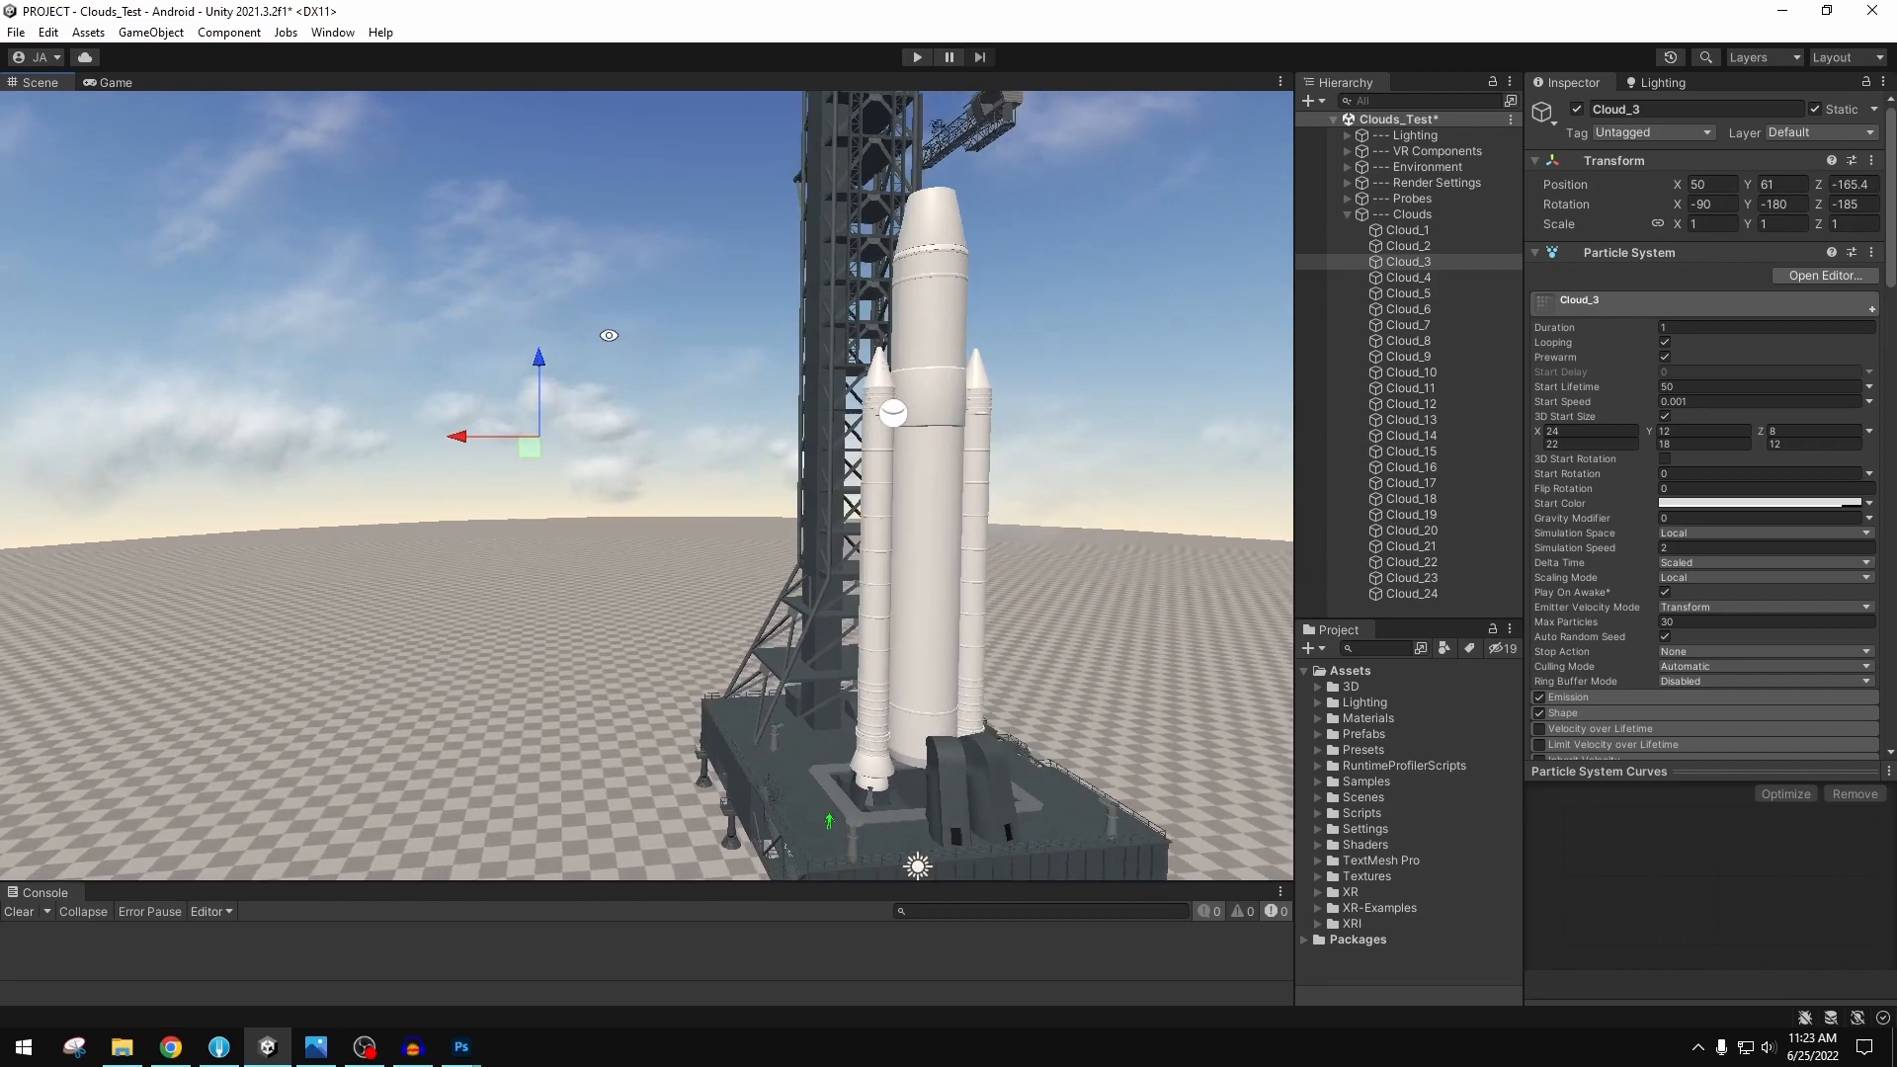
{"action": "left_click", "coordinate": [116, 82]}
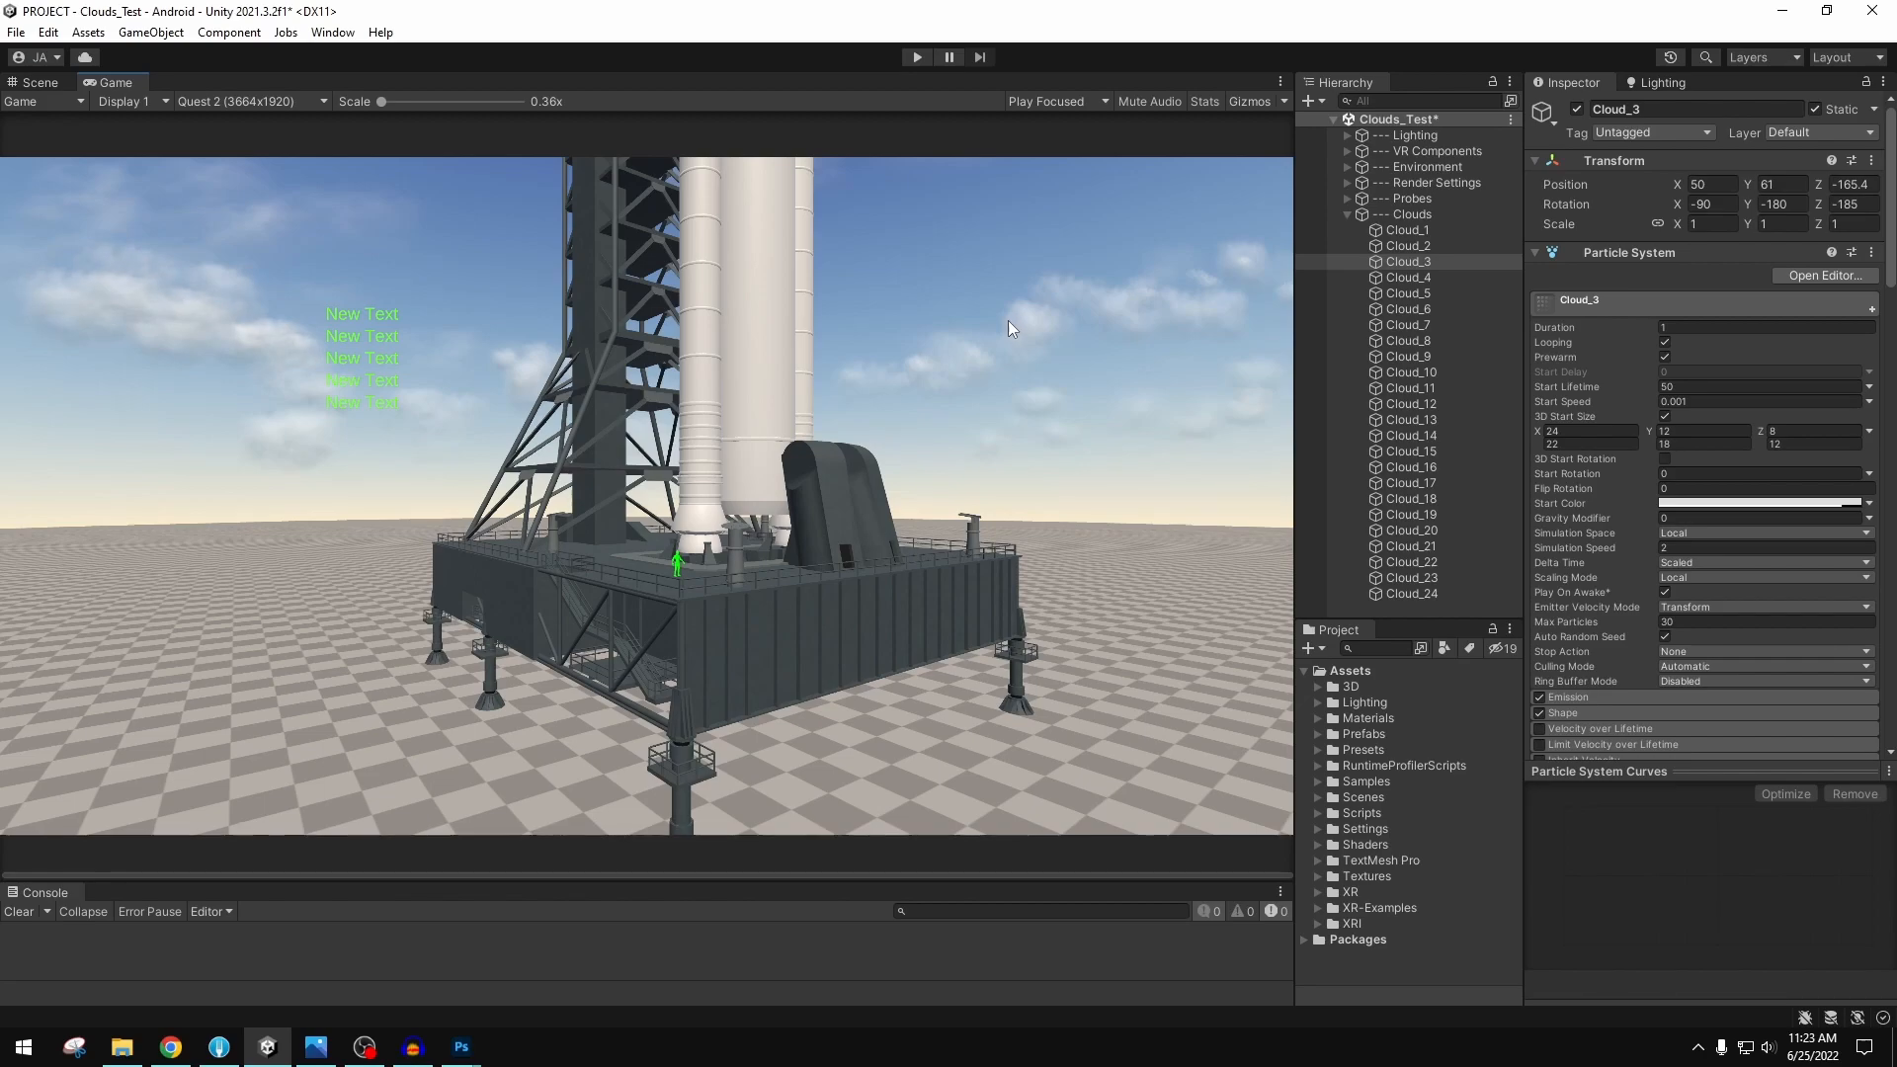
{"action": "mouse_move", "coordinate": [266, 371]}
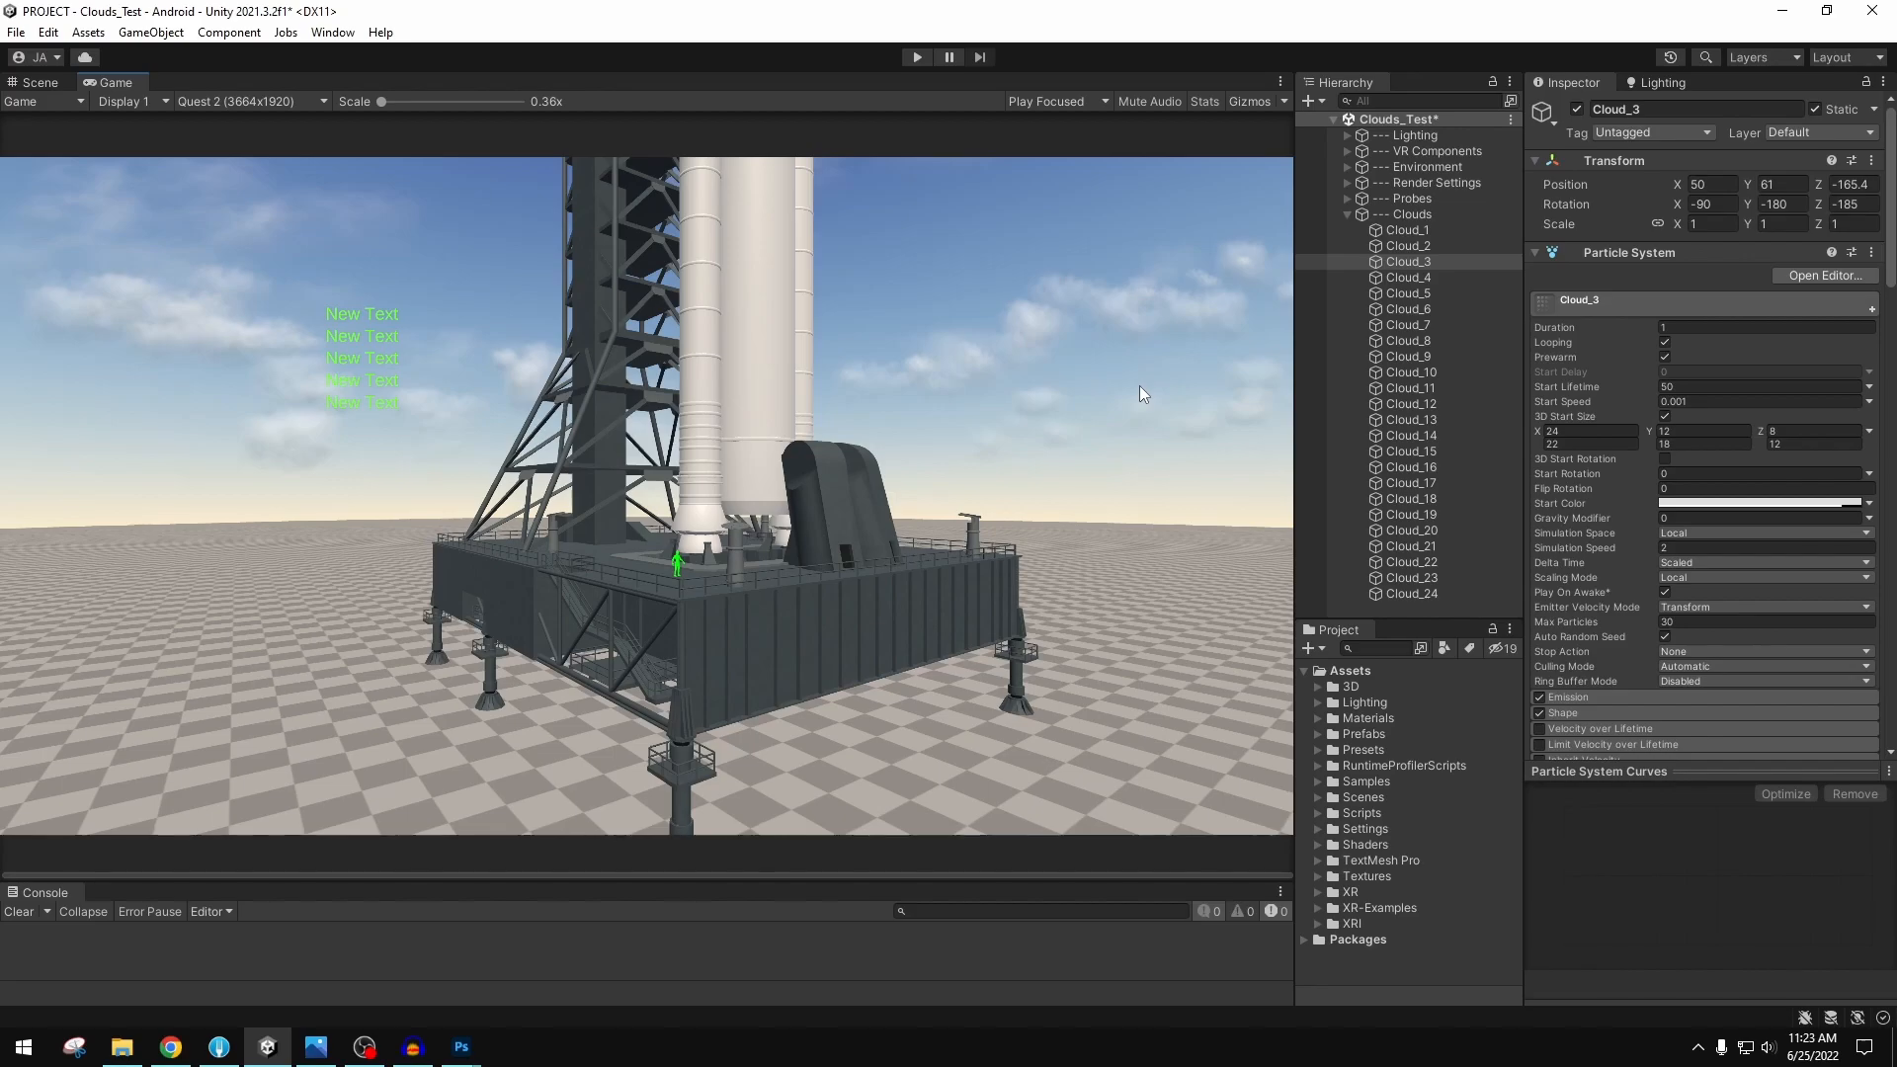
{"action": "left_click", "coordinate": [37, 81]}
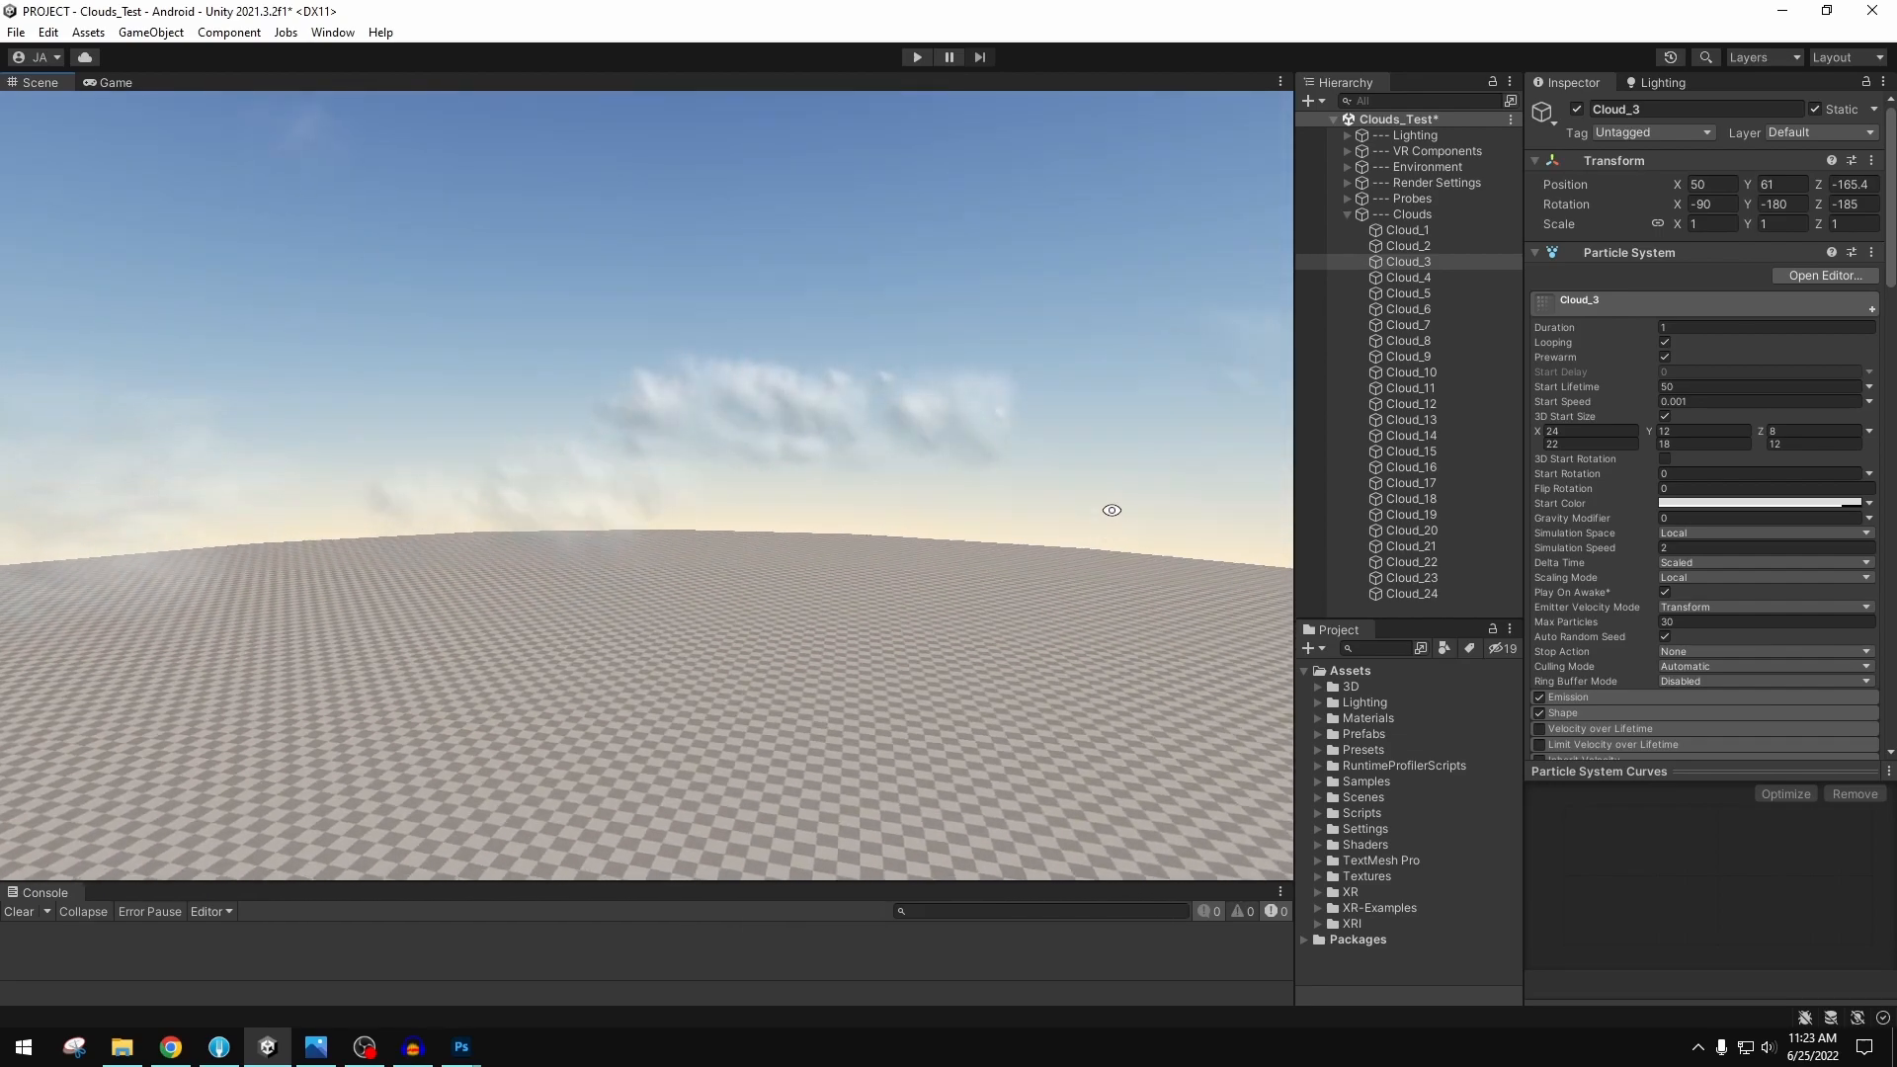
{"action": "scroll", "scroll_direction": "down", "scroll_amount": 3}
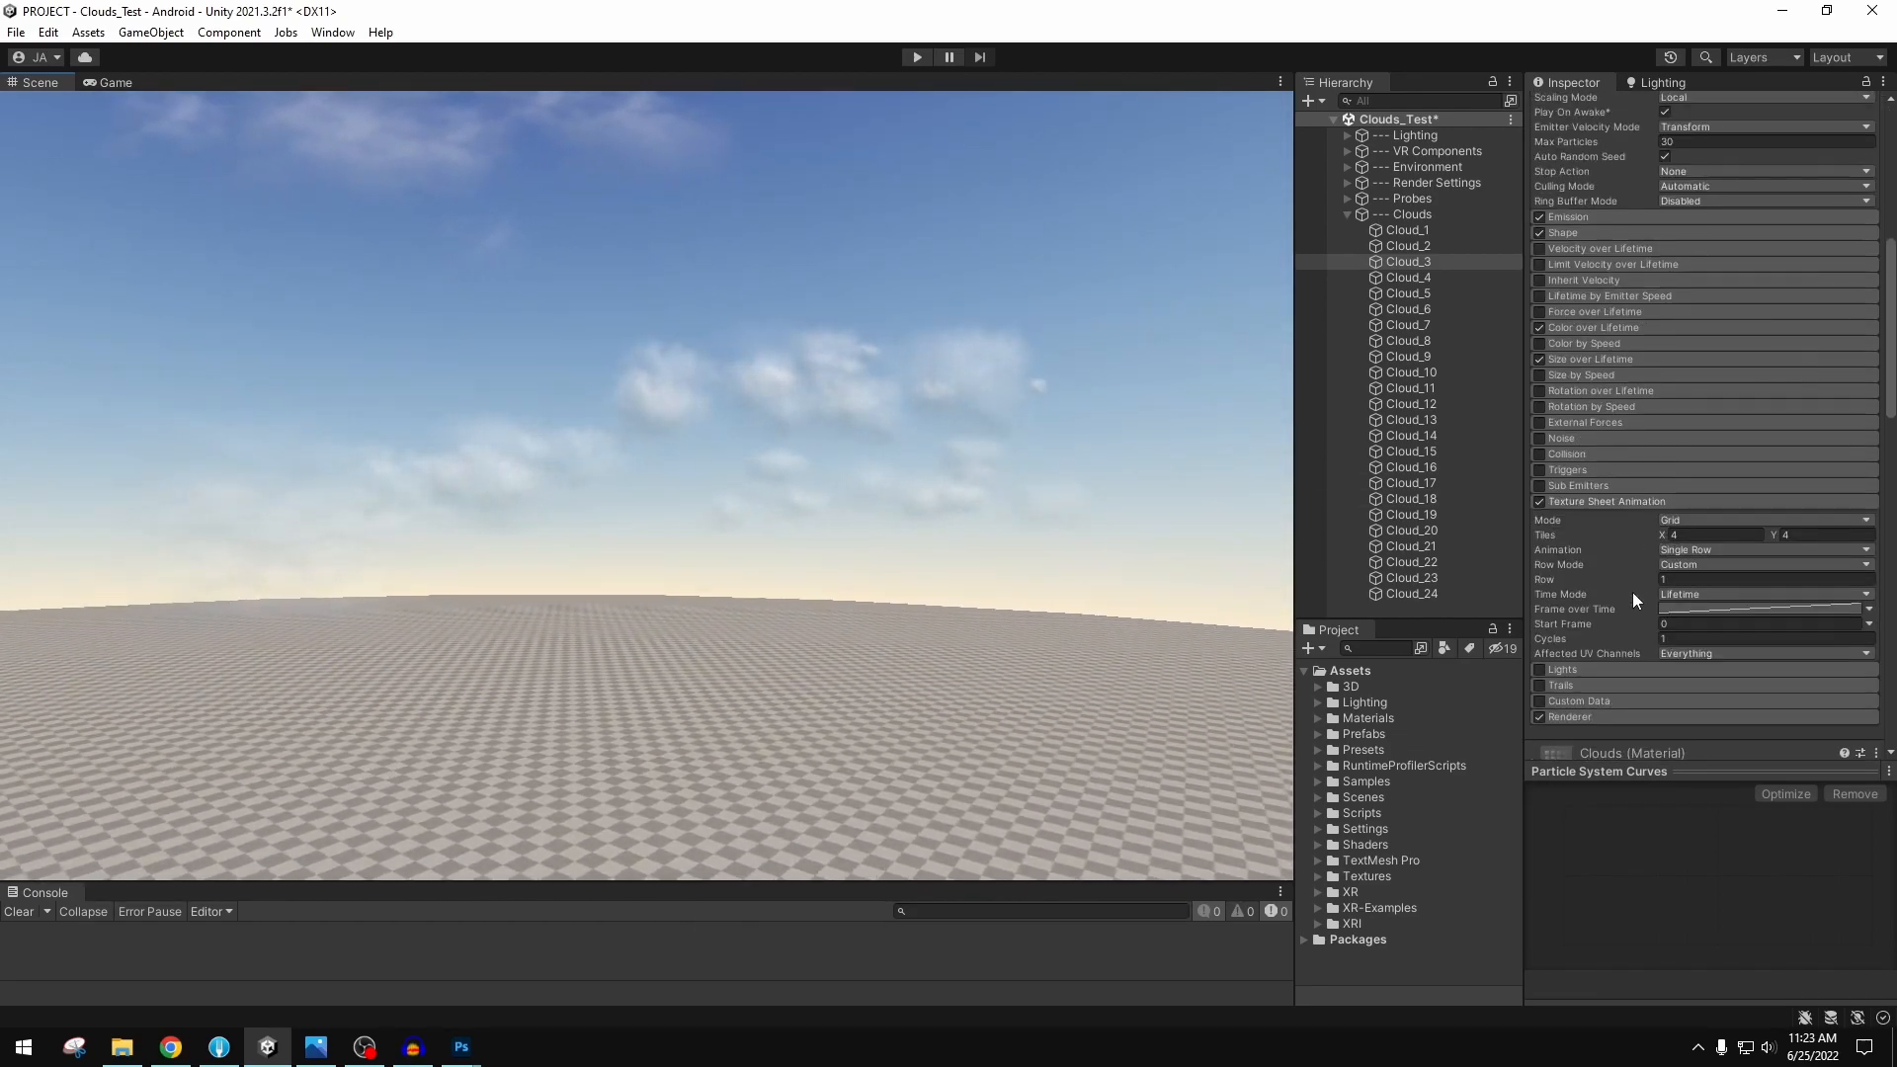
{"action": "scroll", "scroll_direction": "down", "scroll_amount": 3}
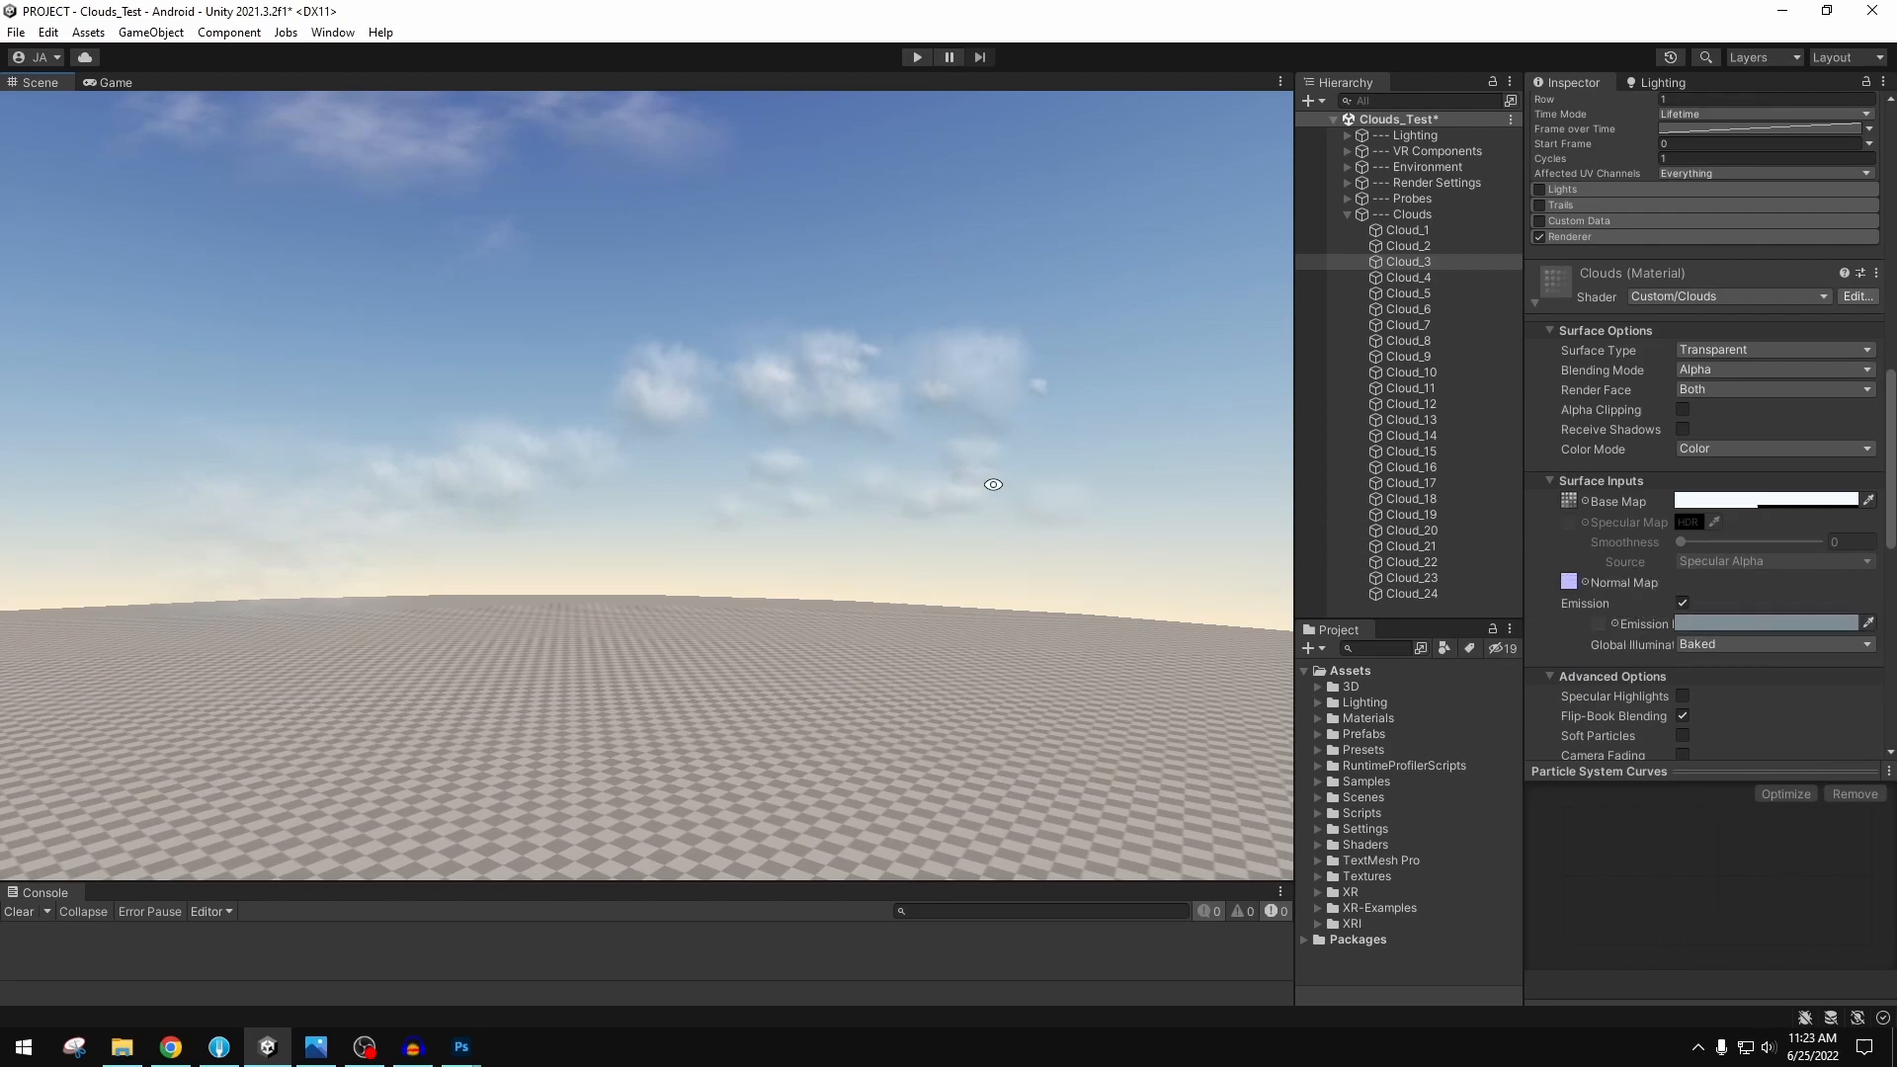
{"action": "left_click_drag", "start_coordinate": [992, 484], "coordinate": [832, 408]}
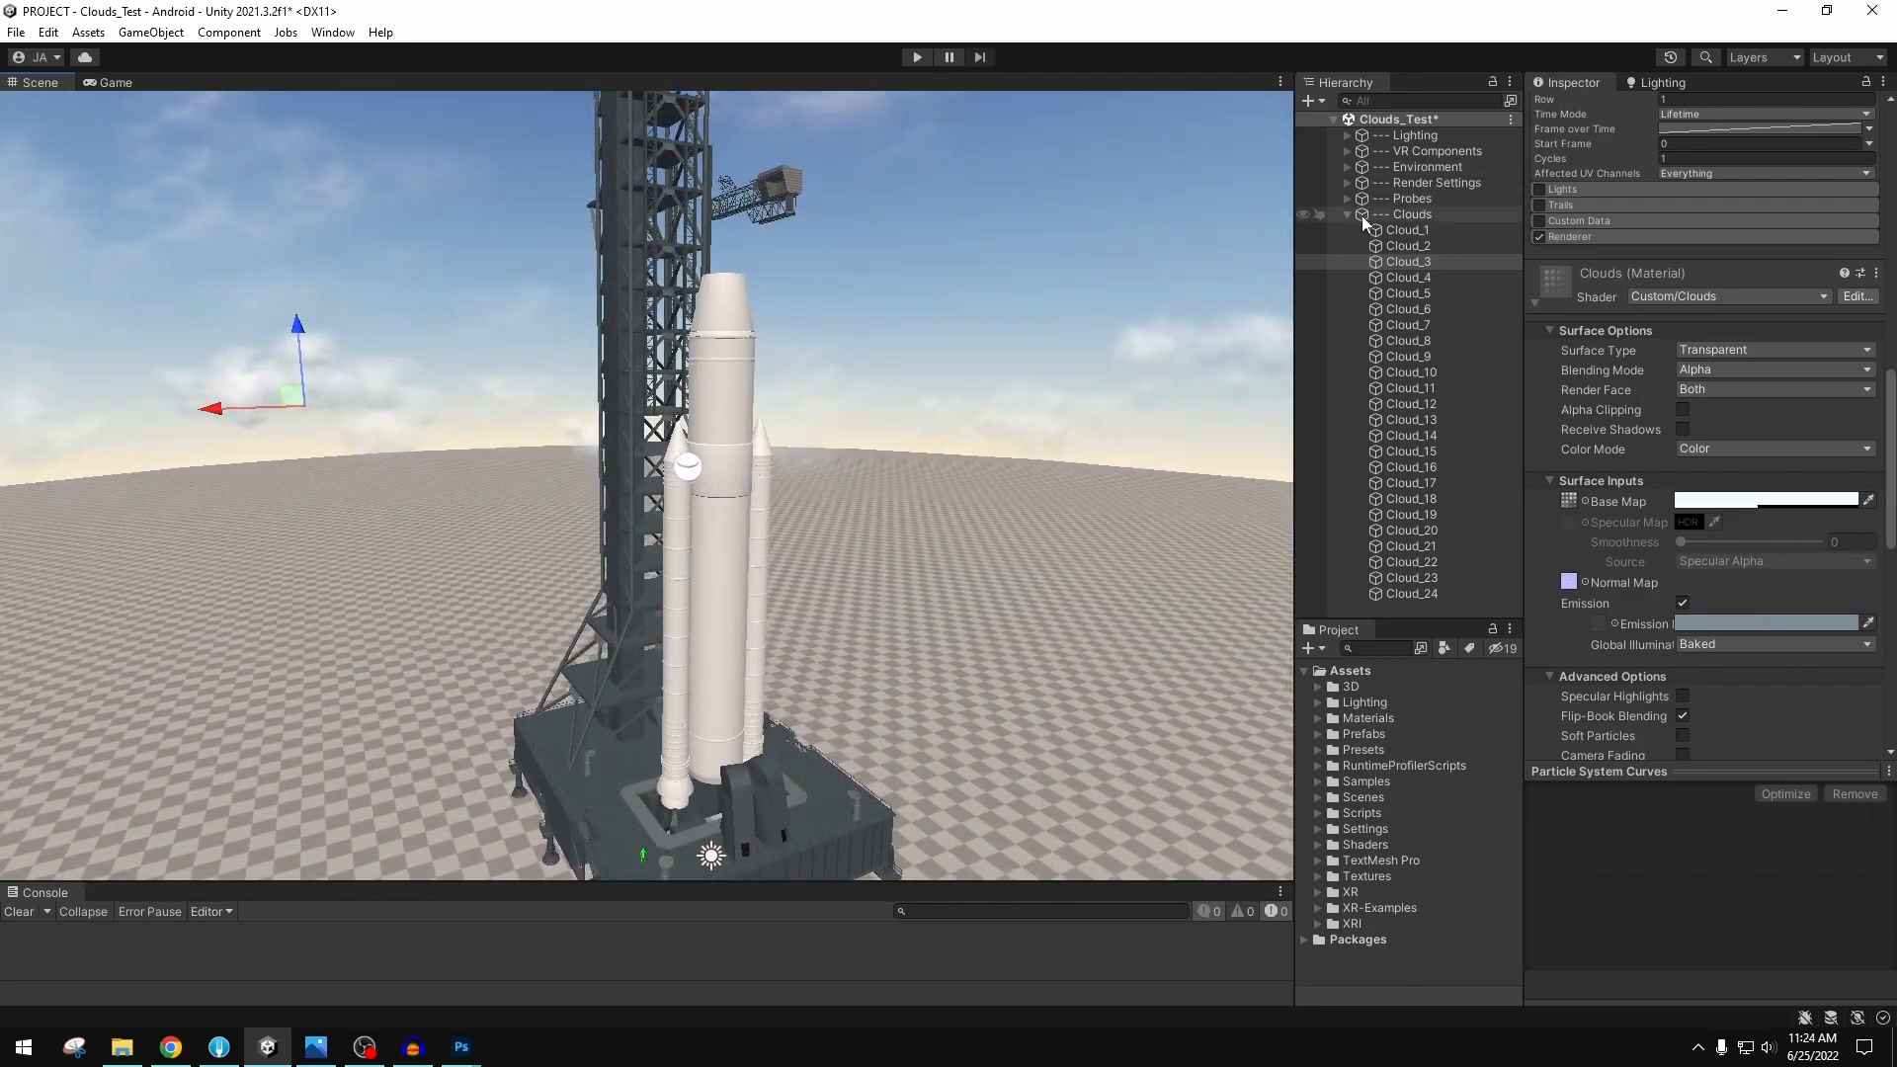
- Select Cloud_1 and collapse the Clouds group in the Hierarchy
{"action": "left_click", "coordinate": [1406, 230]}
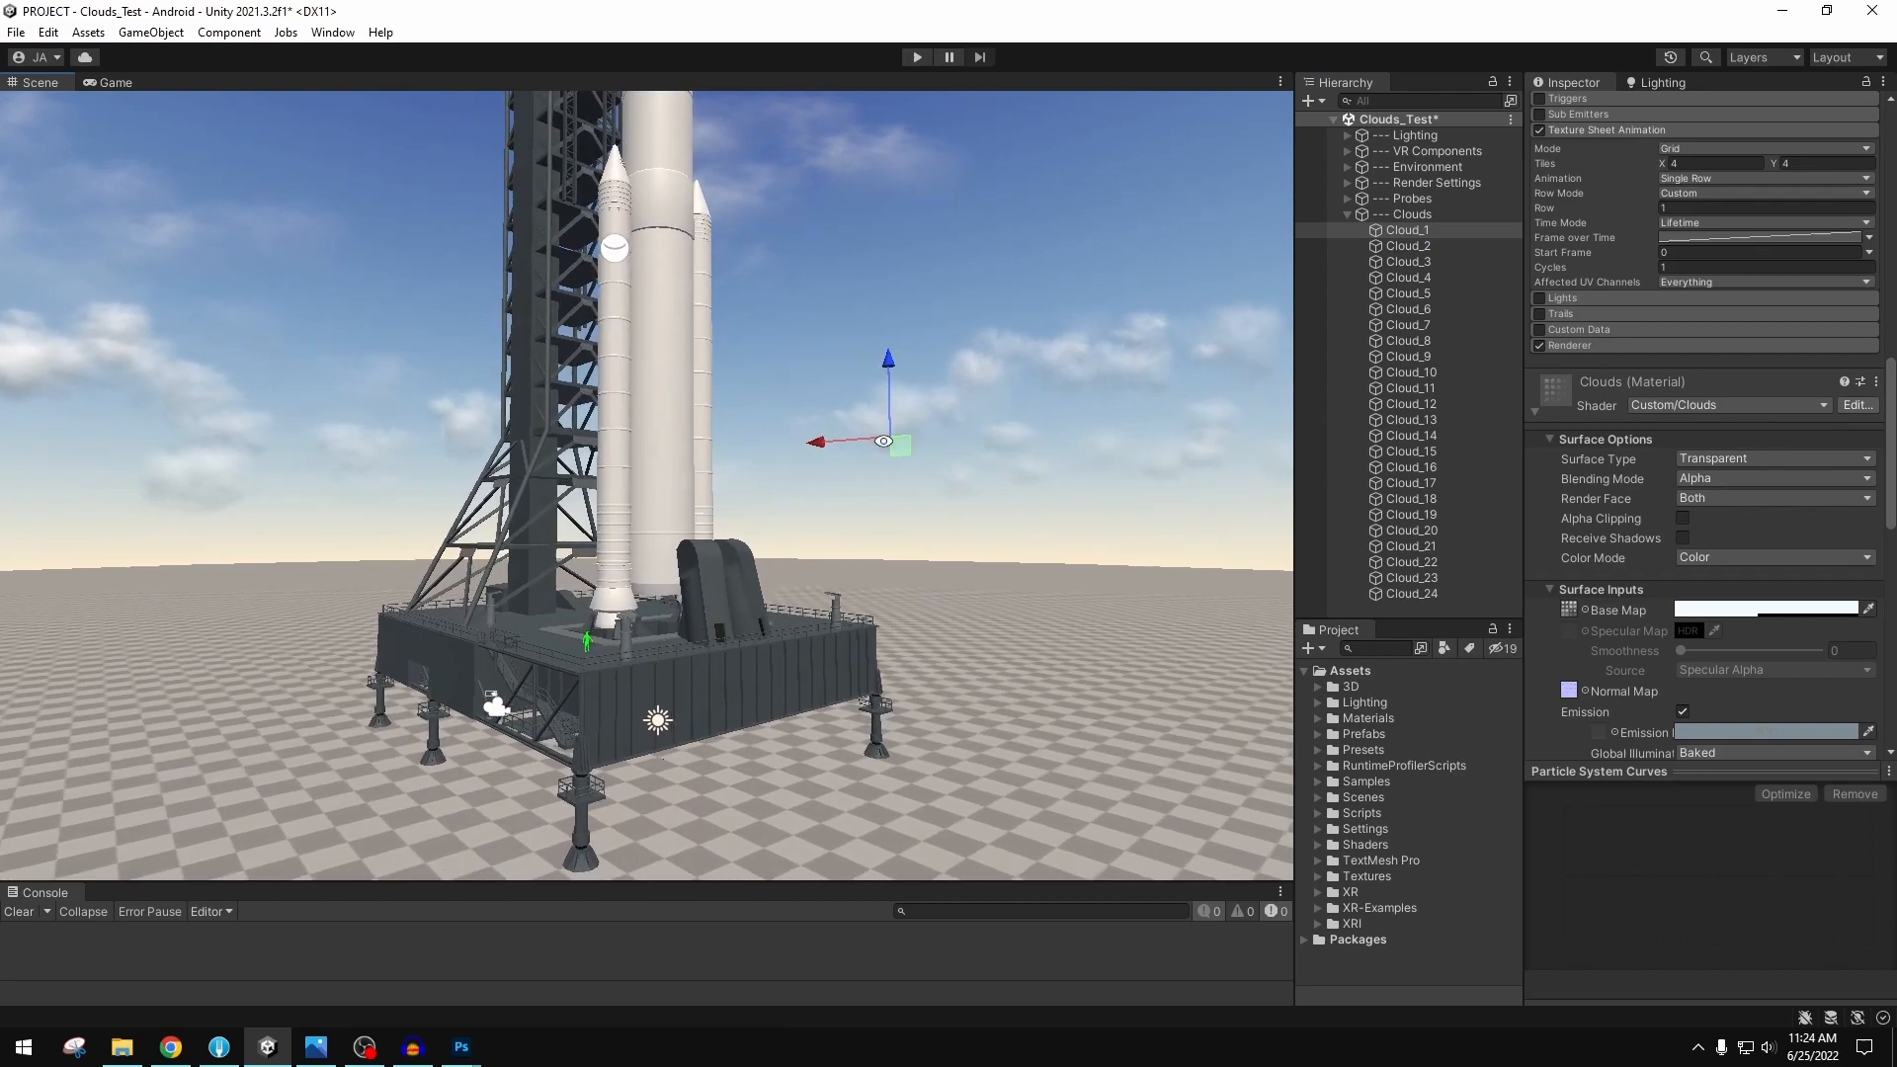
{"action": "left_click", "coordinate": [117, 82]}
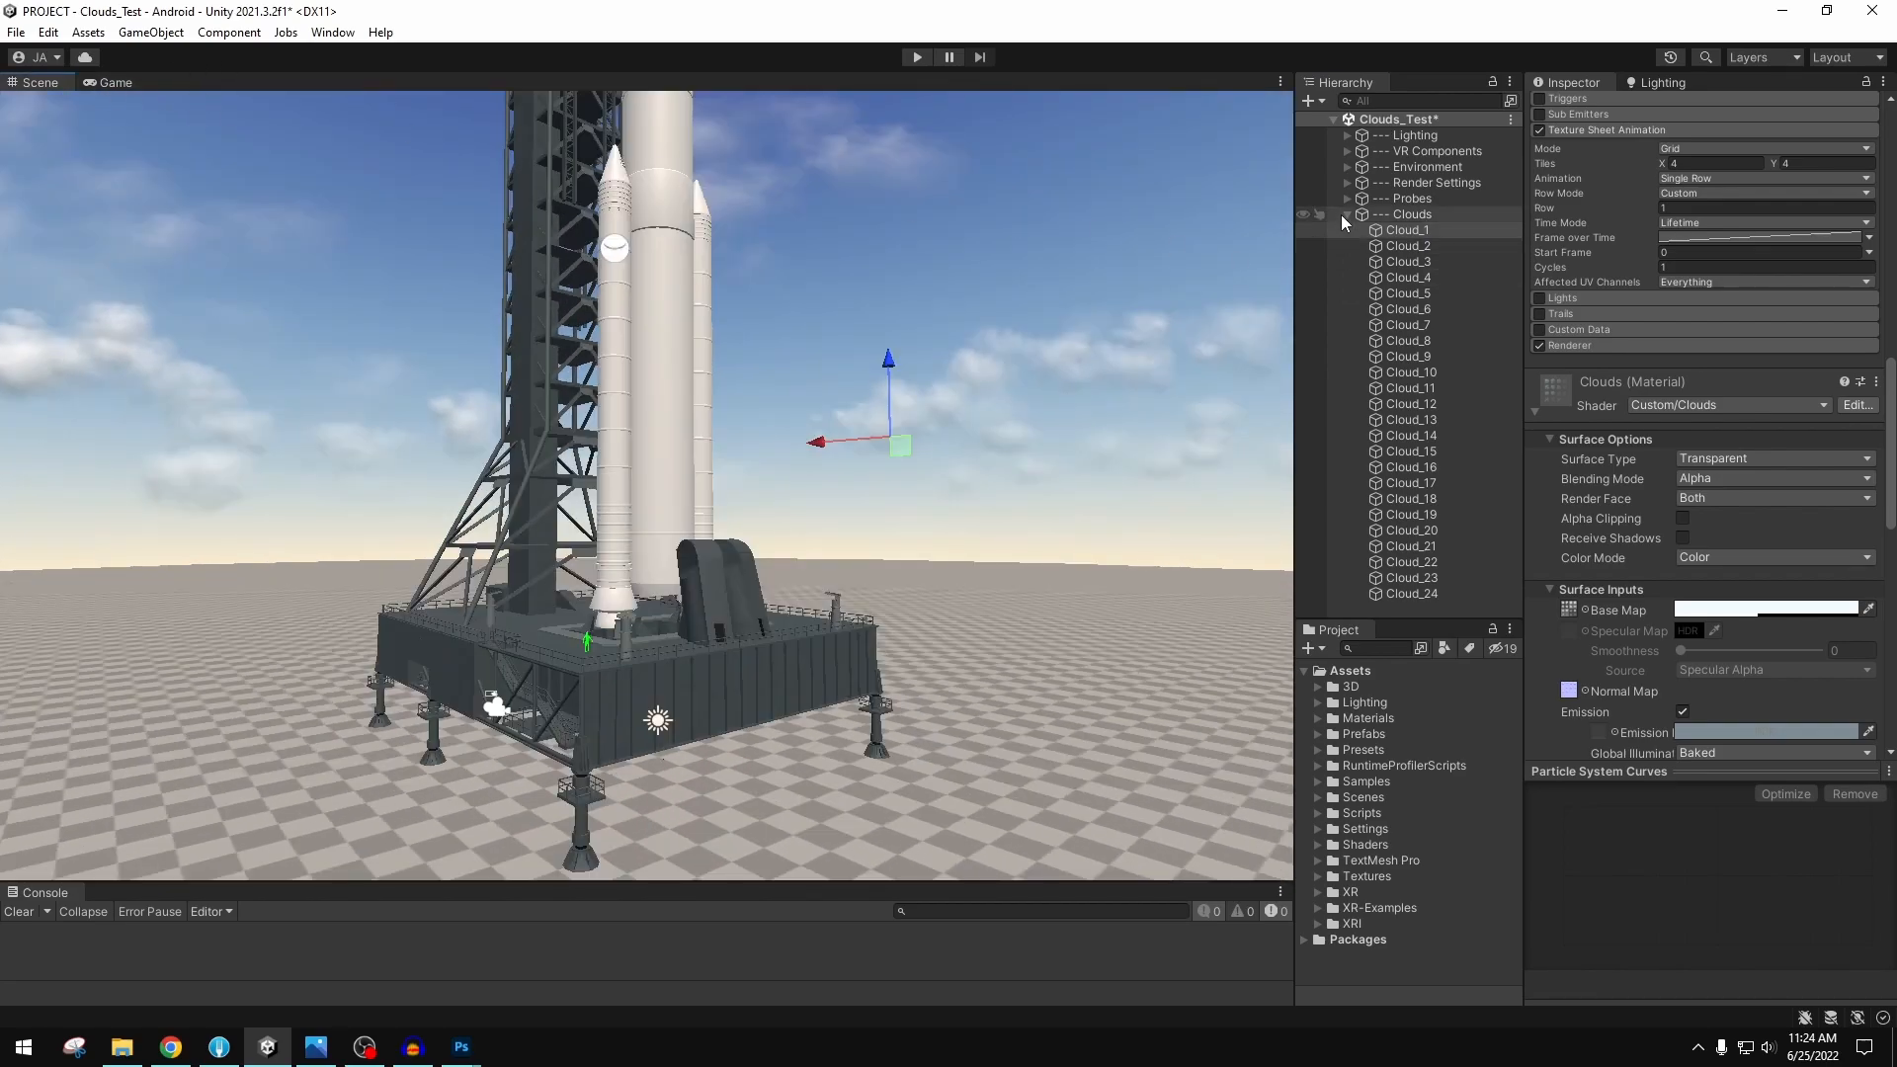
{"action": "left_click", "coordinate": [1347, 214]}
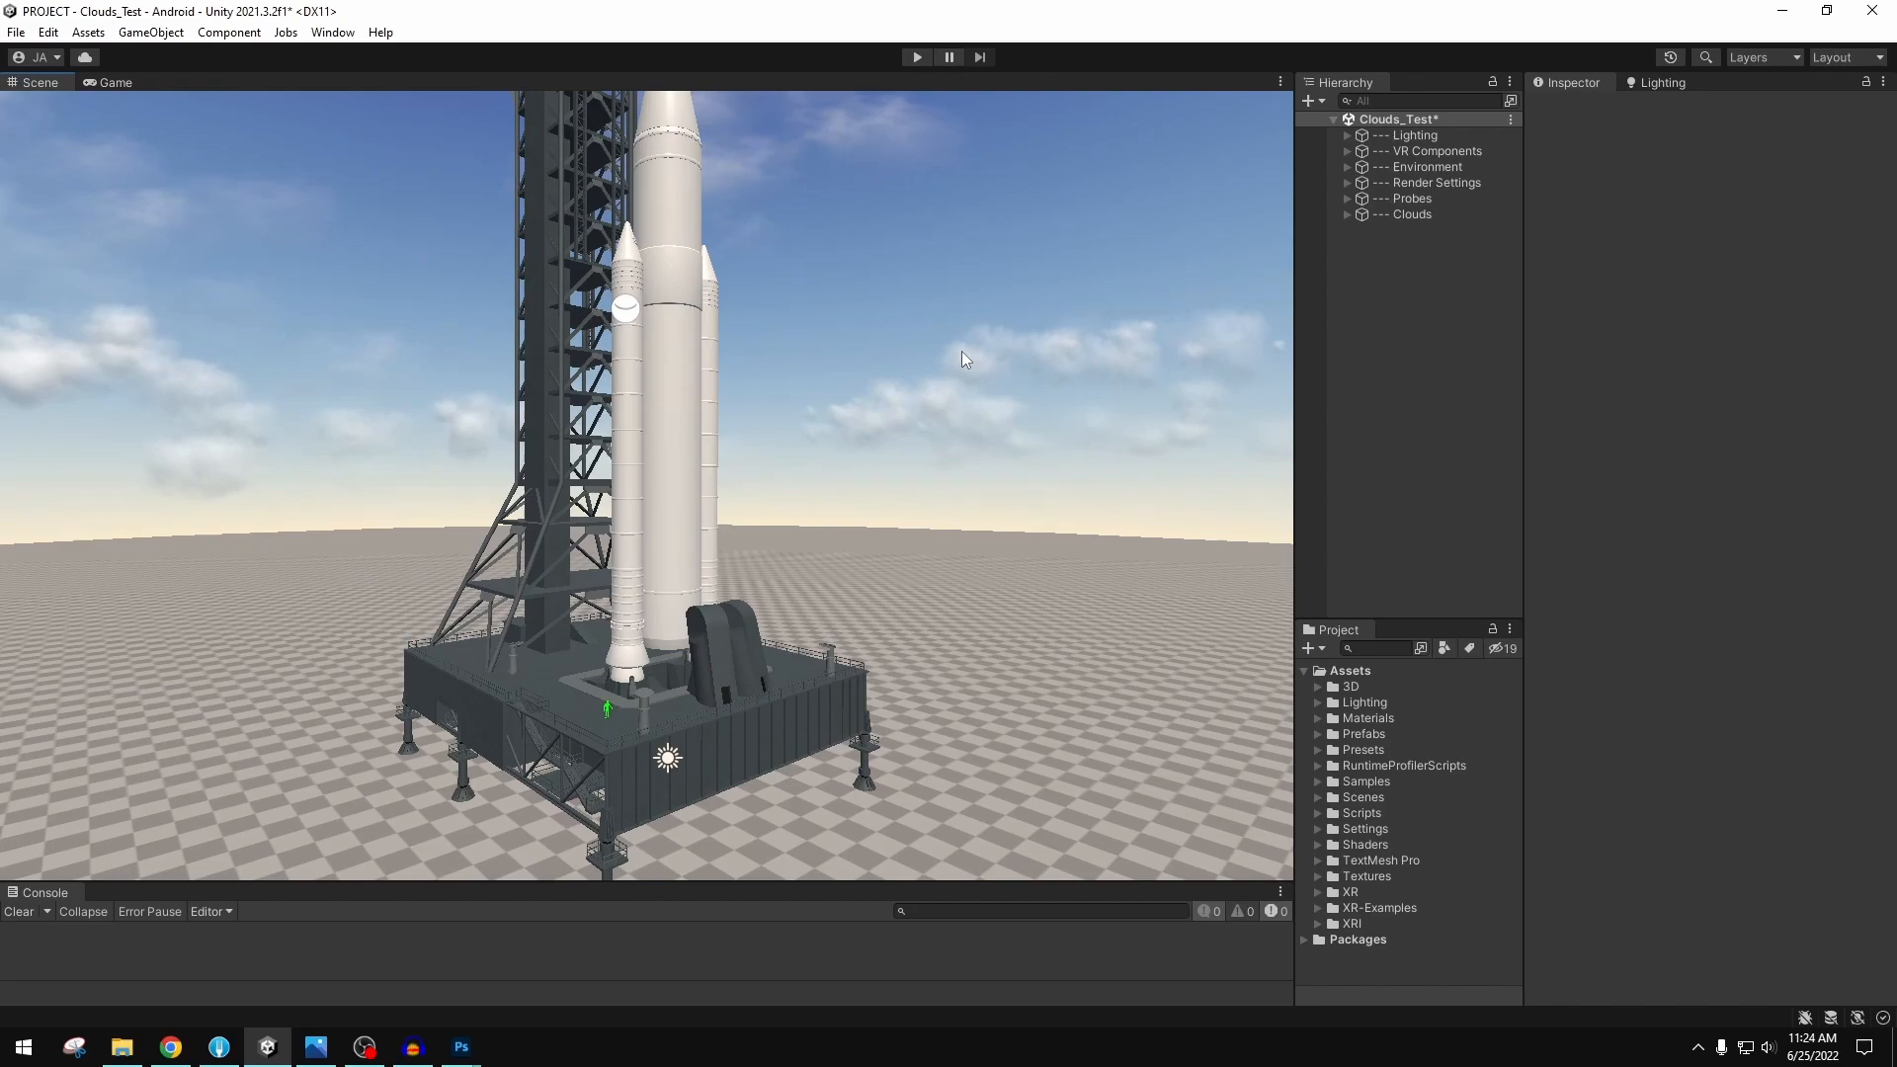
{"action": "mouse_move", "coordinate": [967, 357]}
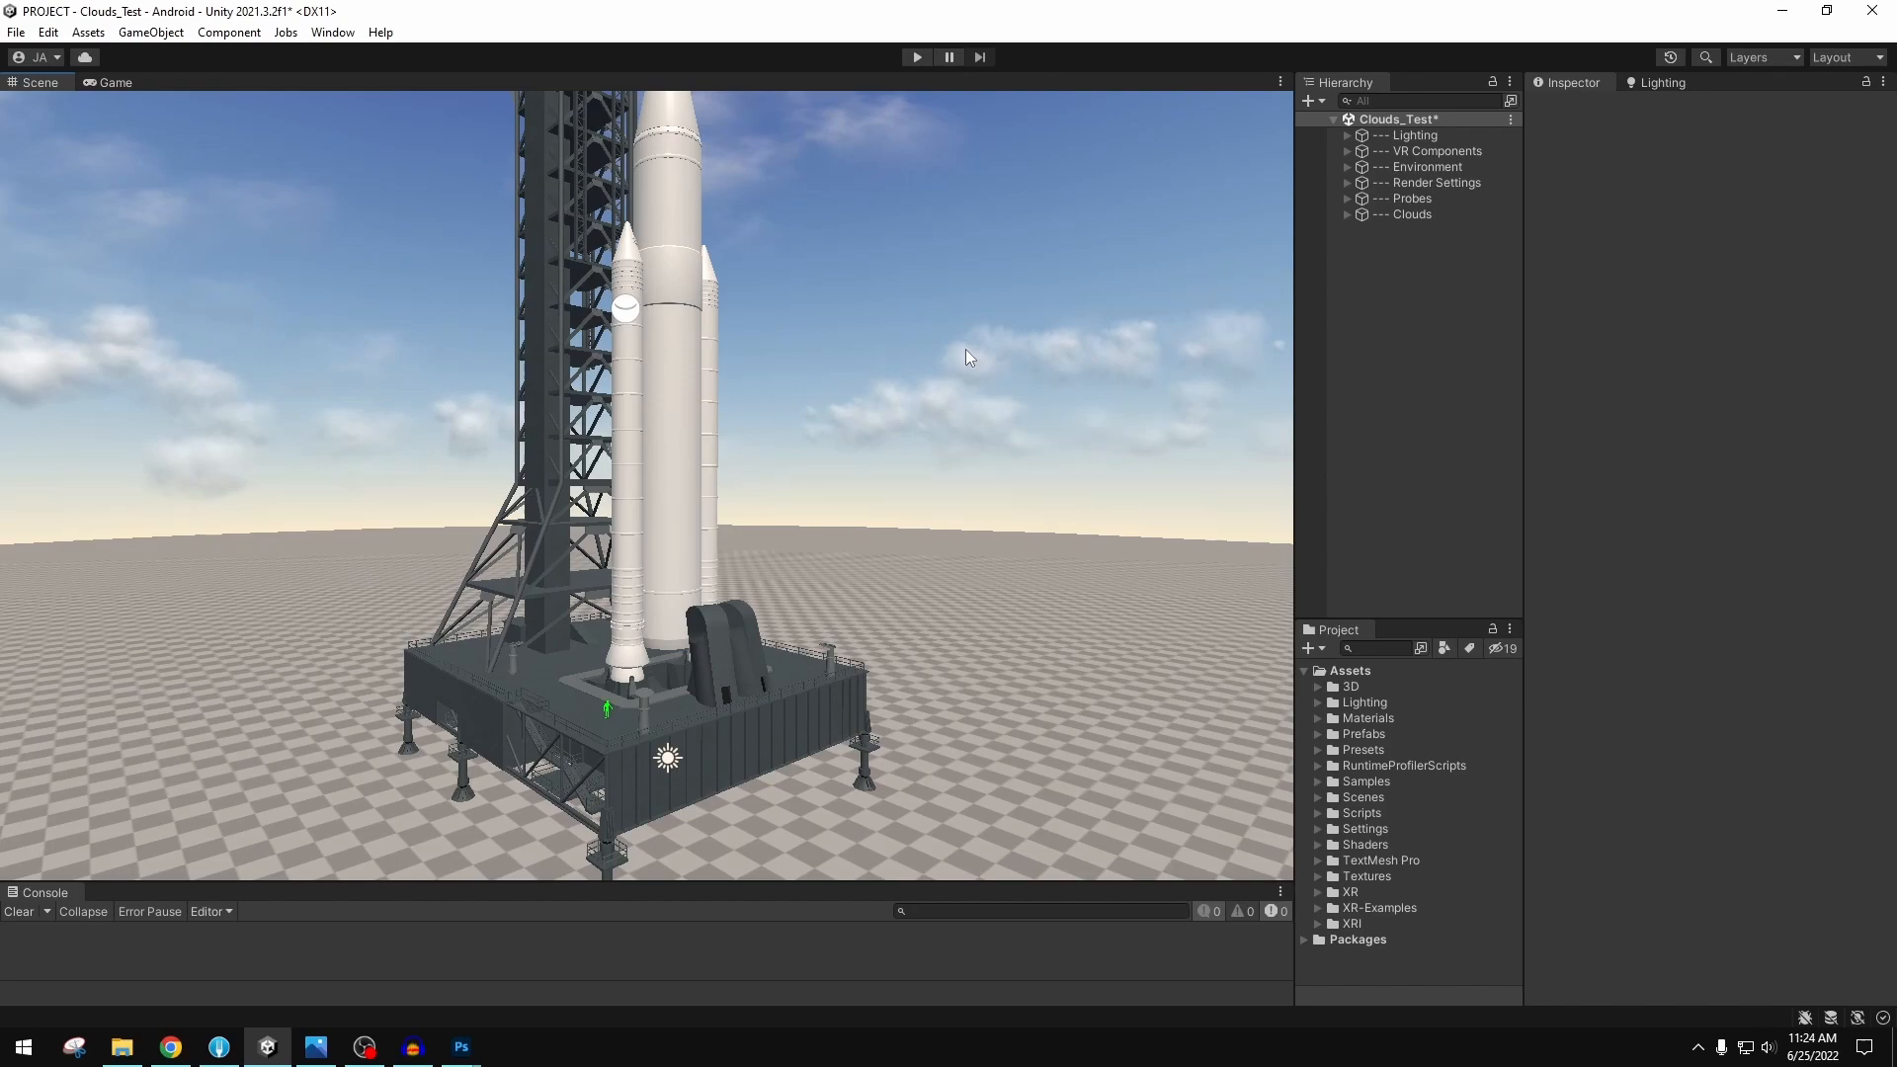
{"action": "mouse_move", "coordinate": [1336, 233]}
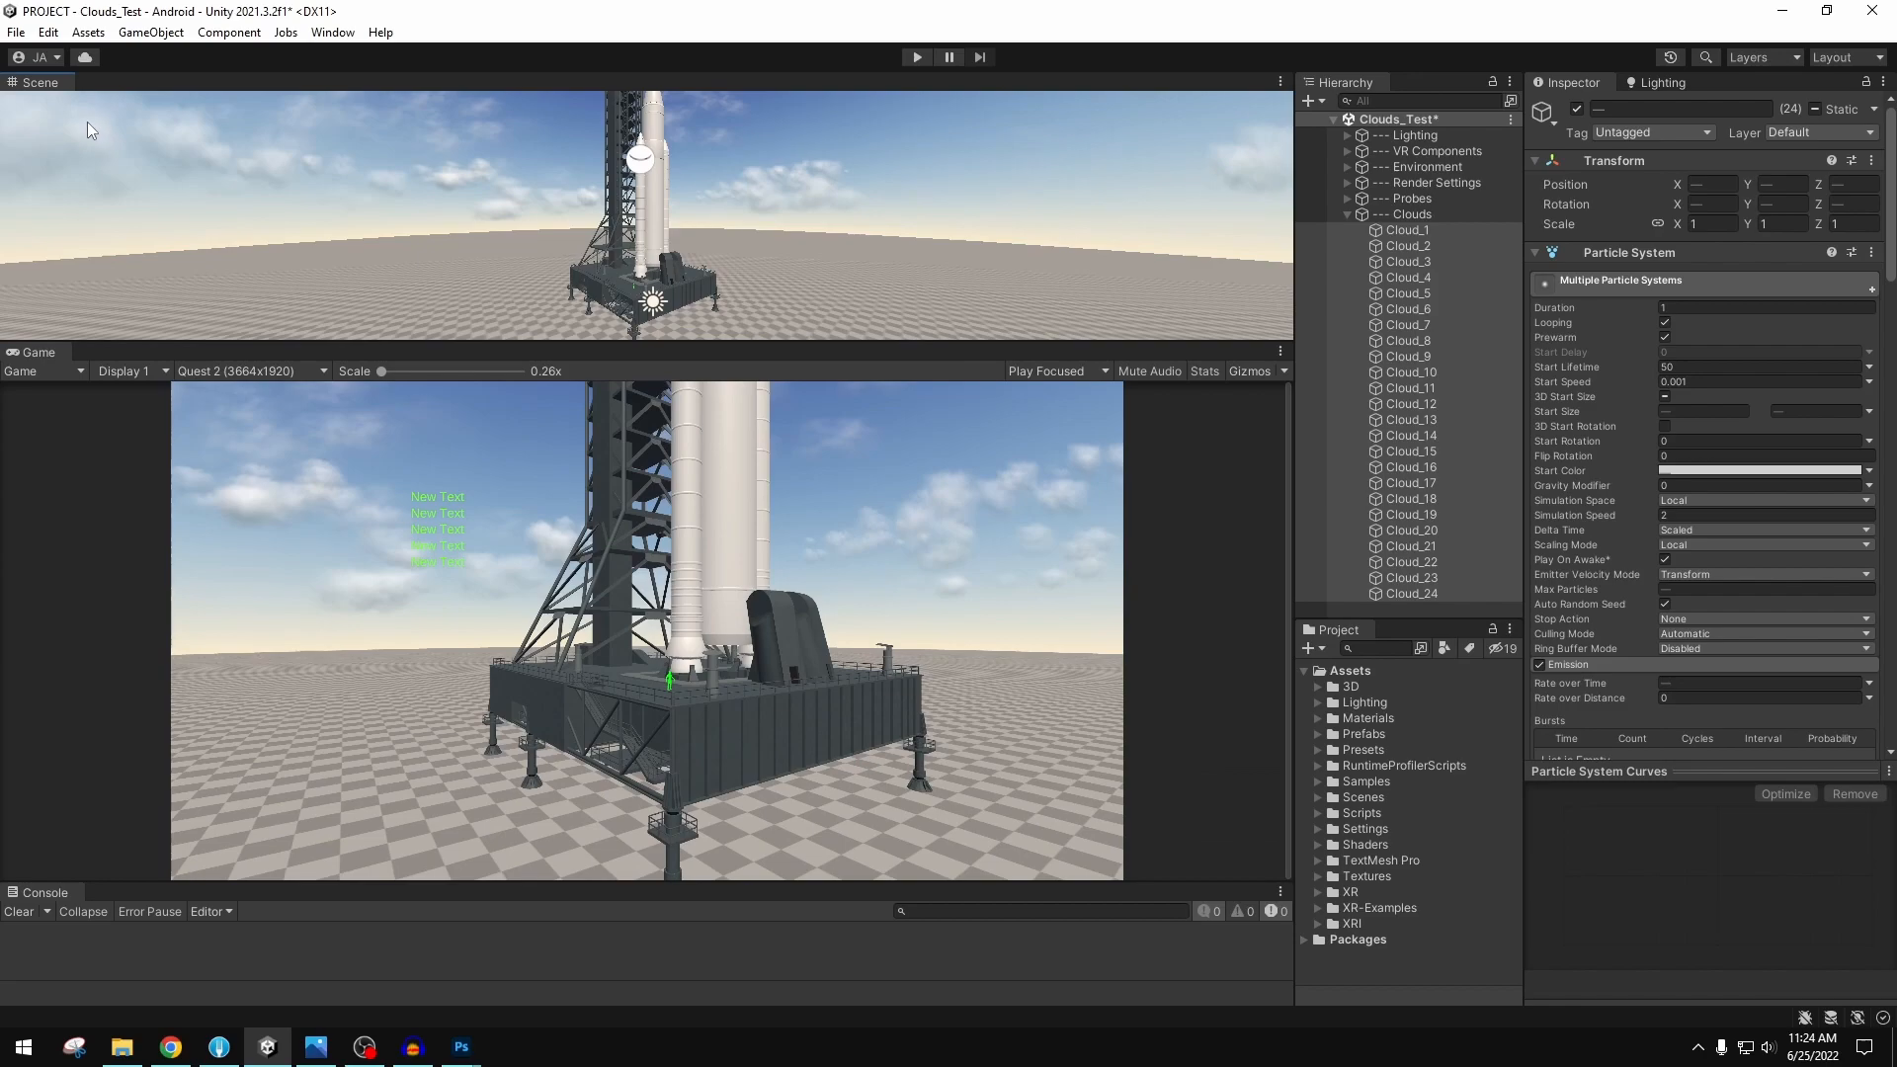
- Switch the editor layout to Tall after briefly trying 2 by 3
{"action": "left_click", "coordinate": [1844, 58]}
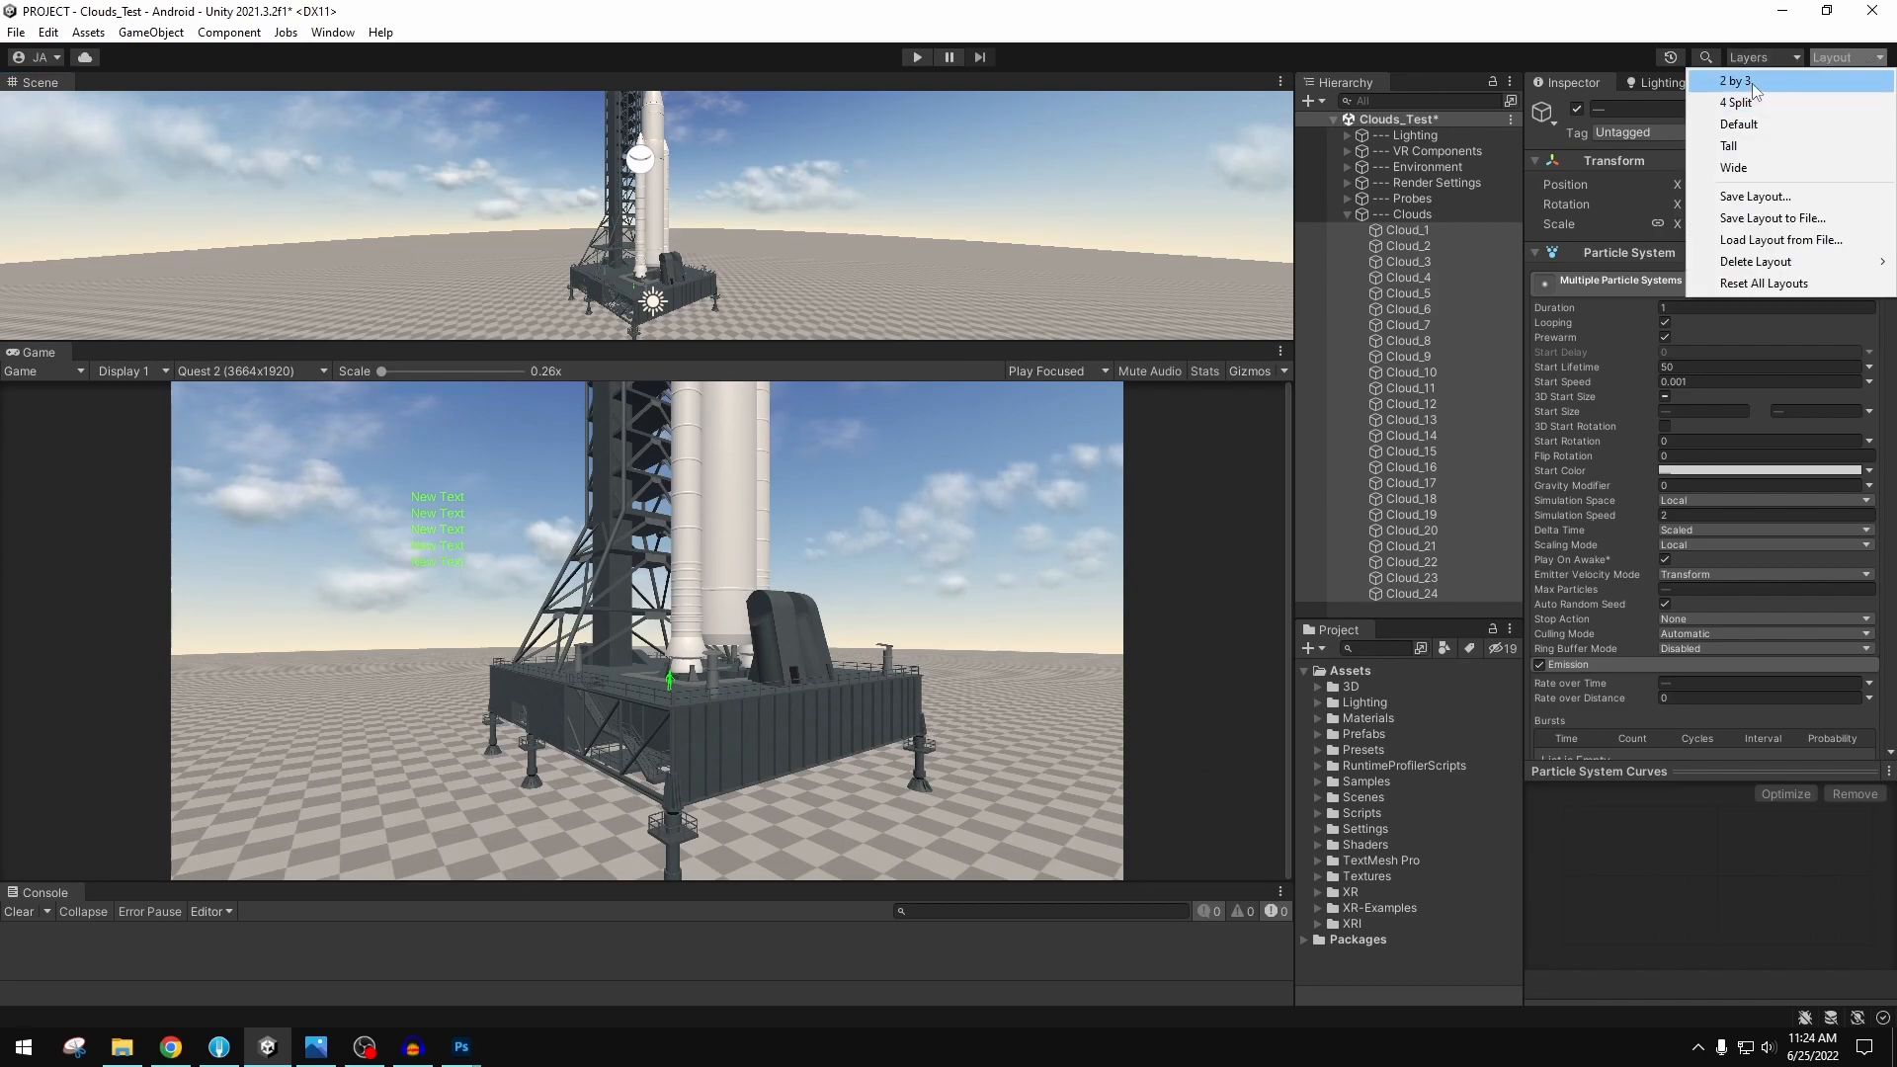
{"action": "left_click", "coordinate": [1735, 81]}
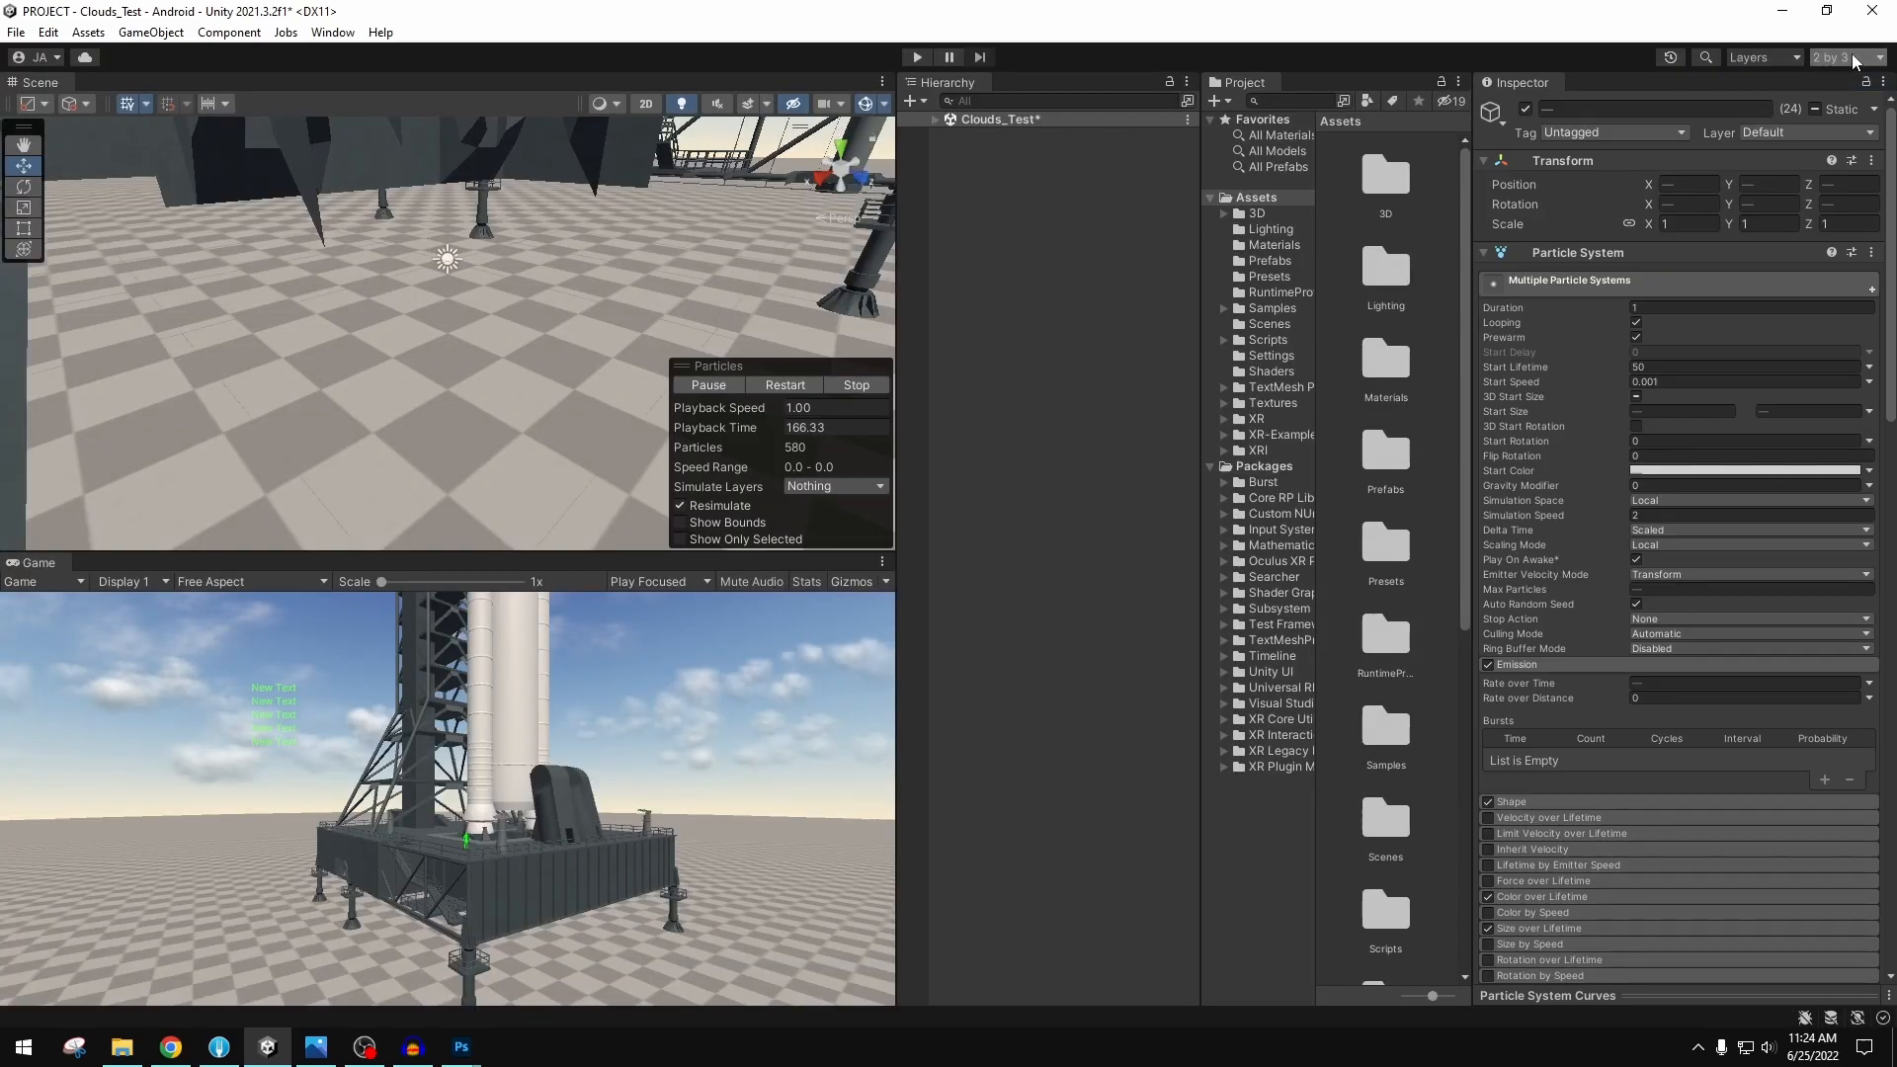
{"action": "left_click", "coordinate": [1839, 57]}
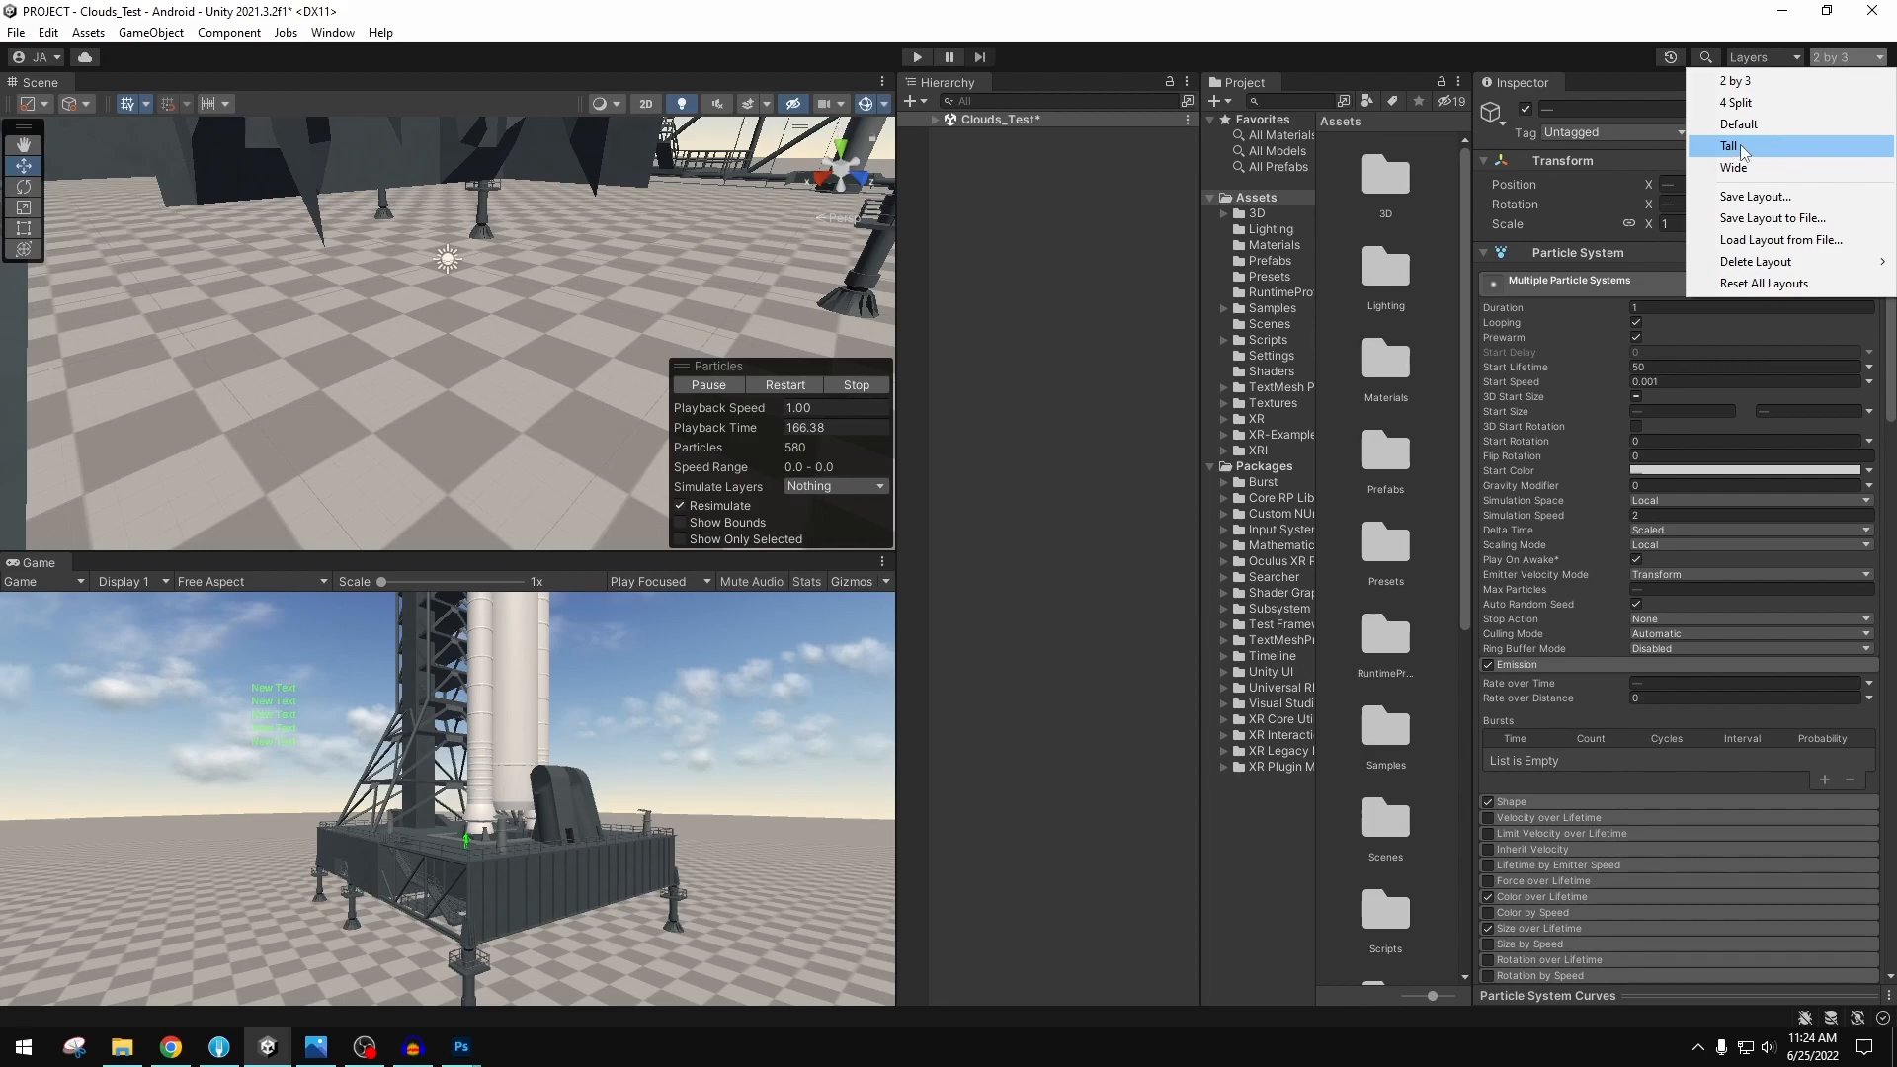
{"action": "left_click", "coordinate": [1731, 146]}
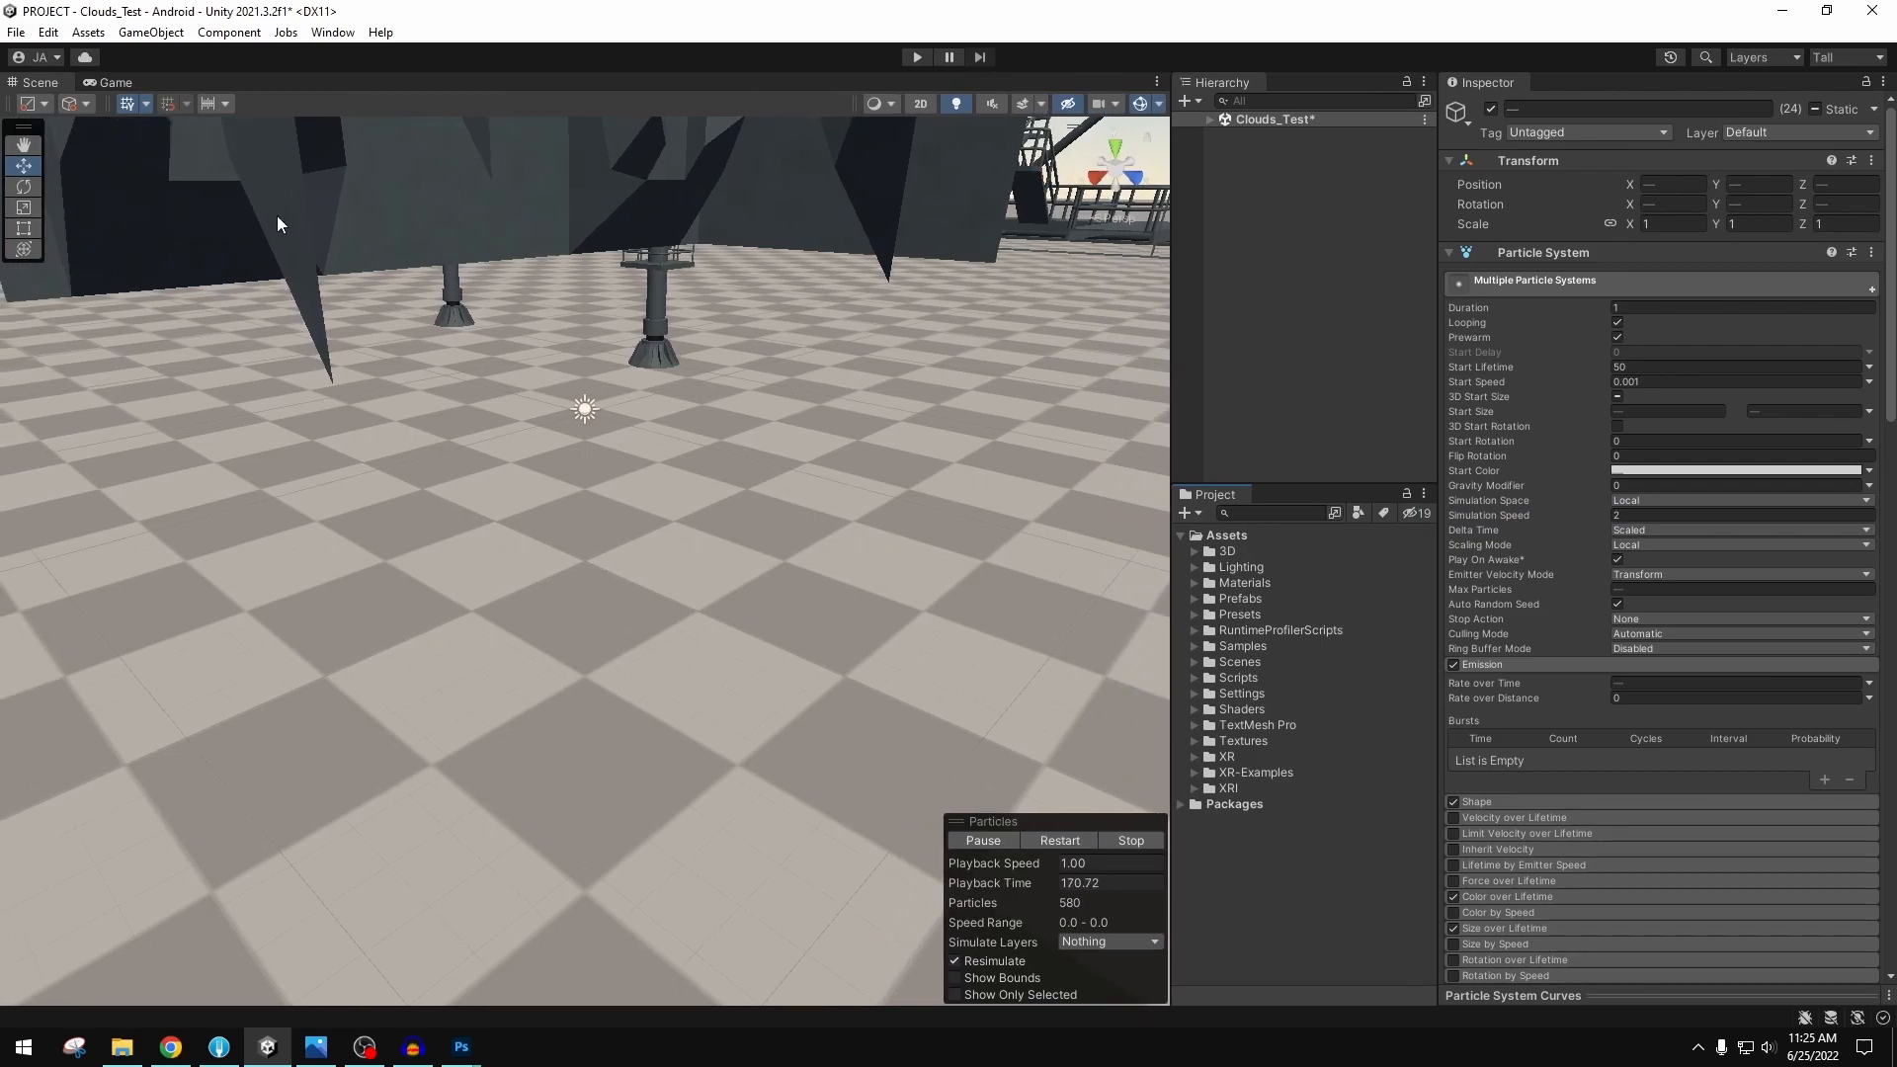
- Set the Game view resolution to 1920x1080 Landscape and go back to the Scene view
{"action": "left_click", "coordinate": [22, 125]}
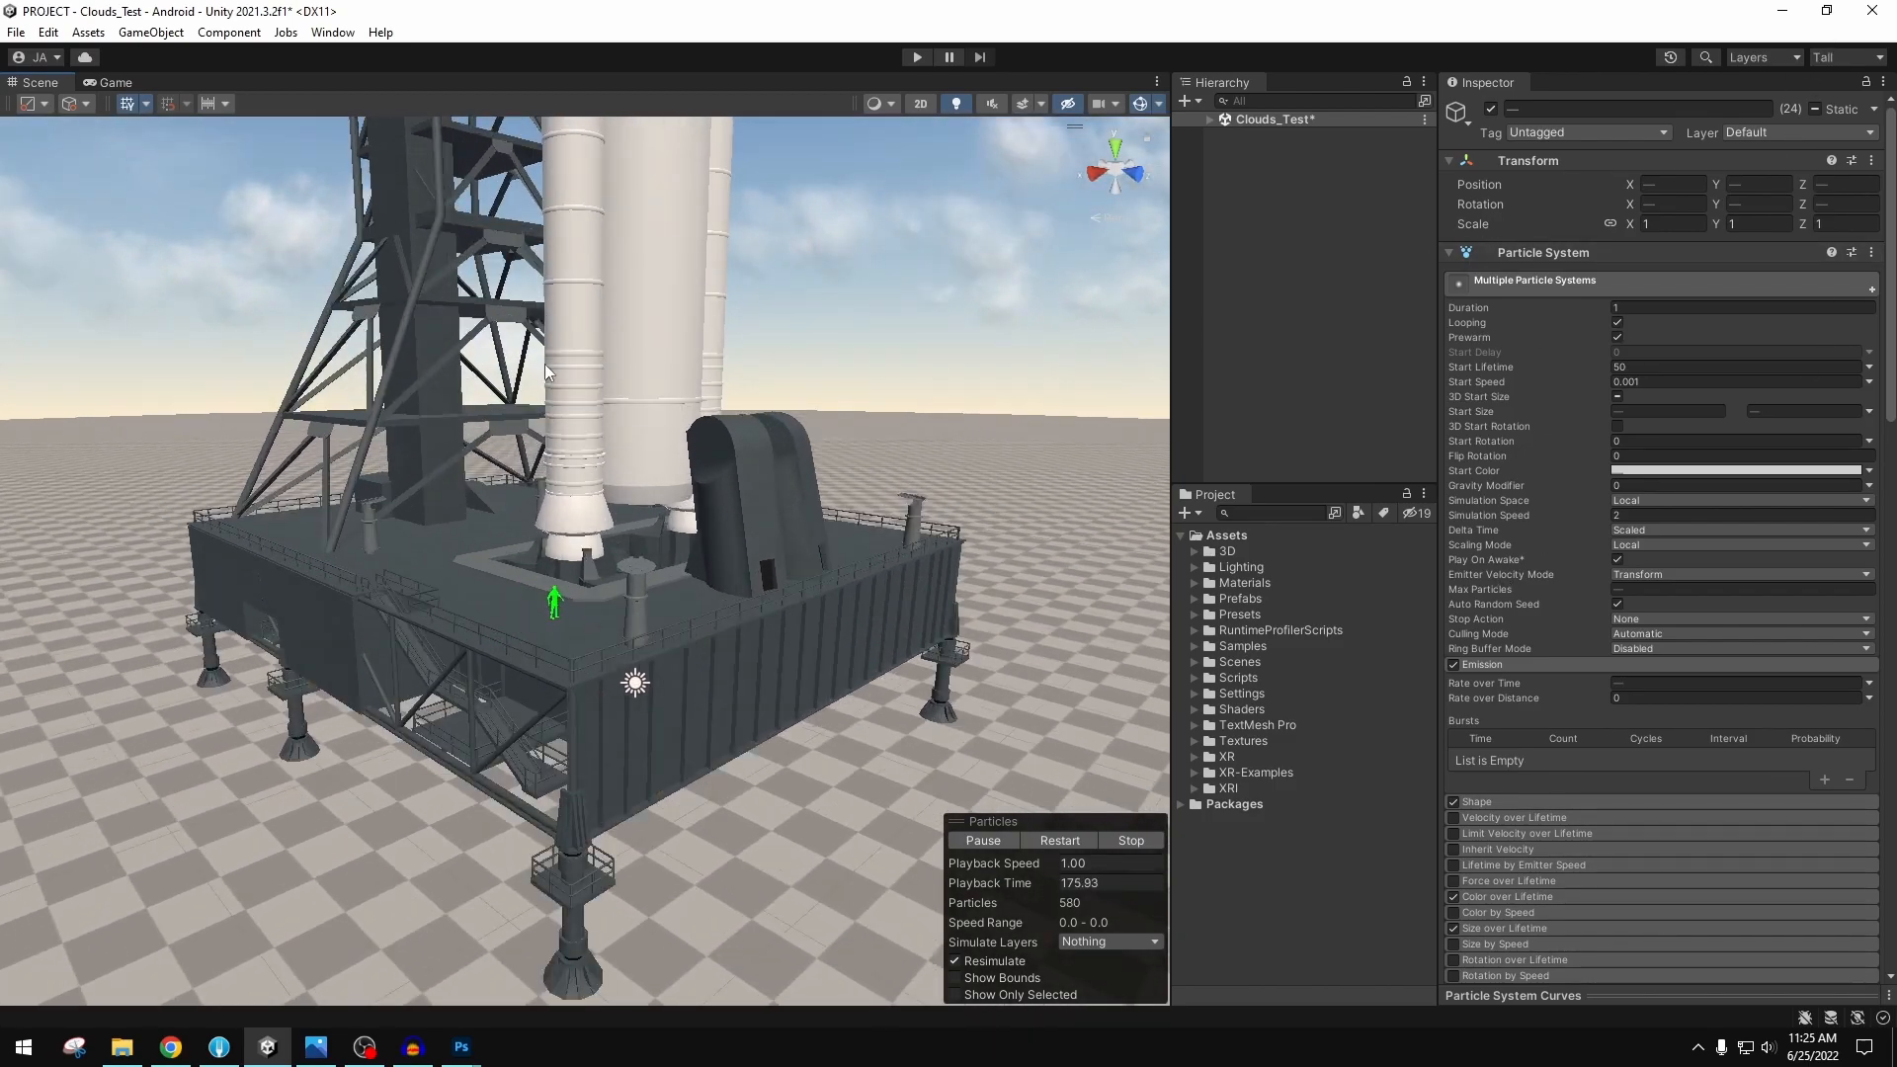
{"action": "left_click", "coordinate": [117, 81]}
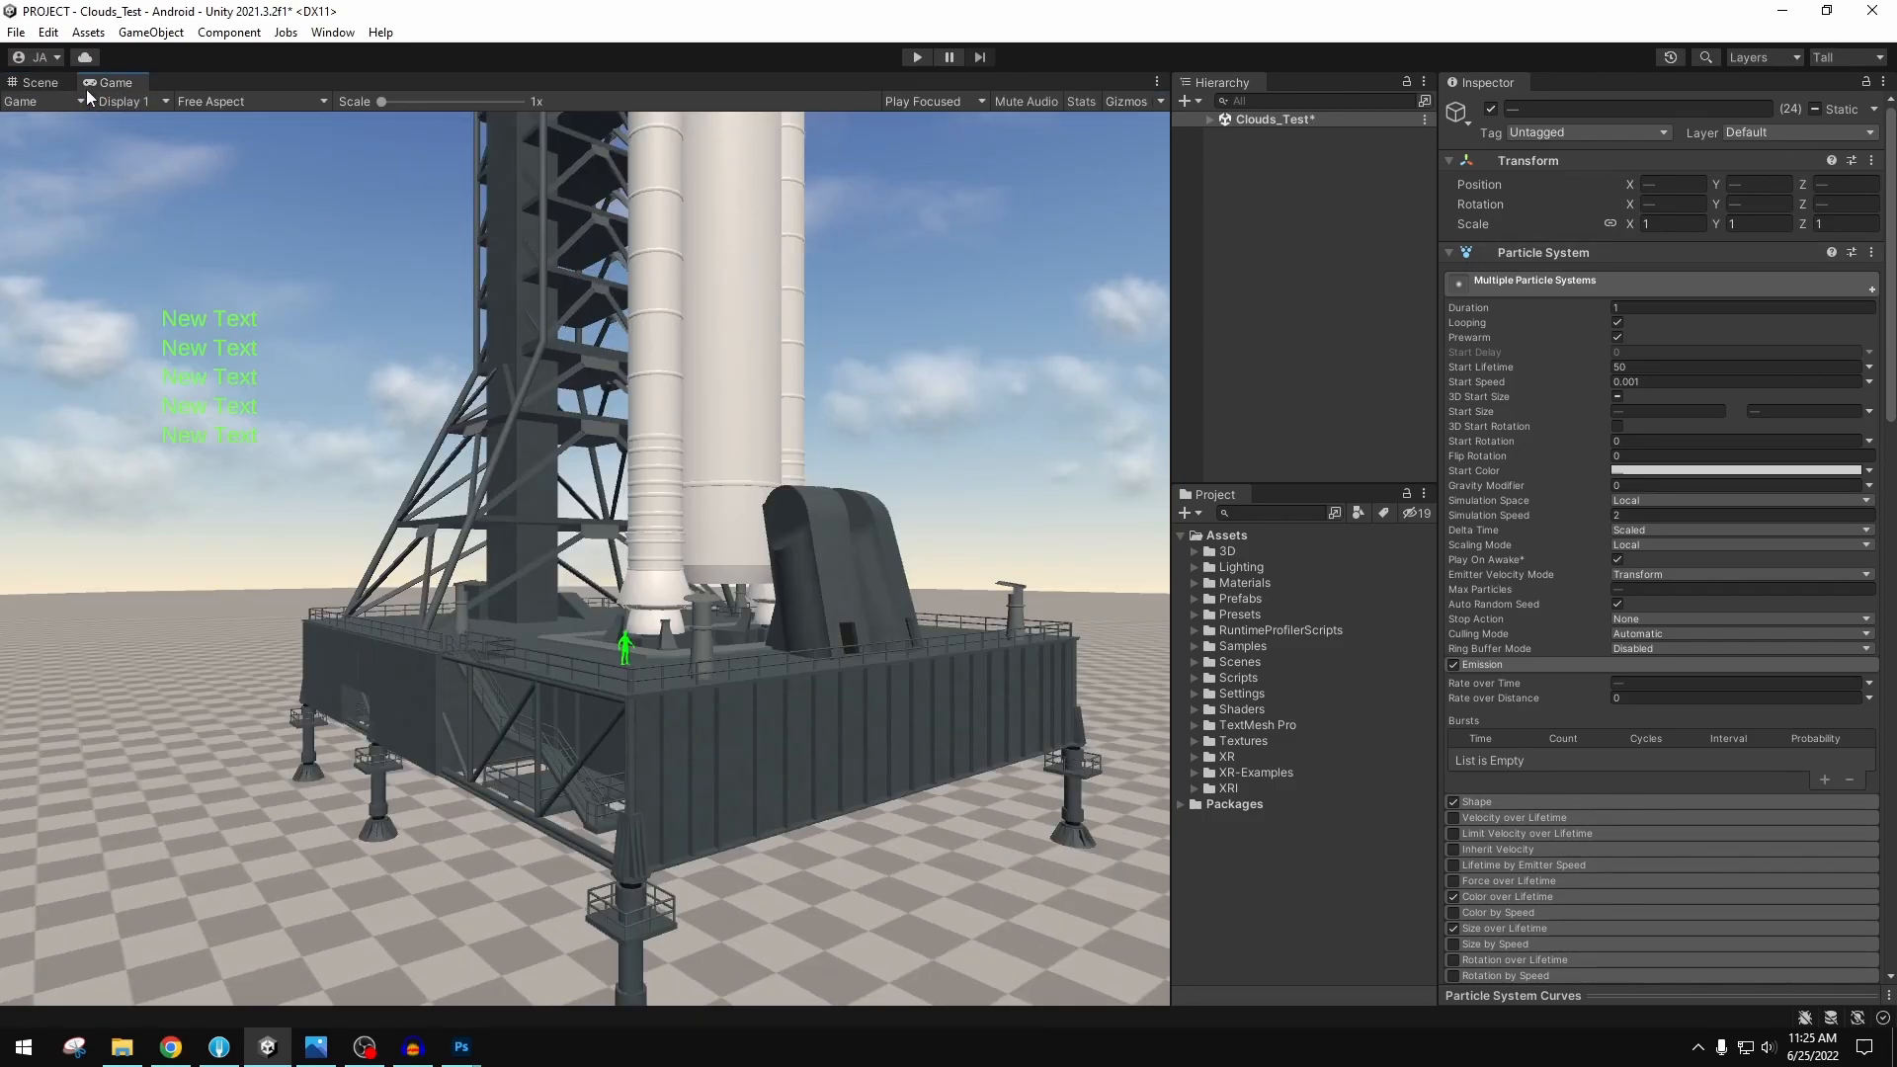
{"action": "left_click", "coordinate": [248, 101]}
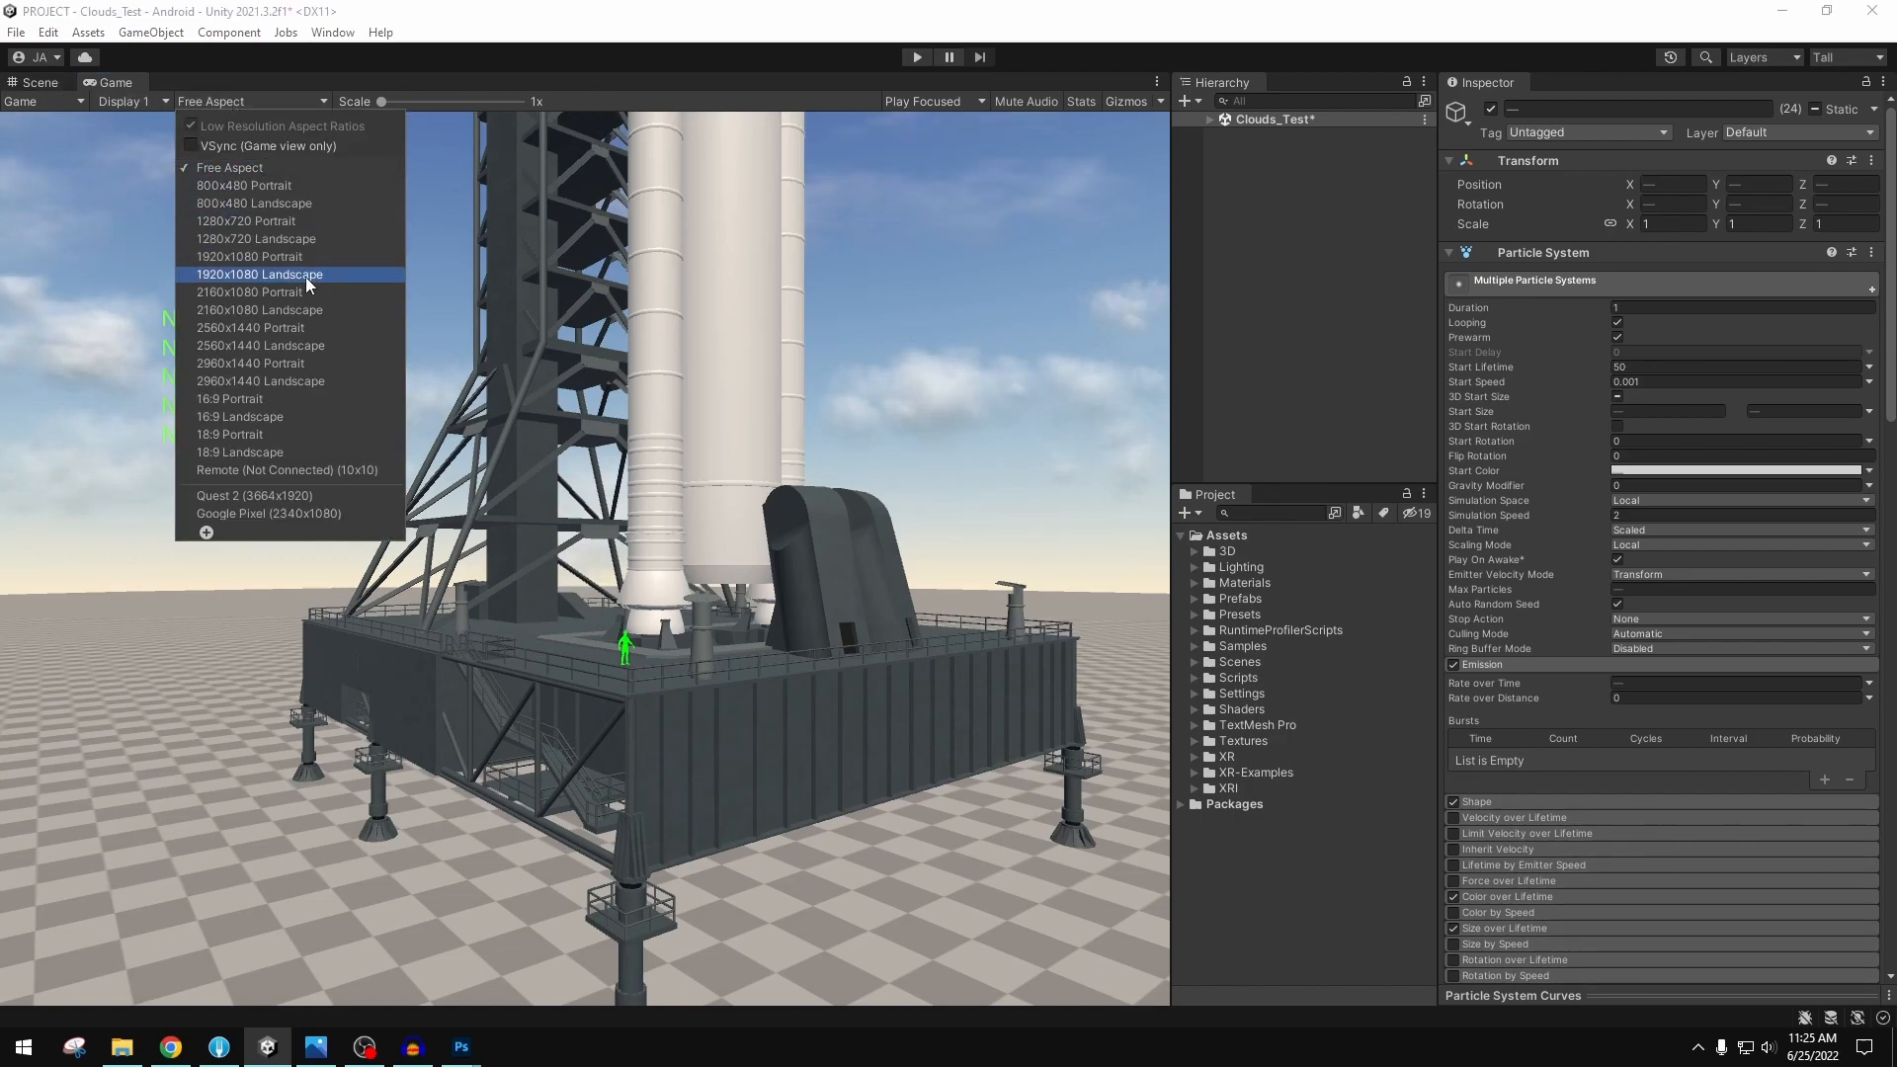
{"action": "left_click", "coordinate": [36, 81]}
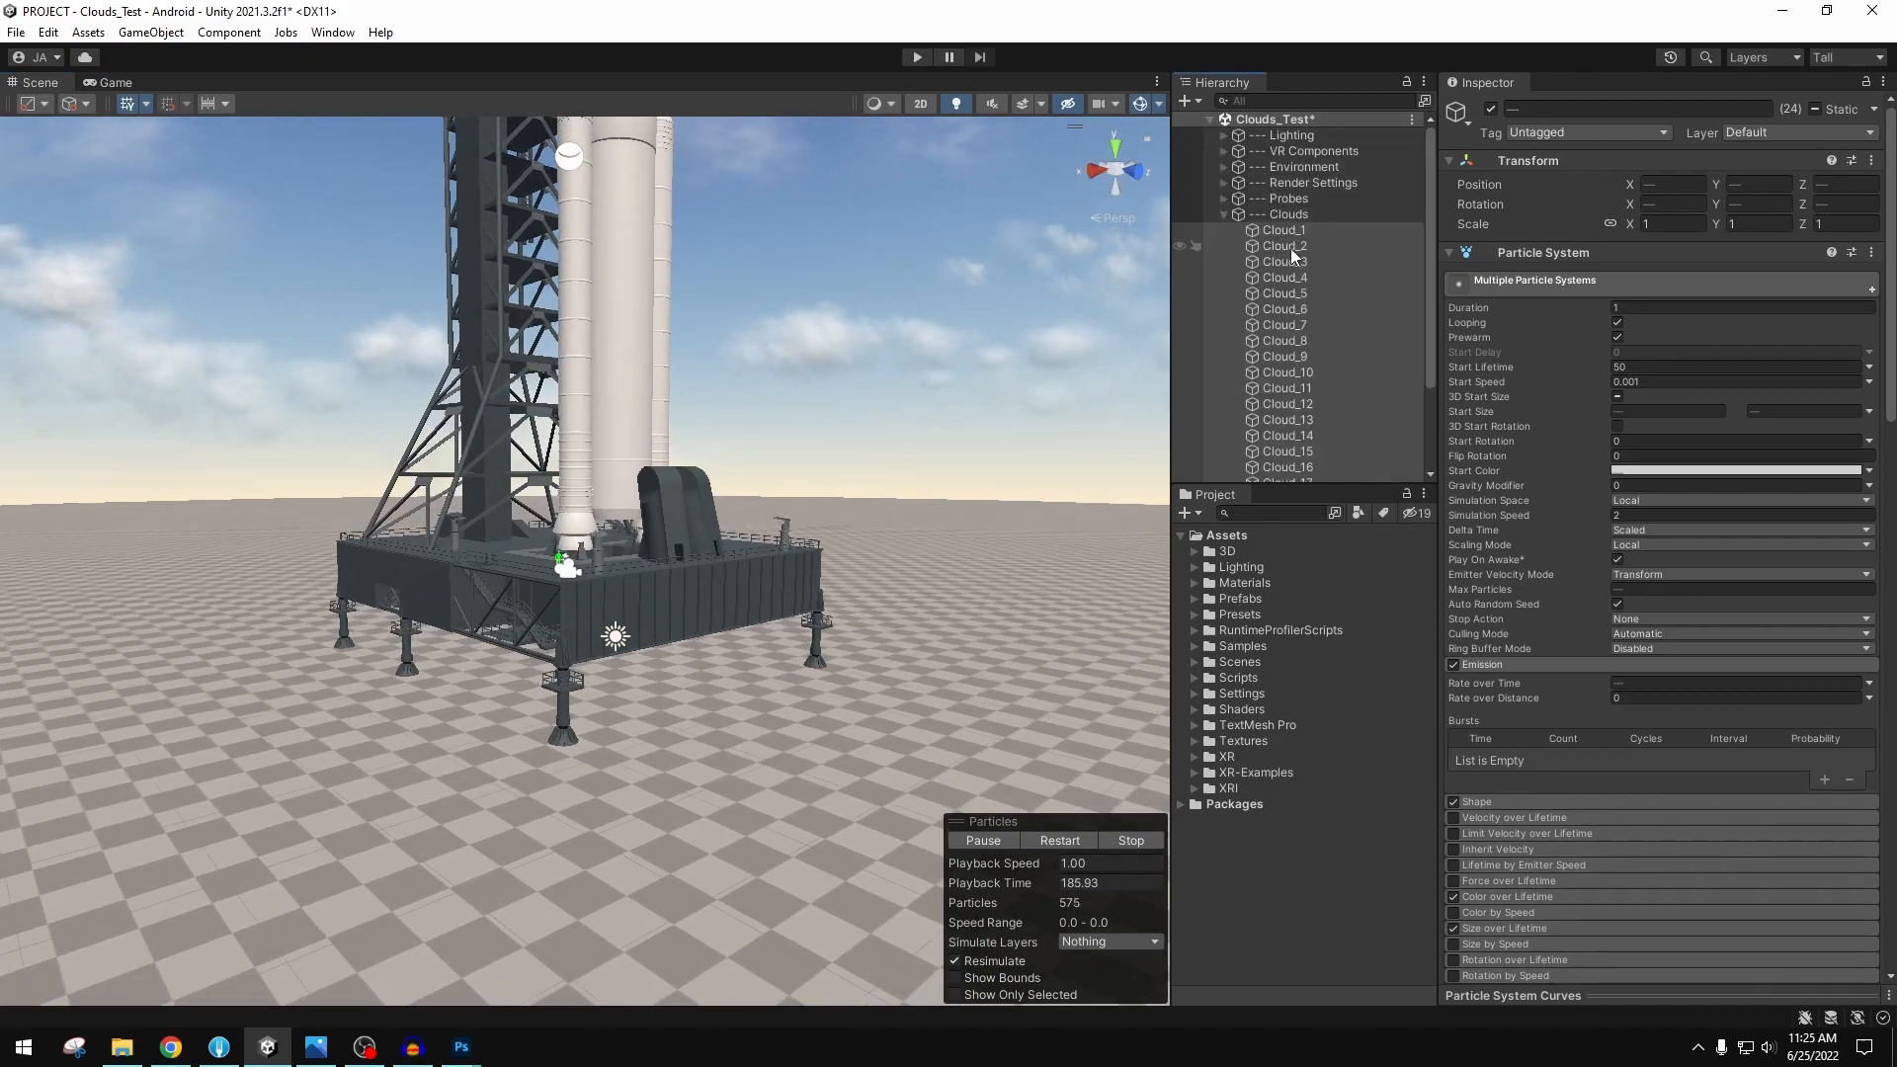
{"action": "scroll", "scroll_direction": "down", "scroll_amount": 3}
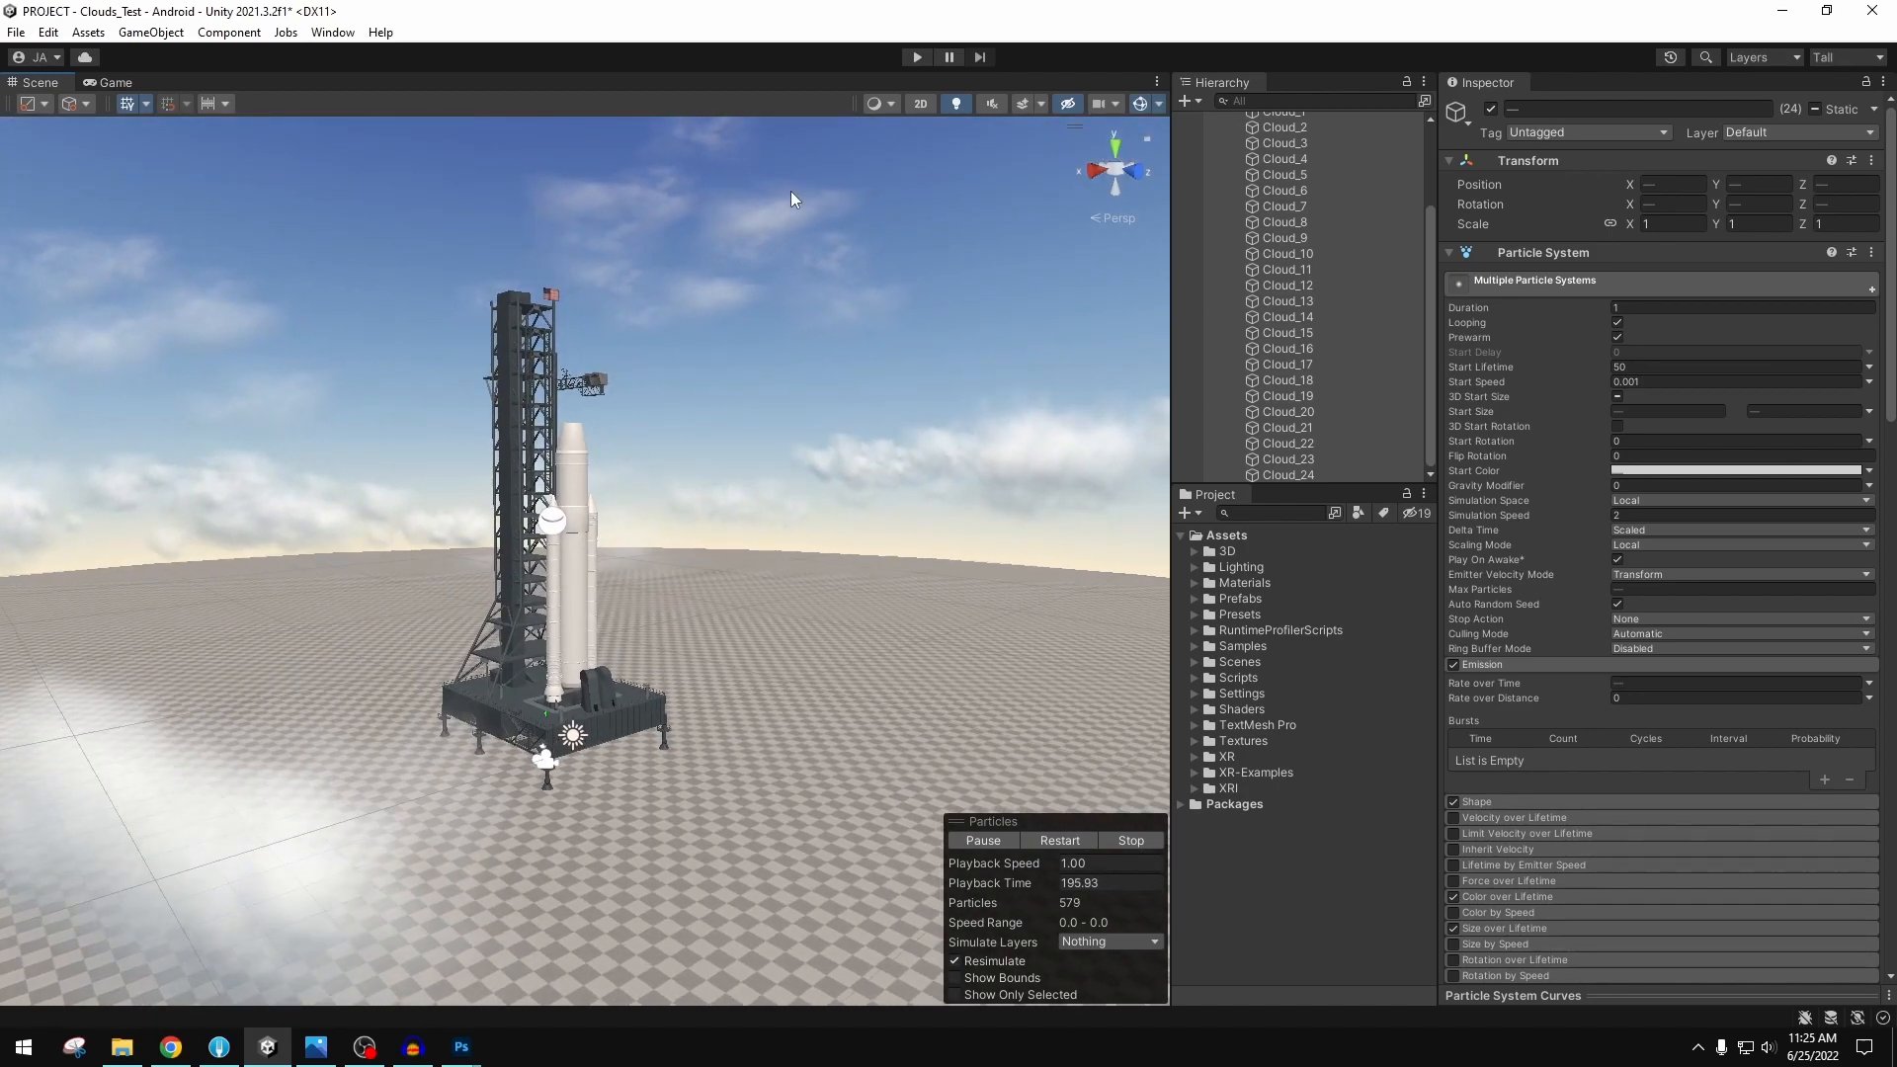
- Set the Scene Draw Mode to Shaded Wireframe, checking the Game view before returning
{"action": "left_click", "coordinate": [955, 103]}
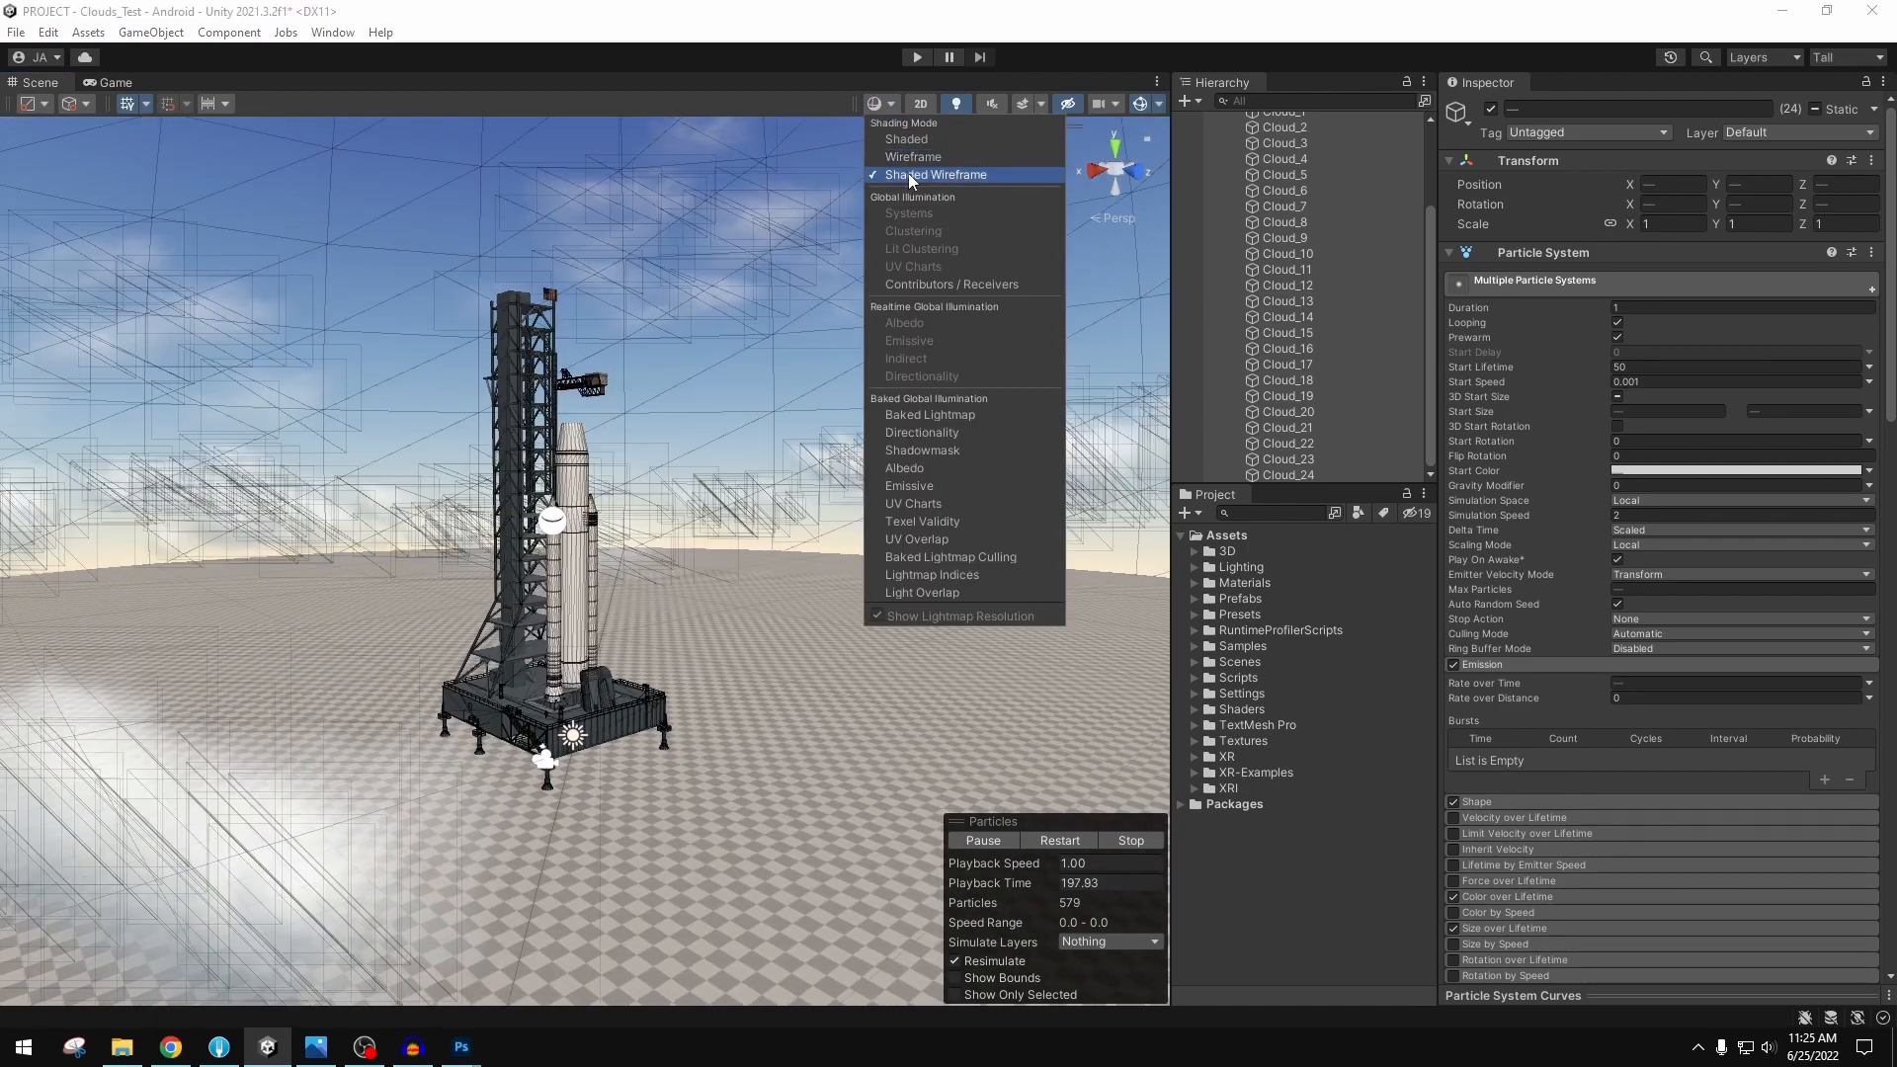
{"action": "left_click", "coordinate": [906, 139]}
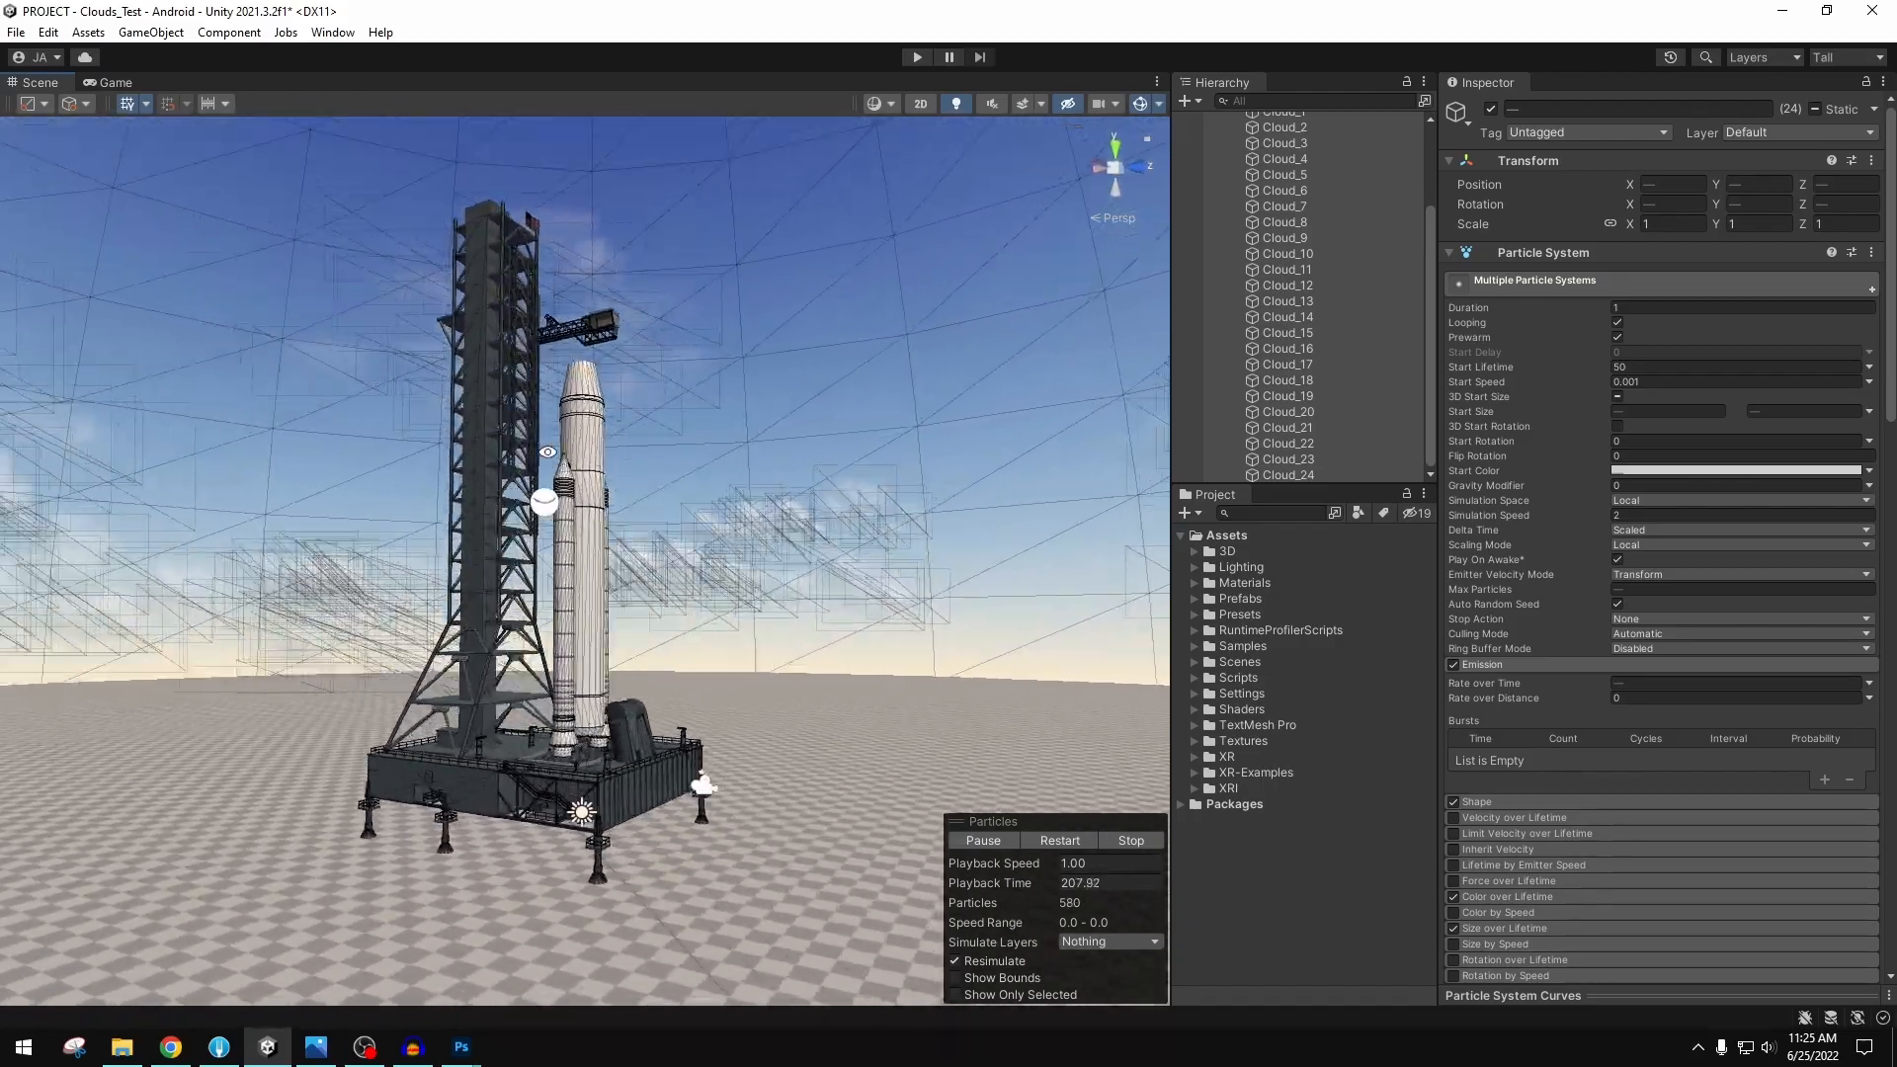
{"action": "left_click", "coordinate": [115, 81]}
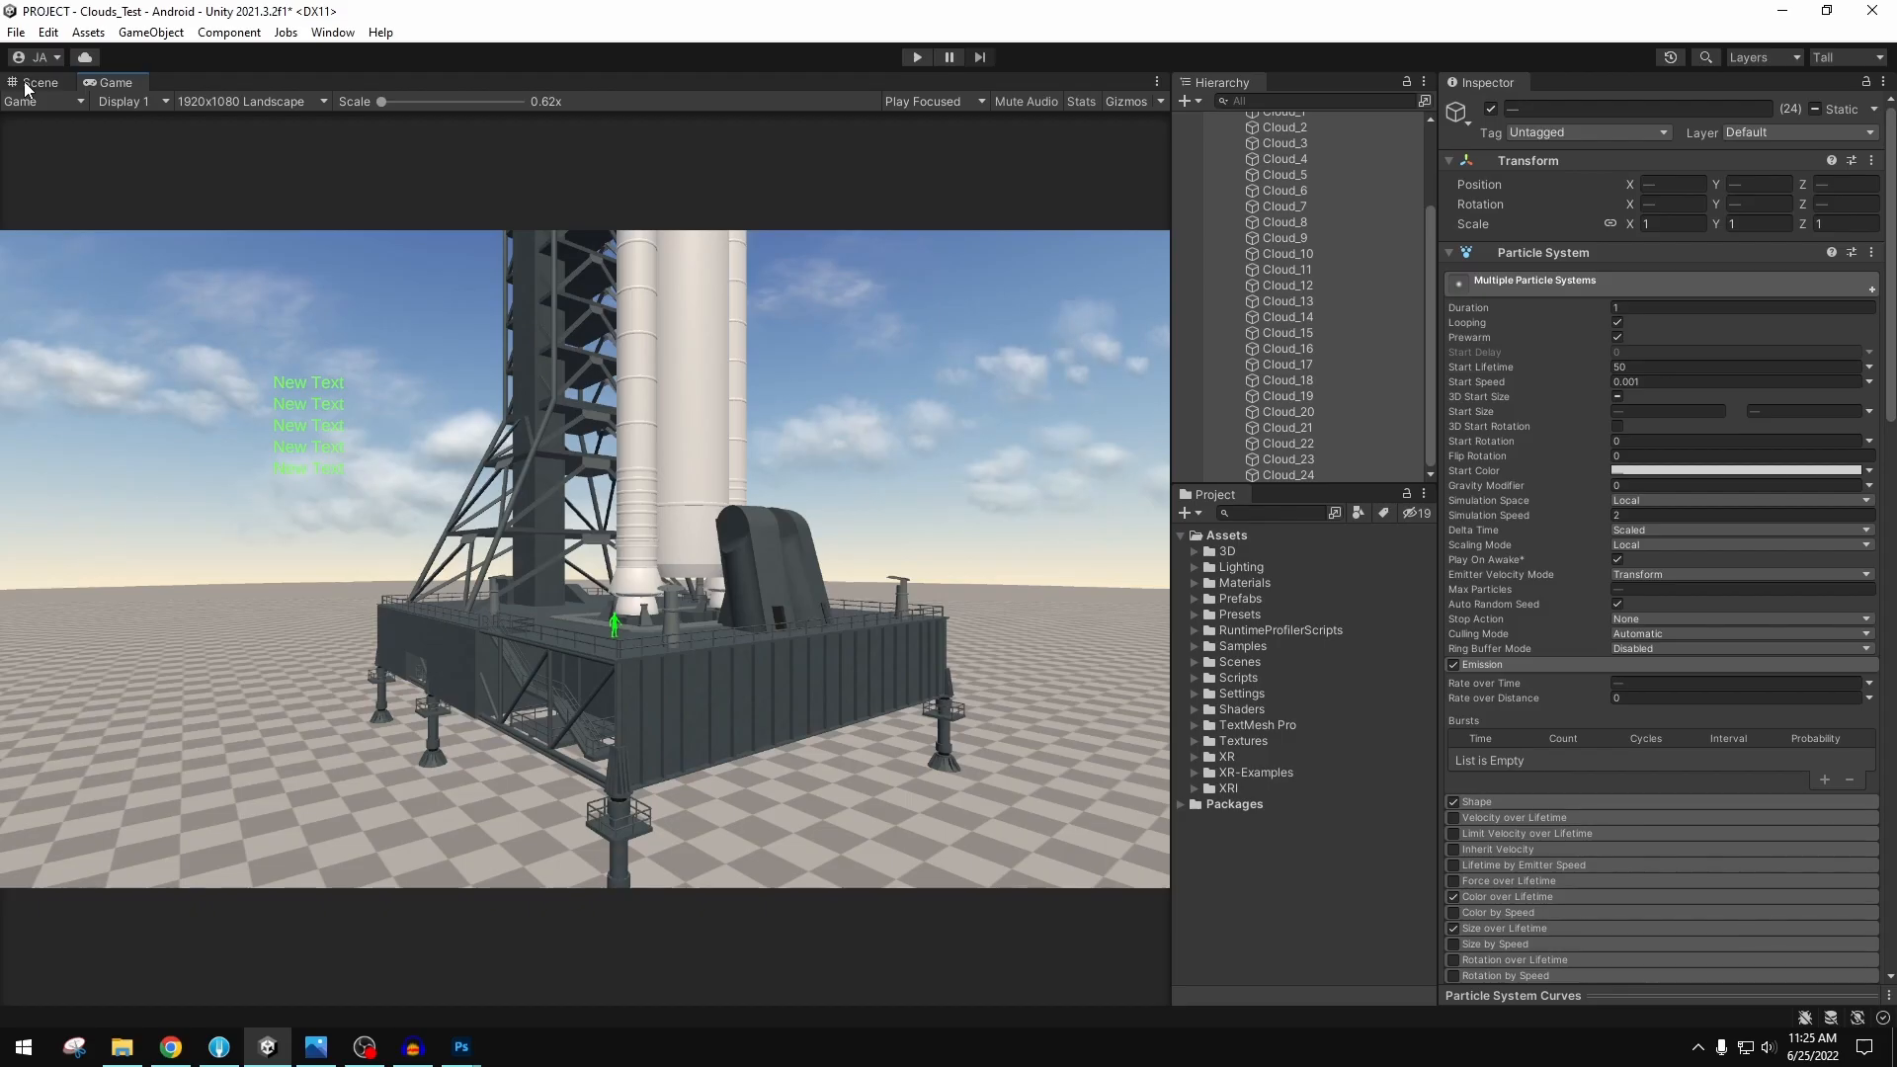
{"action": "left_click", "coordinate": [39, 81]}
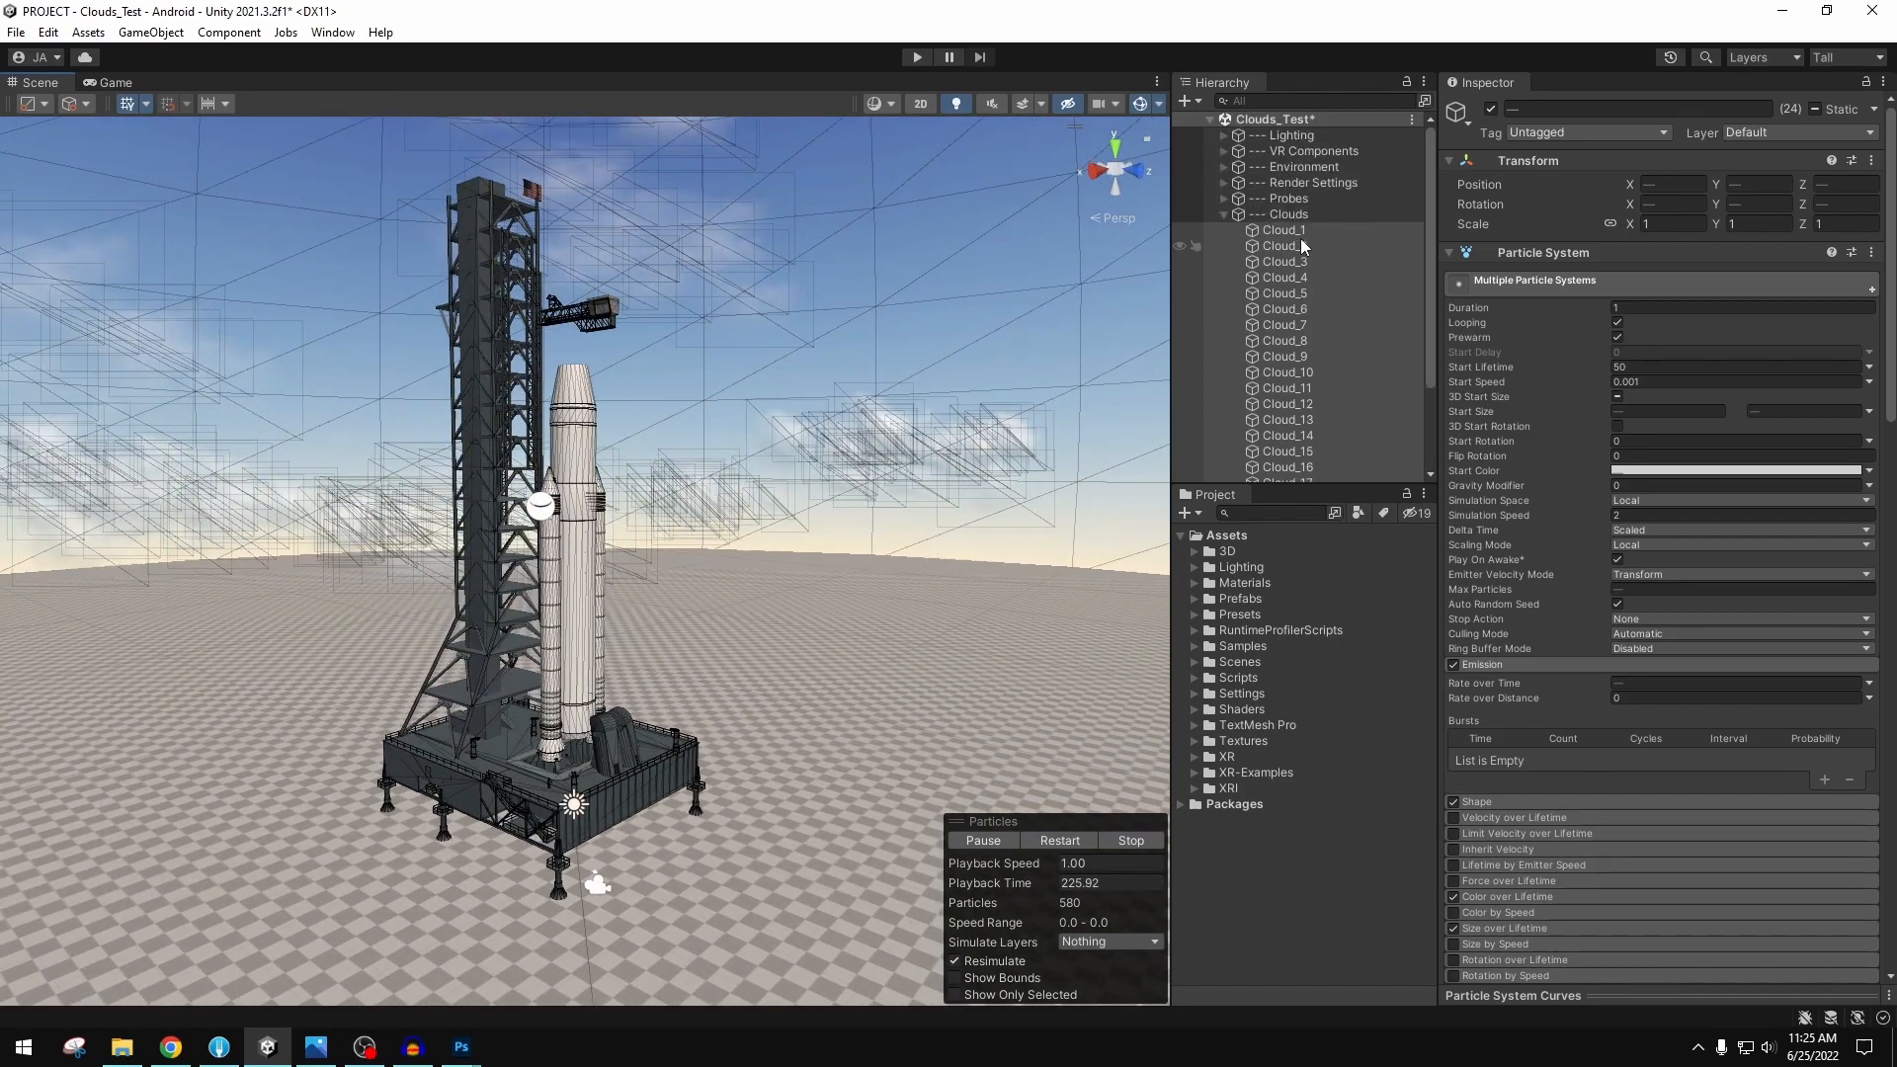
- Inspect the Cloud_1 and Cloud_2 particle systems, then collapse the Clouds group
{"action": "left_click", "coordinate": [1282, 230]}
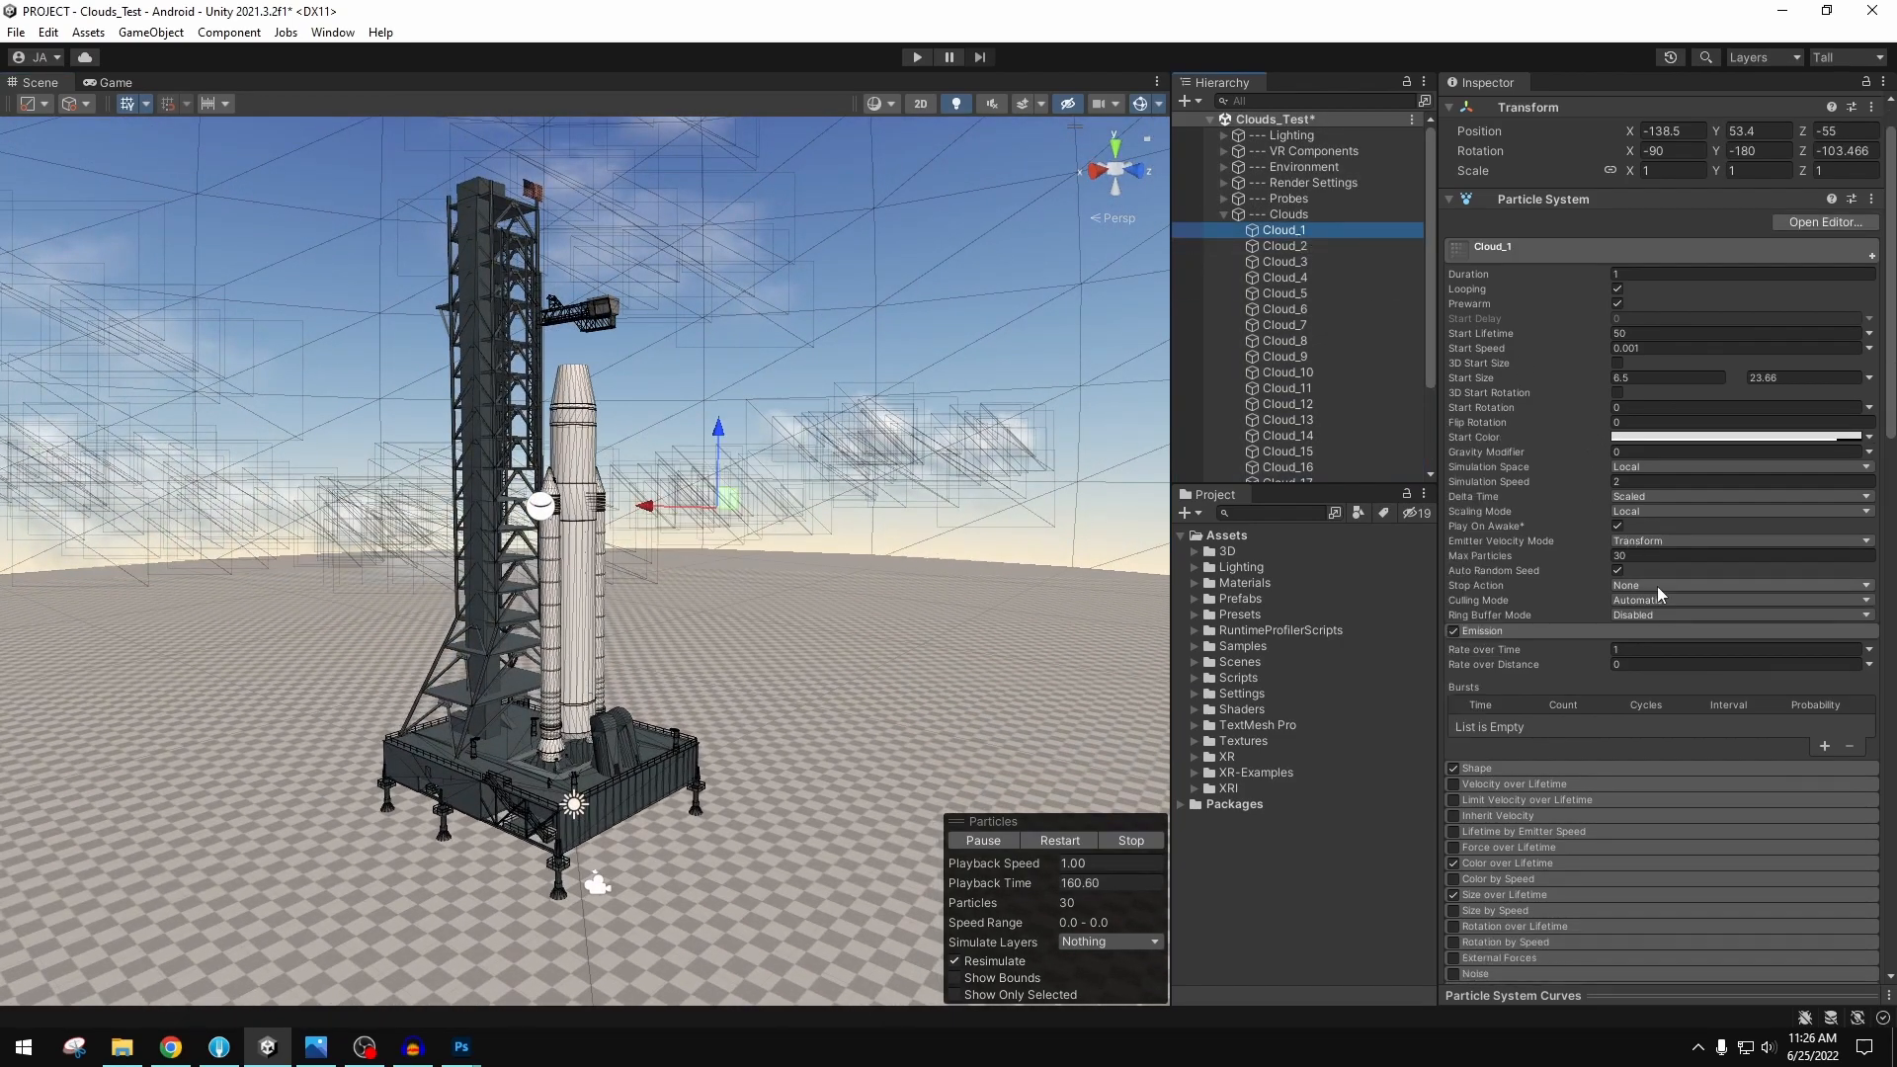
{"action": "left_click", "coordinate": [1284, 246]}
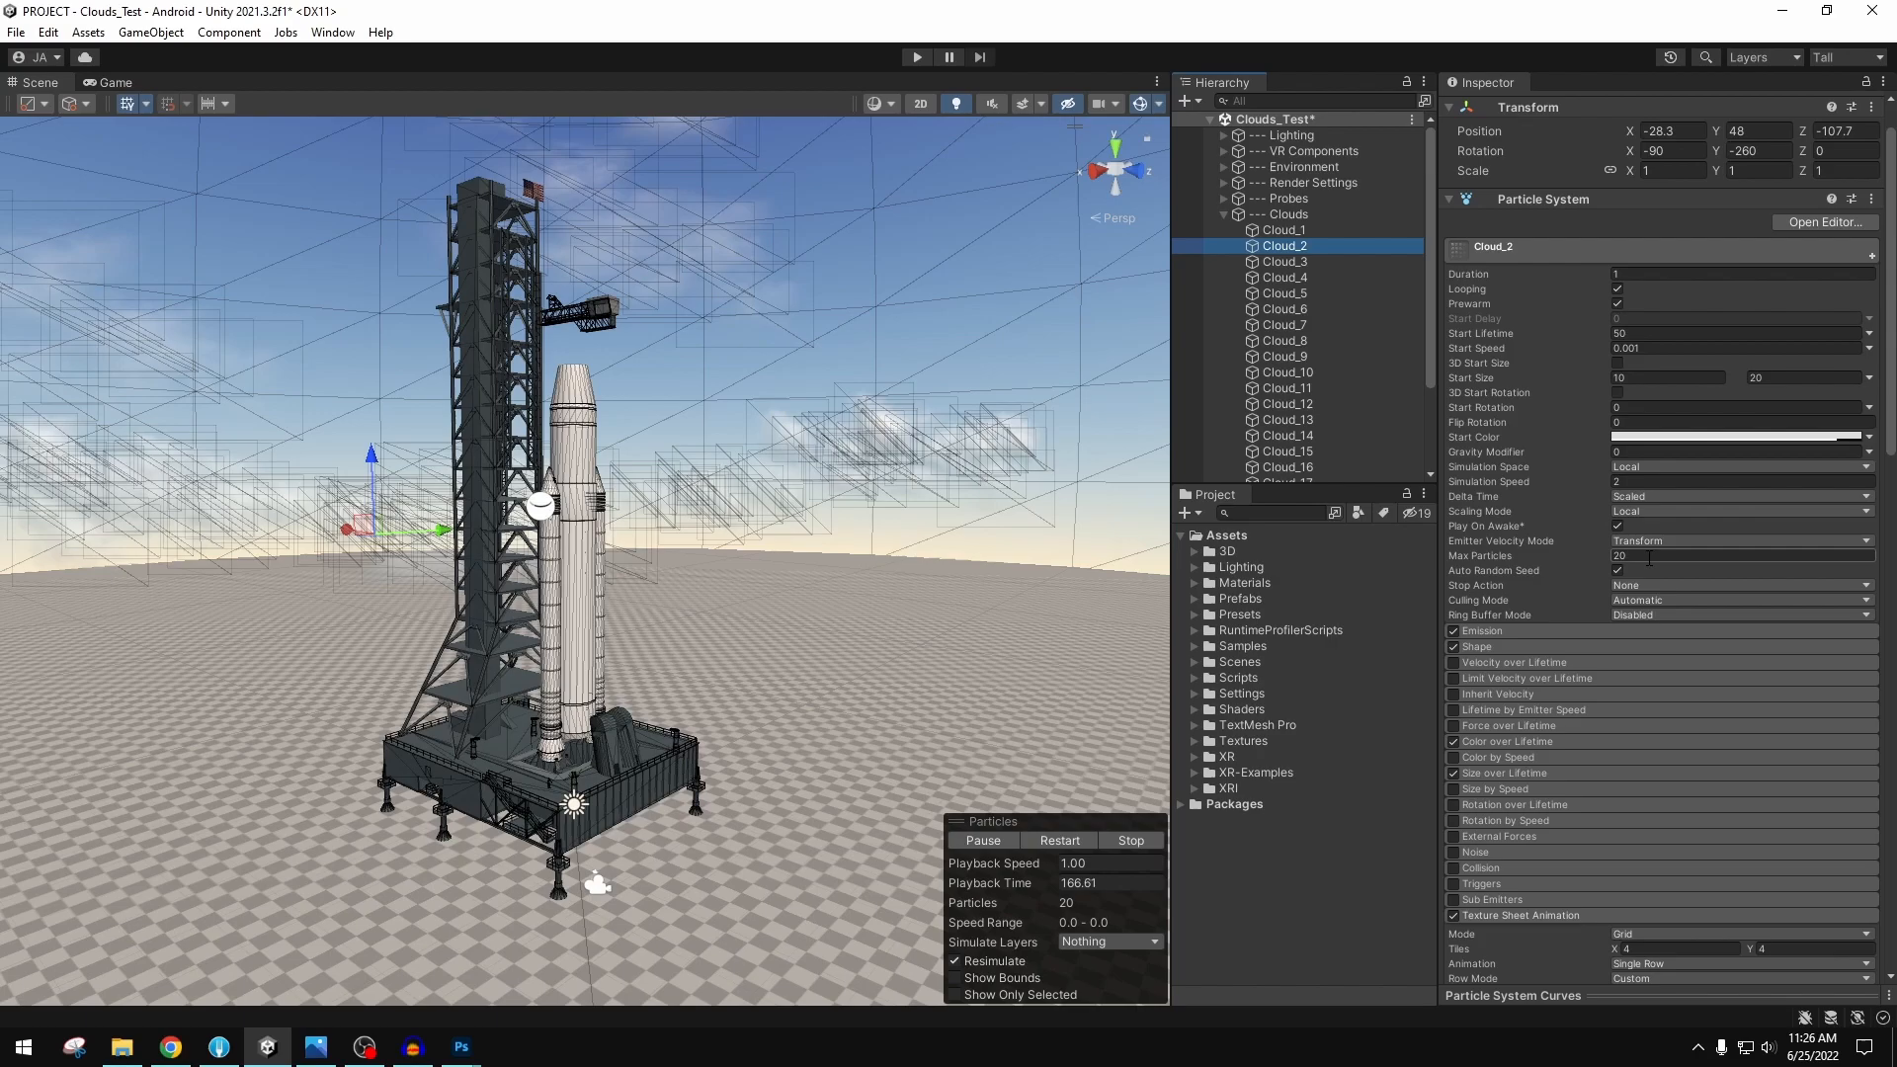
{"action": "left_click", "coordinate": [1480, 631]}
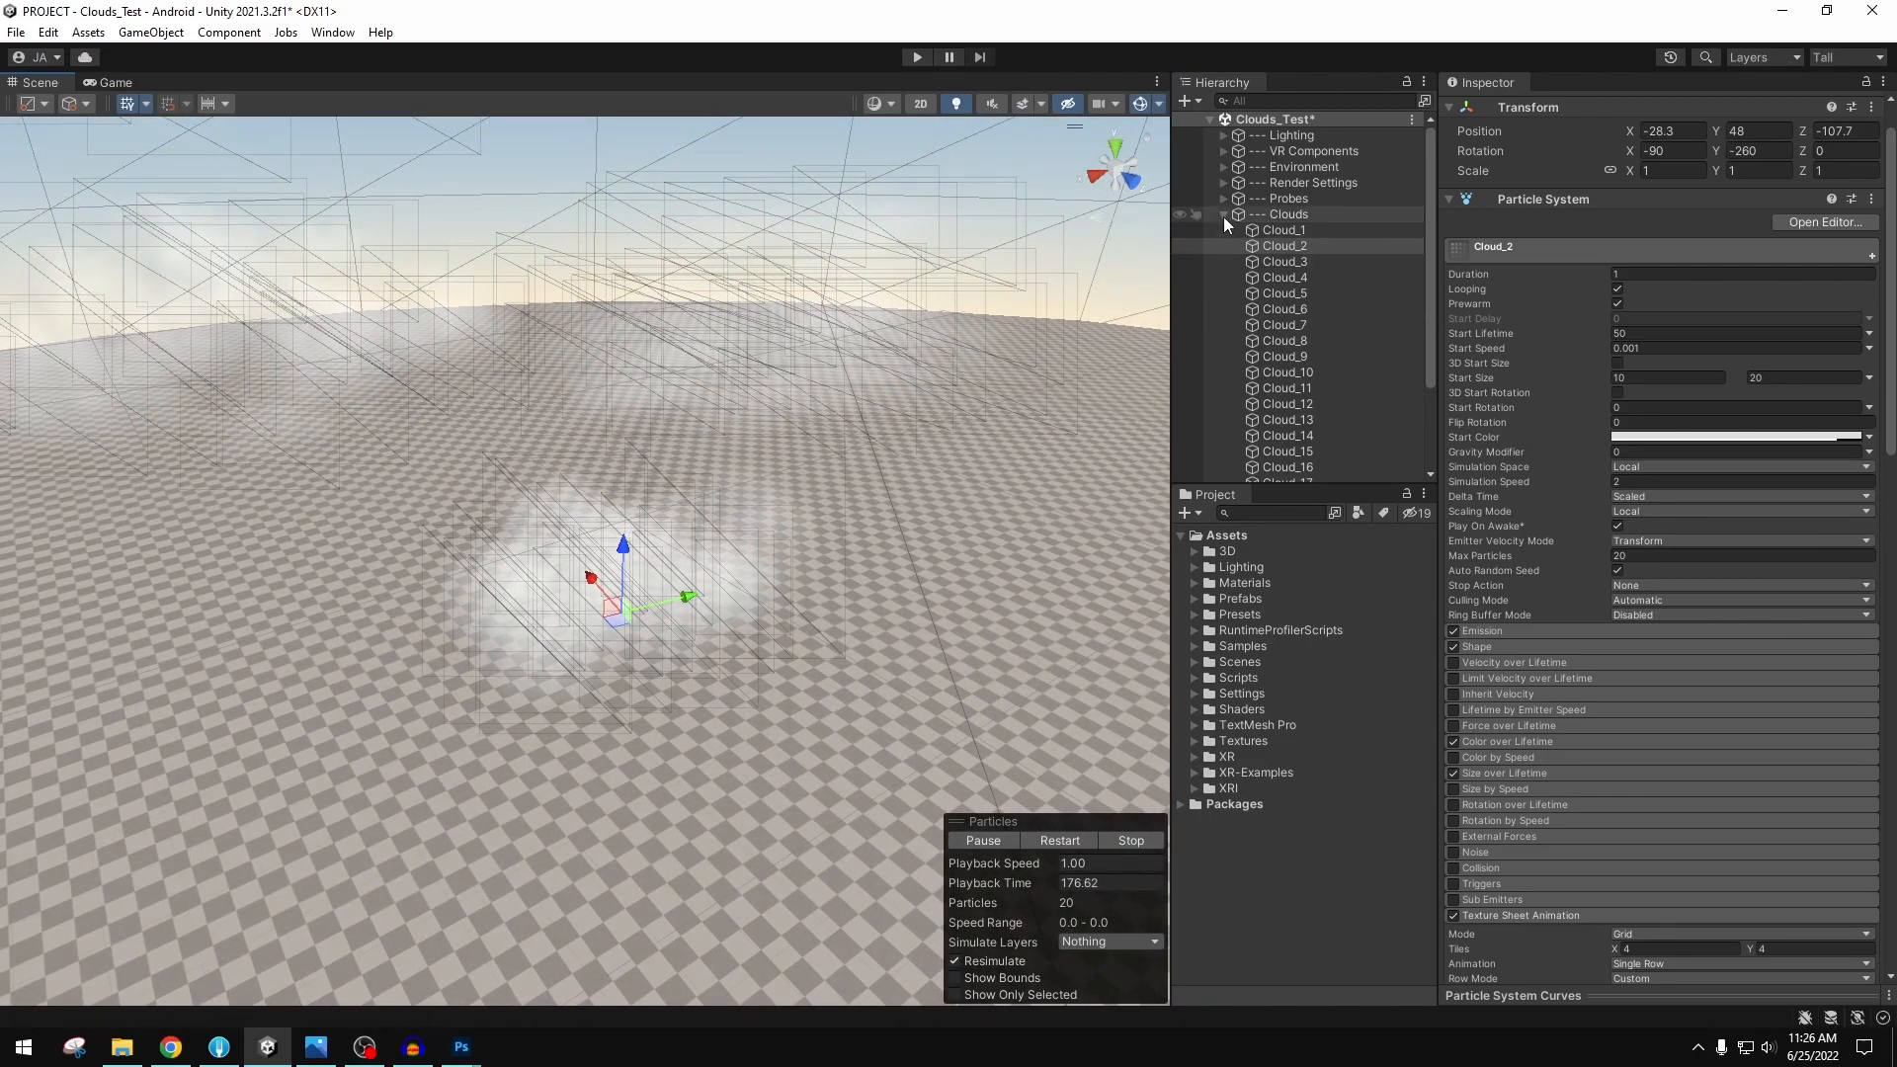
{"action": "left_click", "coordinate": [1283, 246]}
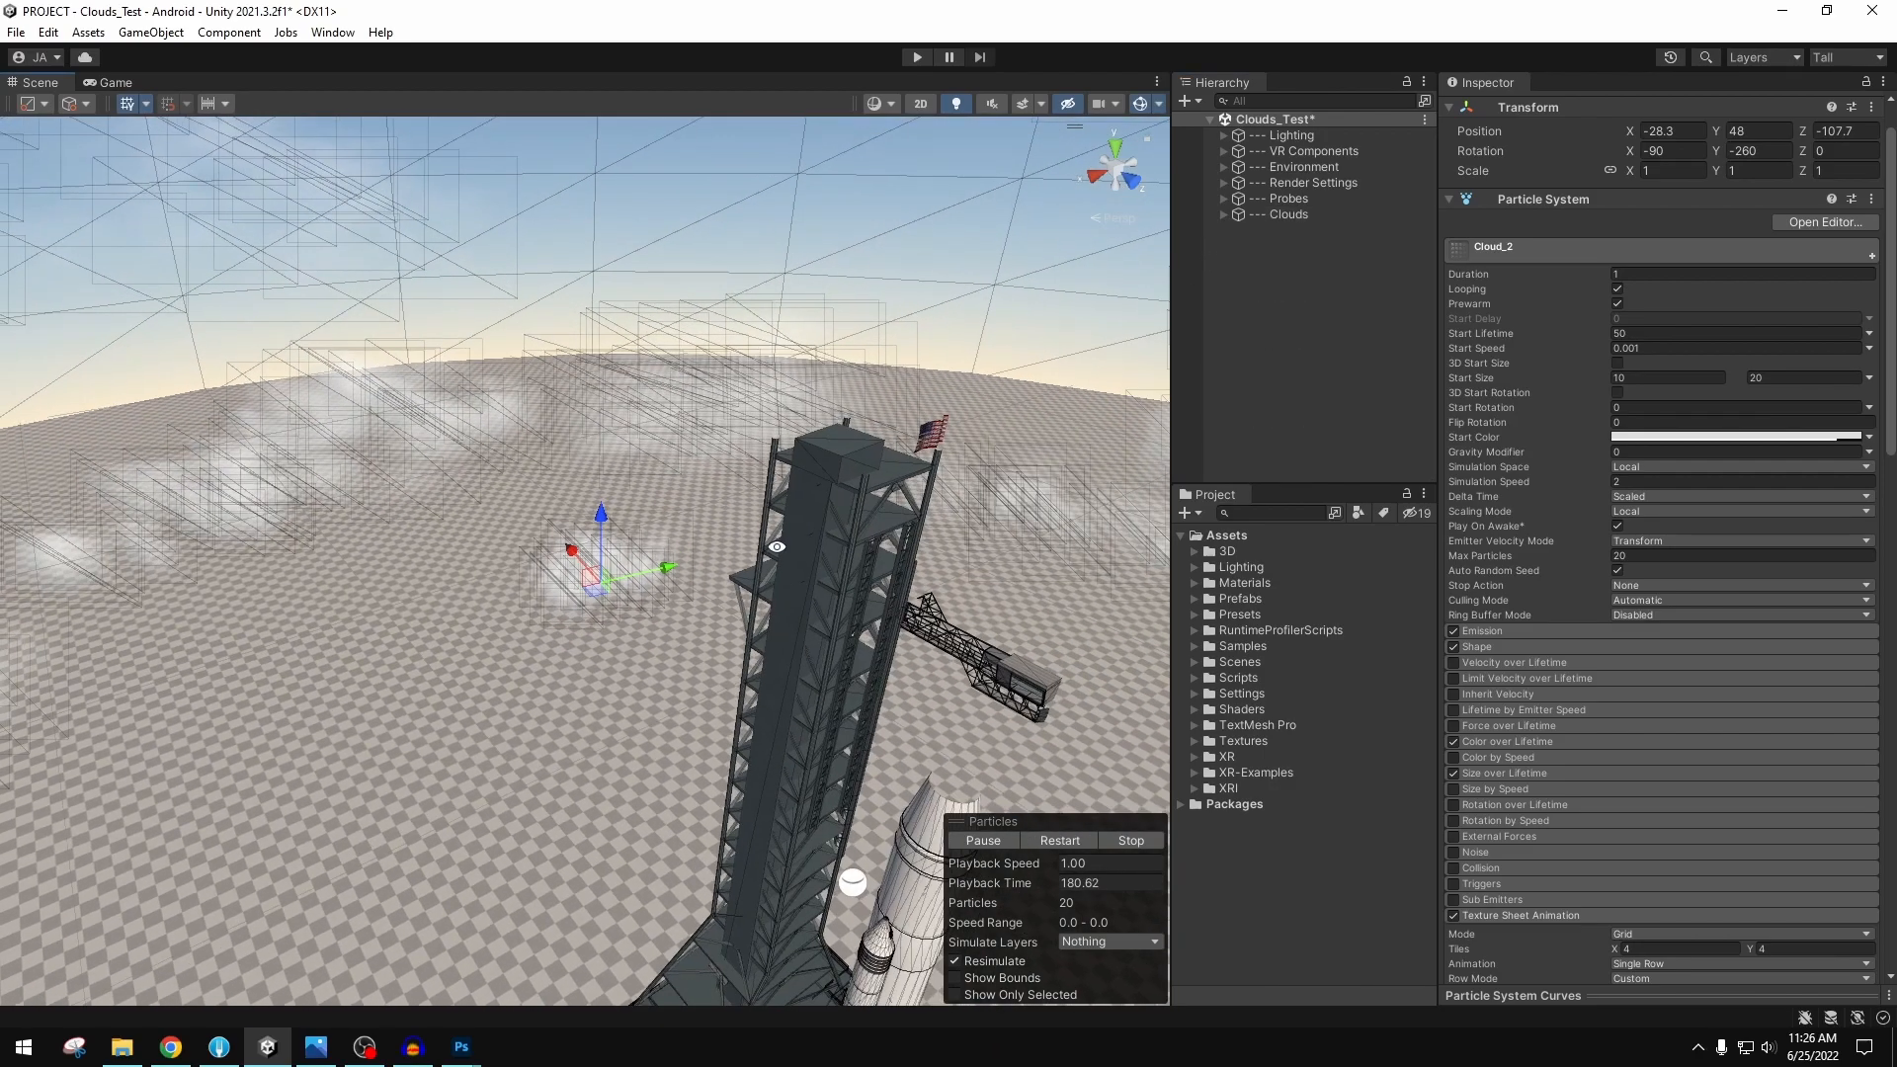
- Set the Scene Draw Mode back to Shaded and reselect Cloud_1
{"action": "left_click", "coordinate": [877, 103]}
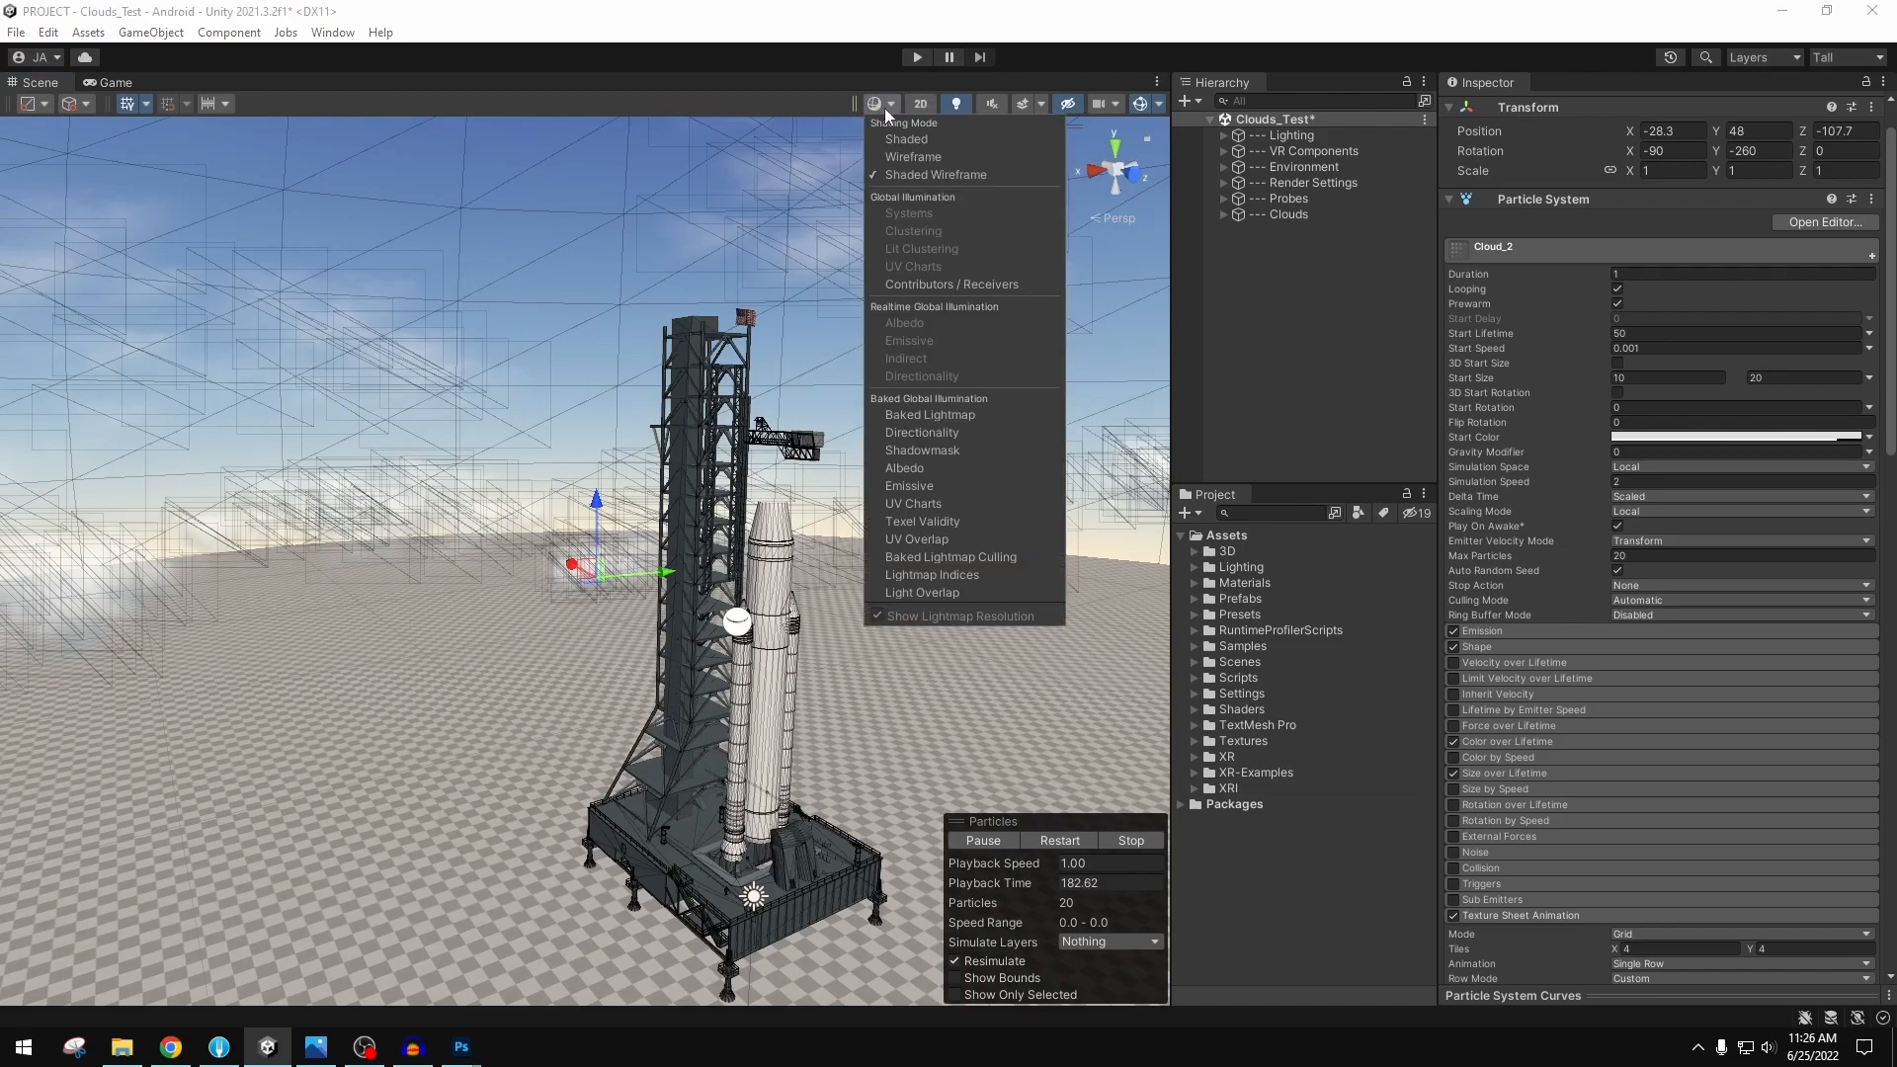
{"action": "left_click", "coordinate": [905, 138]}
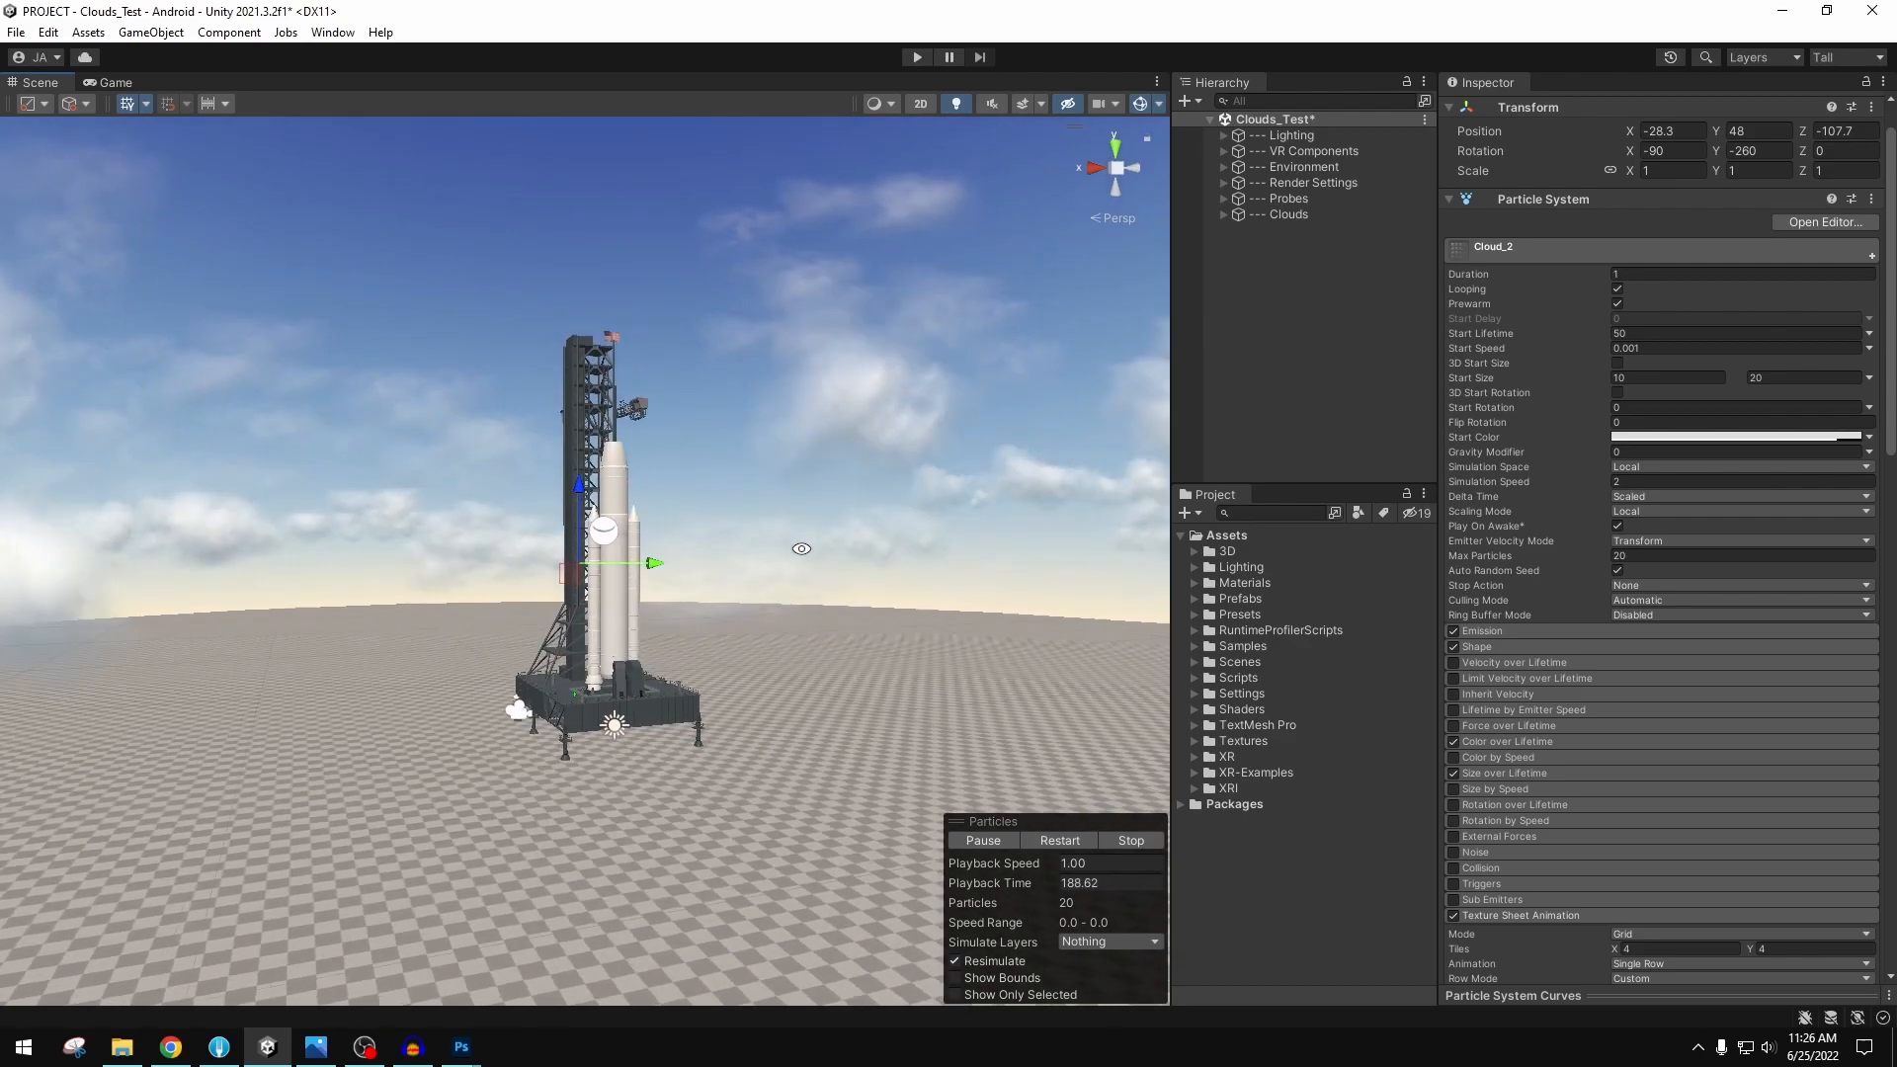
{"action": "left_click", "coordinate": [1223, 214]}
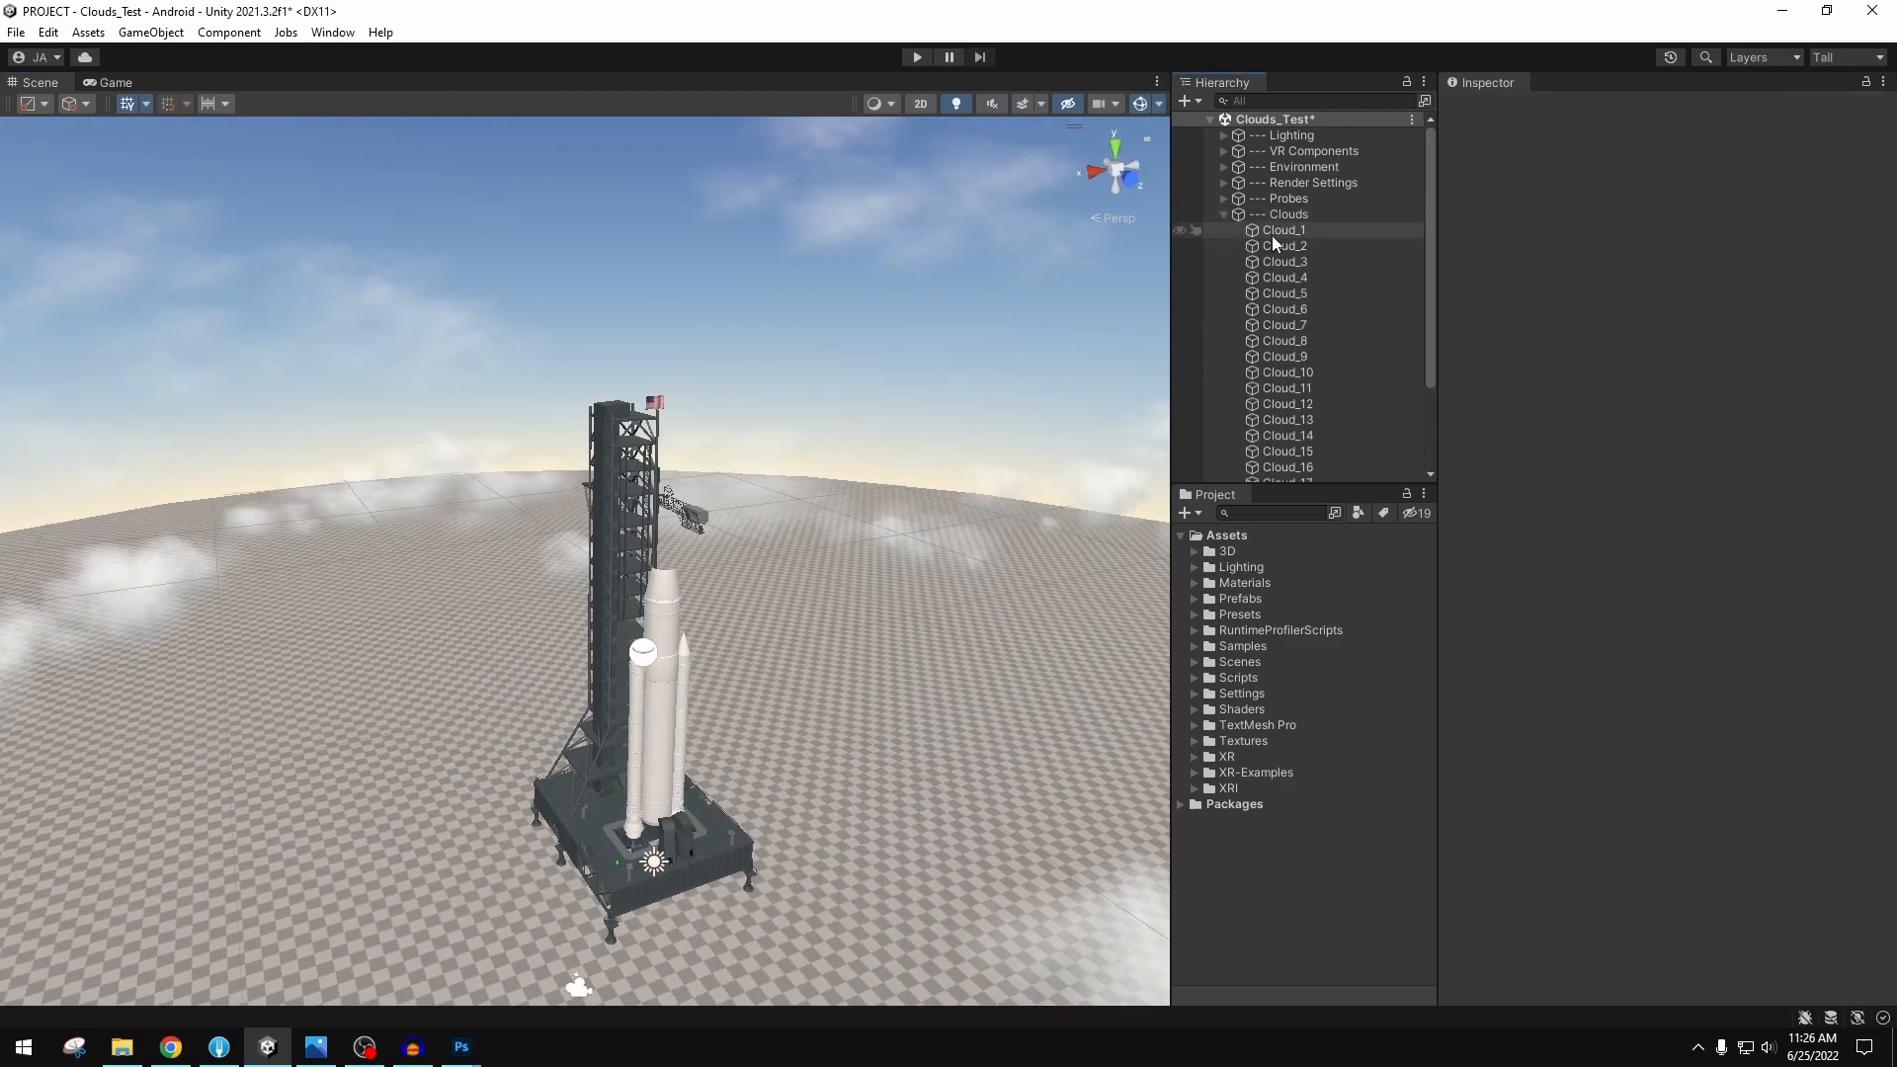
{"action": "left_click", "coordinate": [1282, 230]}
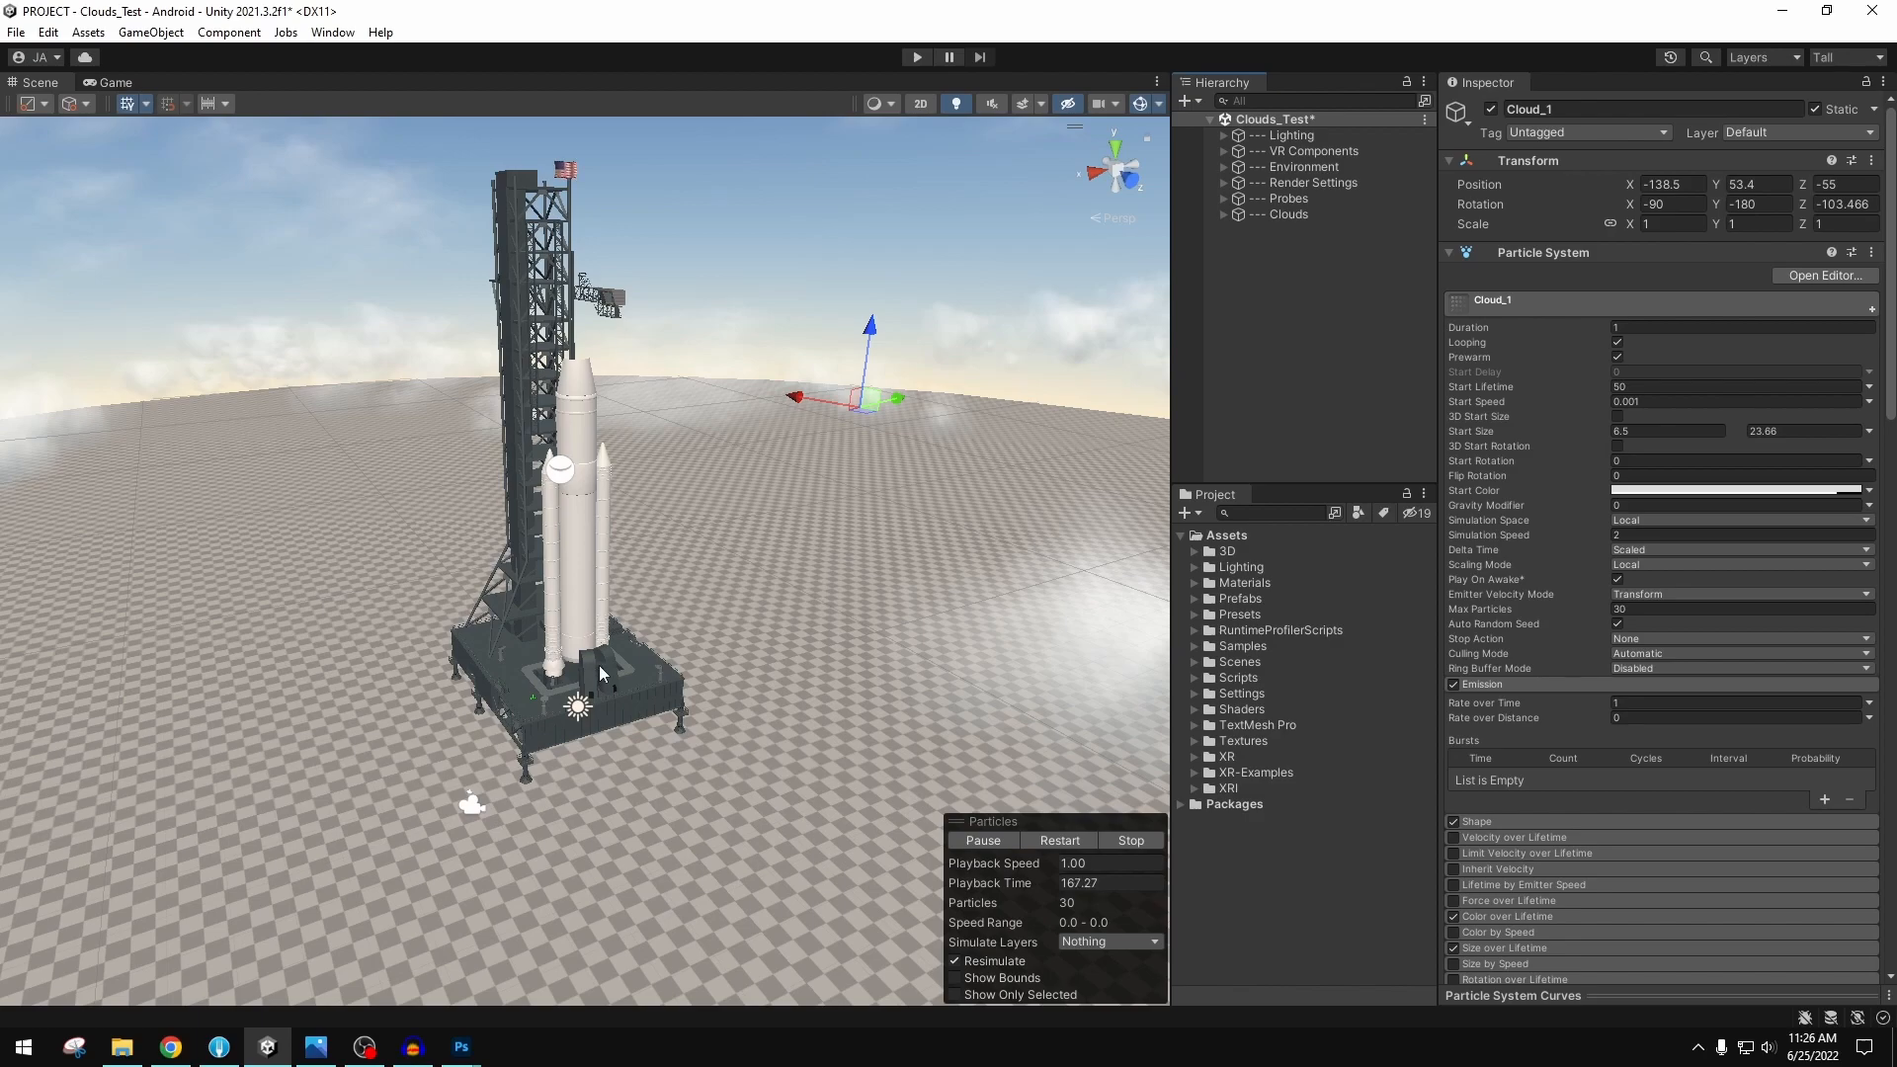
{"action": "left_click", "coordinate": [1281, 246]}
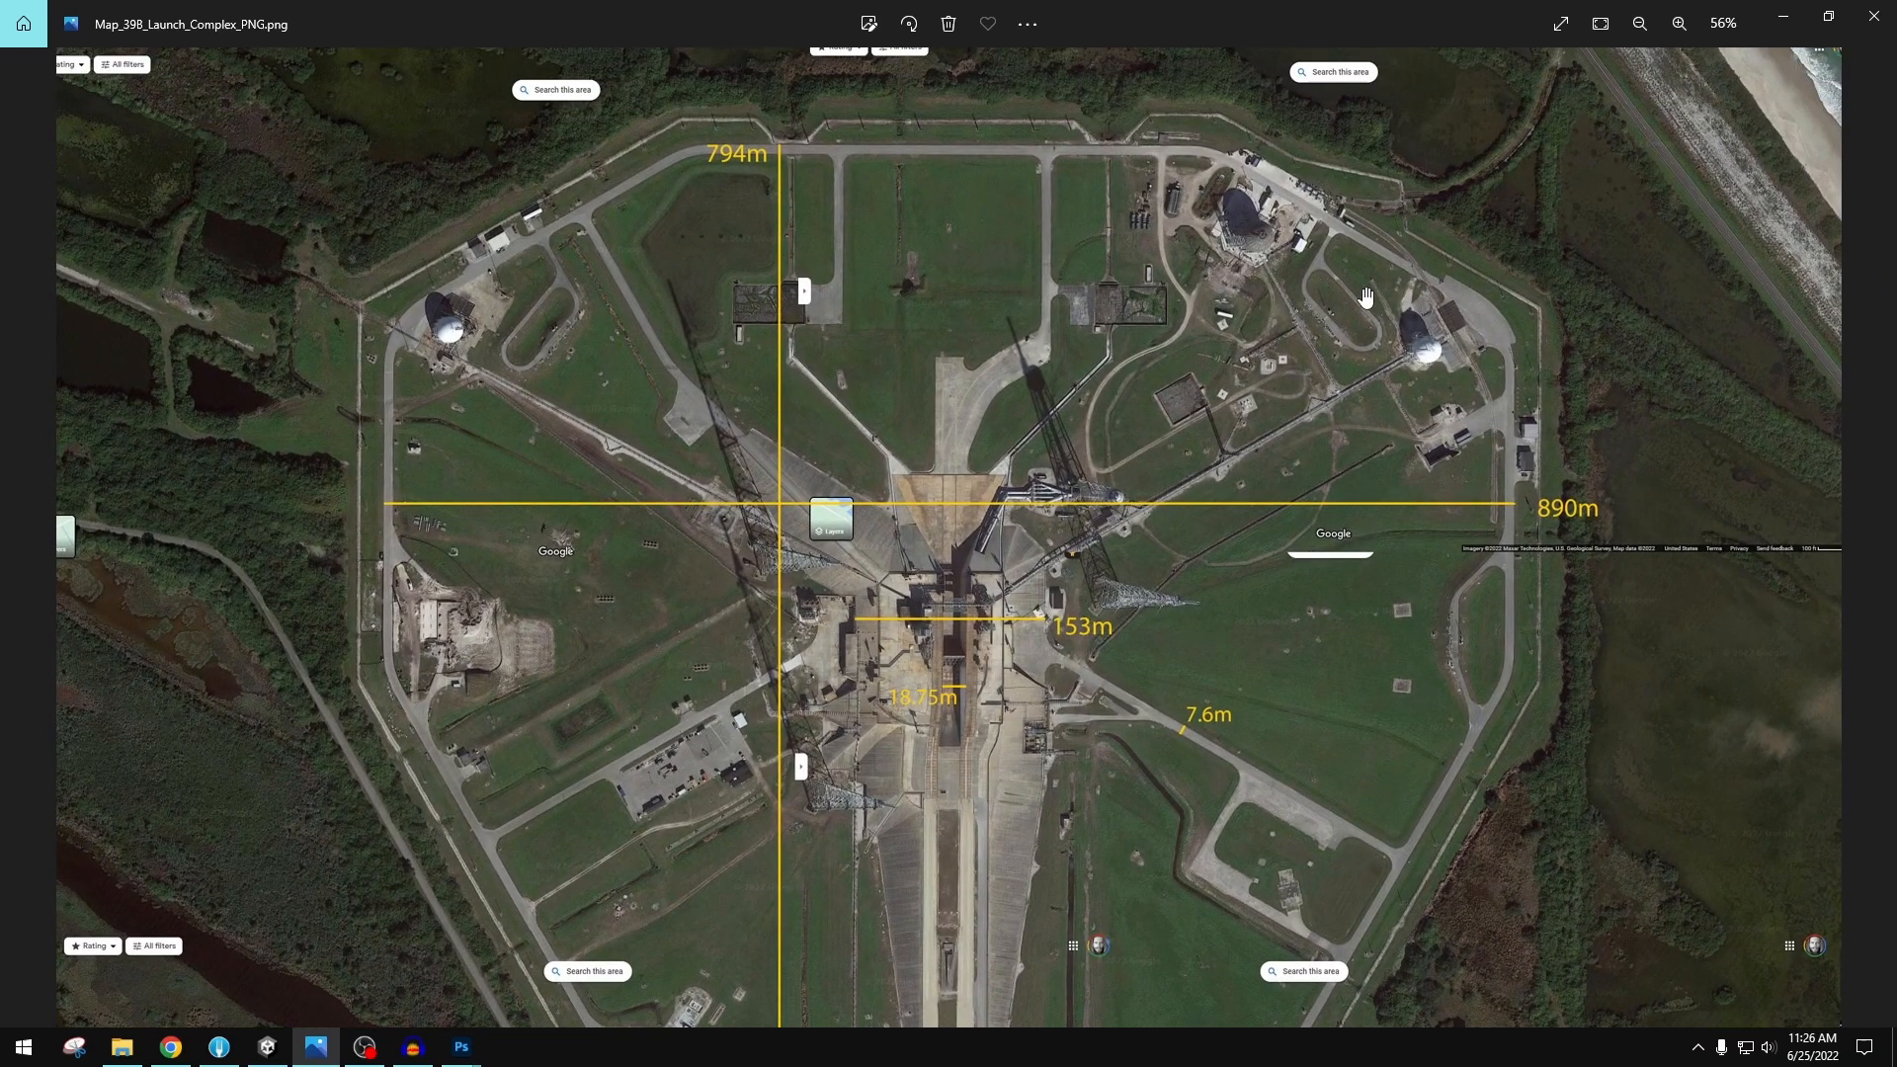
{"action": "left_click", "coordinate": [1680, 22]}
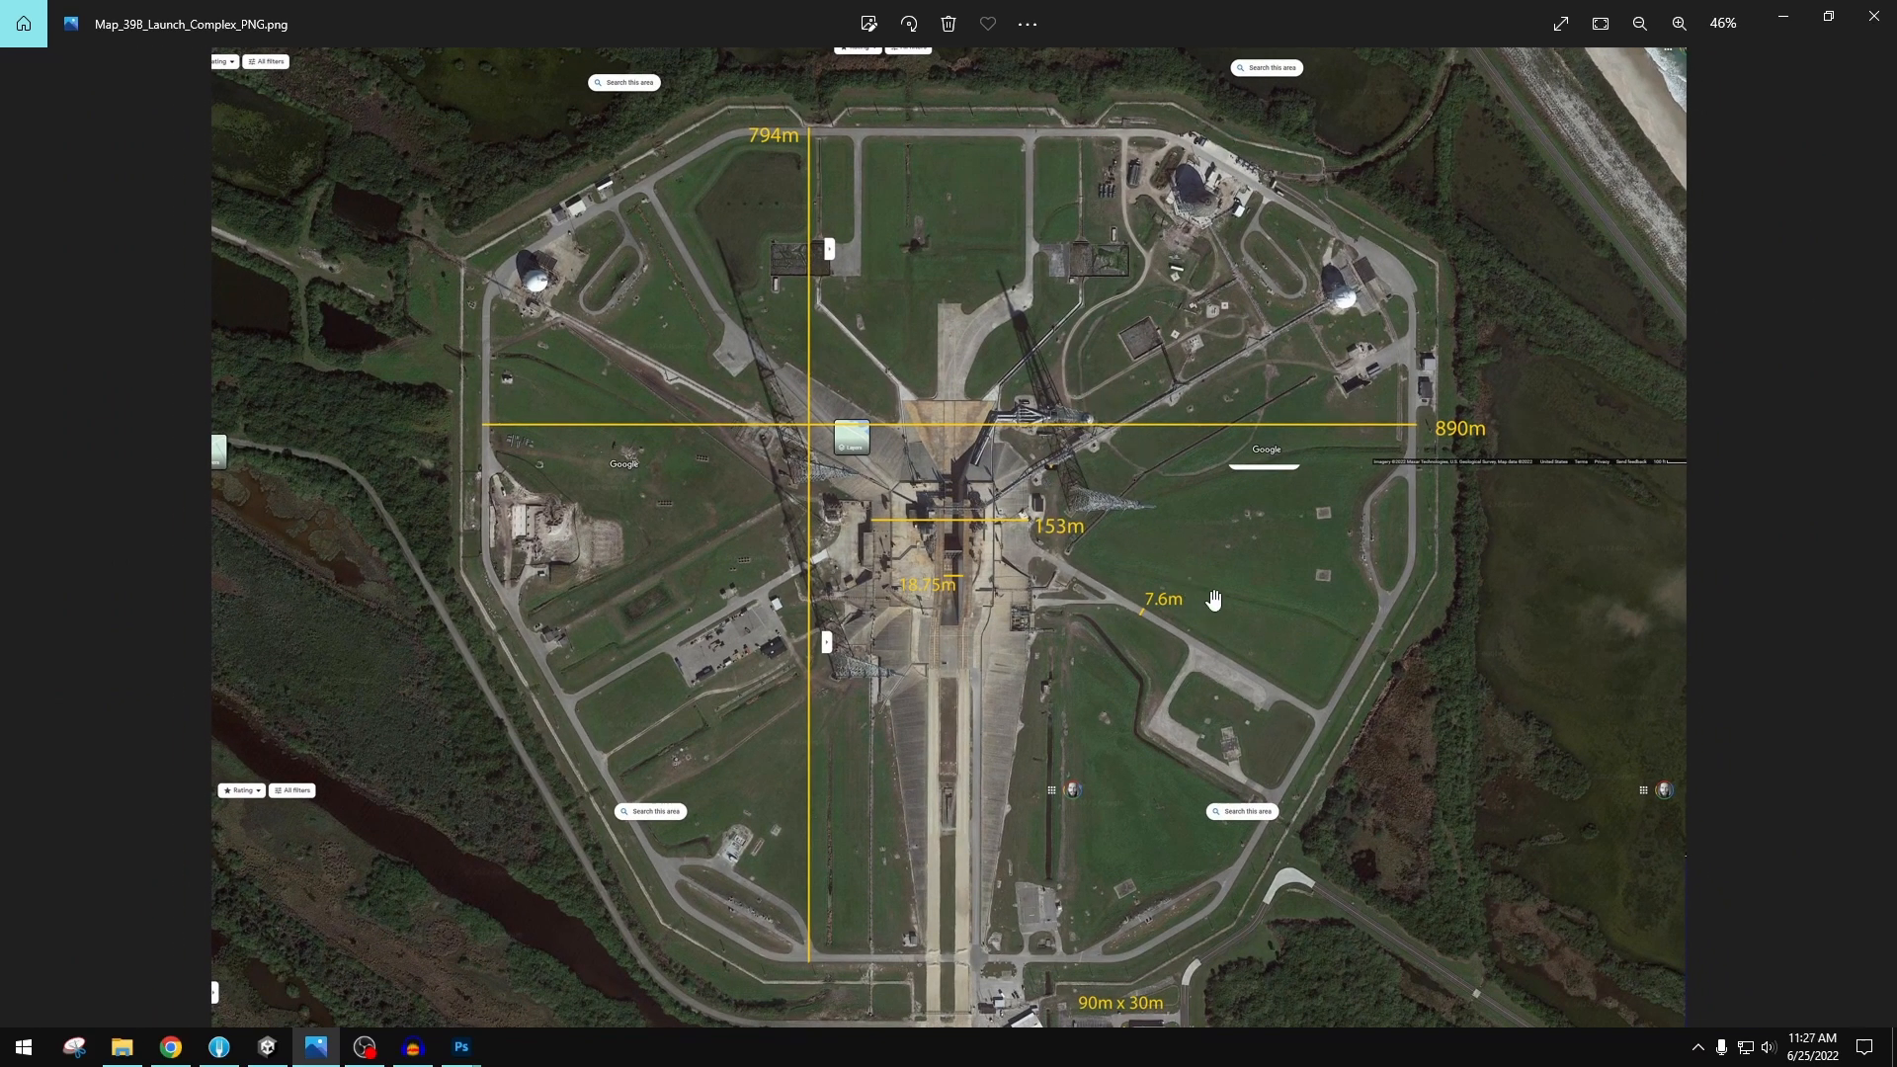
{"action": "mouse_move", "coordinate": [1109, 662]}
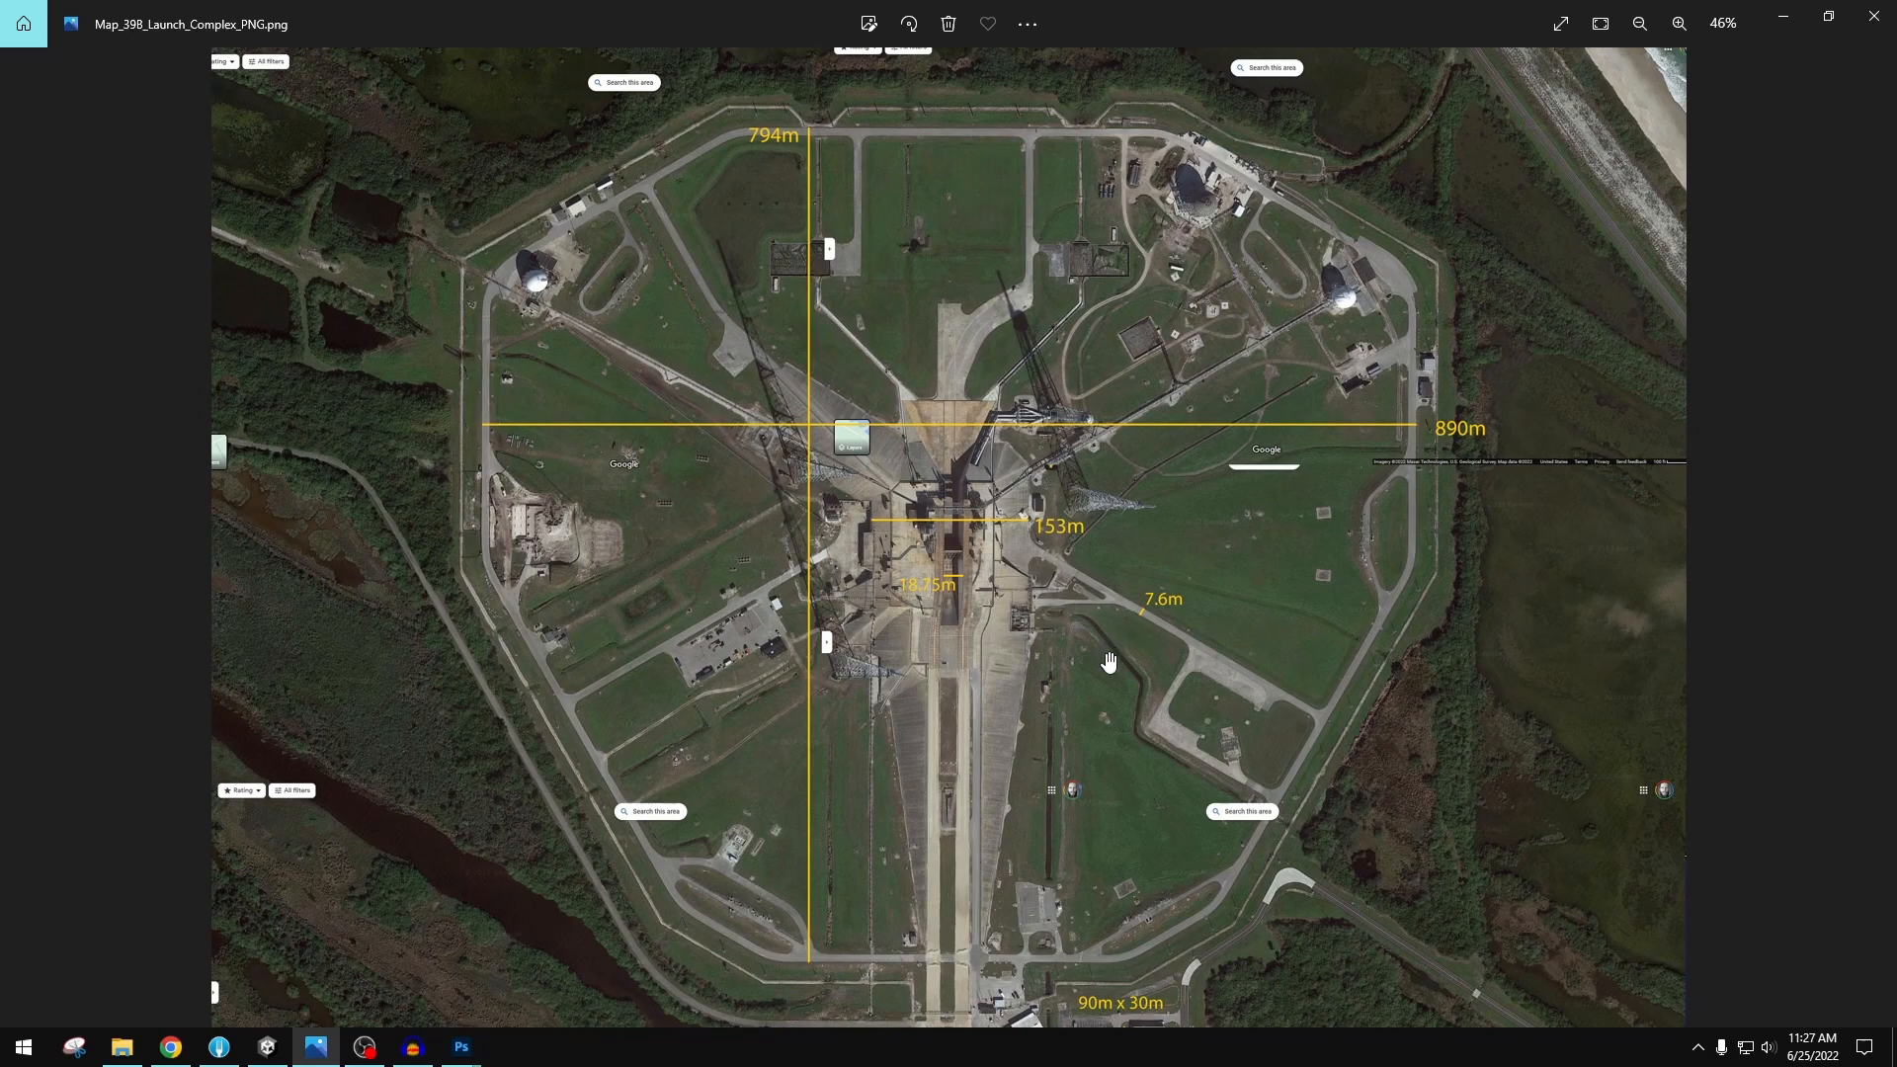
{"action": "mouse_move", "coordinate": [867, 269]}
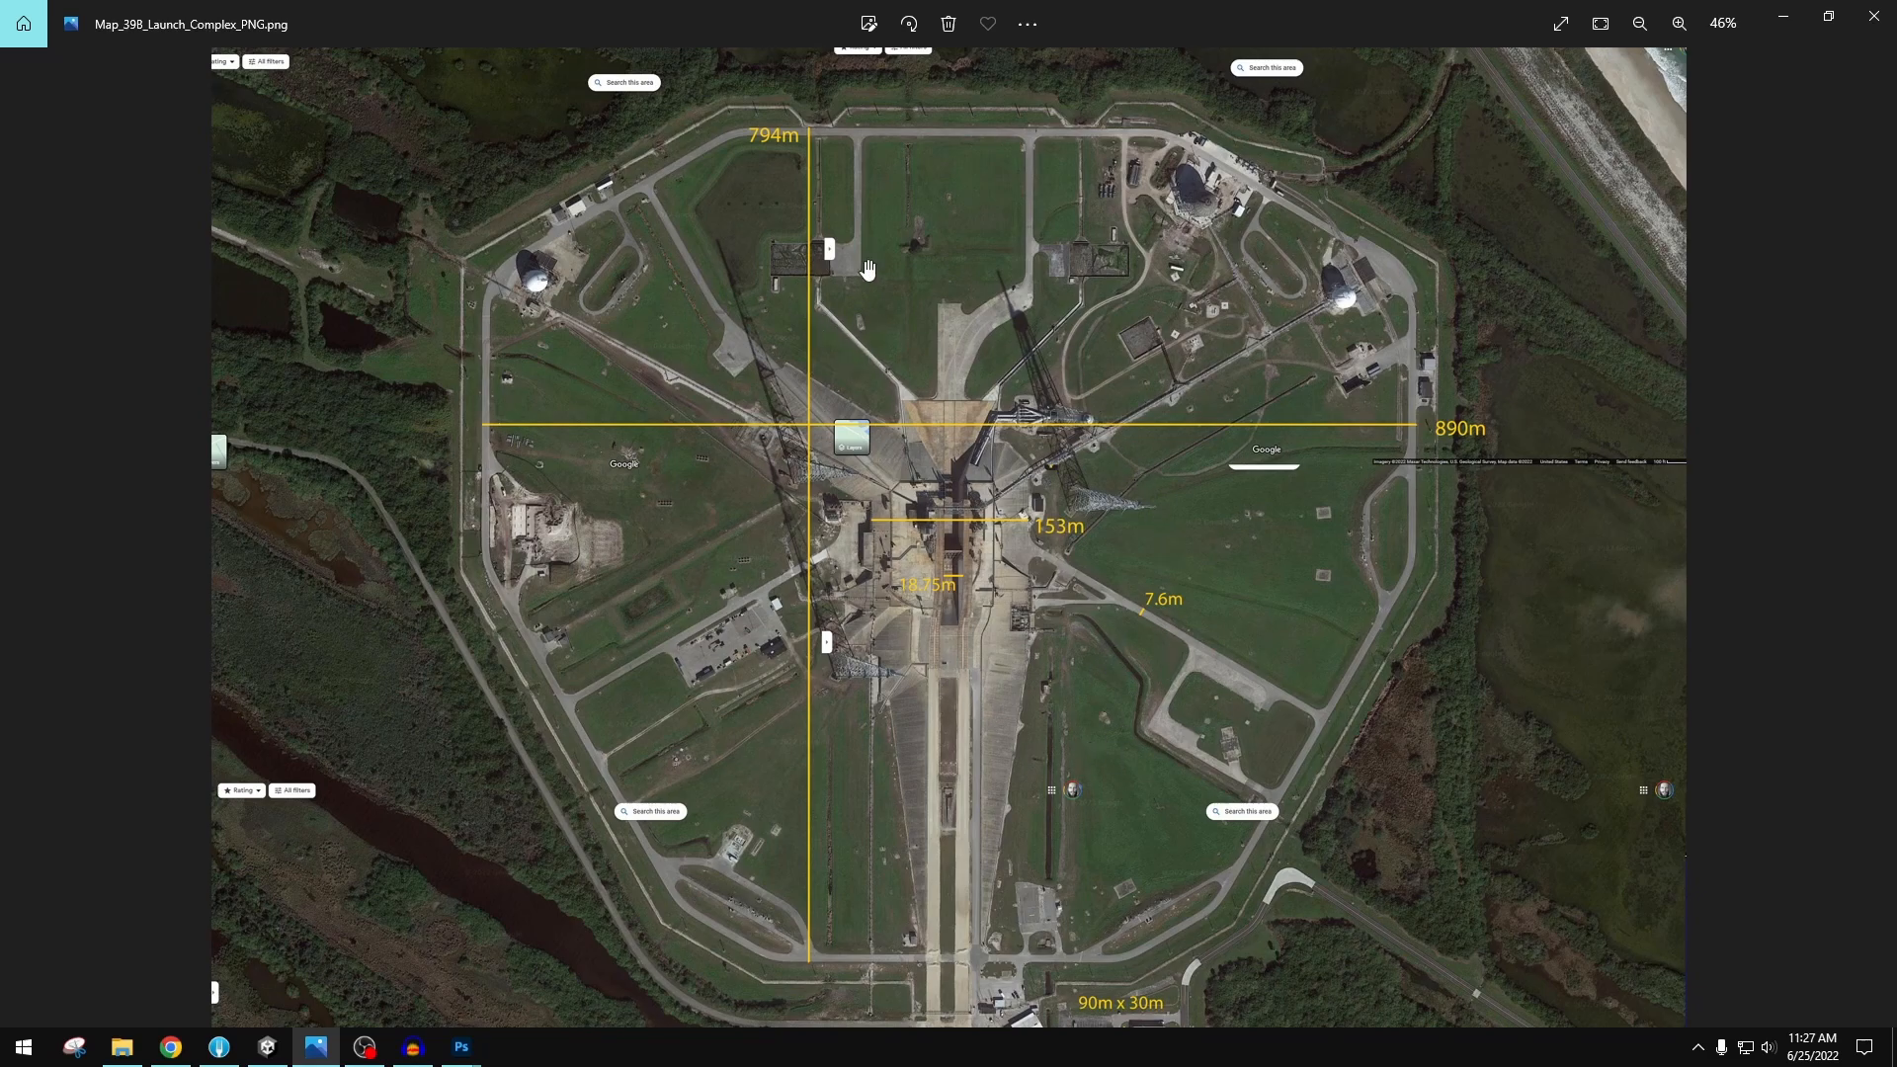
{"action": "mouse_move", "coordinate": [1175, 674]}
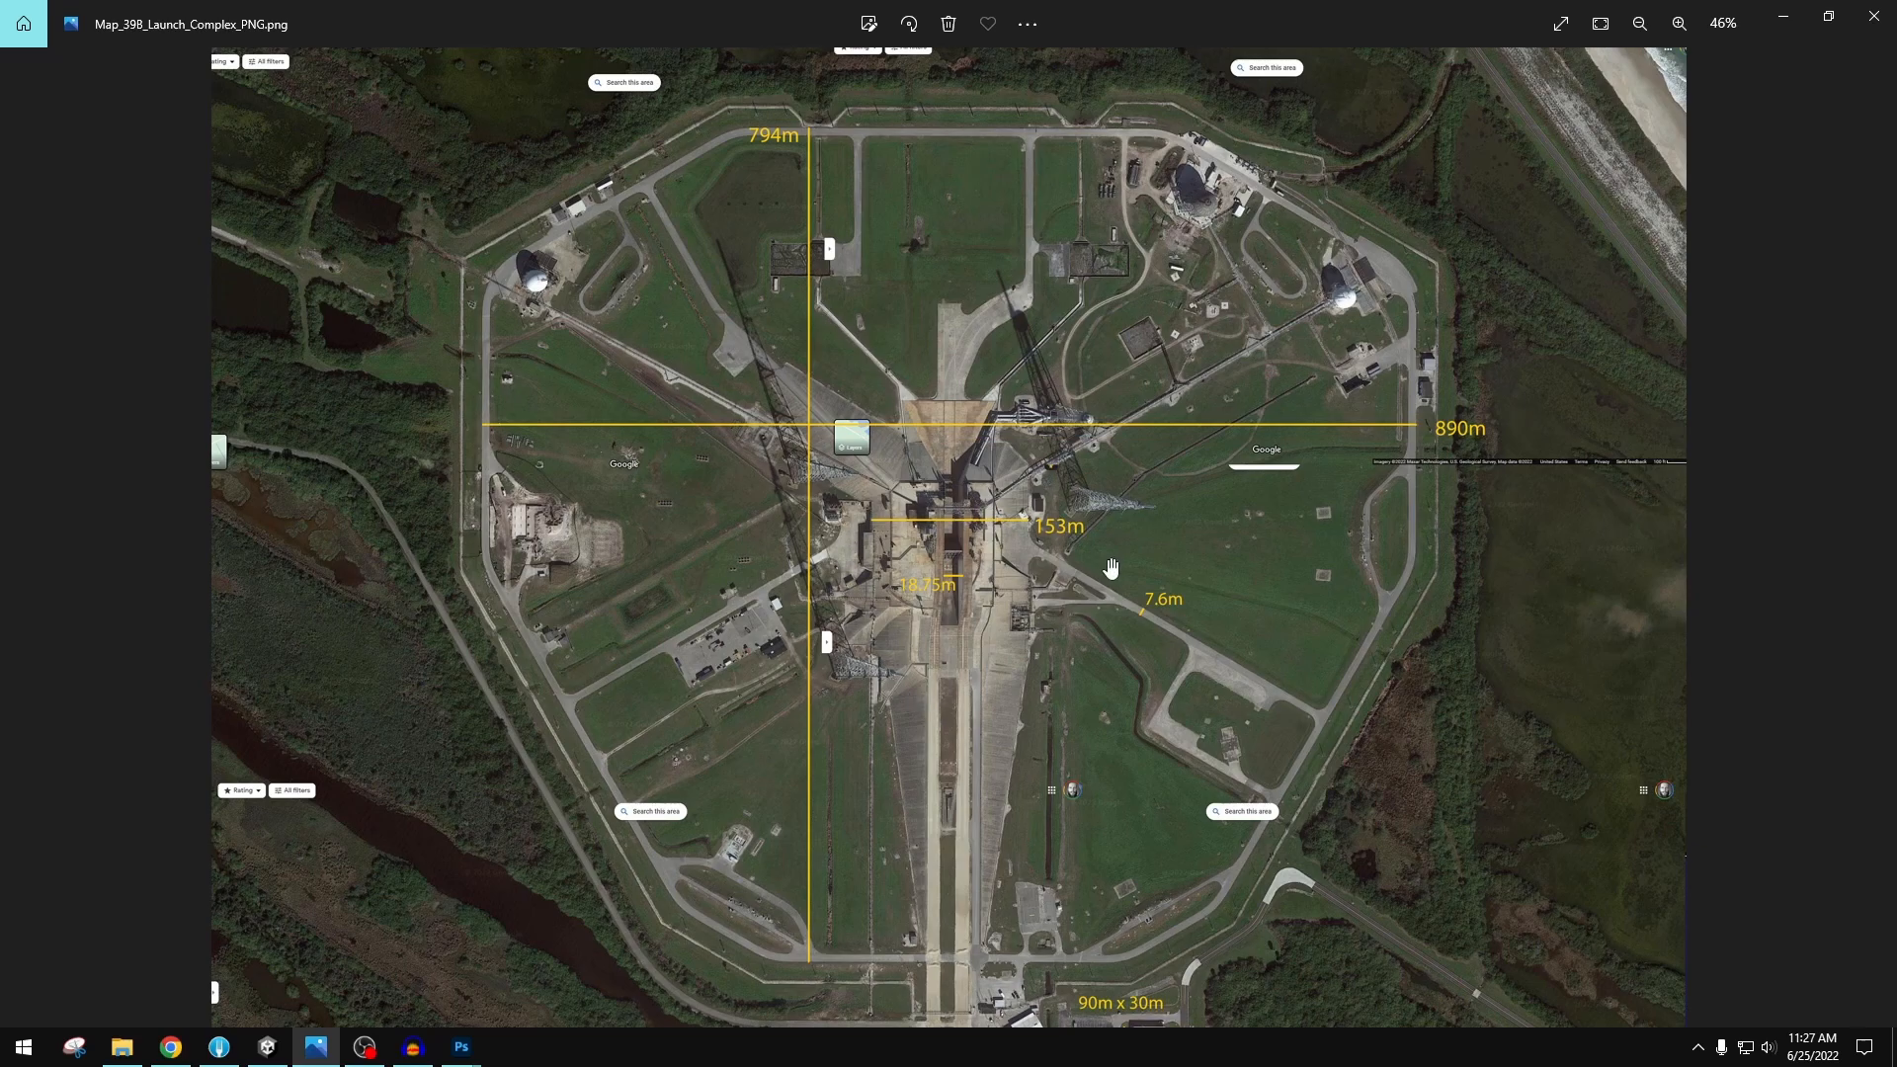
{"action": "mouse_move", "coordinate": [1013, 695]}
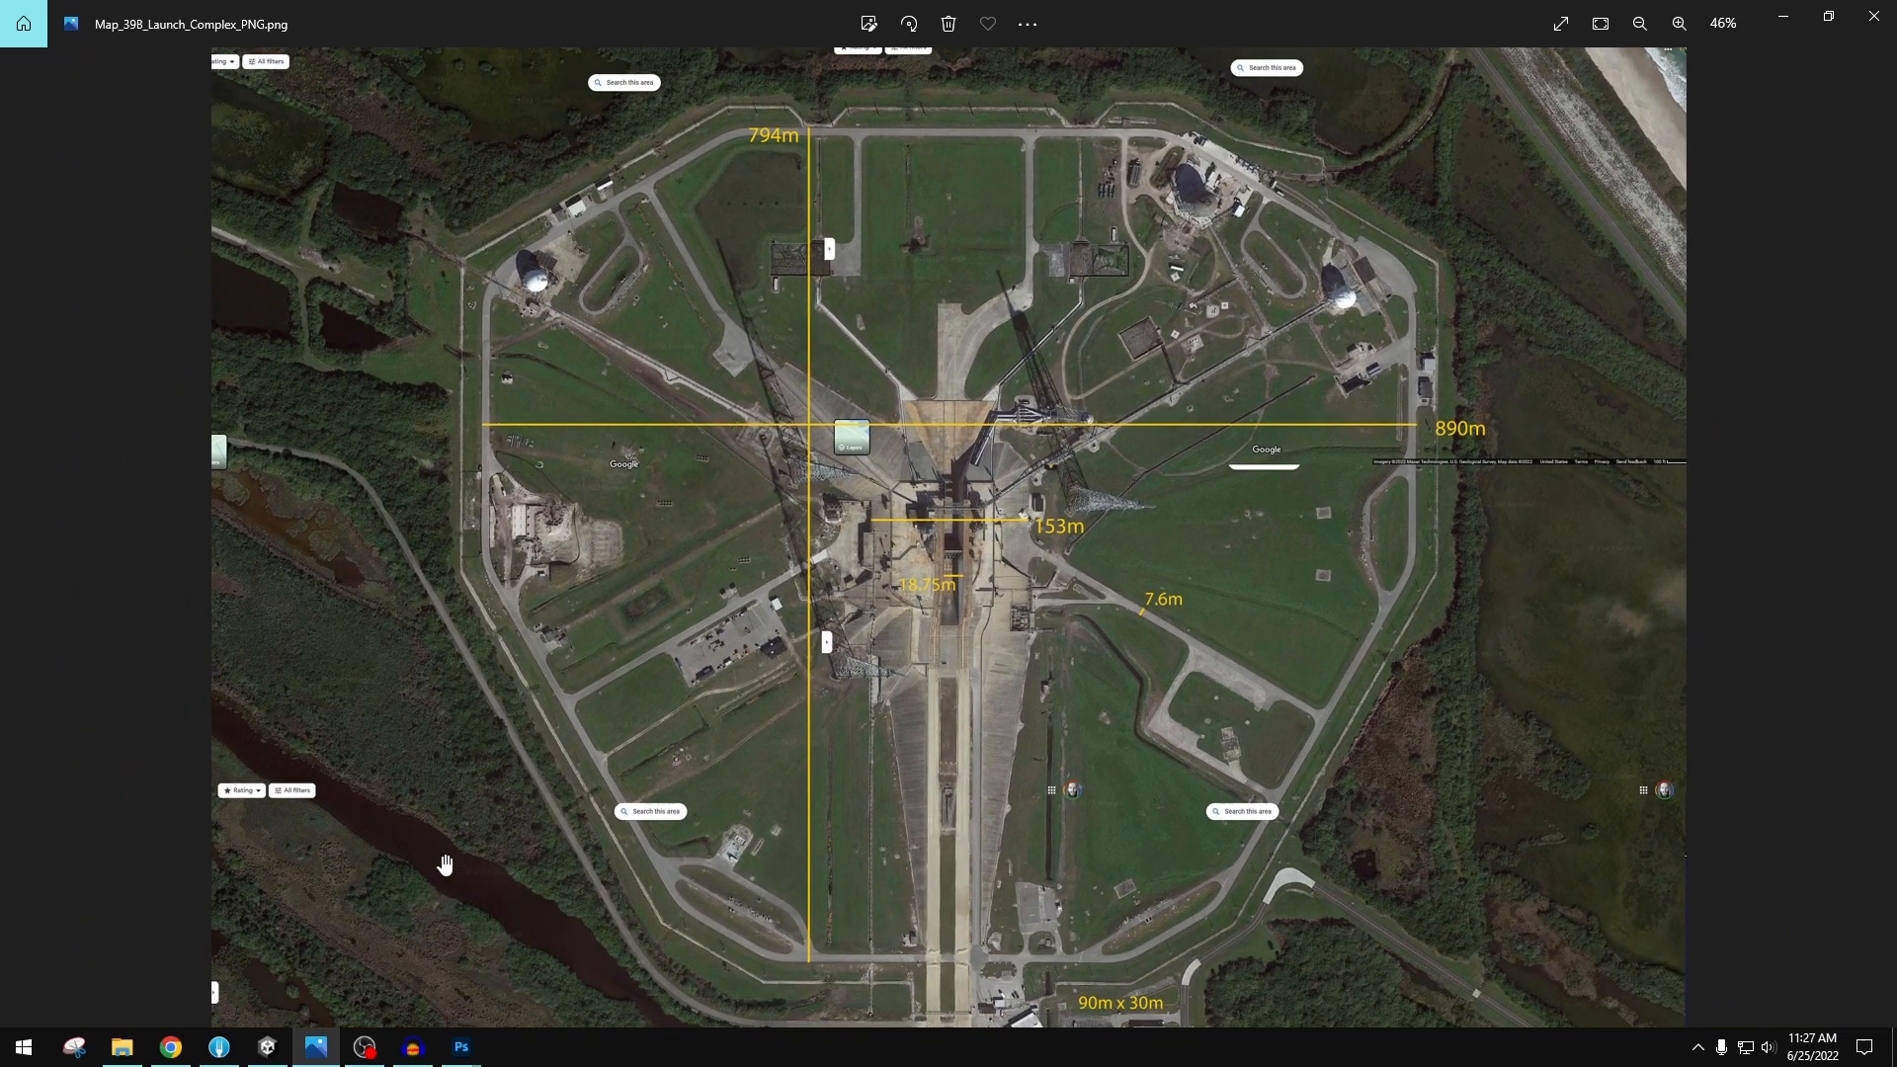
- Bring Chrome forward to show the Trello project board
{"action": "left_click", "coordinate": [169, 1046]}
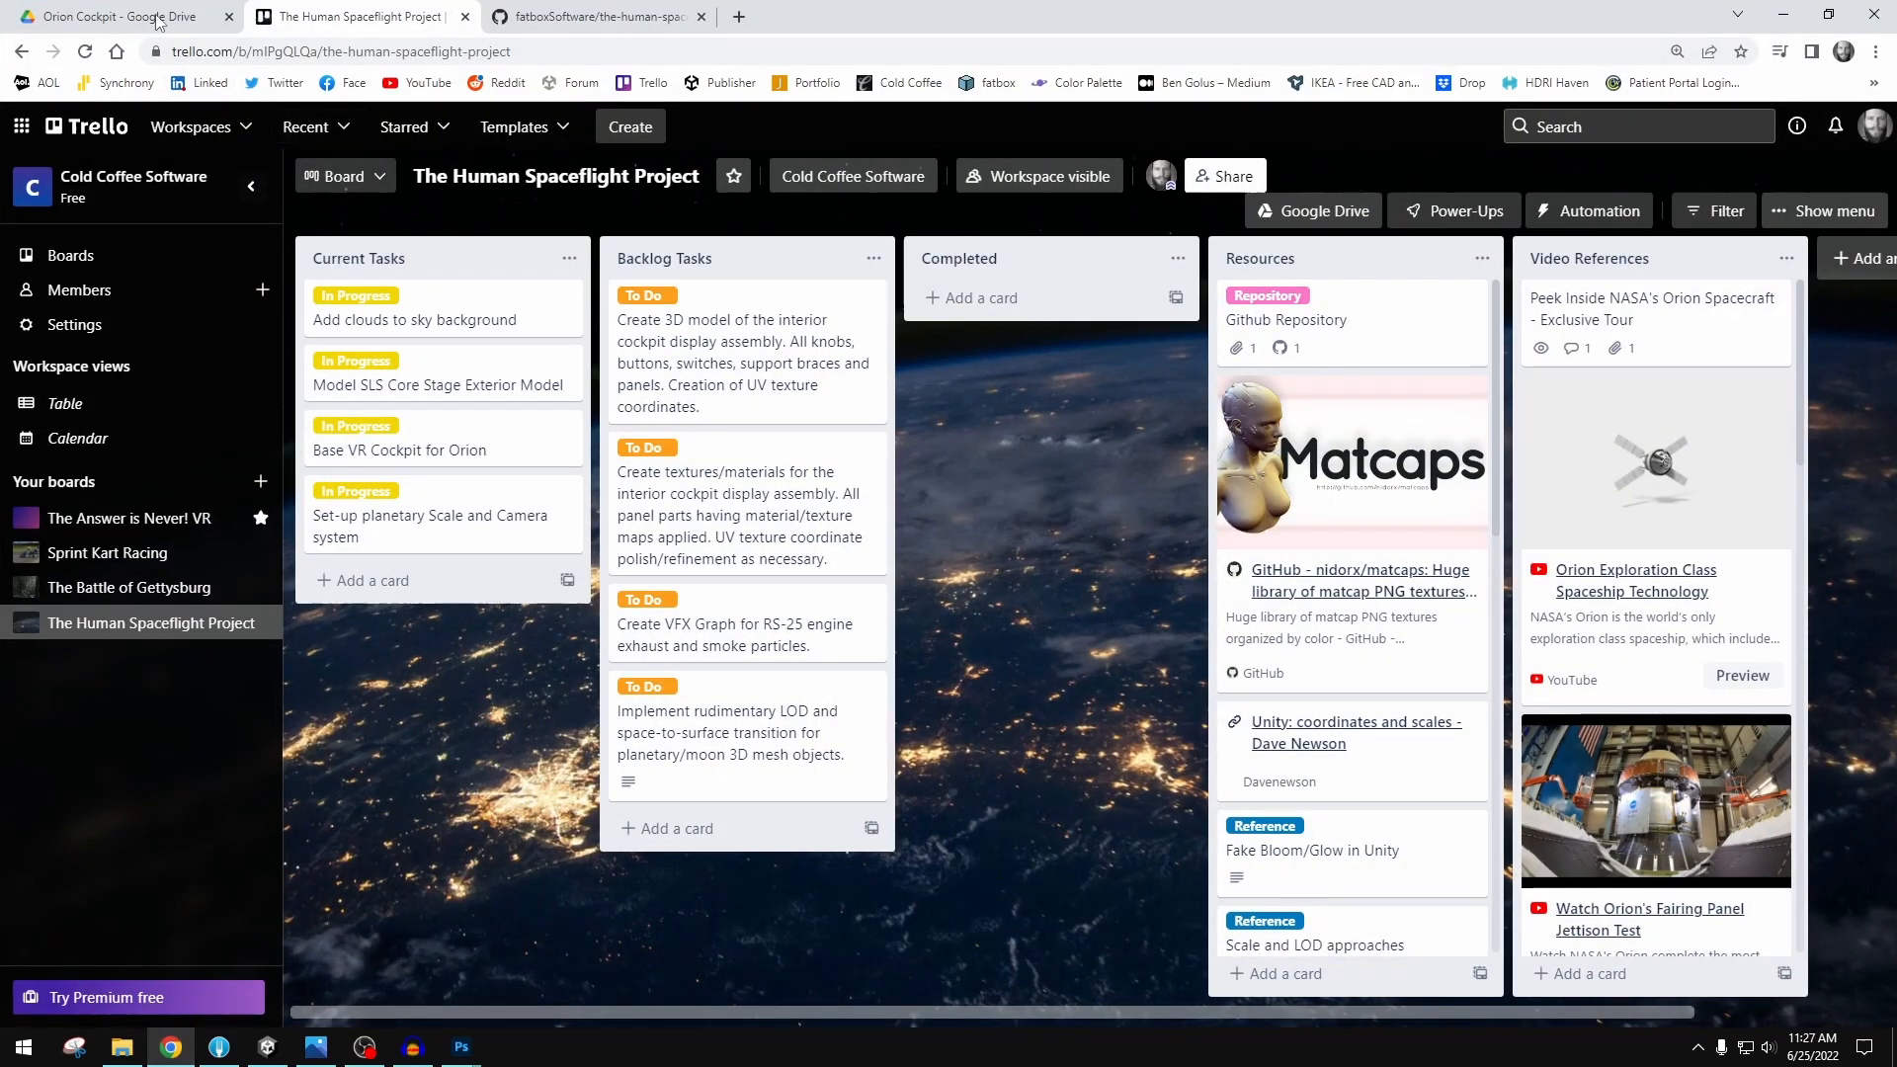
{"action": "mouse_move", "coordinate": [169, 1046]}
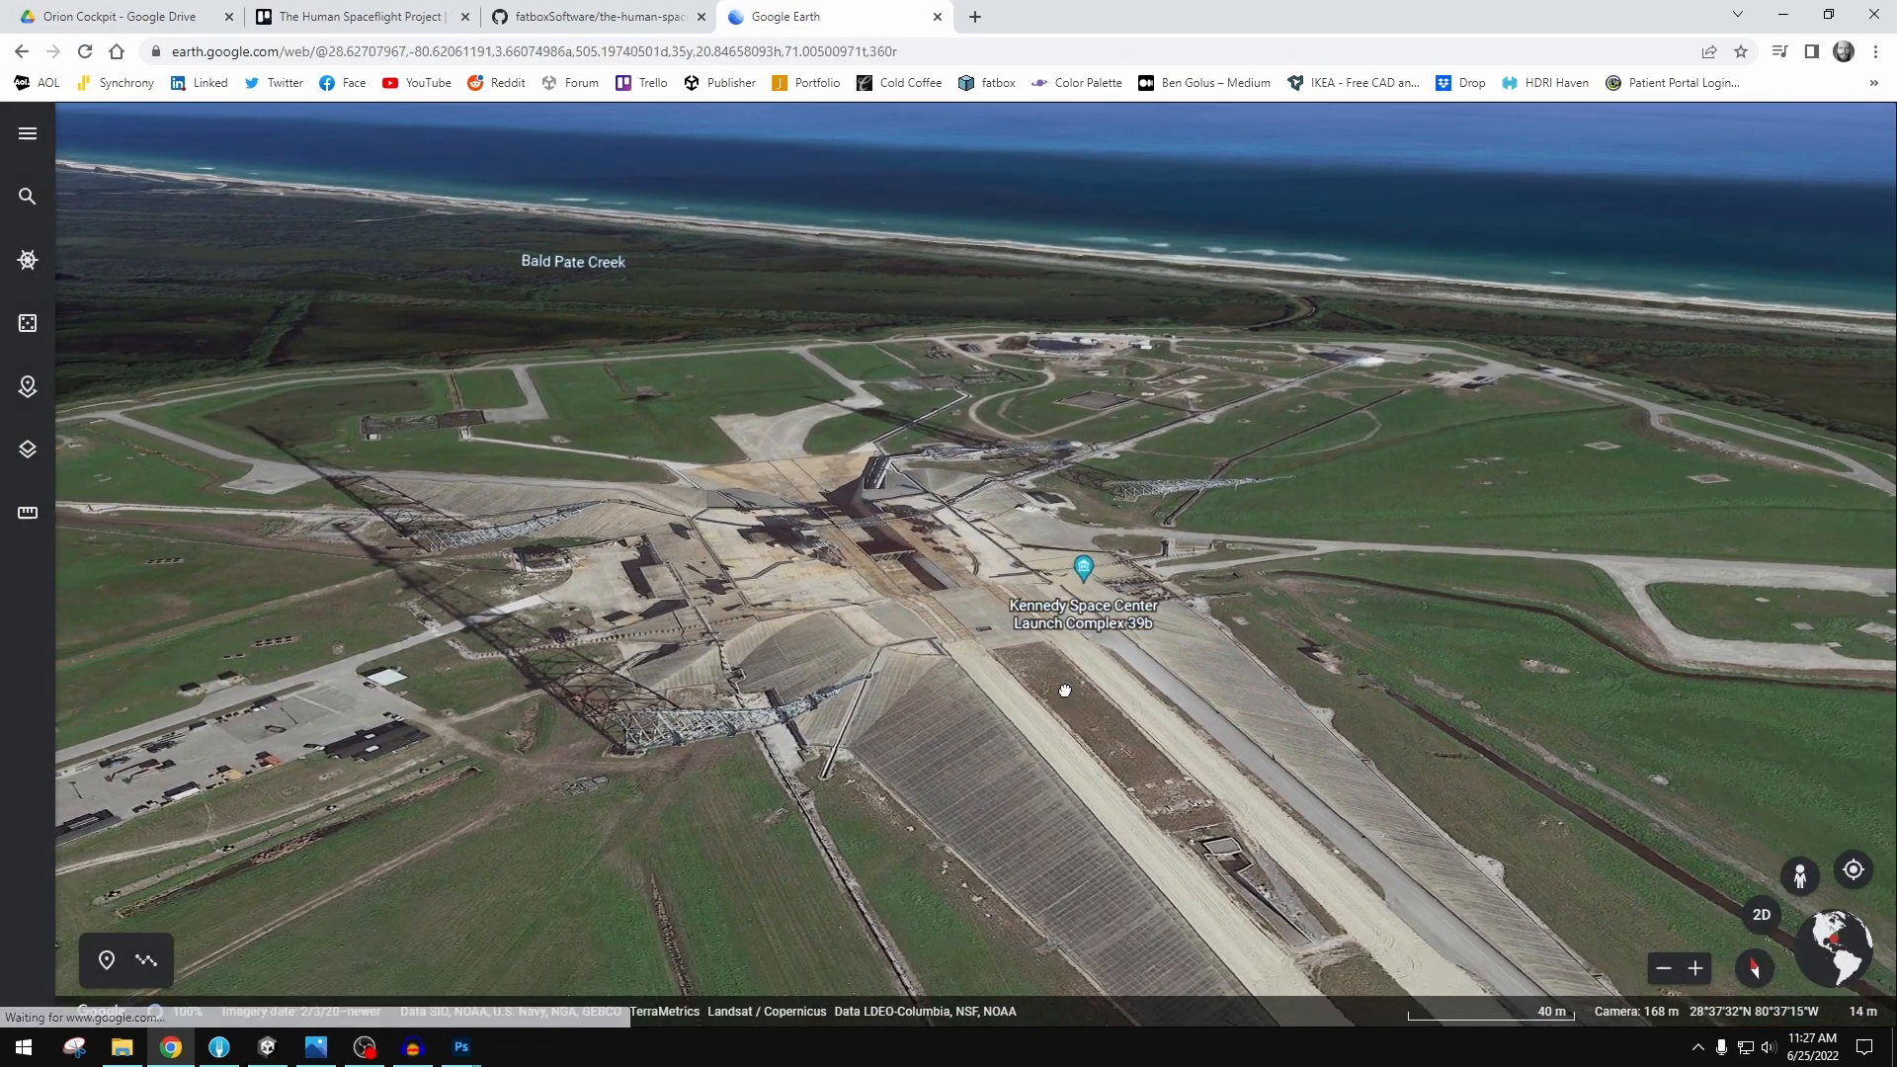
- Zoom and orbit around the Cape Canaveral coastline back to an overhead view of pad 39B
{"action": "scroll", "scroll_direction": "down", "scroll_amount": 3}
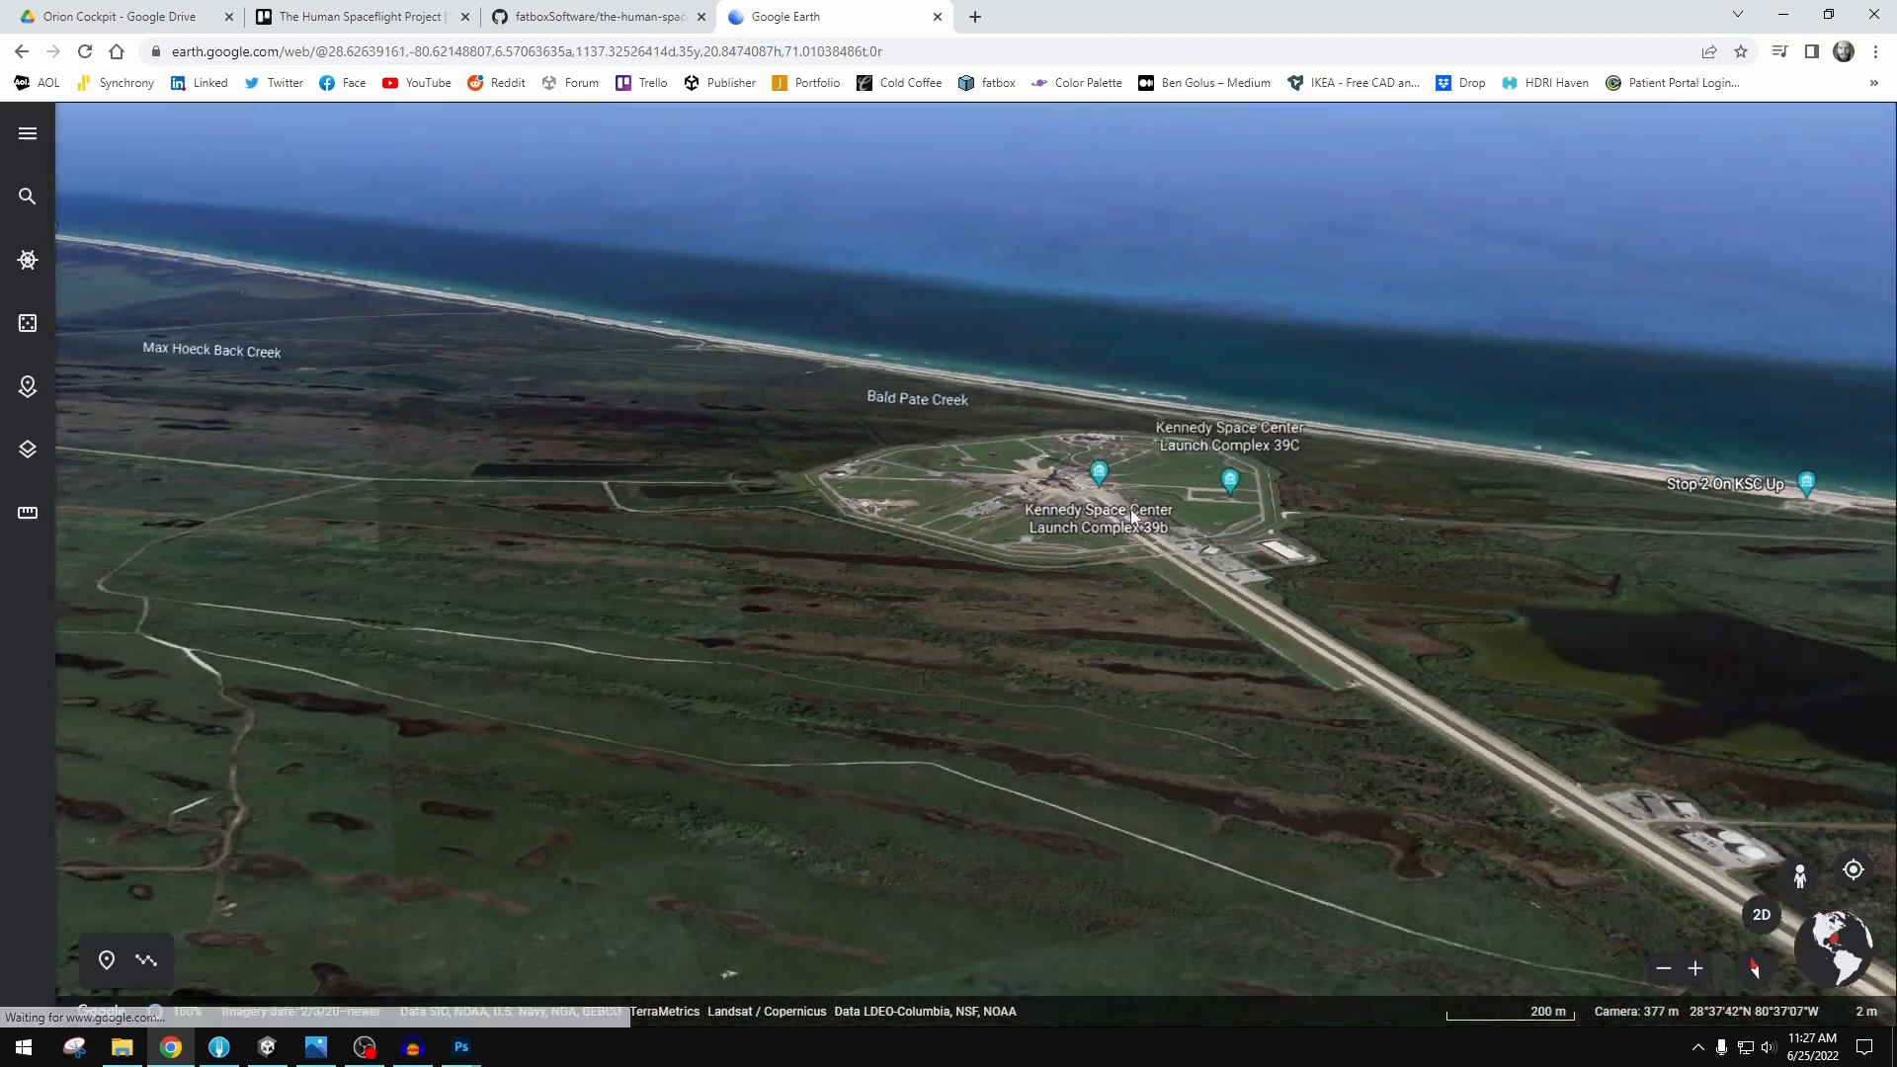
{"action": "scroll", "scroll_direction": "down", "scroll_amount": 3}
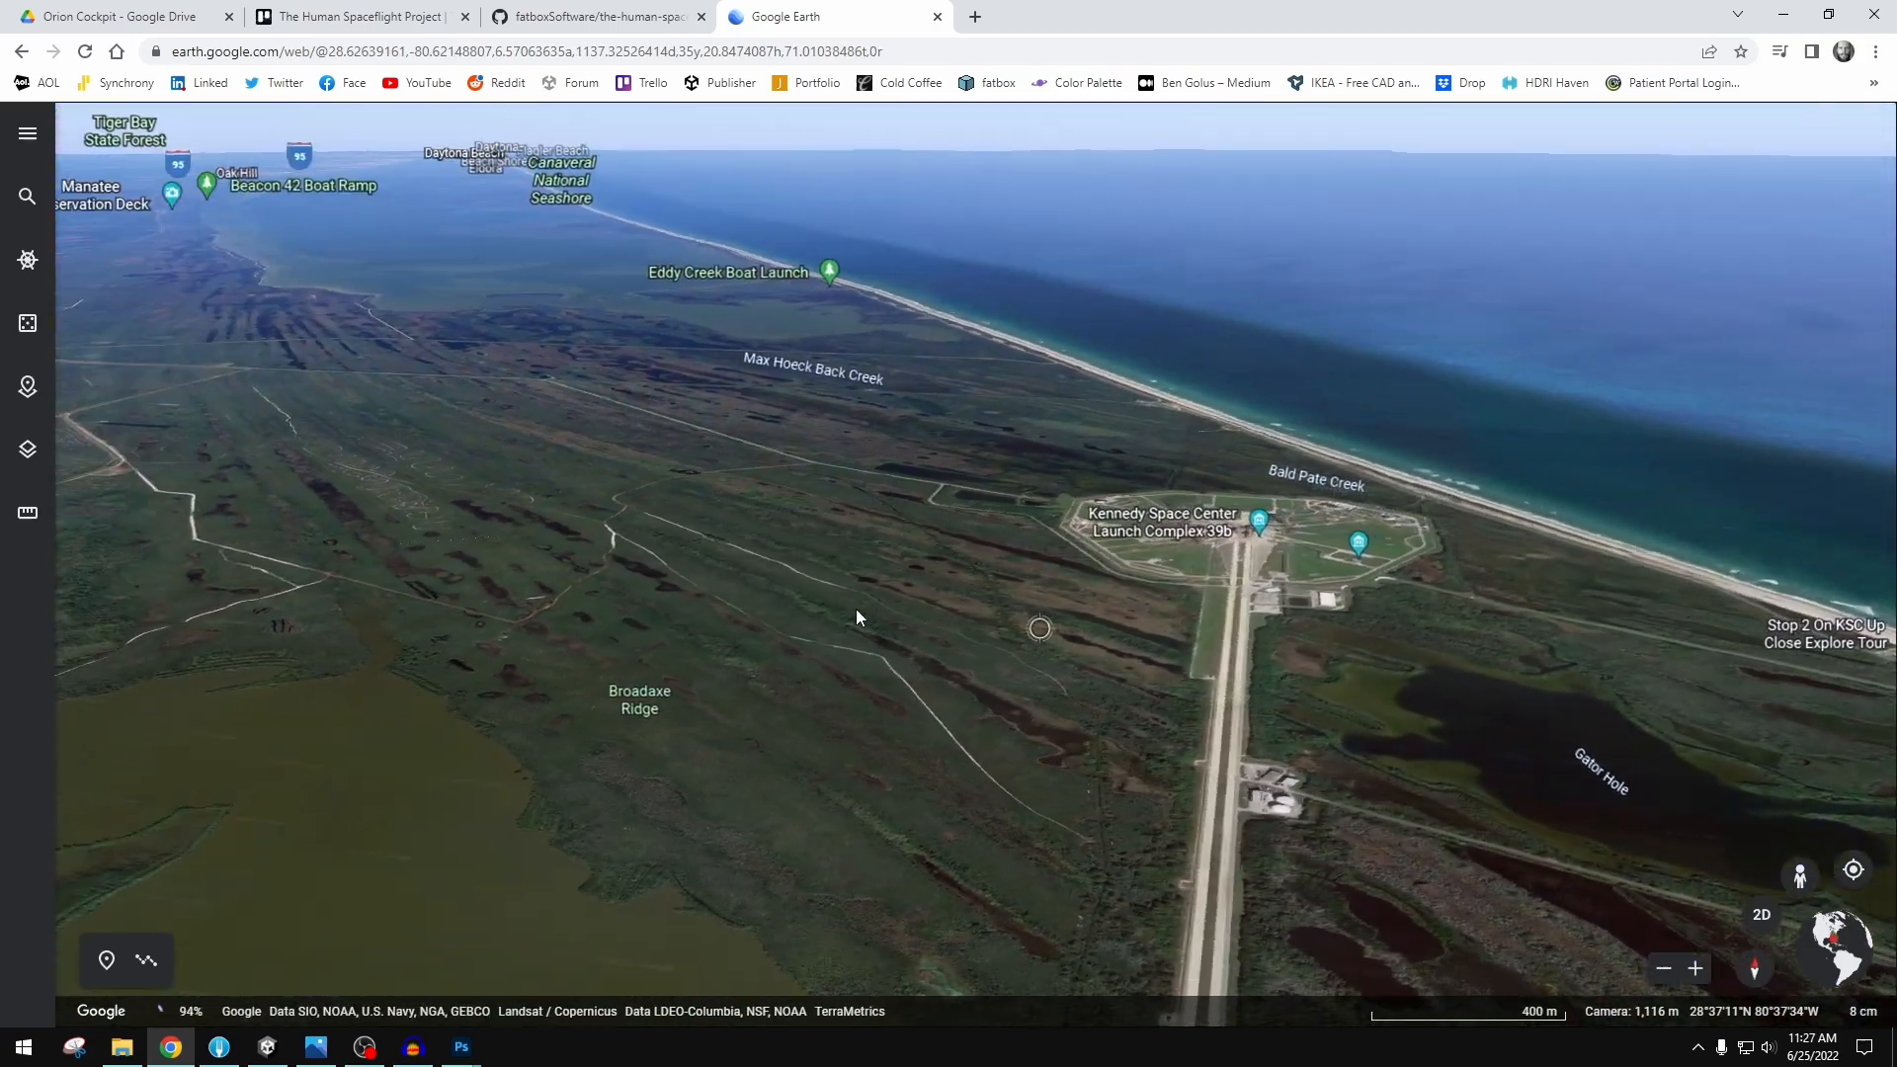
{"action": "scroll", "scroll_direction": "down", "scroll_amount": 3}
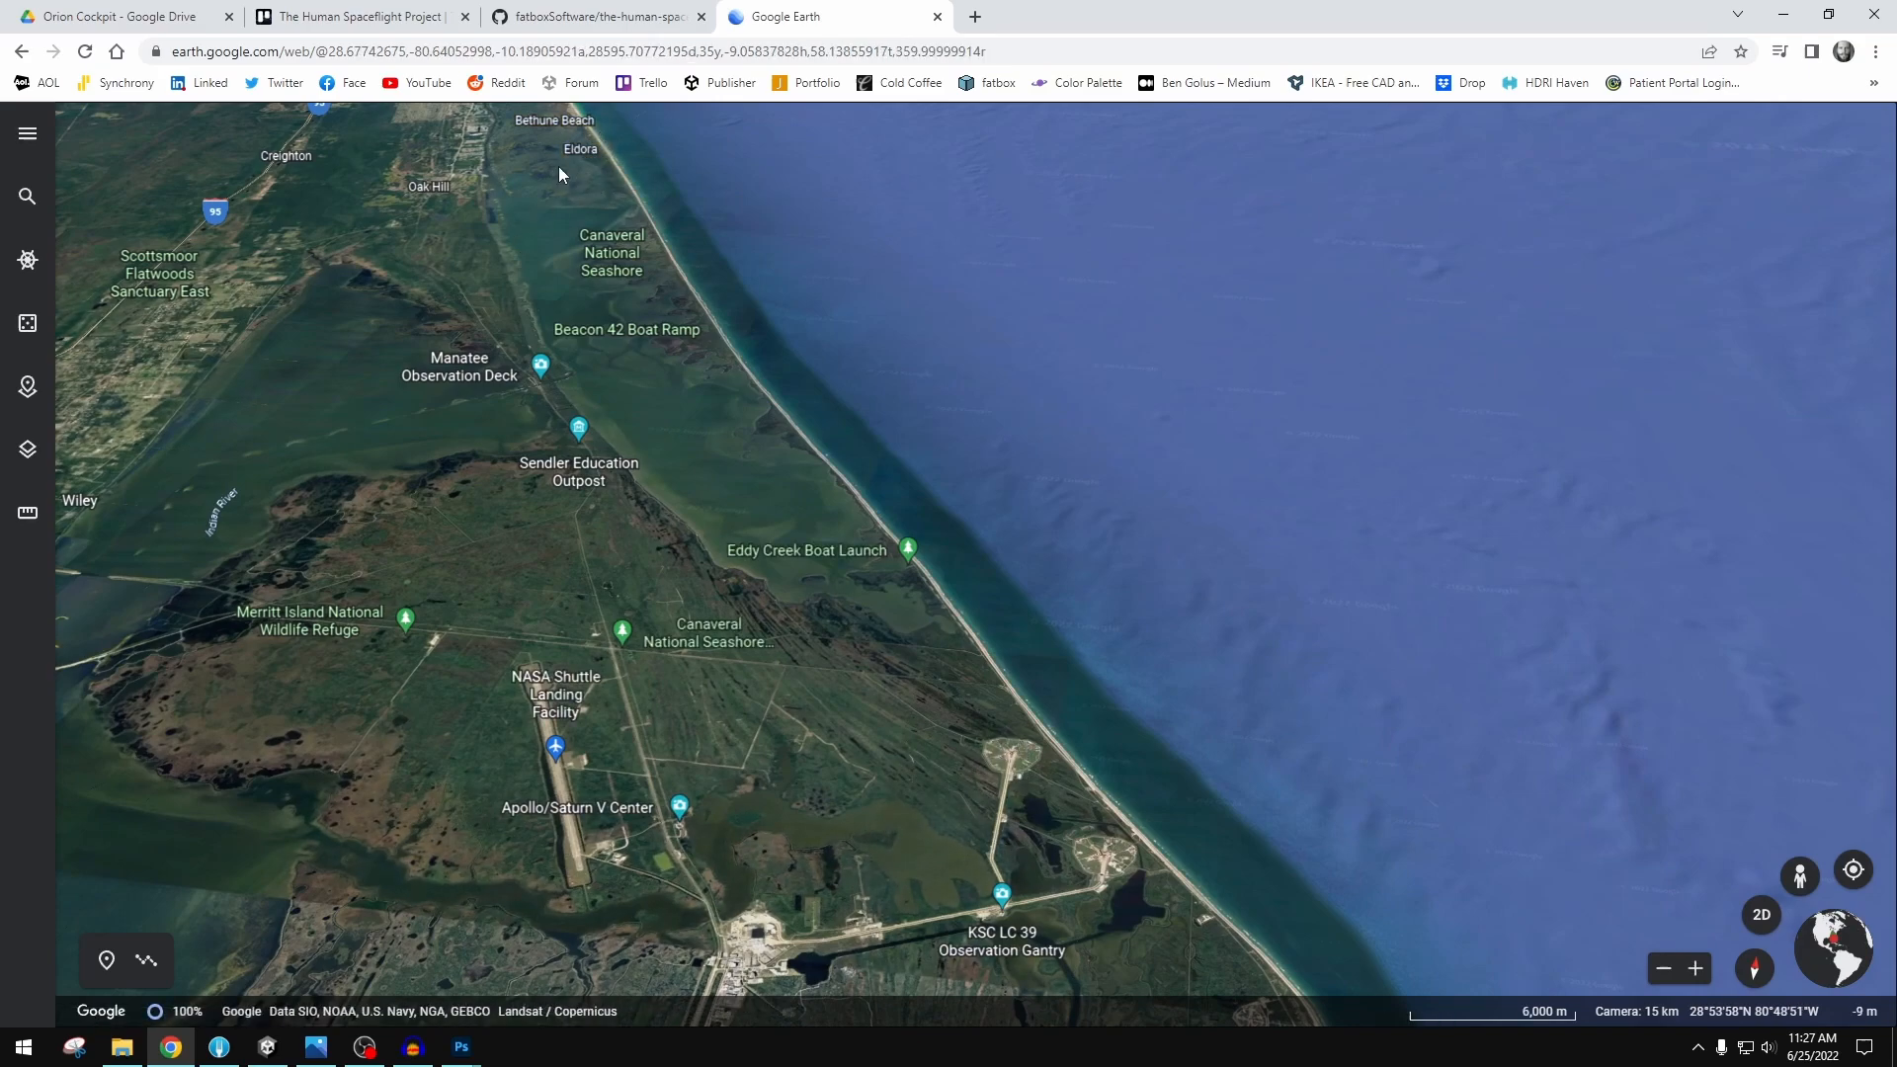
{"action": "scroll", "scroll_direction": "down", "scroll_amount": 3}
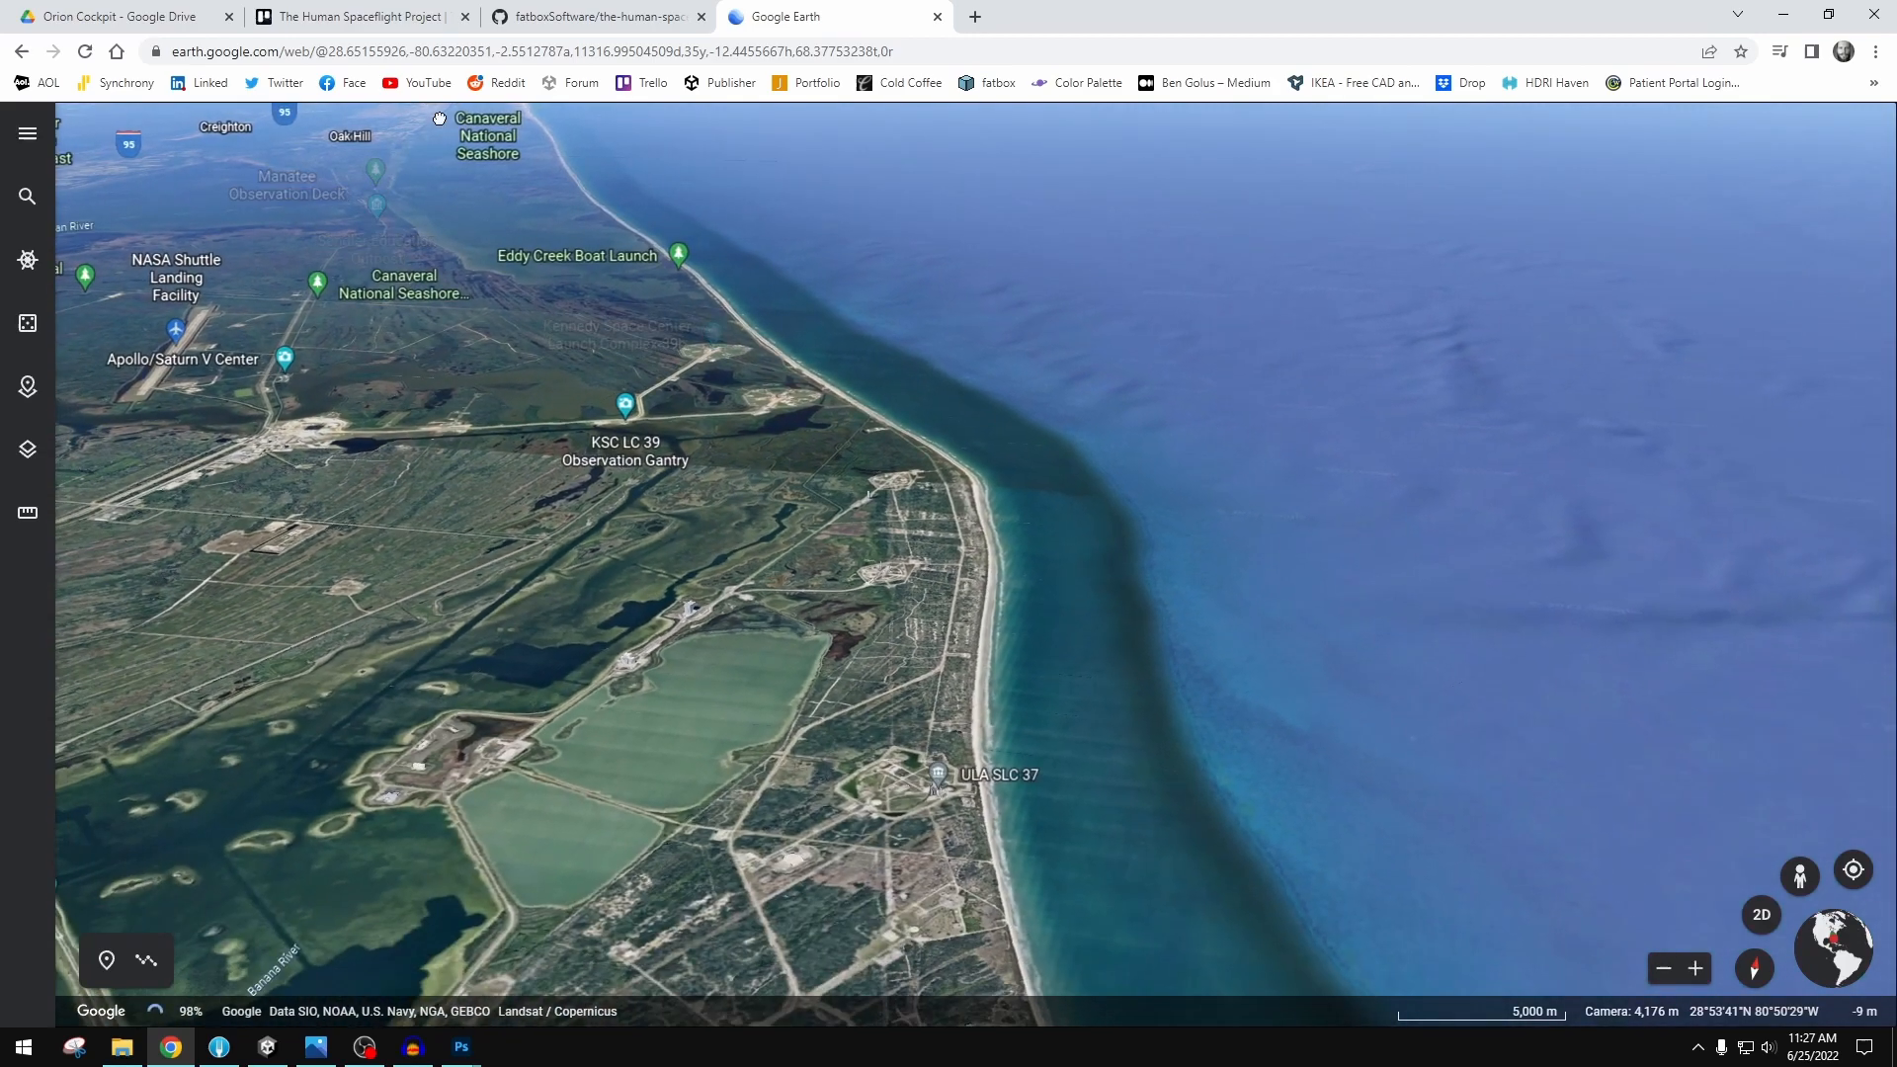
{"action": "scroll", "scroll_direction": "down", "scroll_amount": 3}
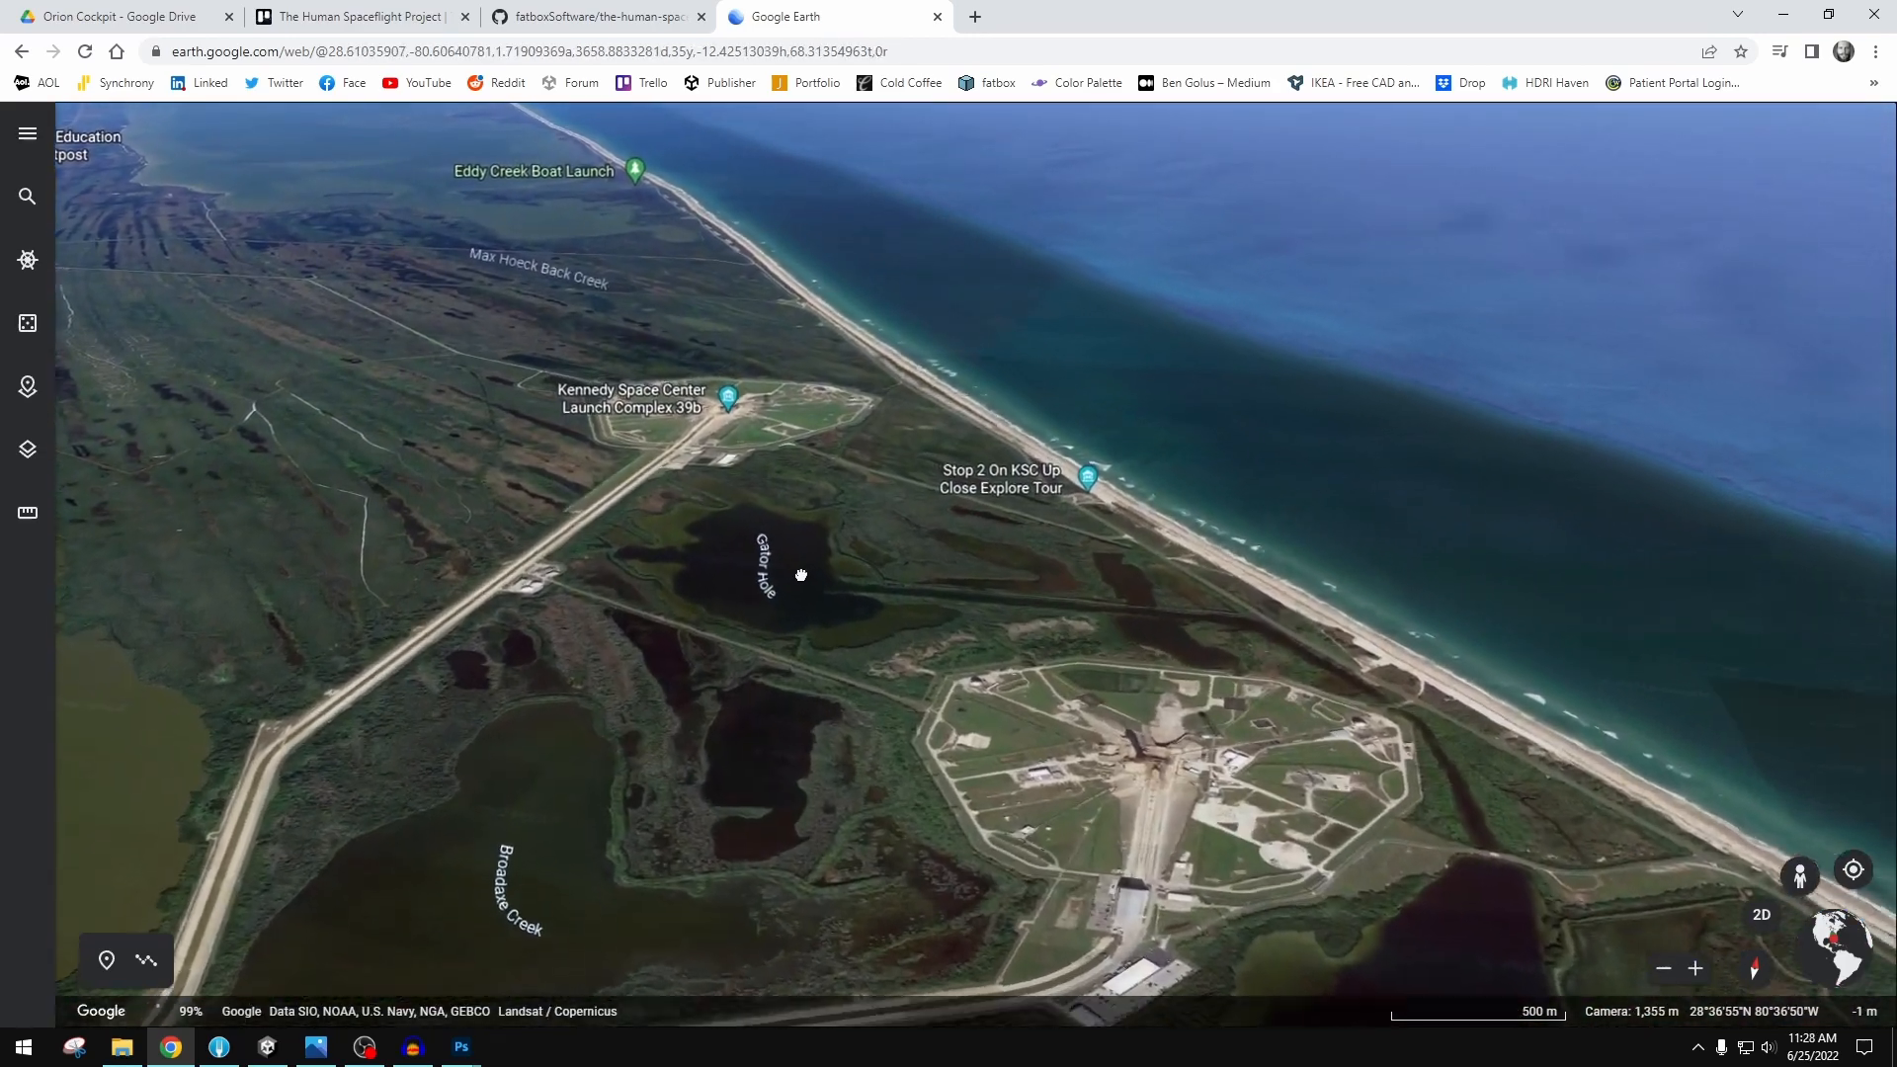
{"action": "left_click_drag", "start_coordinate": [798, 575], "coordinate": [1003, 641]}
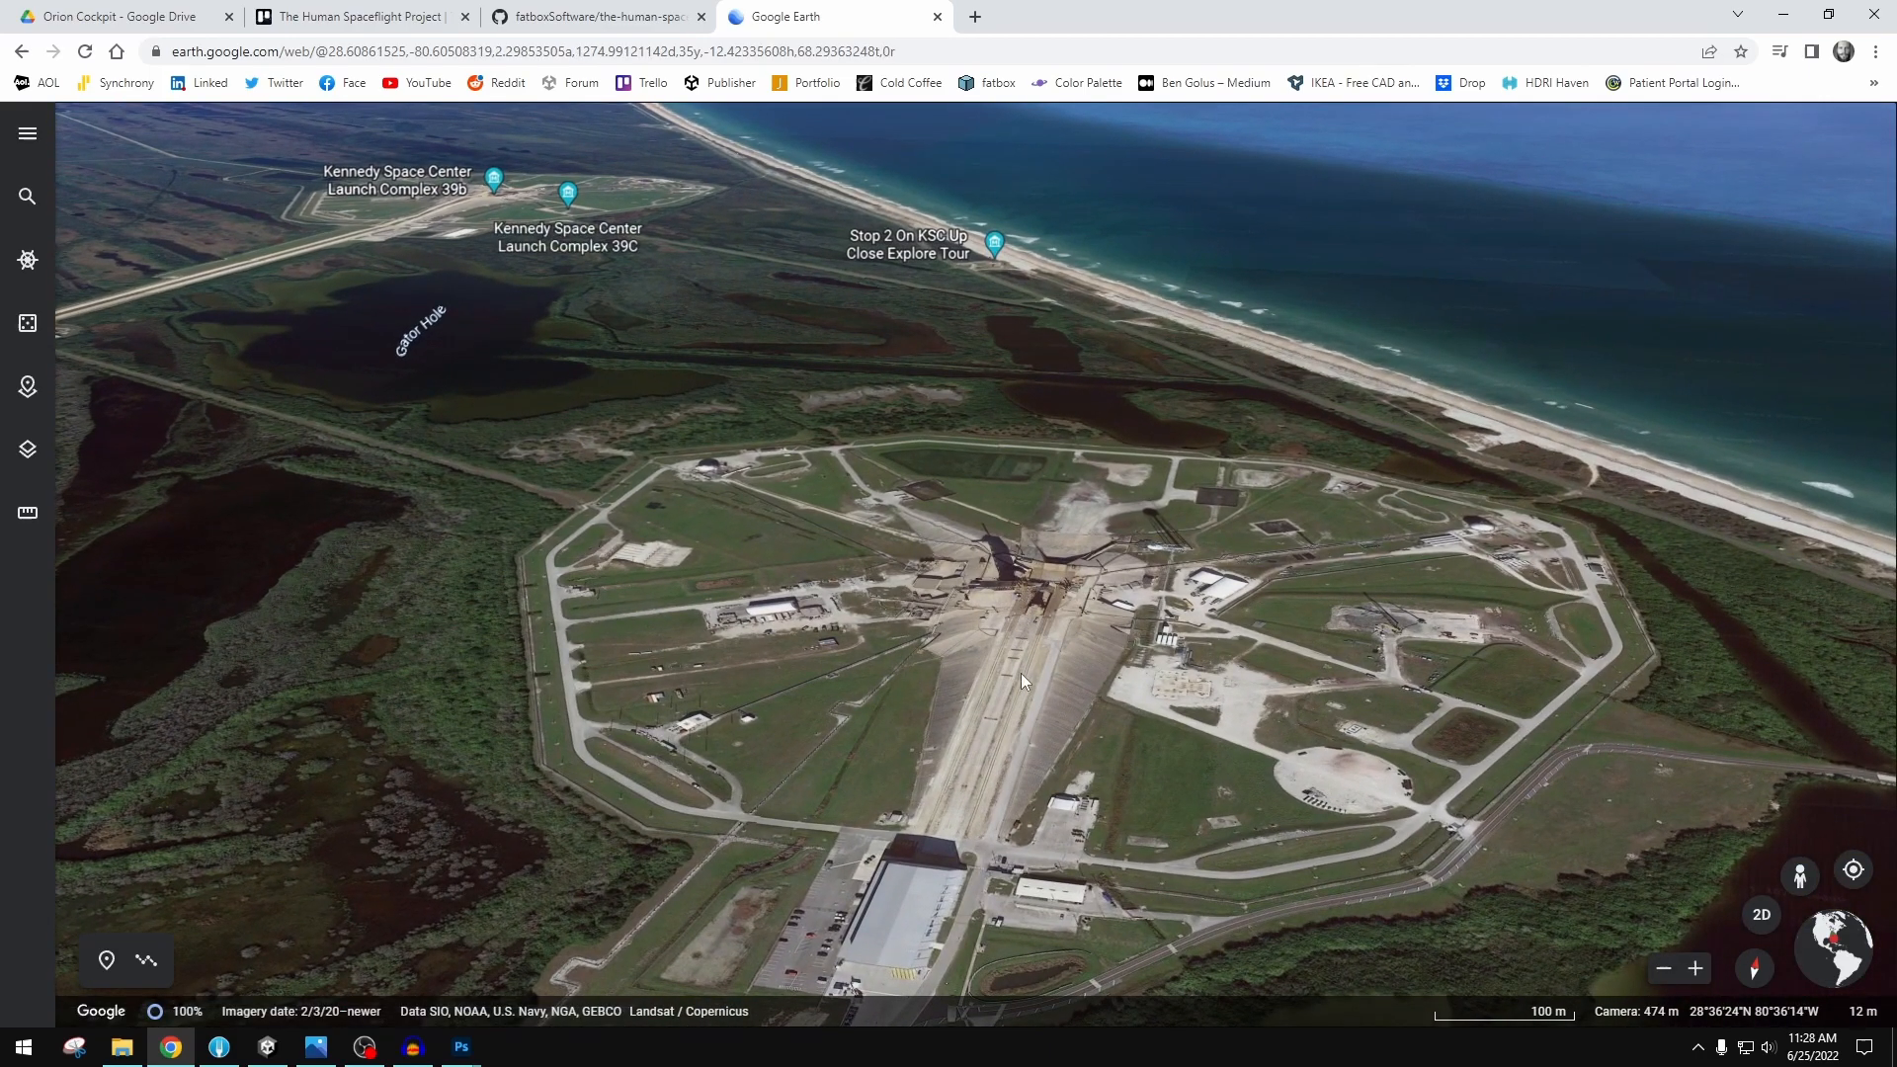
{"action": "mouse_move", "coordinate": [1074, 536]}
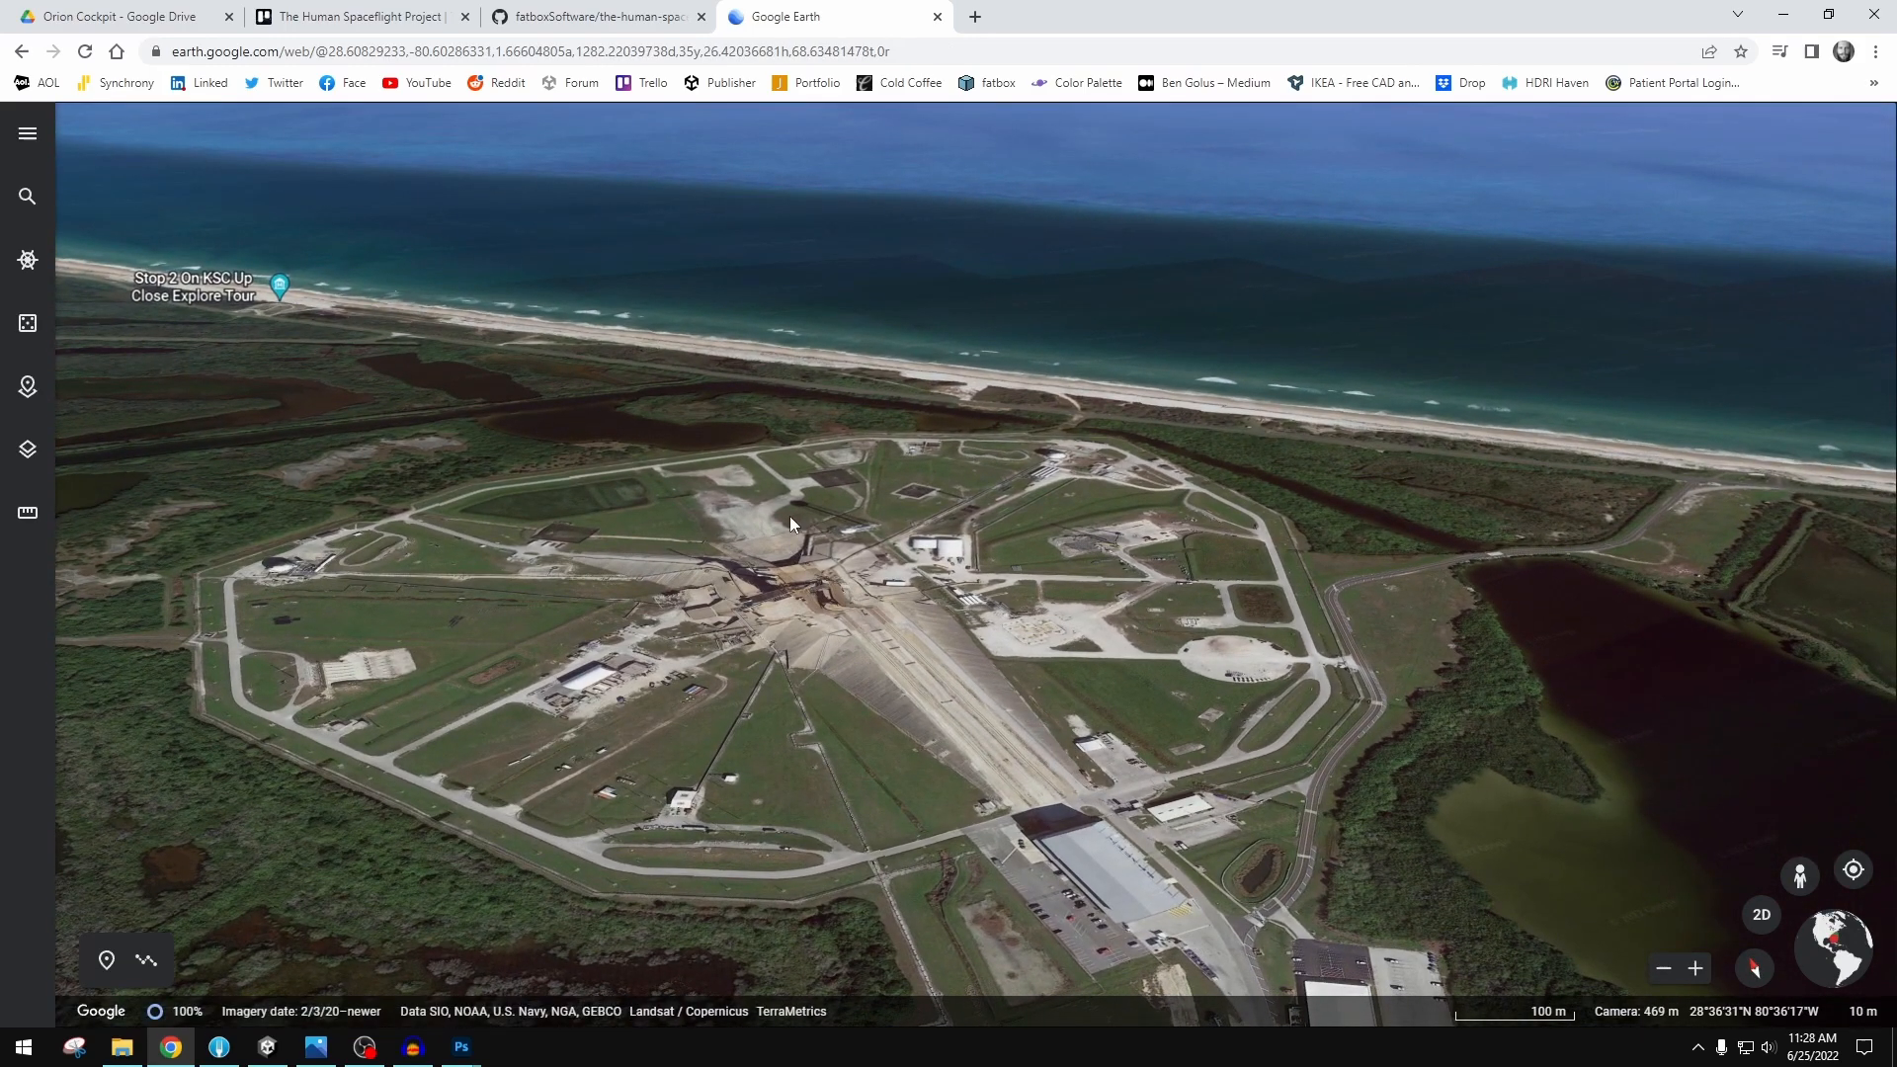
{"action": "scroll", "scroll_direction": "down", "scroll_amount": 3}
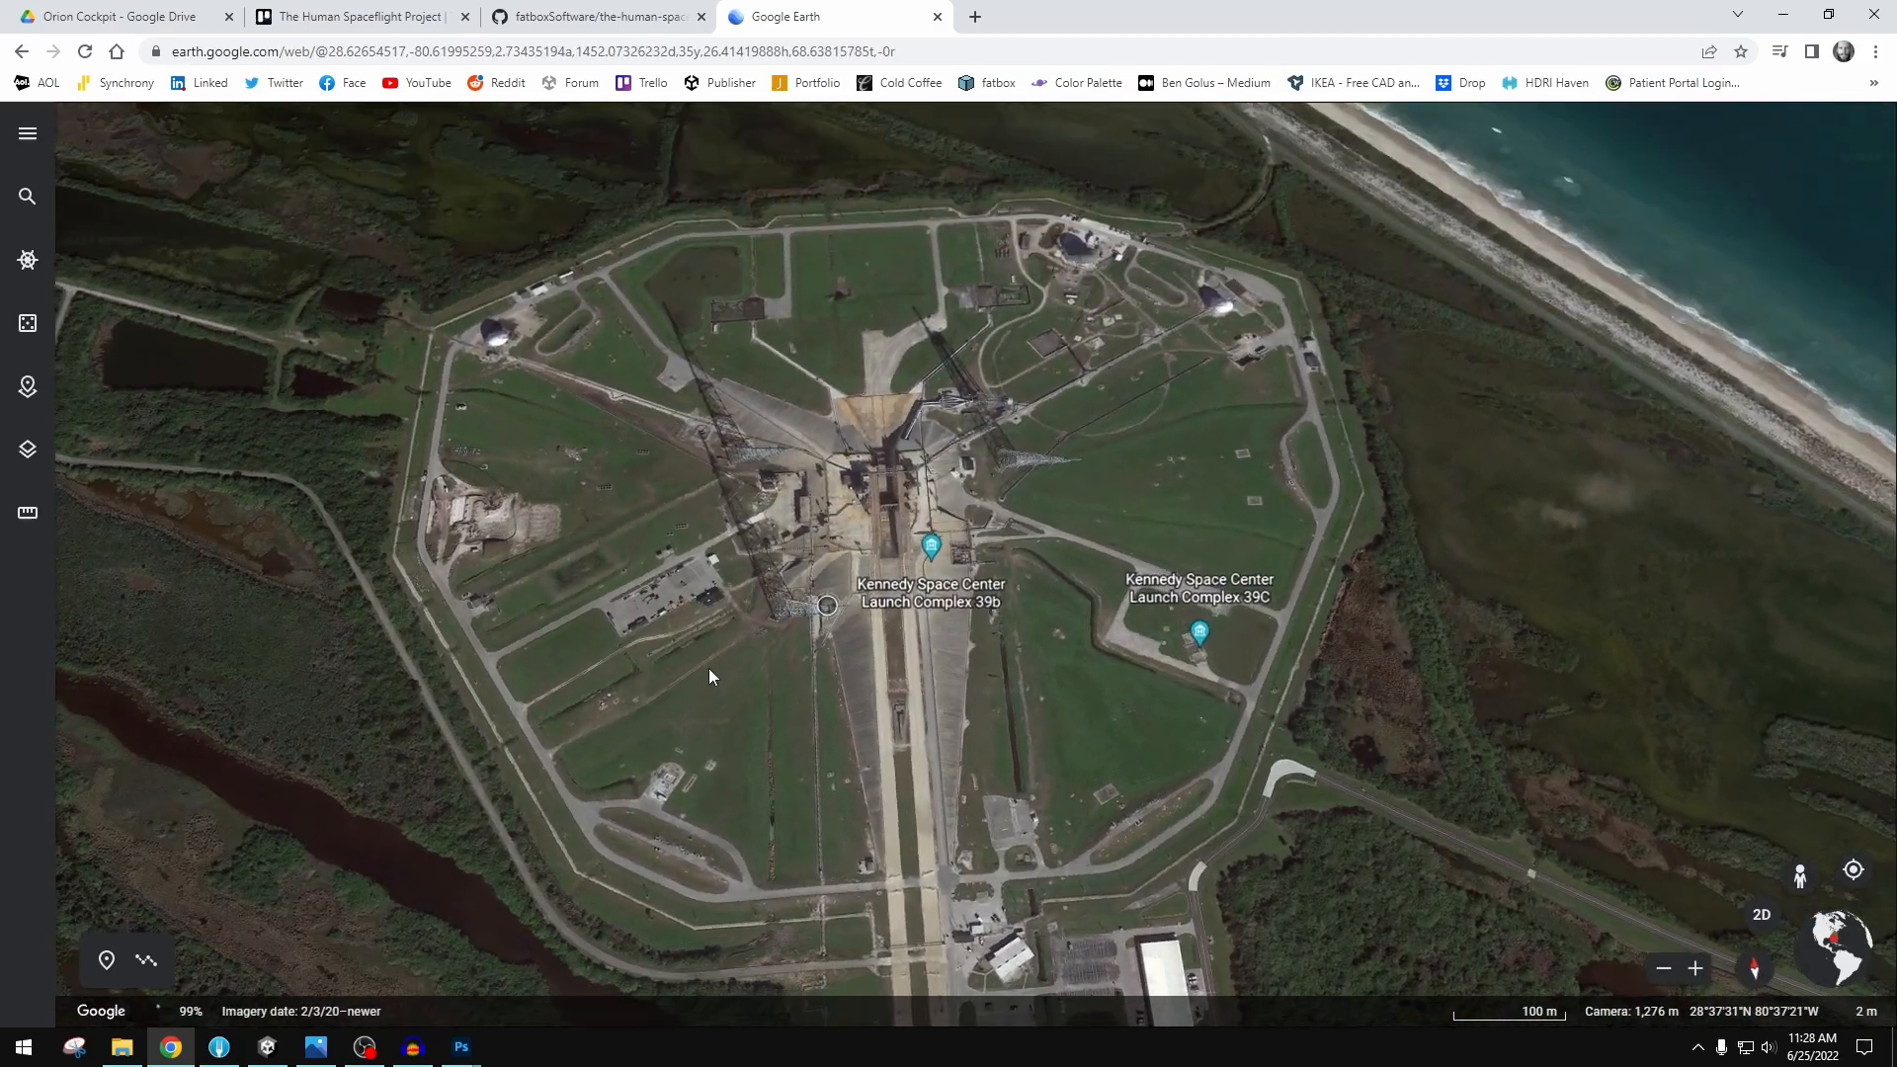
- Measure about 487 m (486.83 m) across Launch Complex 39B with Google Earth's ruler
{"action": "left_click", "coordinate": [27, 512]}
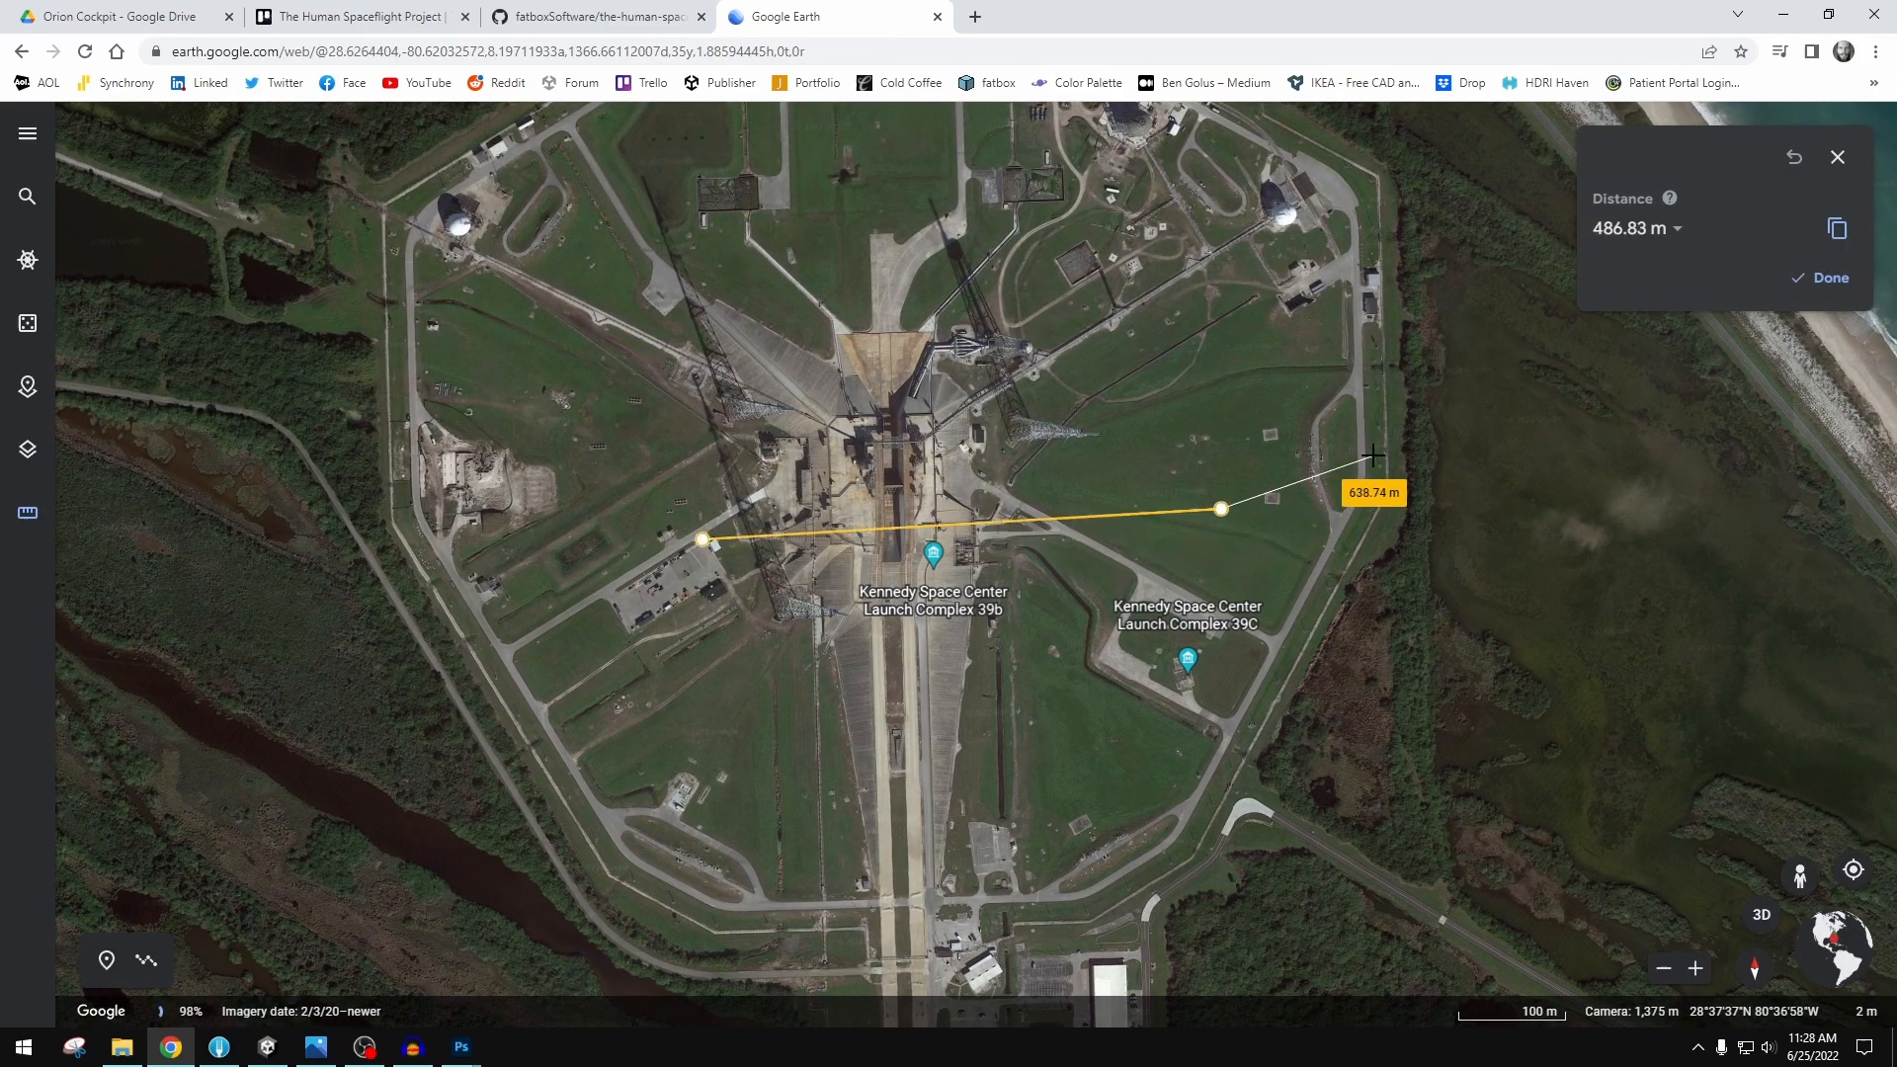
{"action": "left_click", "coordinate": [1820, 276]}
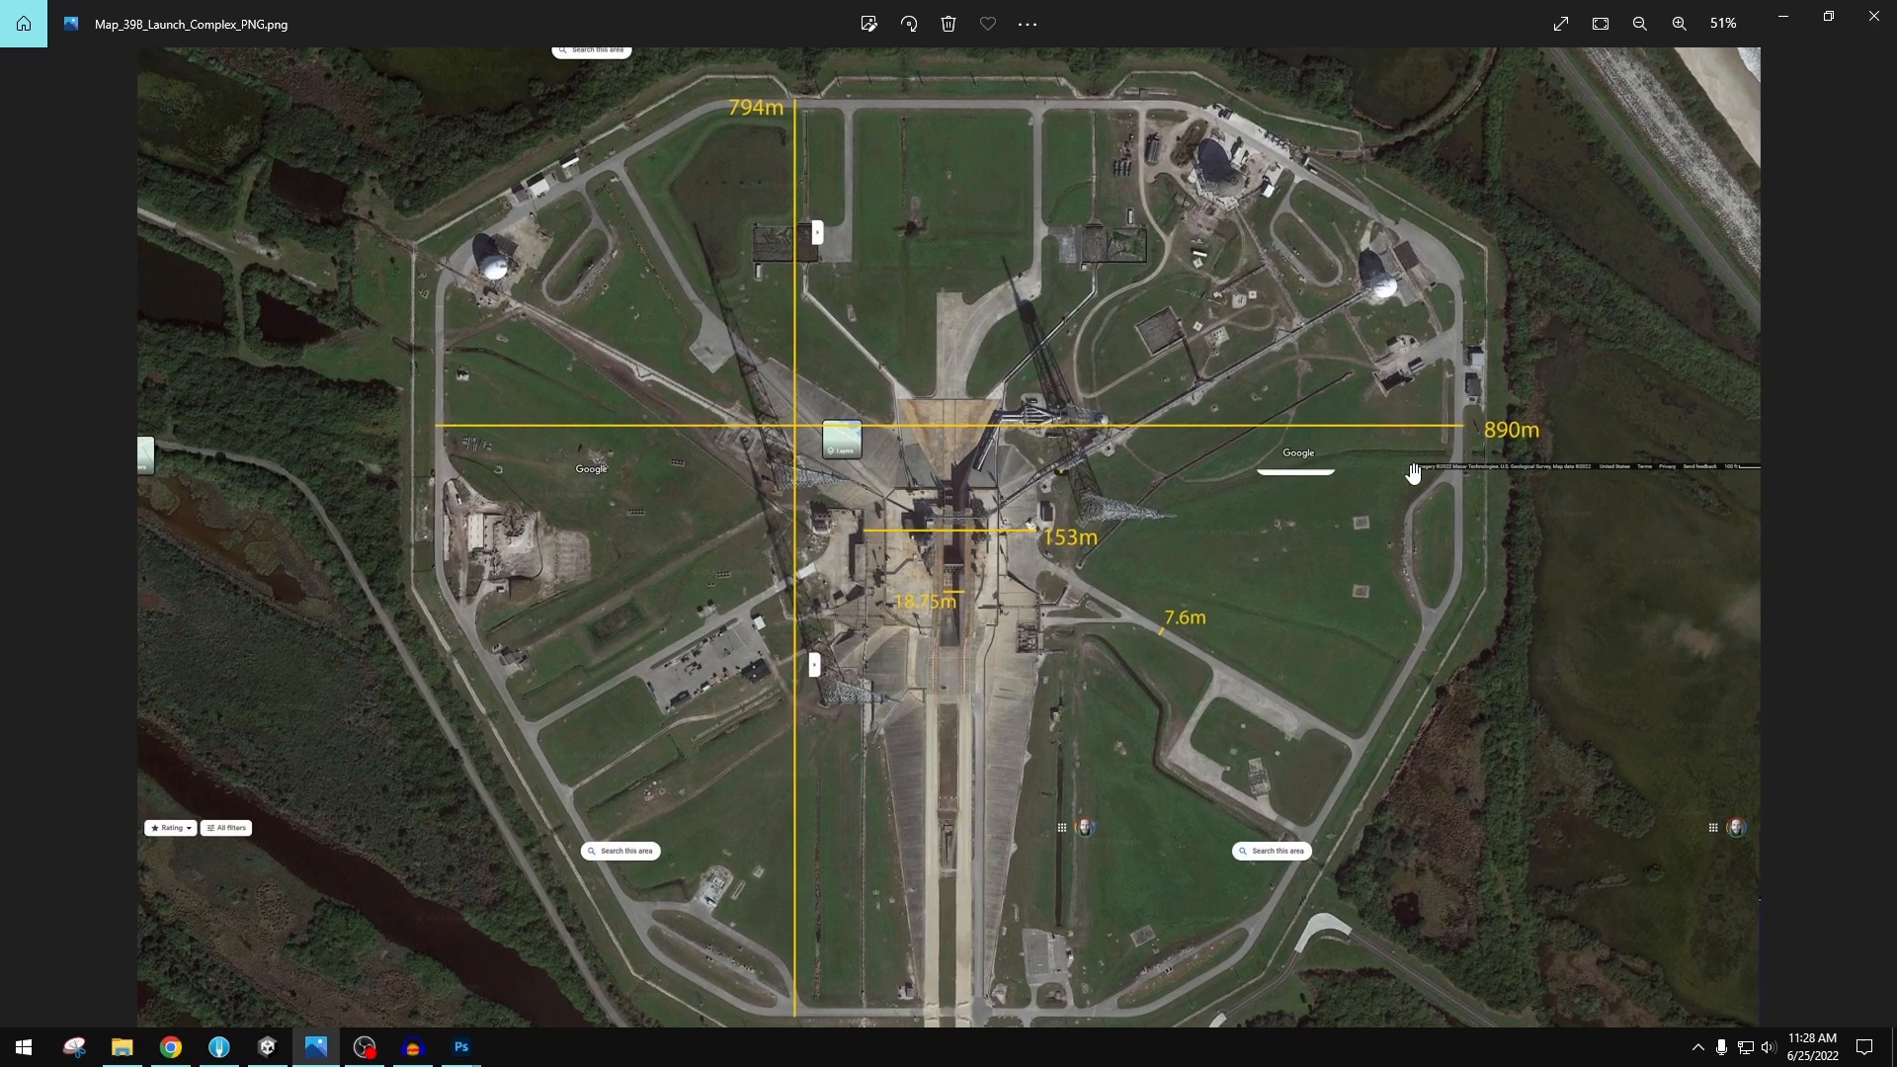
{"action": "mouse_move", "coordinate": [792, 111]}
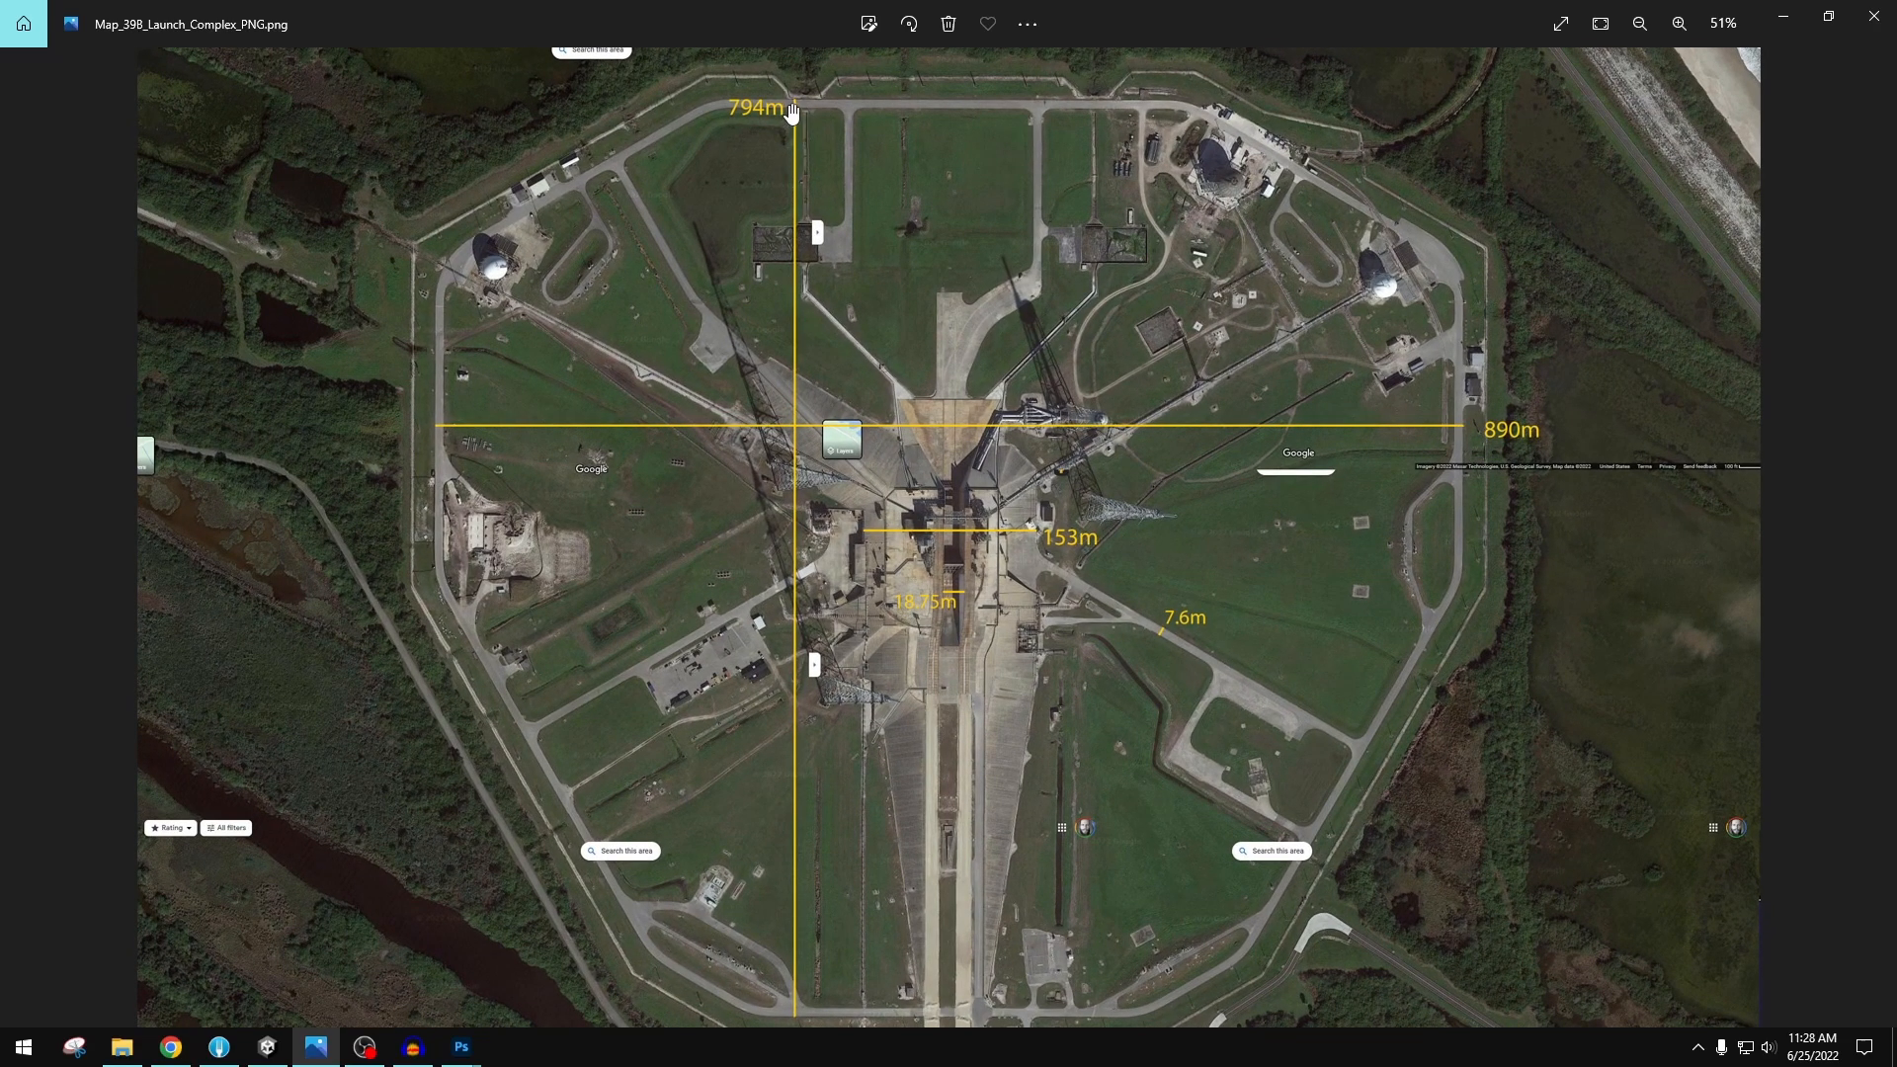
{"action": "mouse_move", "coordinate": [399, 436]}
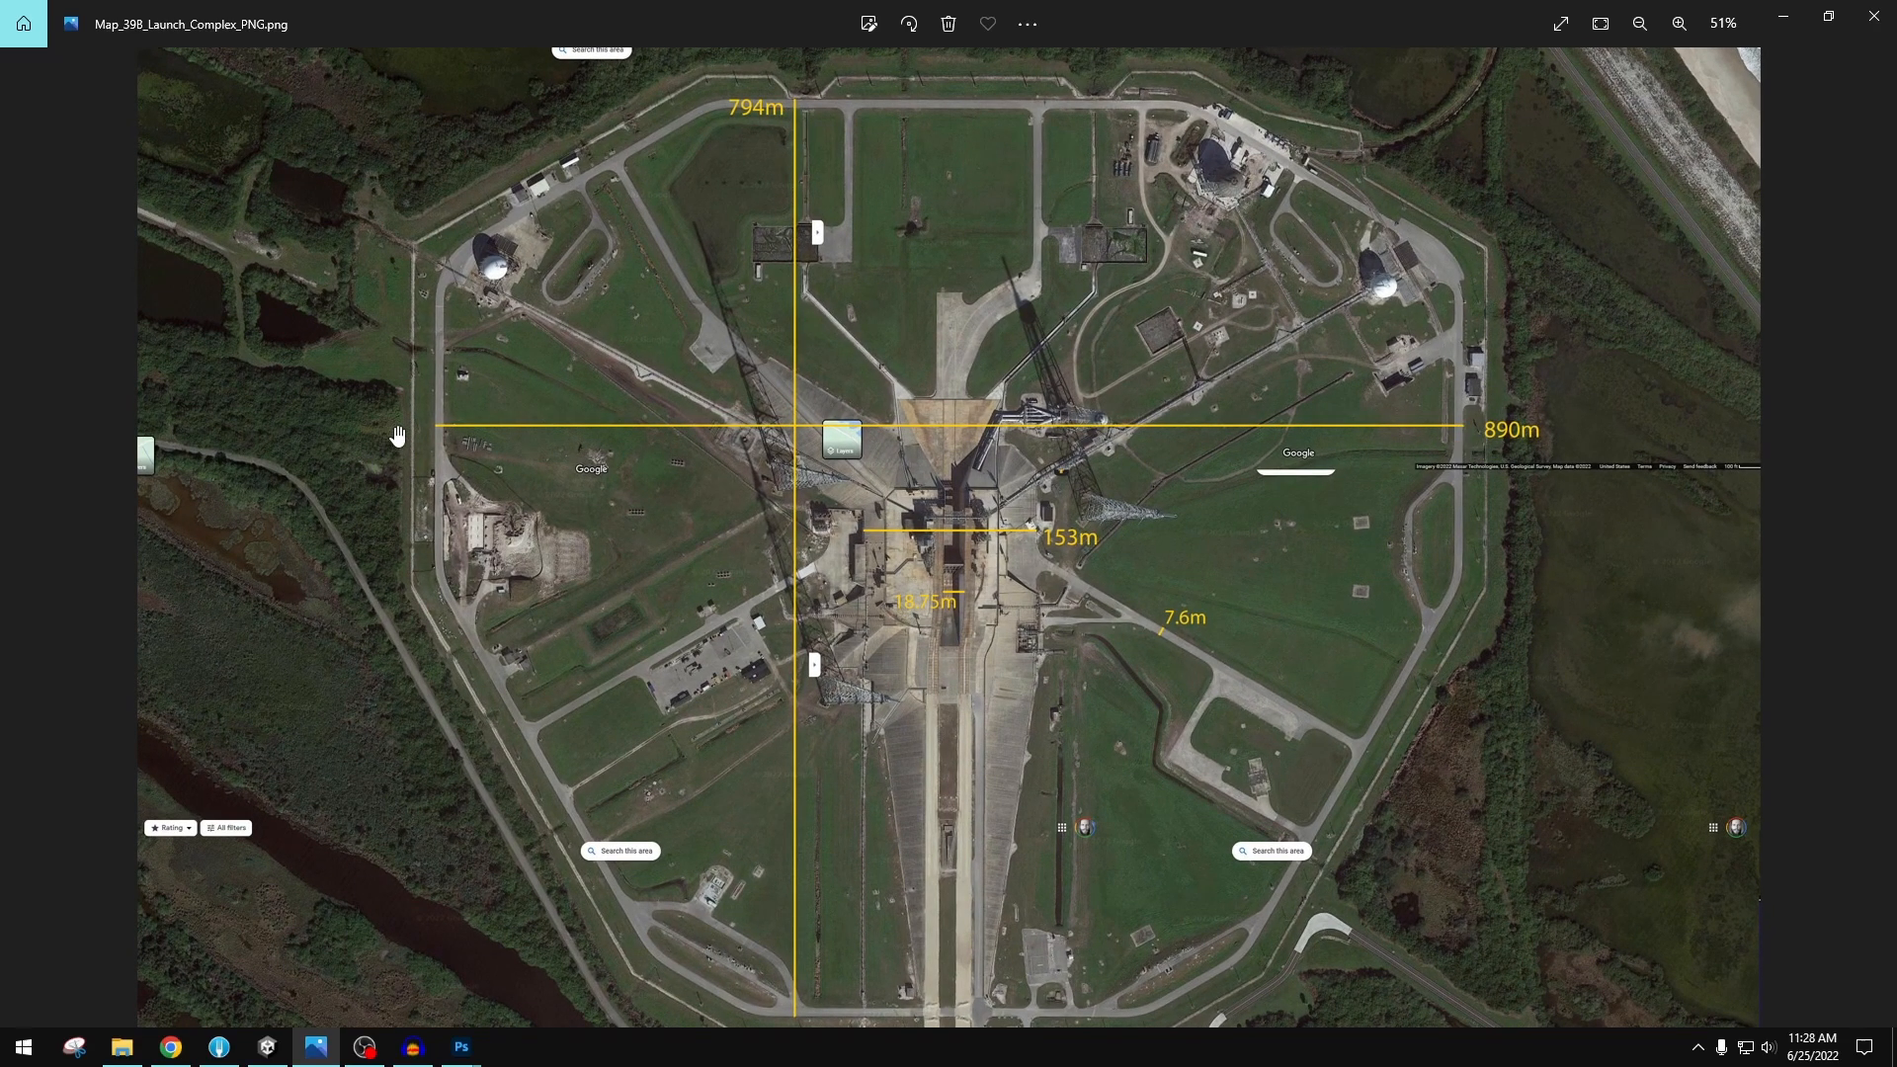
- Zoom in on the 153 m, 18.75 m and 7.6 m pad labels, then return to Unity
{"action": "scroll", "scroll_direction": "down", "scroll_amount": 3}
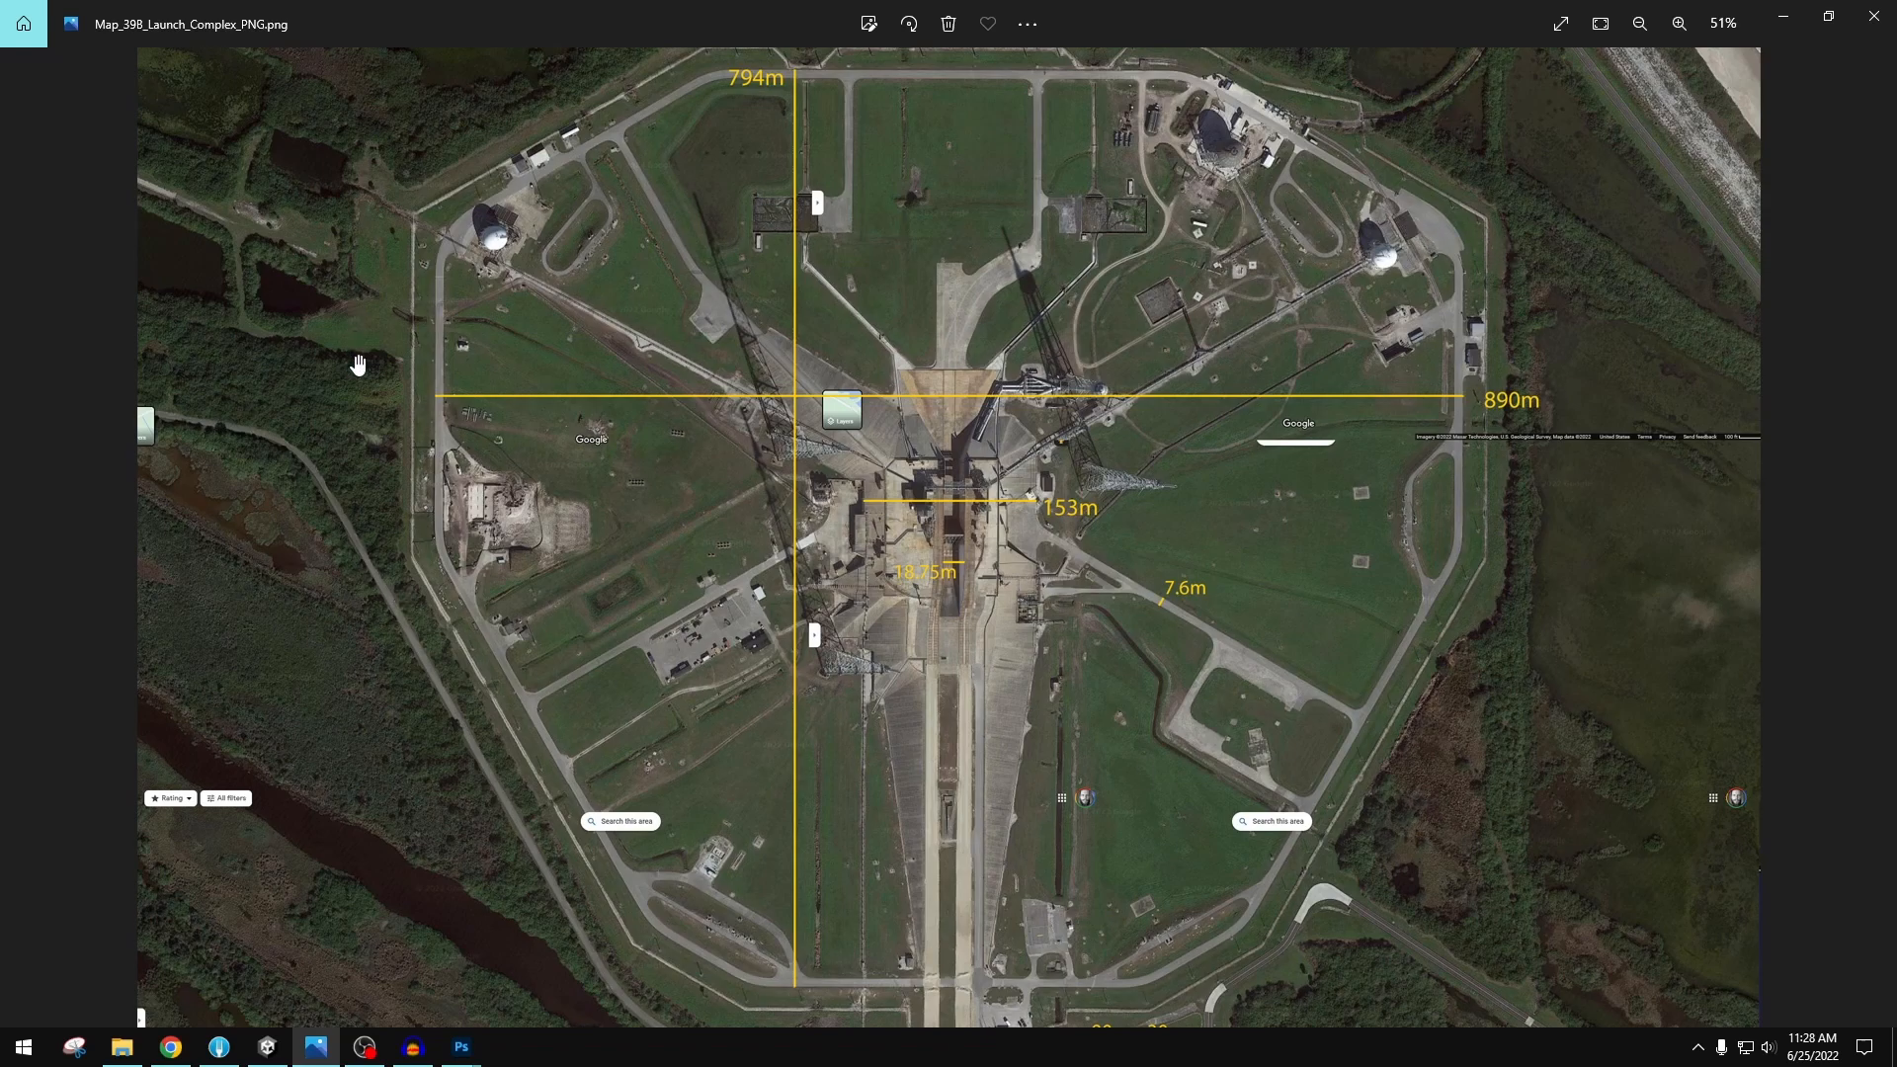
{"action": "mouse_move", "coordinate": [1500, 409]}
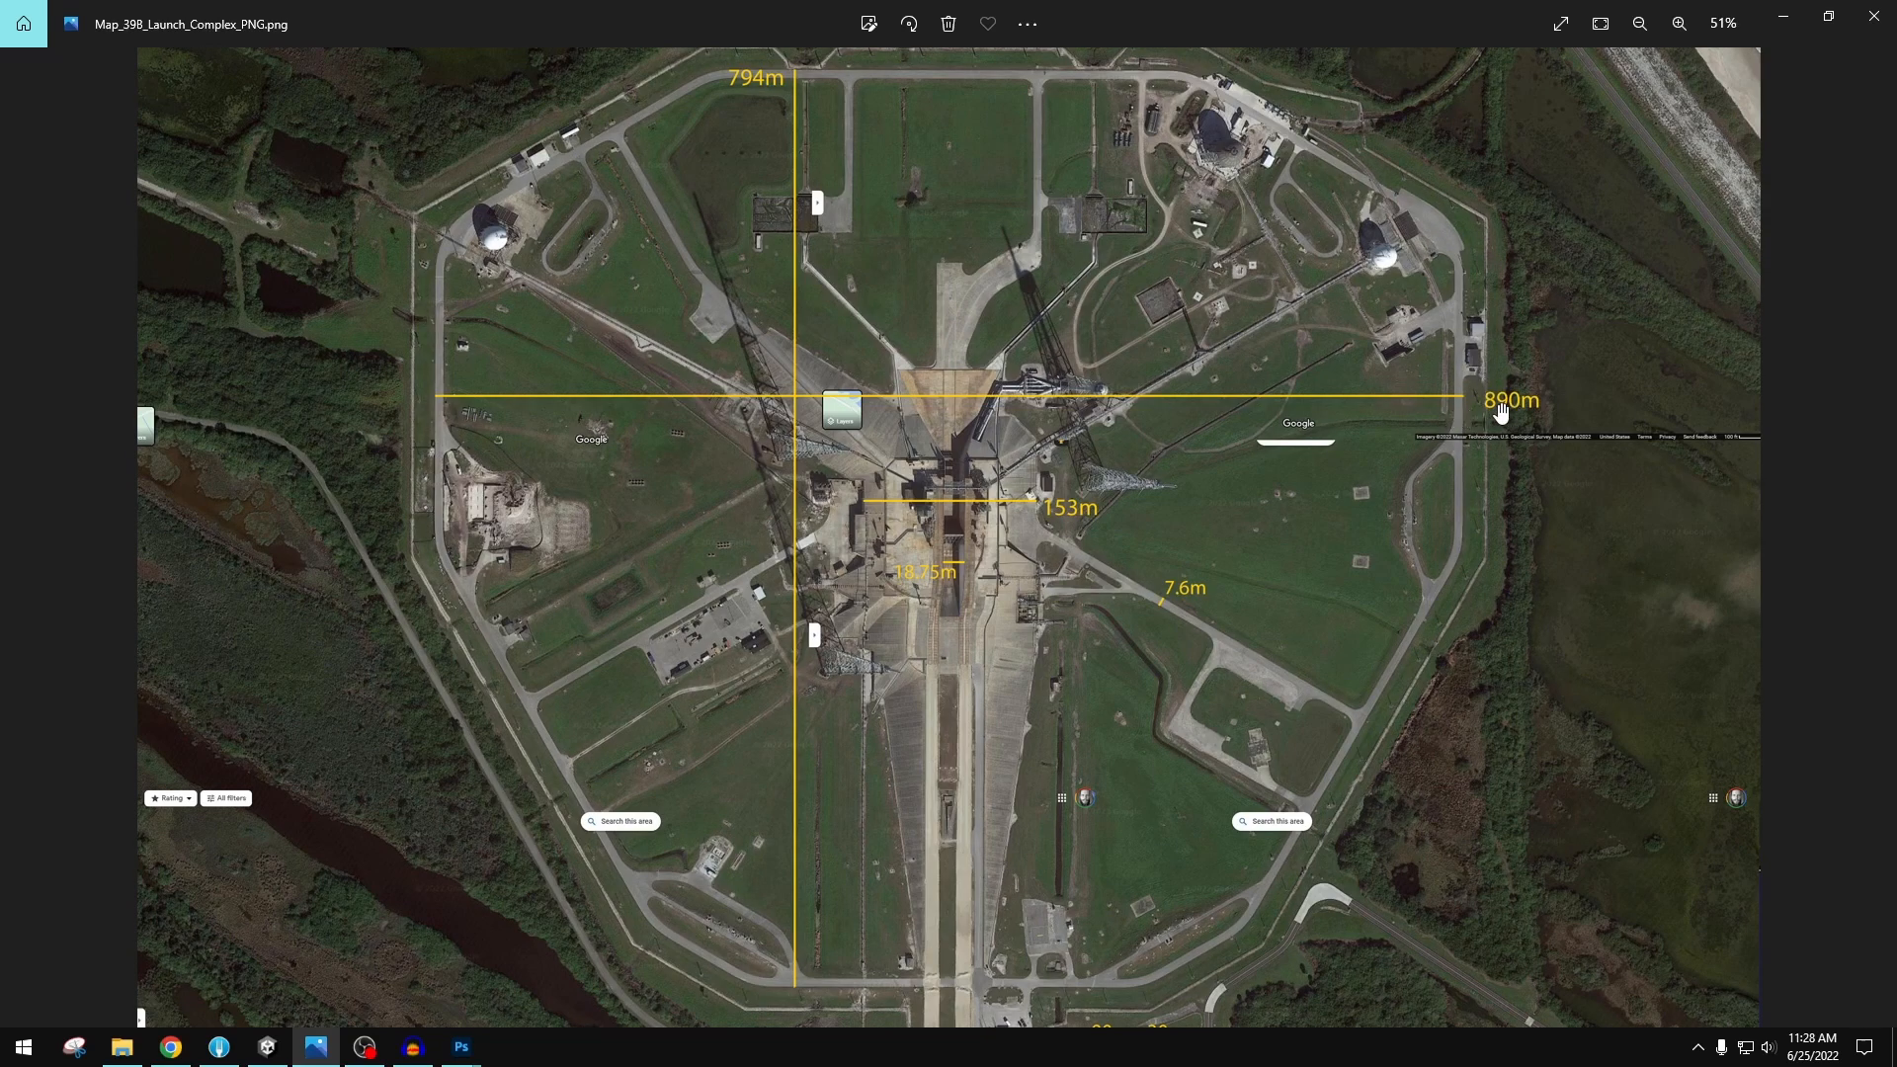
{"action": "mouse_move", "coordinate": [1525, 420]}
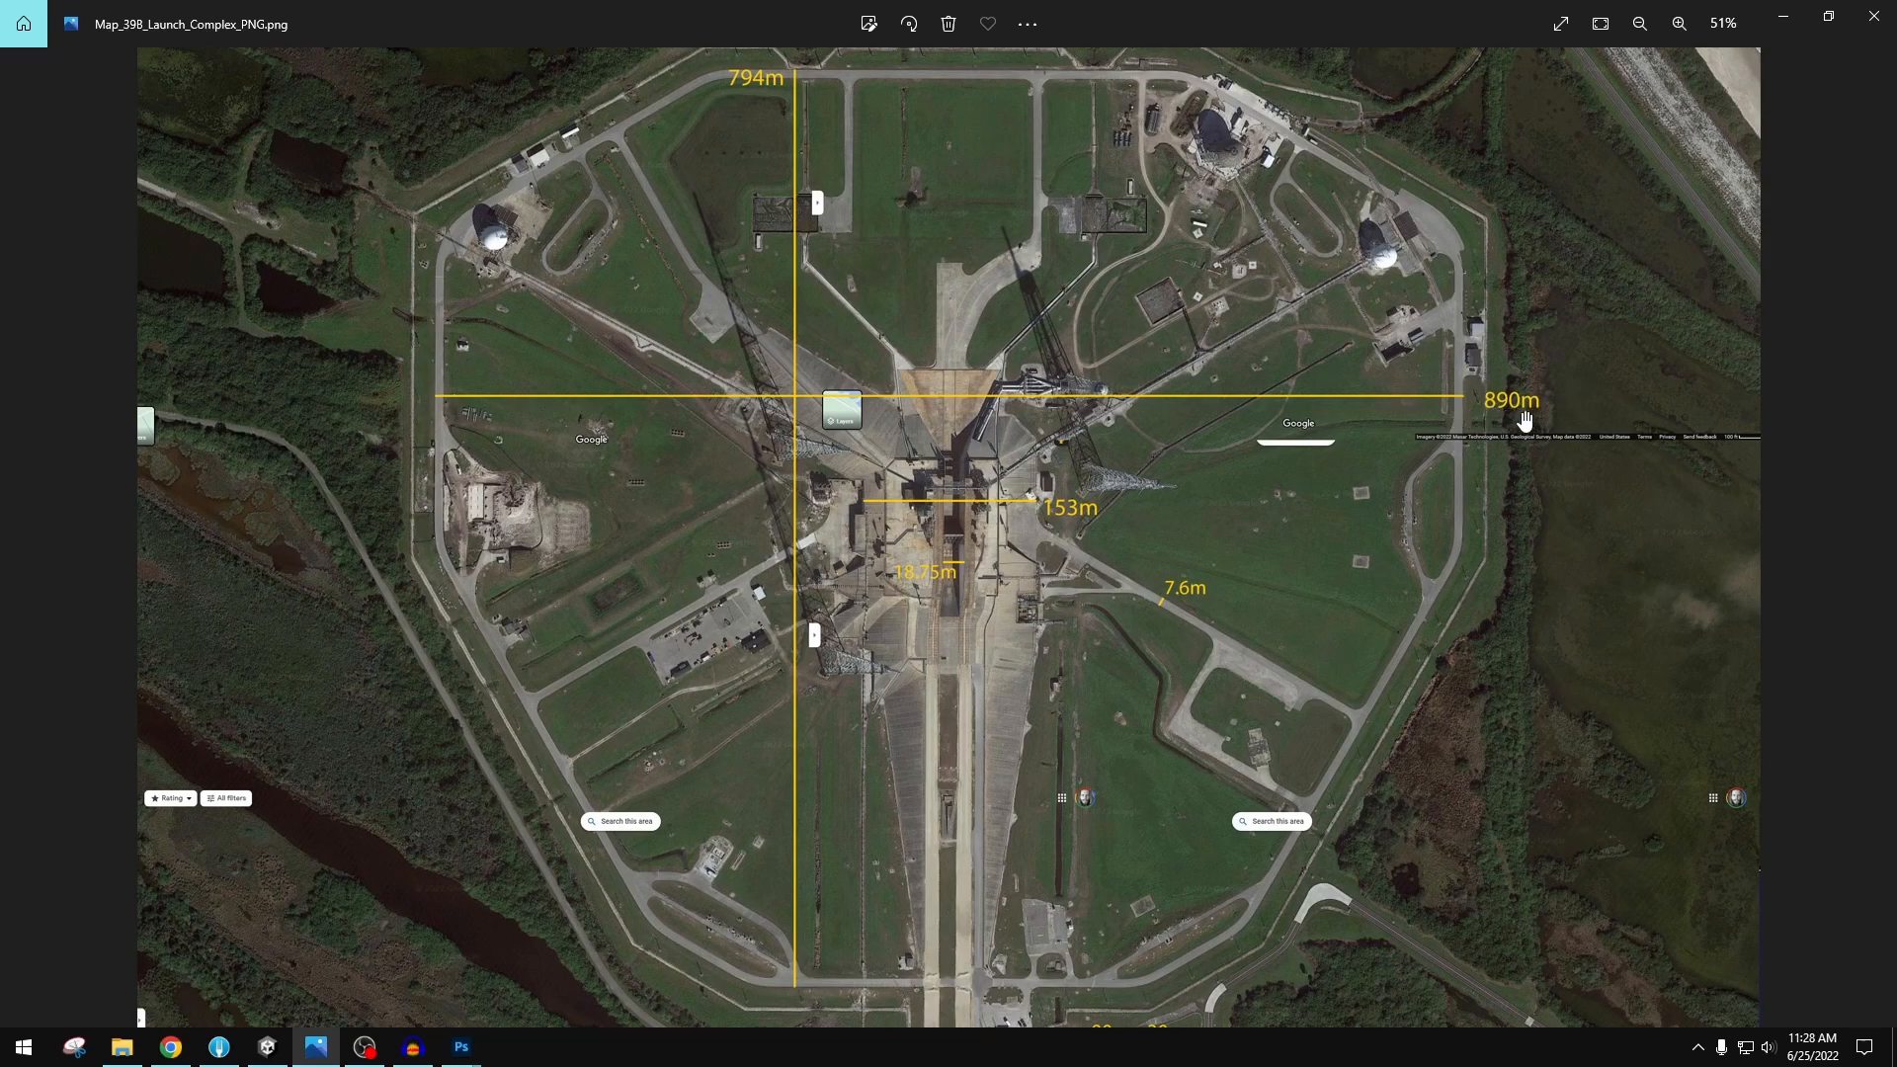
{"action": "mouse_move", "coordinate": [1481, 415]}
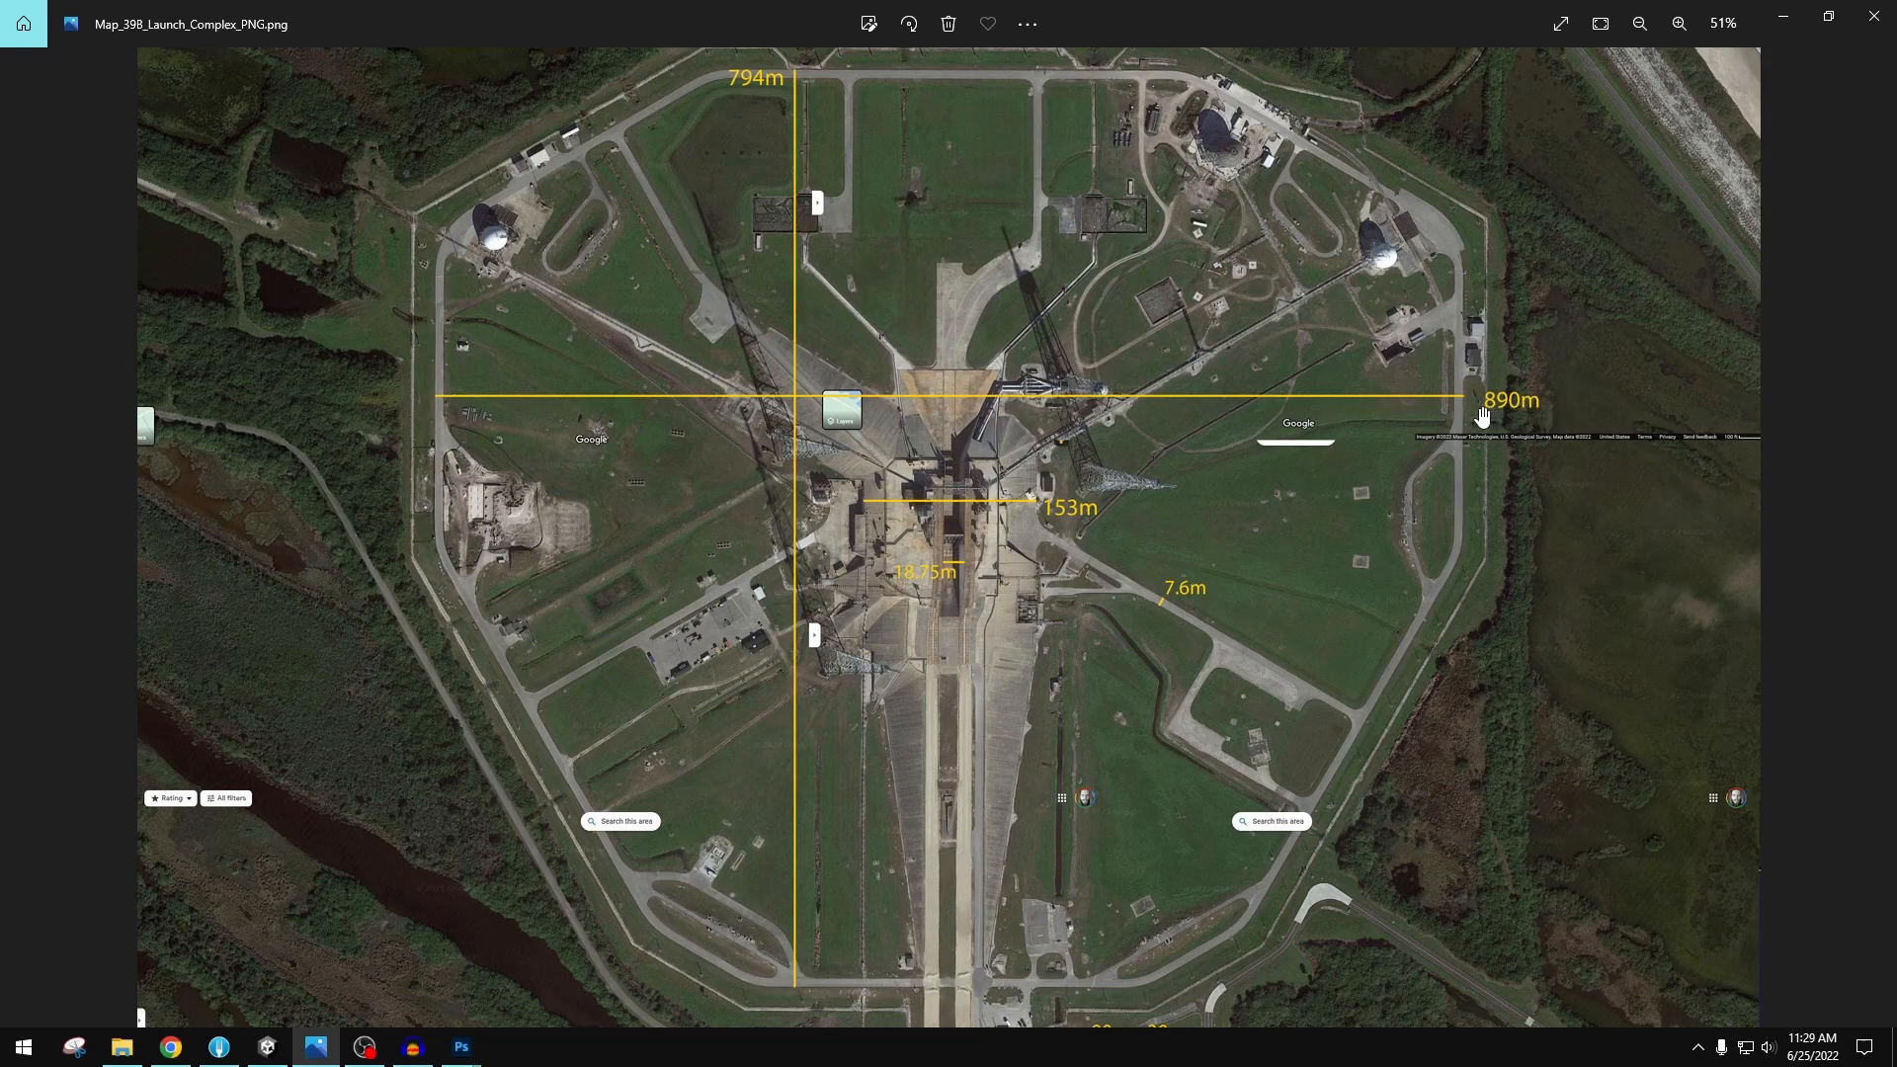
{"action": "mouse_move", "coordinate": [1473, 415]}
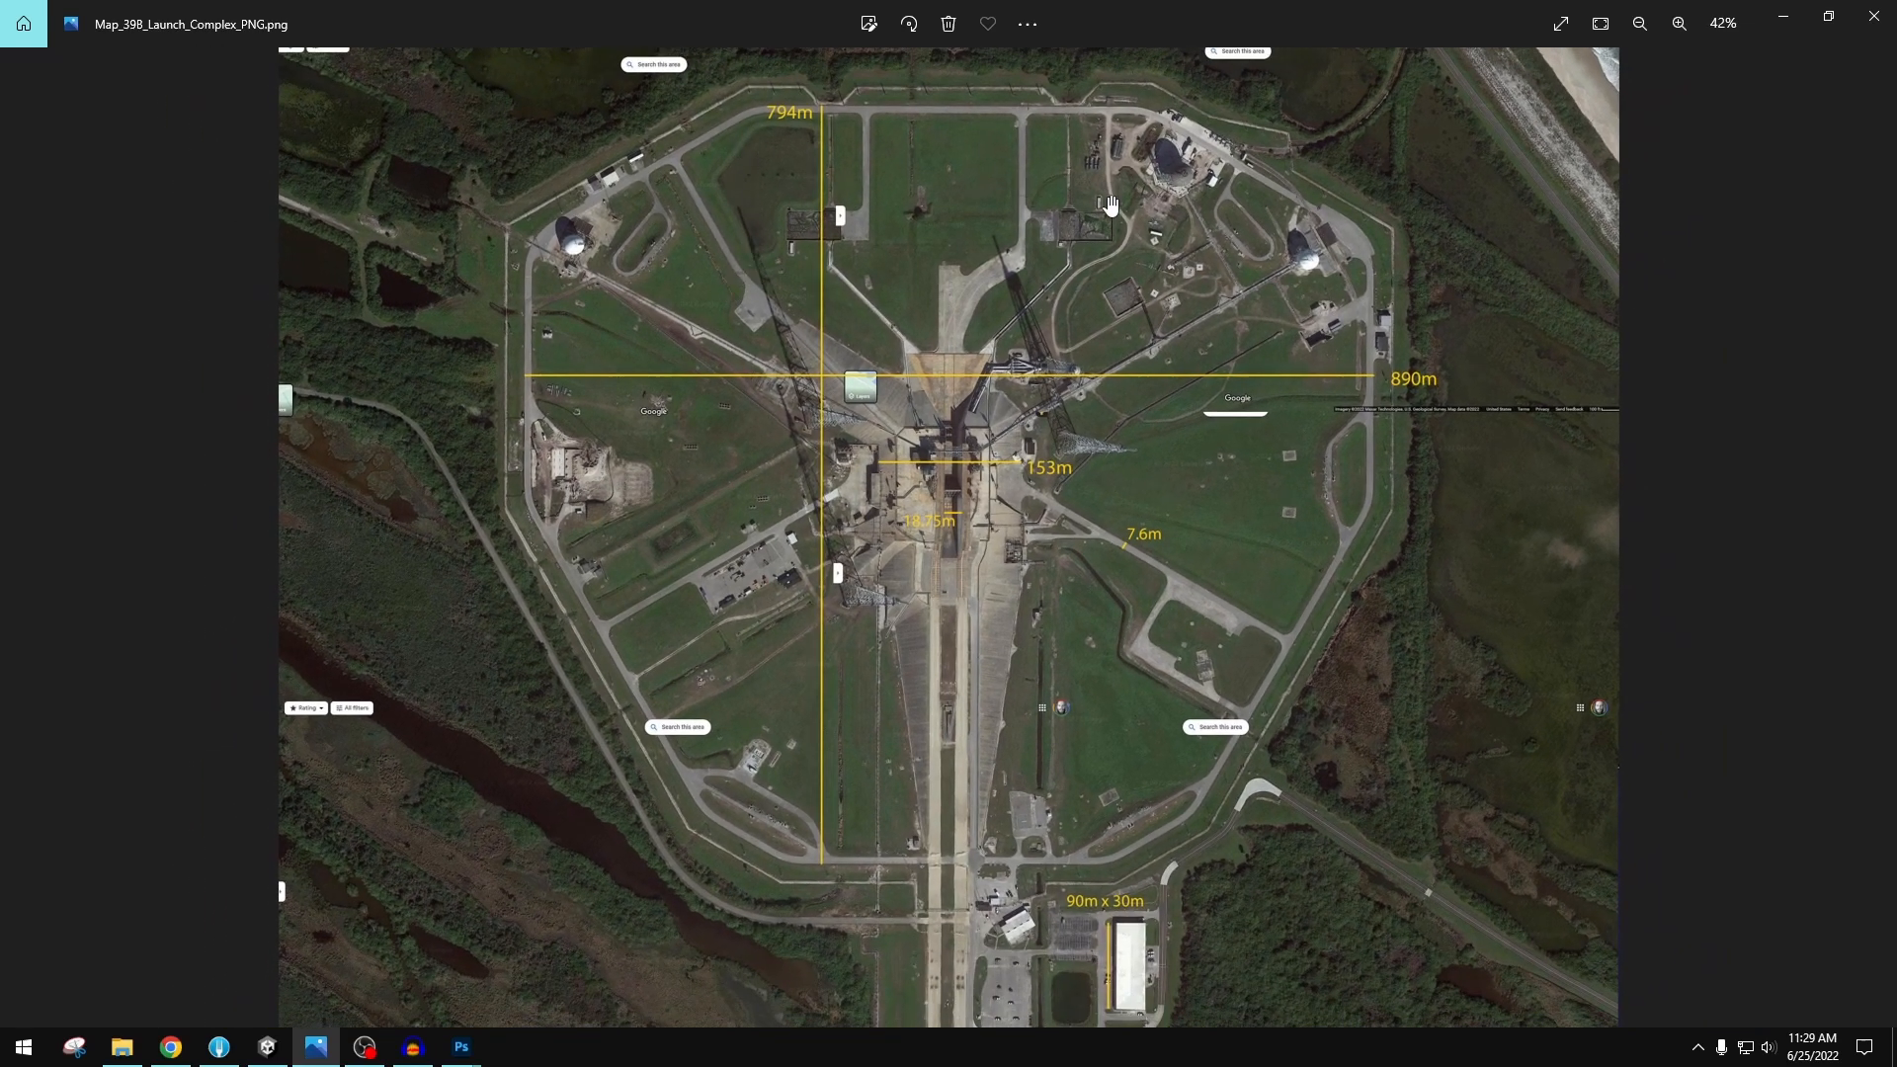
{"action": "mouse_move", "coordinate": [1052, 498]}
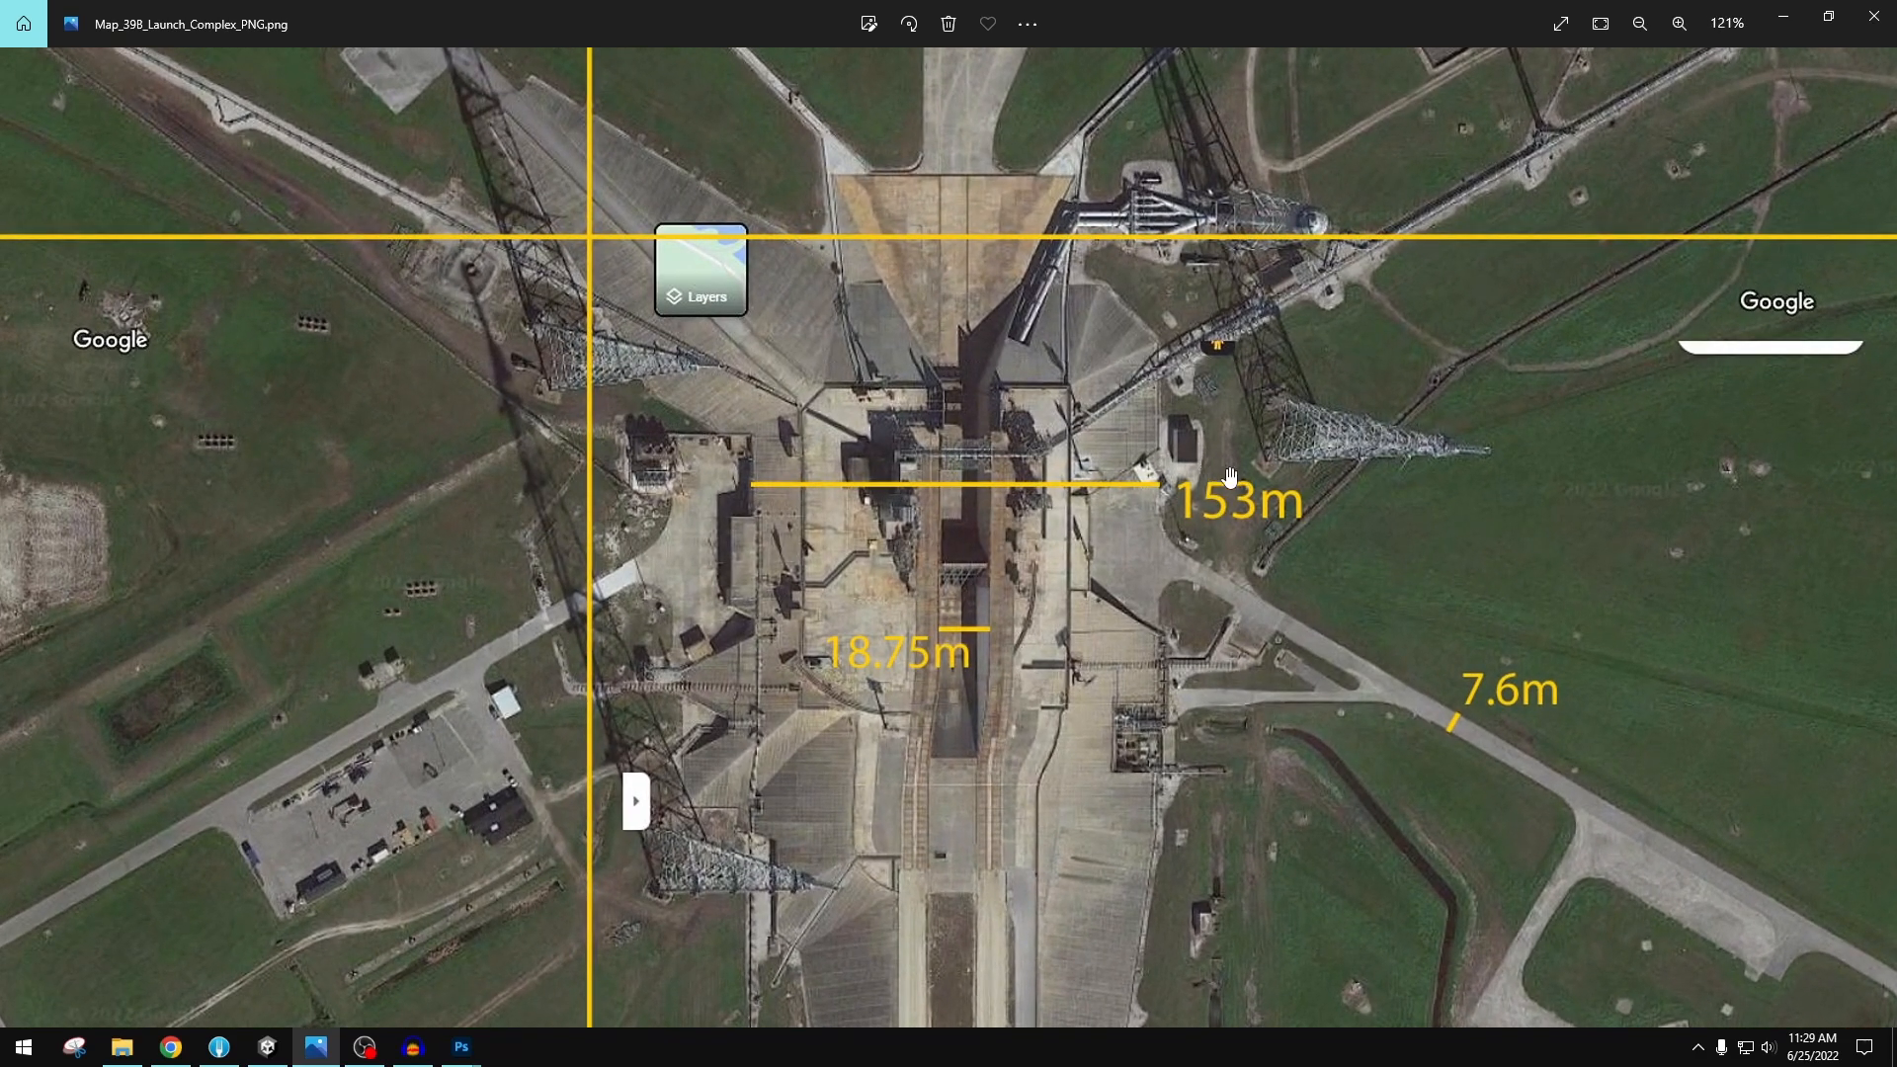
{"action": "mouse_move", "coordinate": [525, 366]}
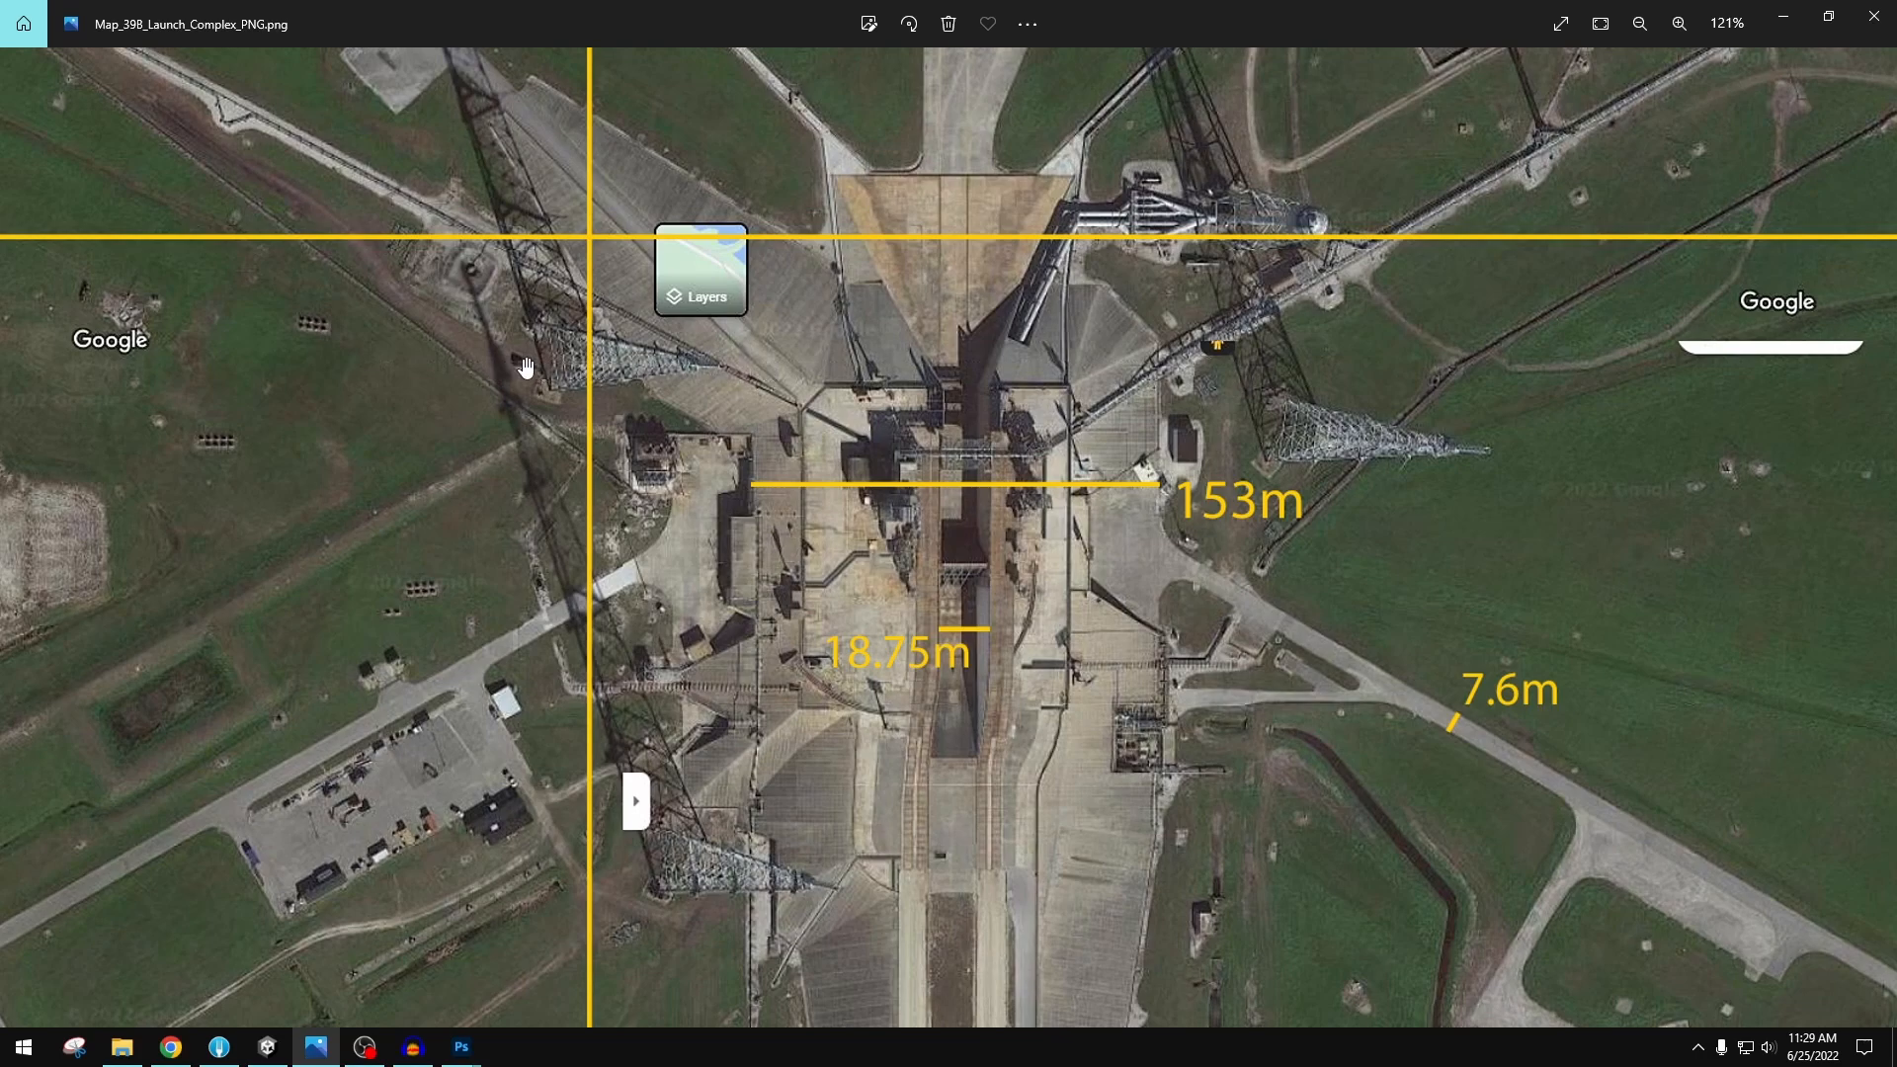
{"action": "mouse_move", "coordinate": [1336, 437]}
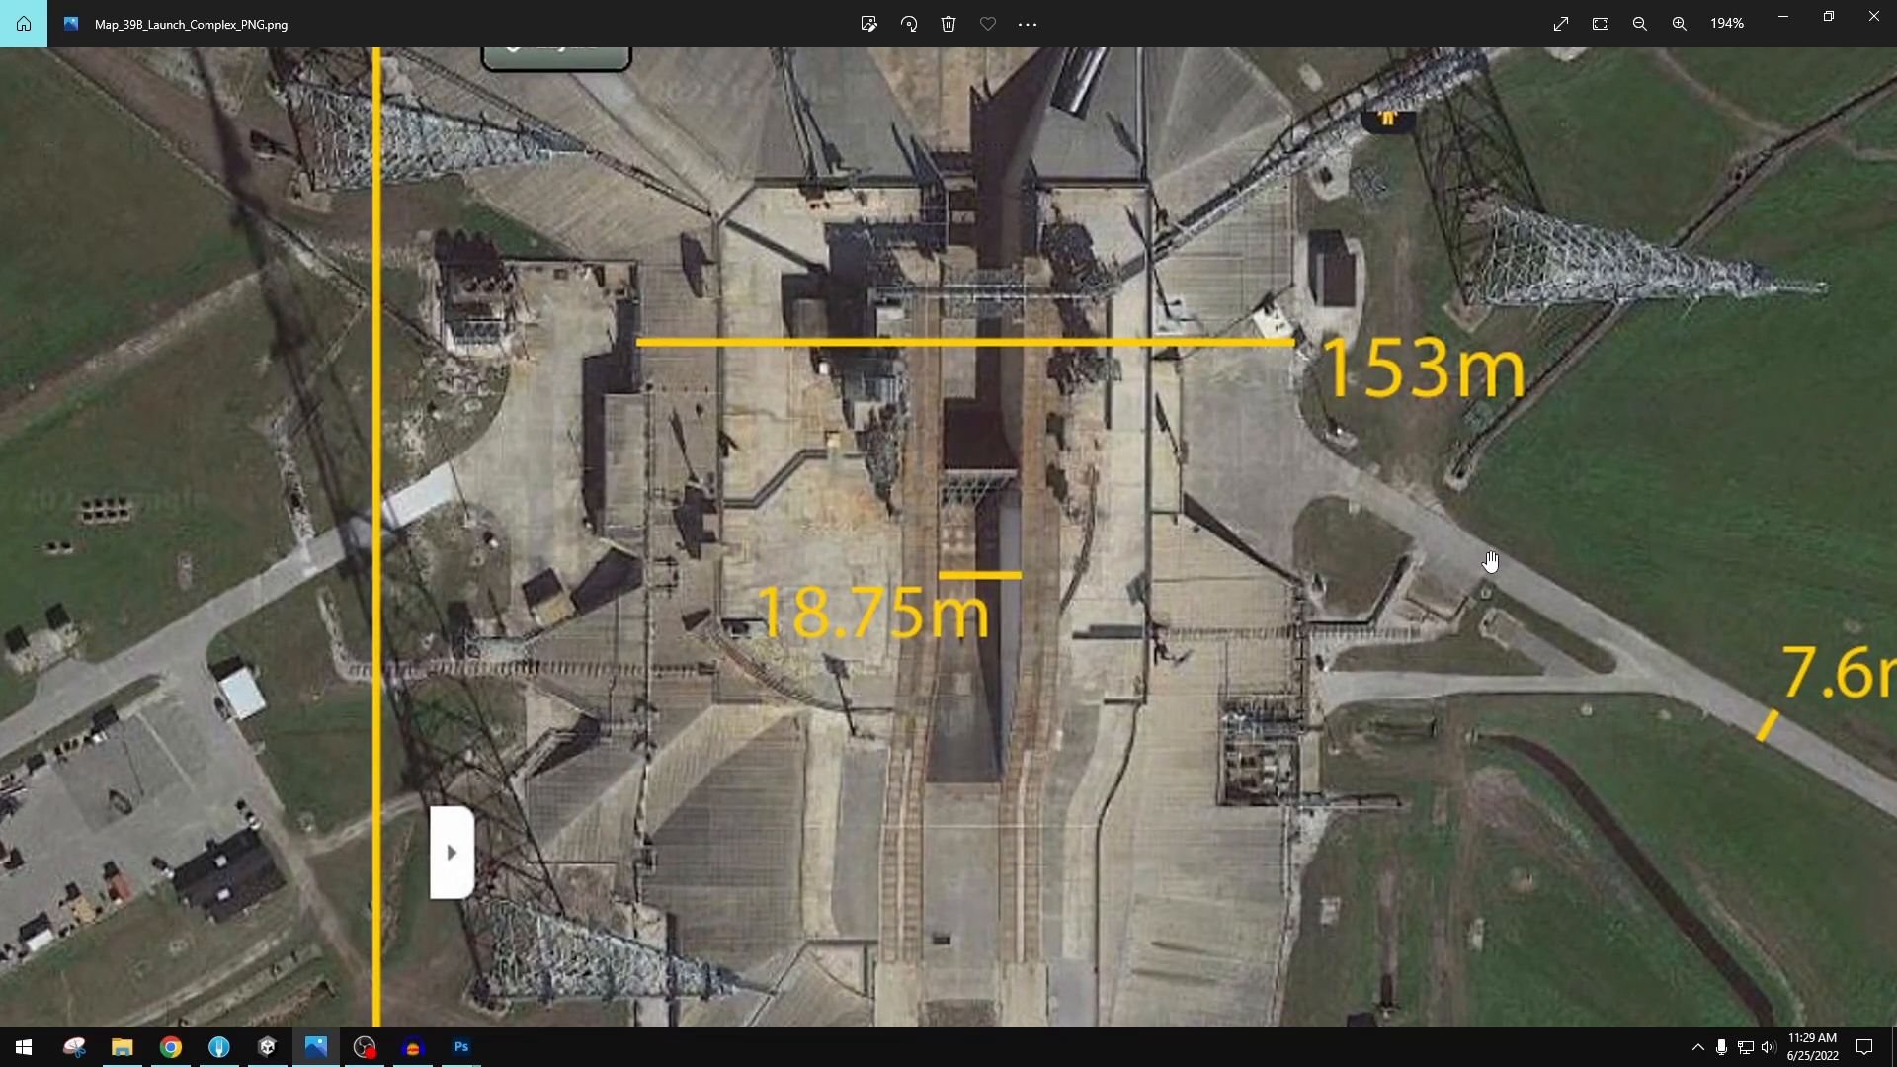
{"action": "mouse_move", "coordinate": [1428, 573]}
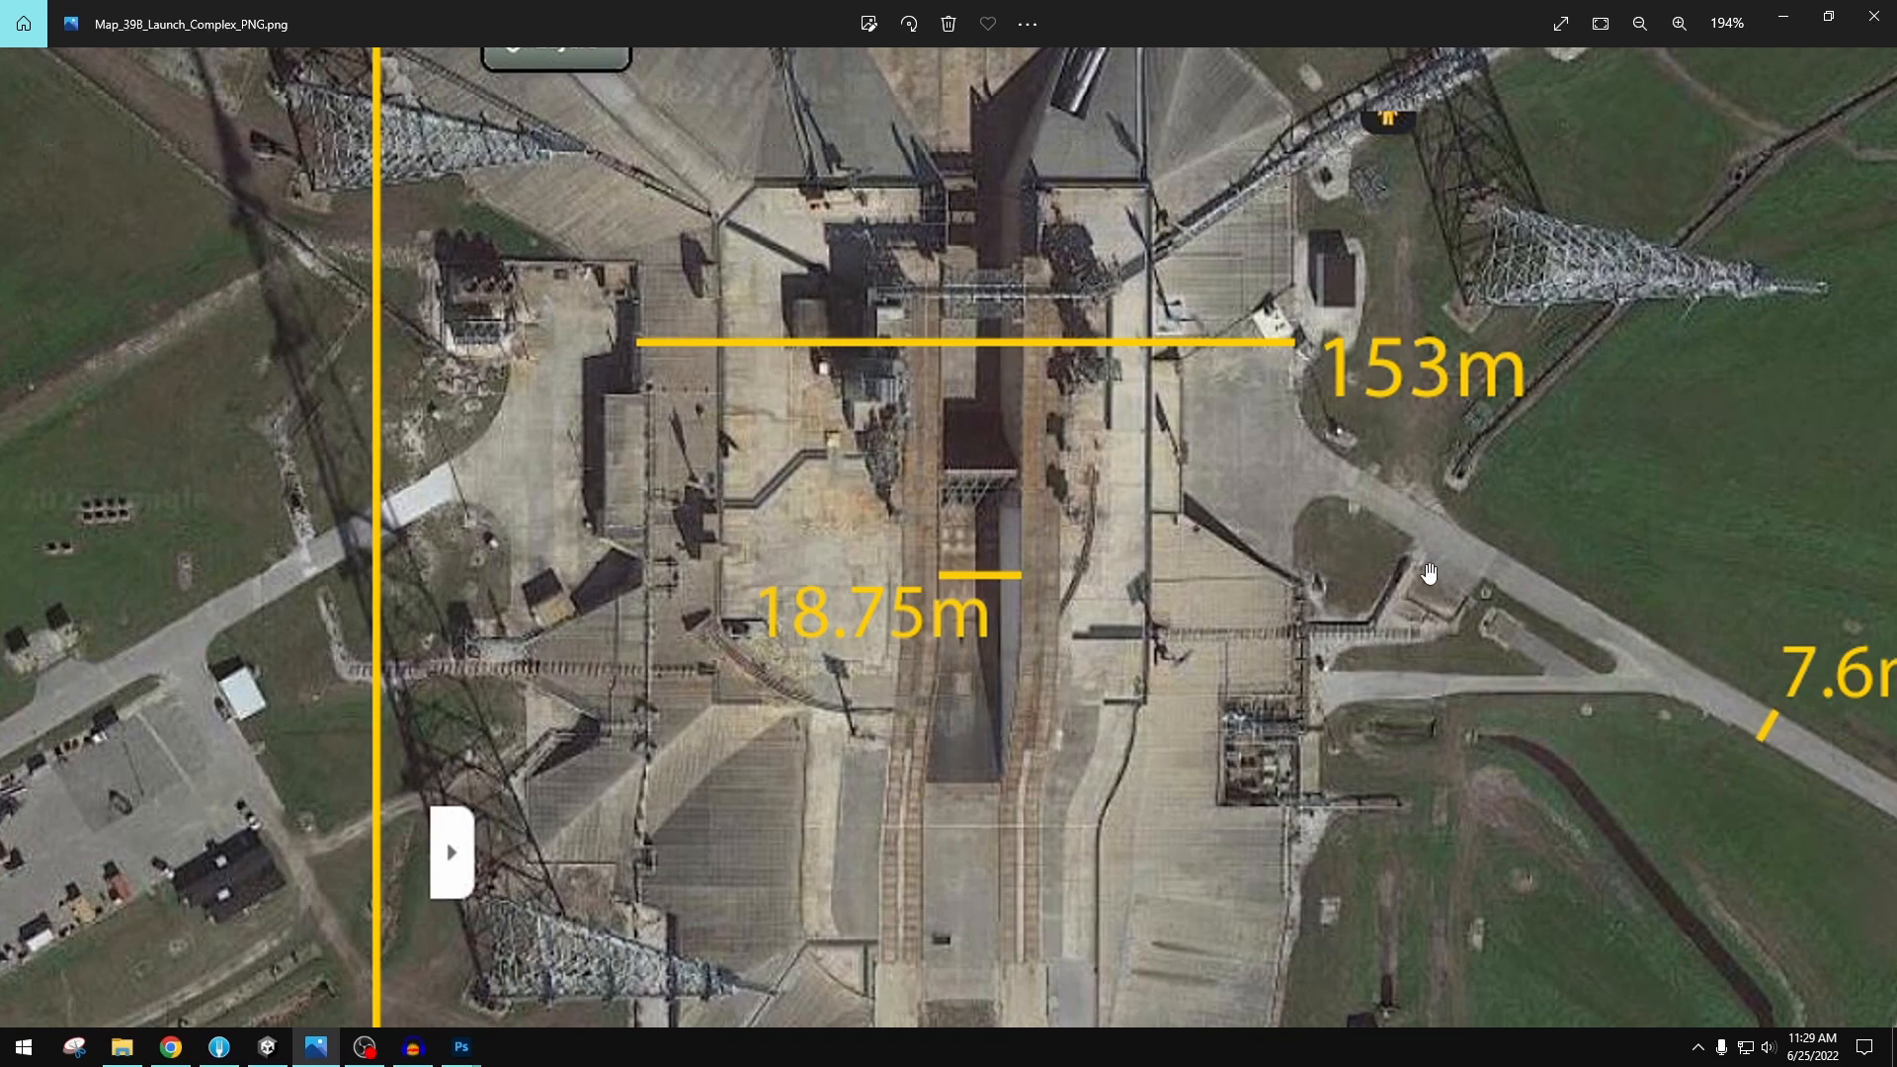
{"action": "mouse_move", "coordinate": [998, 324]}
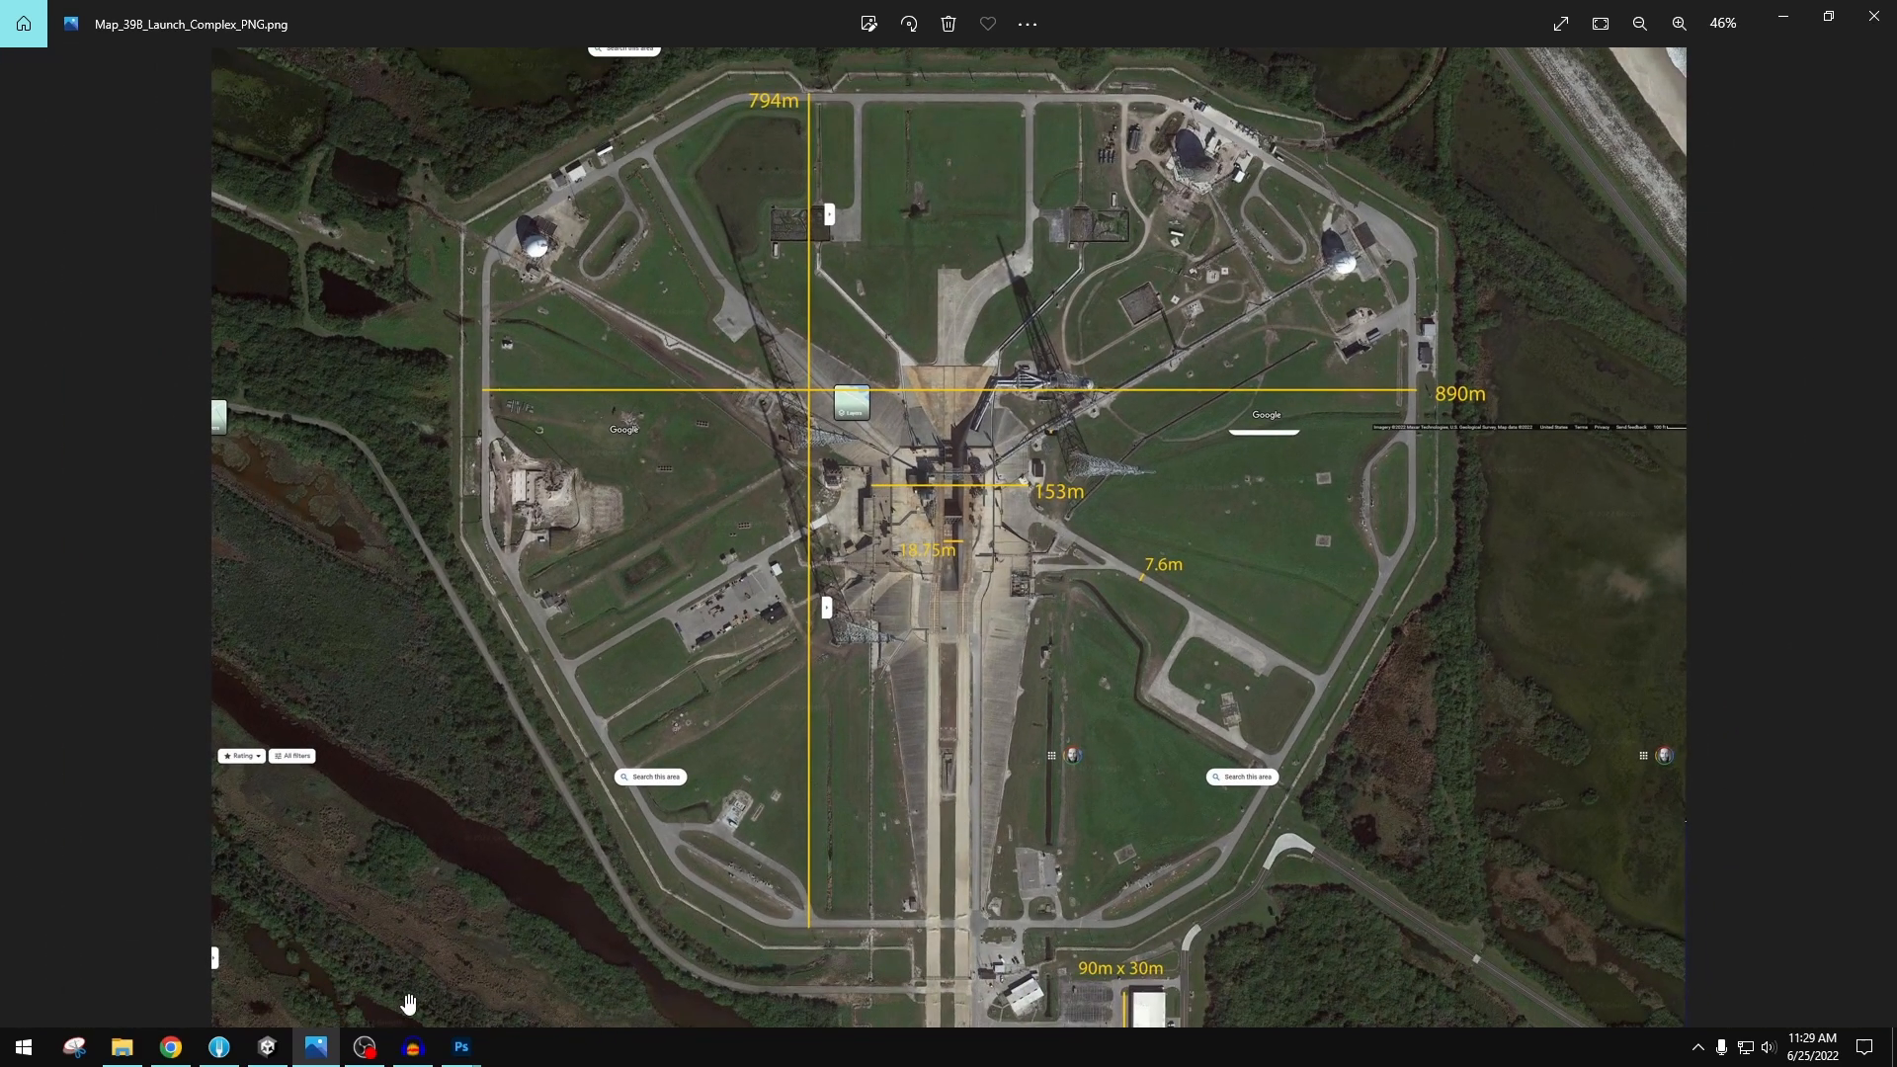
{"action": "left_click", "coordinate": [266, 1046]}
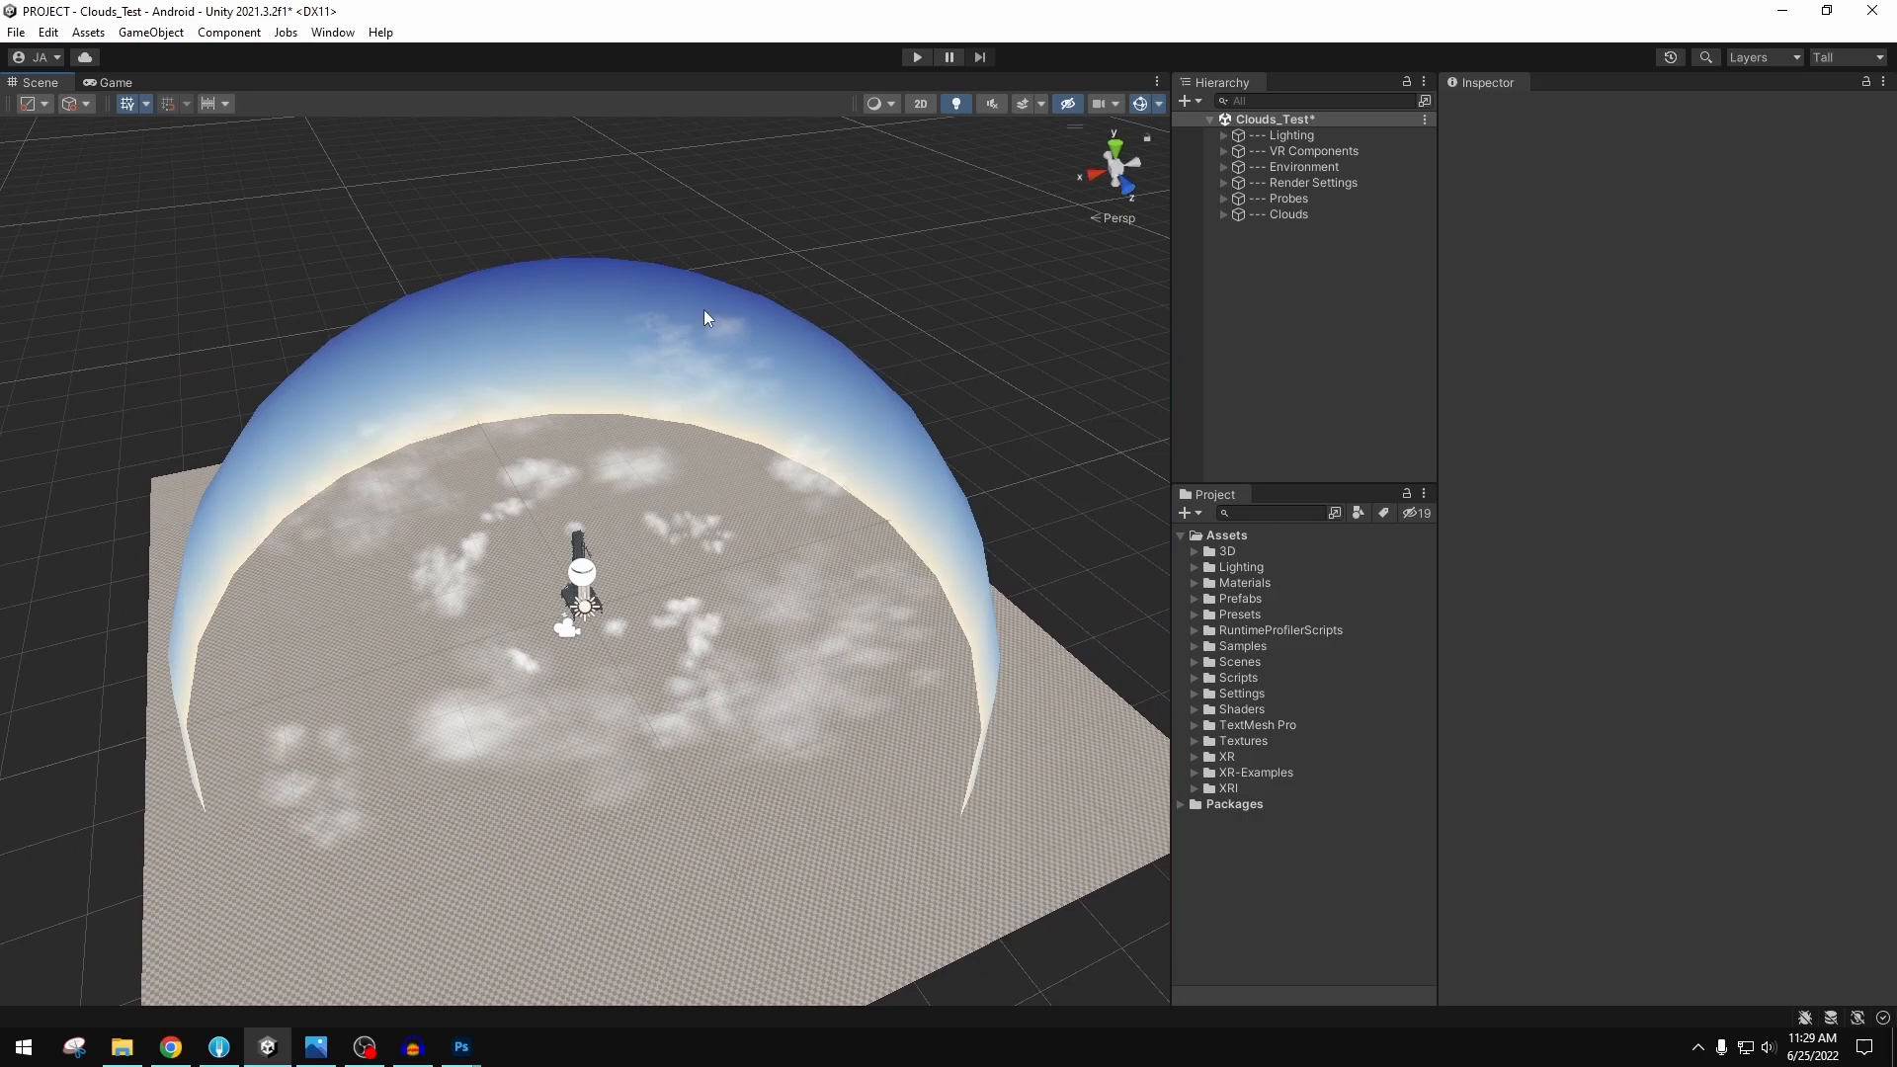
- Bring the annotated launch complex map back up in Windows Photos
{"action": "left_click", "coordinate": [1287, 183]}
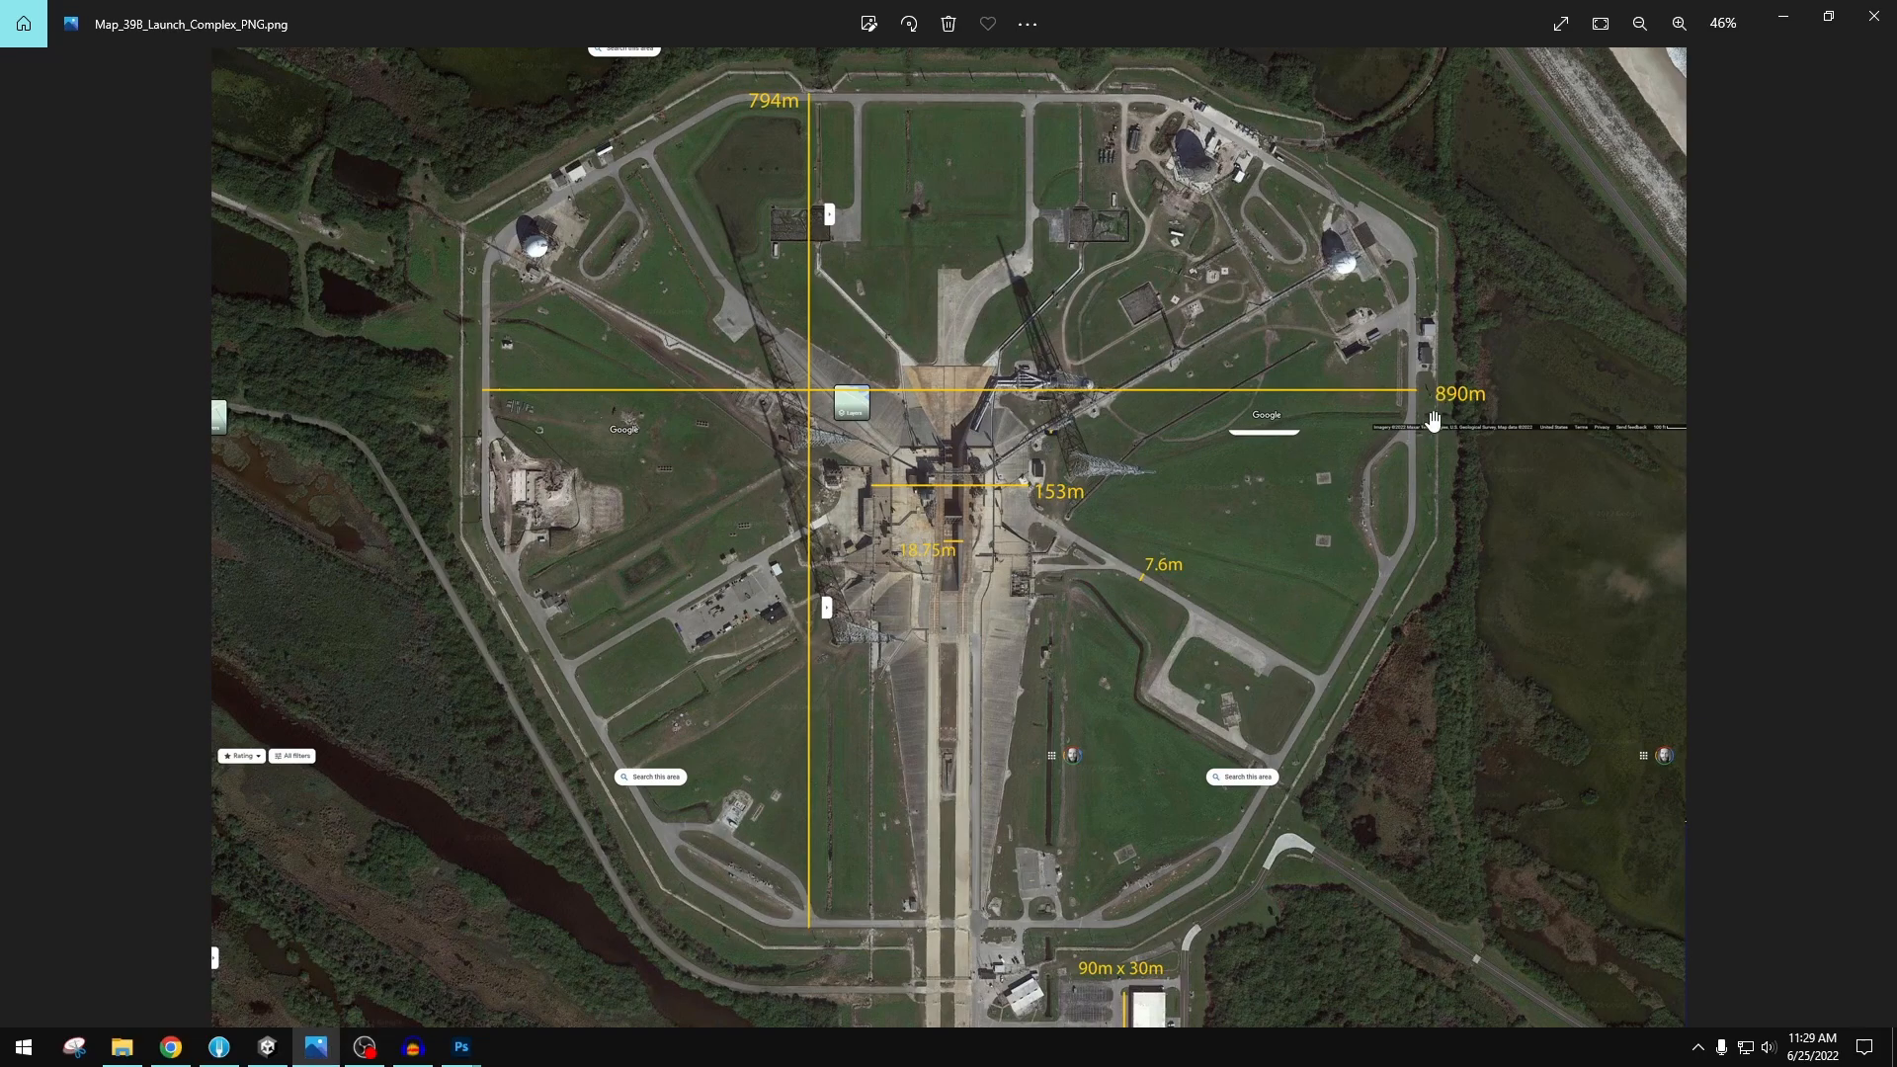
{"action": "mouse_move", "coordinate": [1435, 405]}
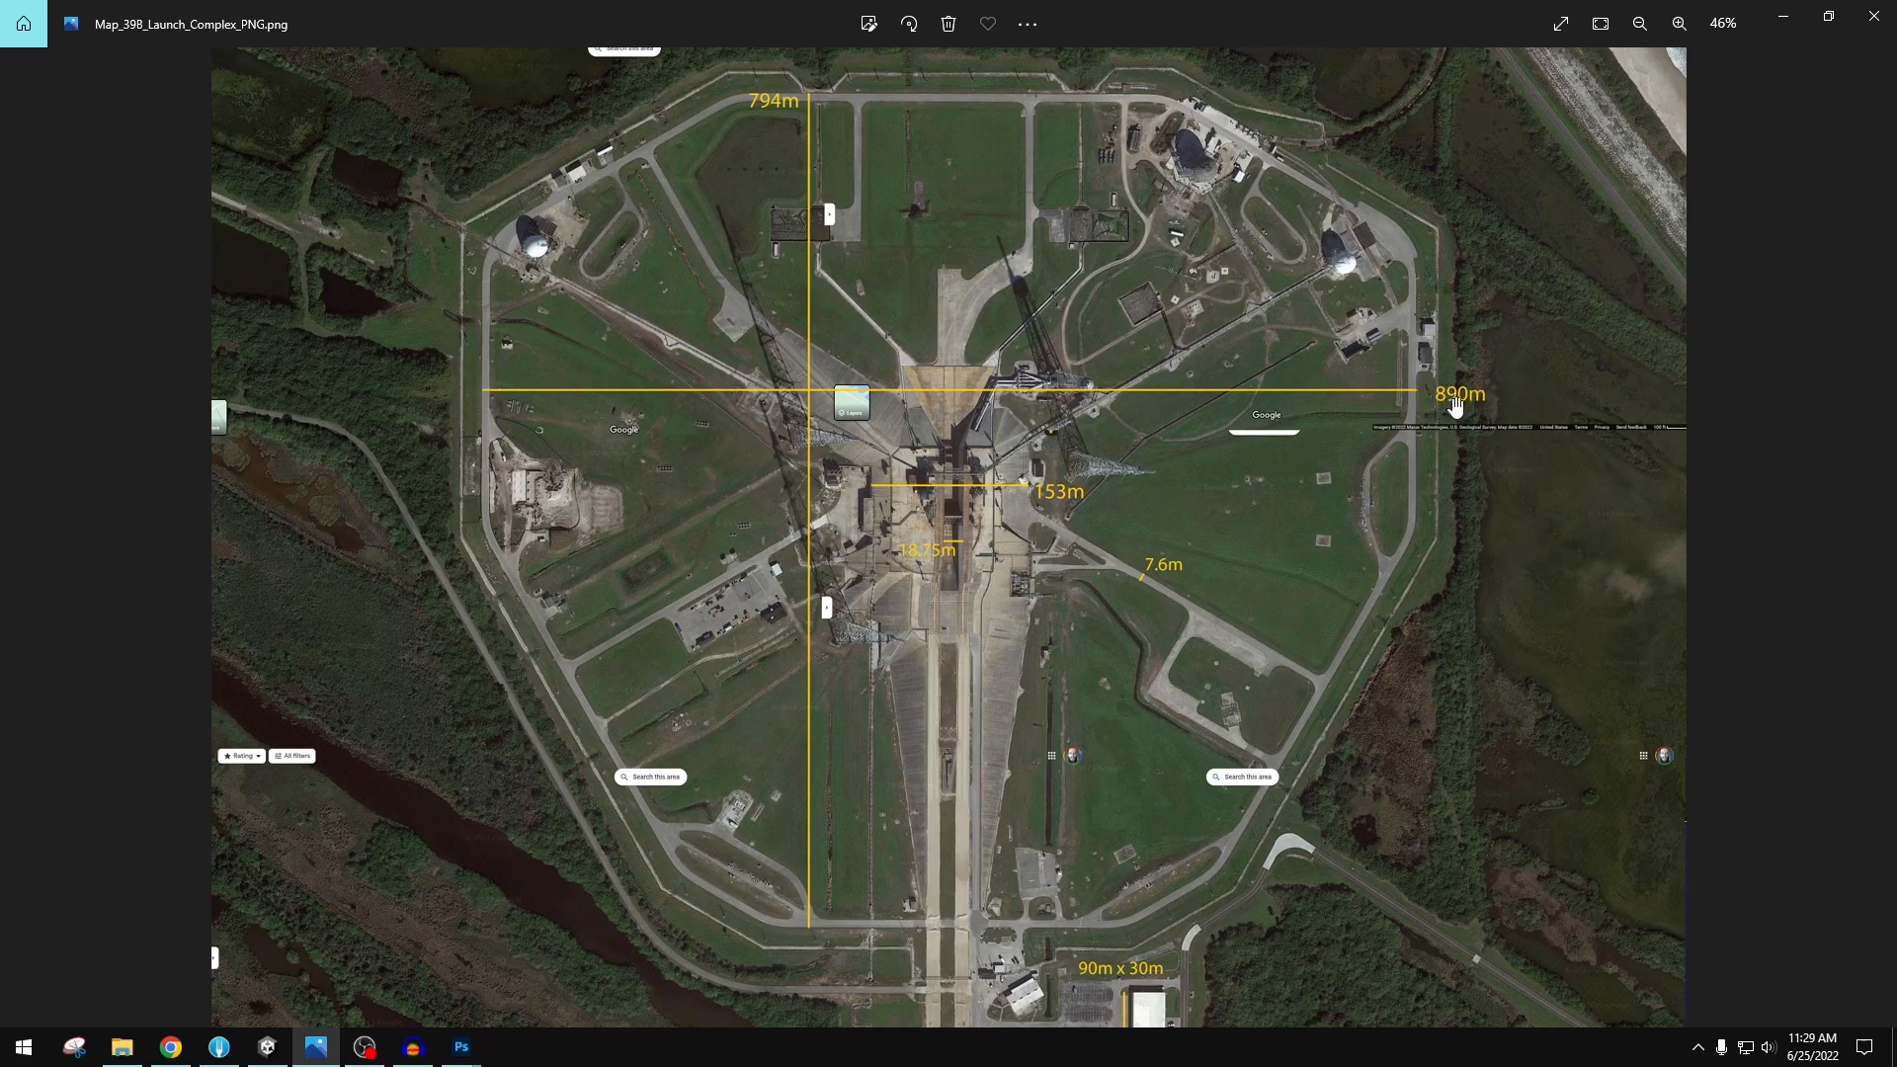
{"action": "mouse_move", "coordinate": [1640, 152]}
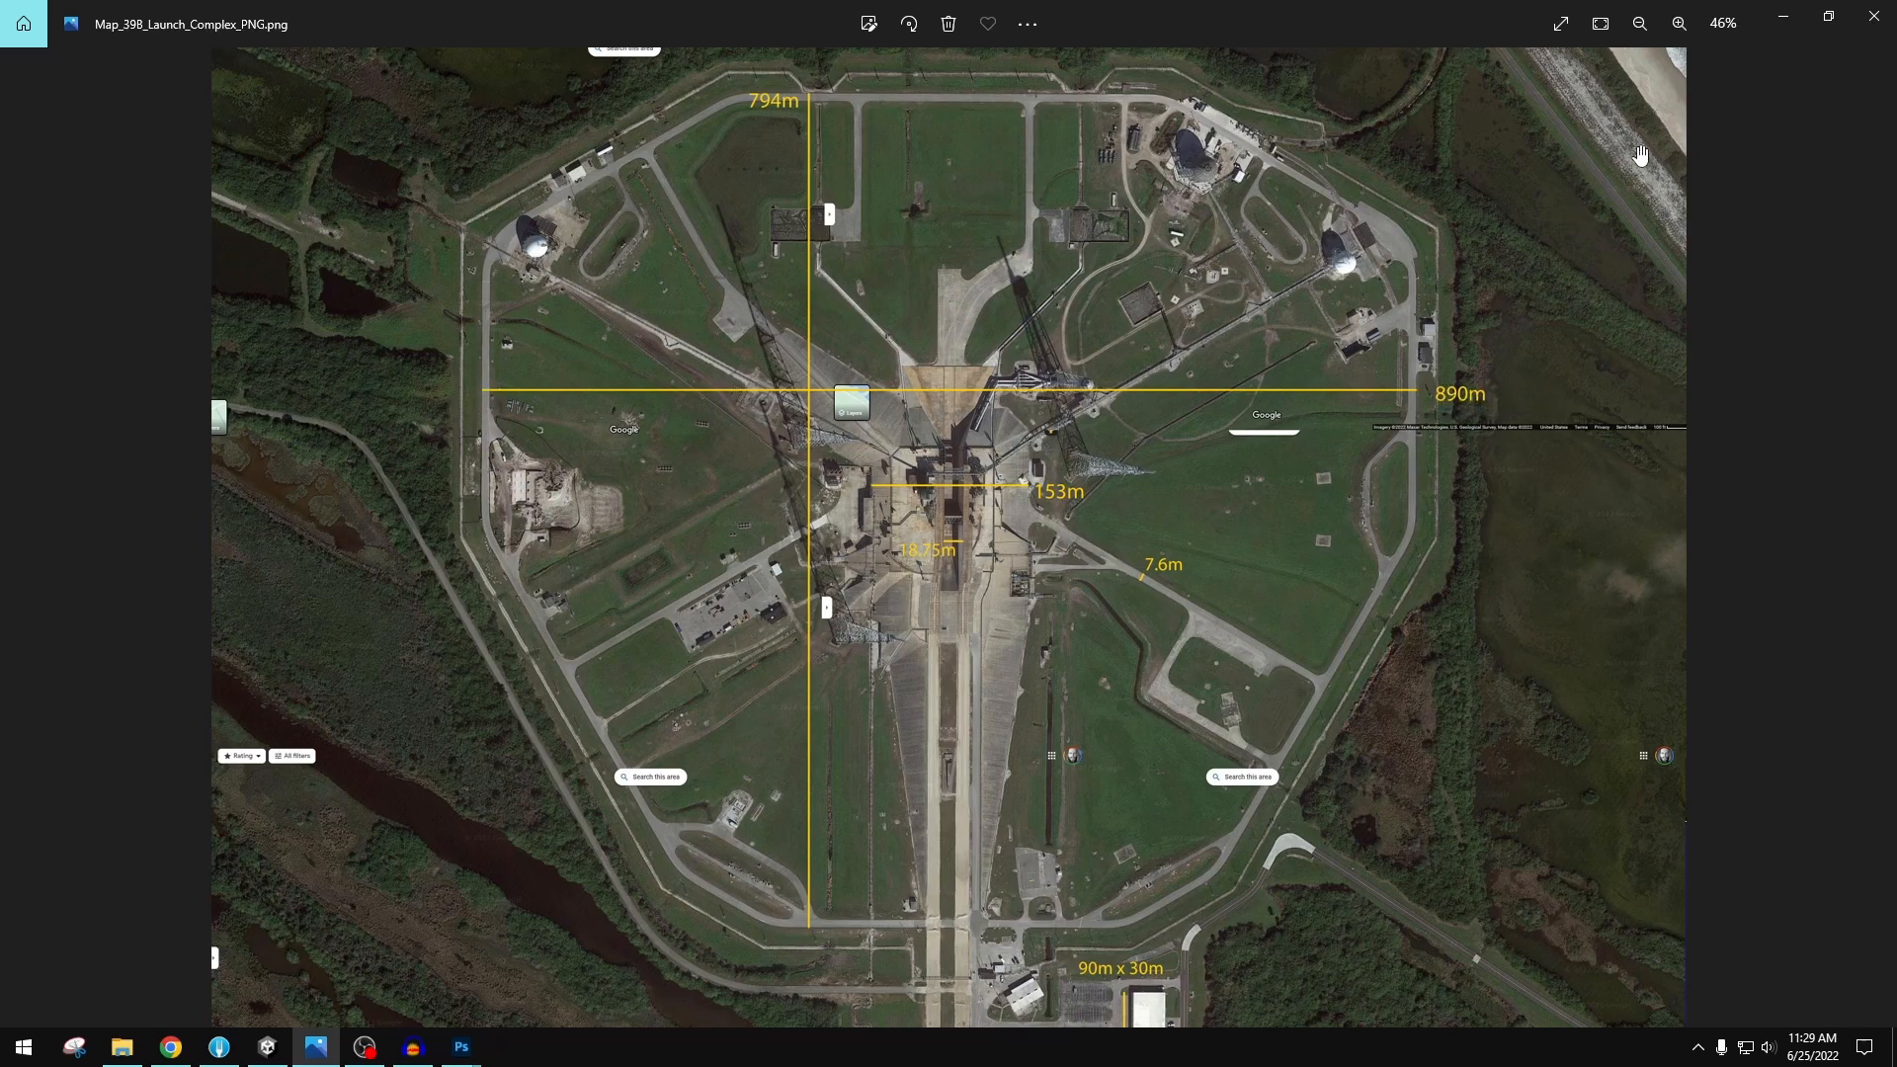
{"action": "mouse_move", "coordinate": [1629, 109]}
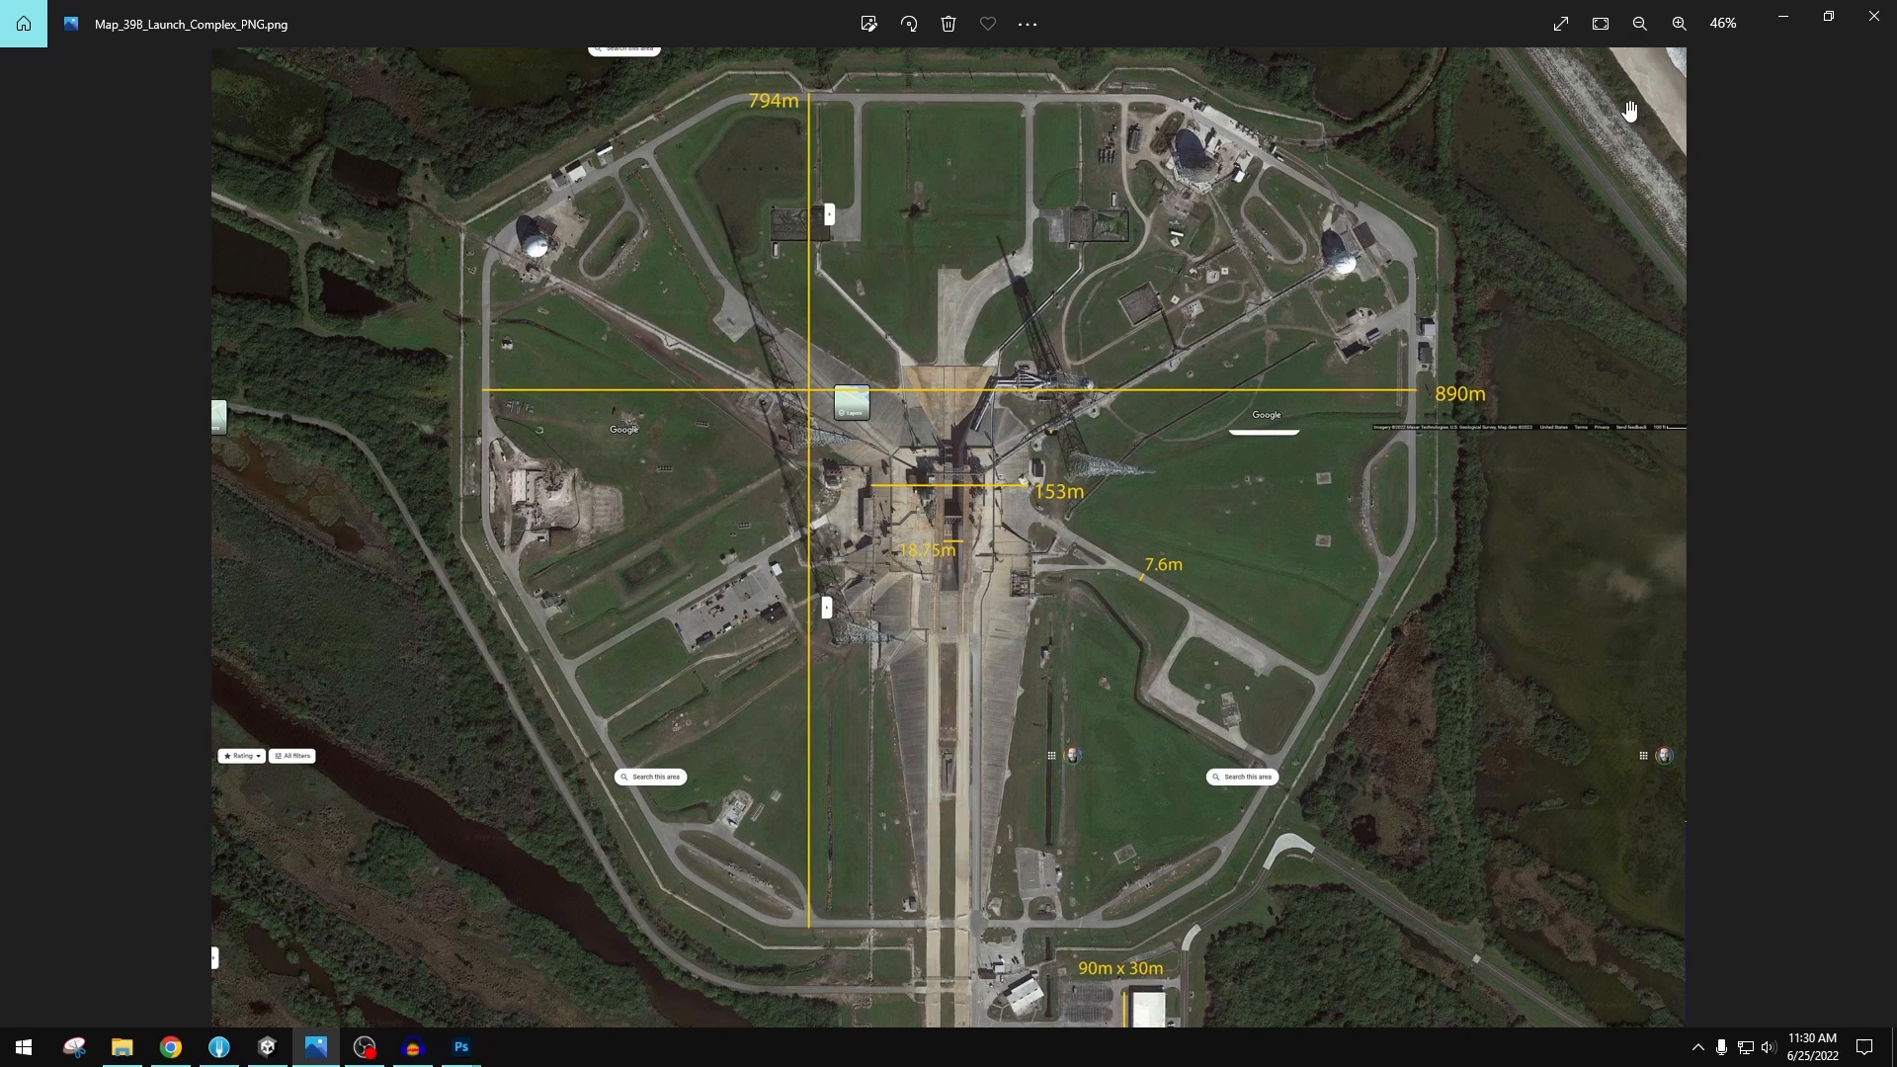
- Review the measured distances on Map_398_Launch_Complex_PNG.png, then switch back to Unity
{"action": "left_click", "coordinate": [266, 1047]}
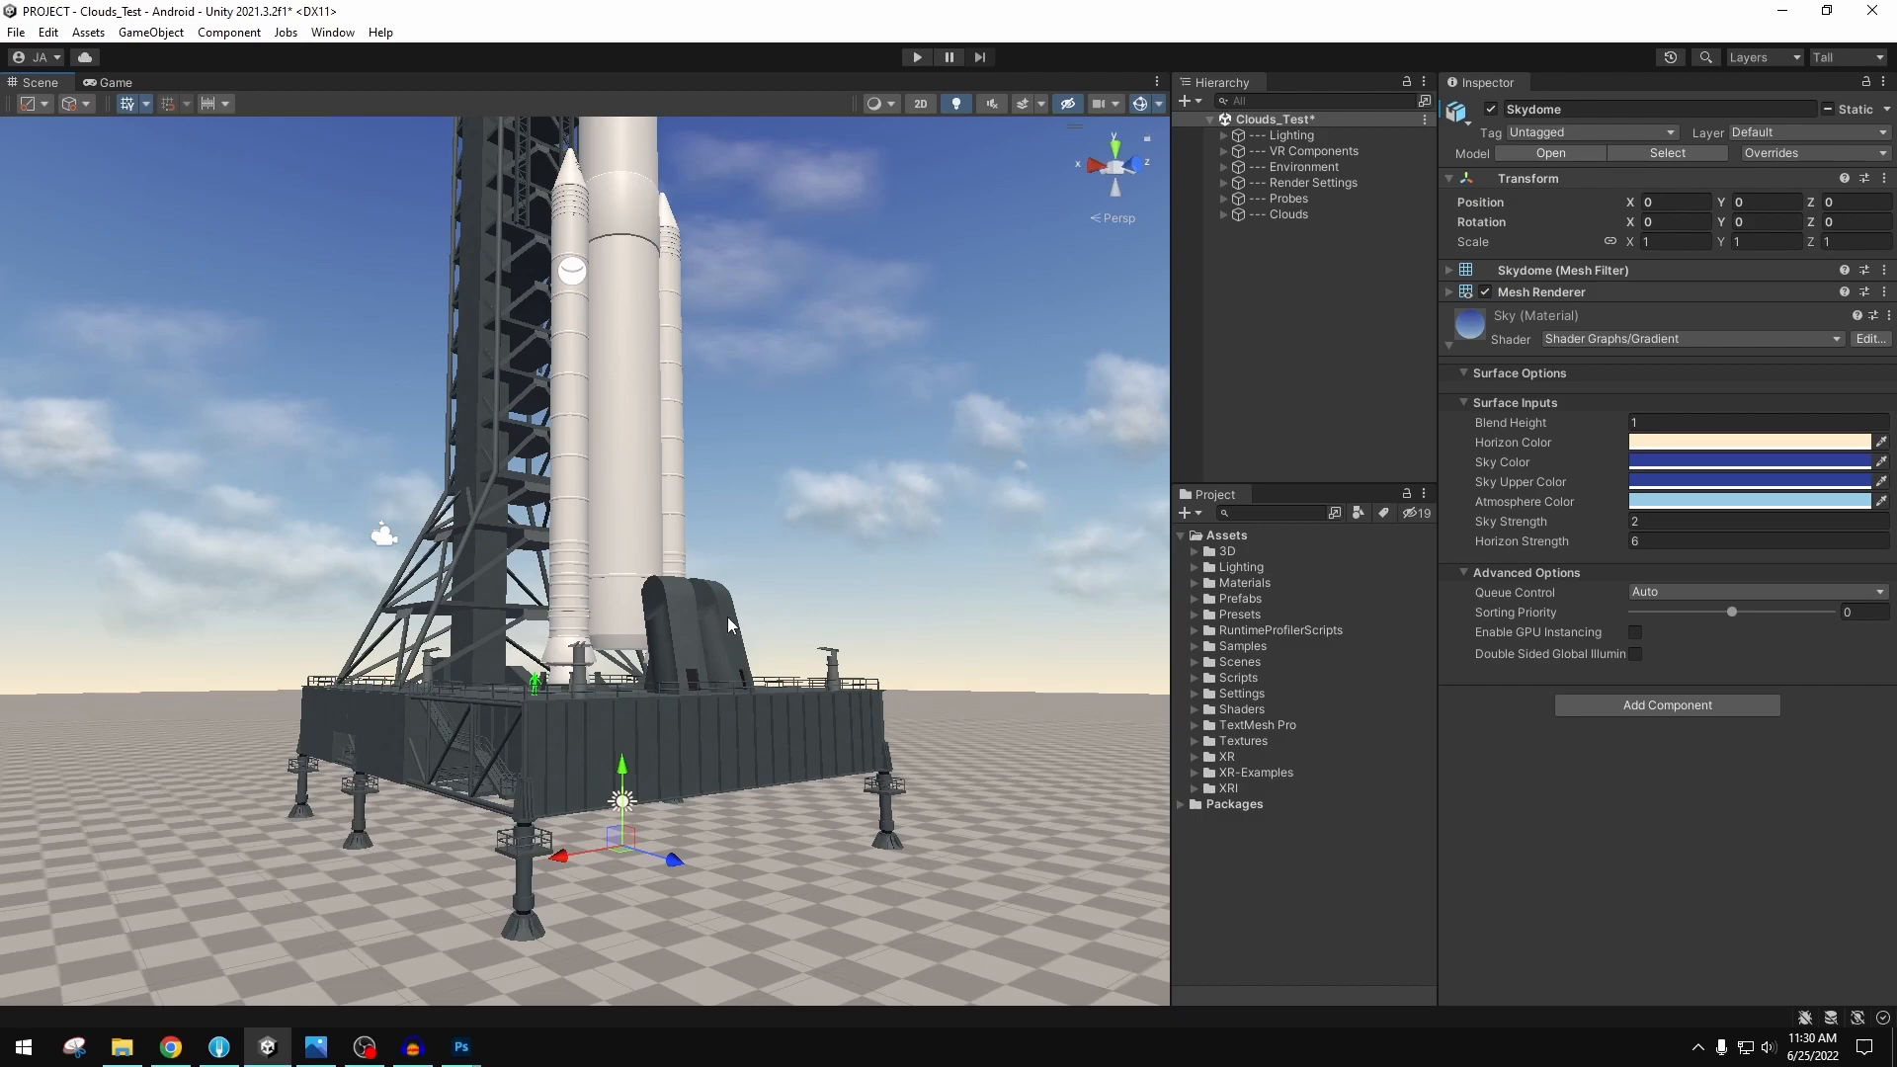
{"action": "mouse_move", "coordinate": [784, 454]}
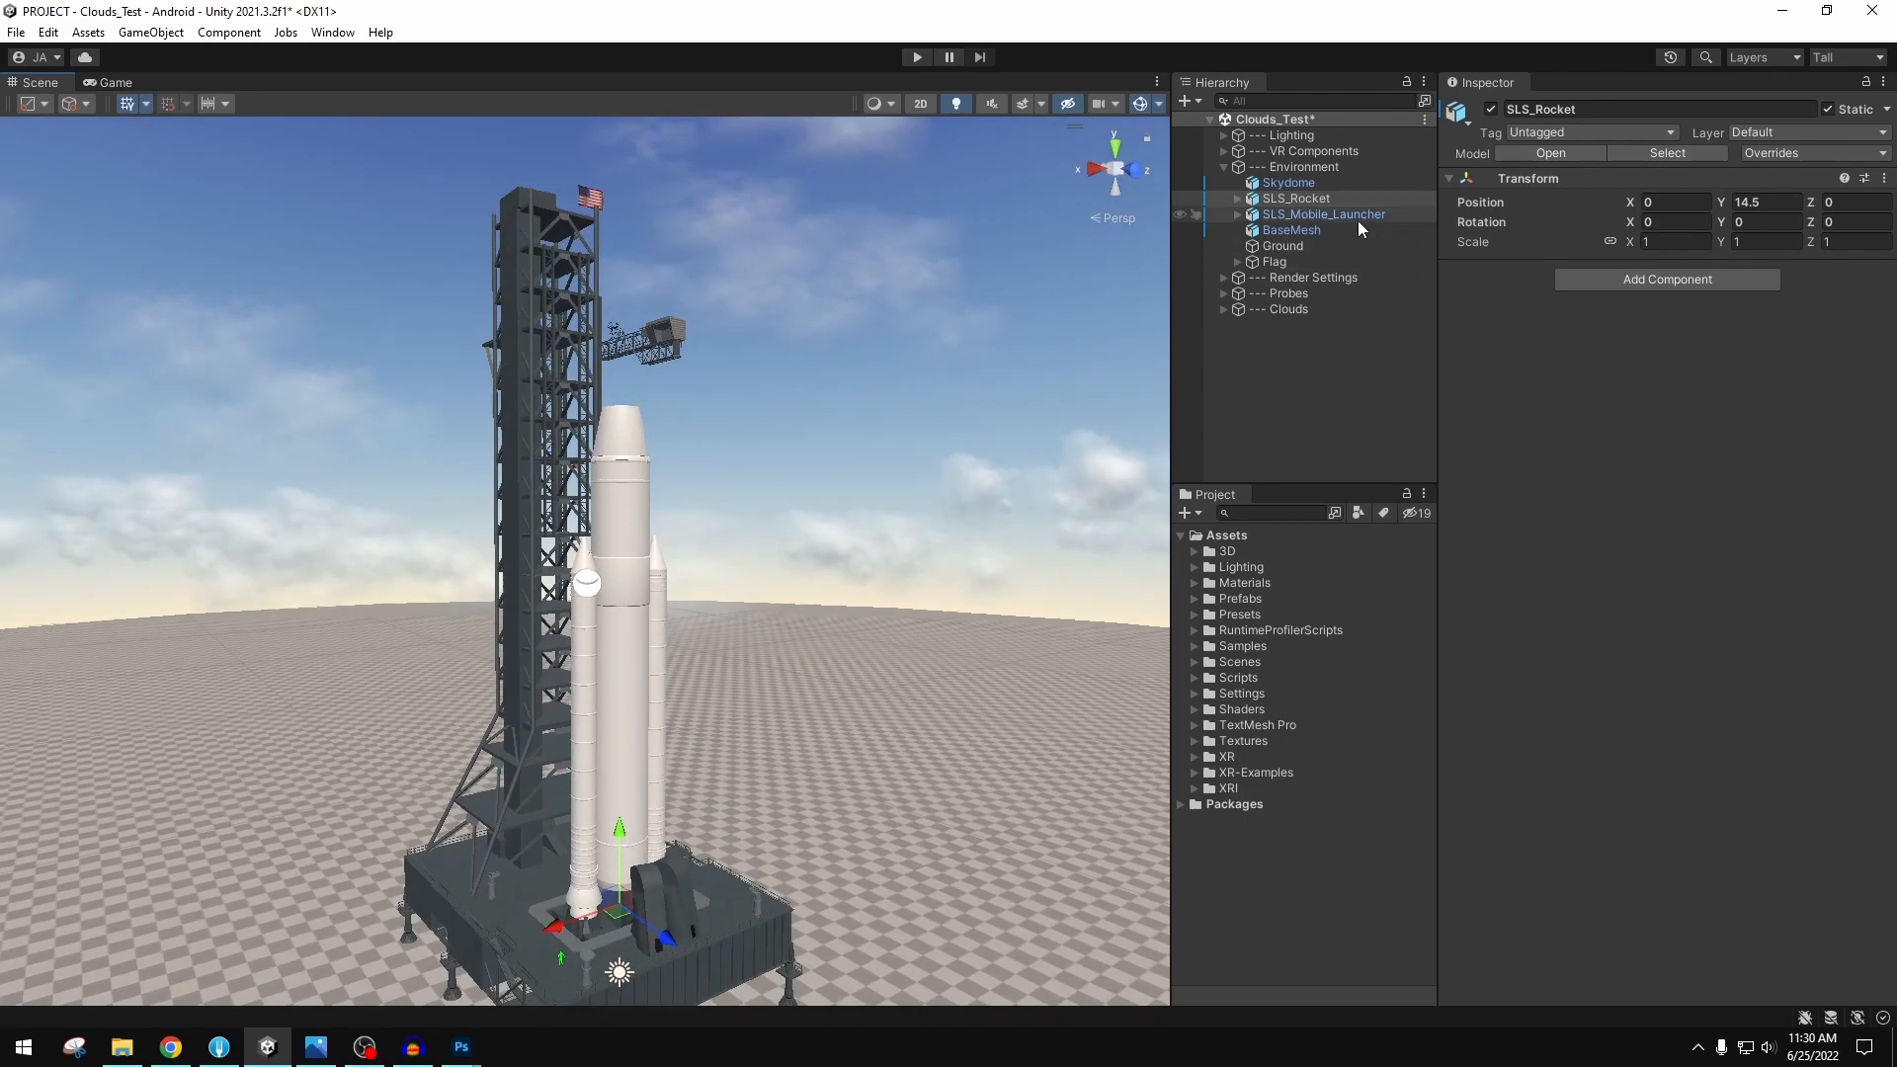
- Expand the Environment group to show skydome, rocket, mobile launcher, base mesh, ground and flag
{"action": "left_click", "coordinate": [1196, 551]}
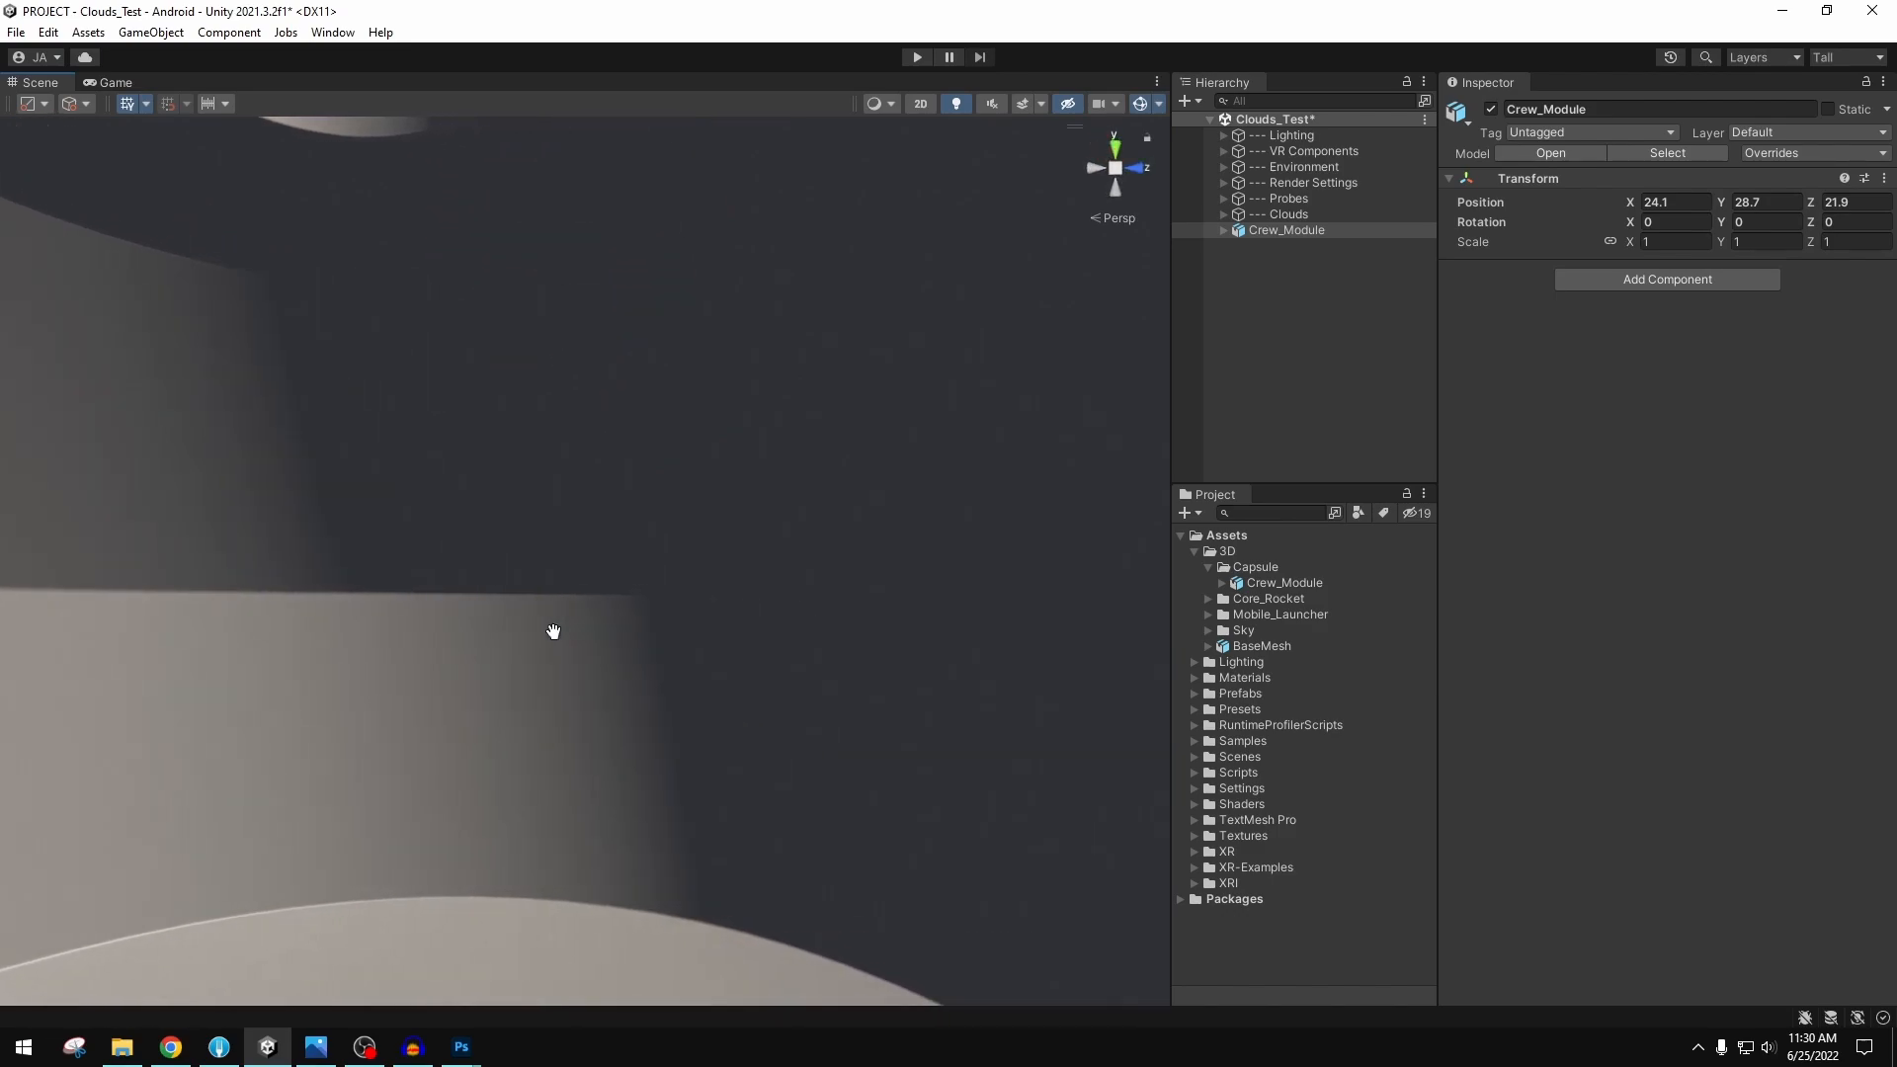
- Orbit the Scene view around the Crew_Module capsule's surfaces, then switch to Chrome
{"action": "left_click_drag", "start_coordinate": [553, 630], "coordinate": [669, 603]}
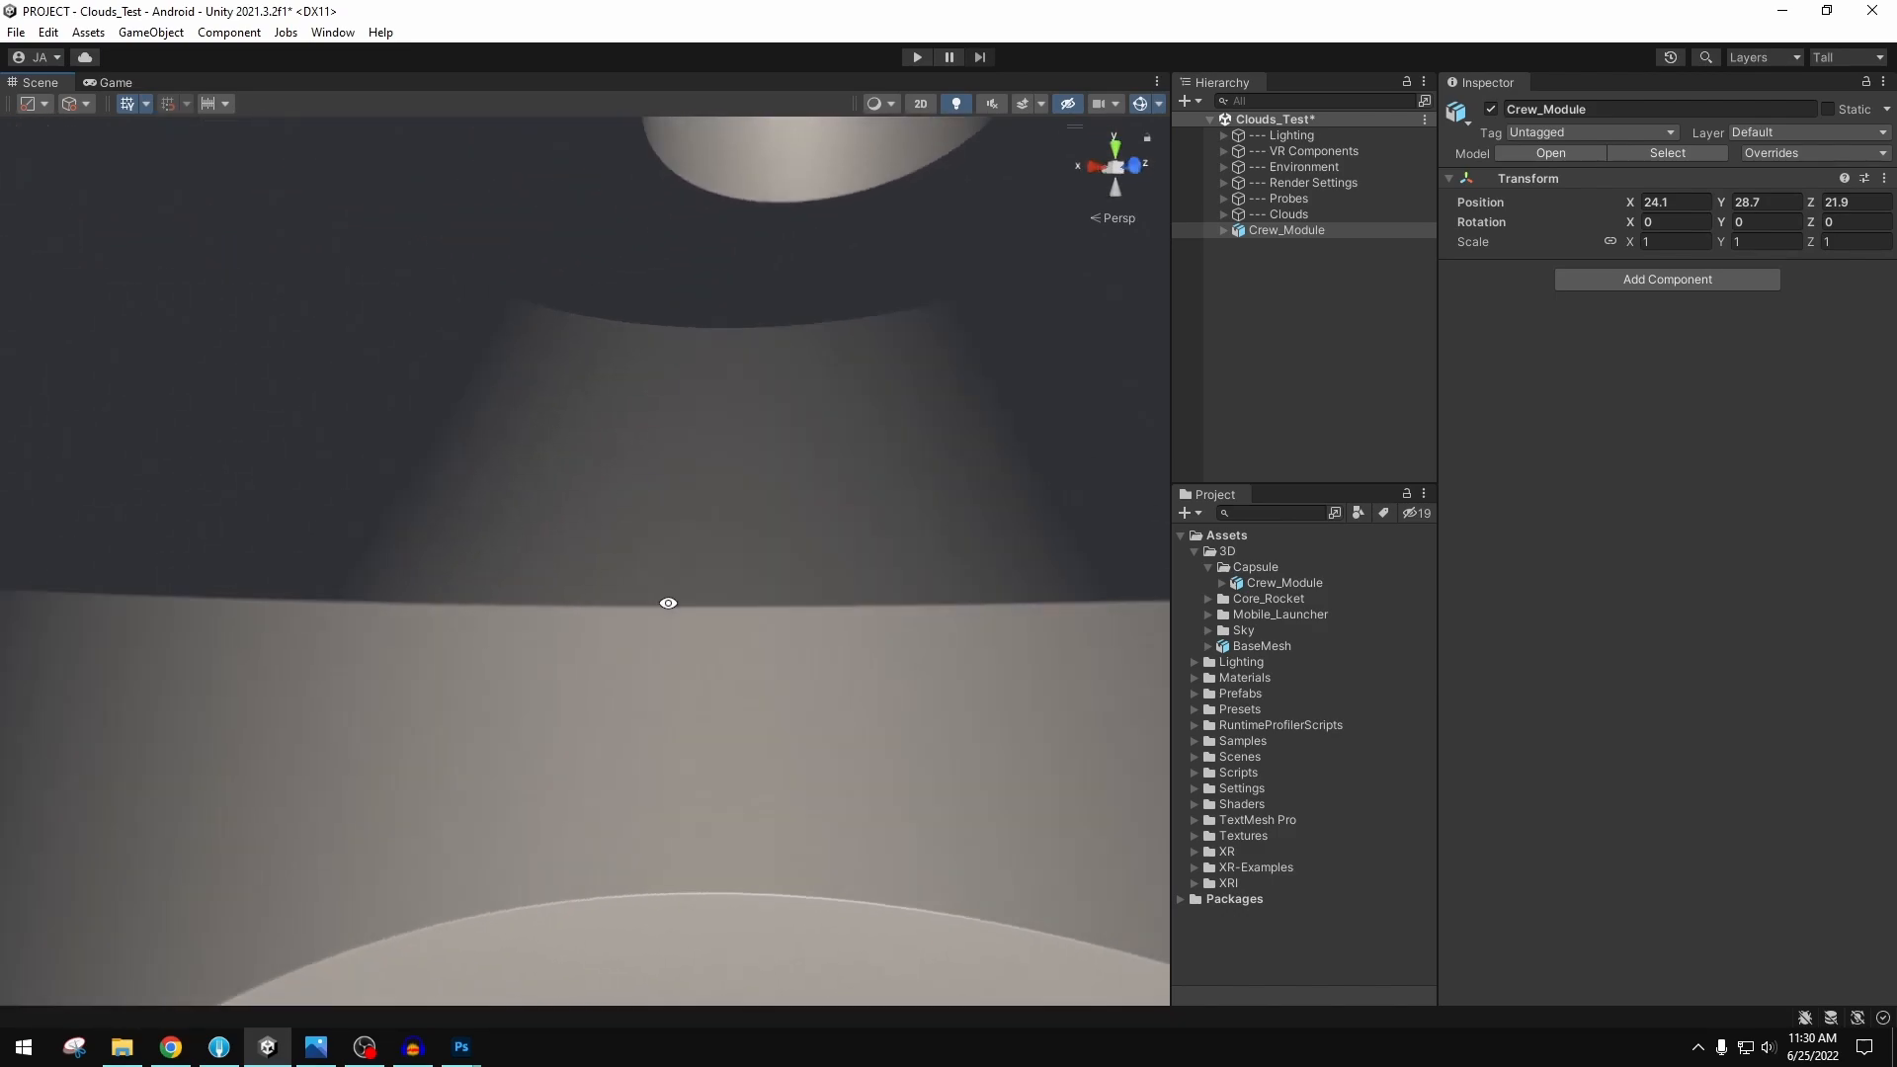
{"action": "left_click_drag", "start_coordinate": [668, 603], "coordinate": [244, 712]}
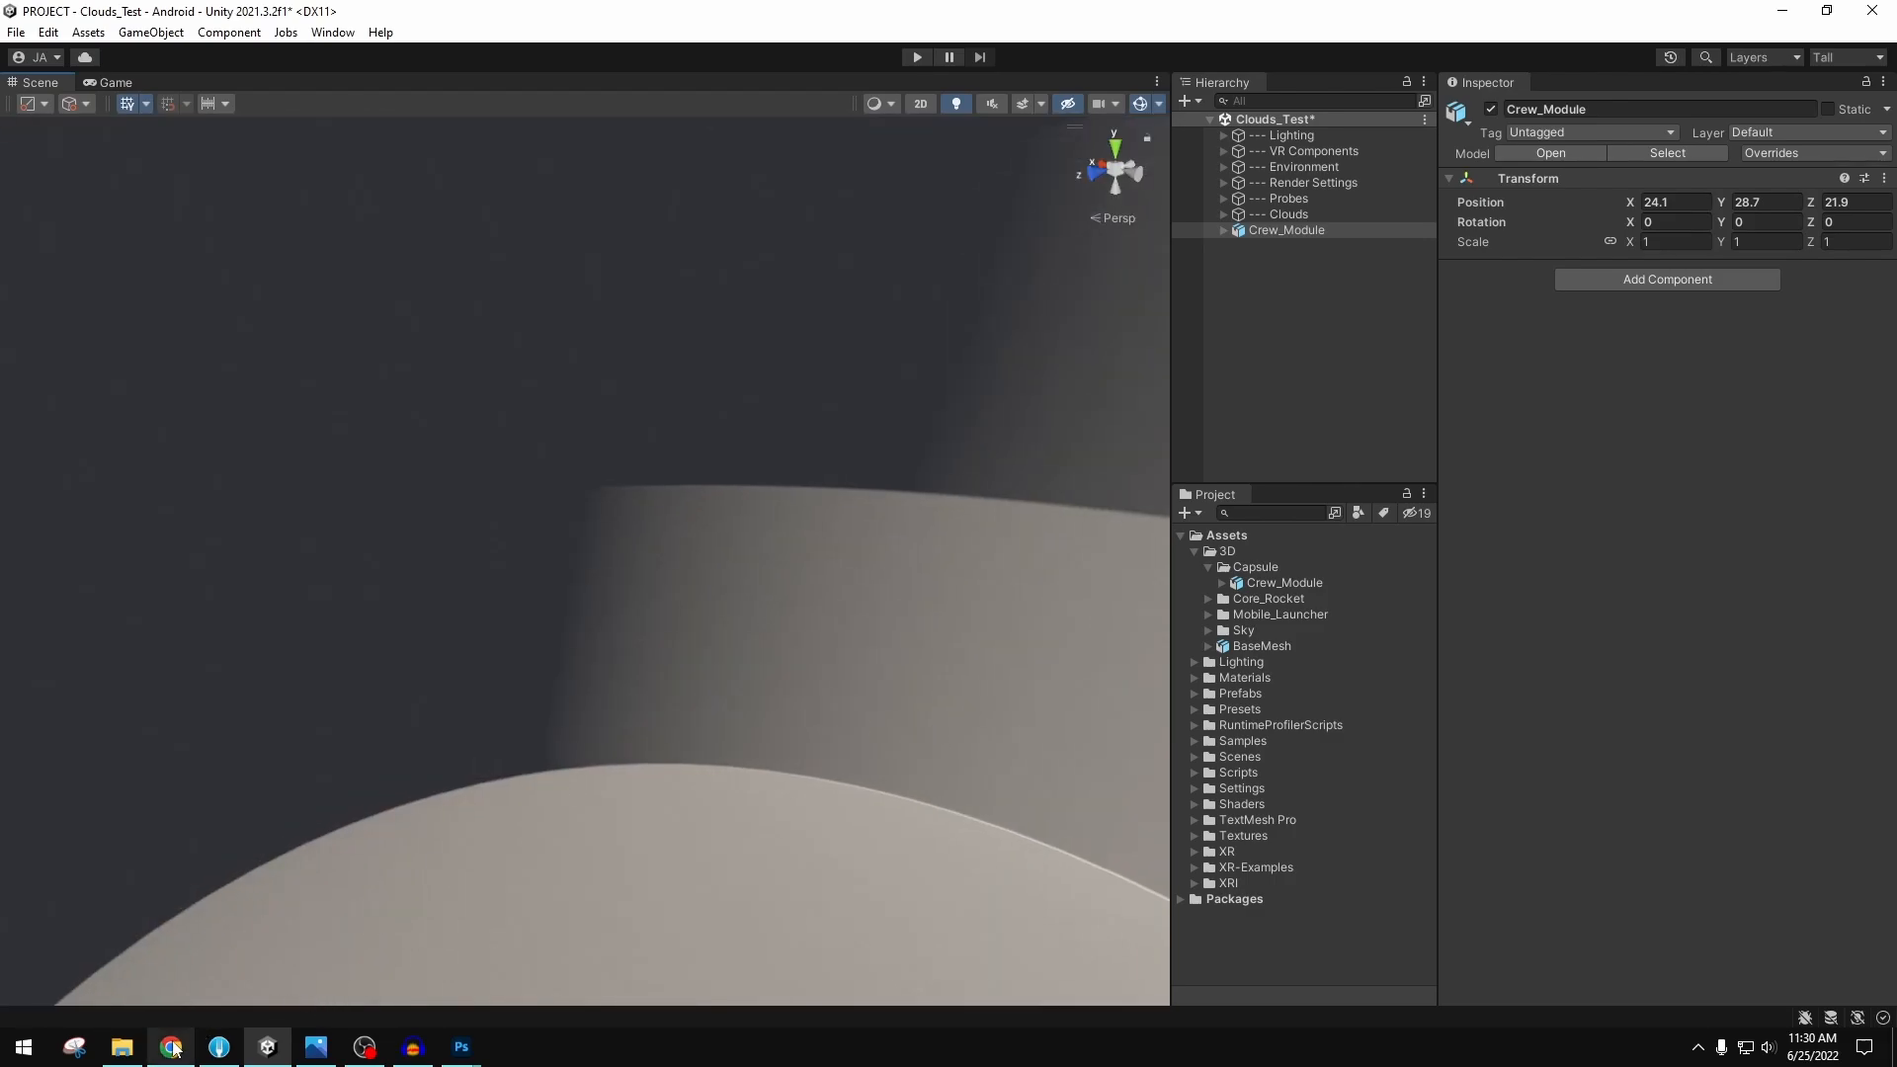
{"action": "left_click", "coordinate": [169, 1047]}
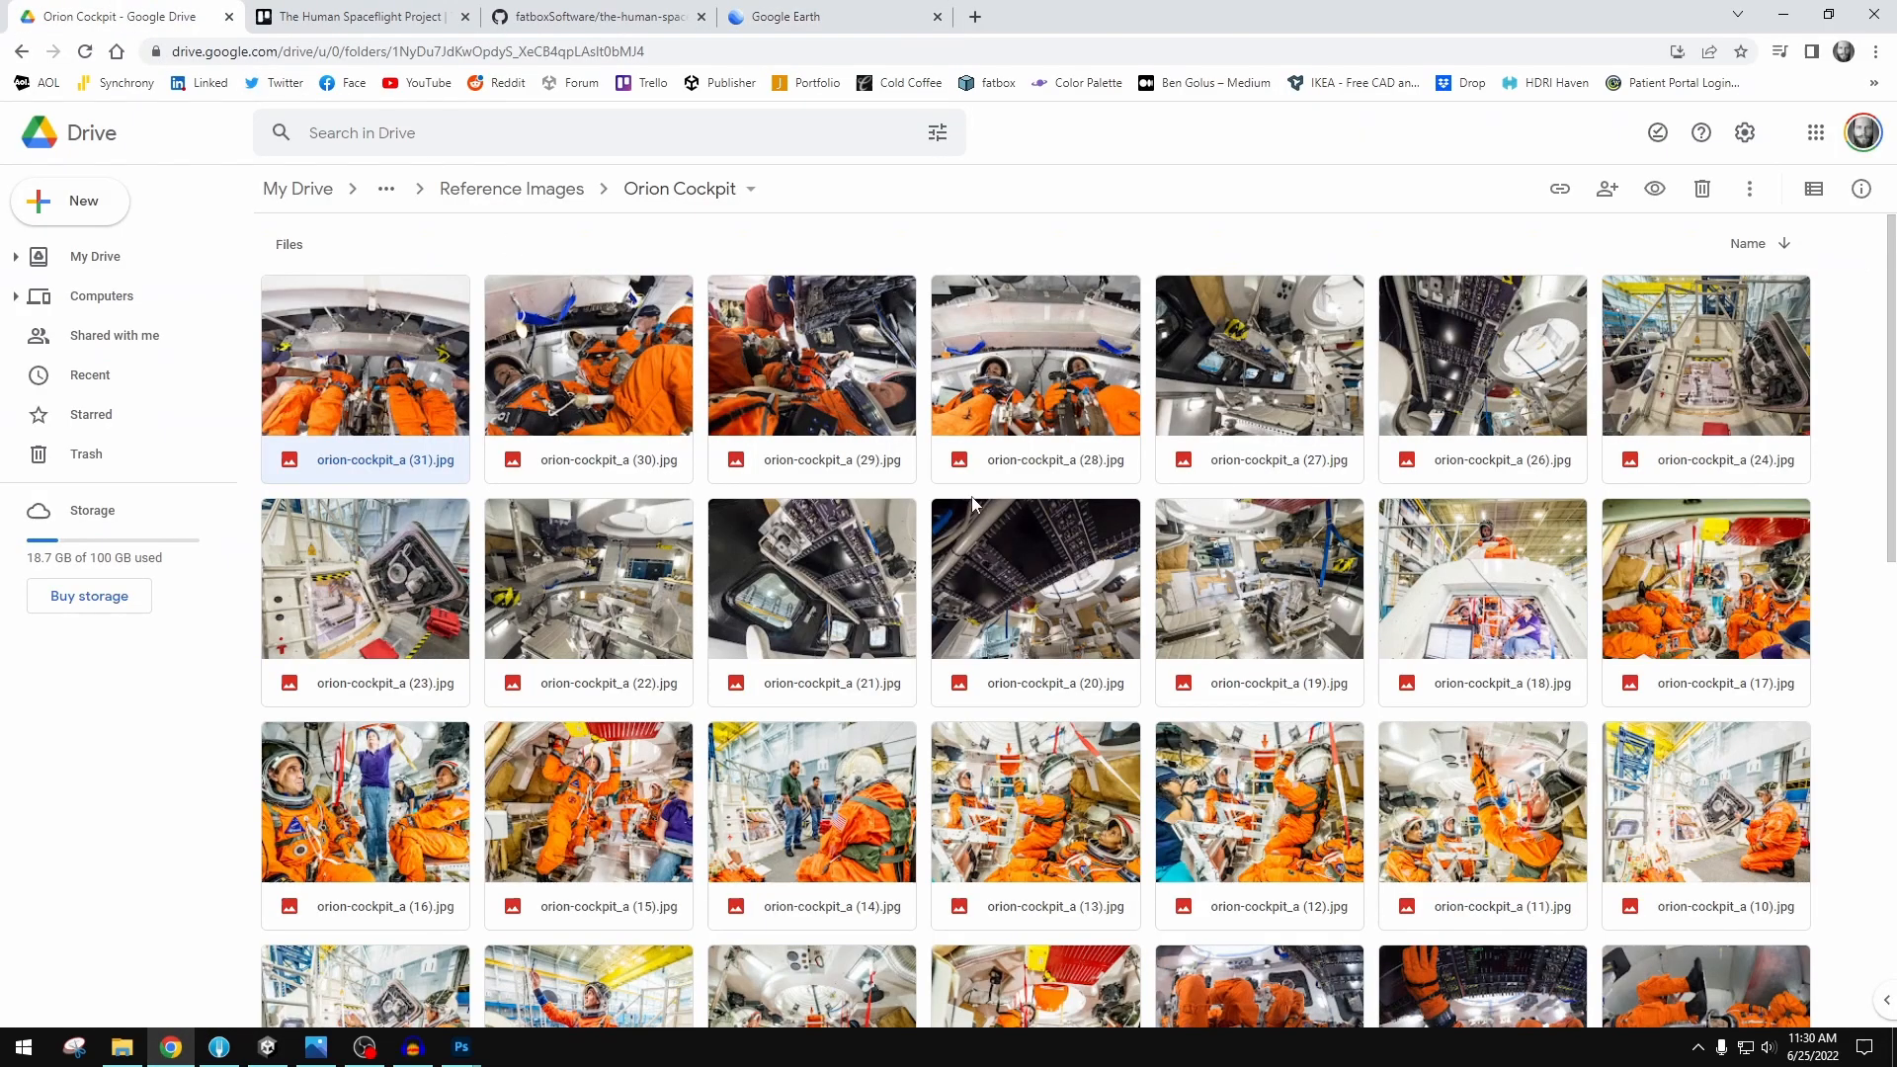
- Preview orion-cockpit_a (28).jpg from the Orion Cockpit folder, then return to Unity
{"action": "double_click", "coordinate": [1034, 354]}
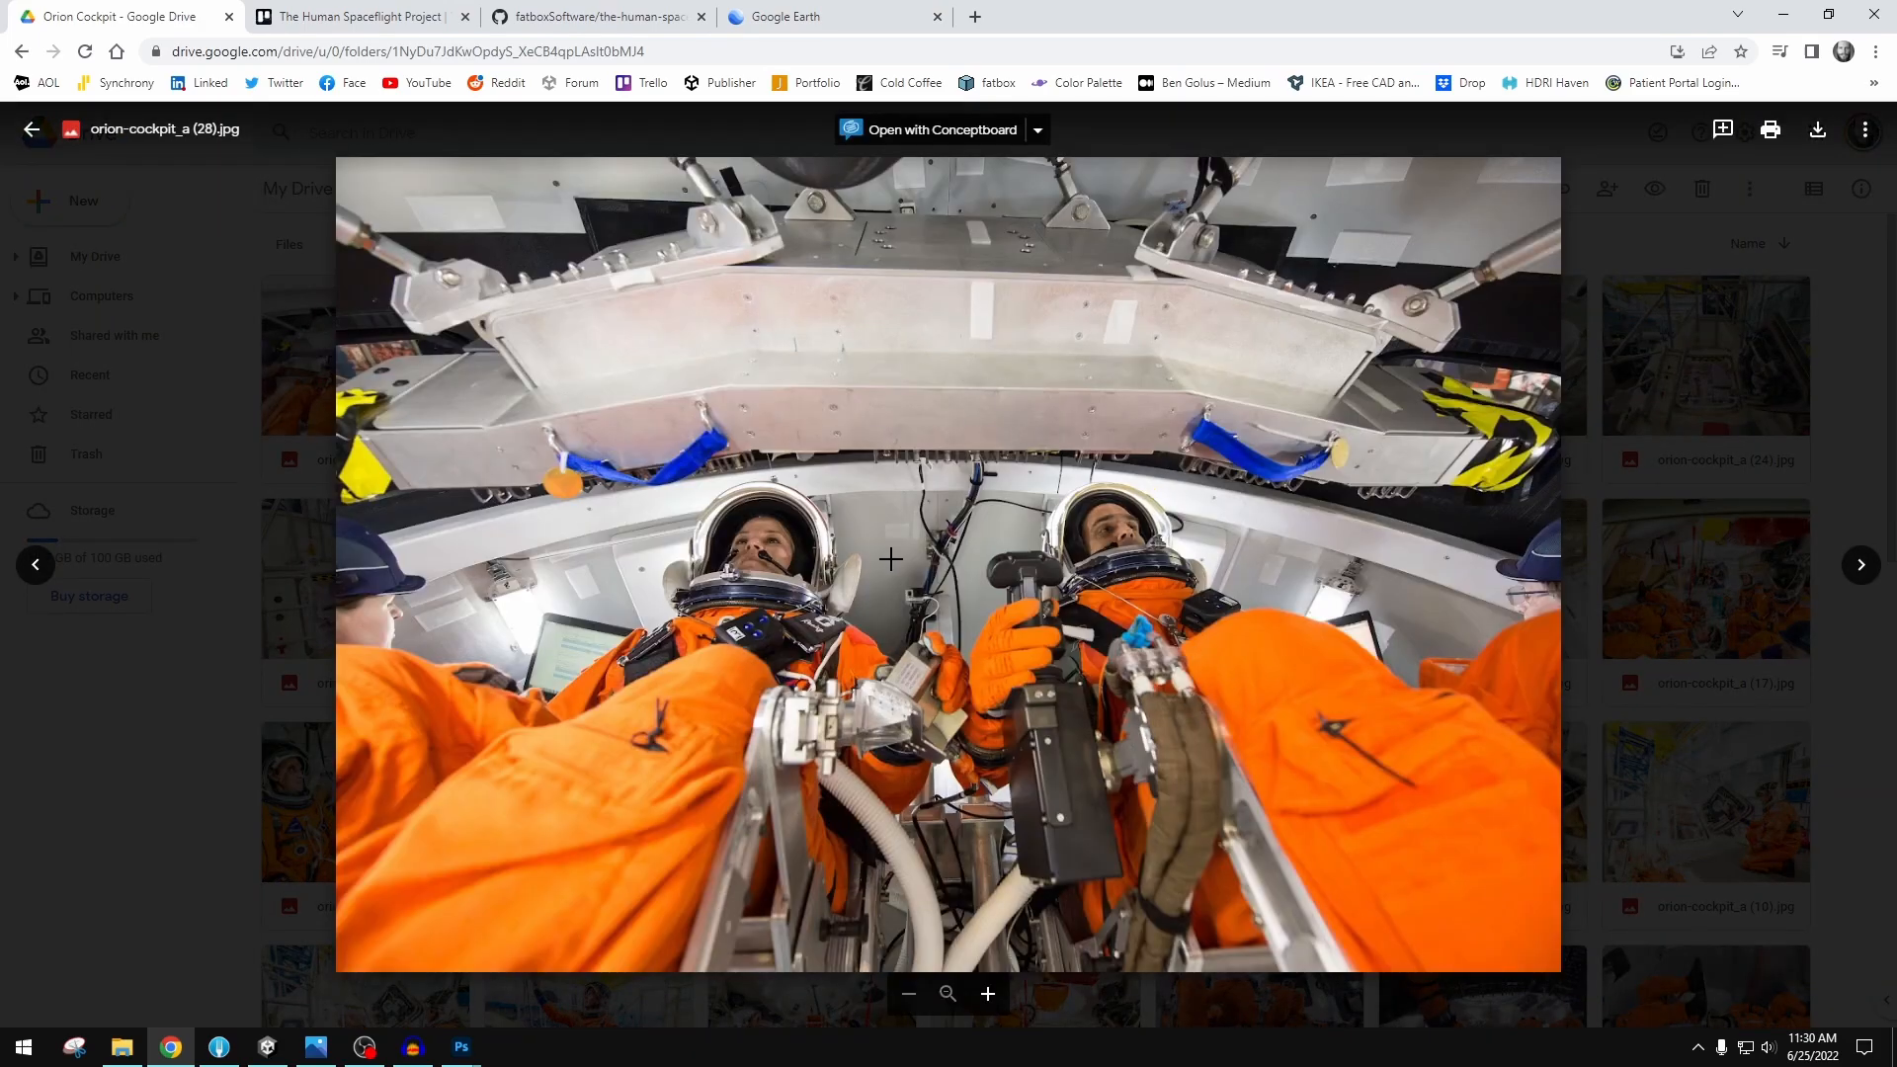
{"action": "mouse_move", "coordinate": [787, 361]}
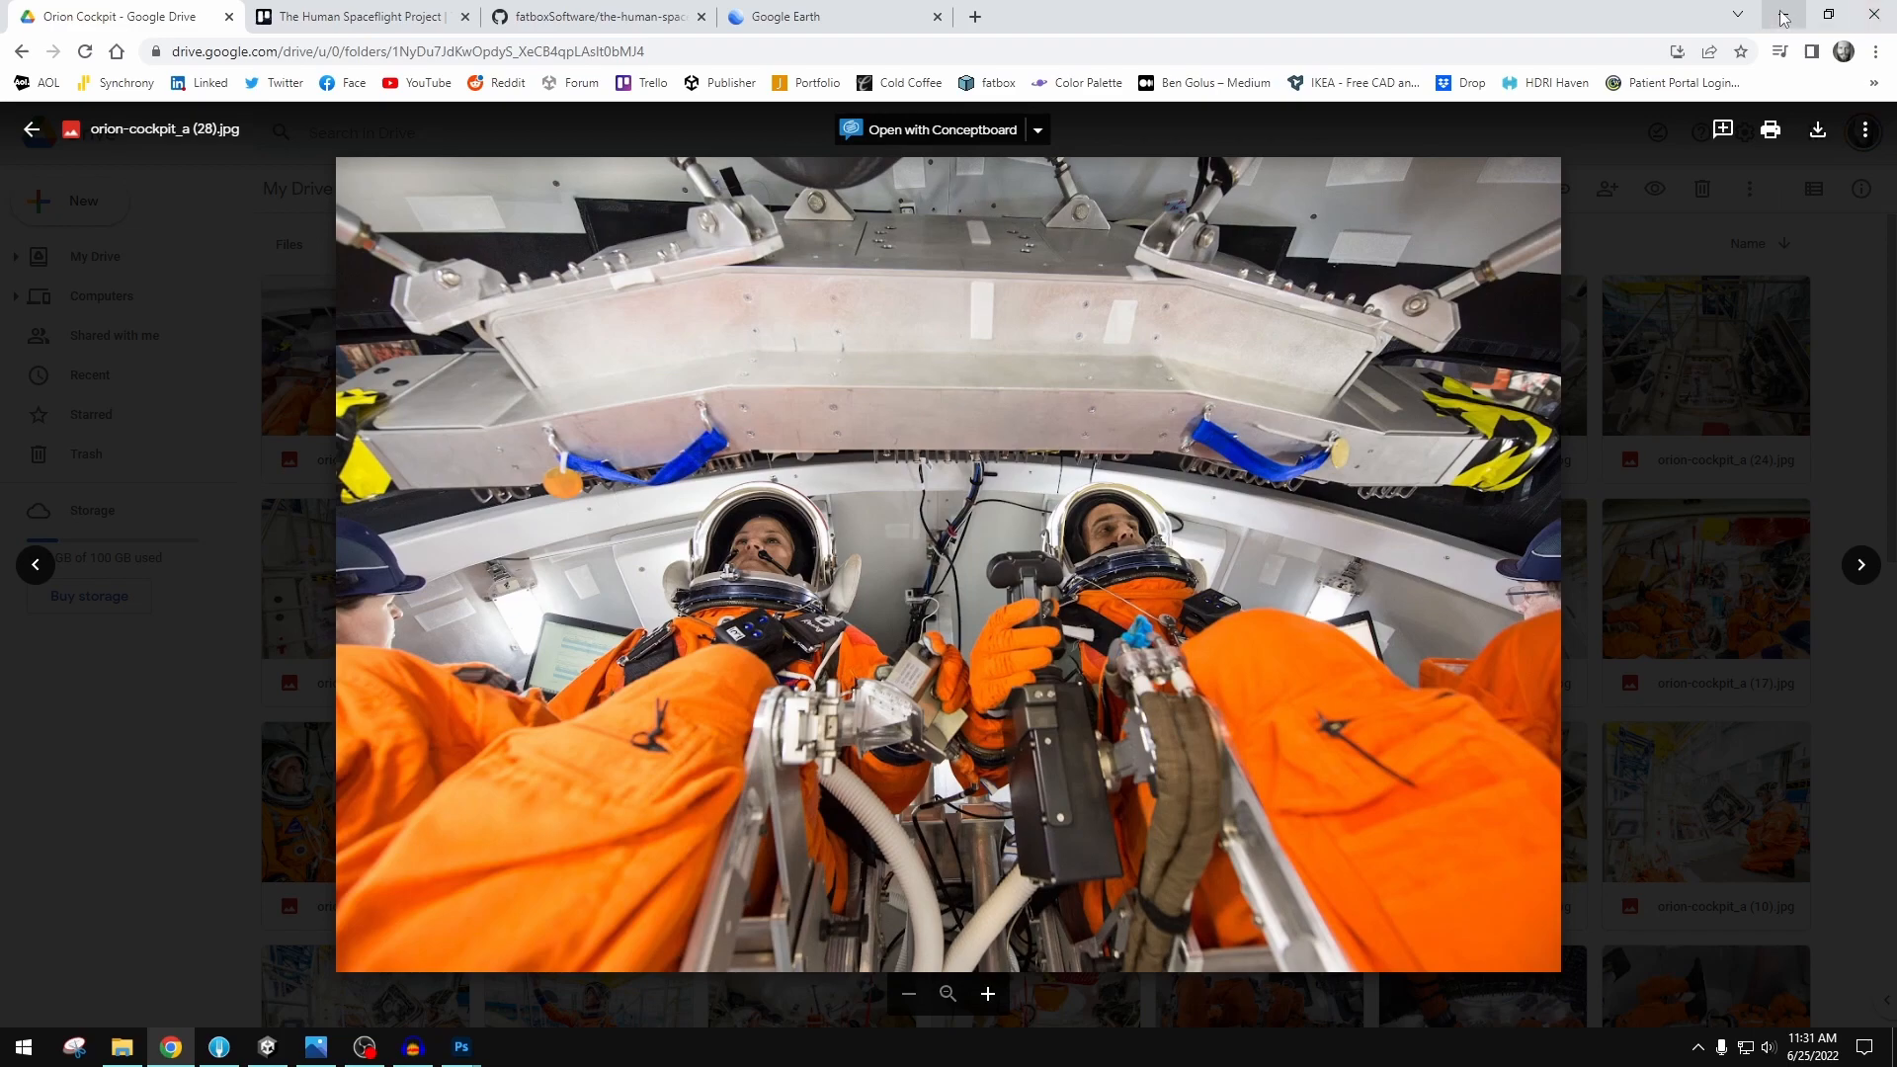
{"action": "left_click", "coordinate": [266, 1046]}
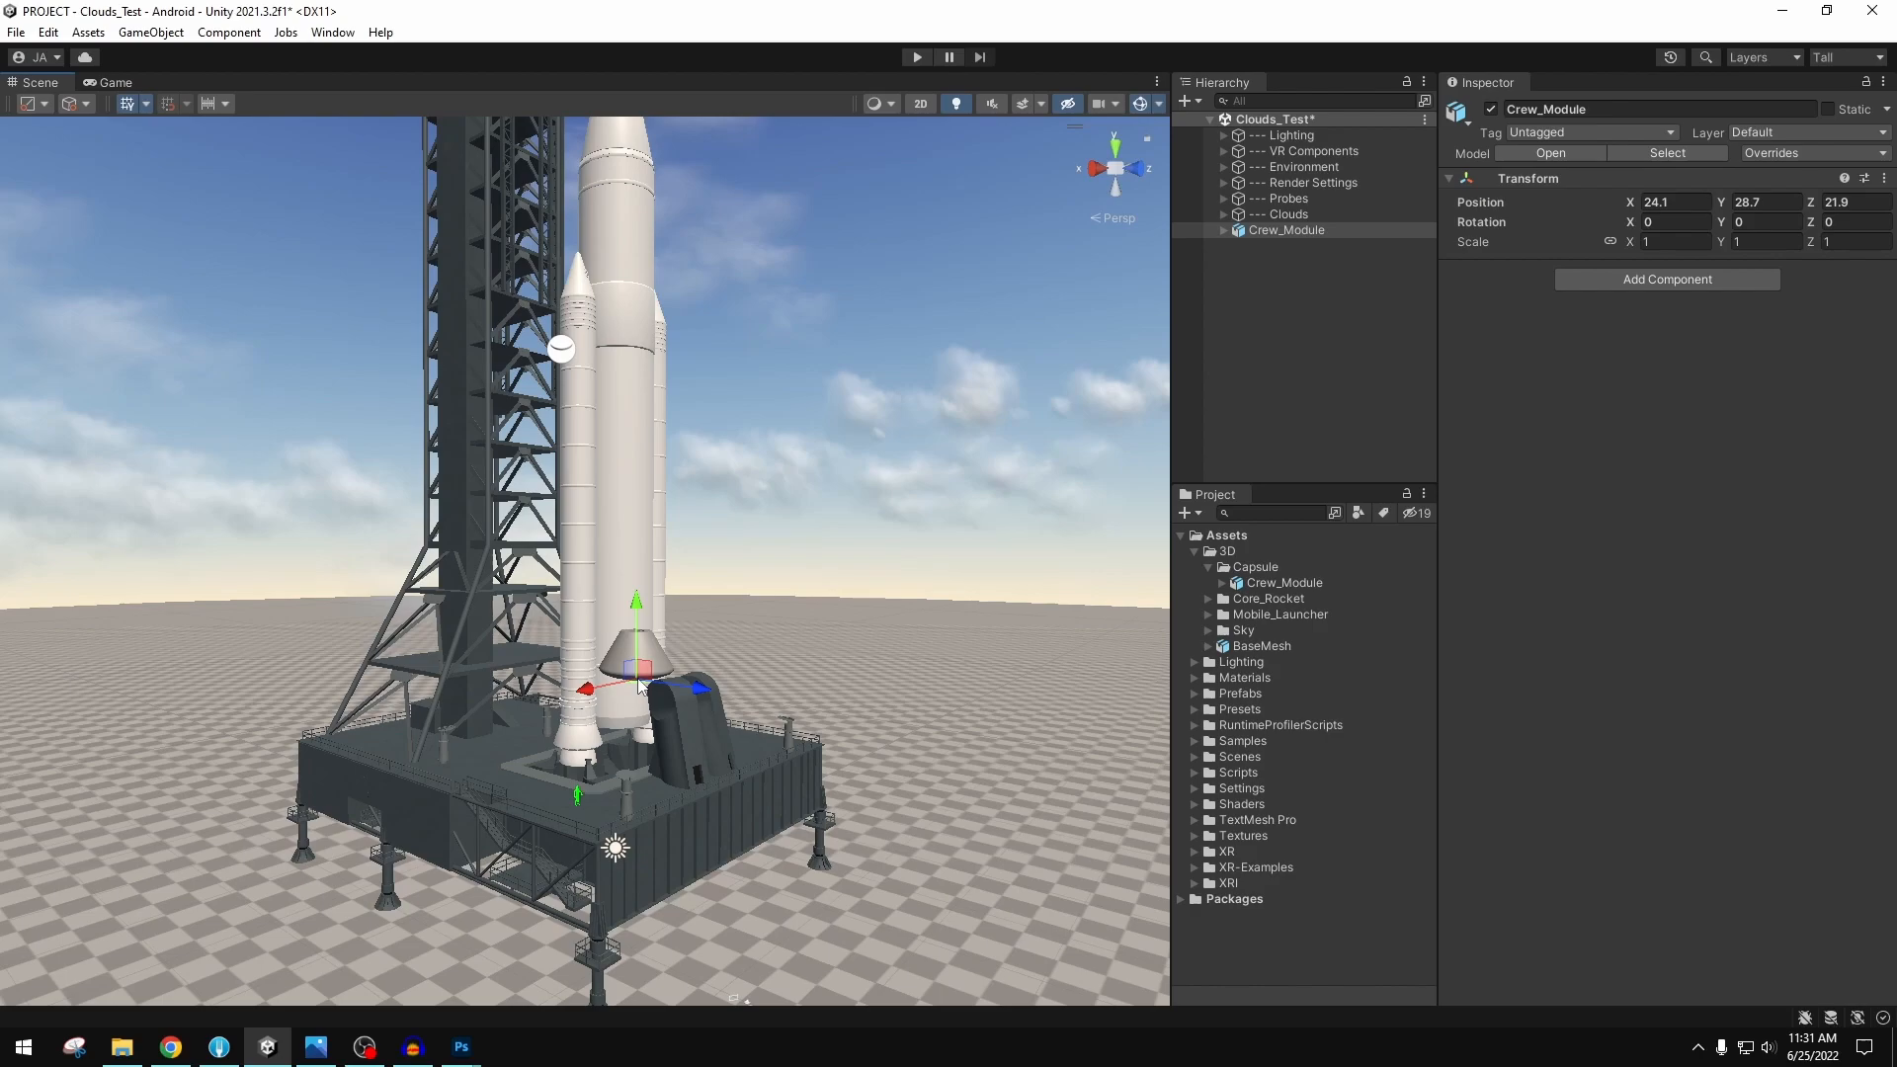
{"action": "mouse_move", "coordinate": [688, 628]}
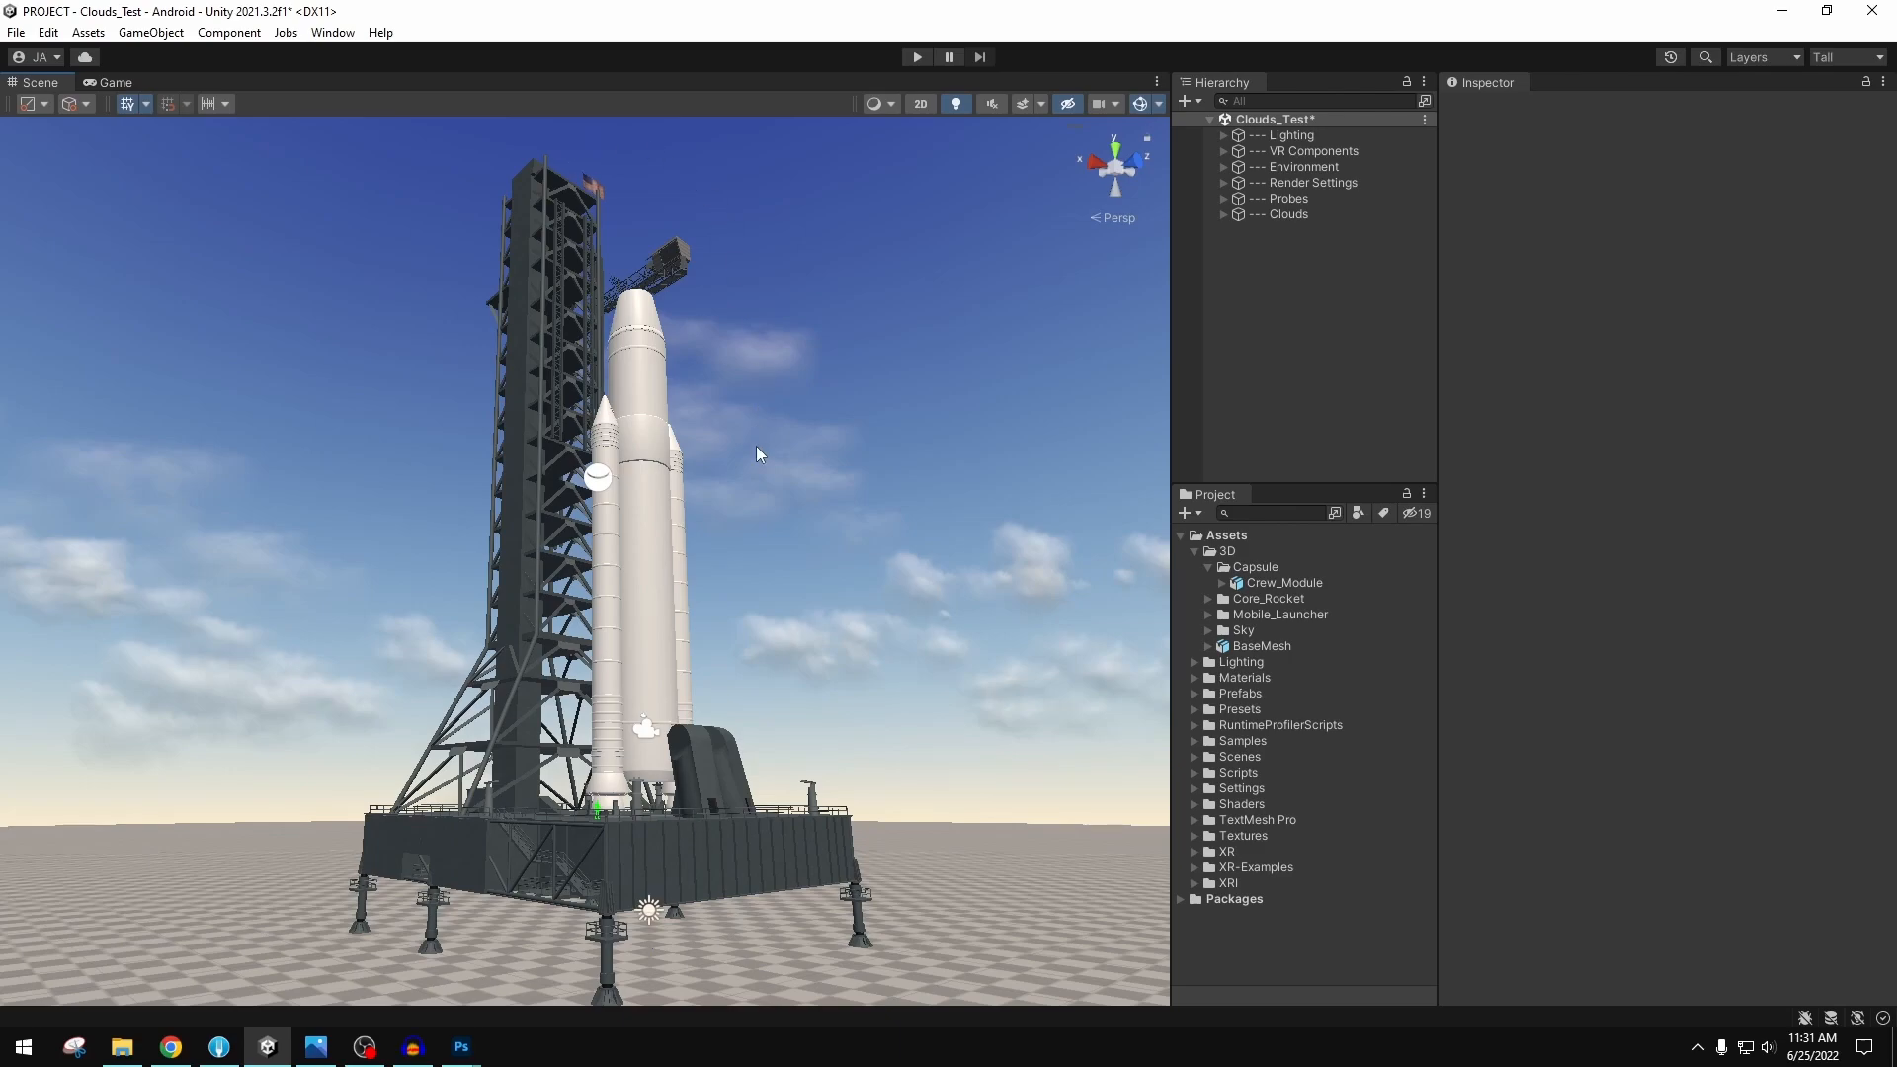
{"action": "mouse_move", "coordinate": [1008, 442]}
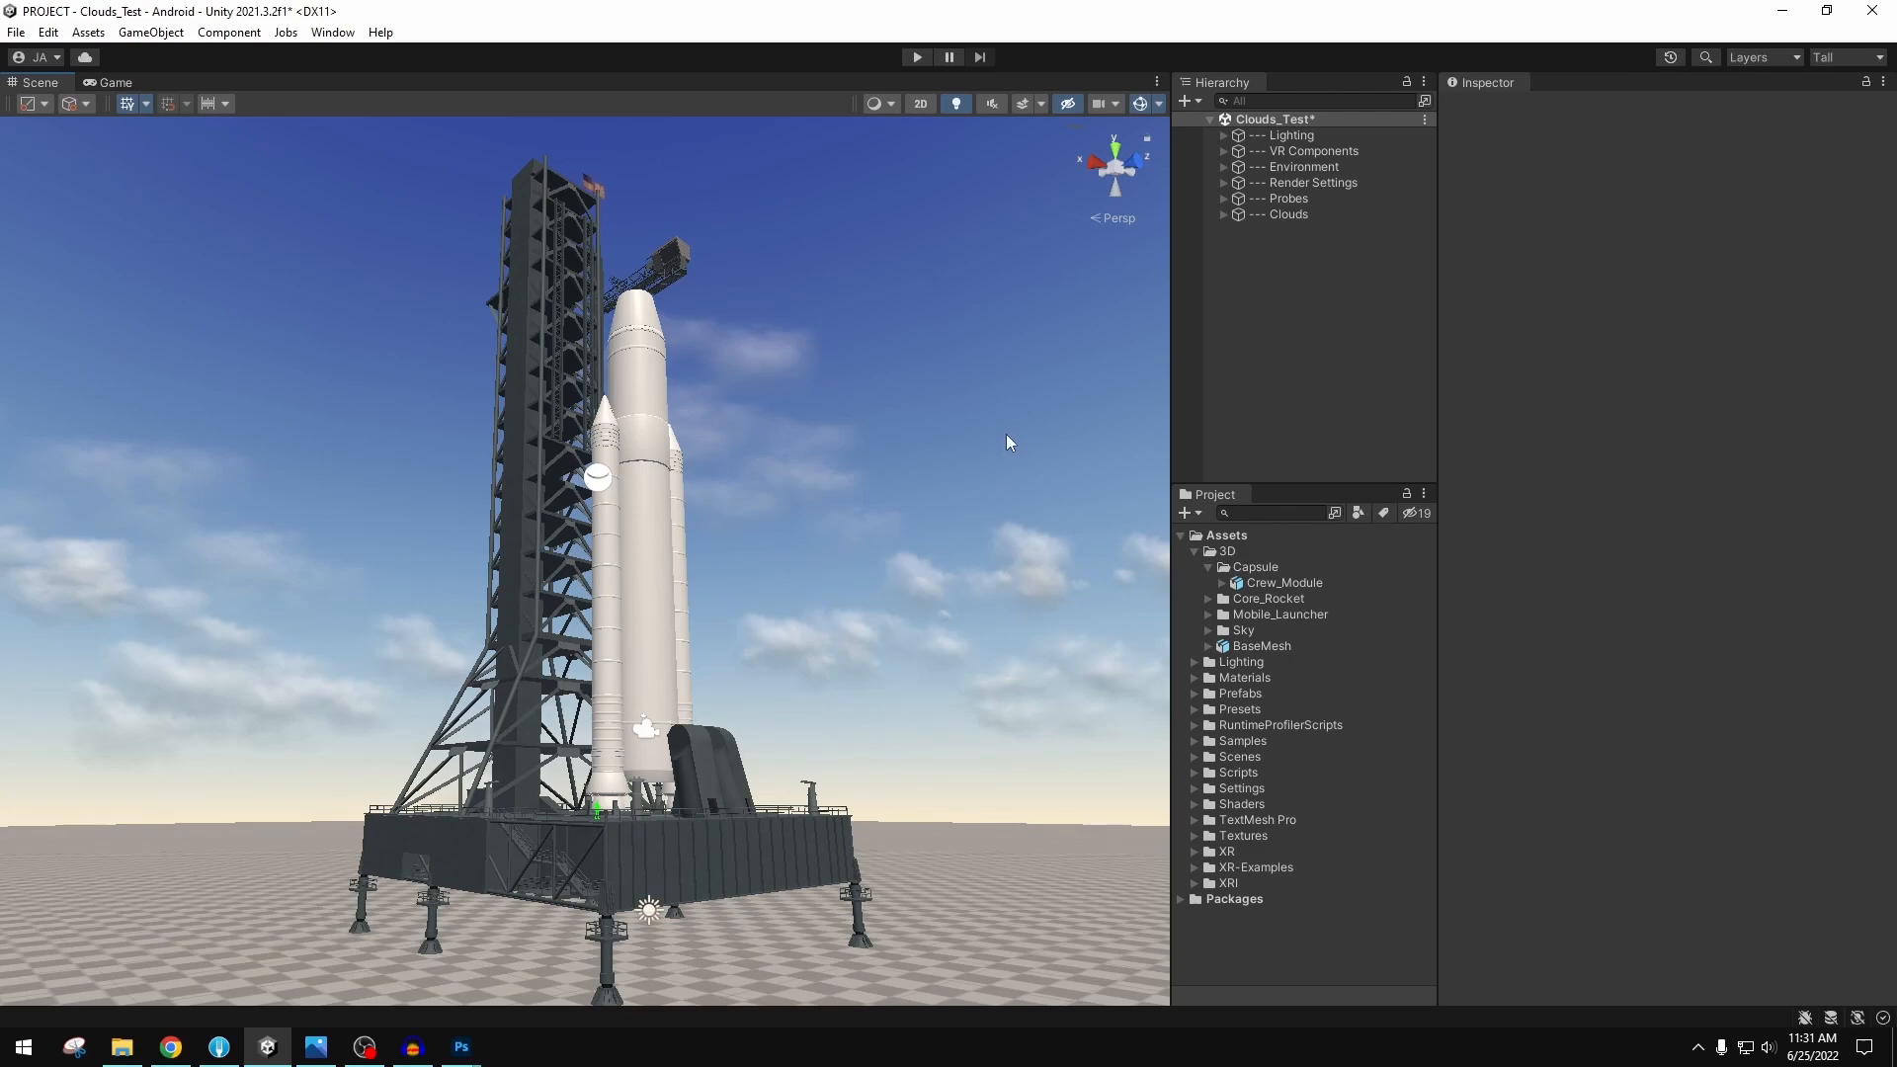
{"action": "mouse_move", "coordinate": [1058, 420]}
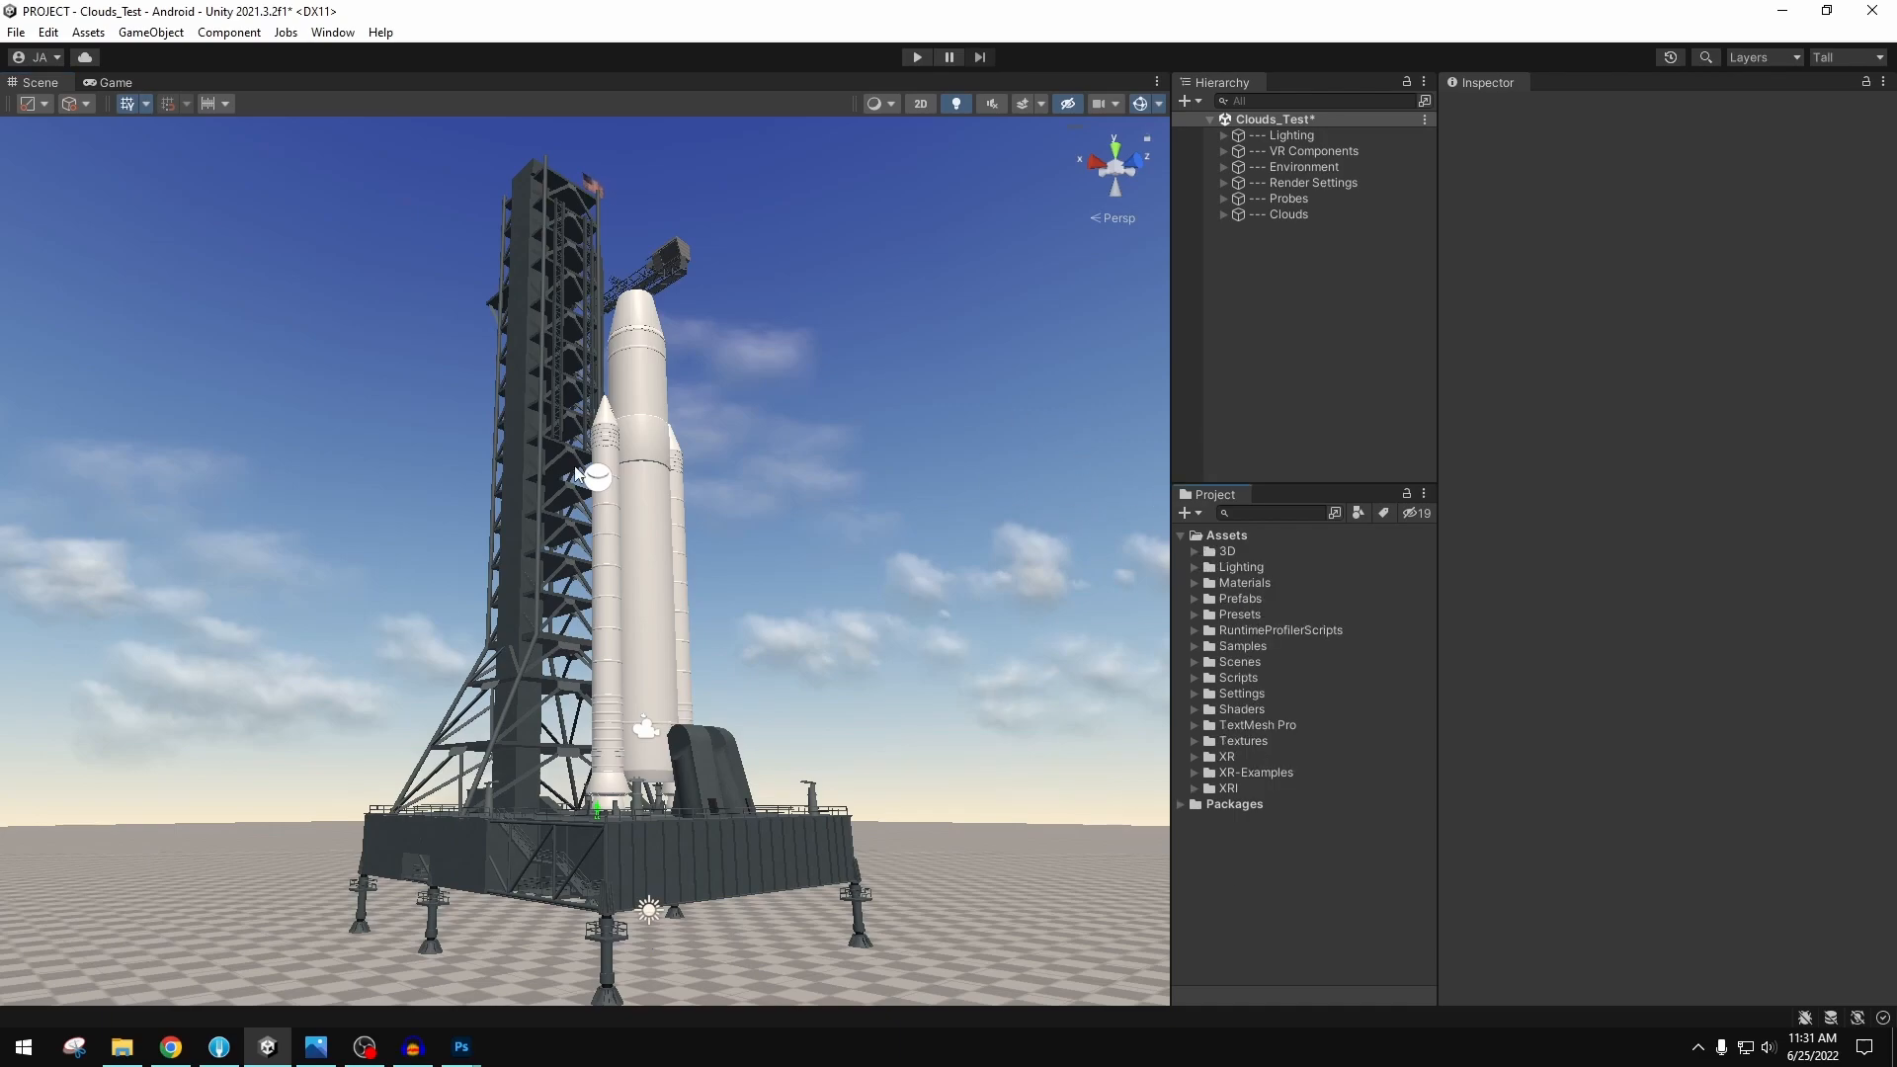
{"action": "mouse_move", "coordinate": [787, 620]}
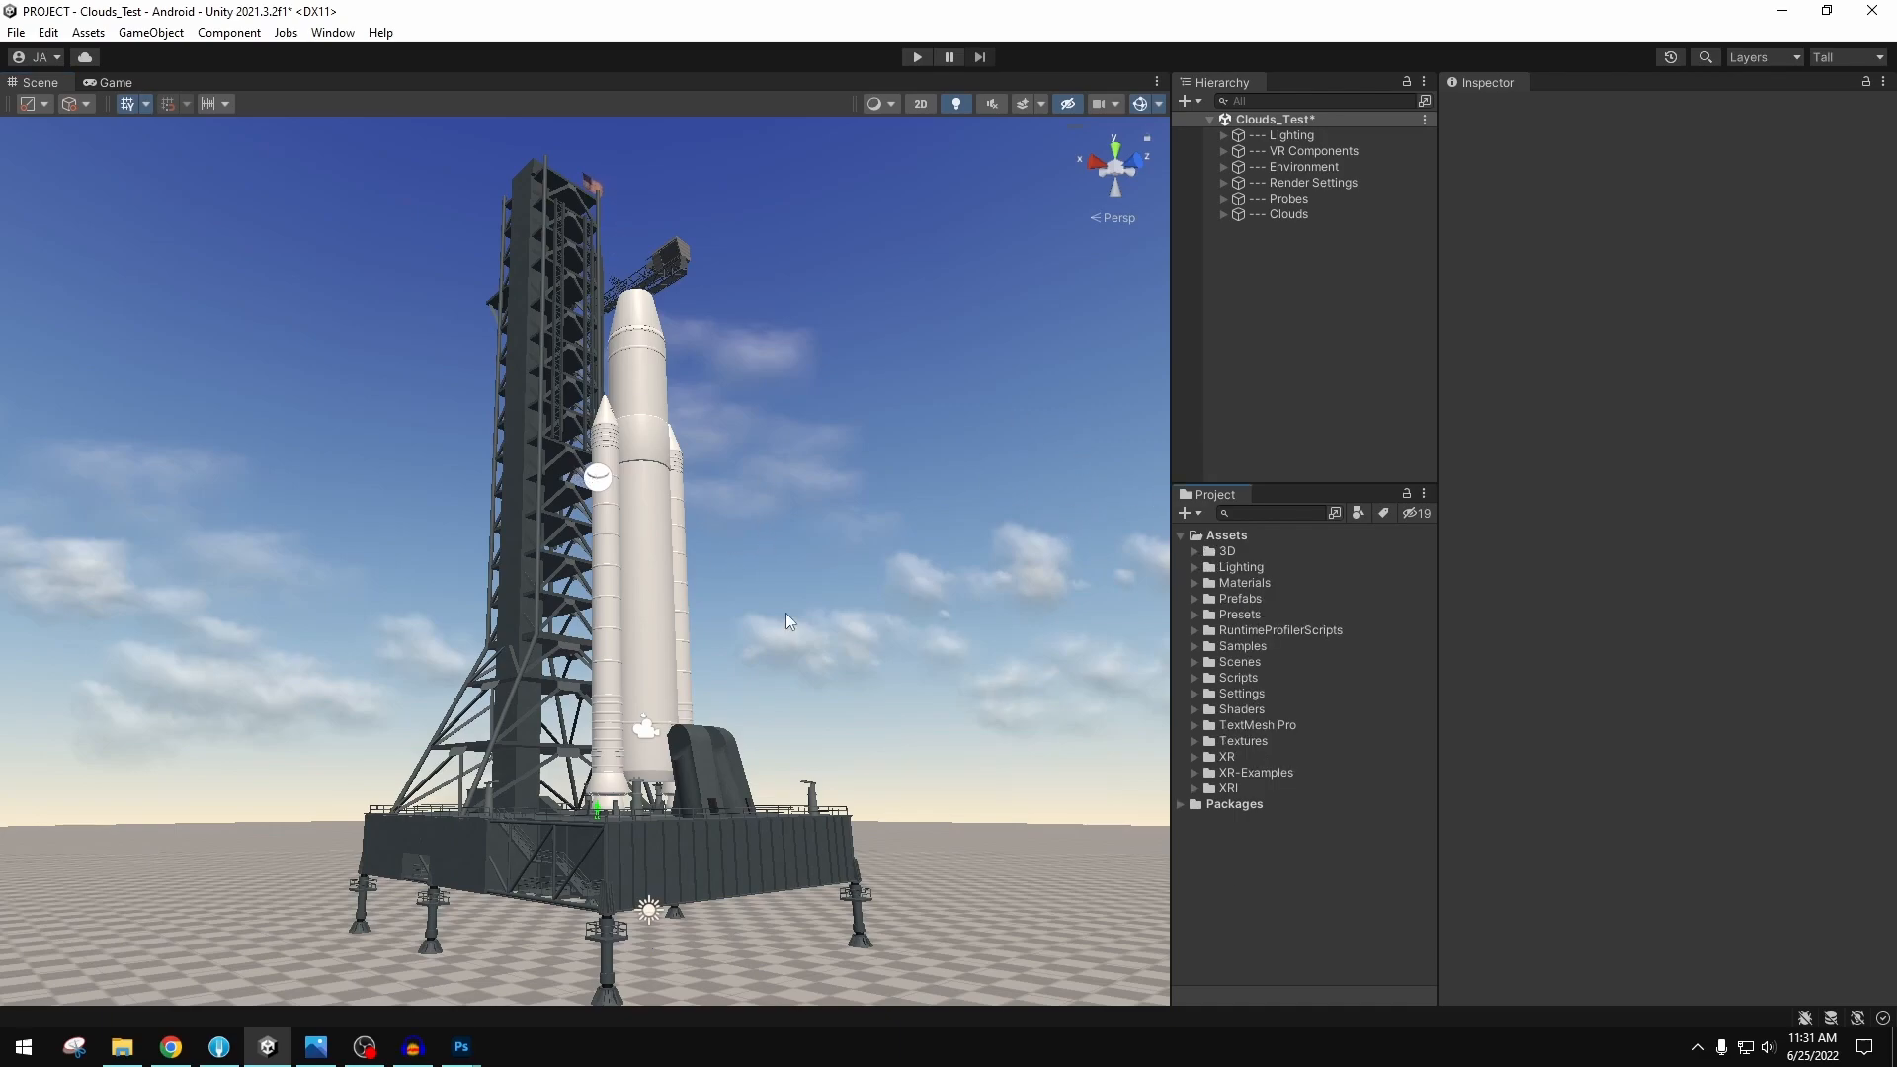
- Delete Crew_Module from the Clouds_Test scene and go back to the cockpit photo
{"action": "left_click", "coordinate": [171, 1047]}
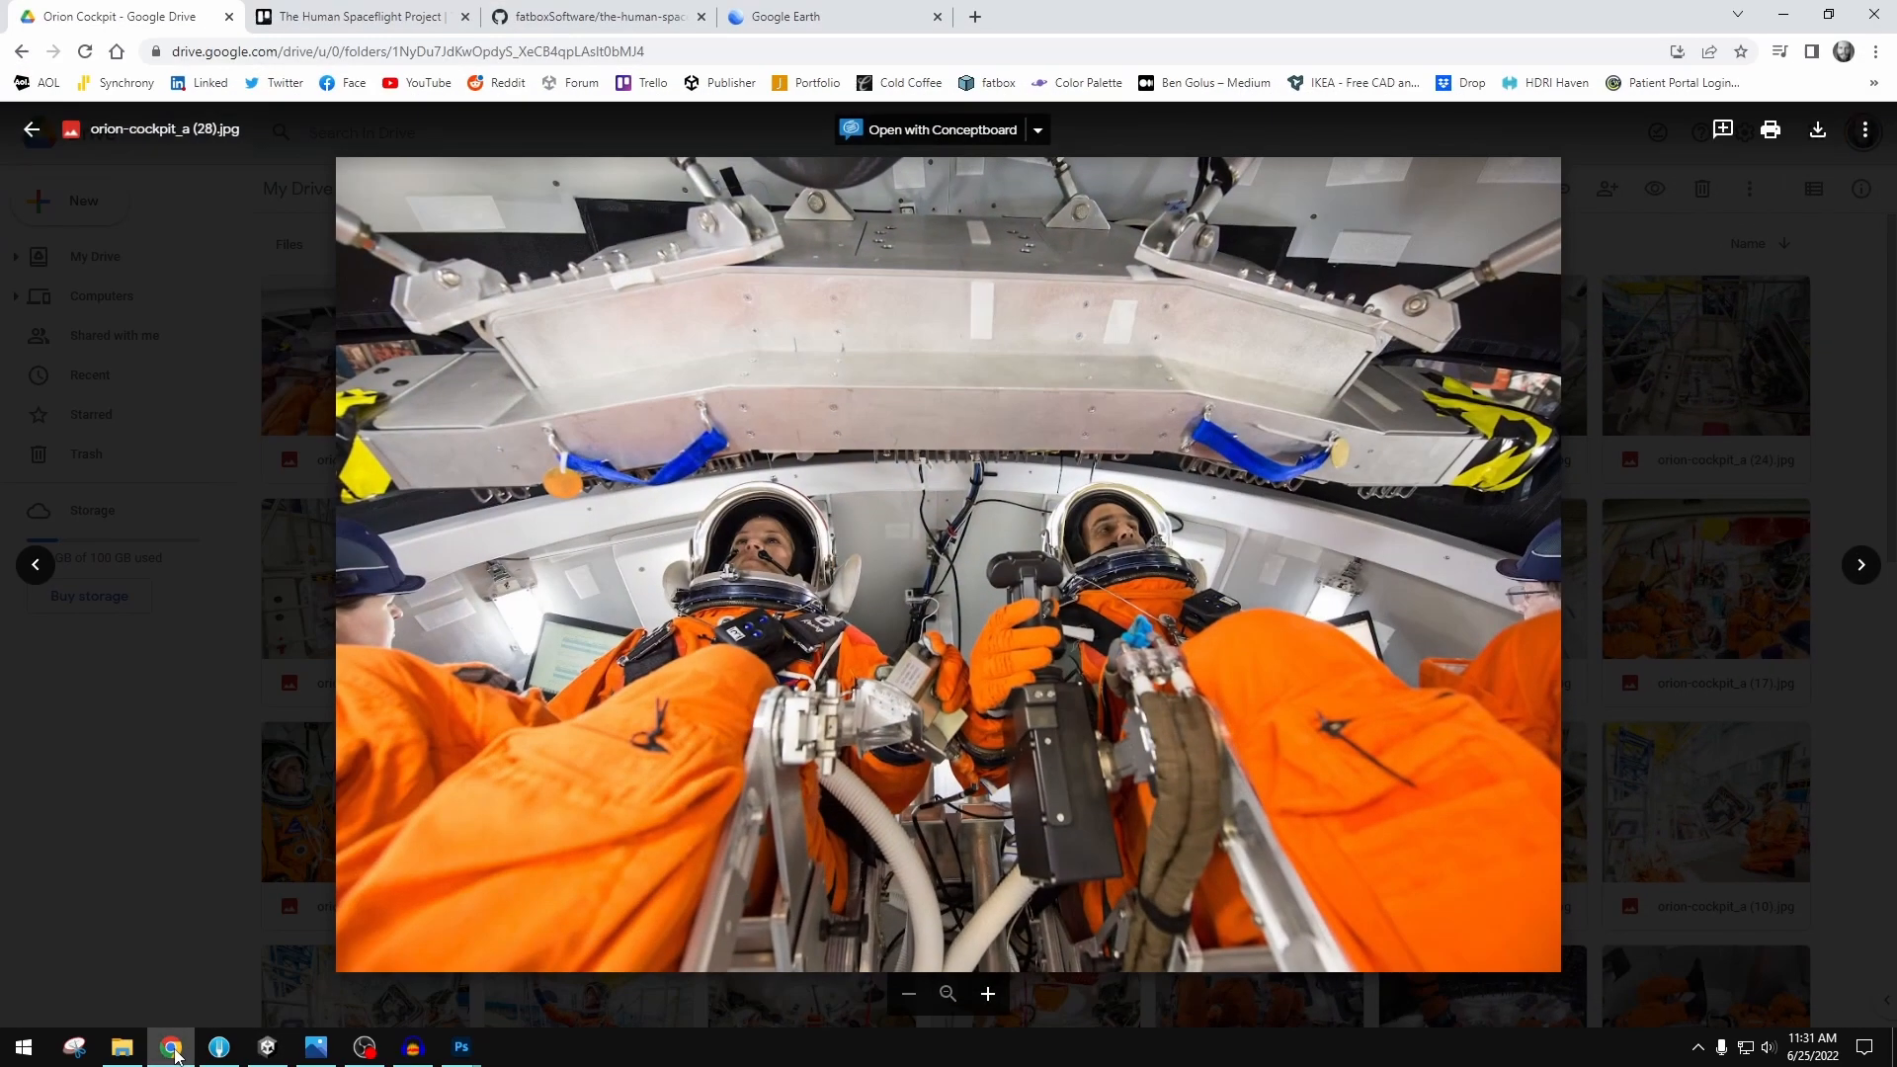
- Open the SLS Artemis I Launch Animation video from Trello's Video References card
{"action": "left_click", "coordinate": [350, 15]}
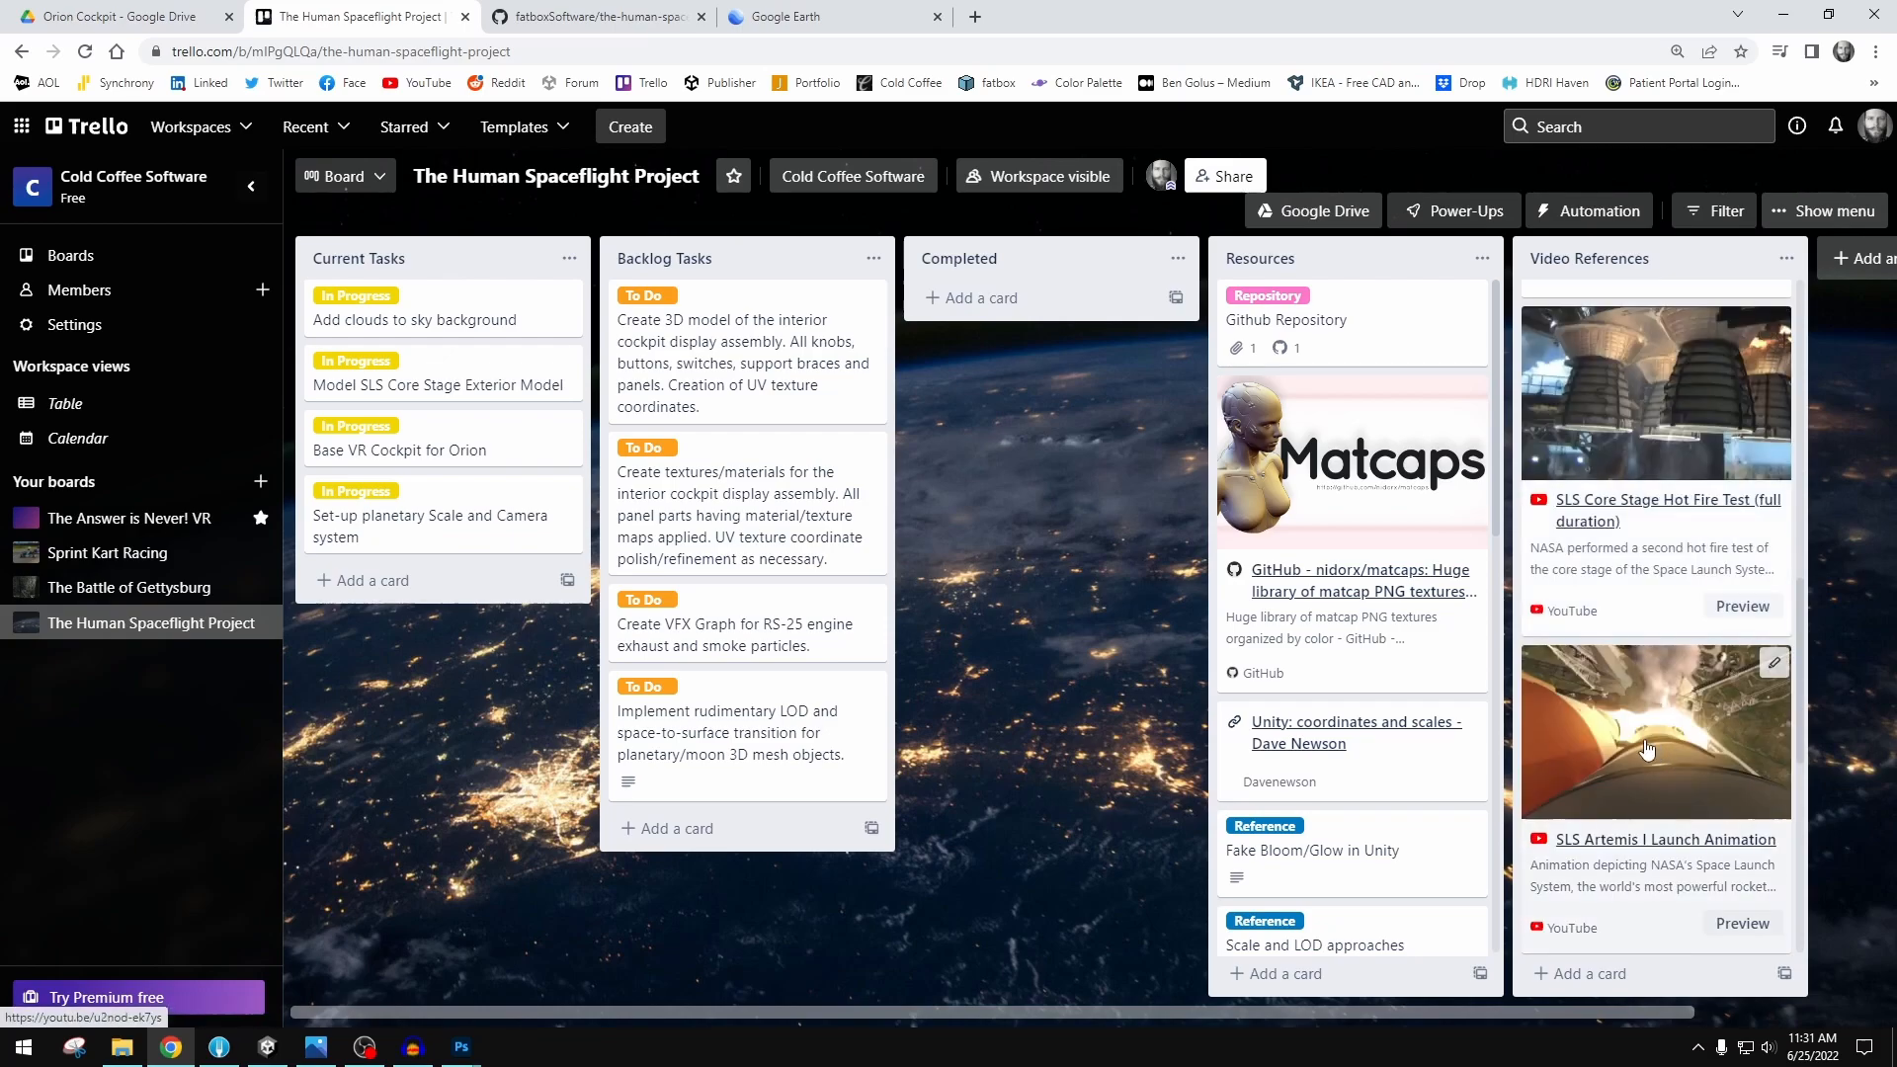
{"action": "left_click", "coordinate": [1665, 838]}
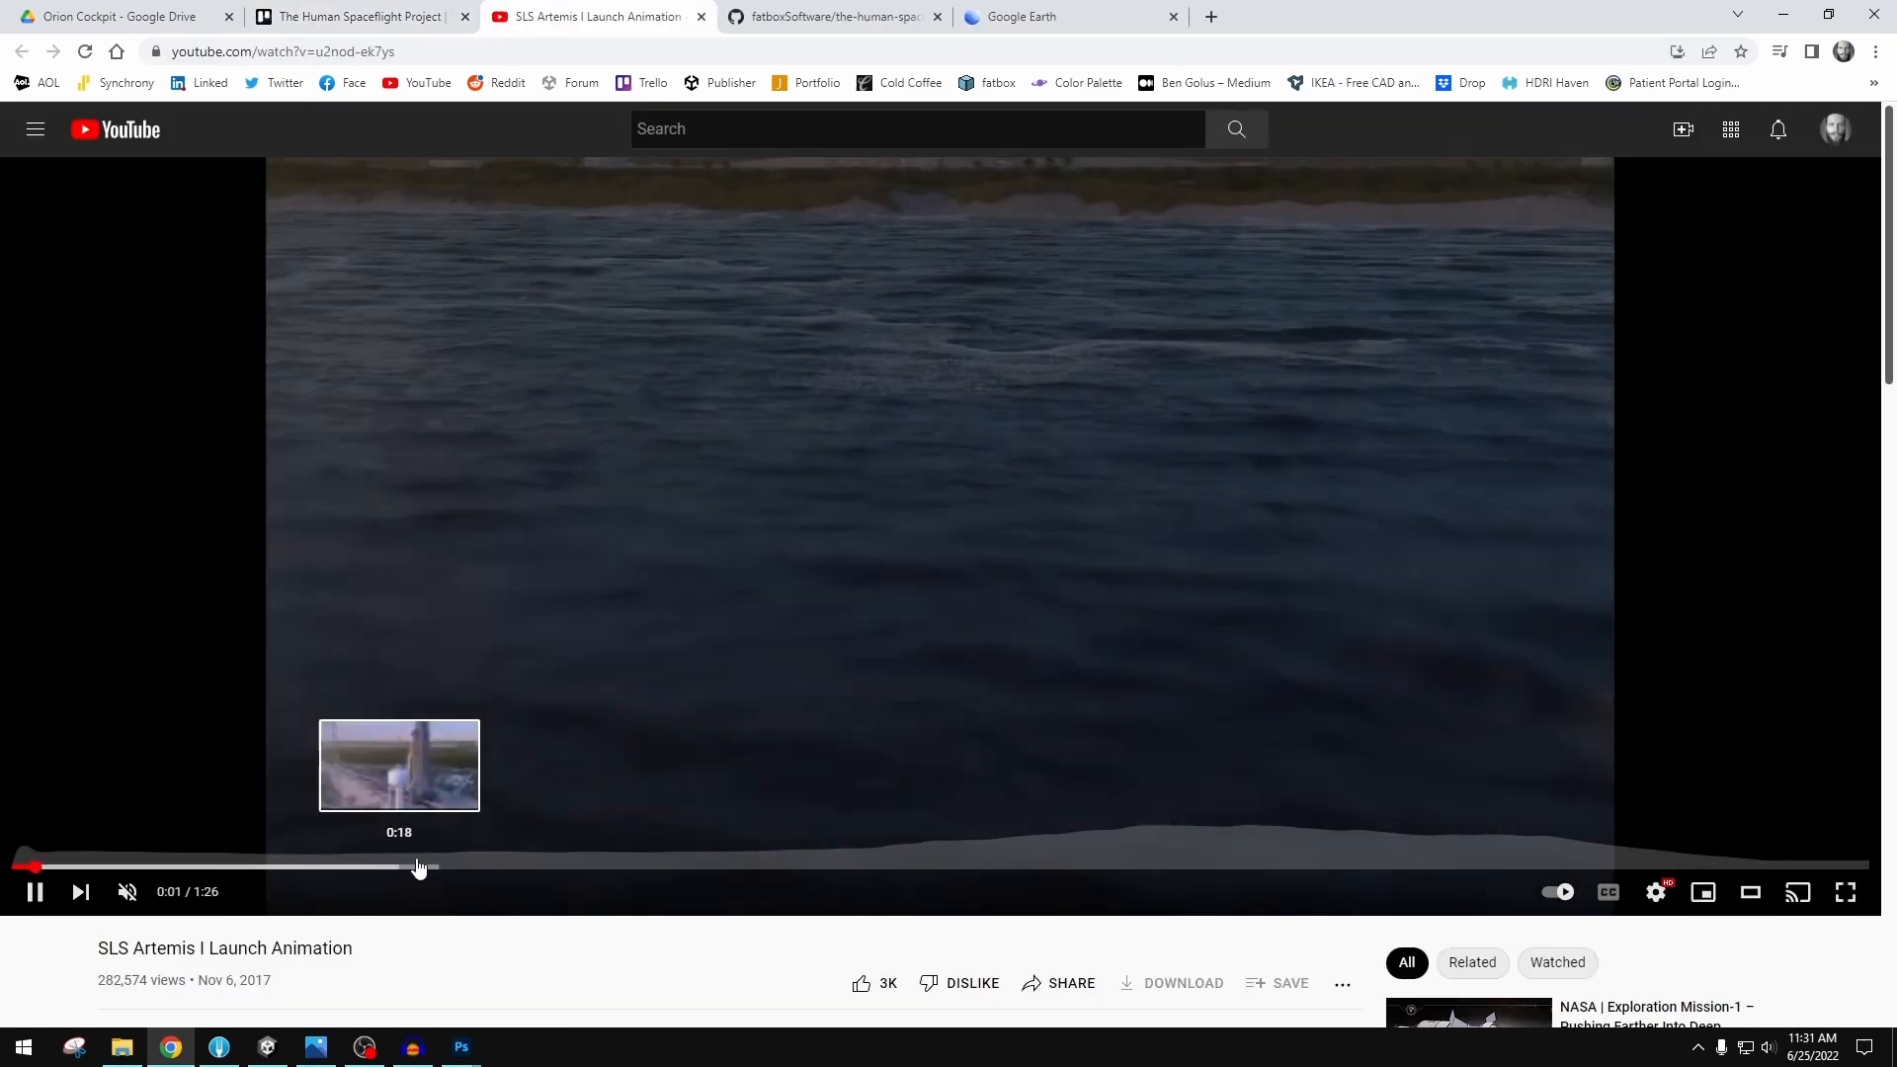
- Scrub the SLS Artemis I animation to the ascent, then orbit Unity's launch tower and rocket
{"action": "left_click", "coordinate": [417, 868]}
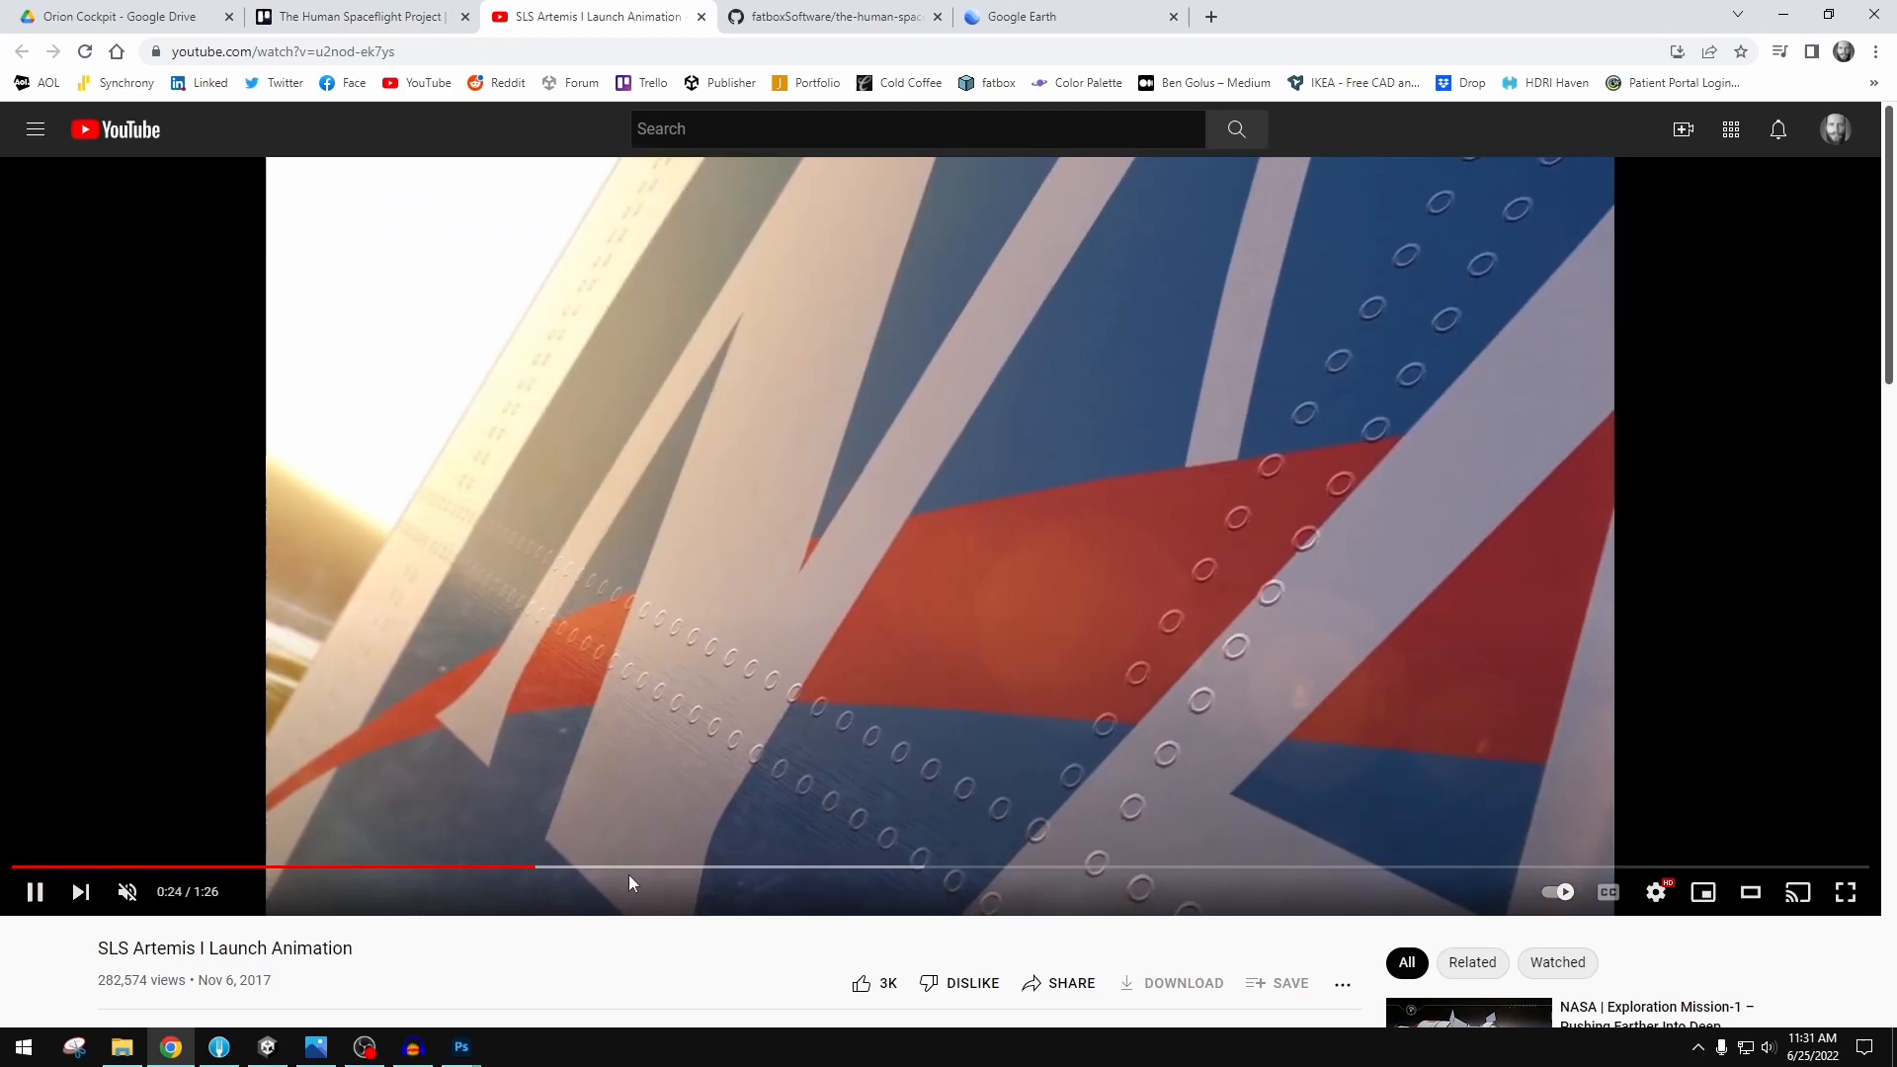
{"action": "left_click", "coordinate": [1277, 866]}
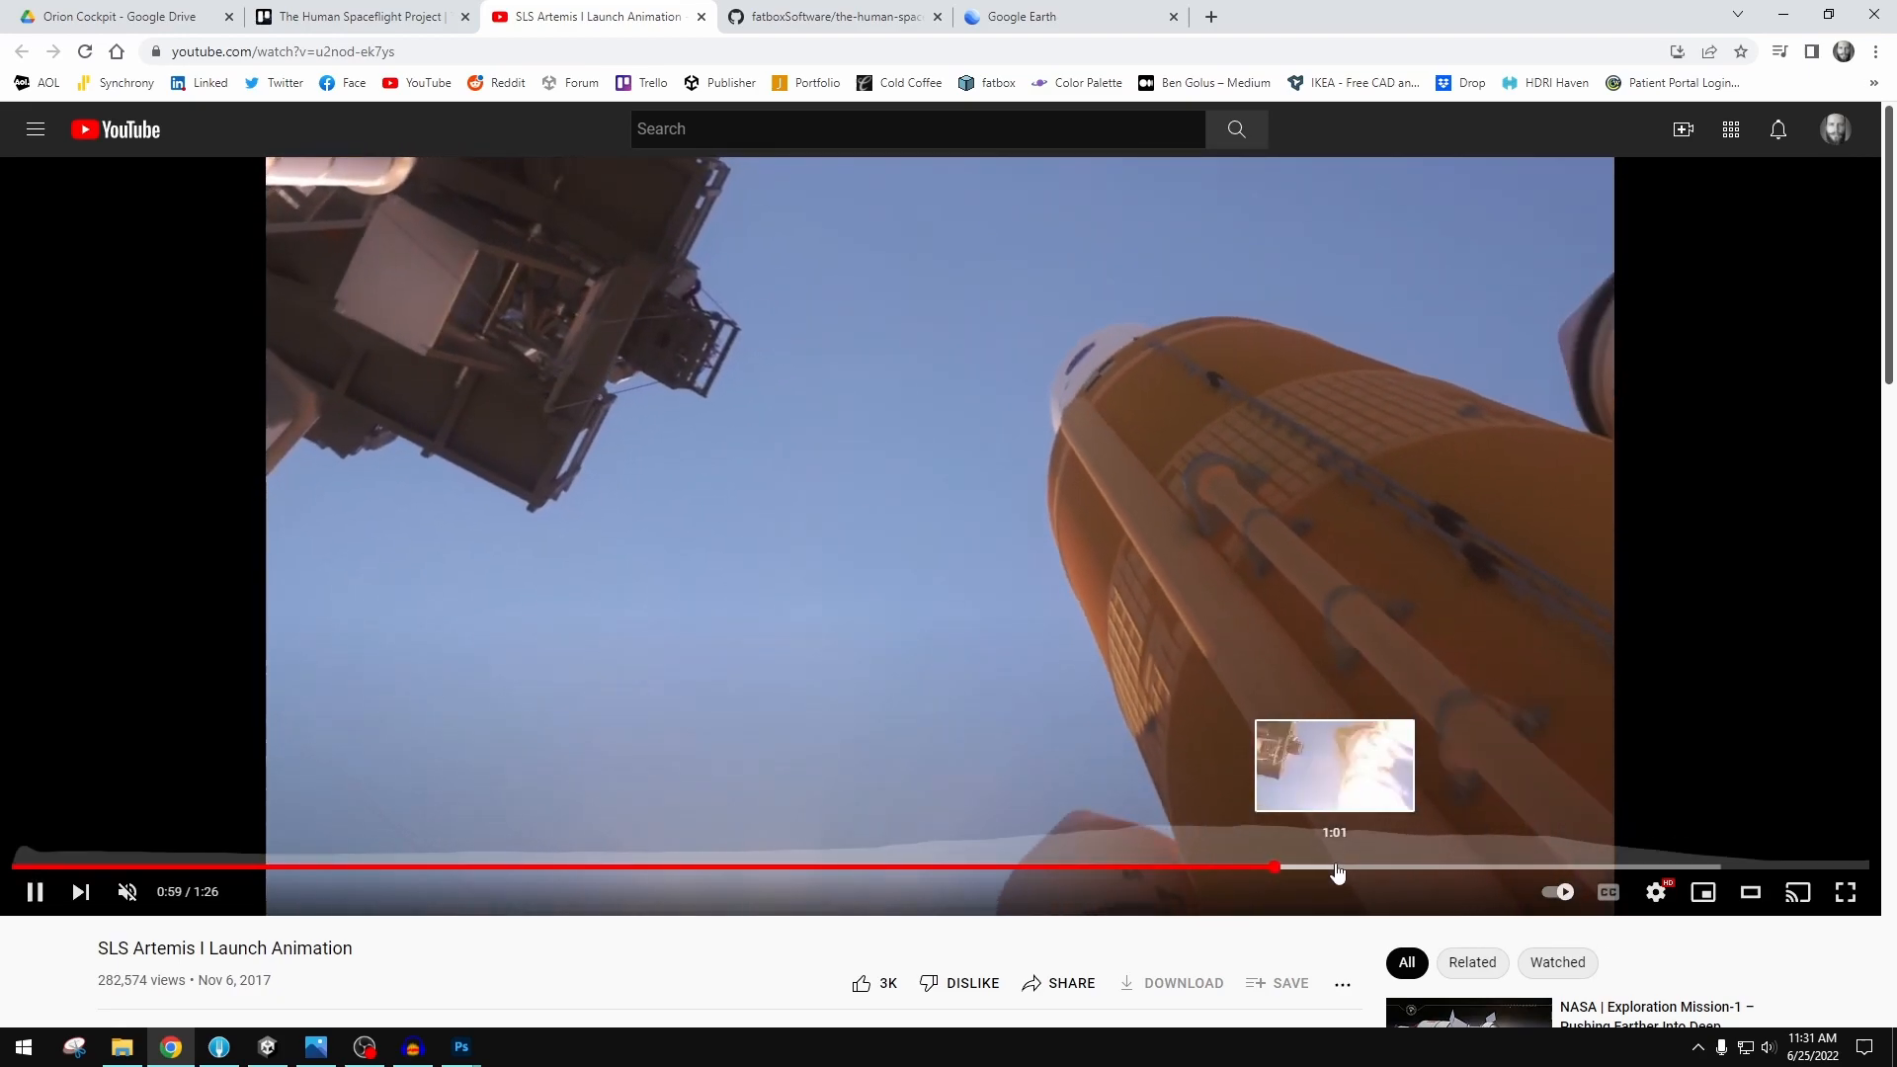
{"action": "left_click", "coordinate": [1276, 866]}
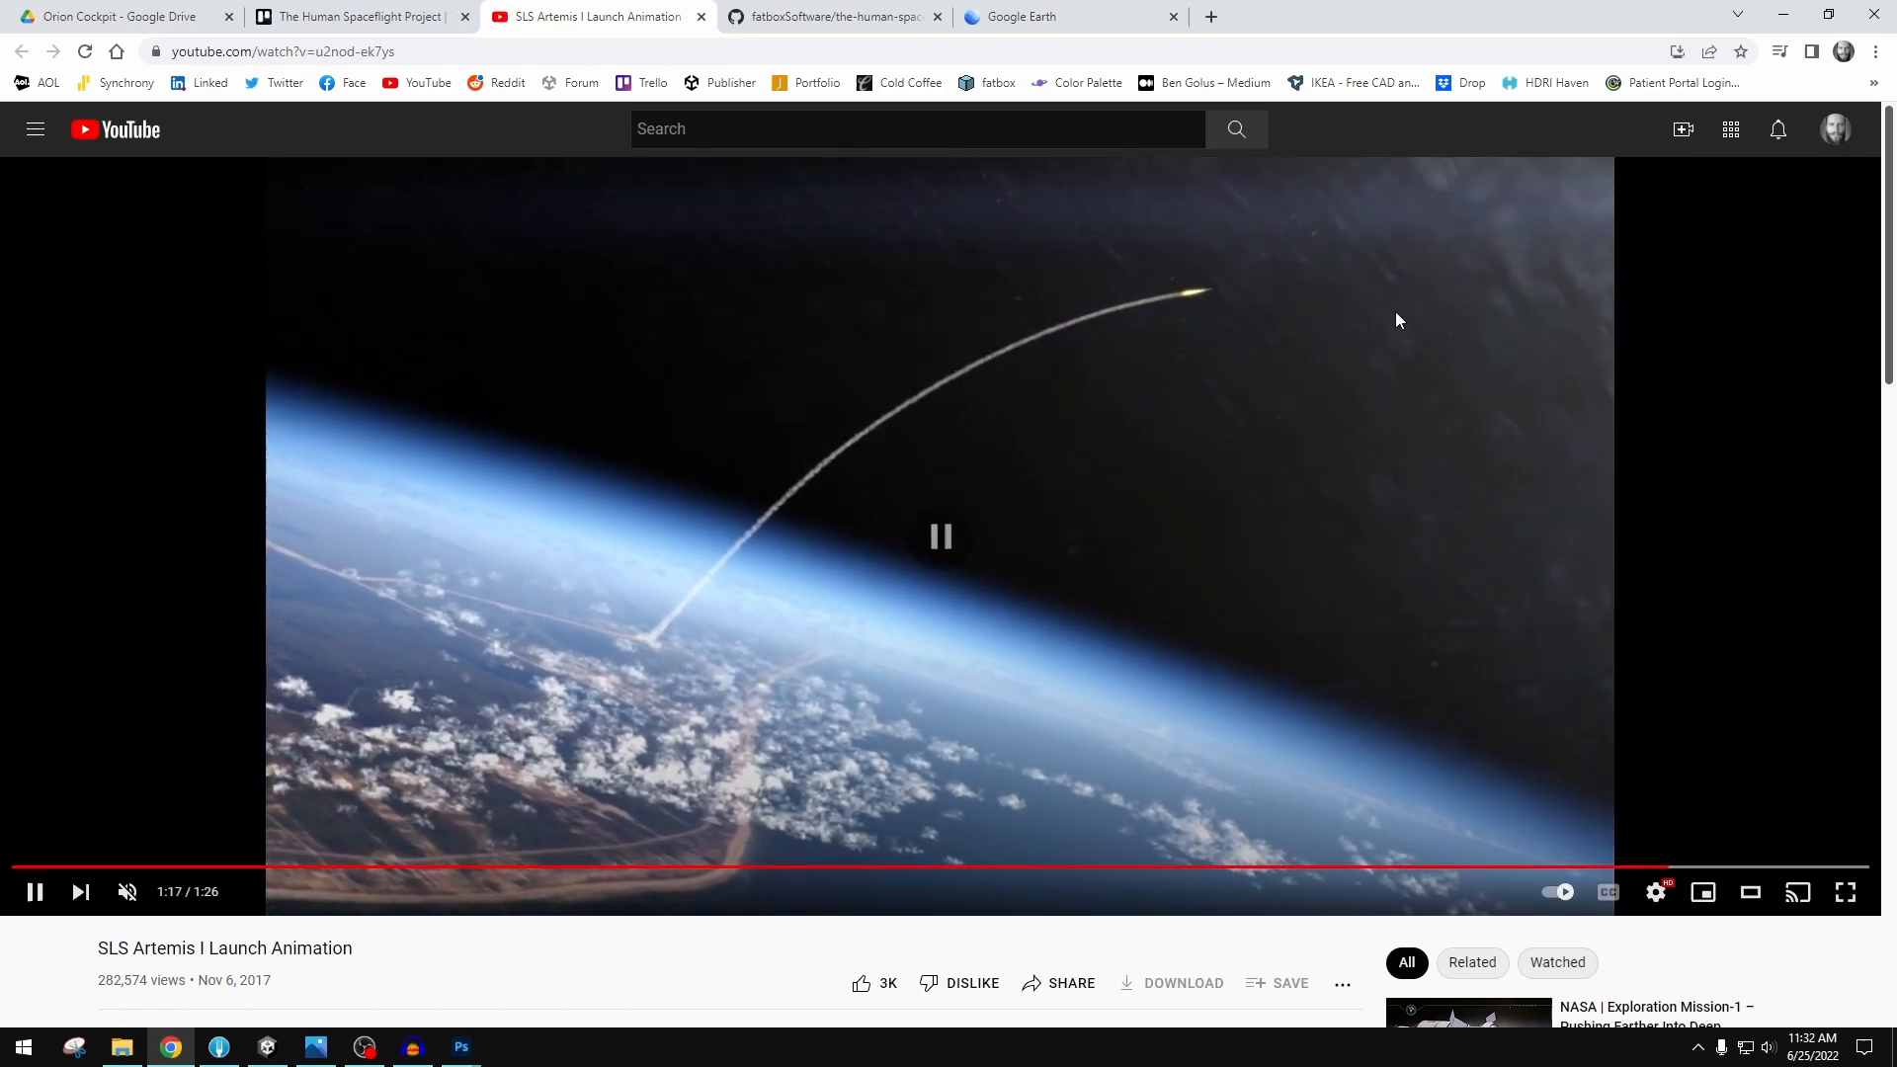
{"action": "left_click", "coordinate": [266, 1047]}
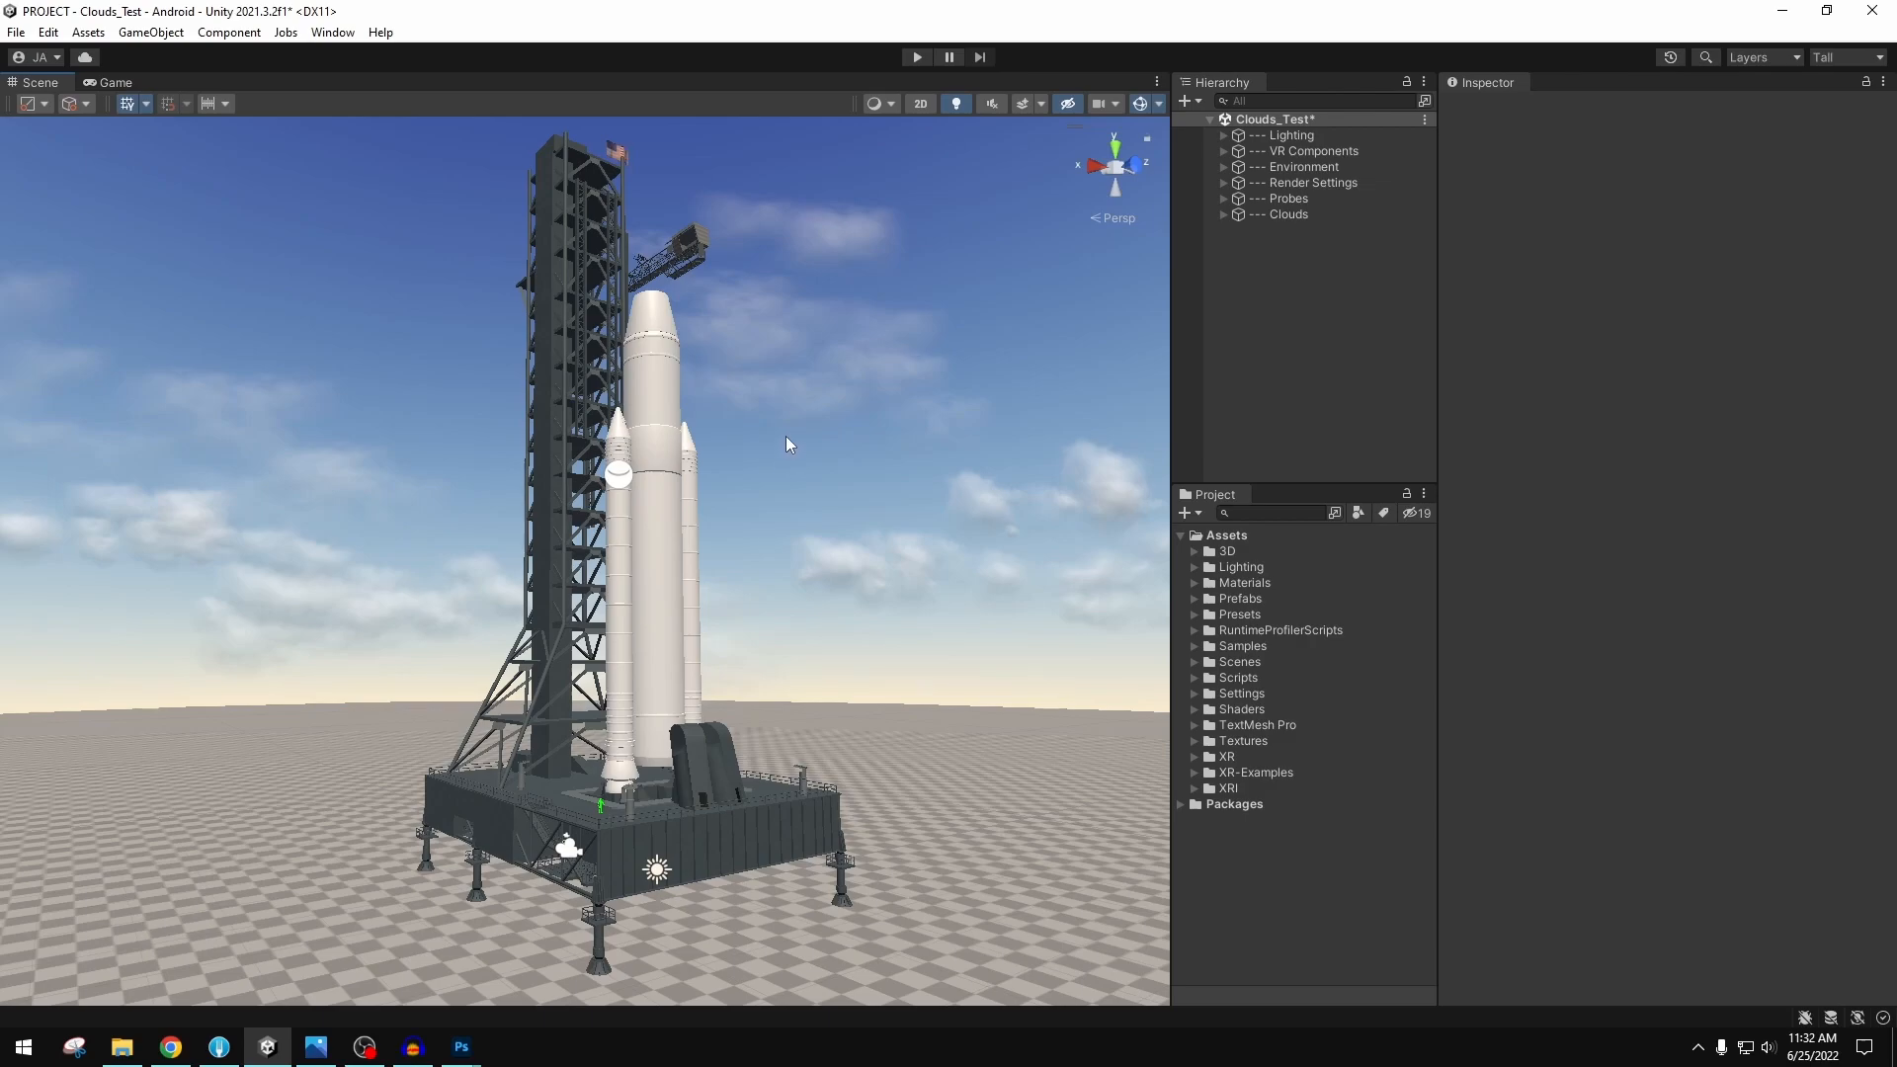
{"action": "left_click_drag", "start_coordinate": [787, 444], "coordinate": [732, 422]}
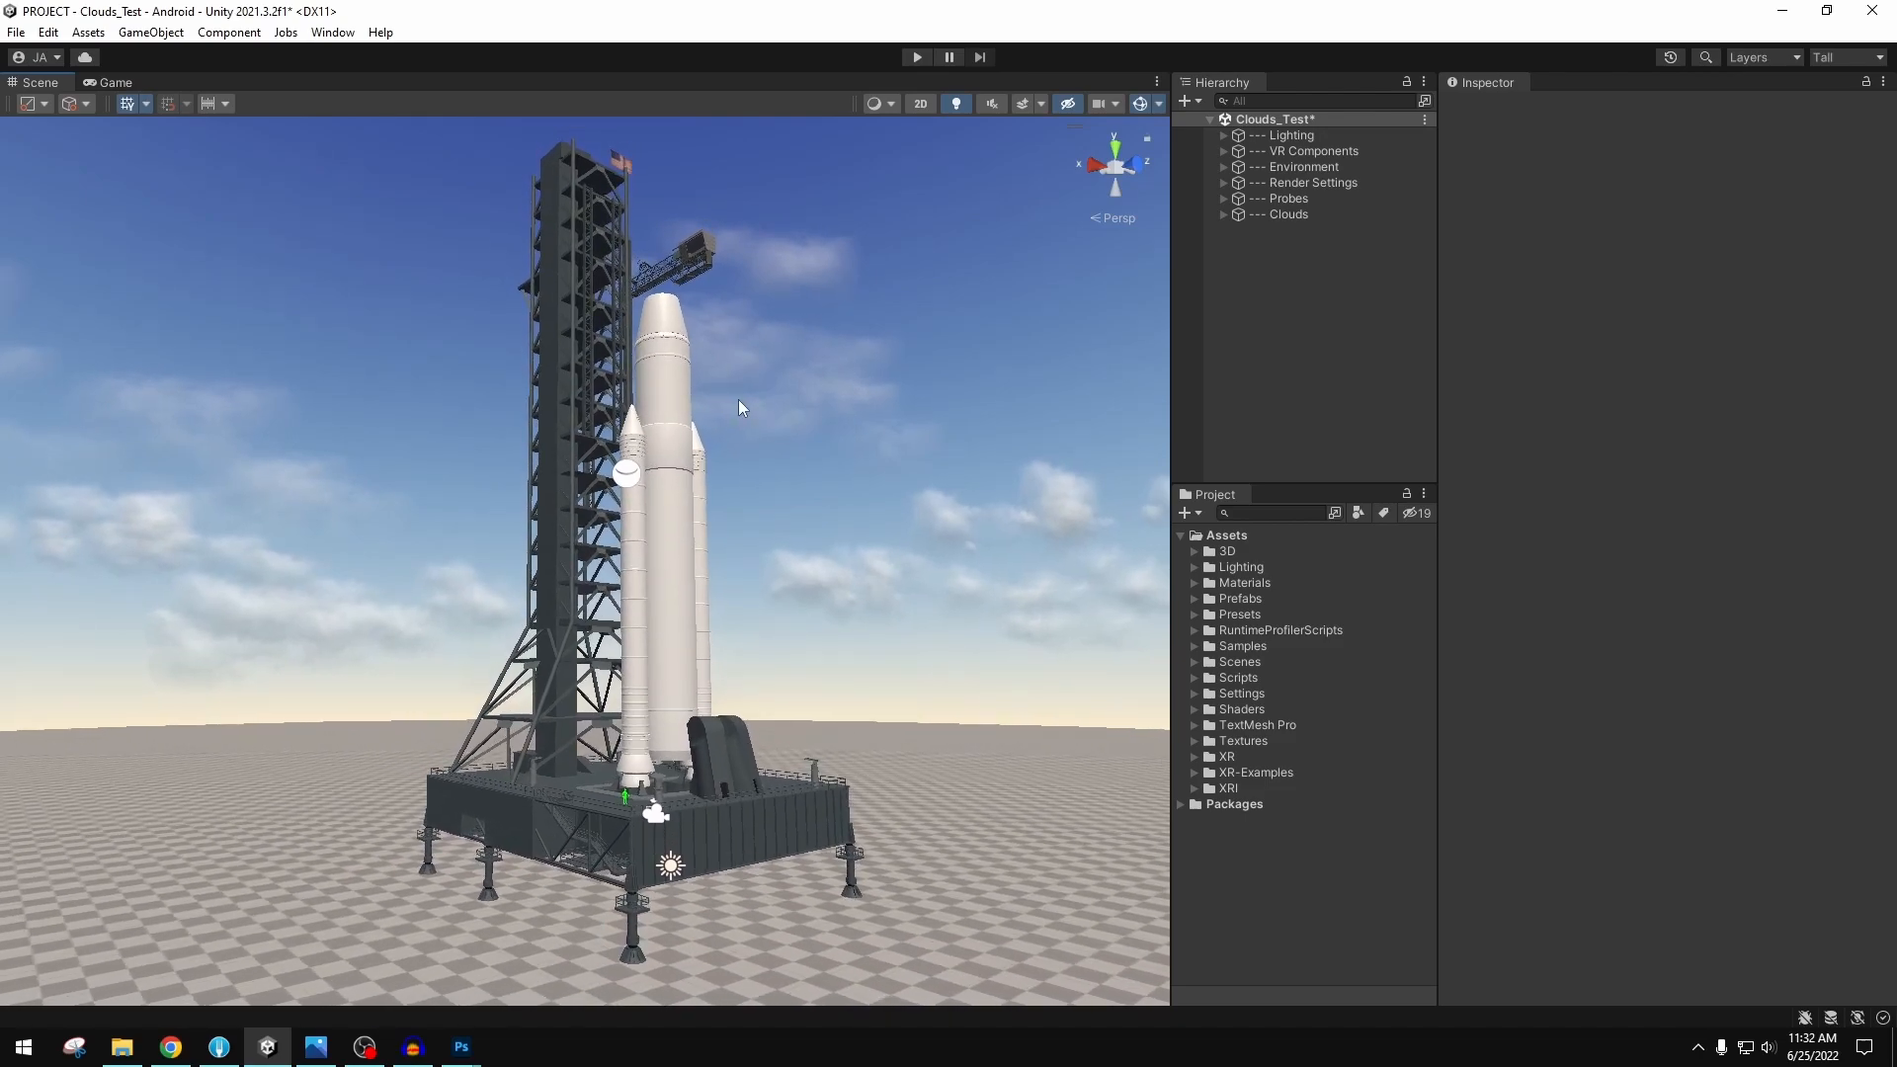
{"action": "mouse_move", "coordinate": [747, 409]}
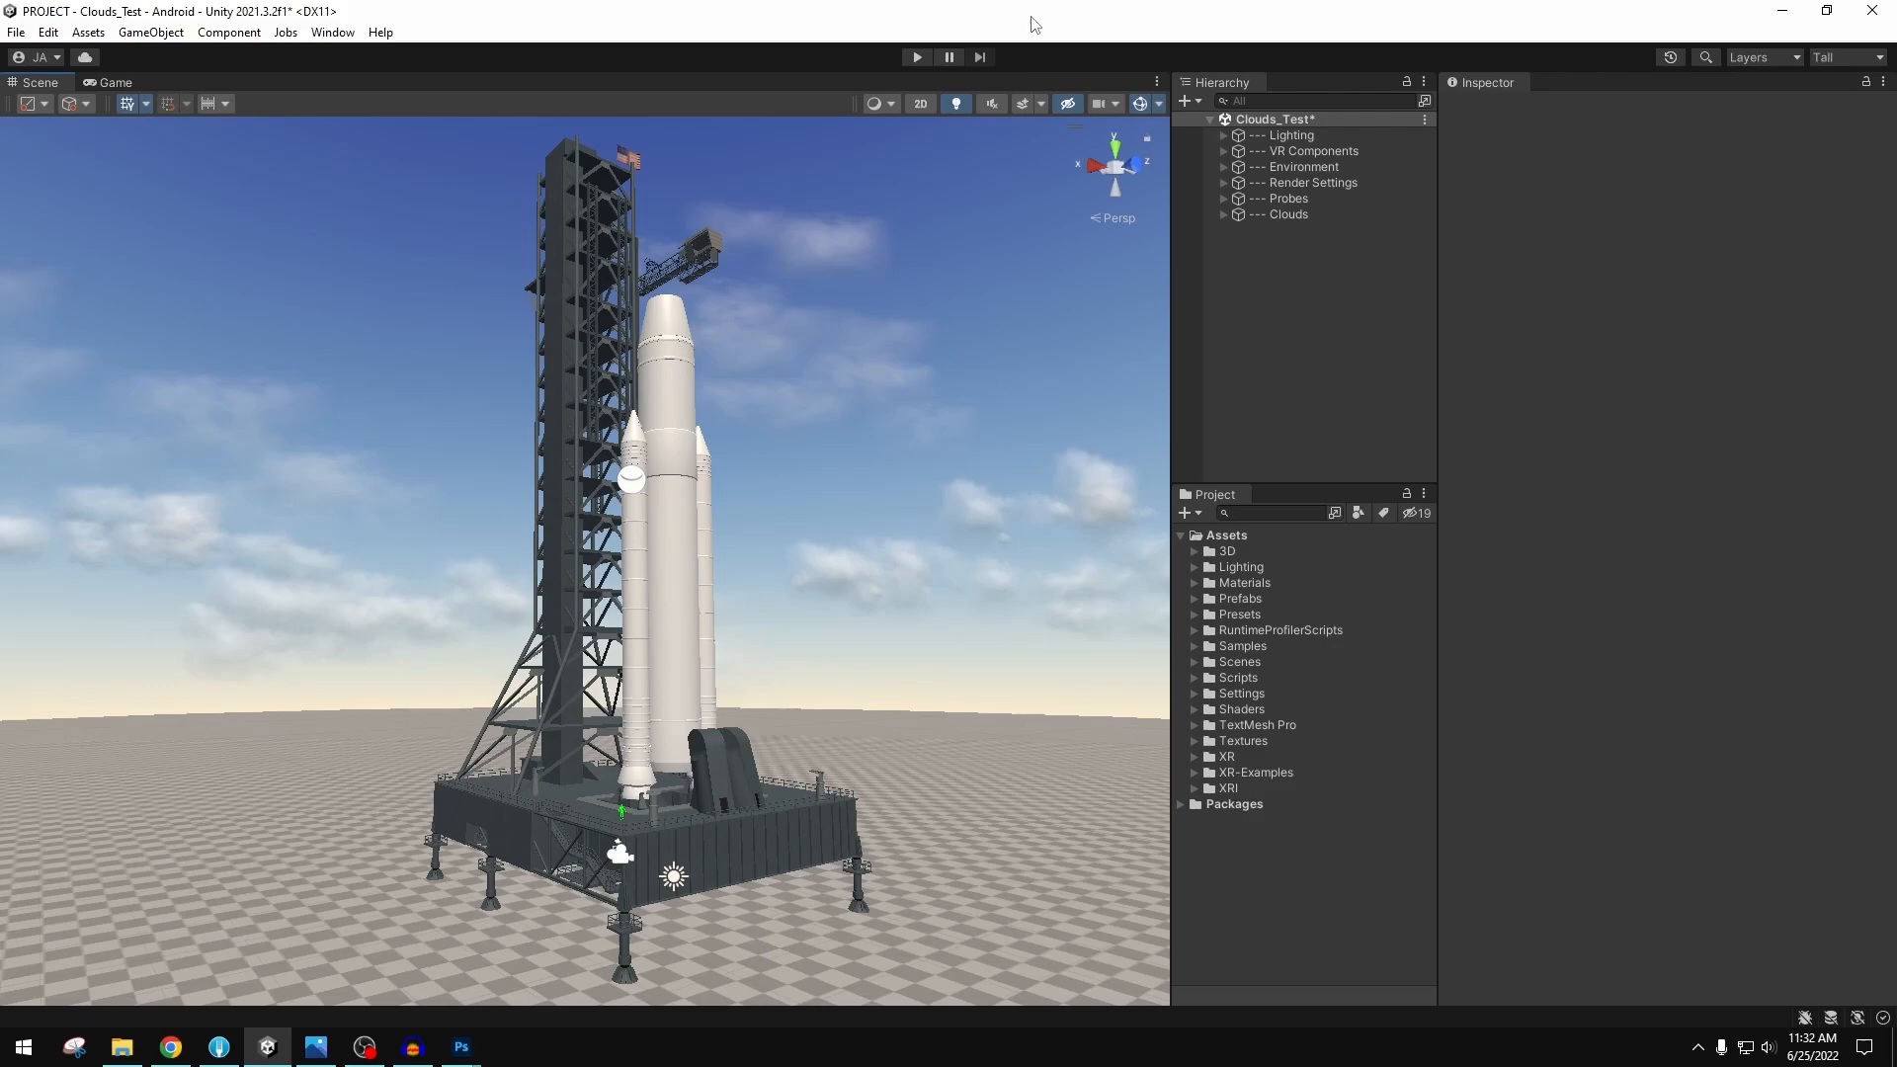
{"action": "mouse_move", "coordinate": [872, 462]}
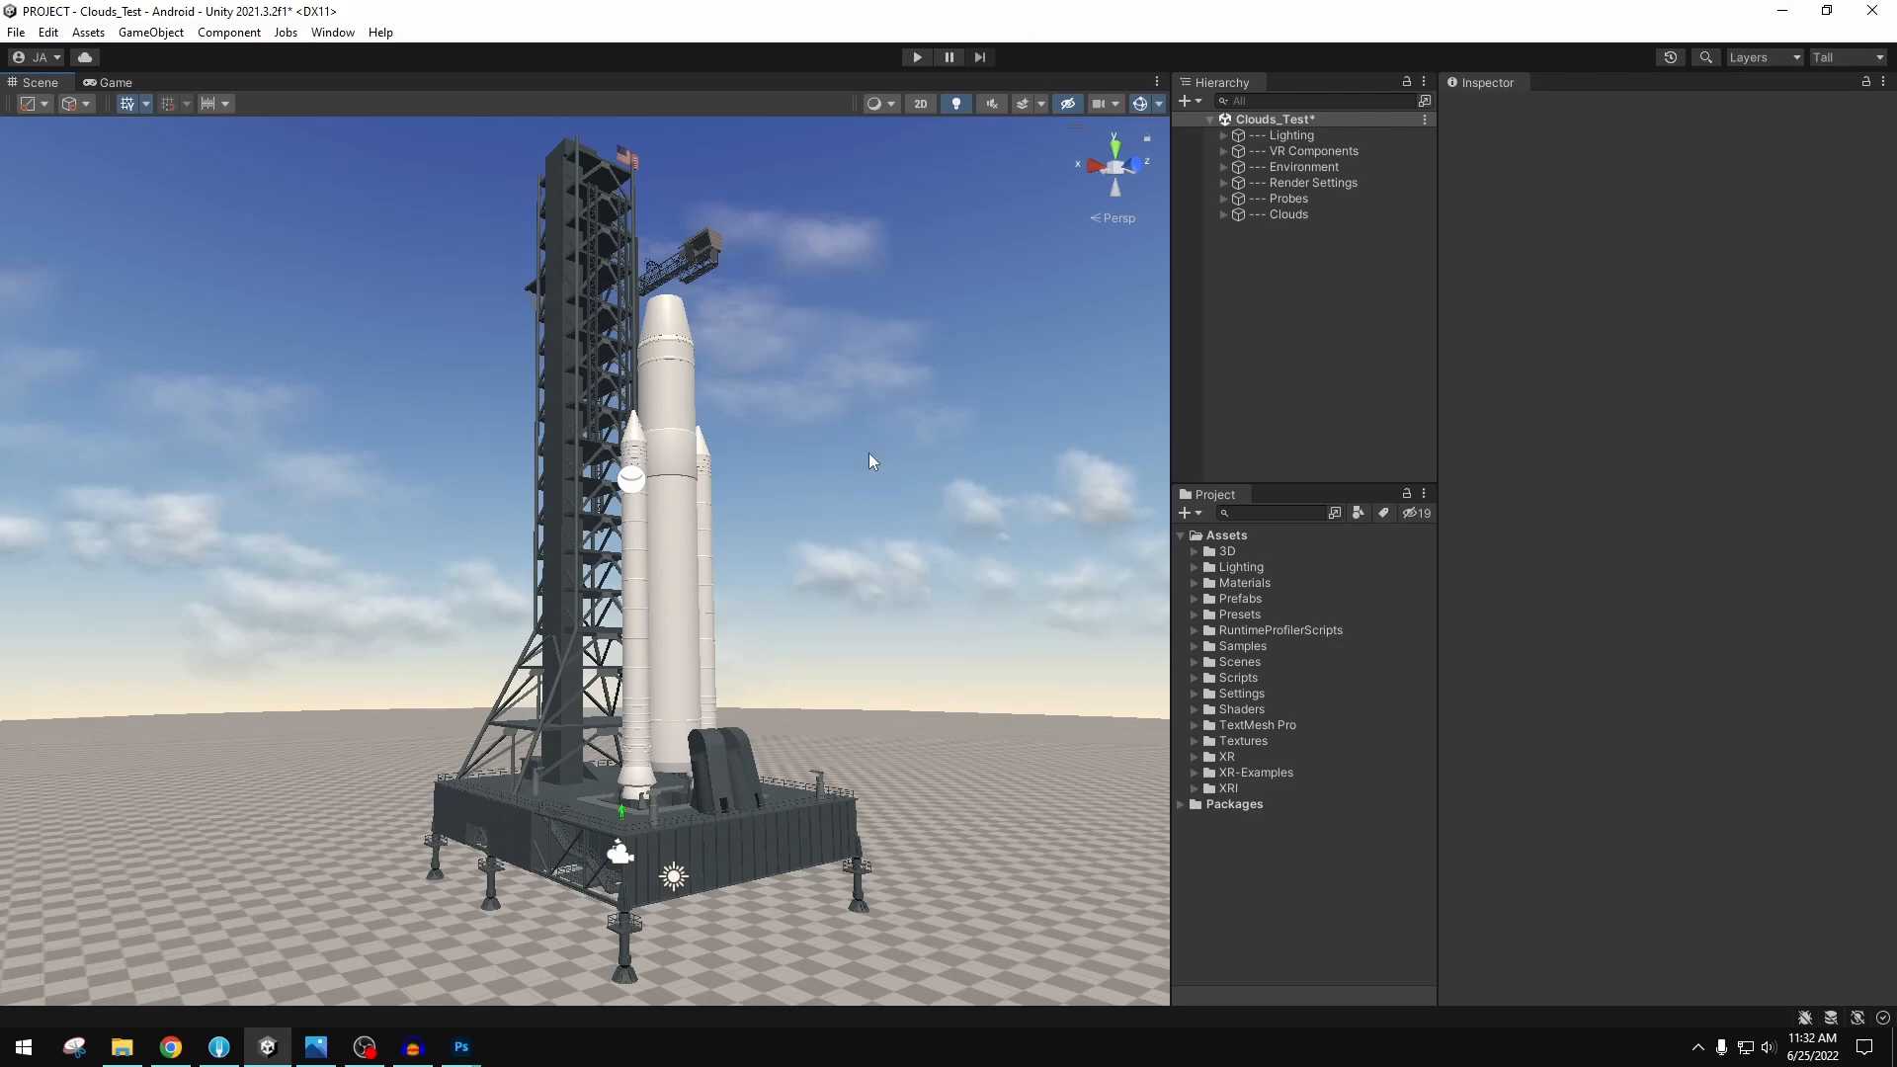
{"action": "mouse_move", "coordinate": [1097, 24]}
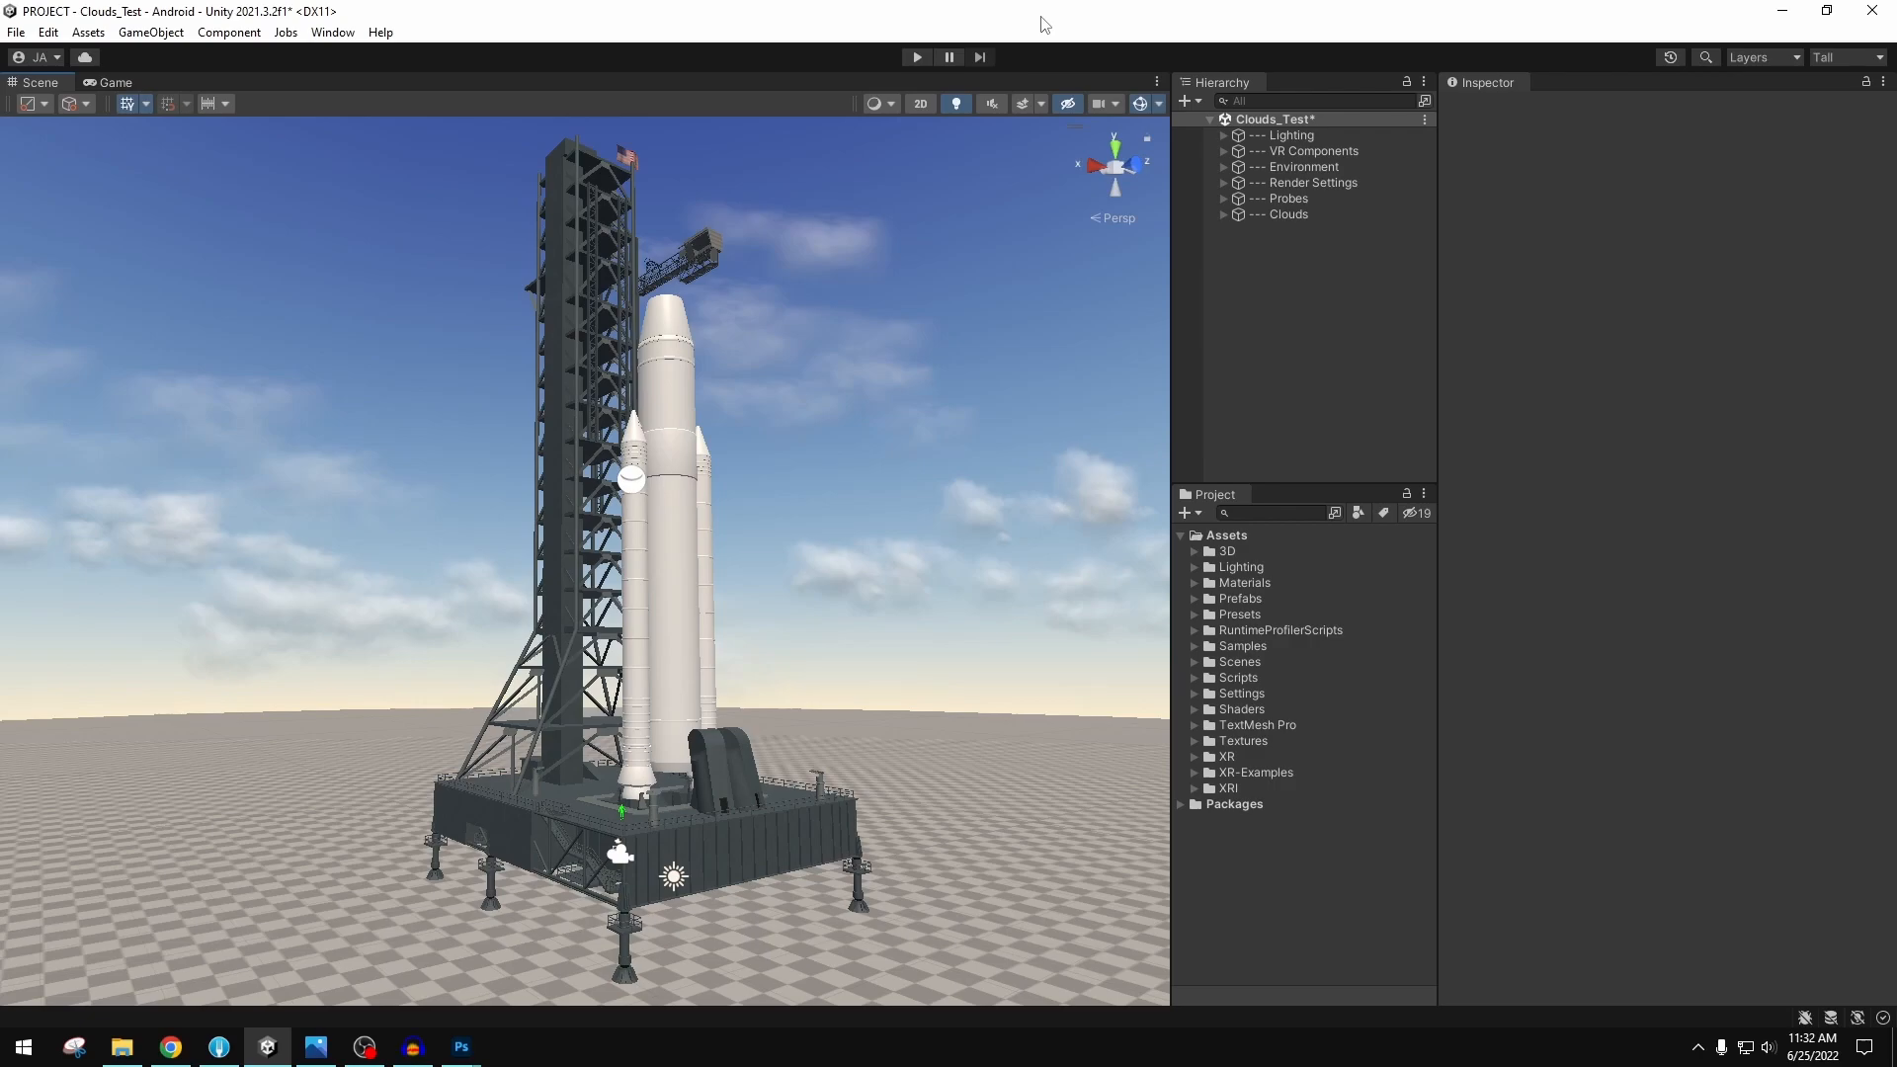
{"action": "mouse_move", "coordinate": [764, 343]}
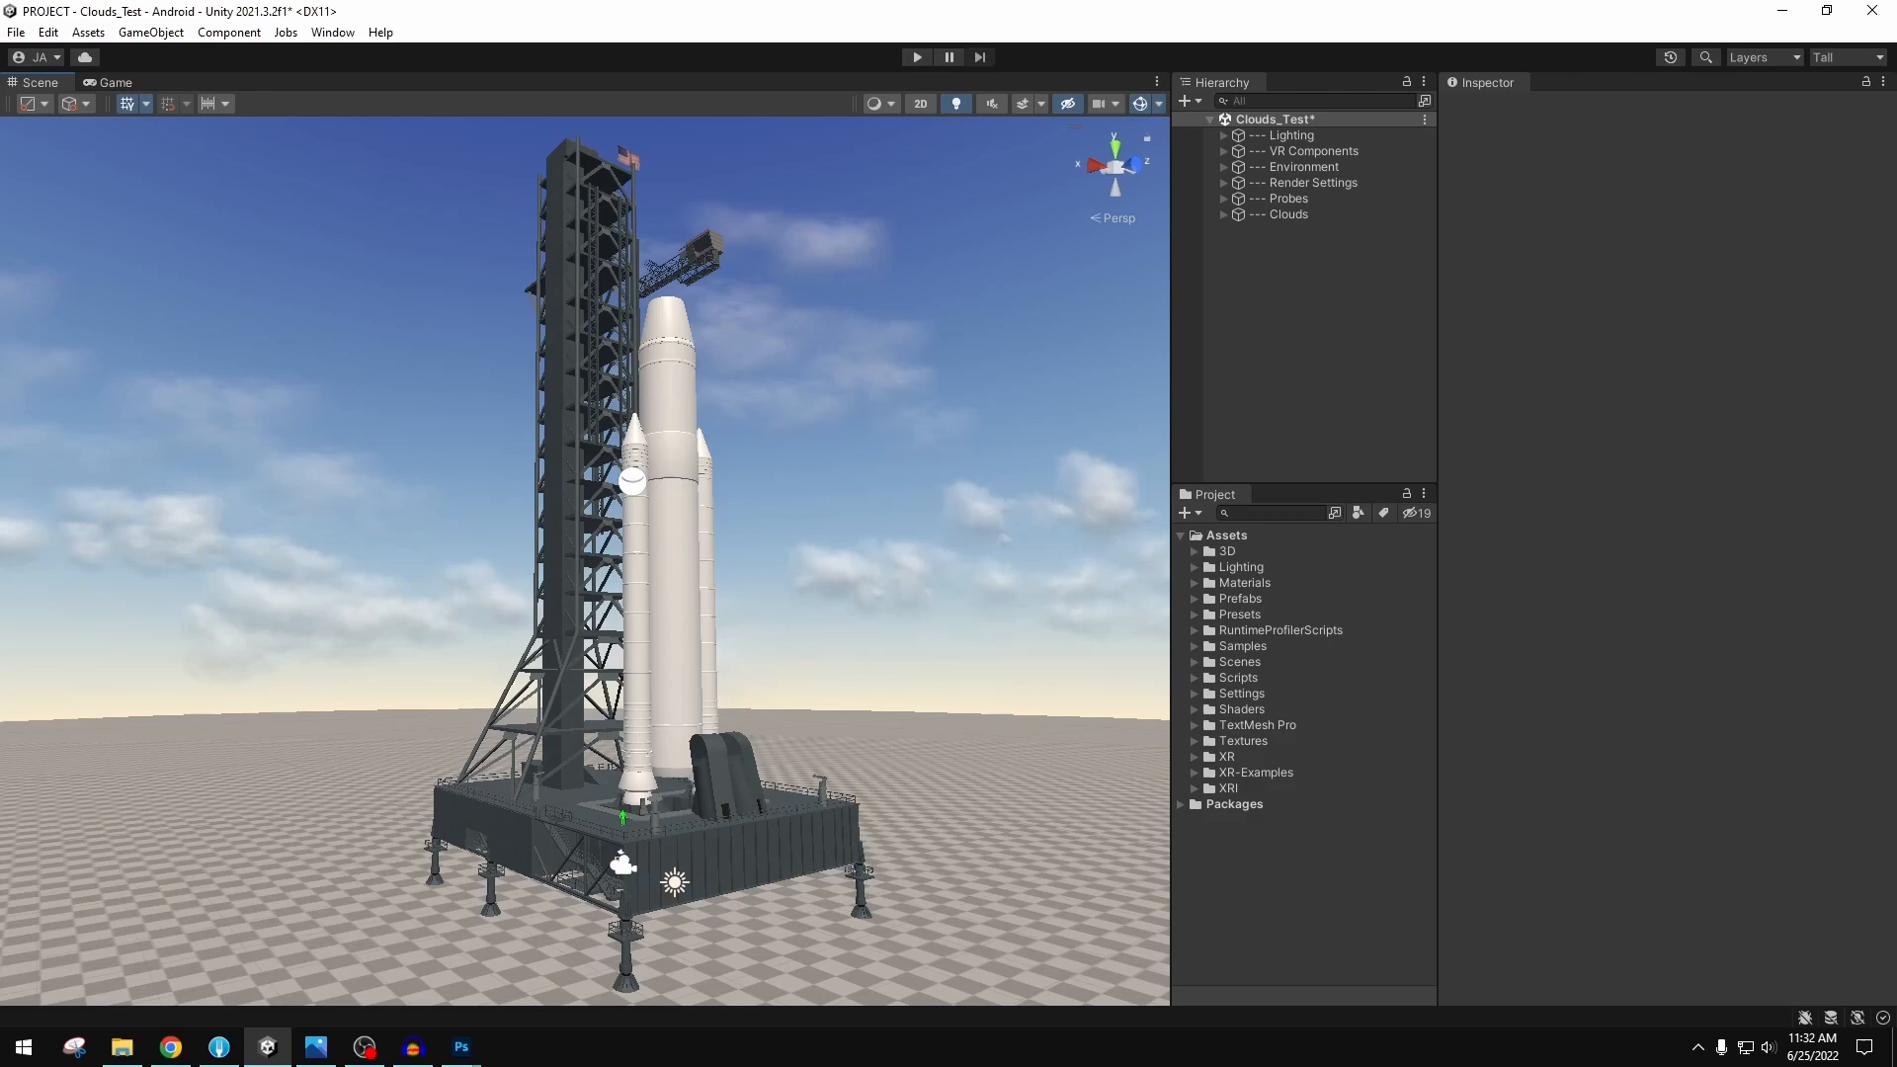
{"action": "mouse_move", "coordinate": [1379, 16]}
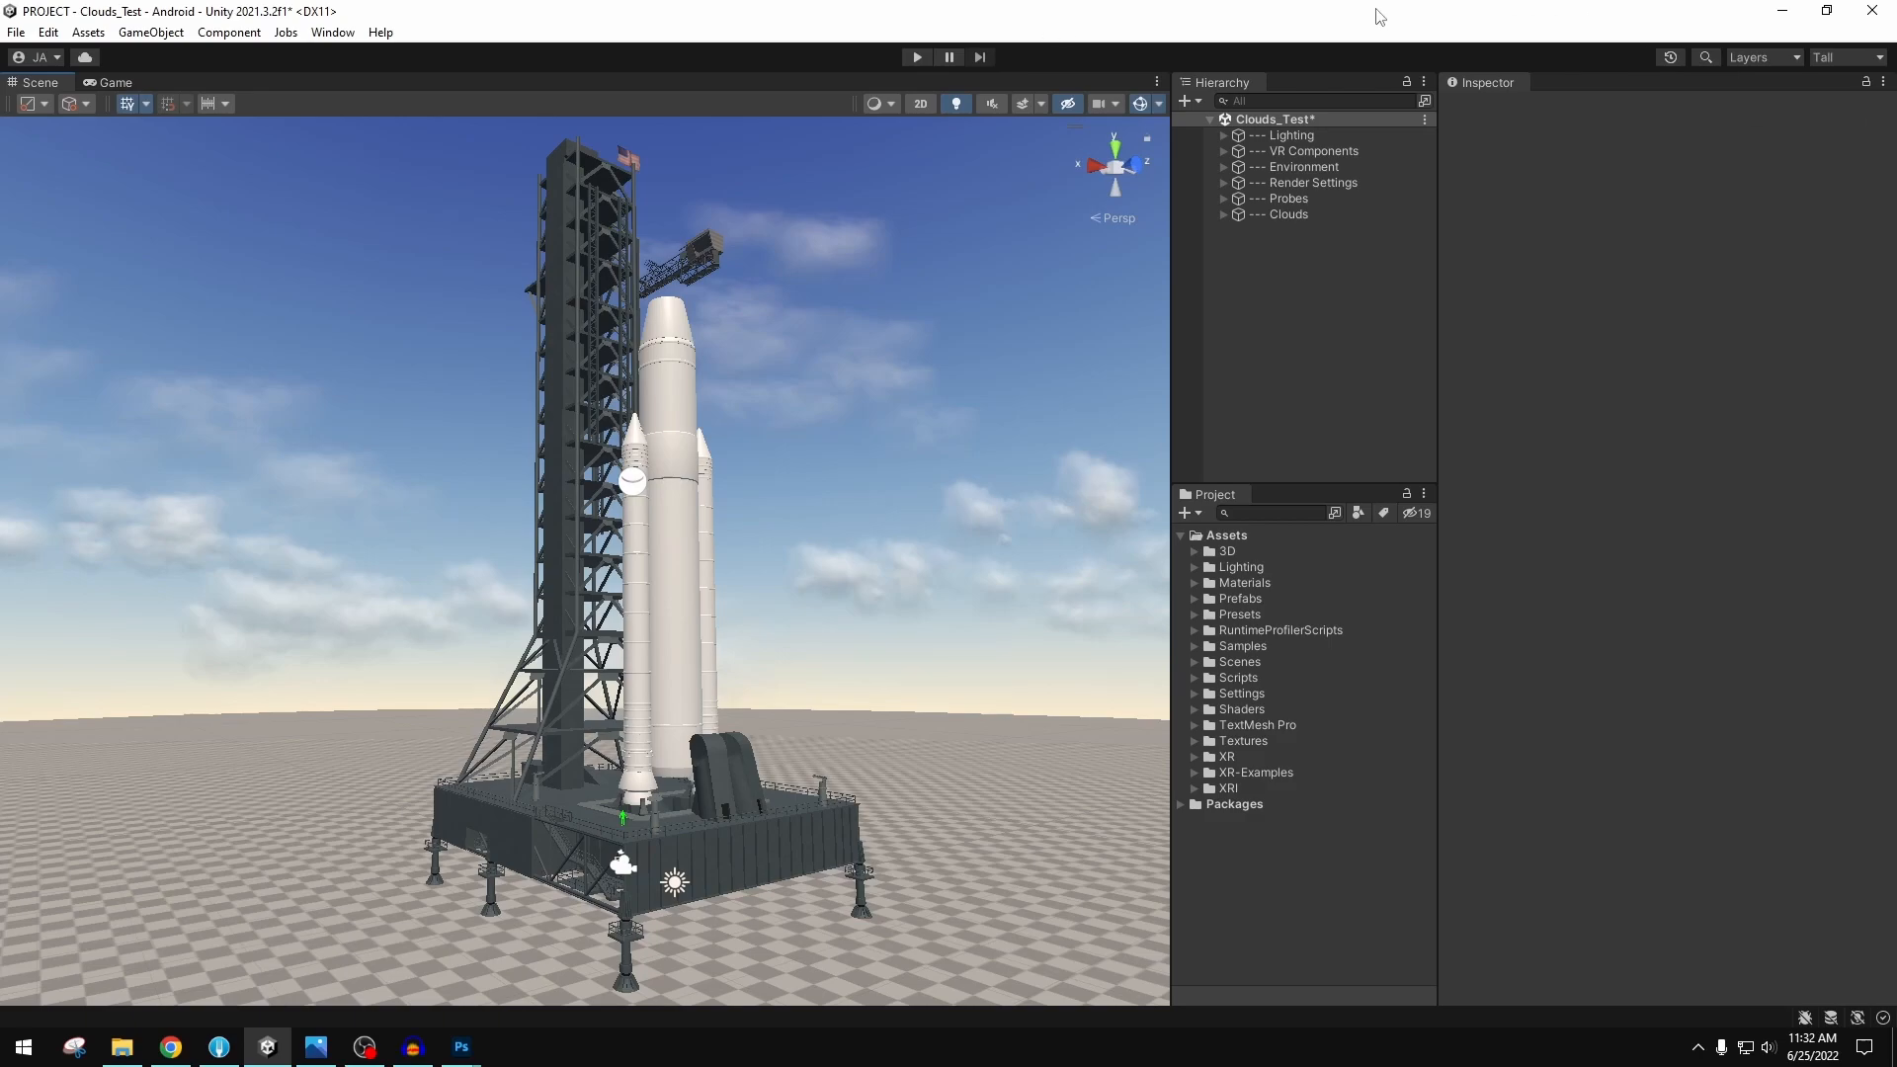